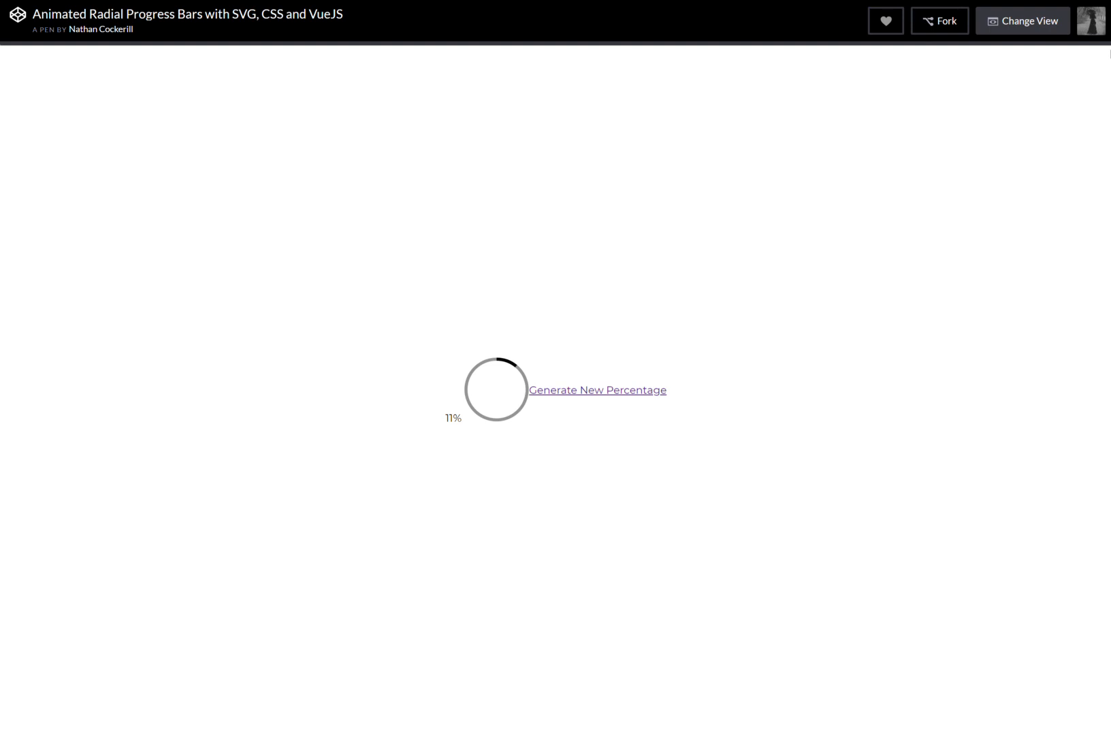
- Generate six new random percentages on the Animated Radial Progress Bars ring, then leave the pen
left_click(599, 390)
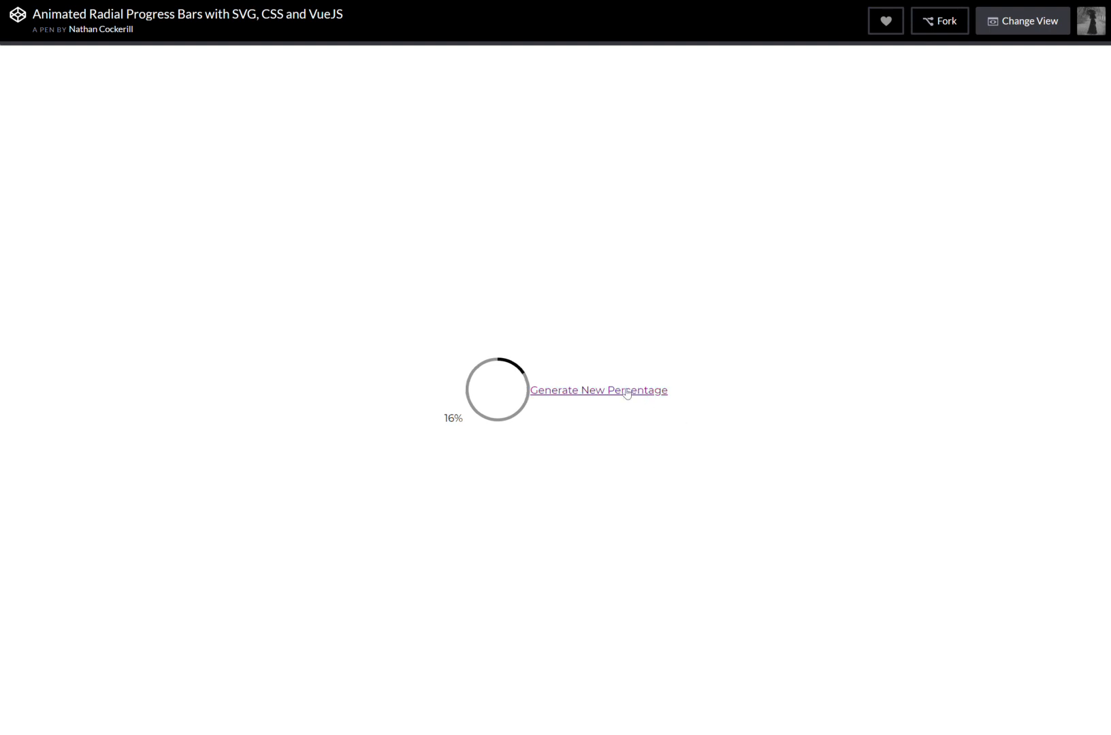
left_click(601, 390)
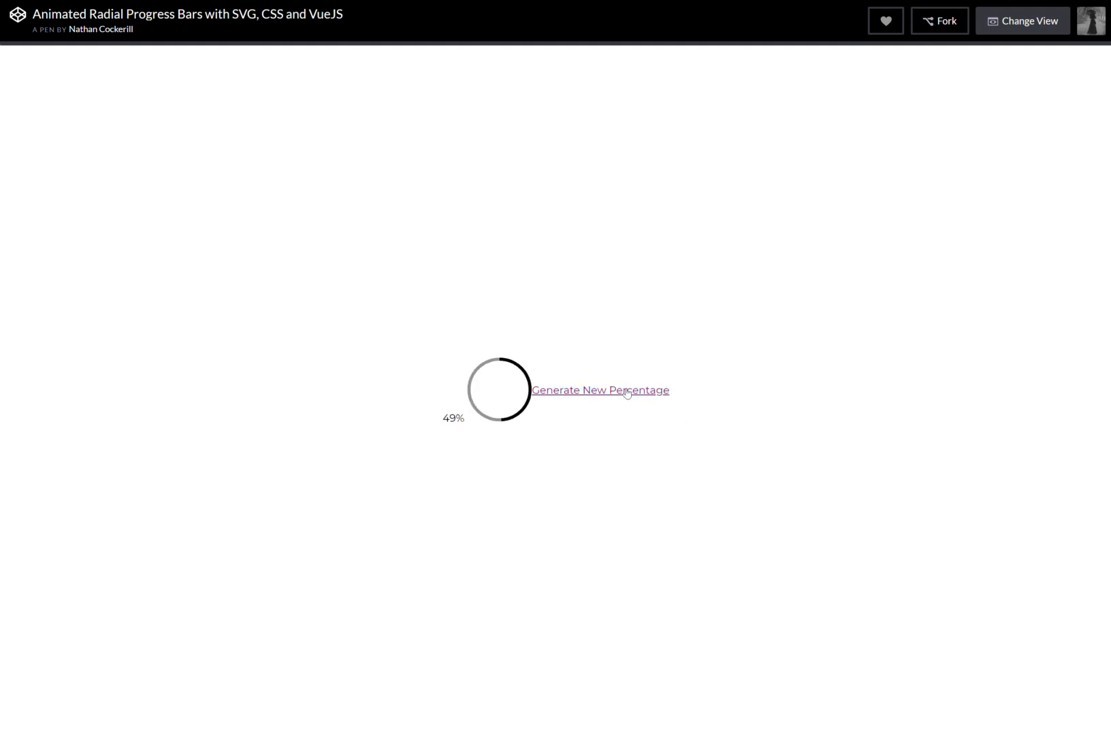
left_click(603, 391)
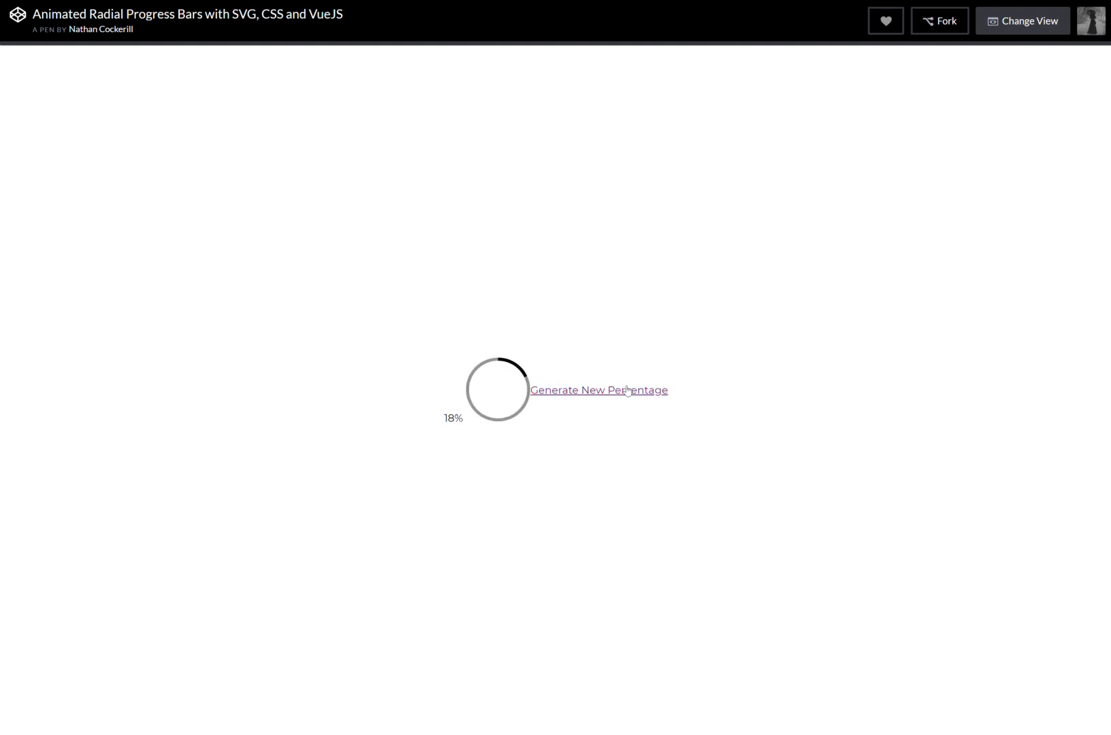
left_click(601, 390)
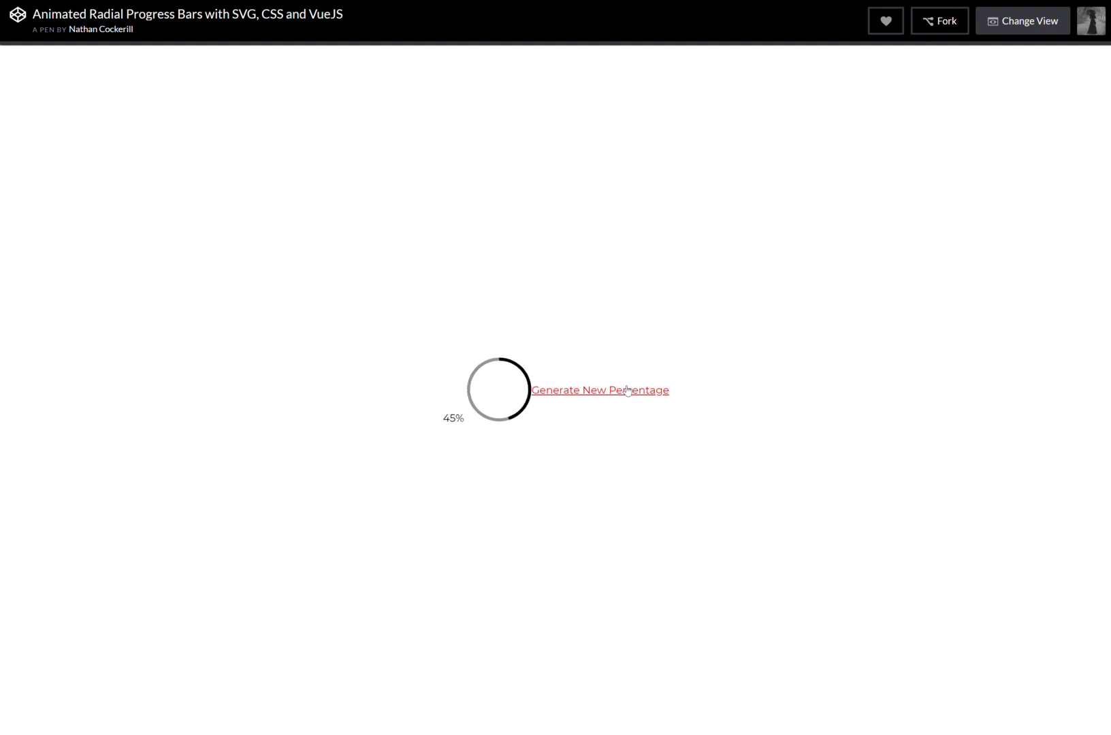
left_click(602, 390)
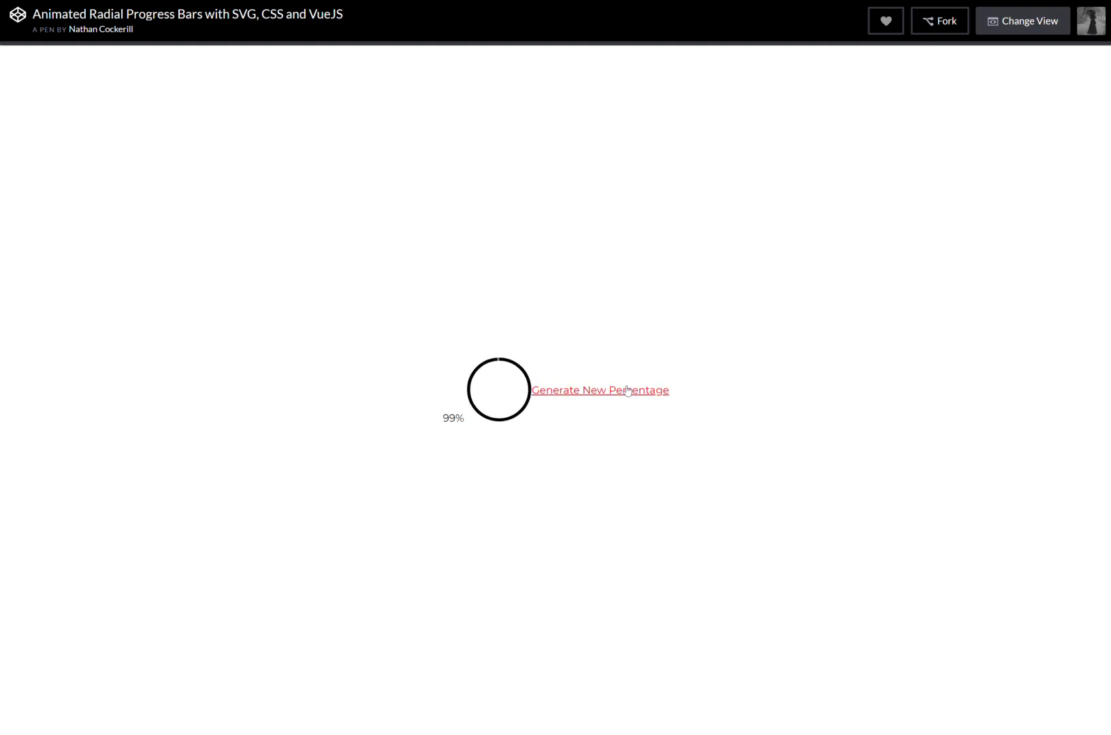
left_click(600, 390)
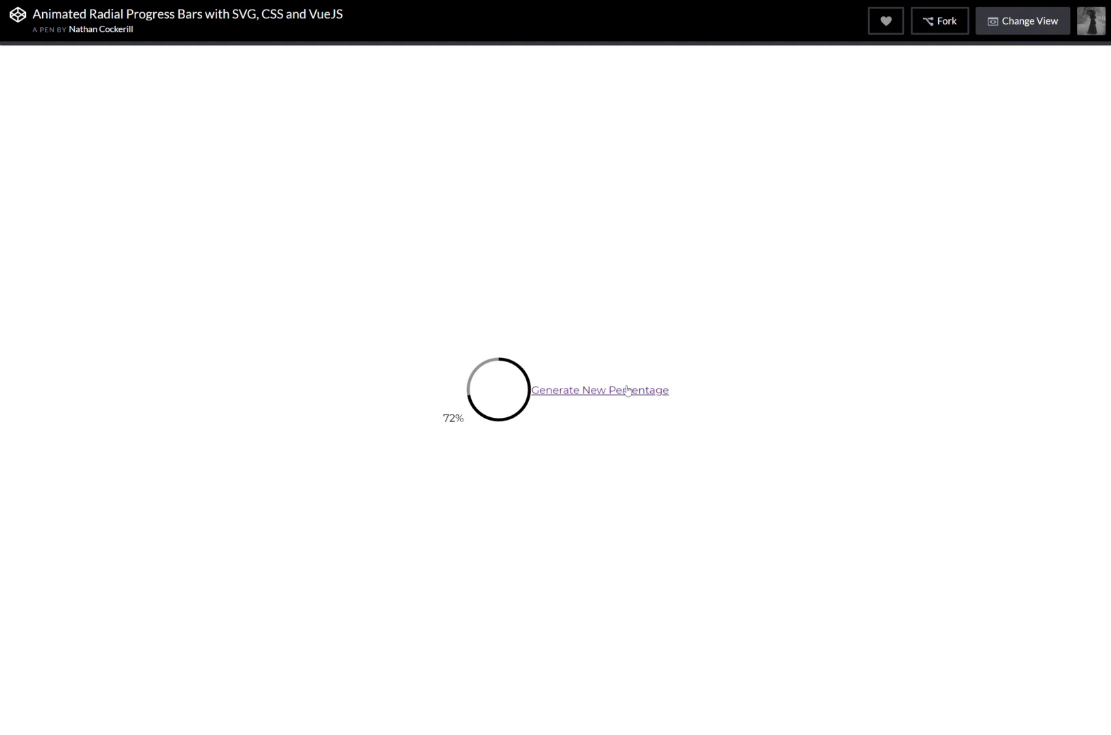
mouse_move(327, 22)
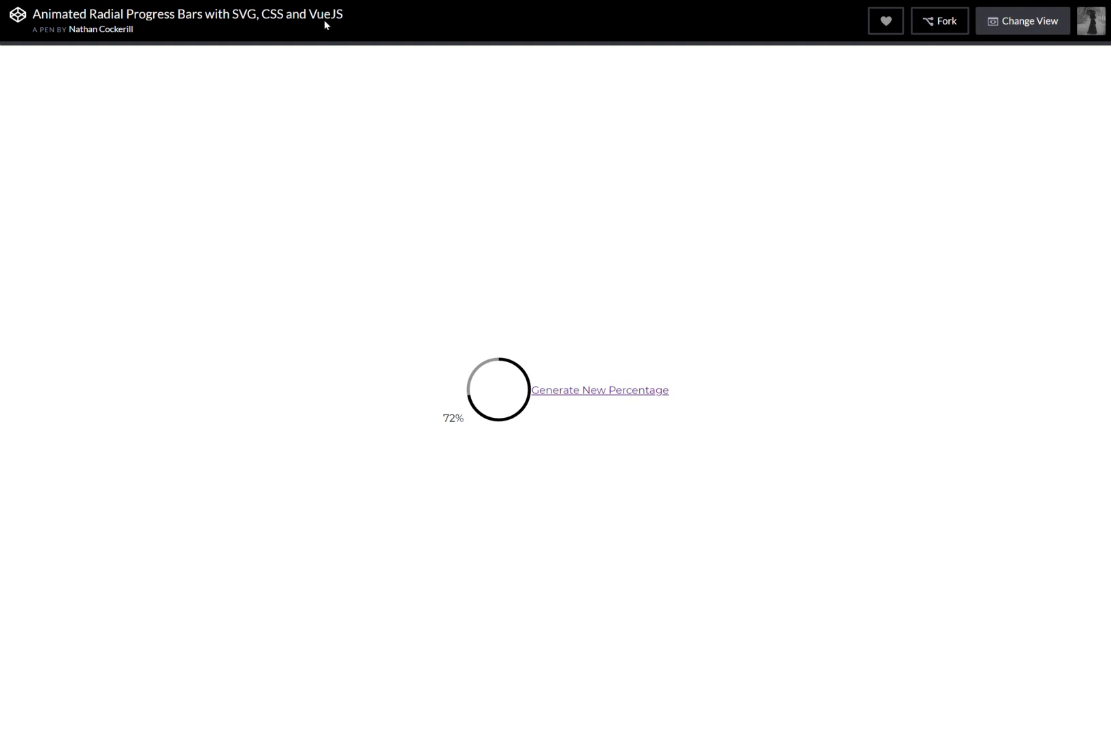
left_click(1025, 20)
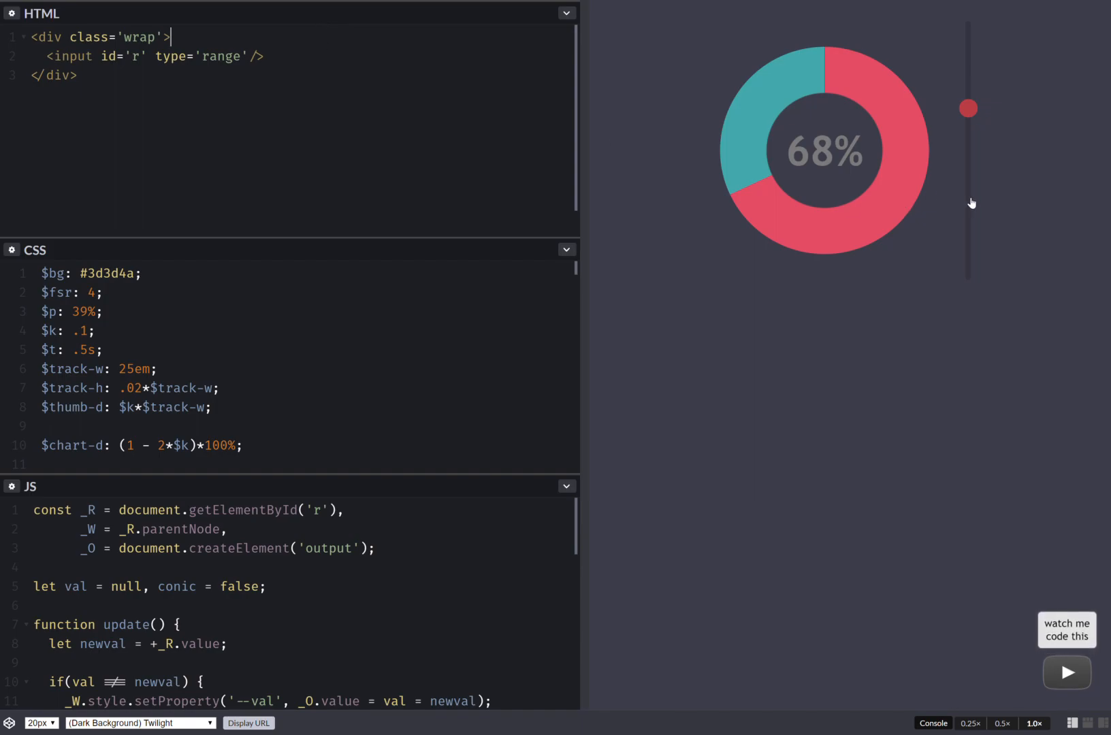
- Drag the donut chart pen's slider down to 28% and back up
left_click_drag(968, 108, 968, 202)
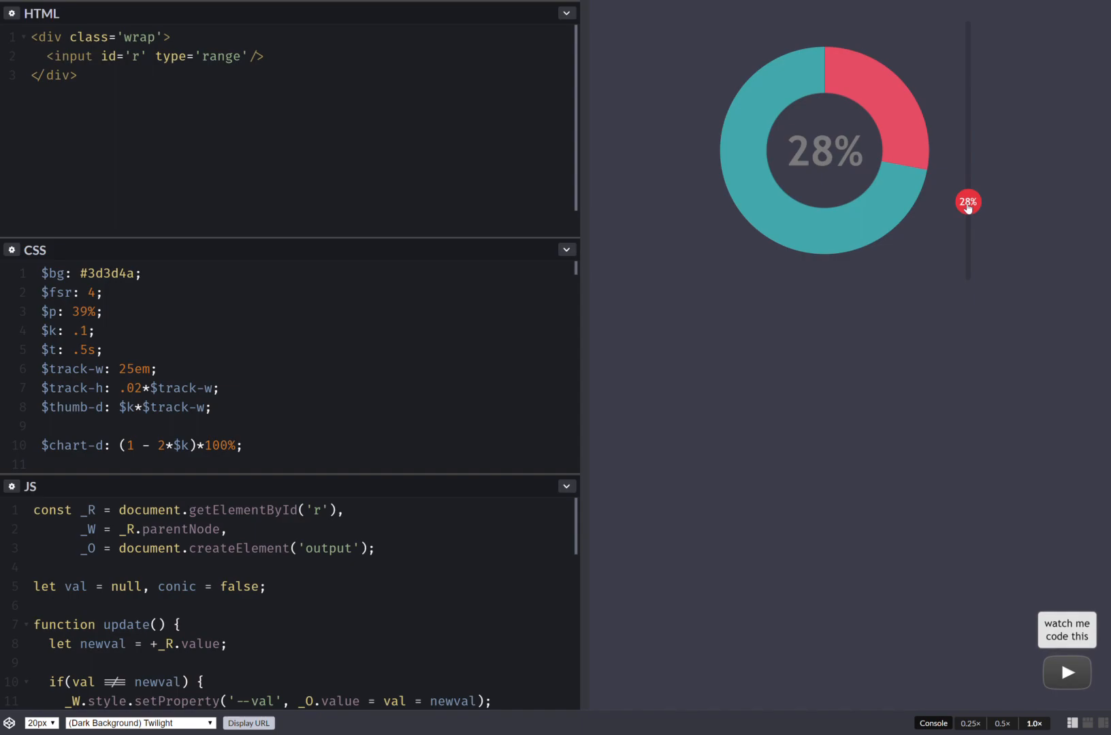
left_click_drag(968, 203, 969, 60)
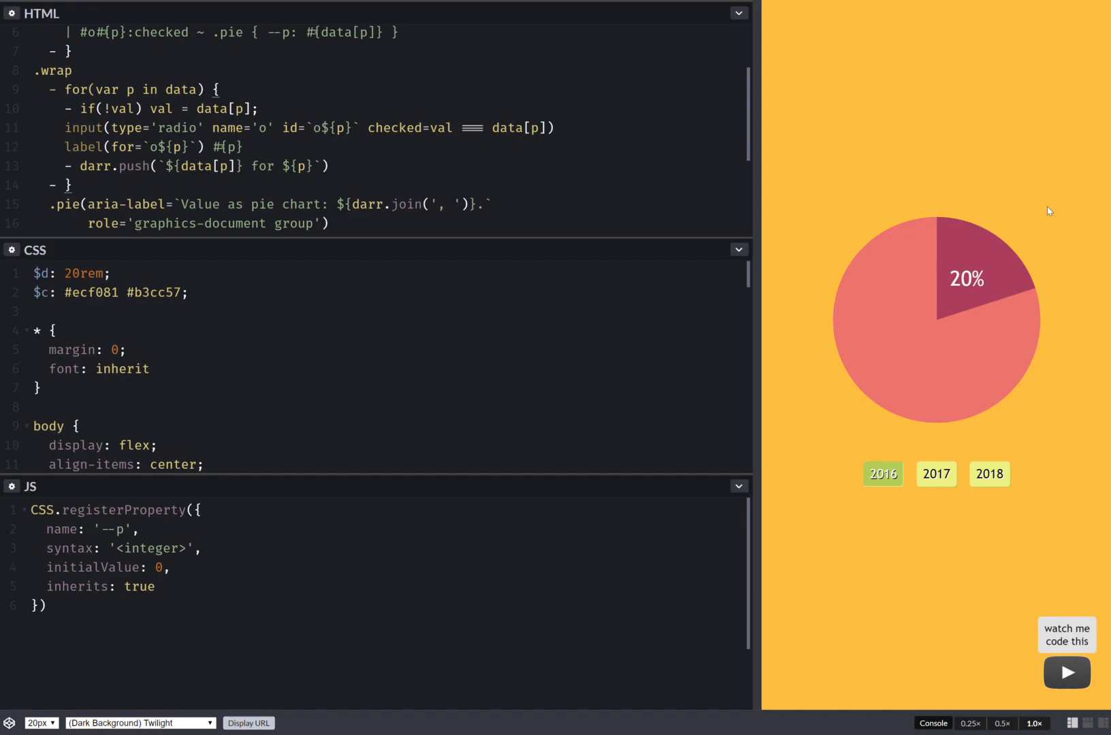
- Switch the pie chart pen between the 2018, 2016 and middle year values
left_click(991, 474)
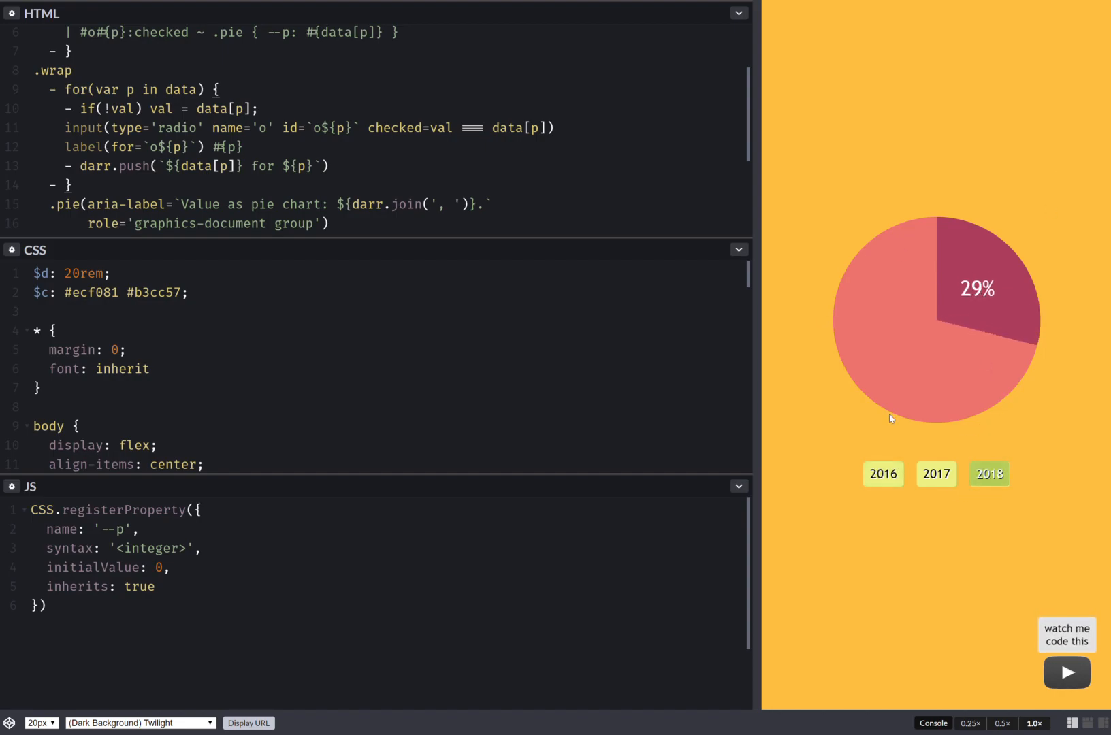
left_click(883, 474)
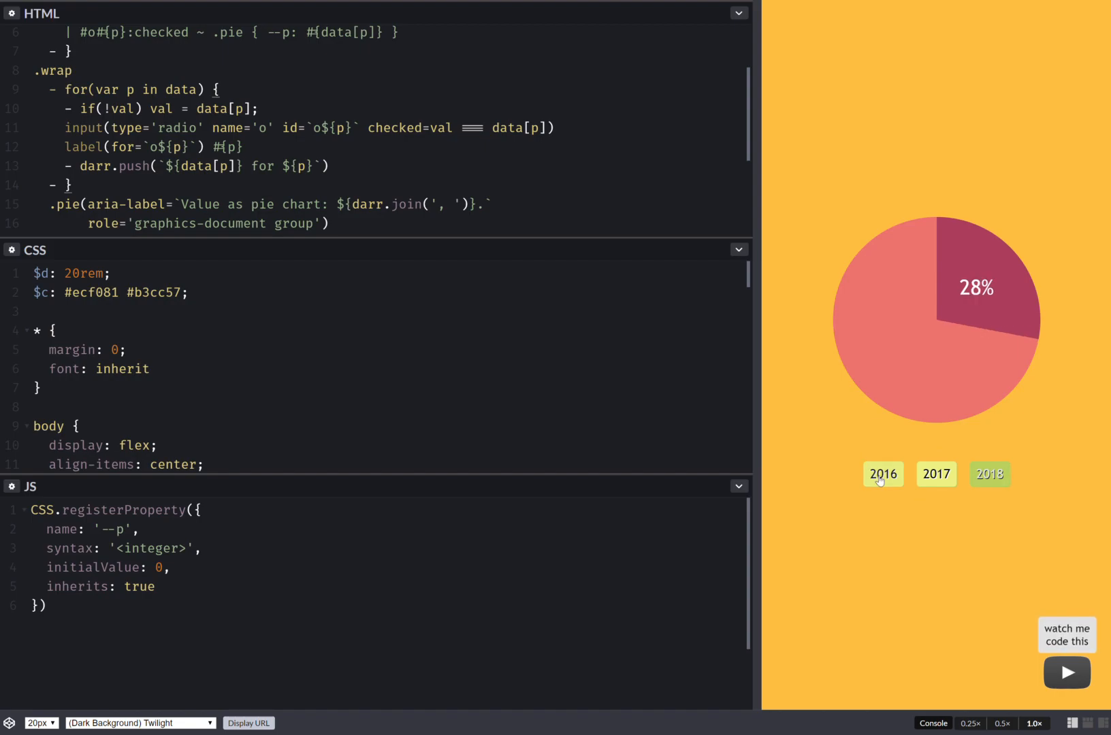
left_click(936, 475)
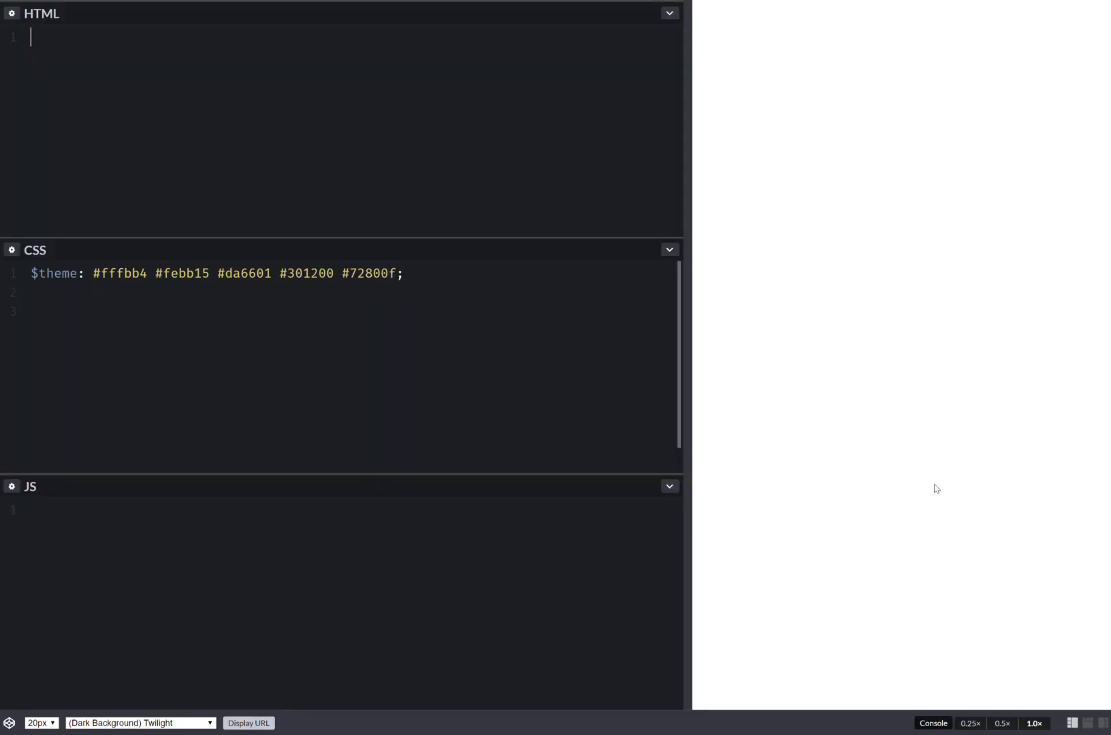
- Declare Pug variable p = Math.round(100*Math.random()) on the HTML's first line
type("- var")
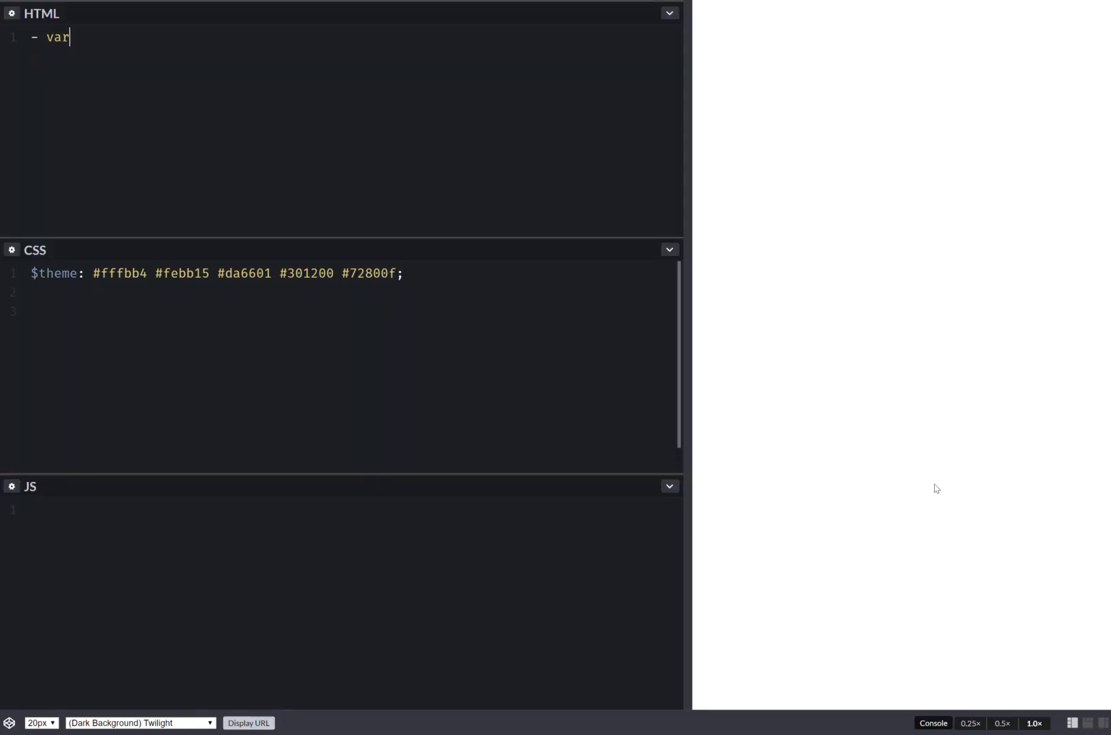
type("p = 1")
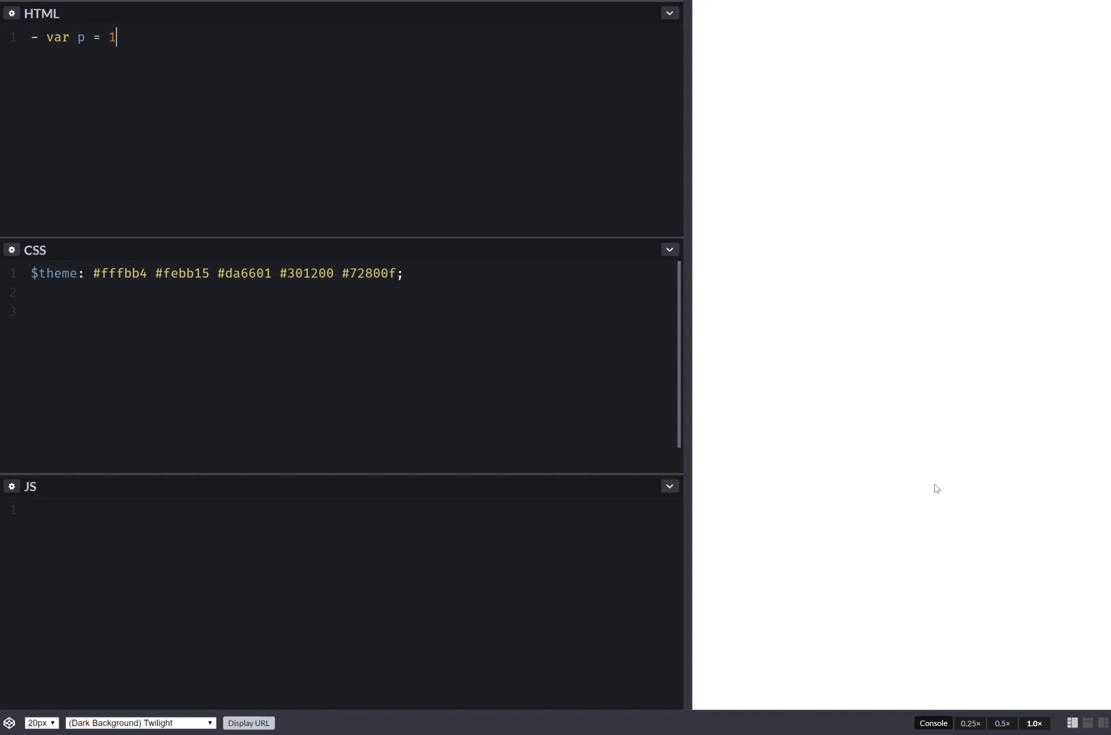
type("00*Ma")
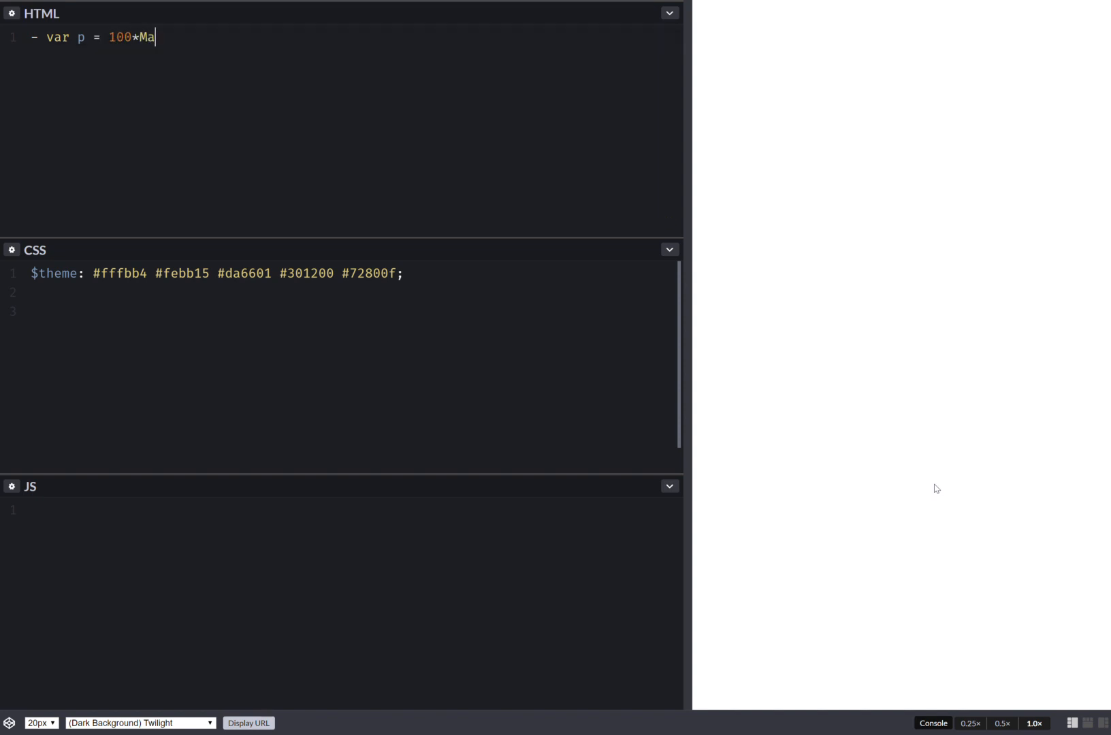
type("th.random")
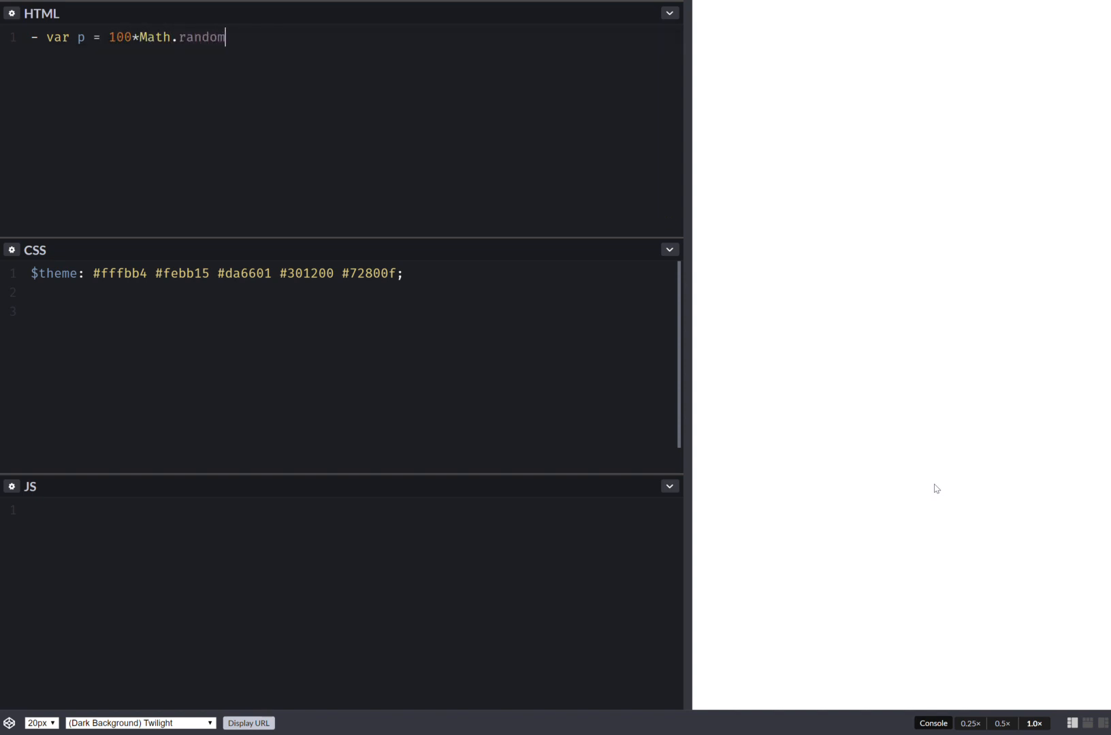
type("()")
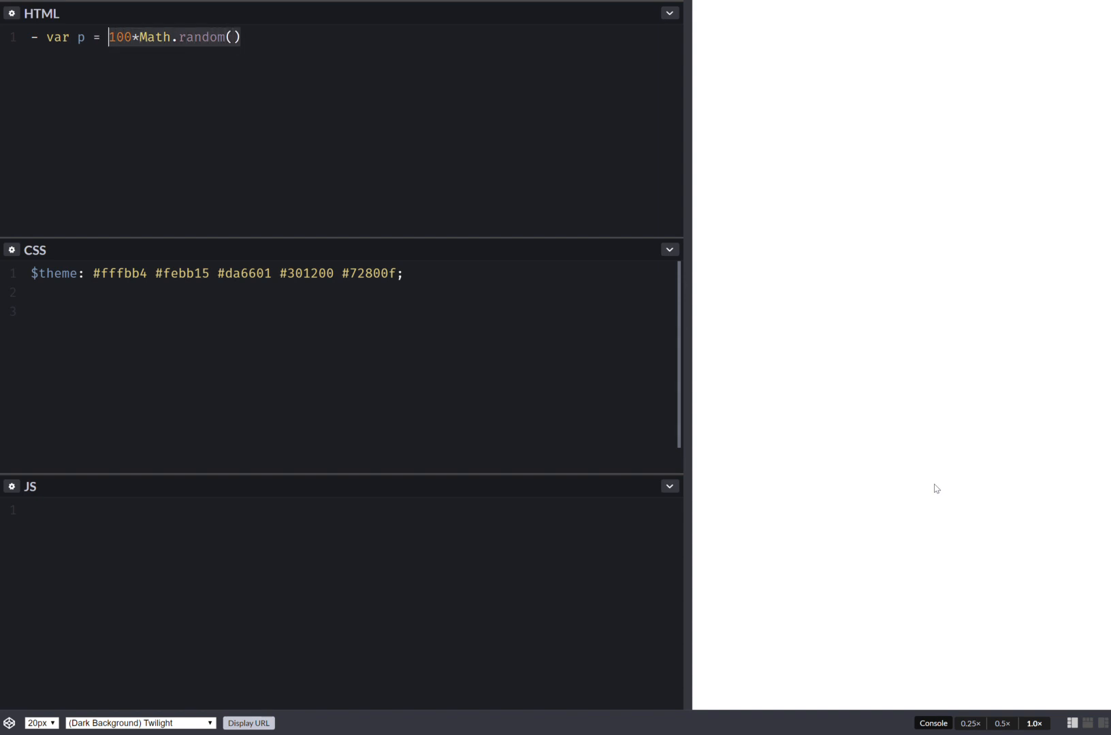
type("(")
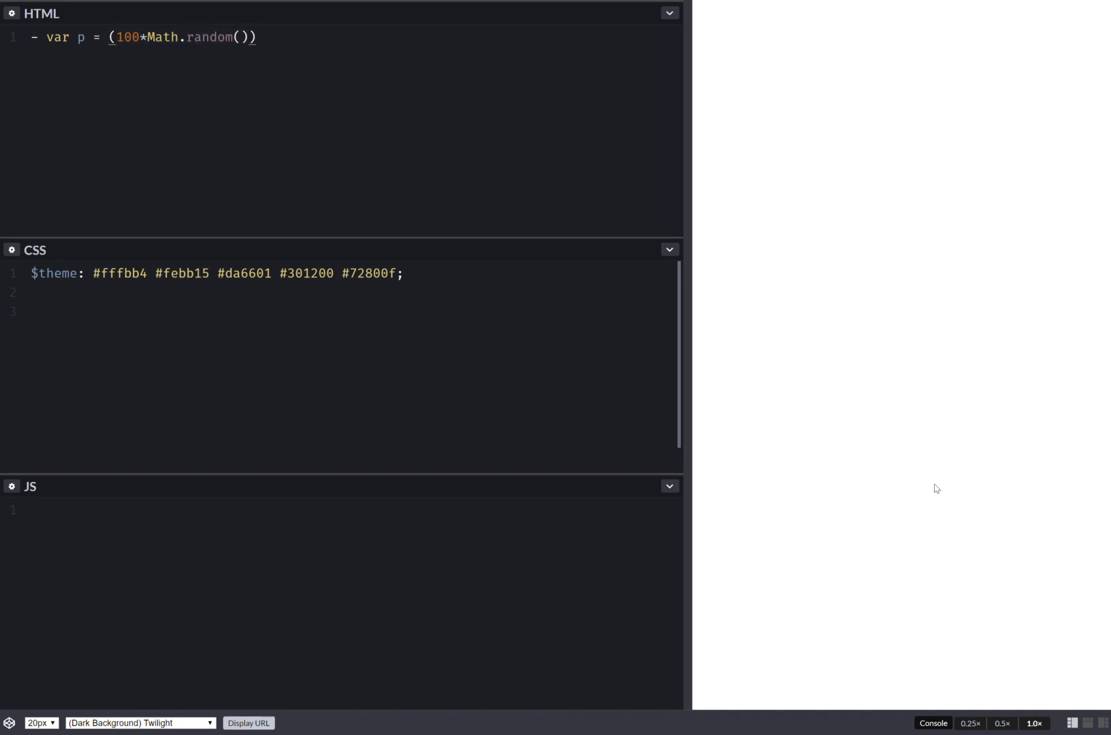
type("Math.")
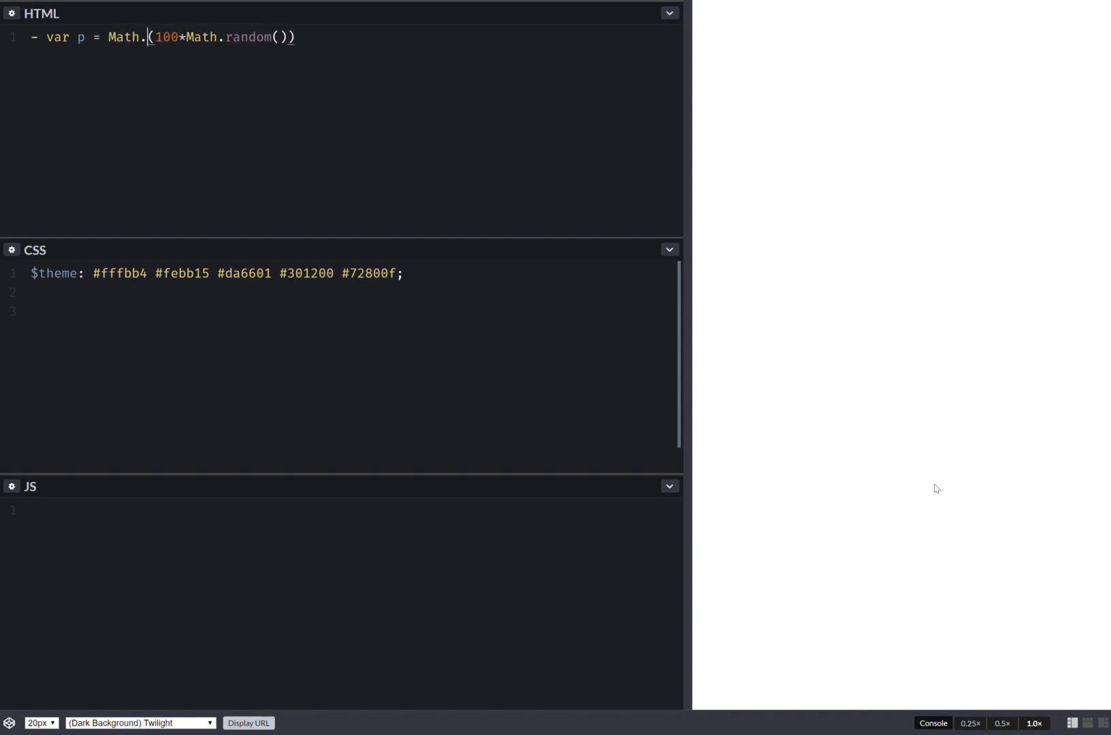
type("round")
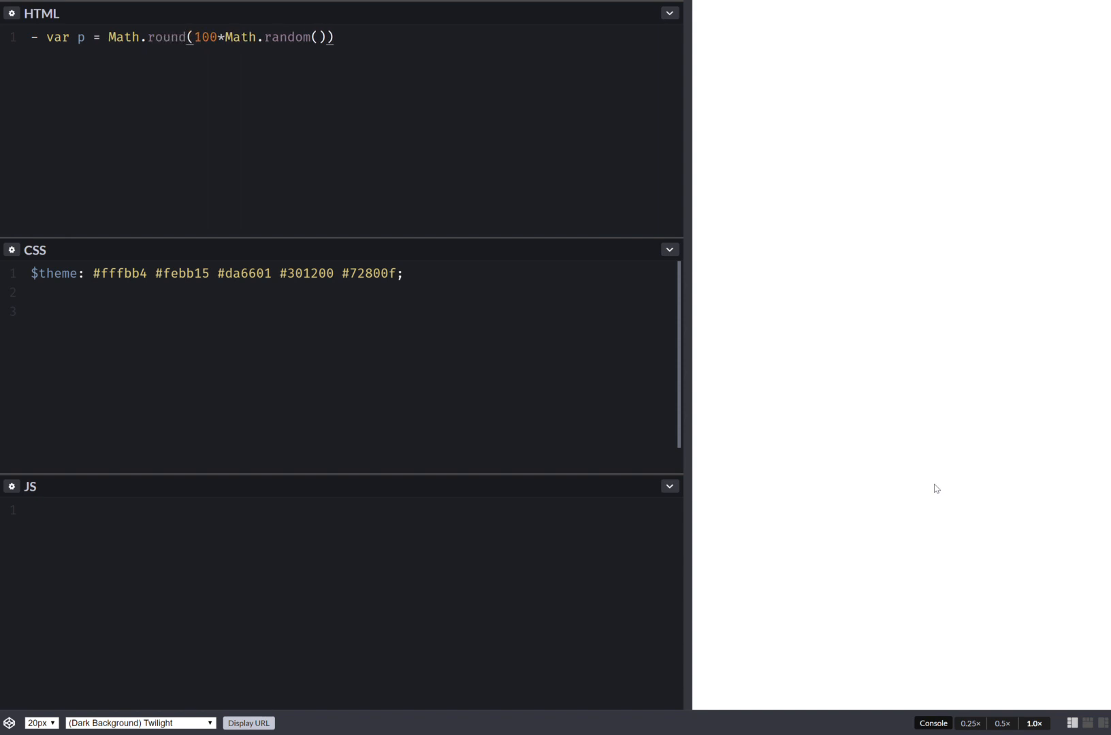
type(";")
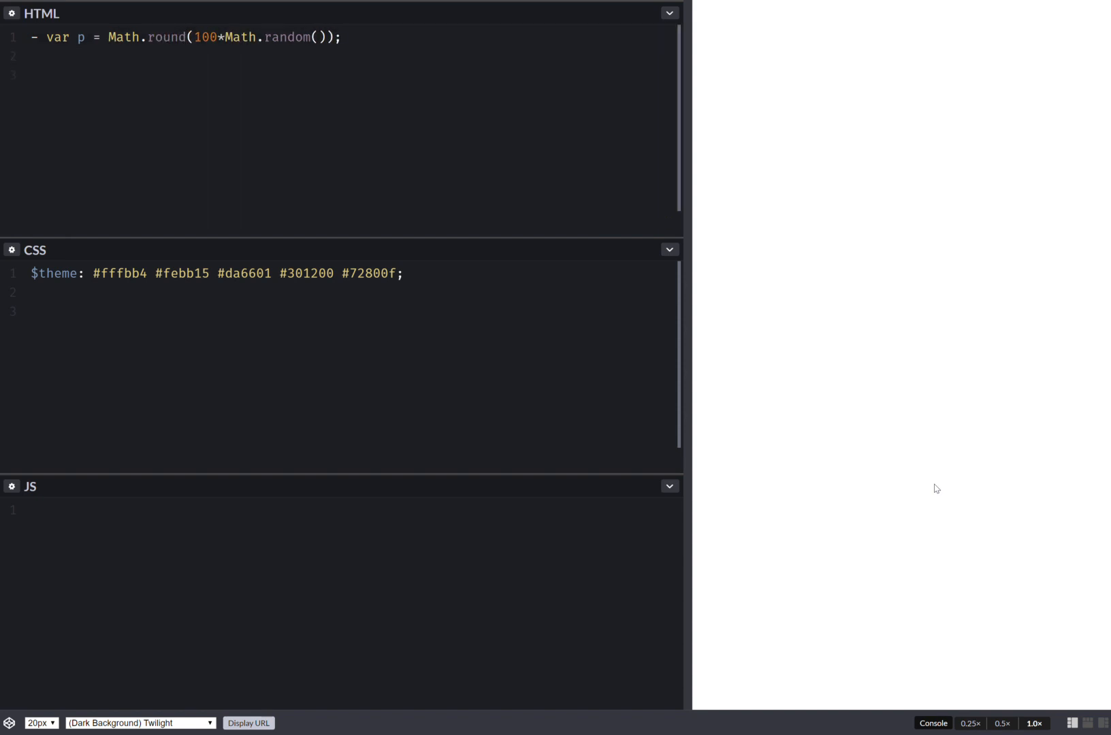
- Add a button#gen labelled 'Generate new percentage' in the Pug HTML
type("button")
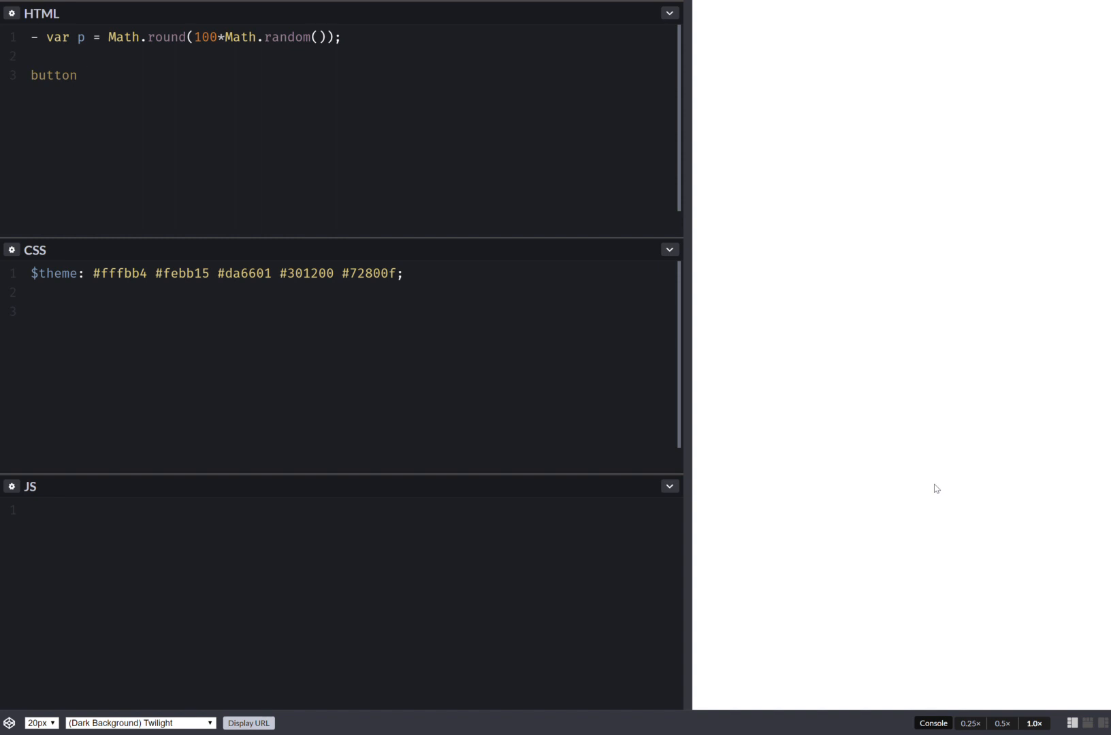
type("#gen")
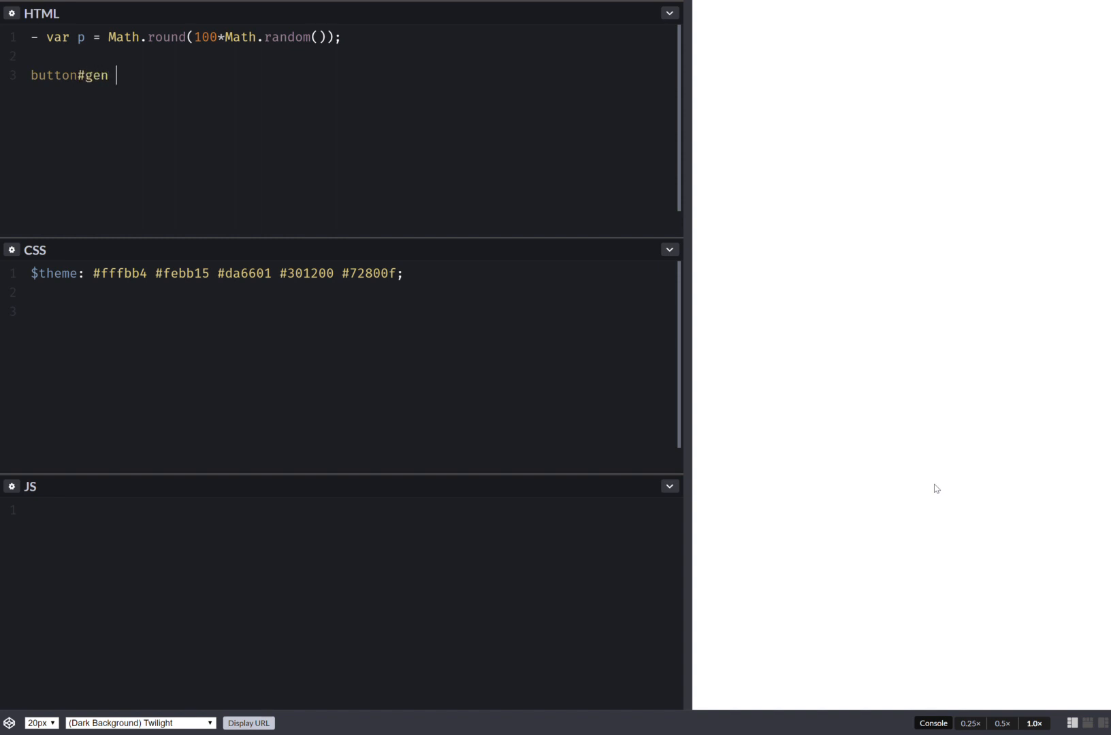
type("Generate")
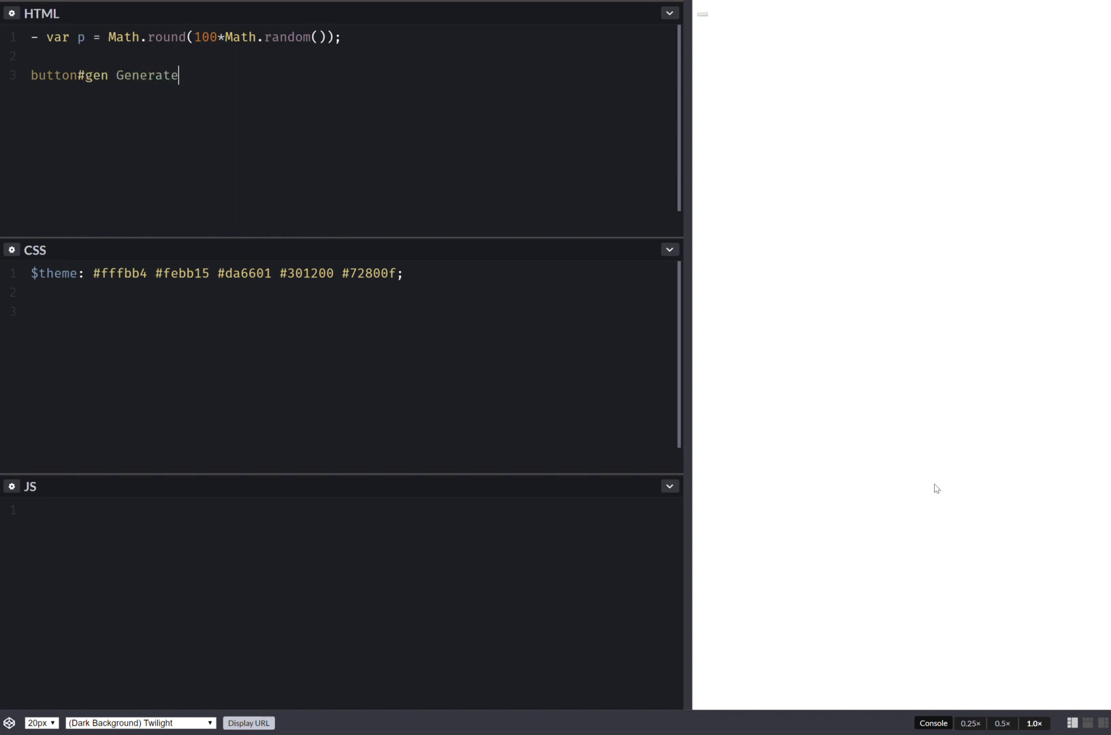
type("new p")
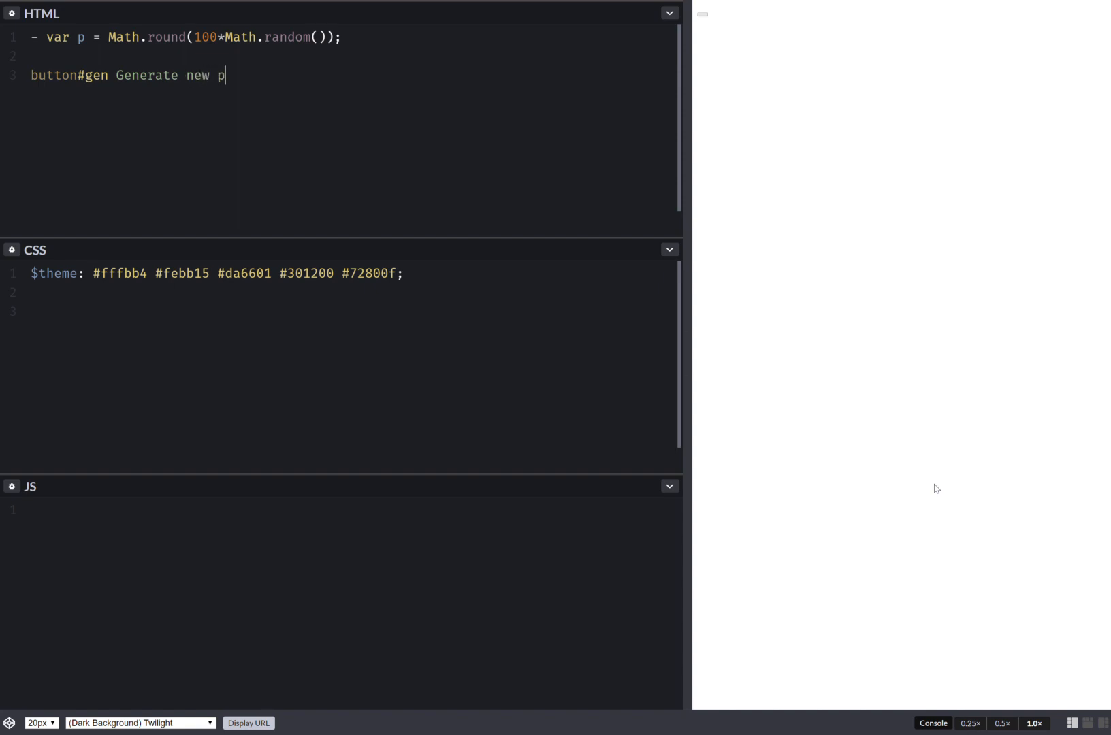
type("ercentage")
type("#")
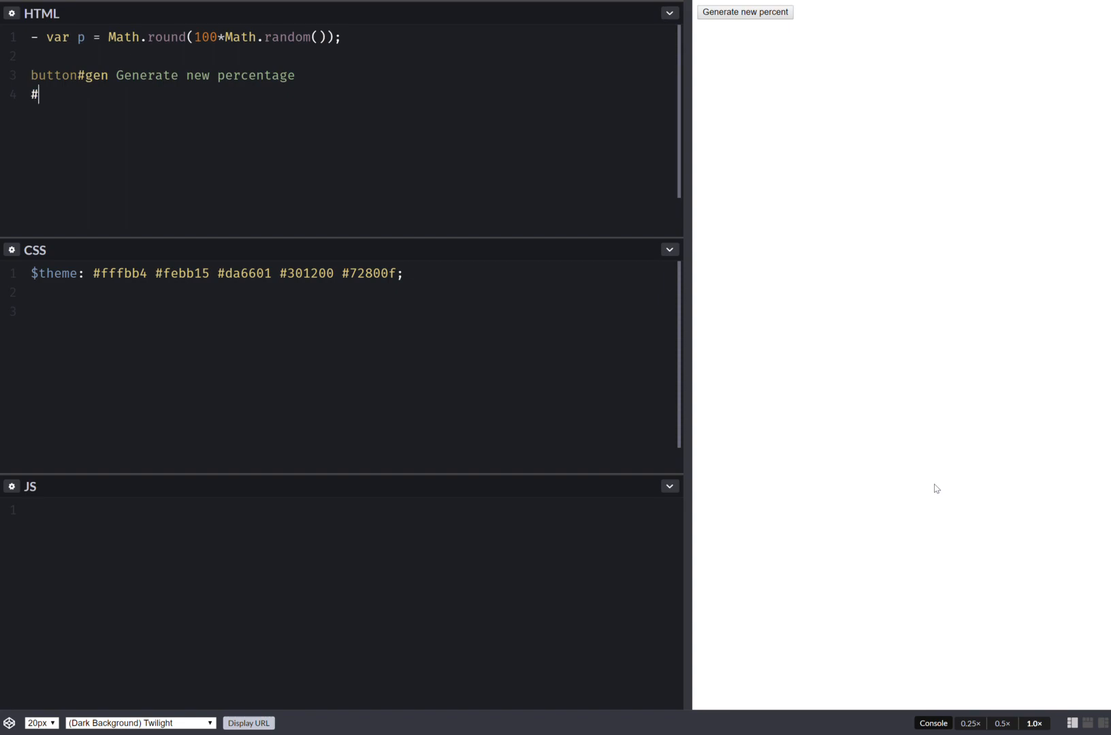
- Add an #out element whose inline style sets --p to ${p}
type("out")
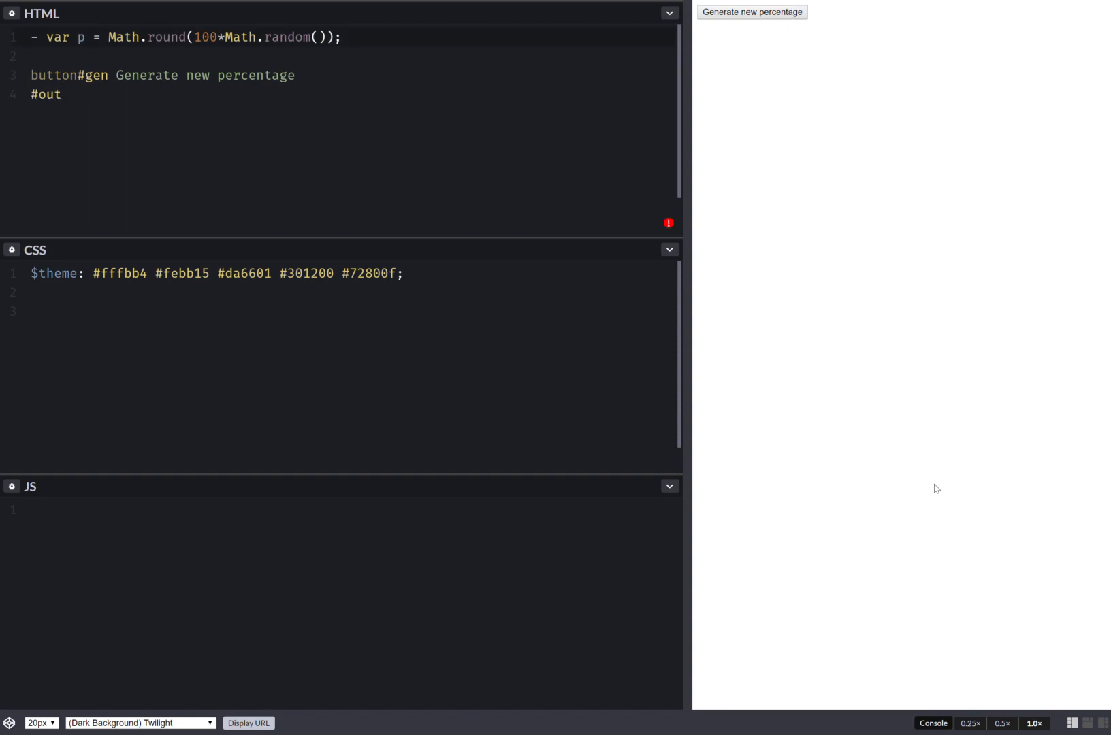
type("()")
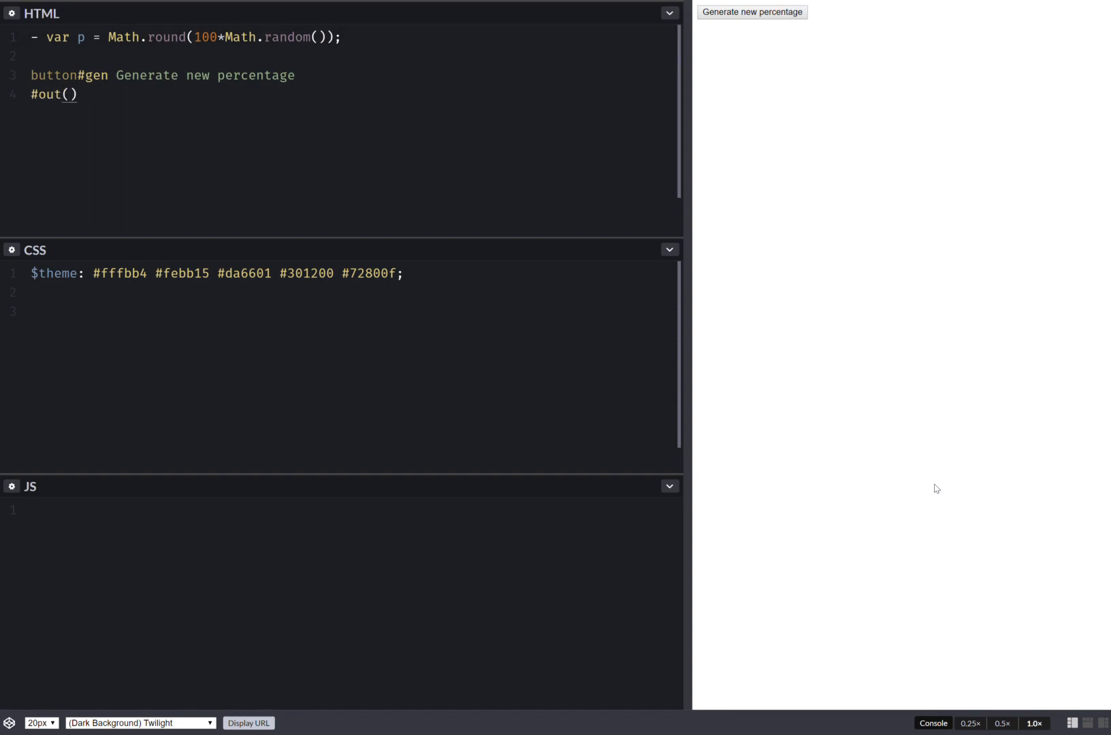
type("style=`")
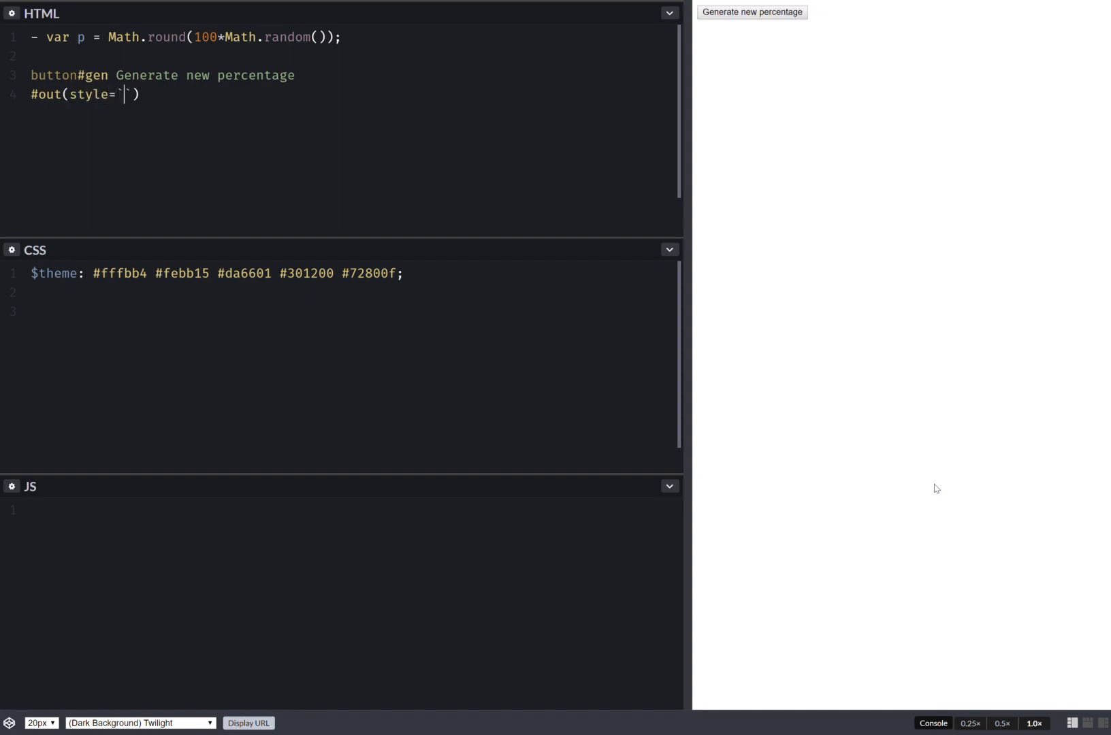
type("--p:")
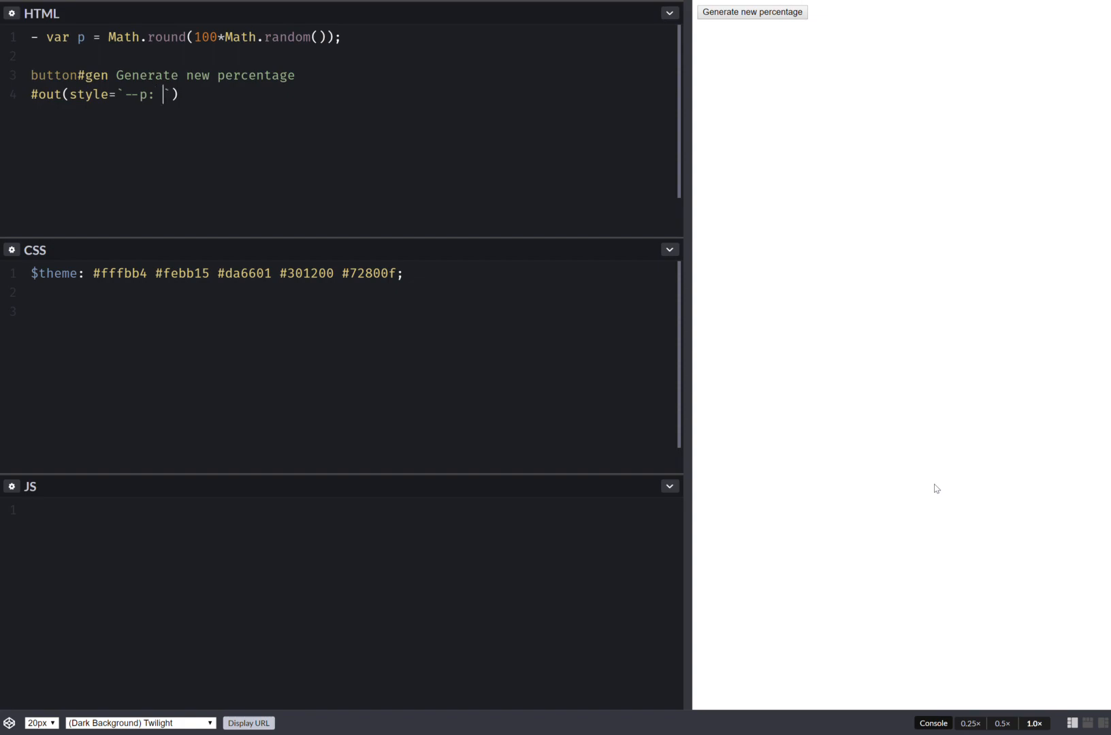
type("${p}")
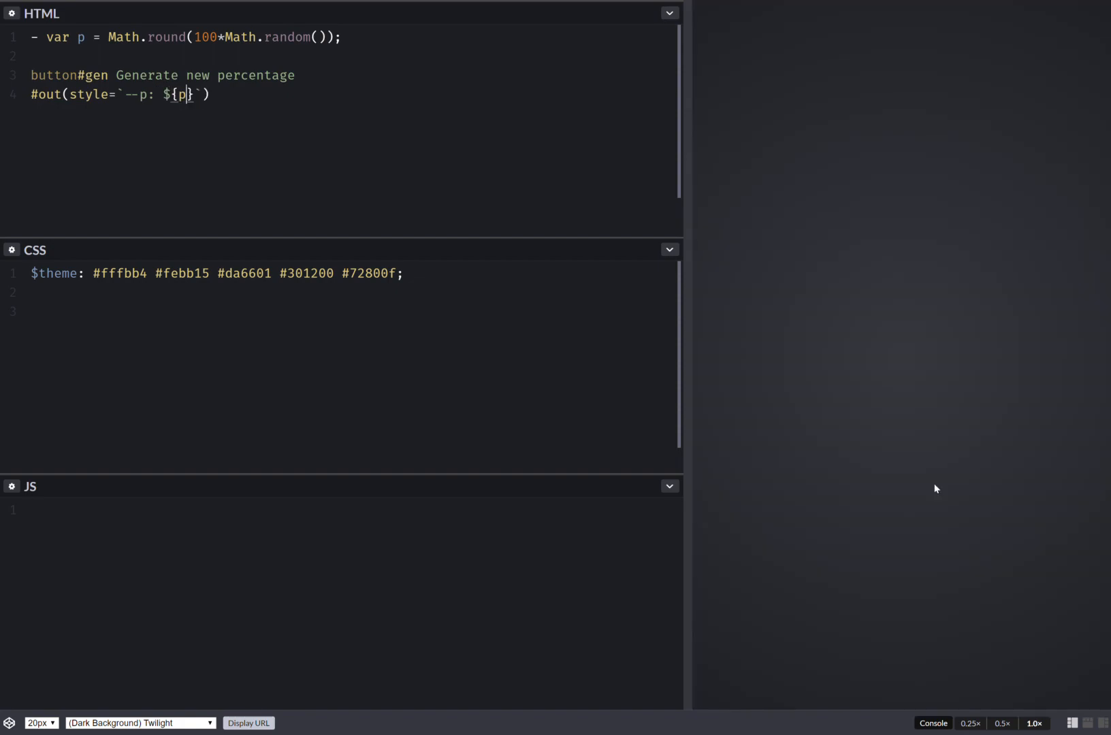
- Give #out an aria-label 'Graphical representation of generated percentage: ${p}% of 100%.'
key("Enter")
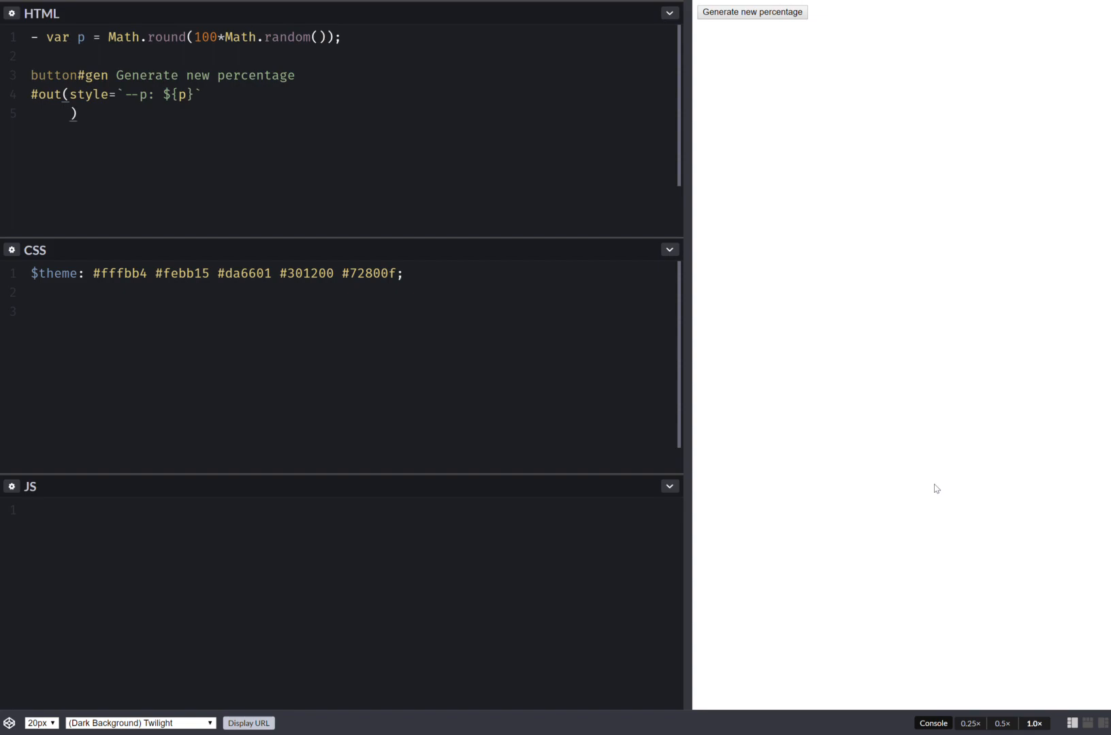
type("aria-label")
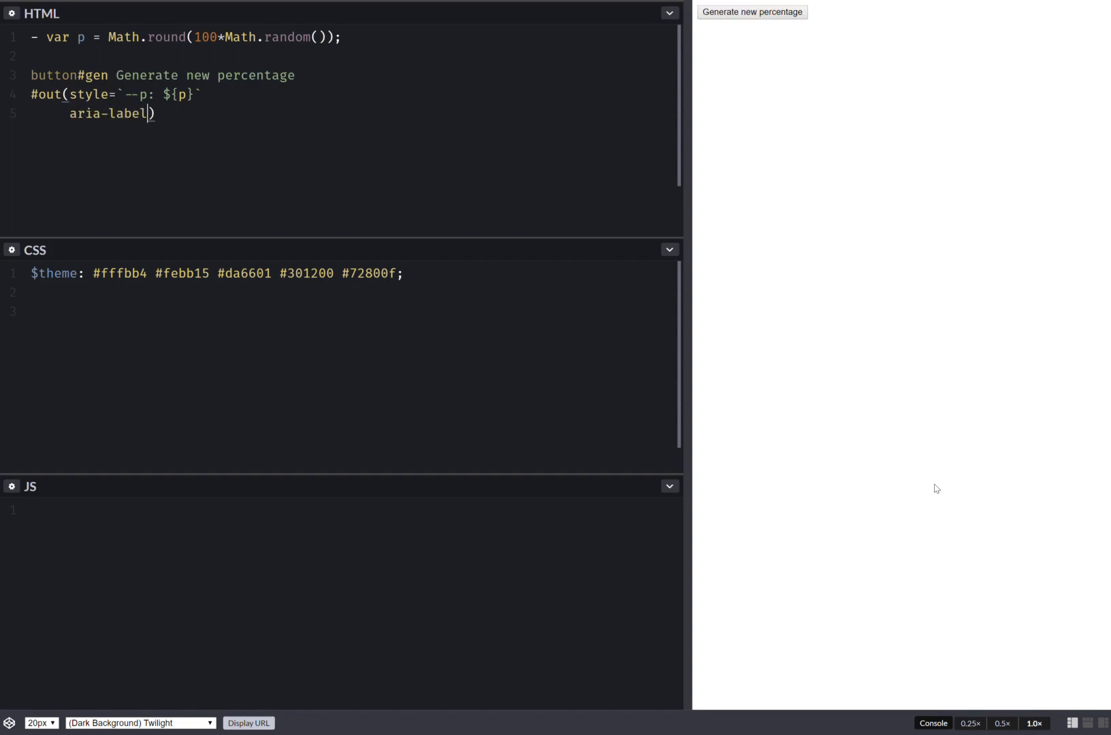
type("=`Gr`")
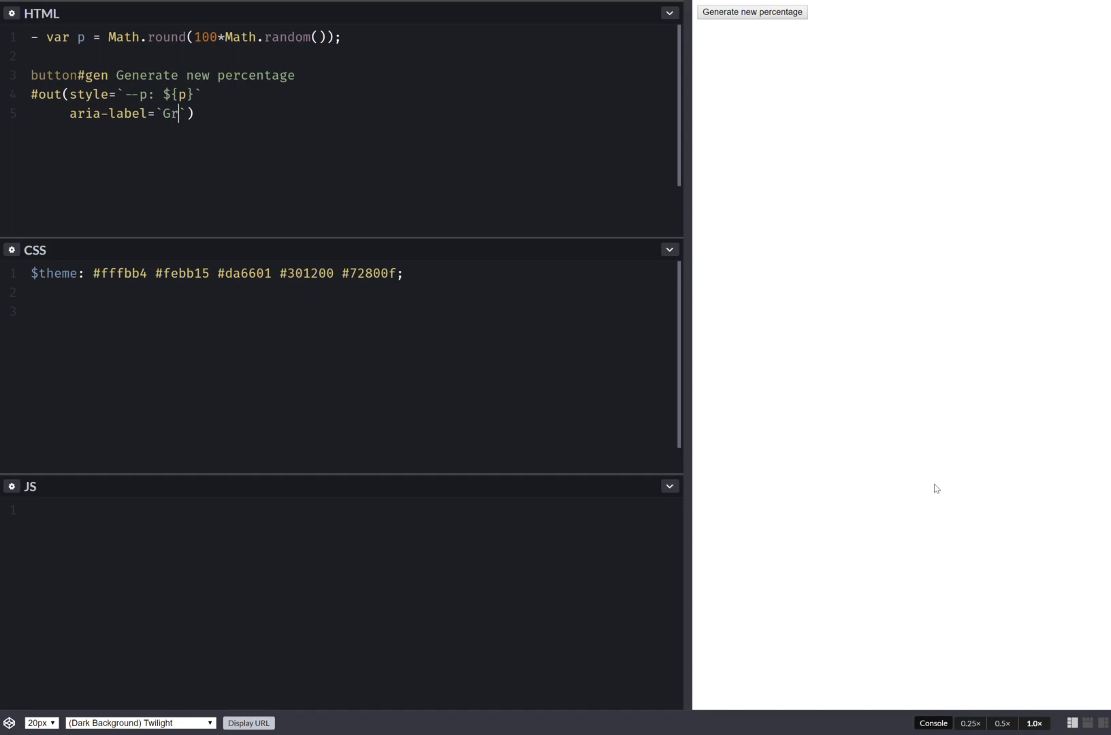
type("aph")
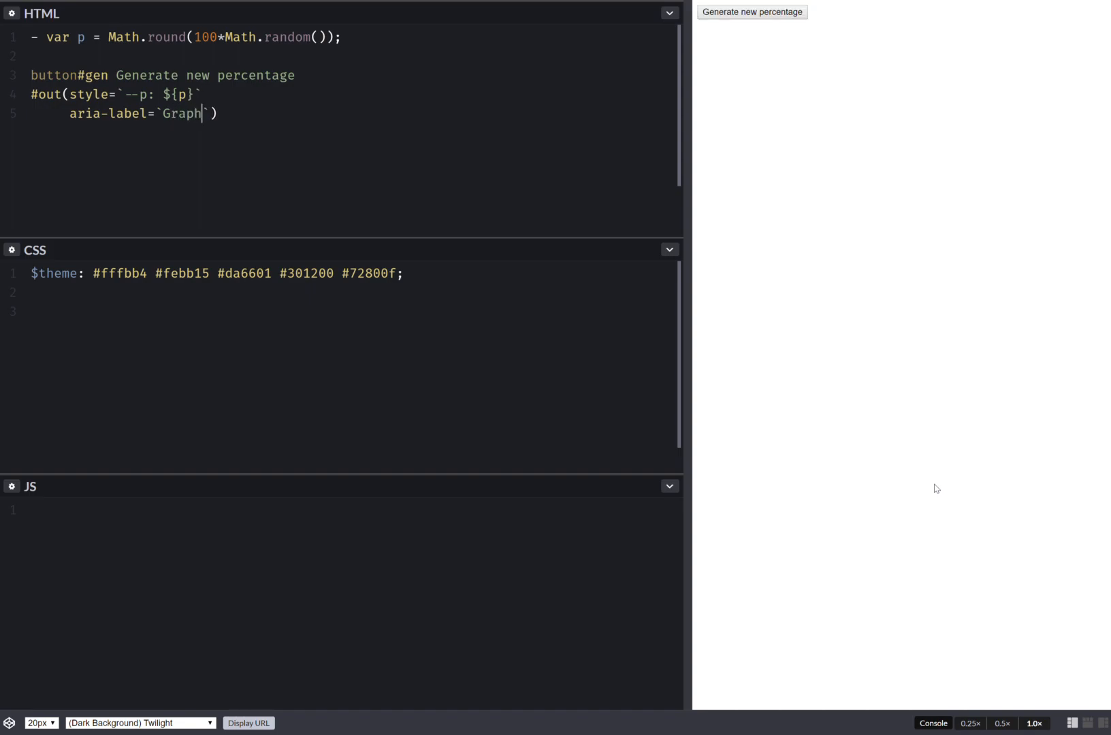
type("ical repr")
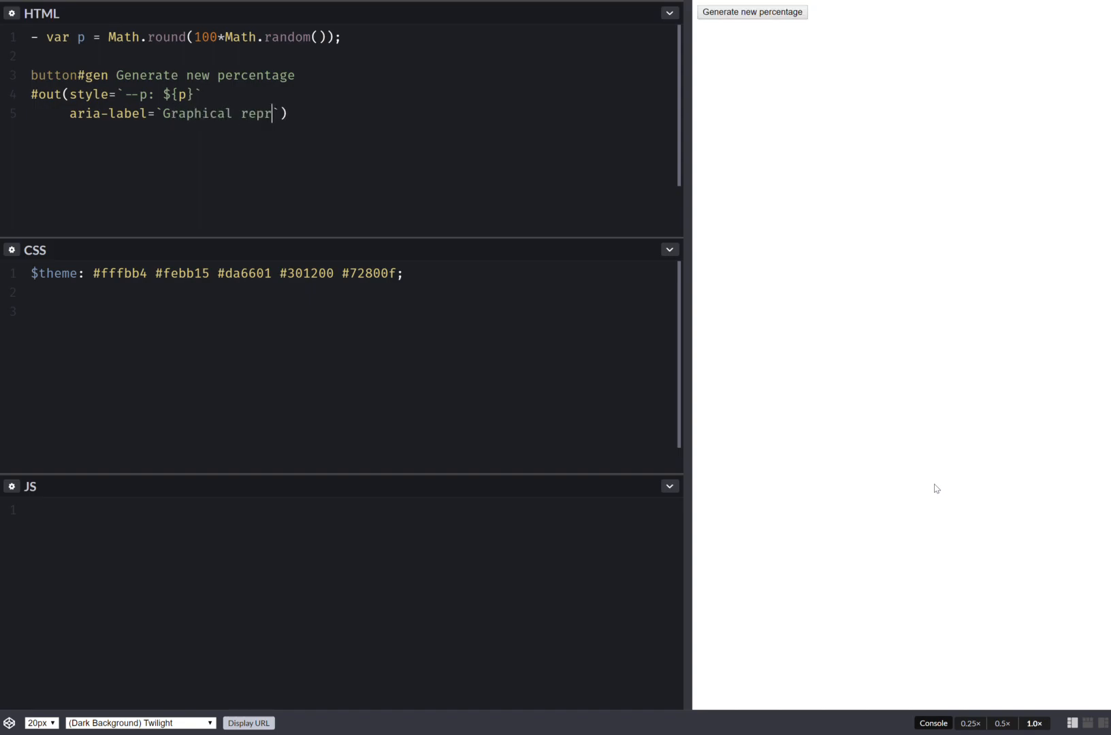
type("esentation")
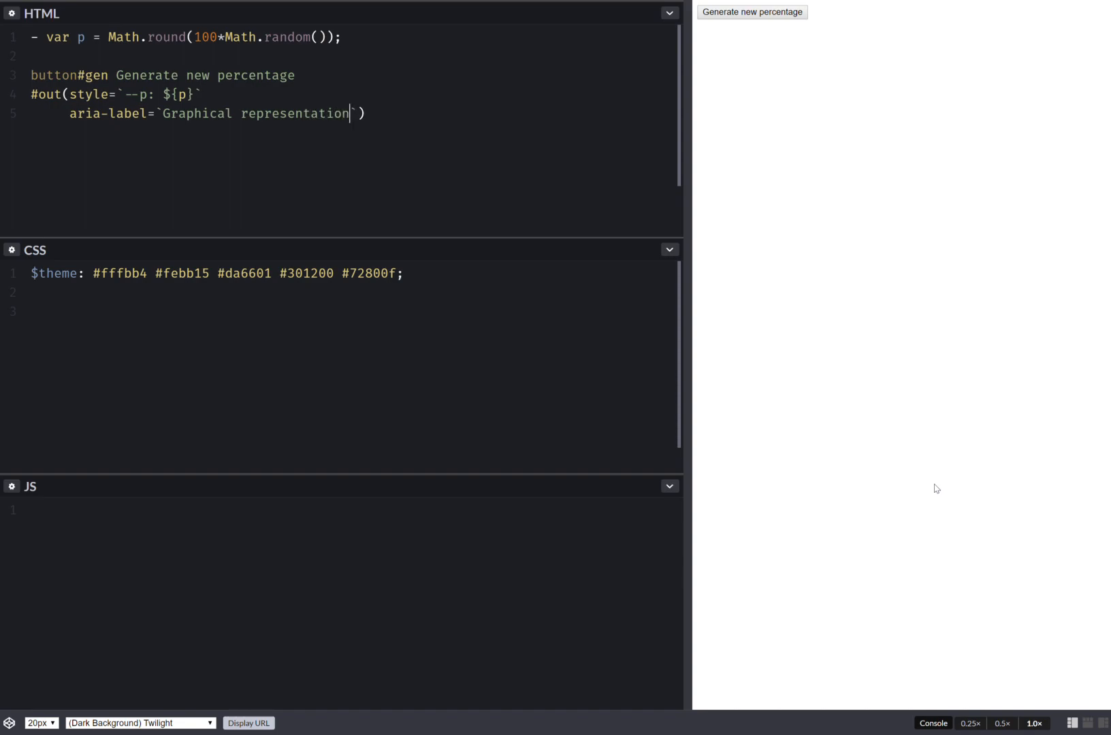
type("of gen")
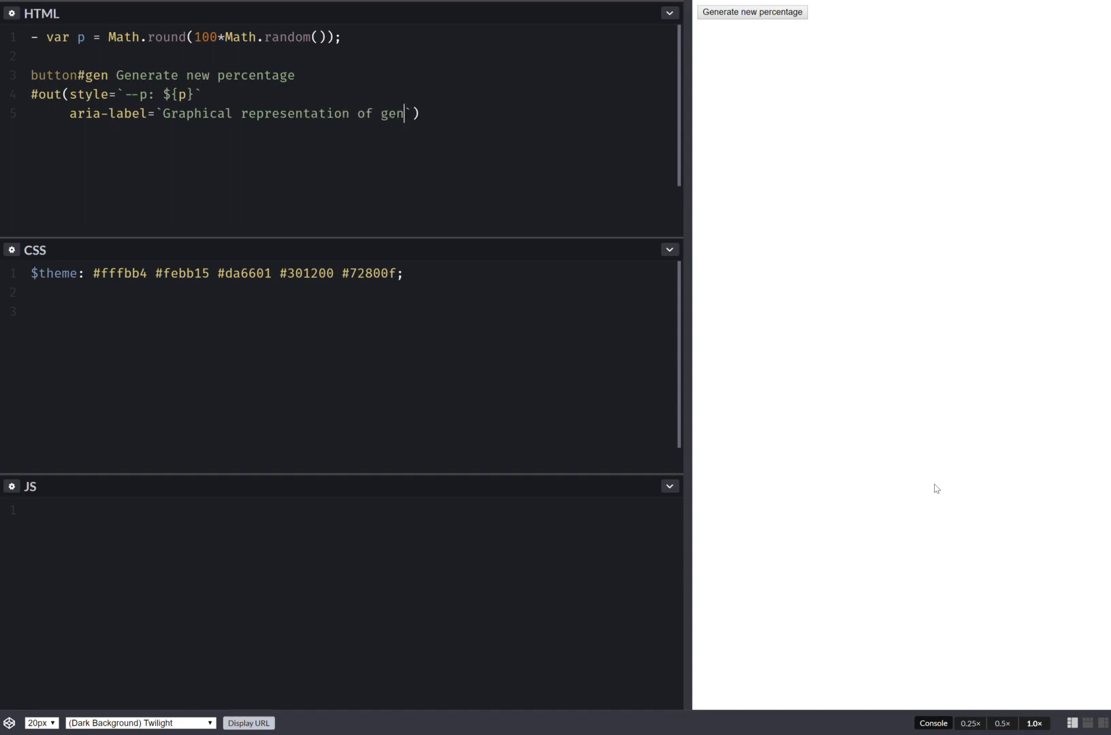
type("erated")
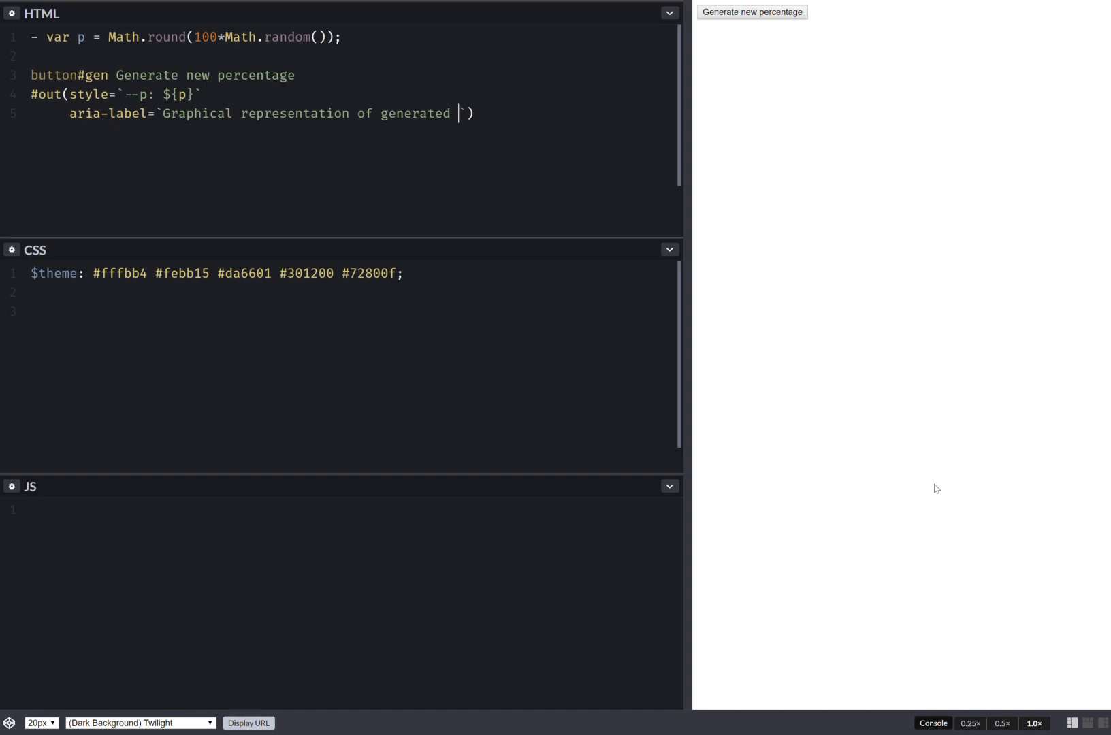
type("percen")
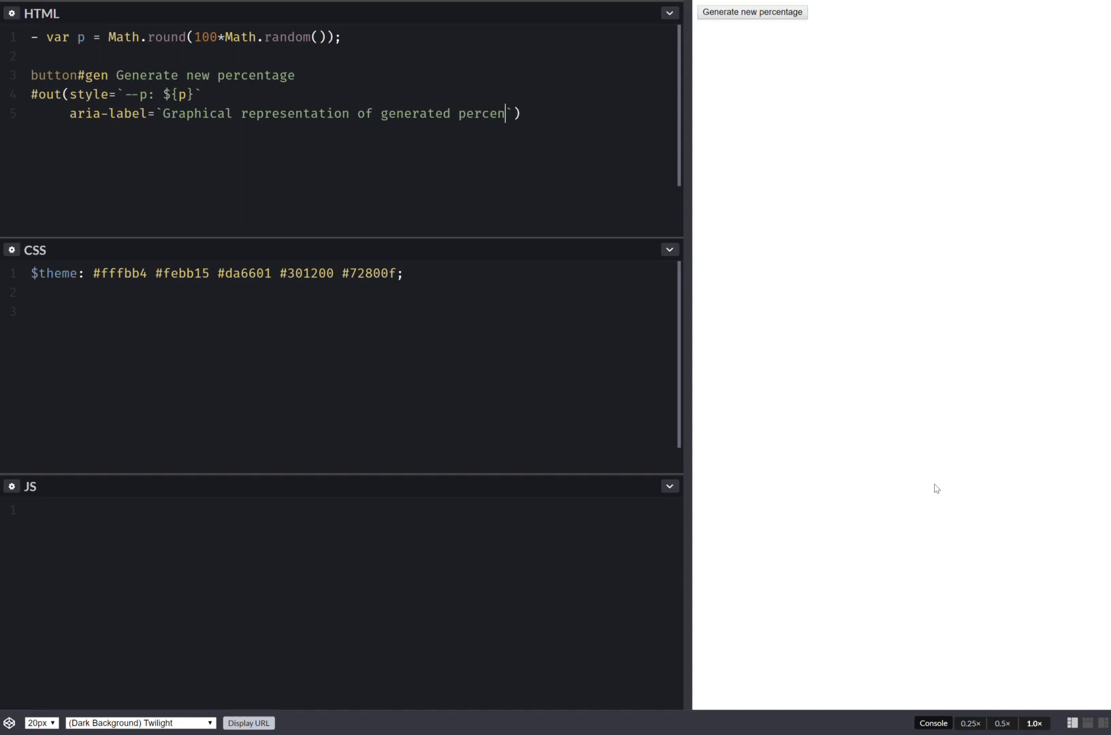
type("tage:")
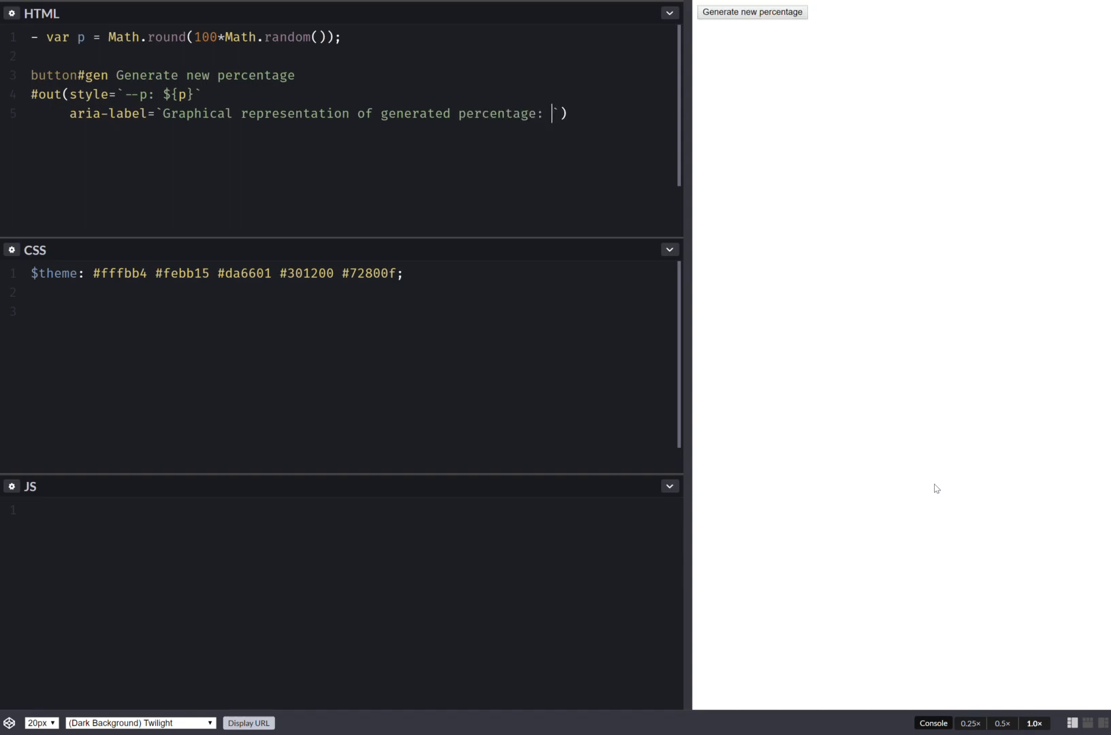
type("${p}")
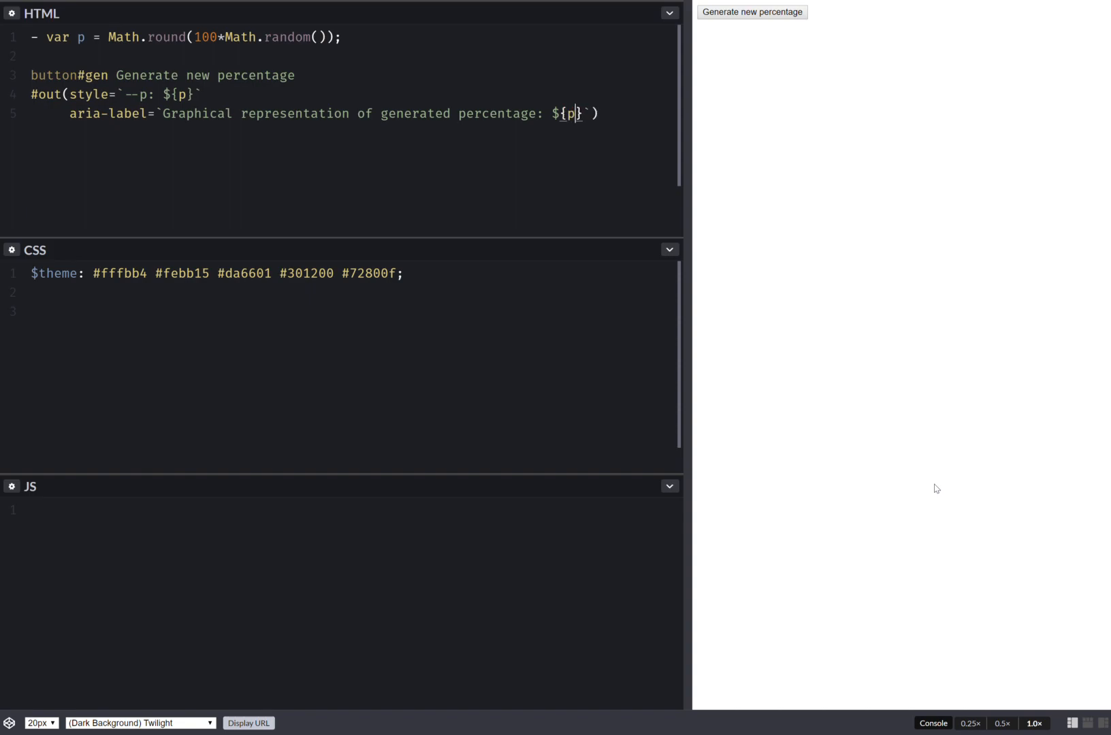
type("% of")
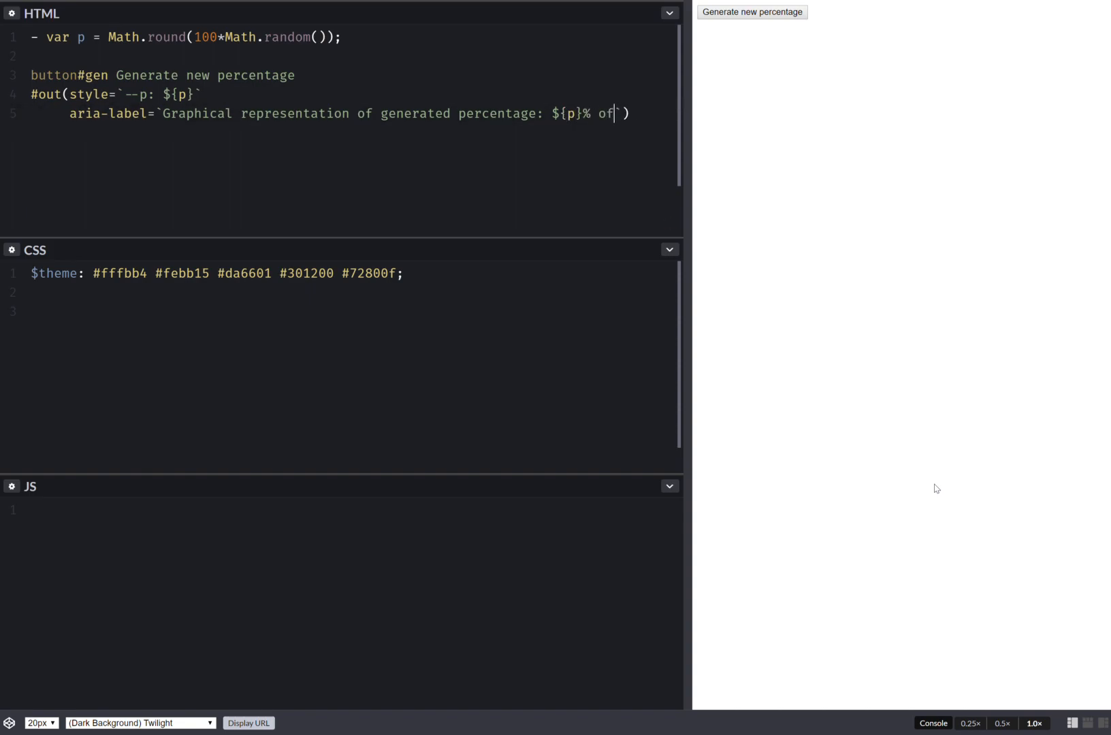
type("100%")
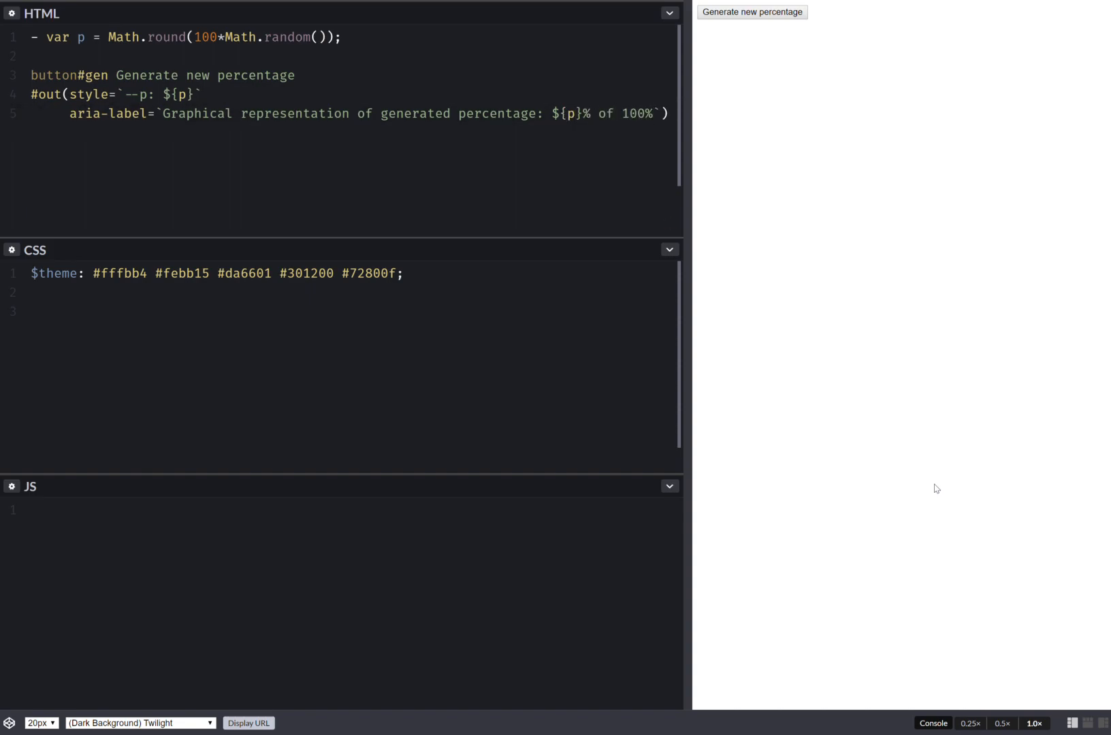
type(".")
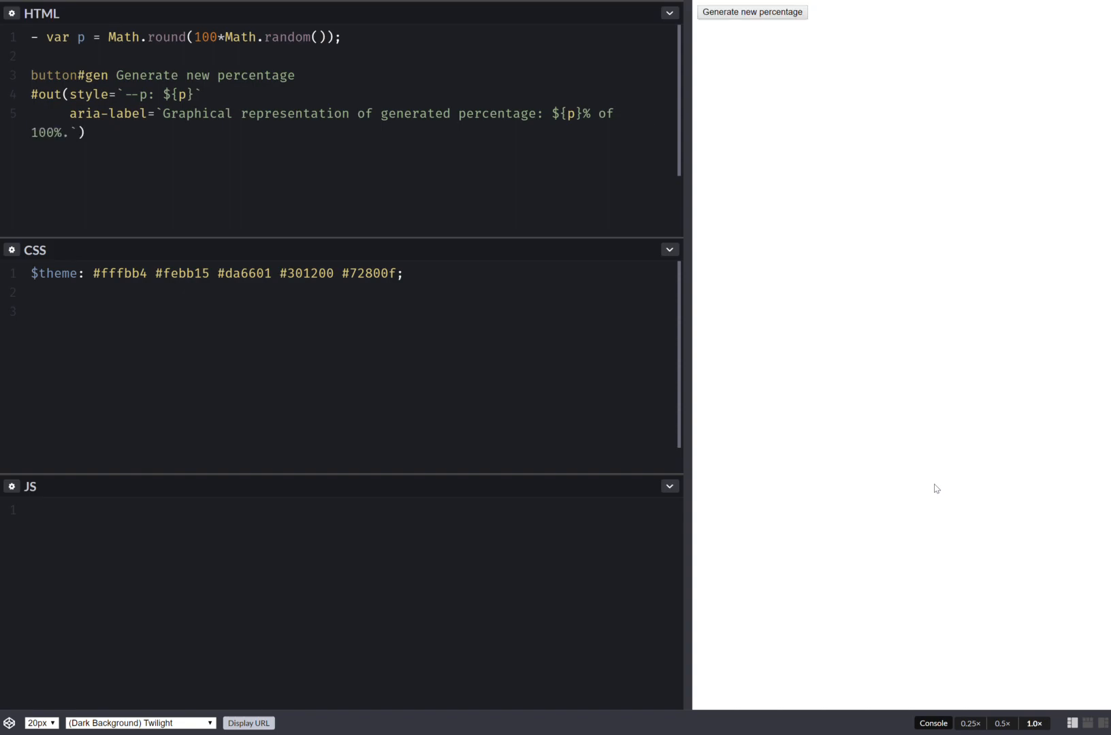
mouse_move(798, 480)
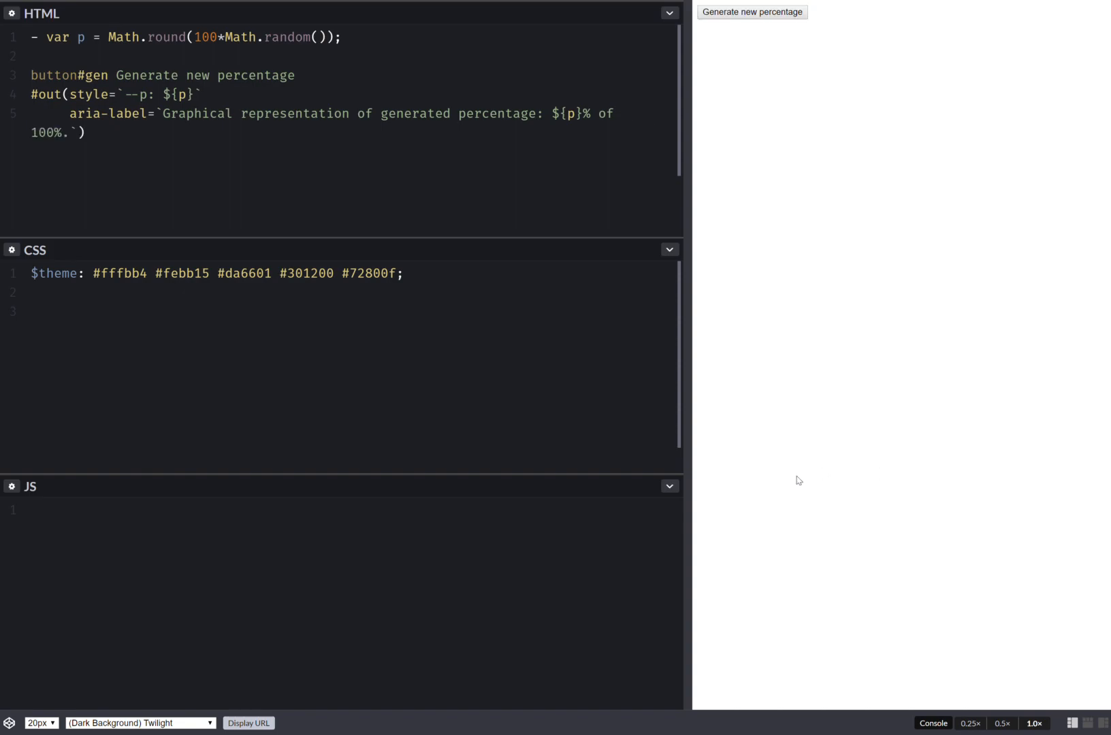
- Add role='graphics-document group' to #out on its own attribute line
left_click(66, 132)
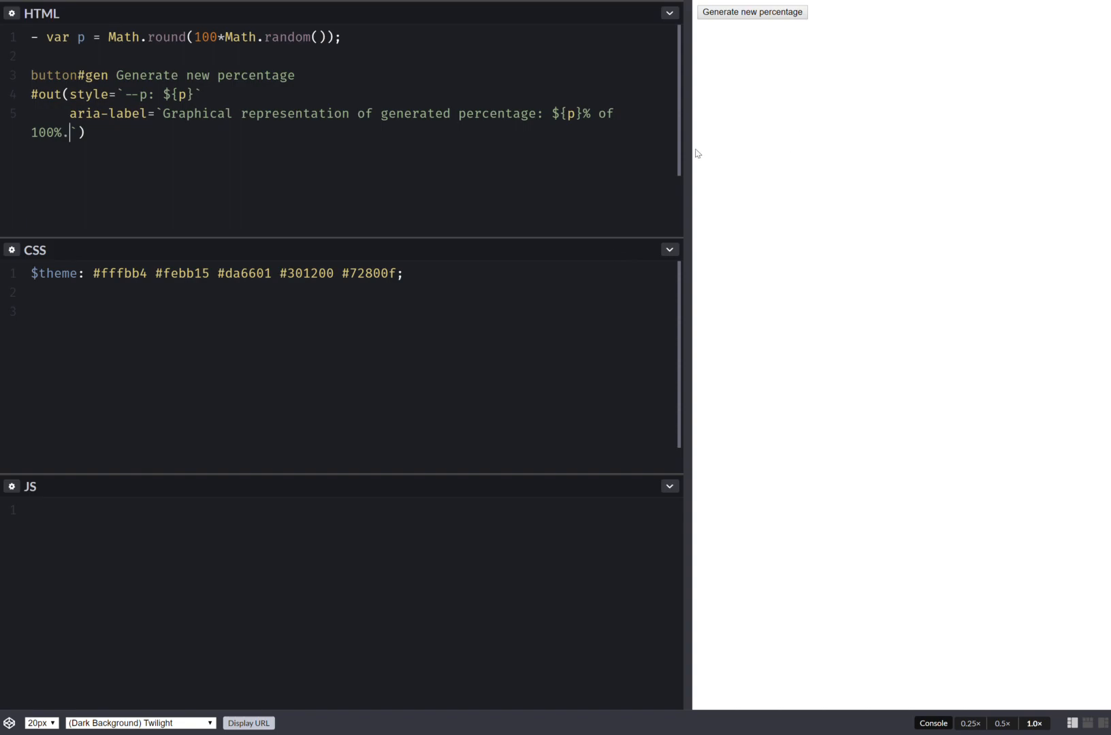
key("Enter")
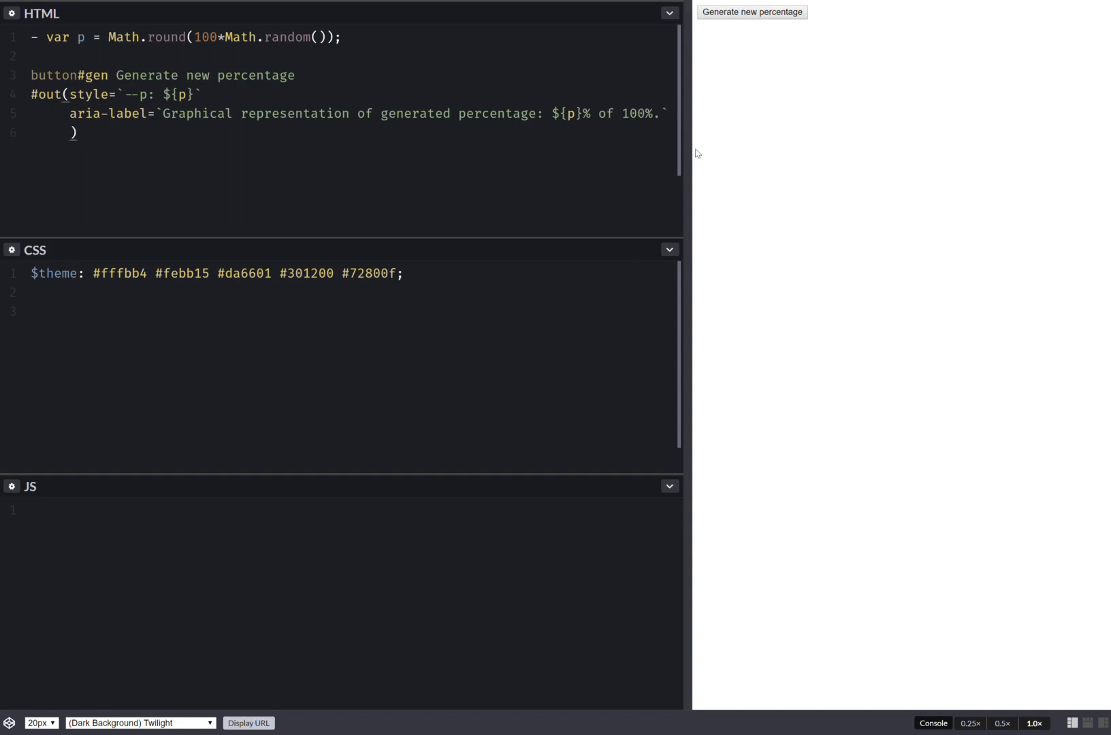
type("role=")
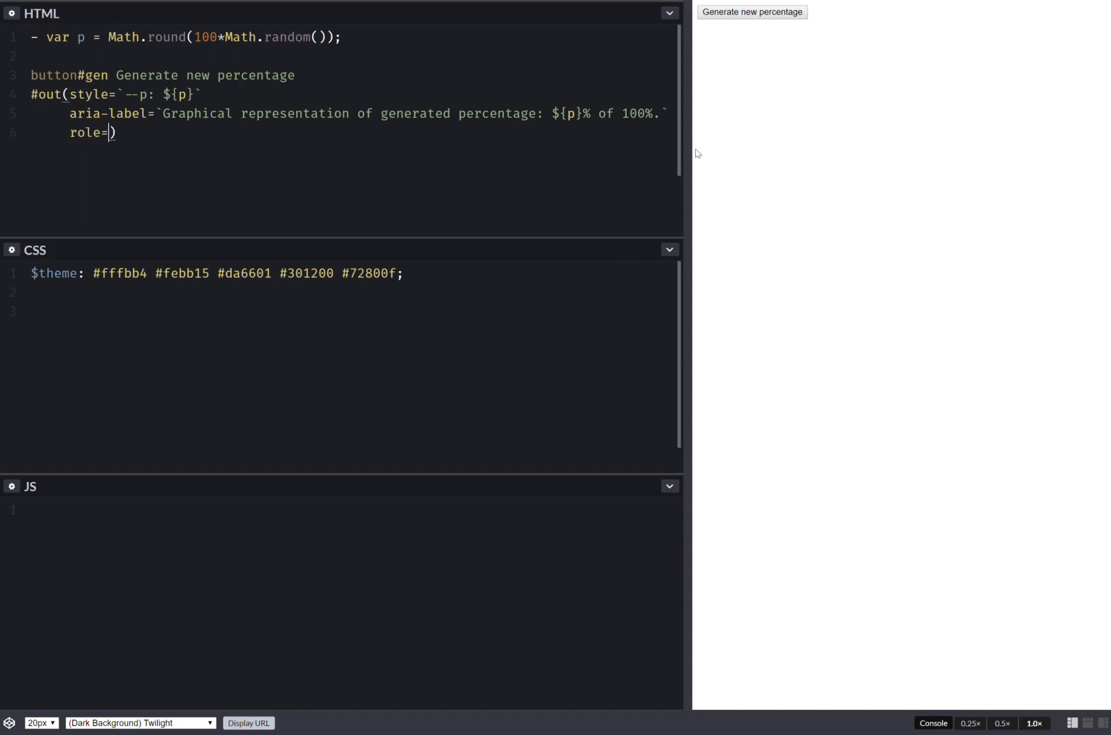
type("'grap")
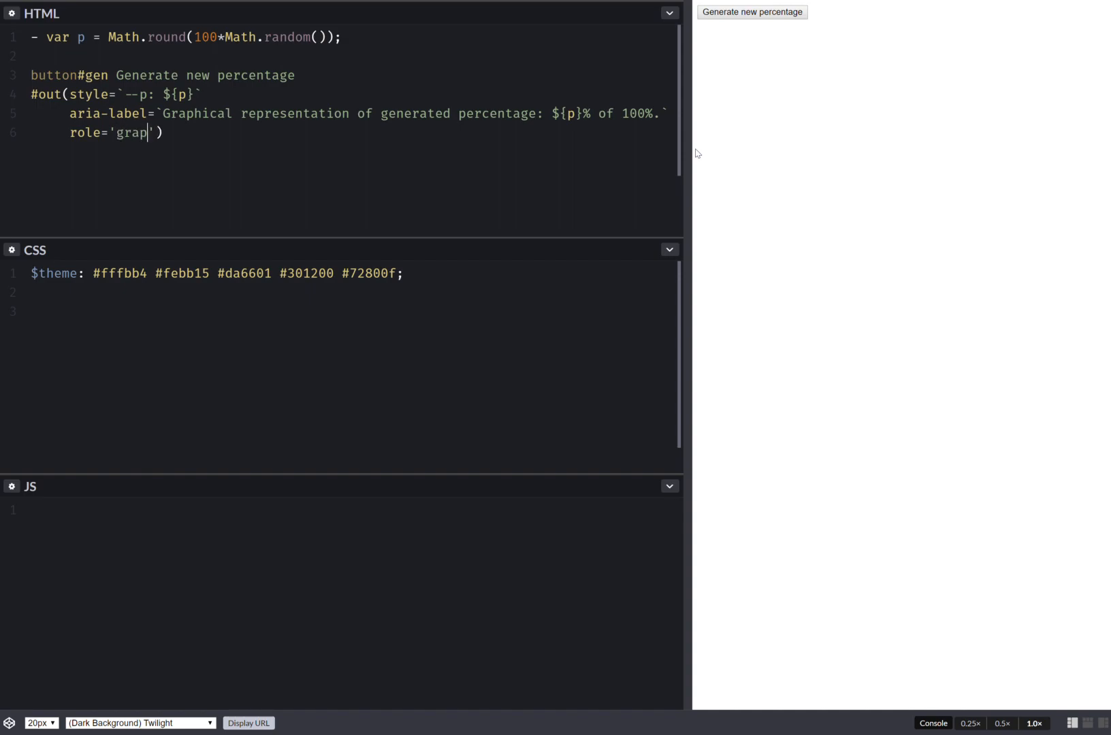
type("hics-d")
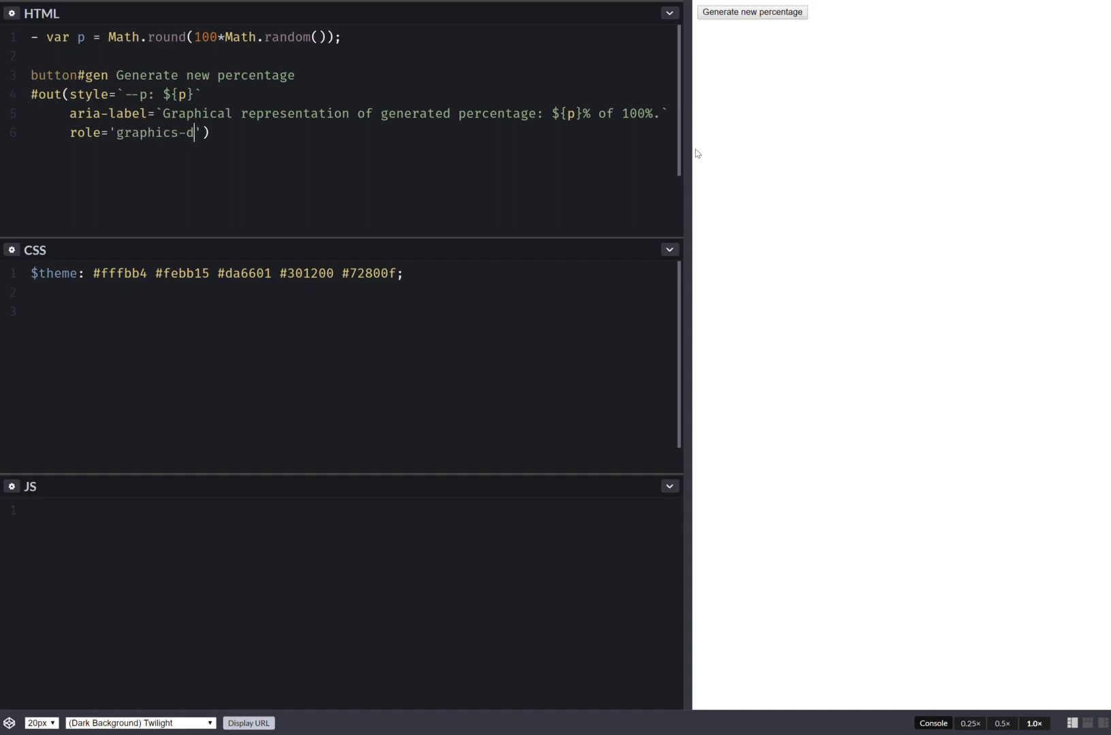
type("ocument")
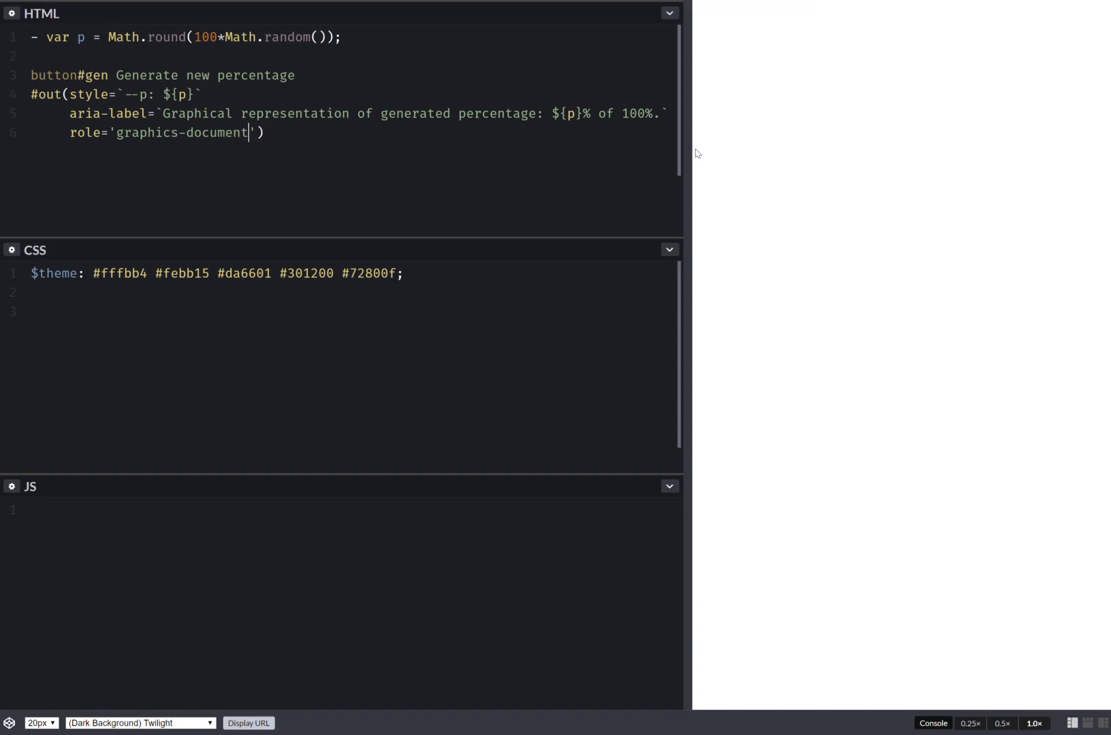
type("group")
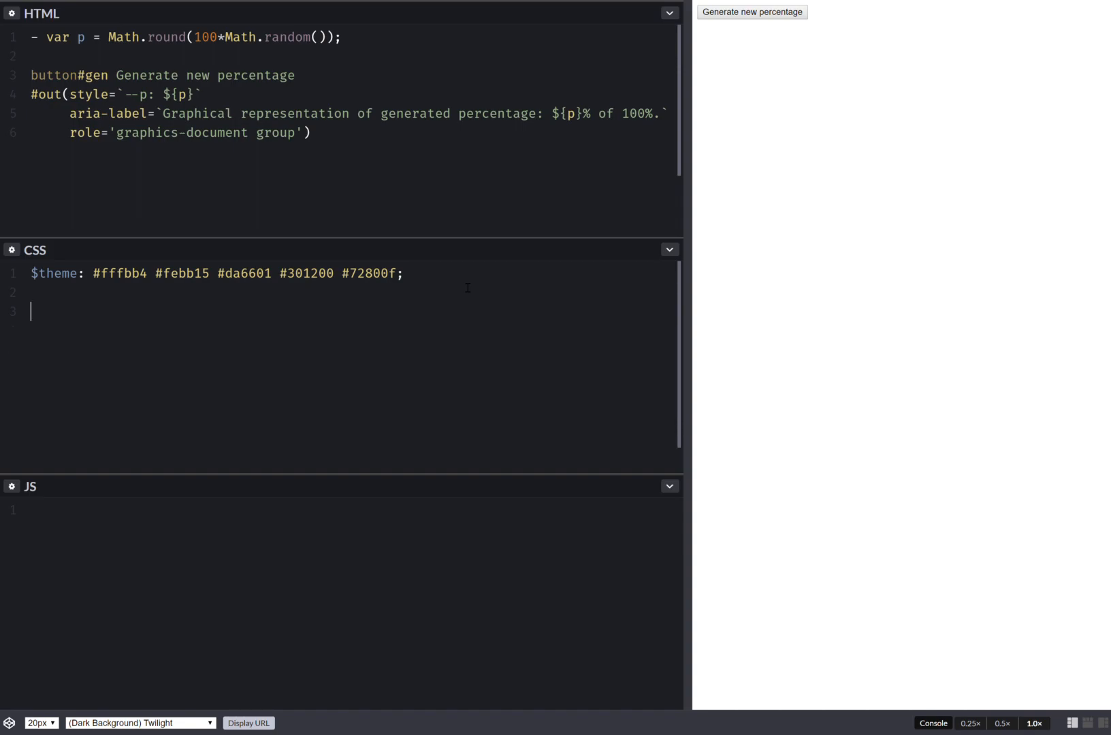
- Style [id='out'] with height 2em and background #000, then clear the 000 colour value
type("[i]")
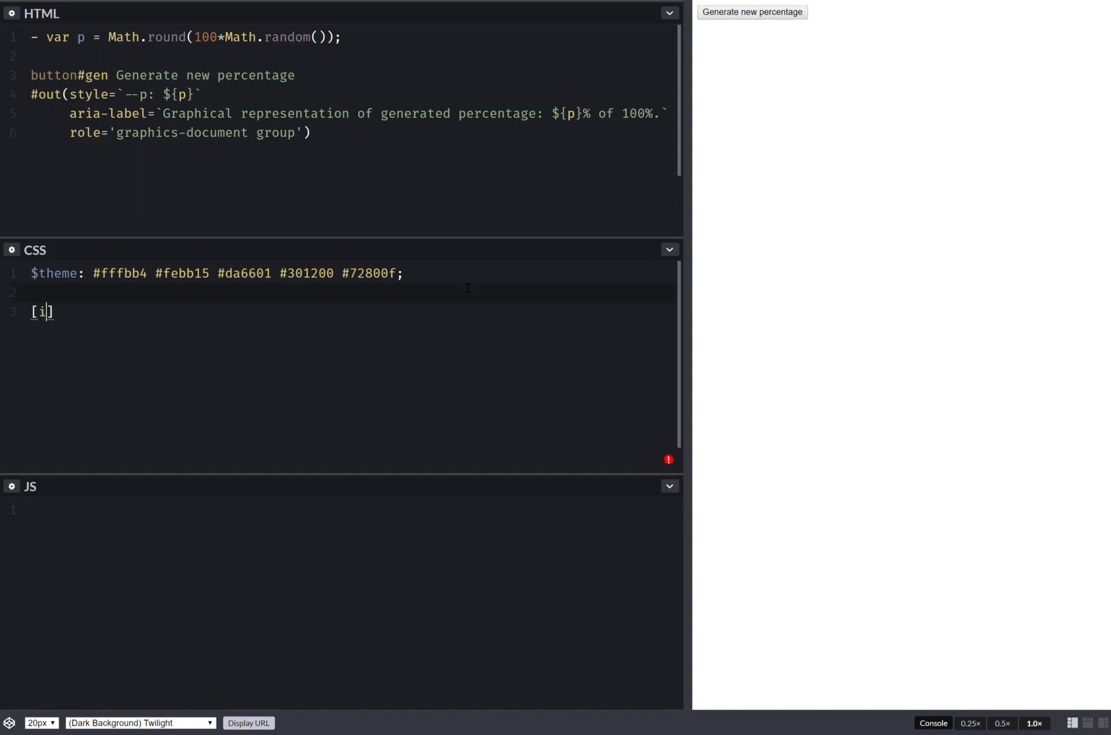
type("d=''")
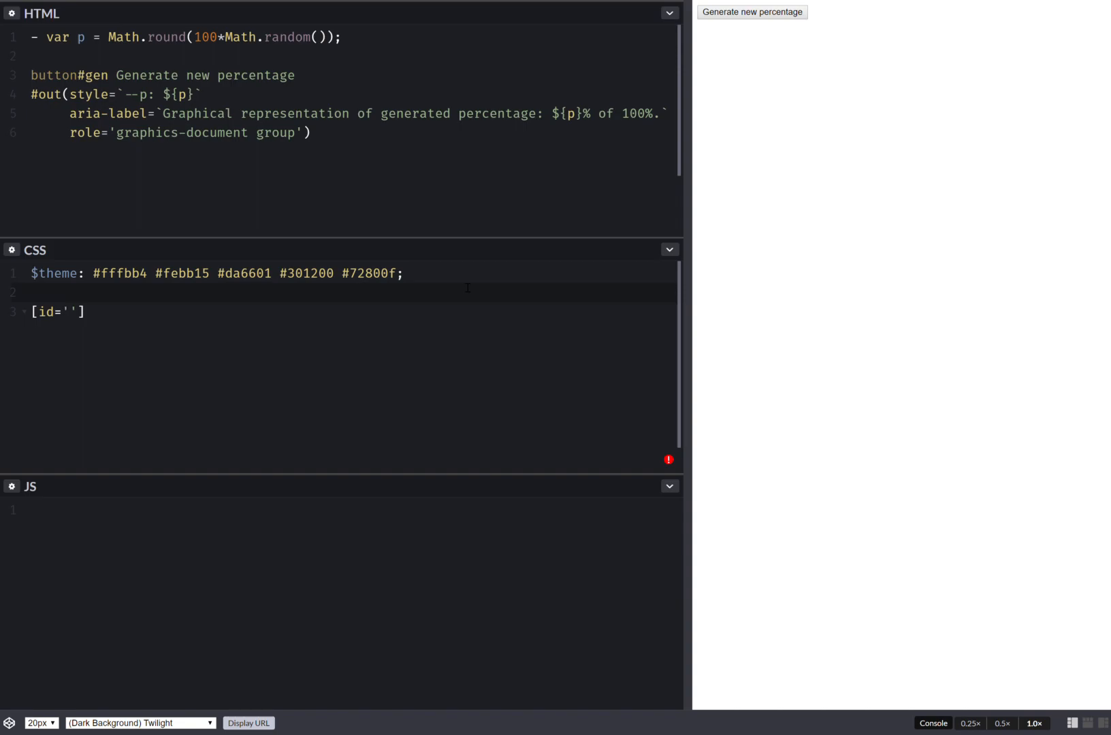
type("out")
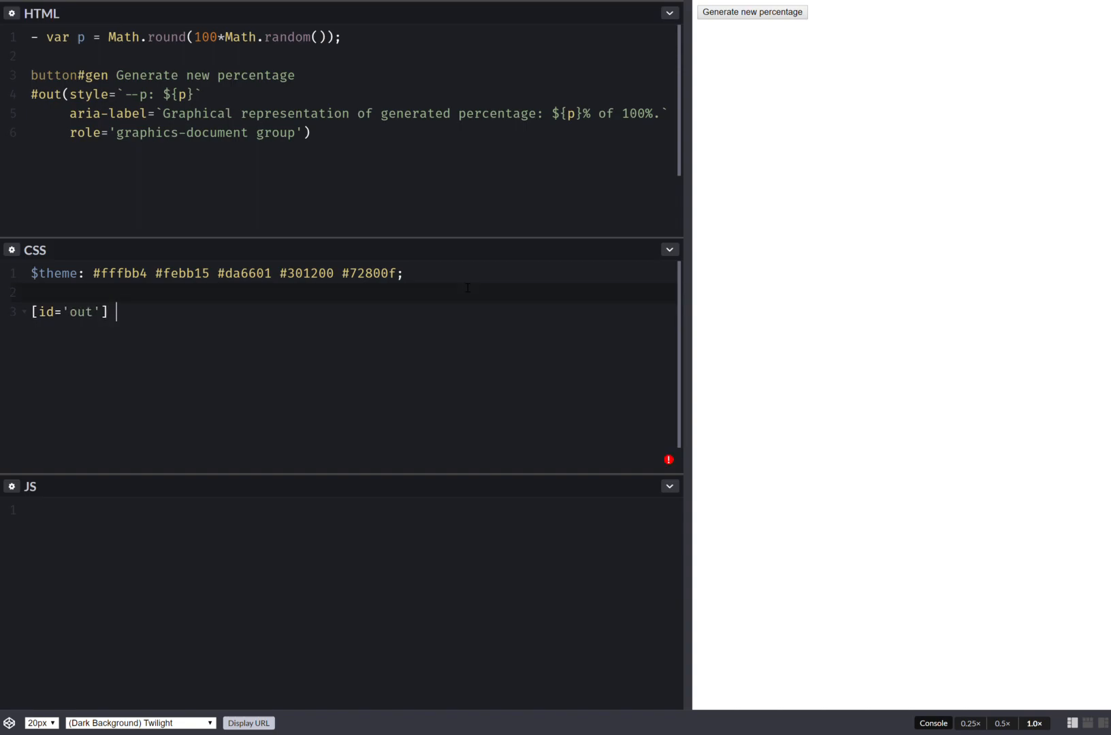
type("{ h:")
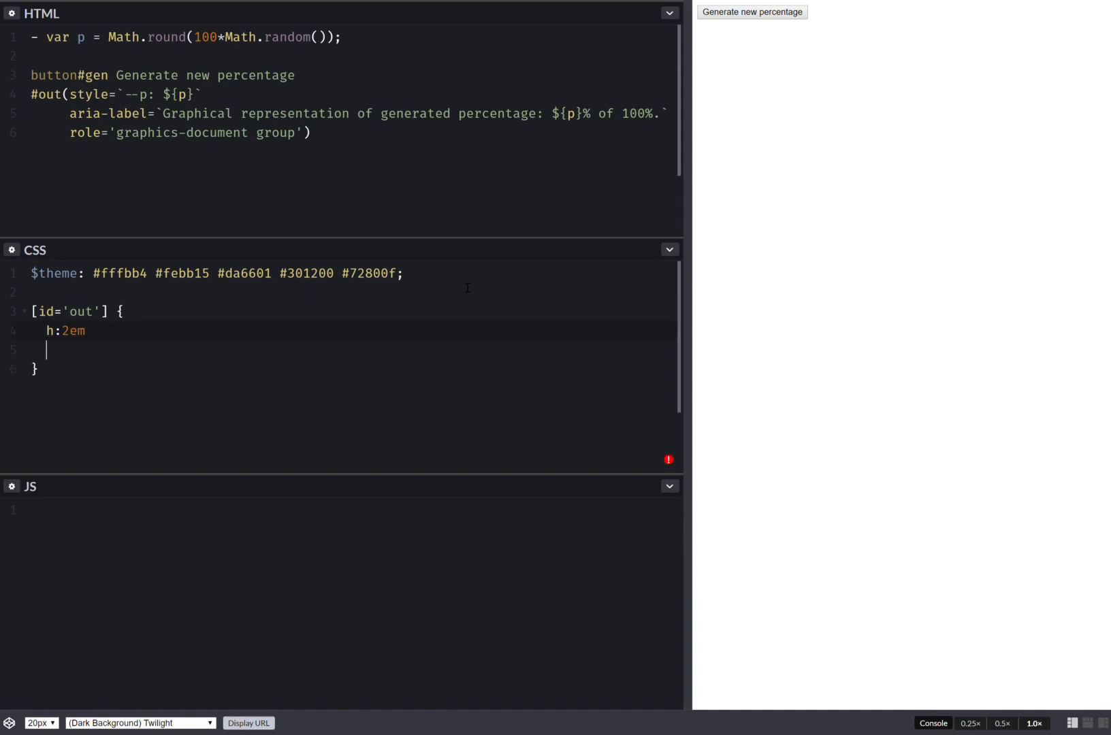
type("height: 2em;")
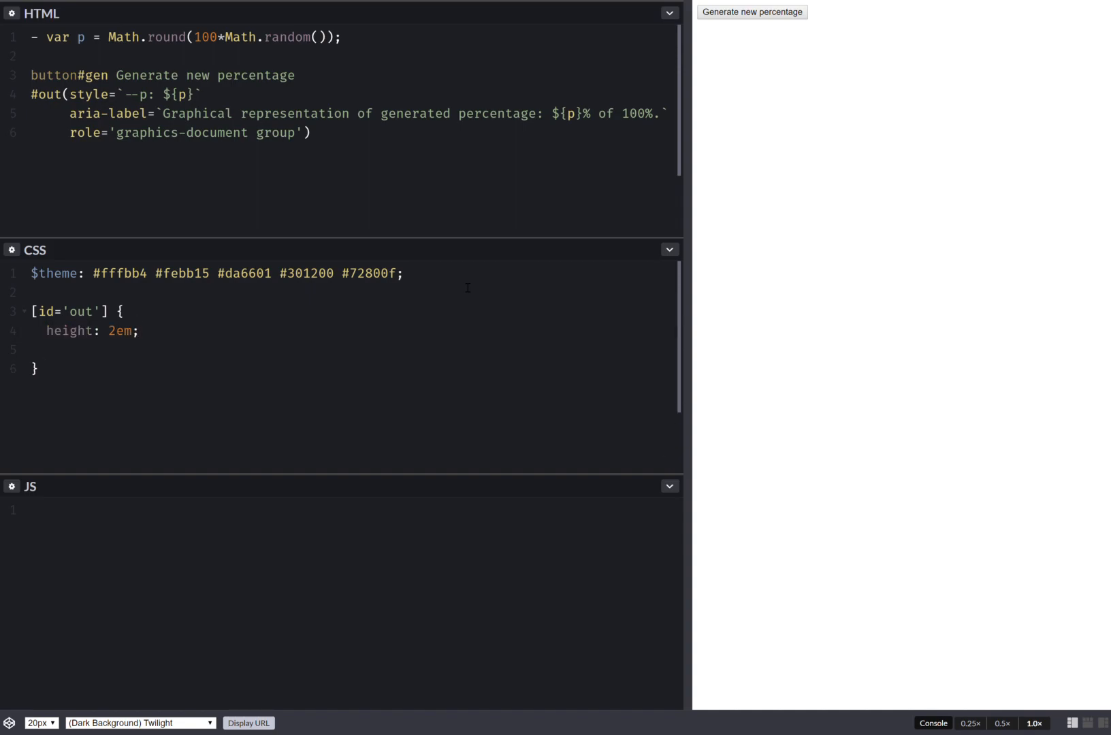
type("background: #000;")
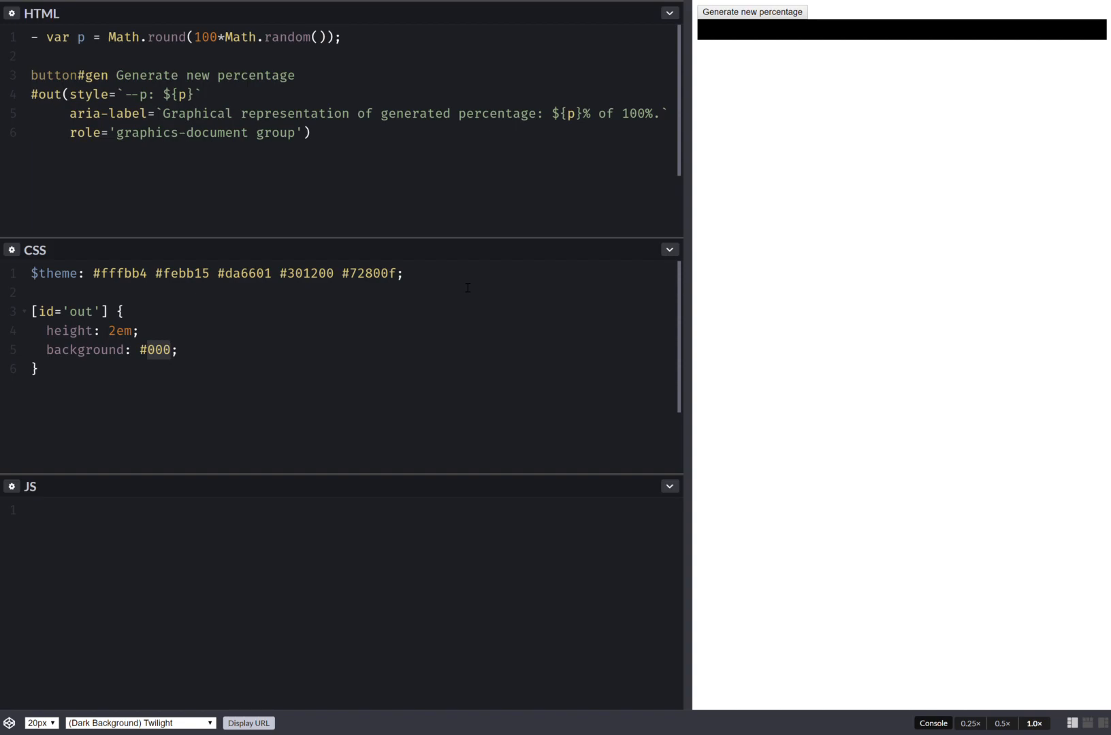
key("Backspace")
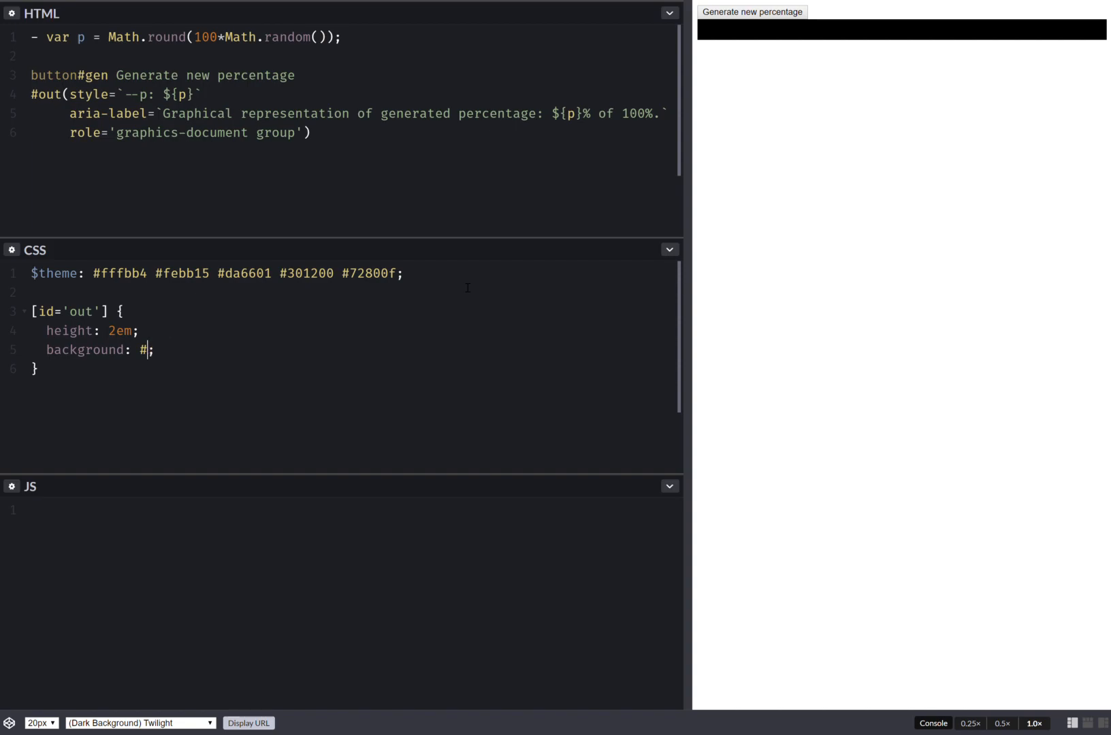
- Start the [id='out'] background as linear-gradient(90deg, ...)
type("linear-gradient(9")
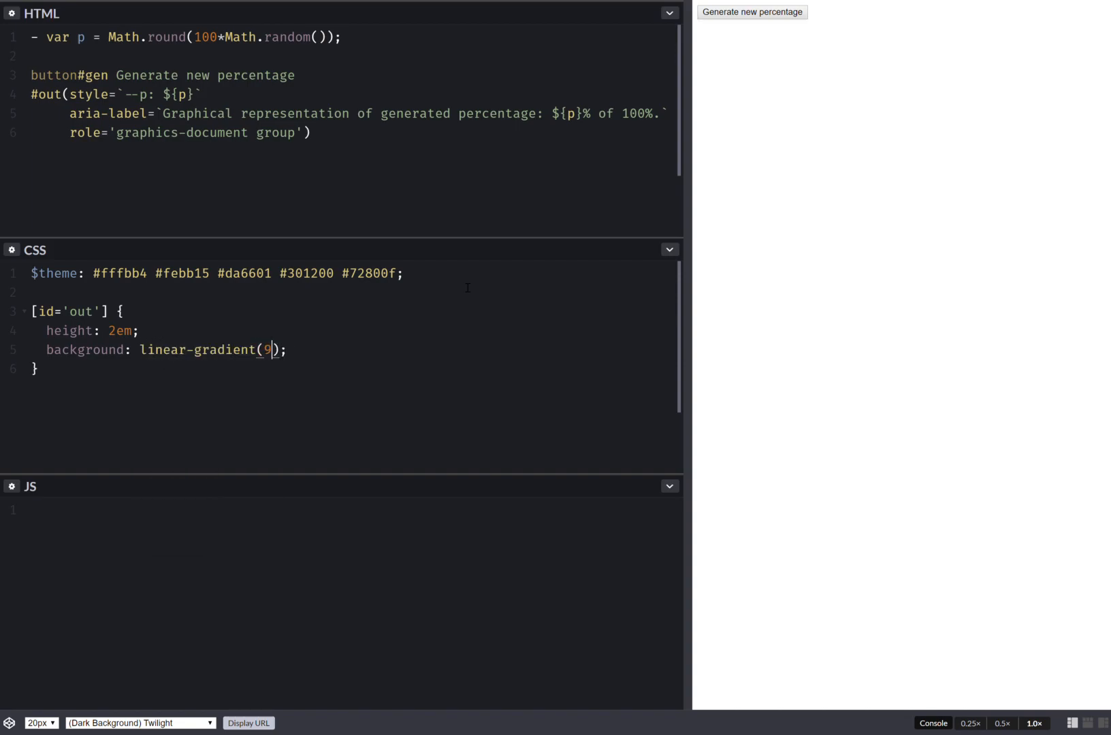
type("0deg,")
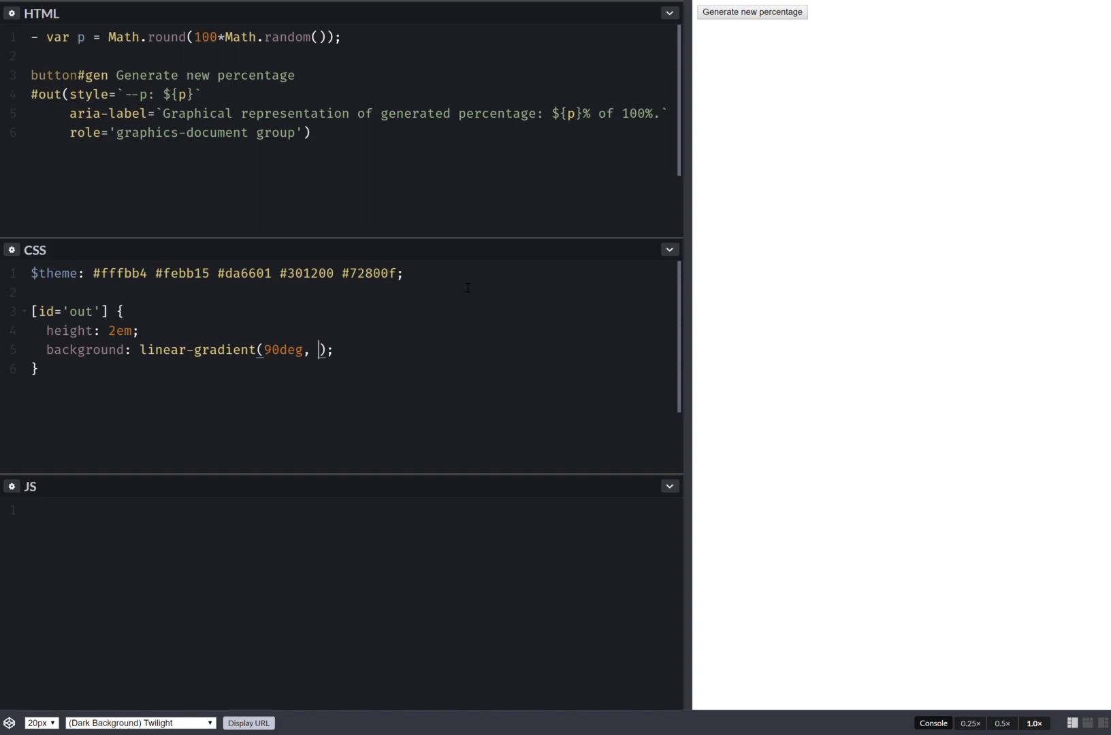
type("n")
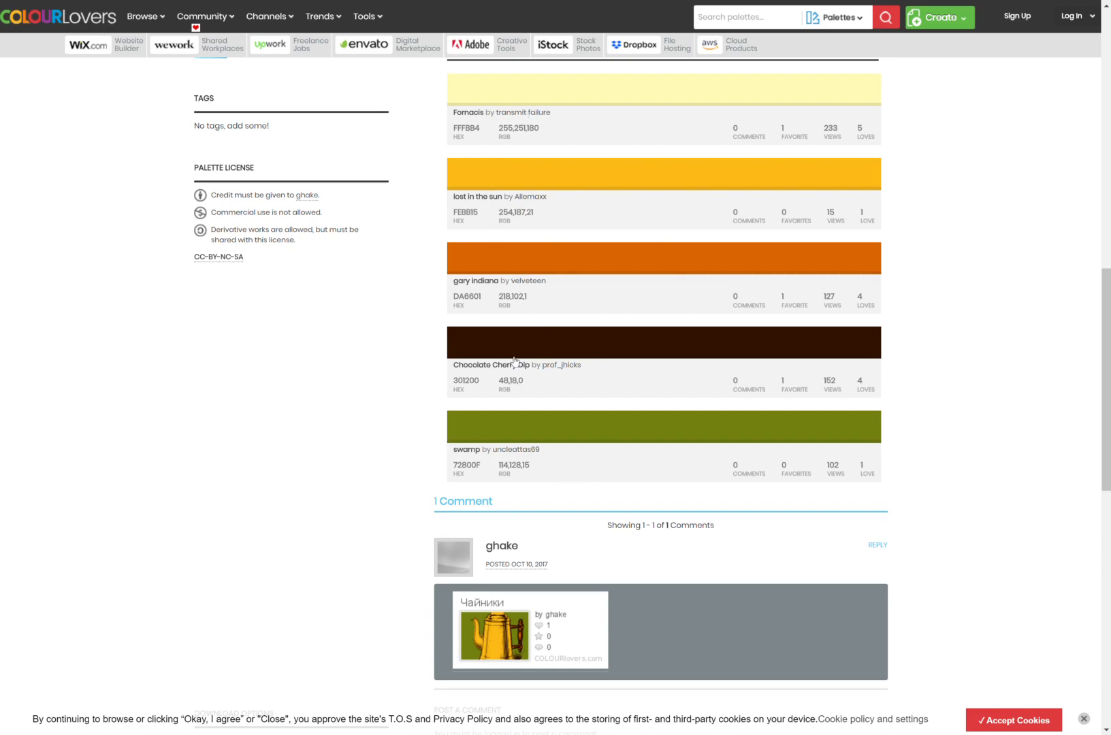
mouse_move(355, 348)
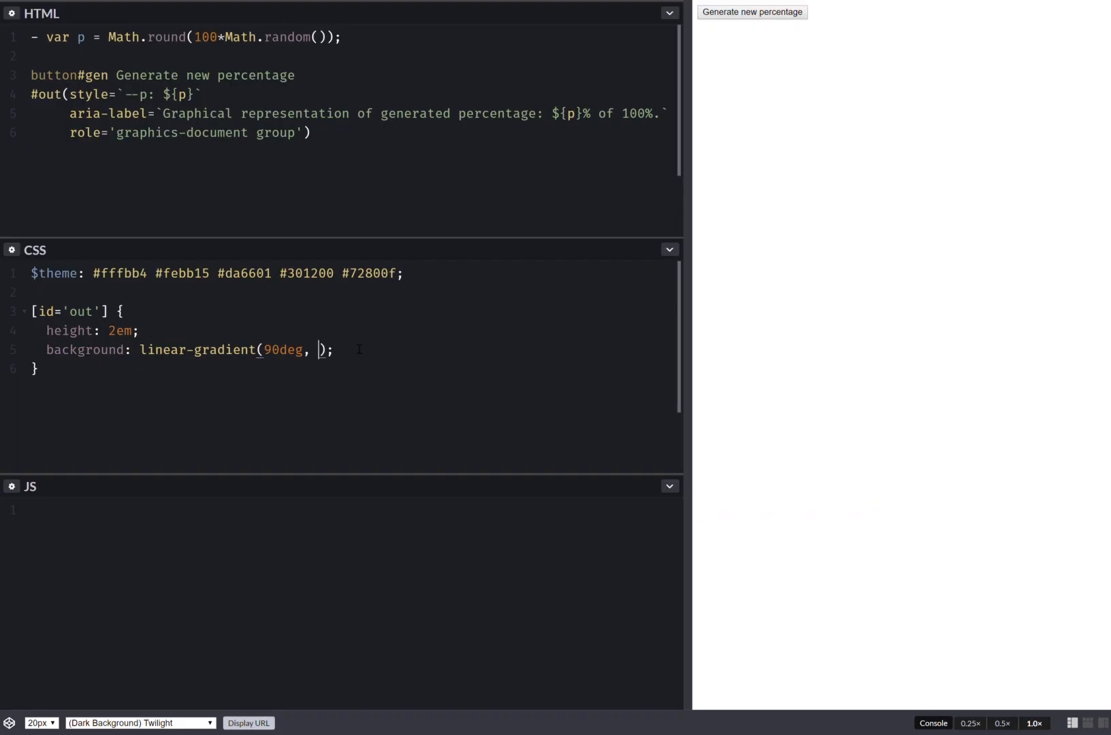
- Complete the gradient: nth($theme, 3) calc(var(--p)*1%), nth($theme, 1) 0, giving an orange-on-cream bar
type("nth($theme,")
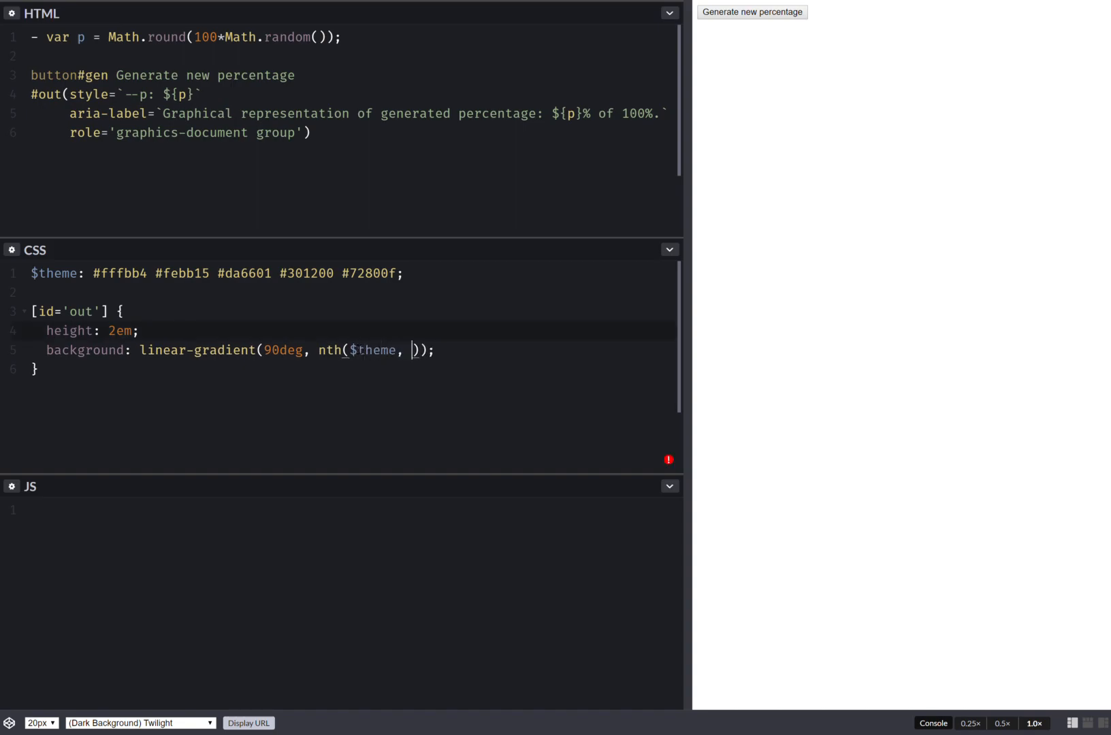
type("3")
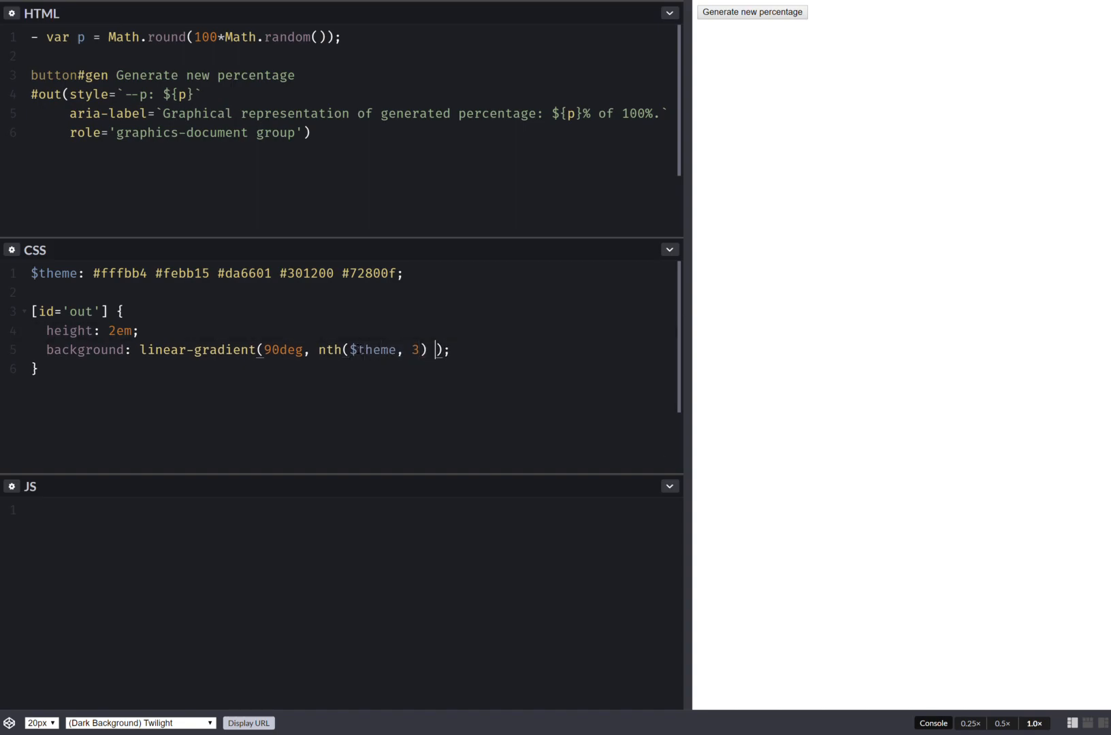
type("calc(")
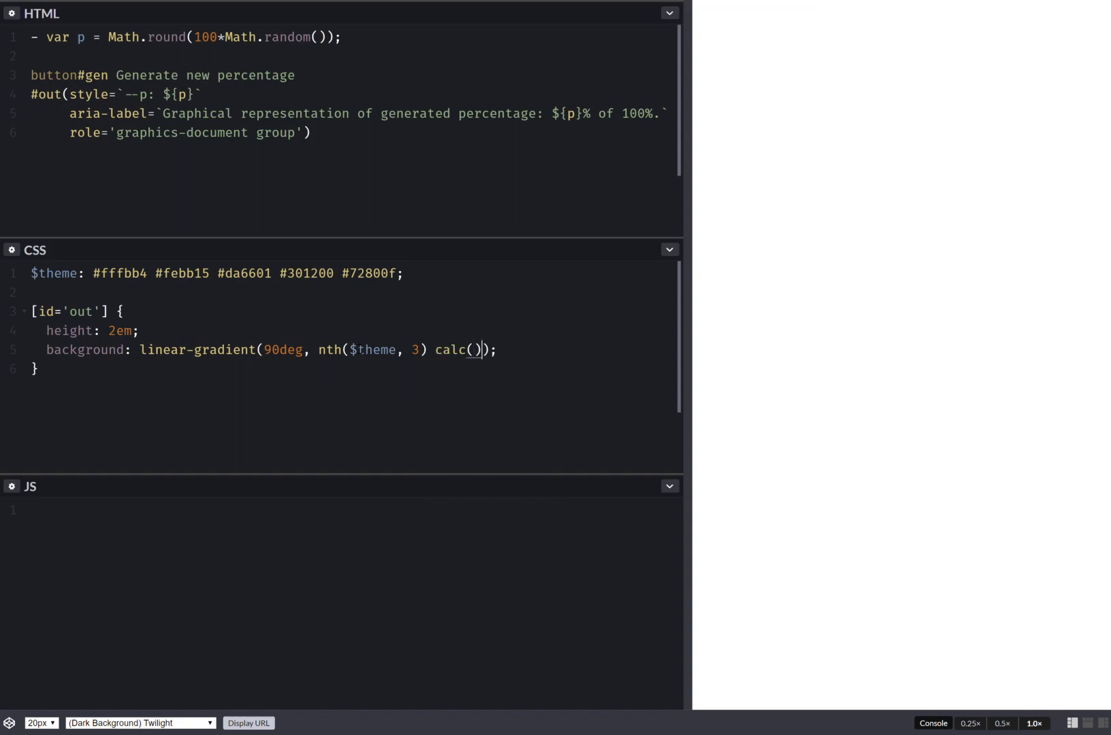
type("var(--p)*!")
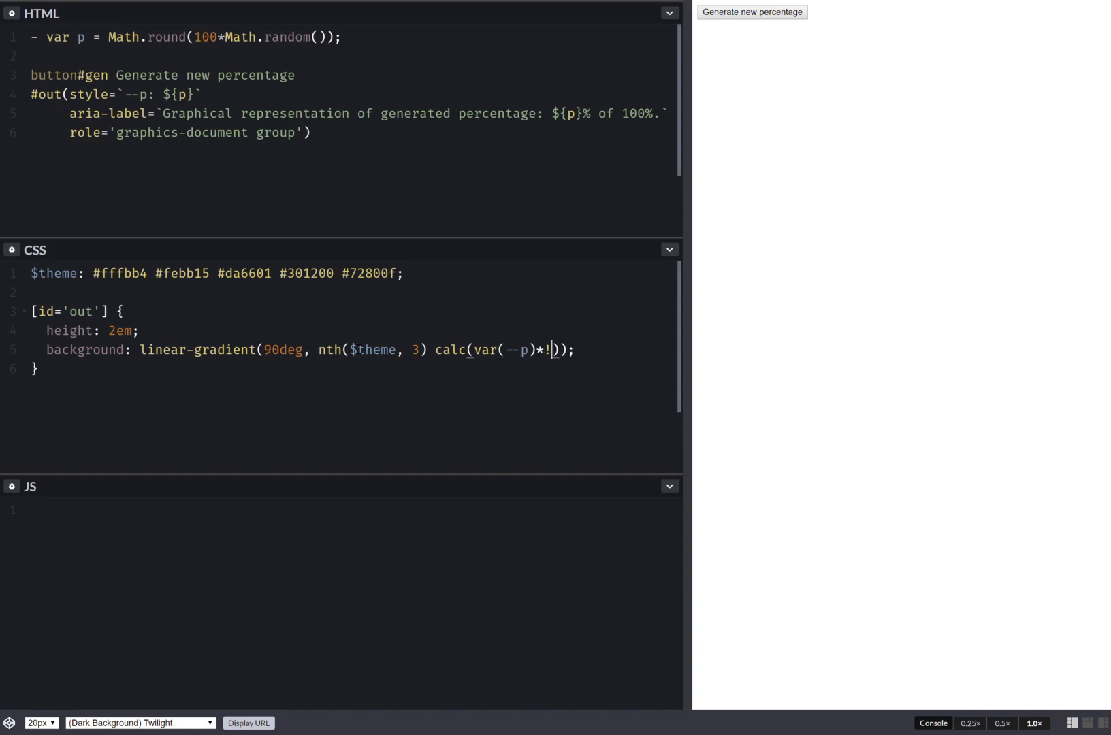
type("1%")
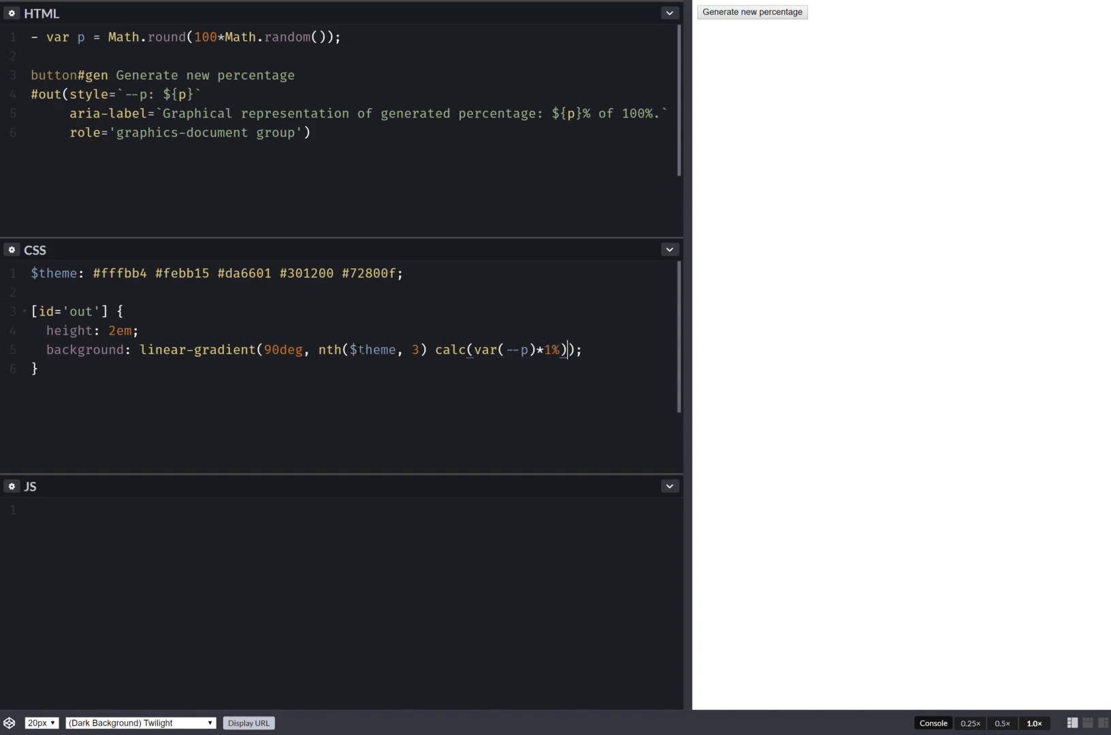
type("\", \"")
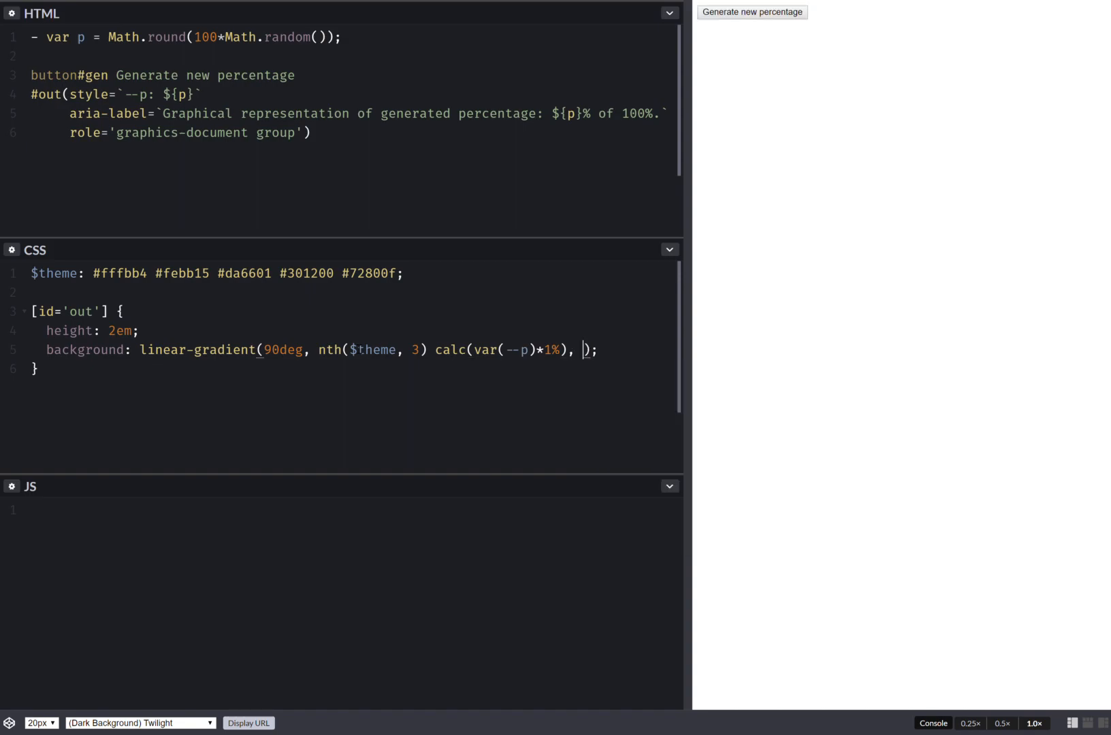
type("nth($th")
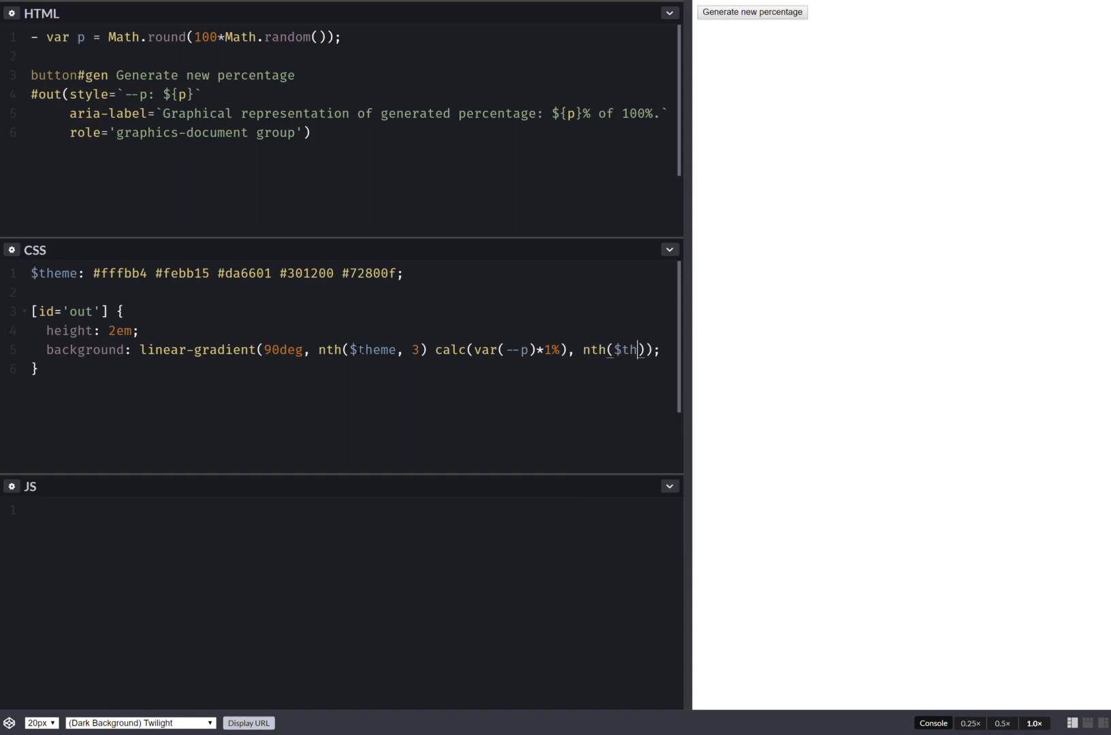
type("eme,")
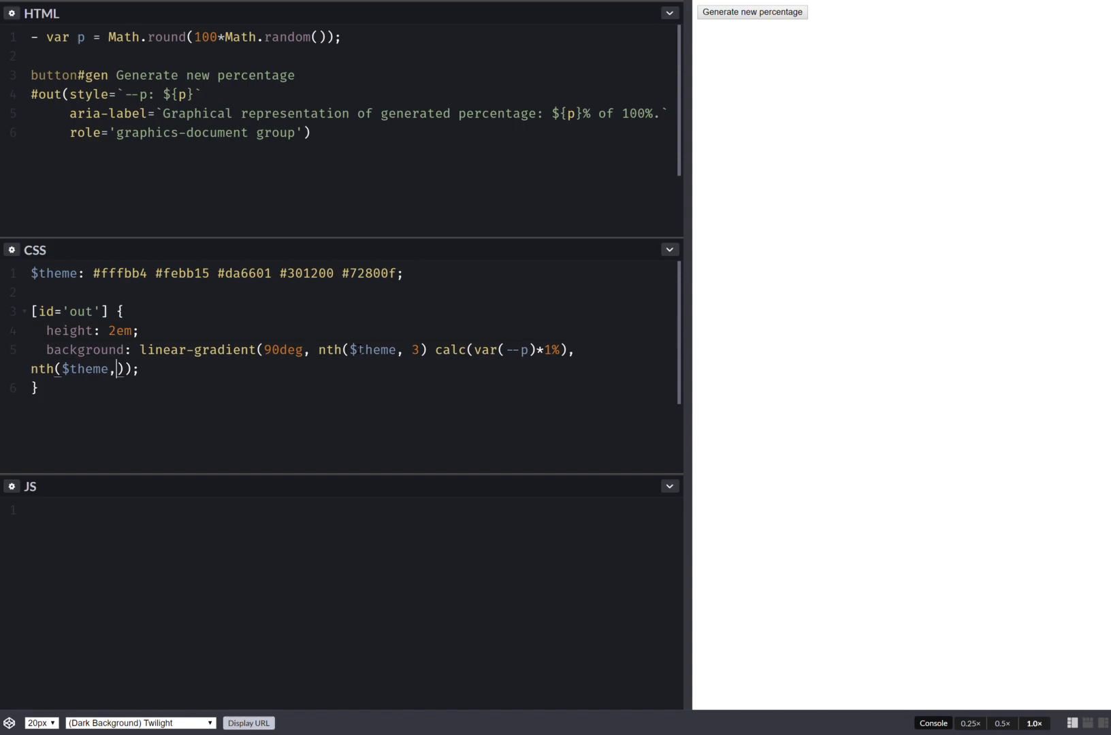
type("1) 0")
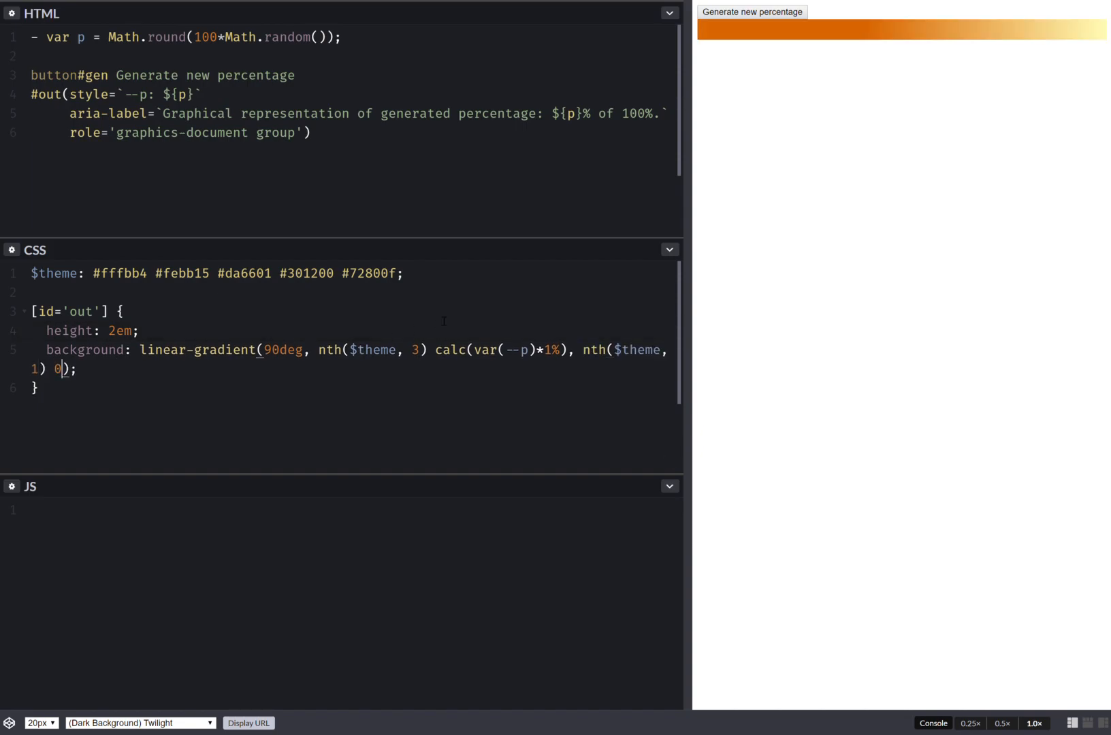
left_click(754, 13)
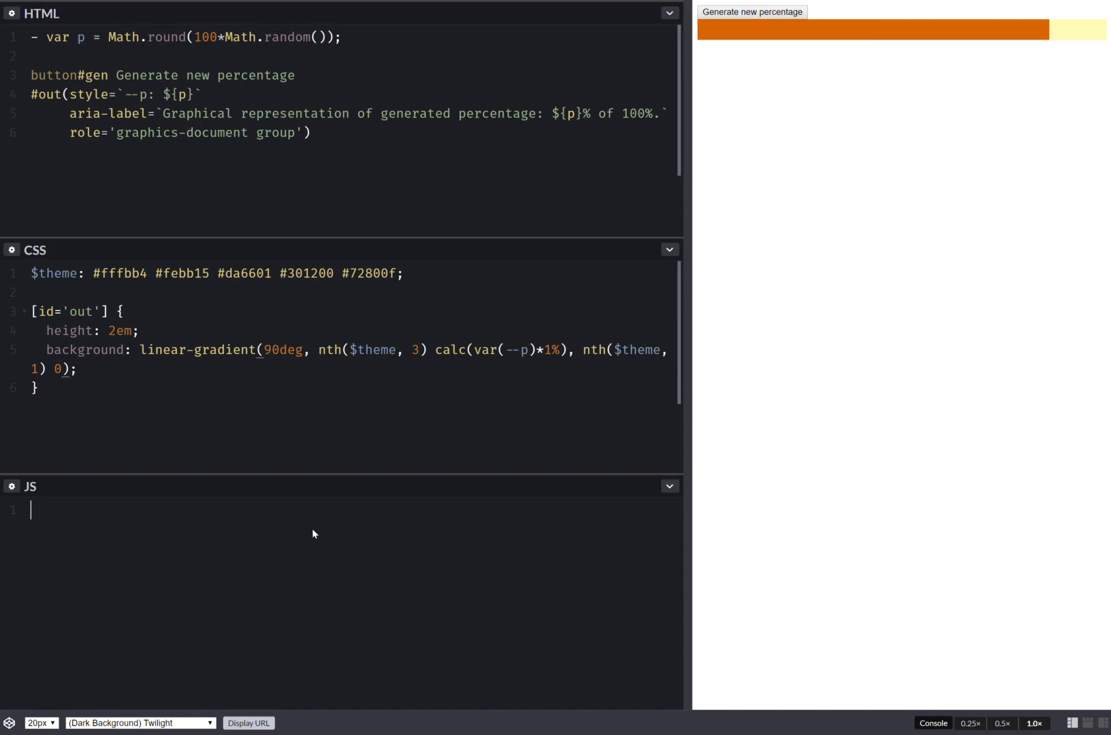
- Define const _GEN = document.getElementById('gen') in the JS
type("const")
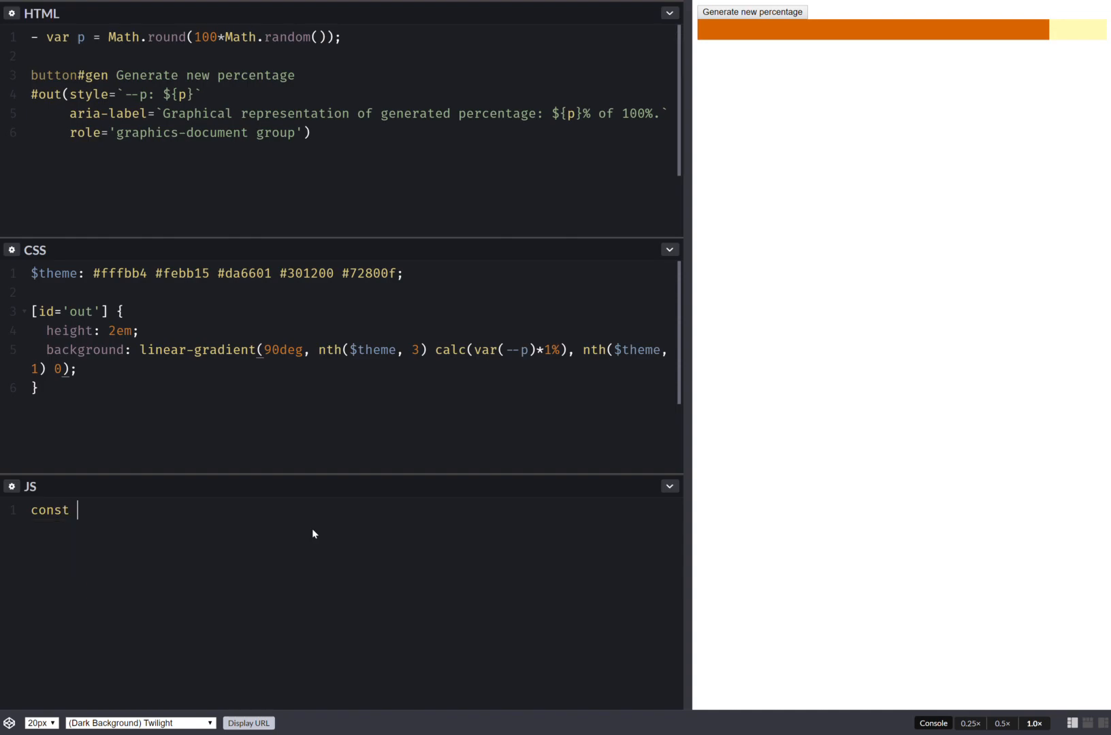
type("_GEN")
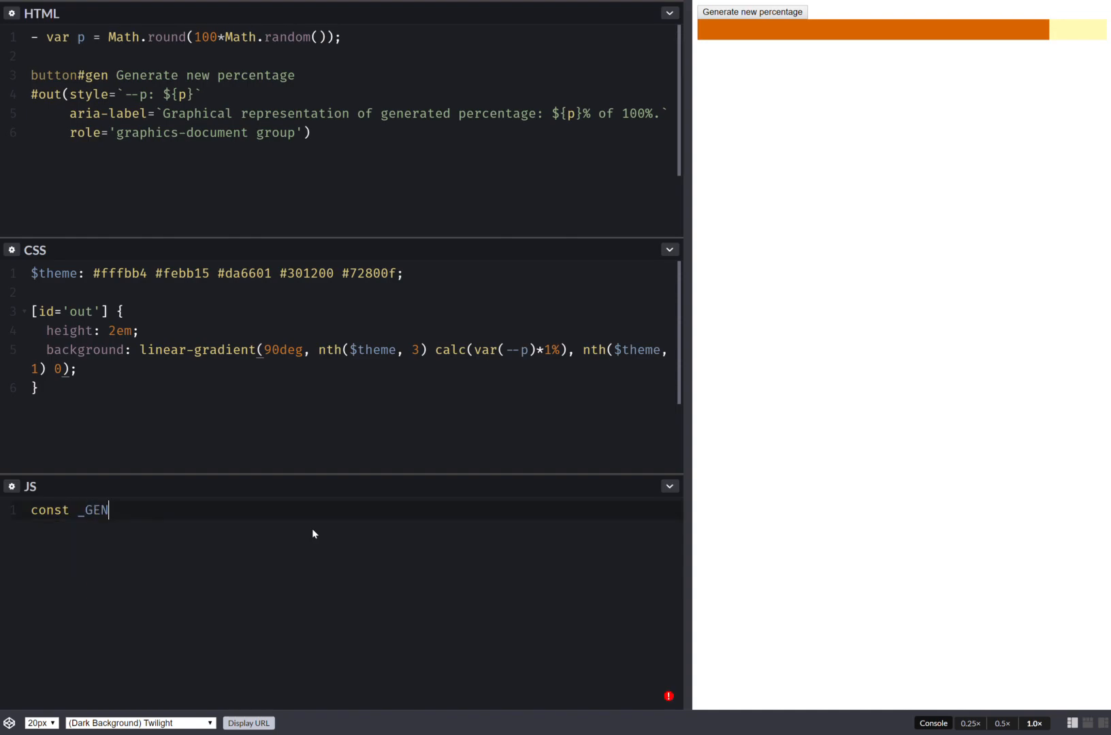
type("= document.ge")
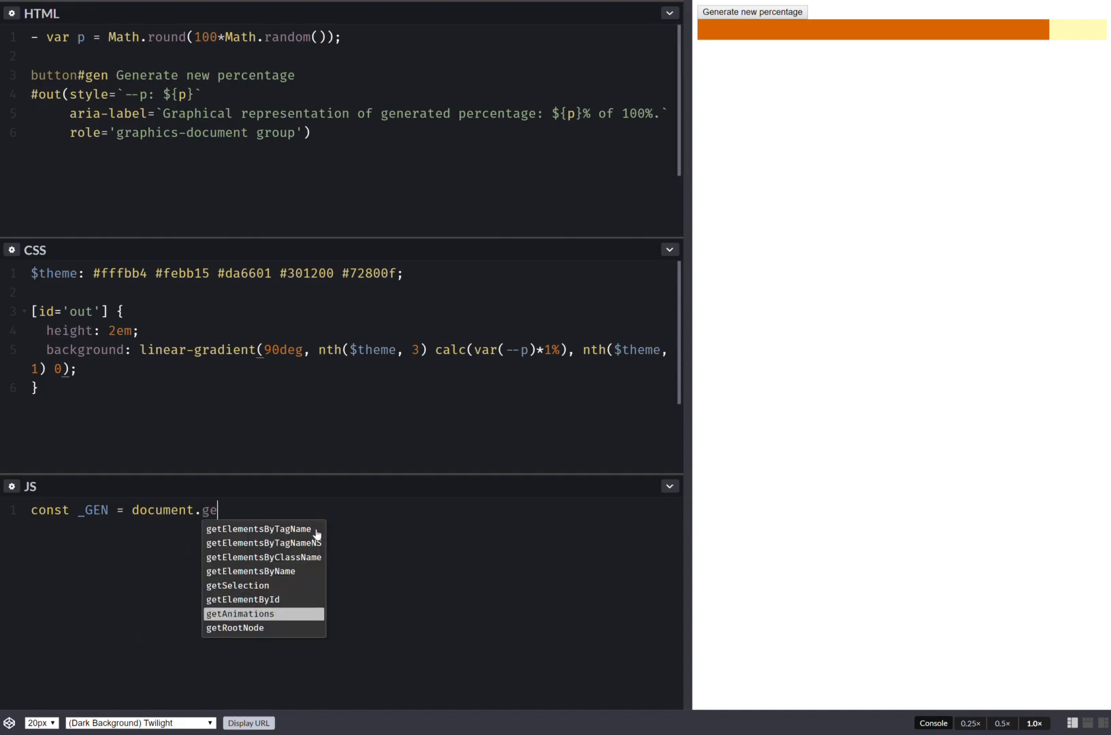
left_click(242, 600)
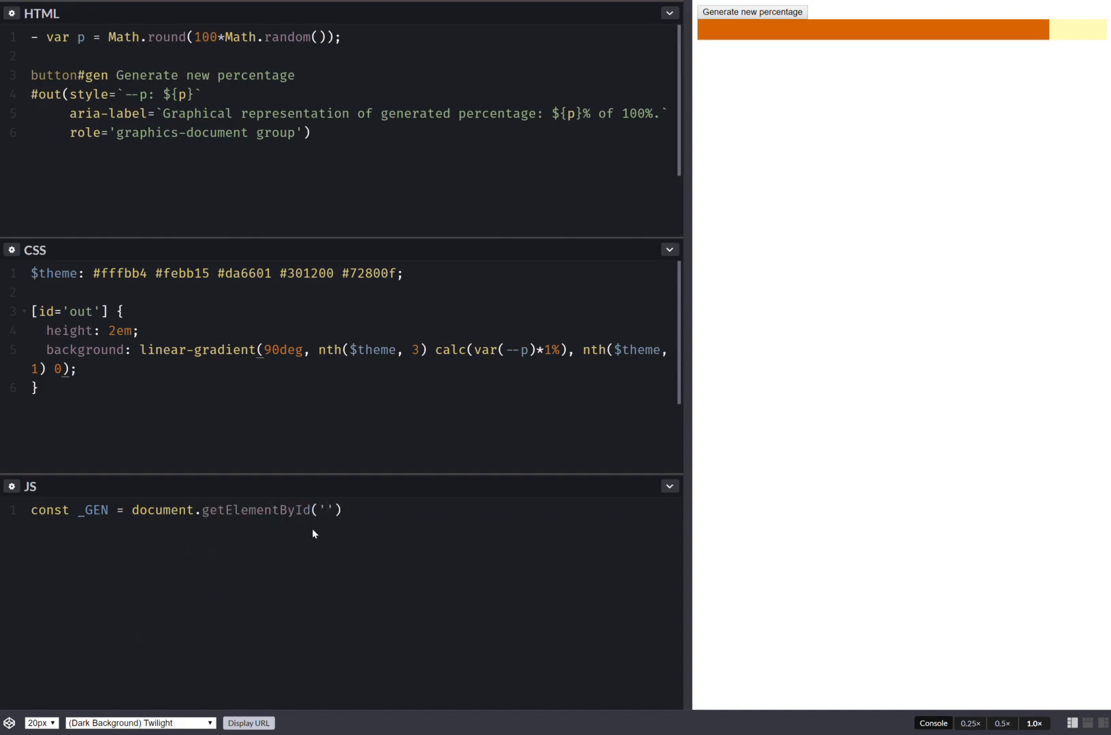
type("gen")
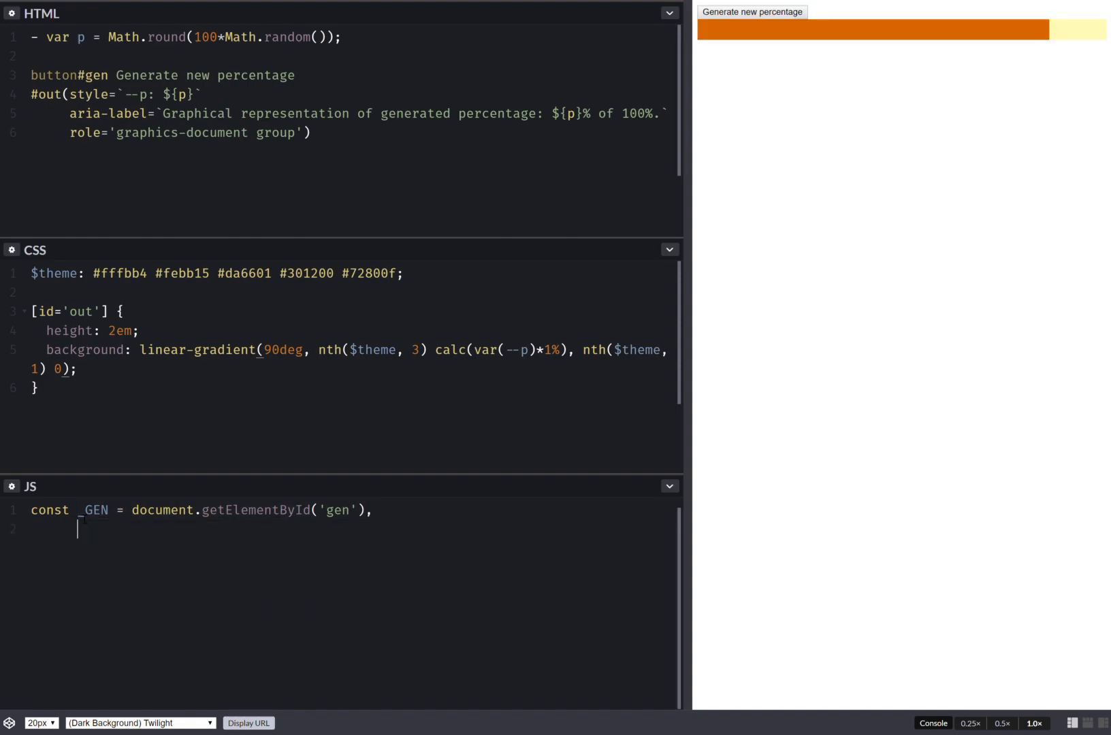
- Duplicate the line as _OUT = document.getElementById('out')
type("_GEN = document.getElementById('gen')")
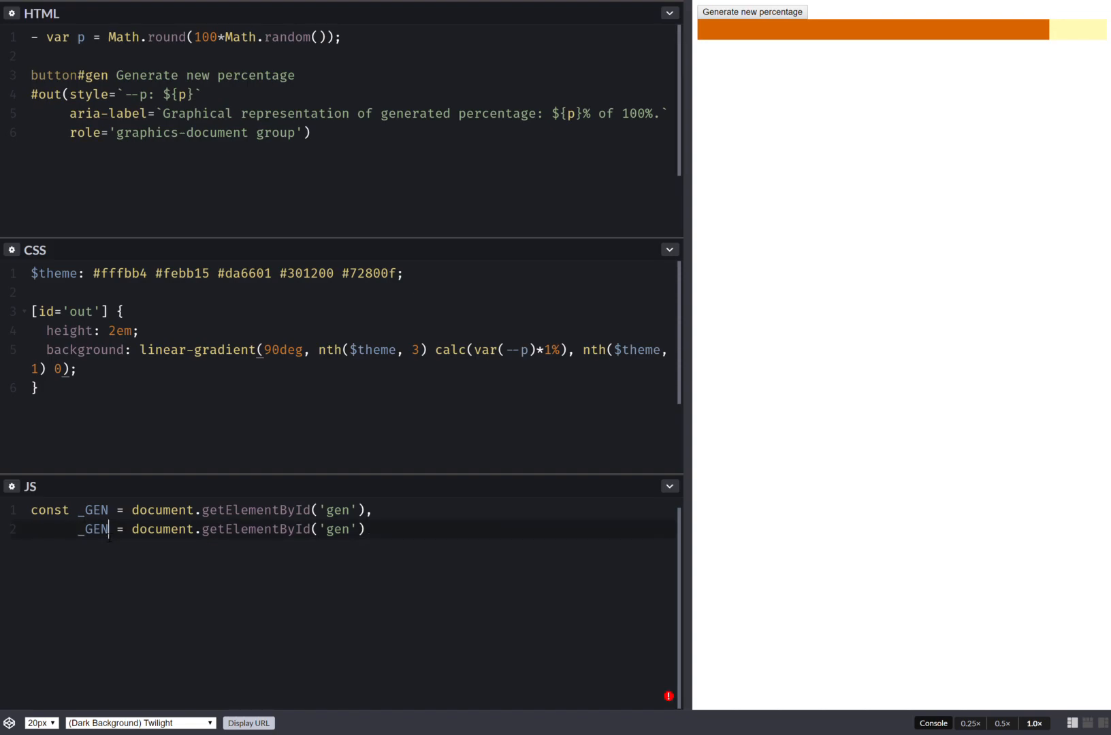
type("_OUT")
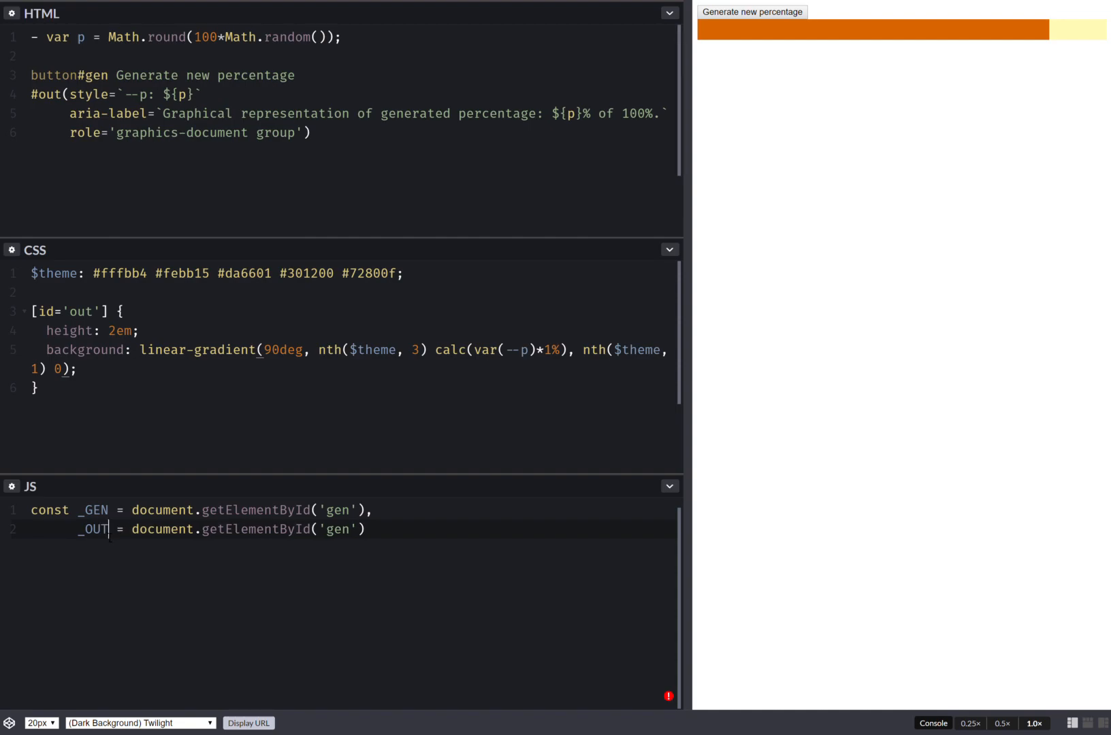
double_click(337, 530)
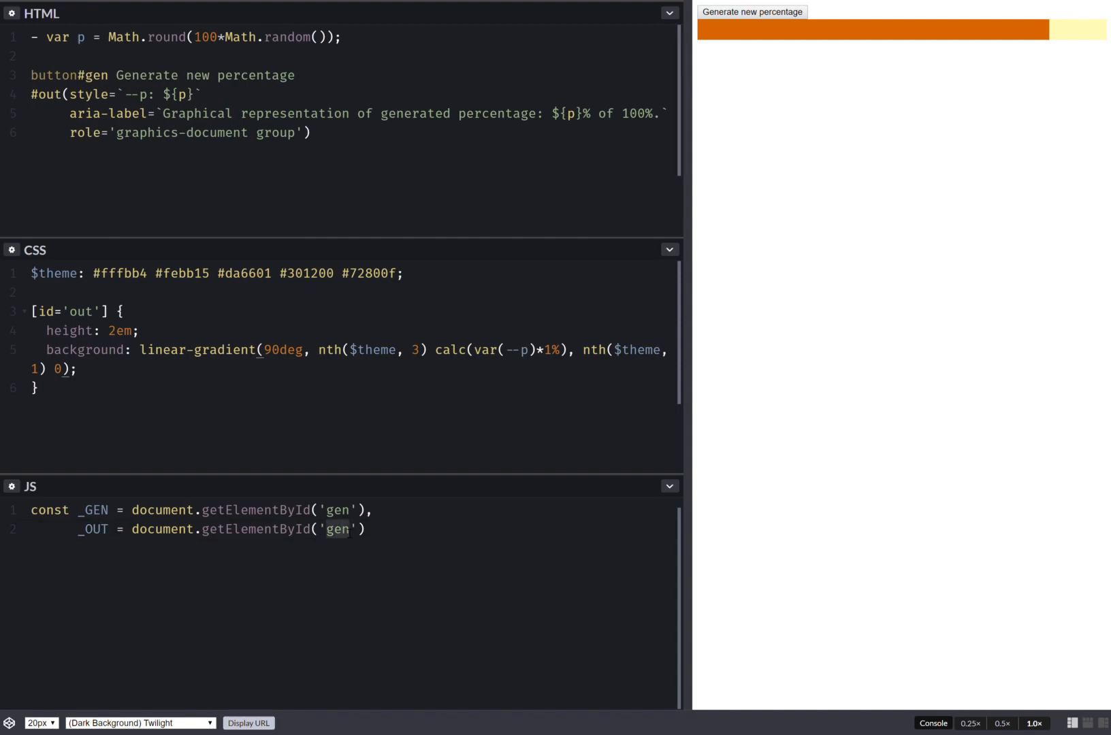
type("out")
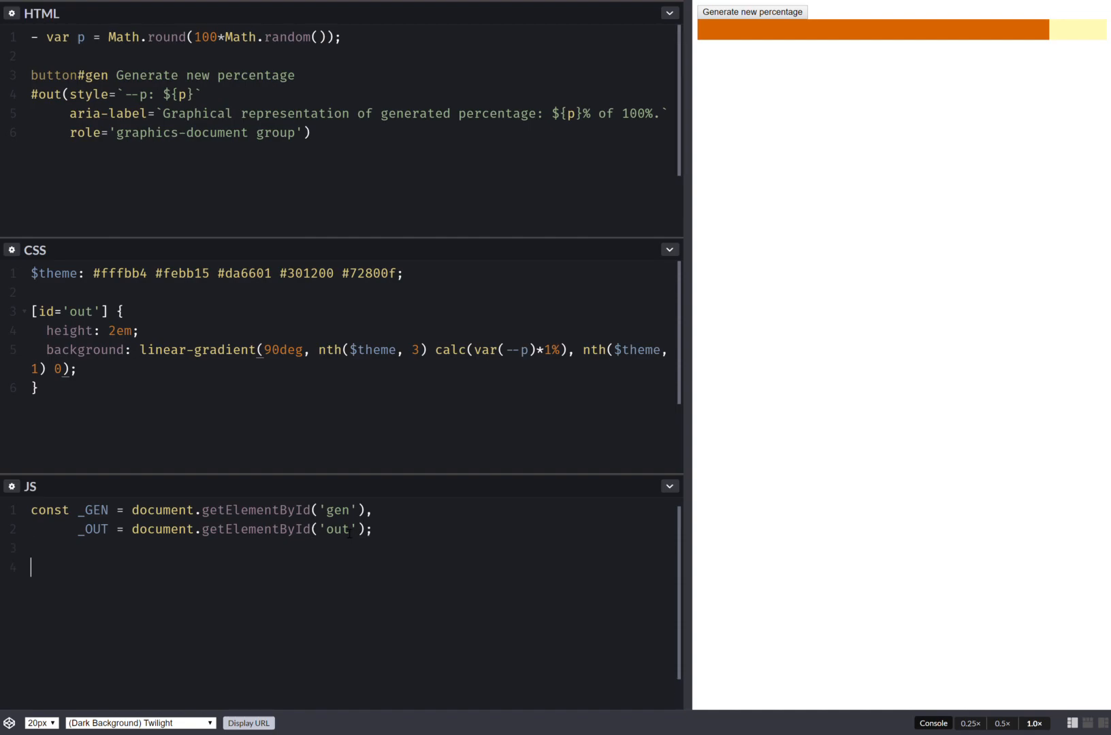
- Attach a 'click' listener with an e => {} handler and false capture to _GEN
type("addEventListener('')")
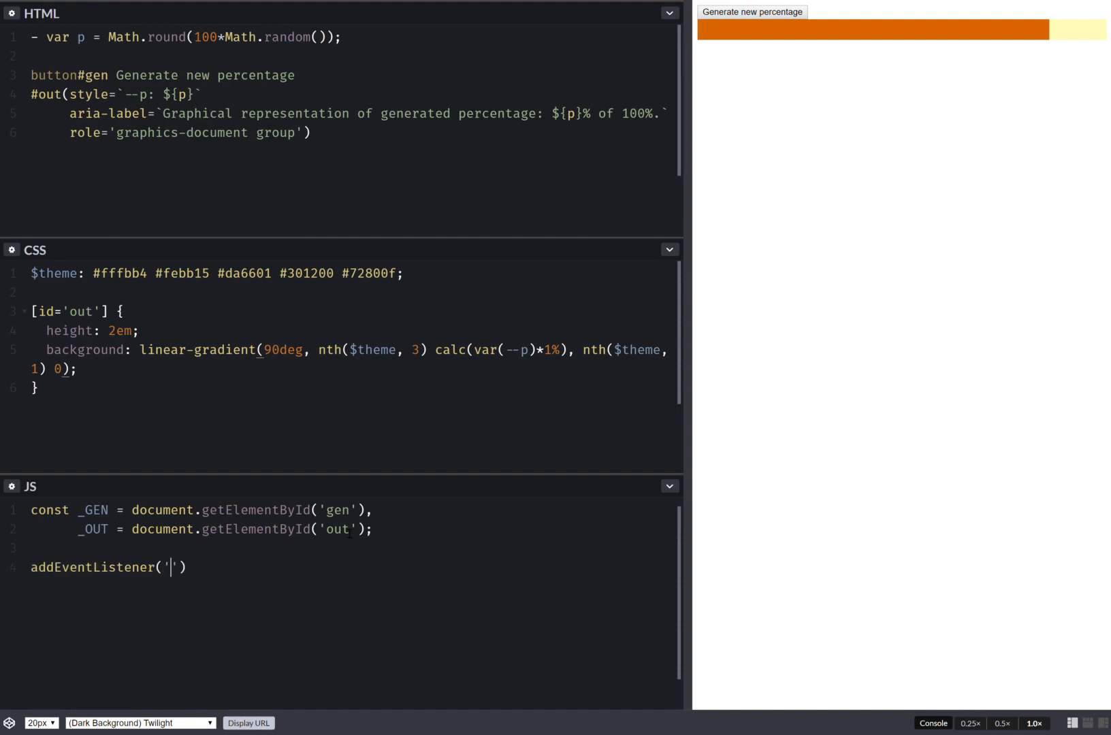
type("click',")
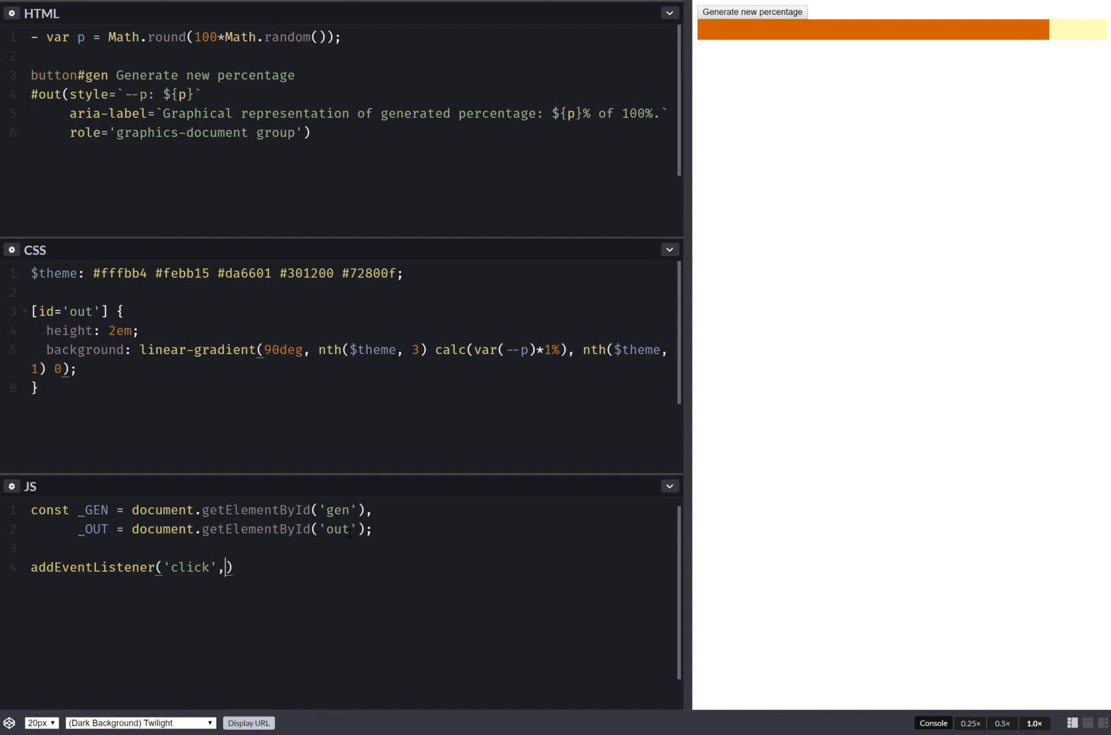
type("e=>")
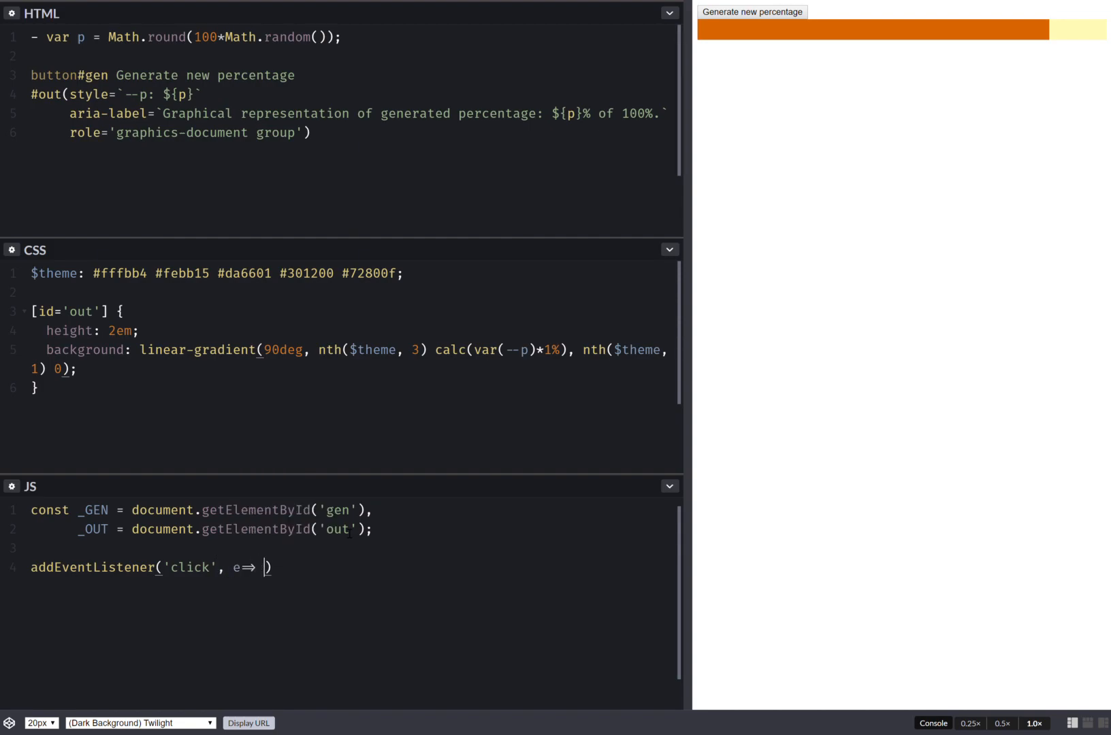
type("{}, fals")
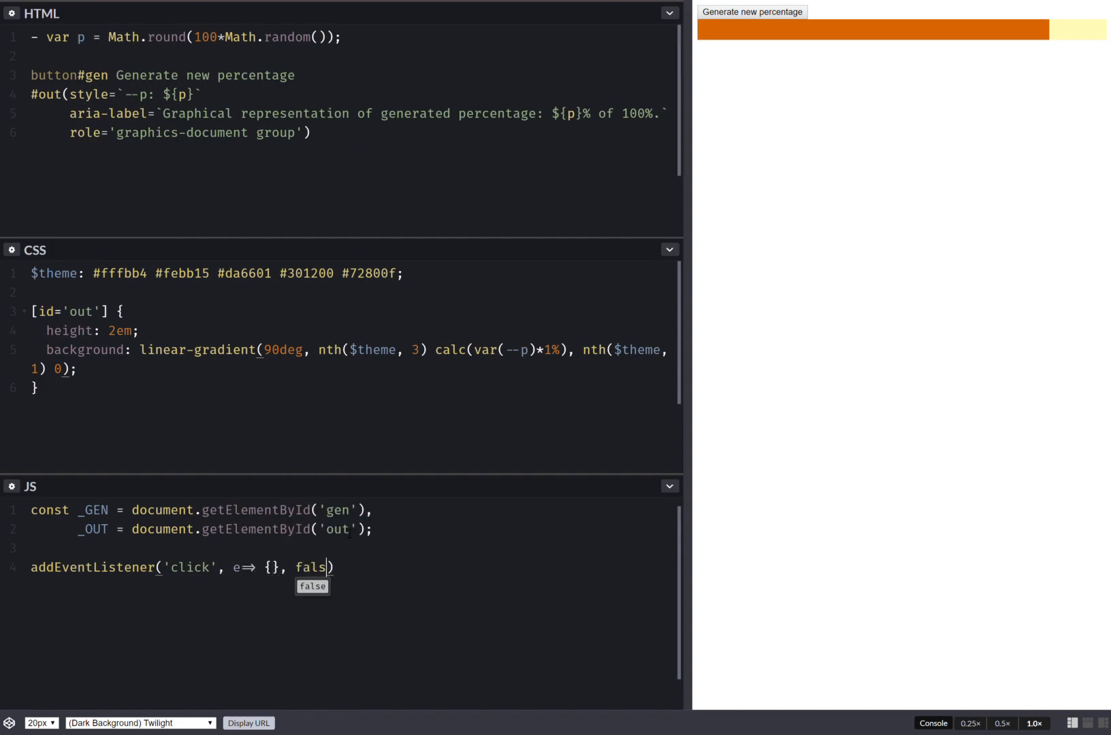
type("e);")
type("_")
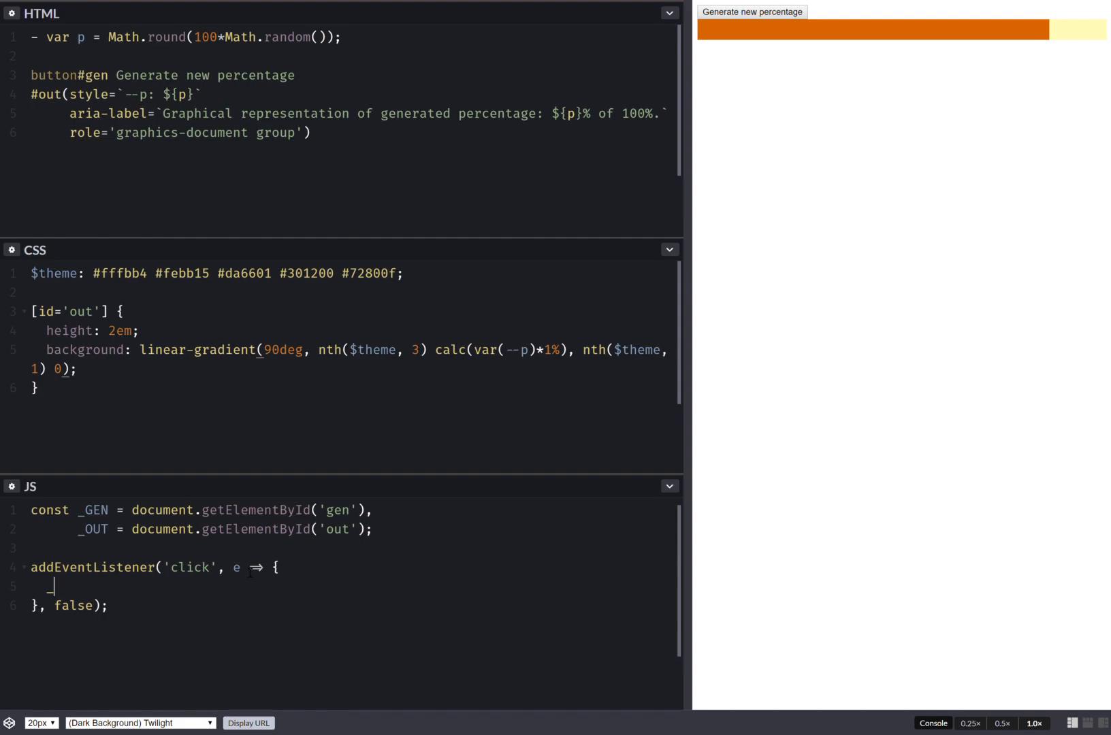
- In the handler set _OUT's --p property to Math.round(100*Math.random())
type("OUT")
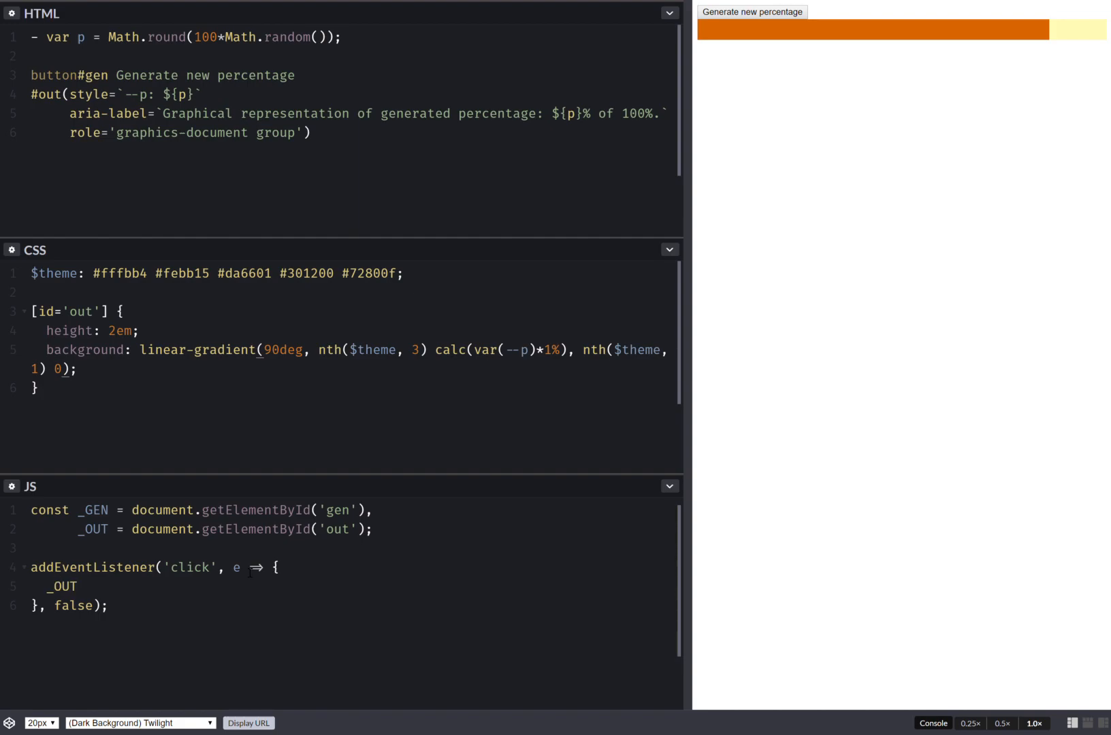
type(".style")
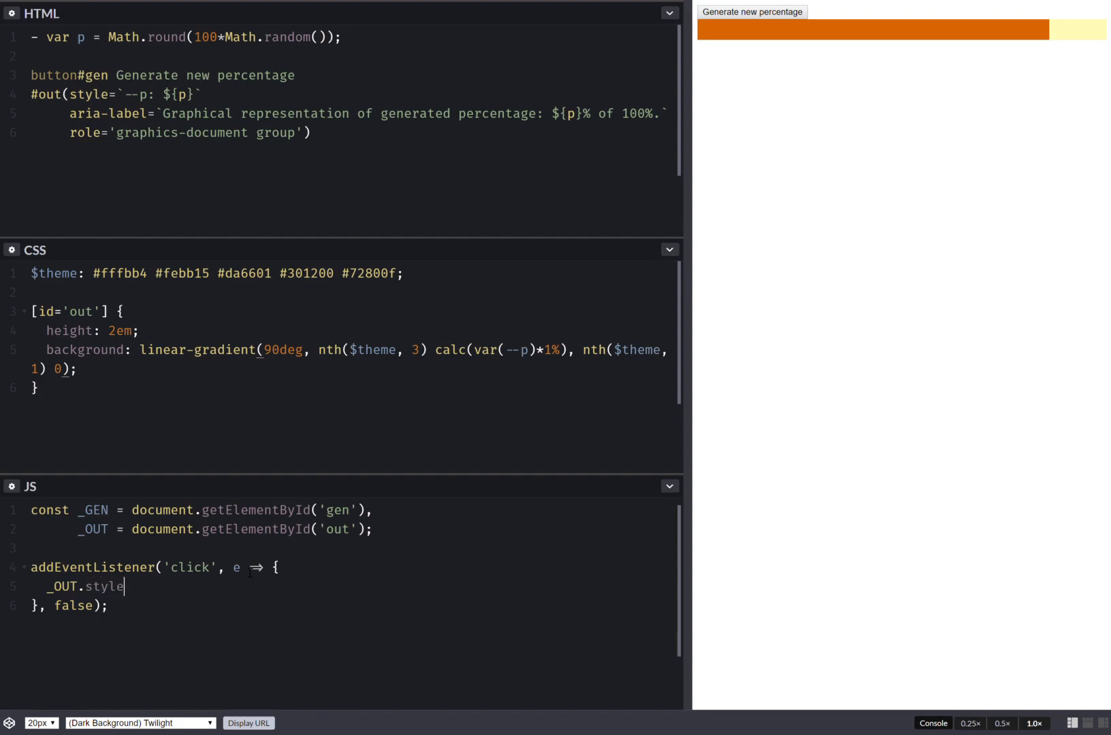
type(".set")
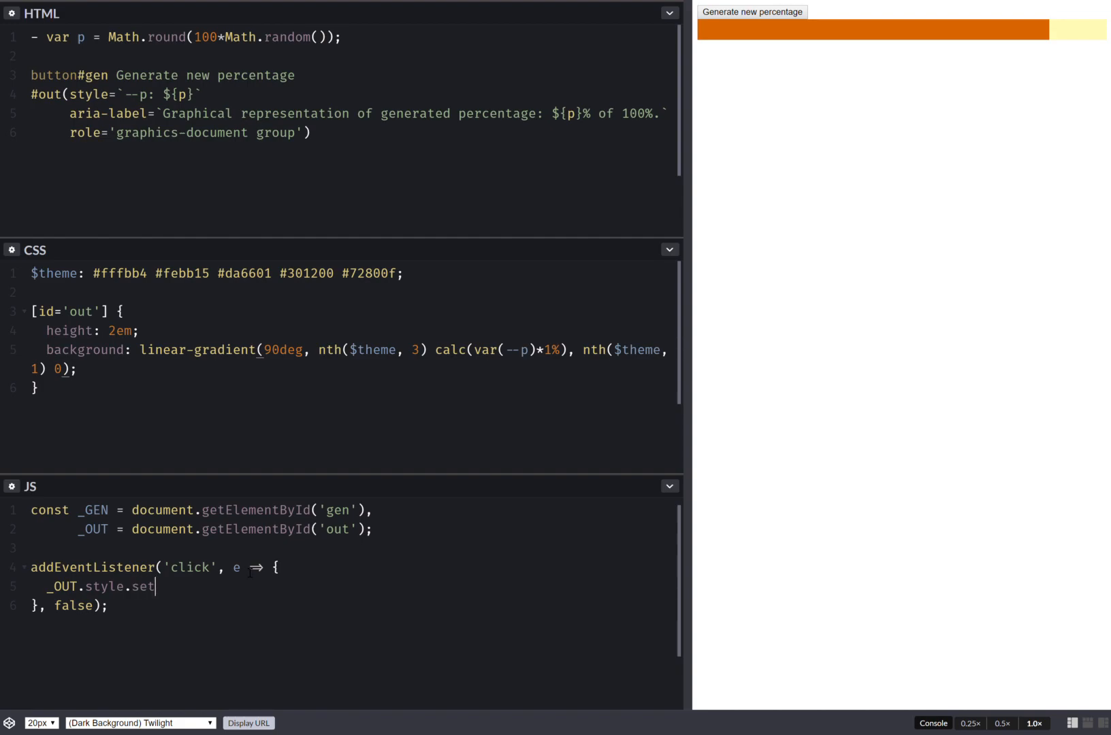
type("Property")
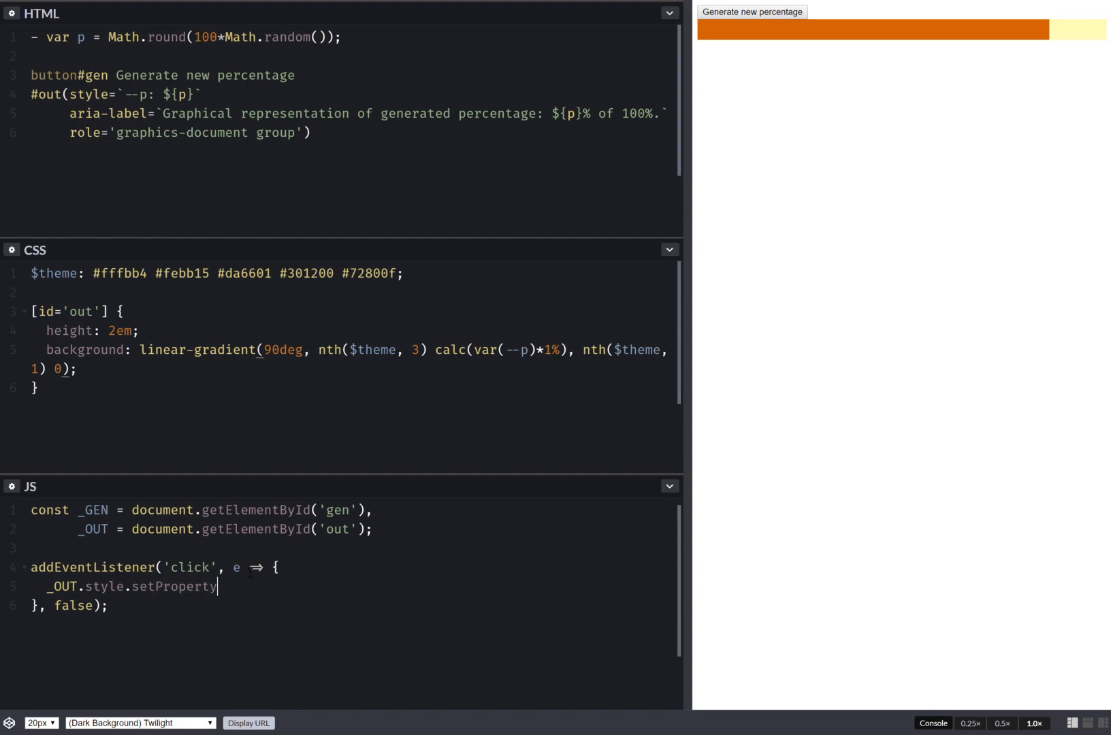
type("('--p')")
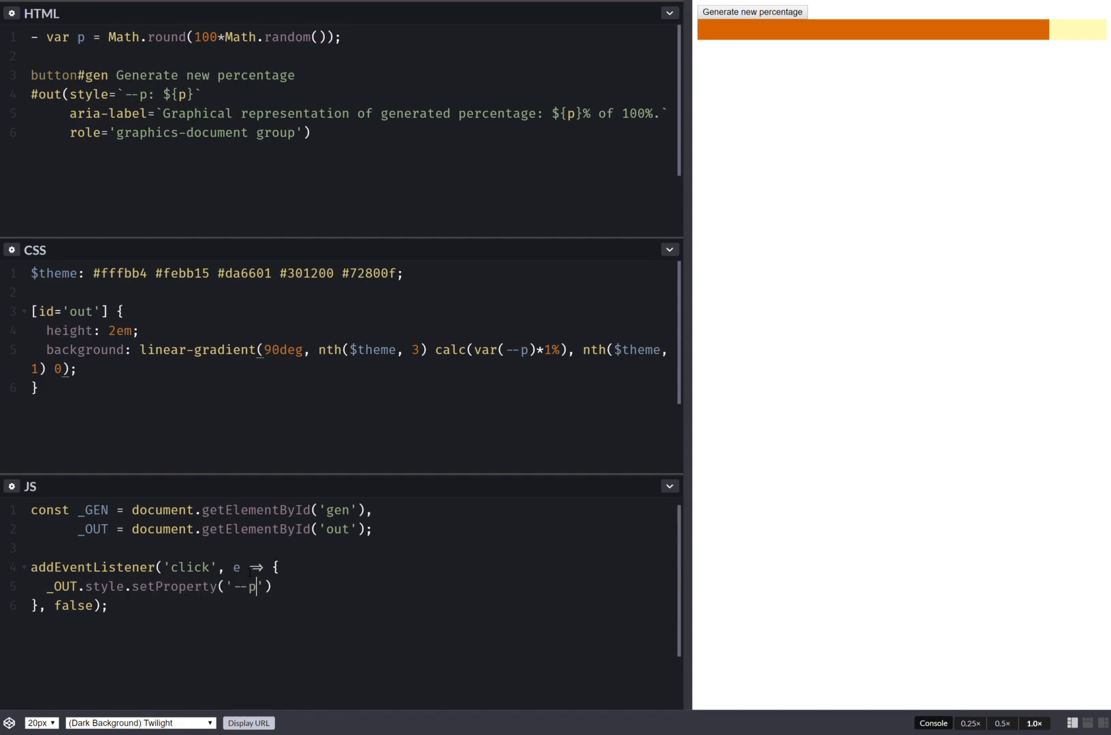
type(",")
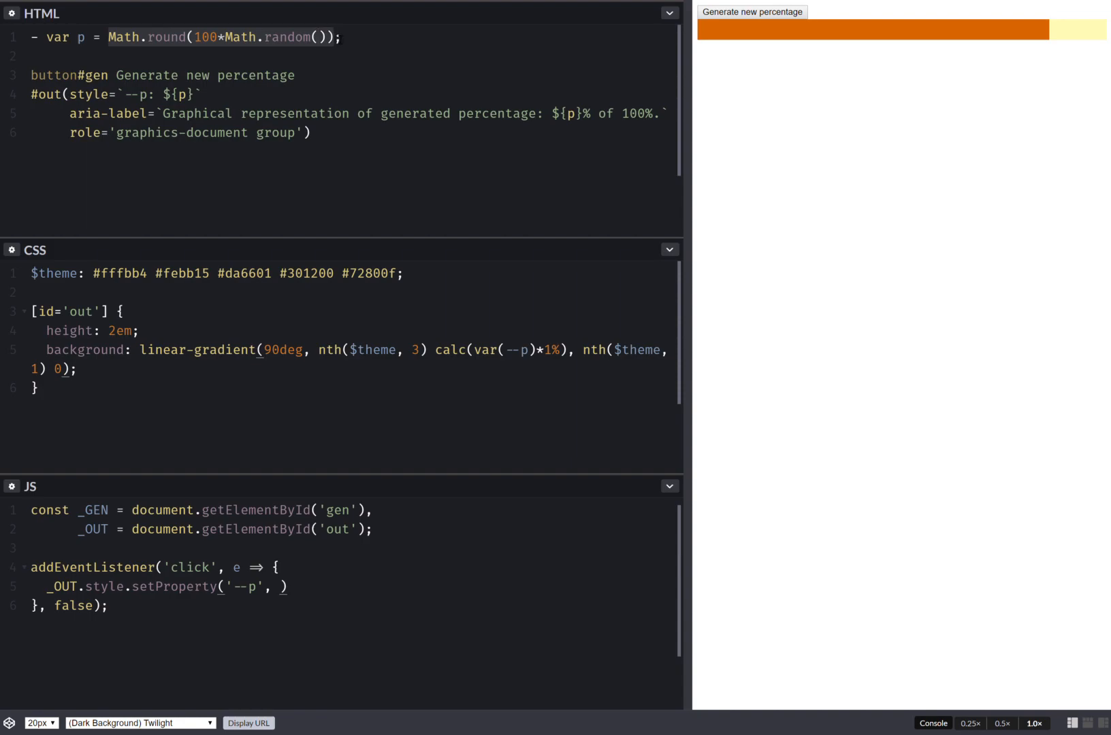
type("Math.round(100*Math.random()))")
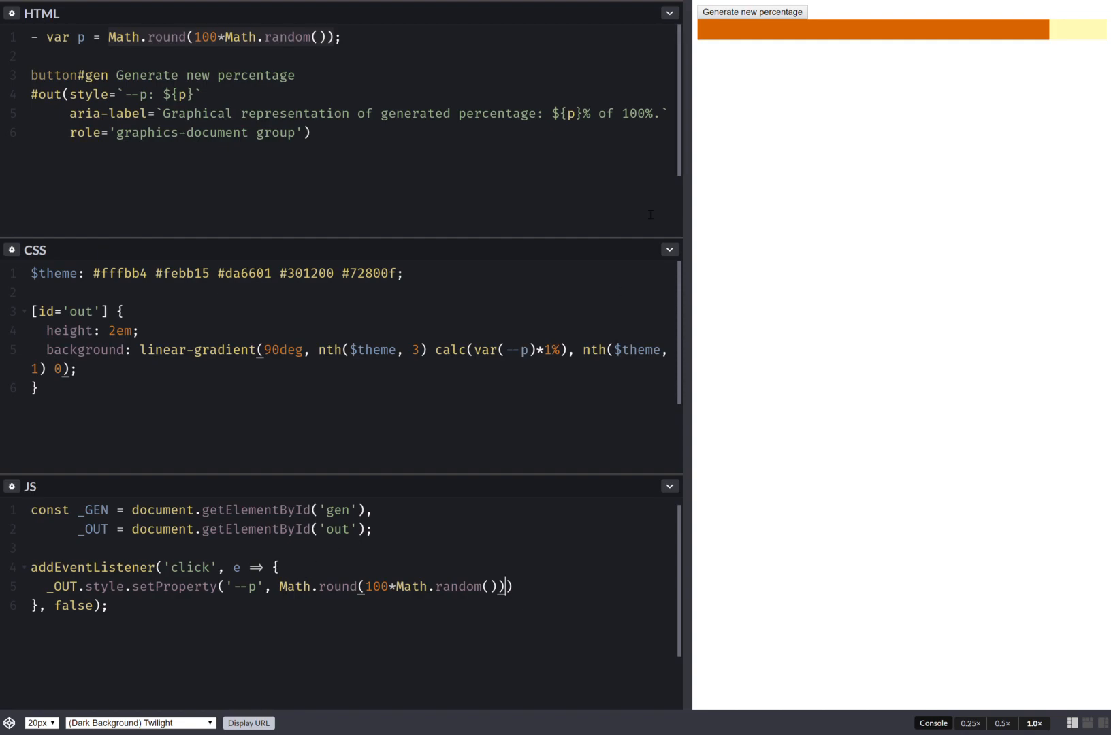
- Generate two new percentages to confirm the bar length changes
left_click(754, 13)
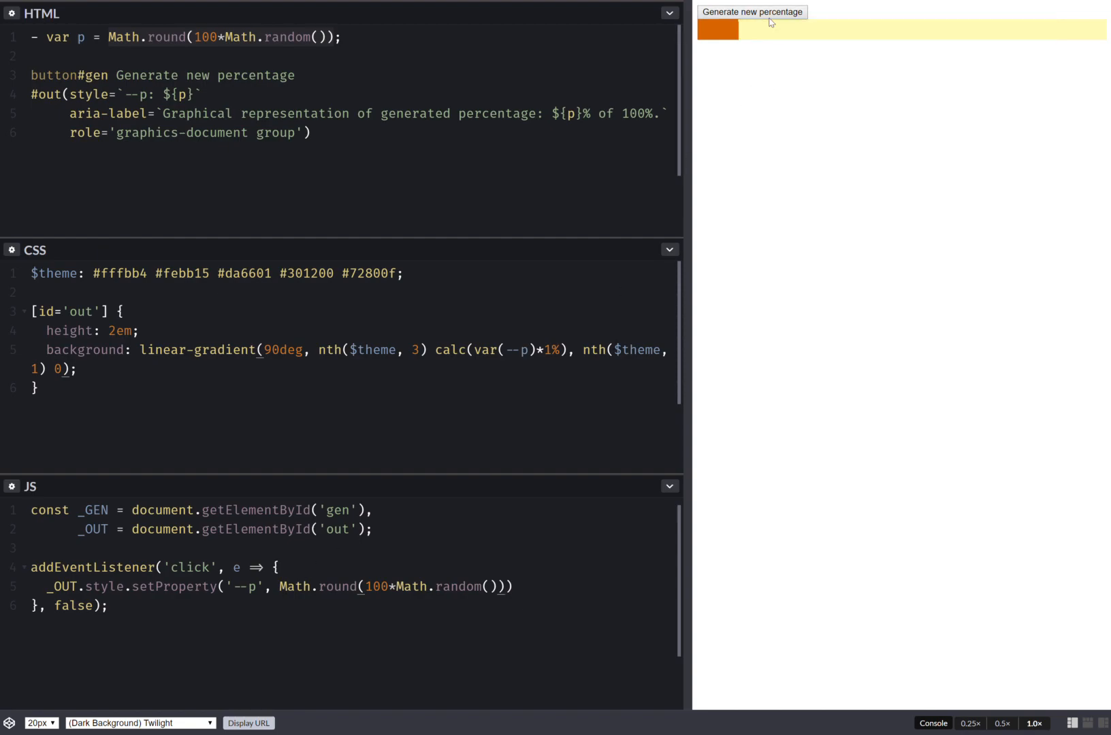
left_click(753, 12)
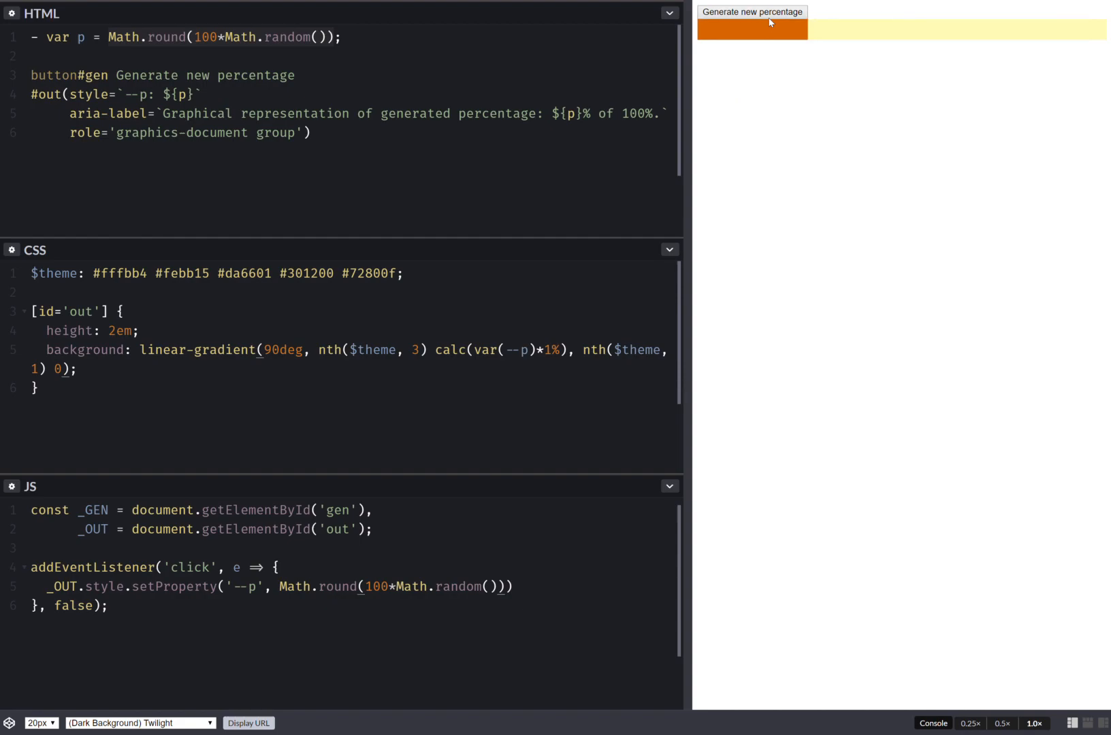
left_click(78, 369)
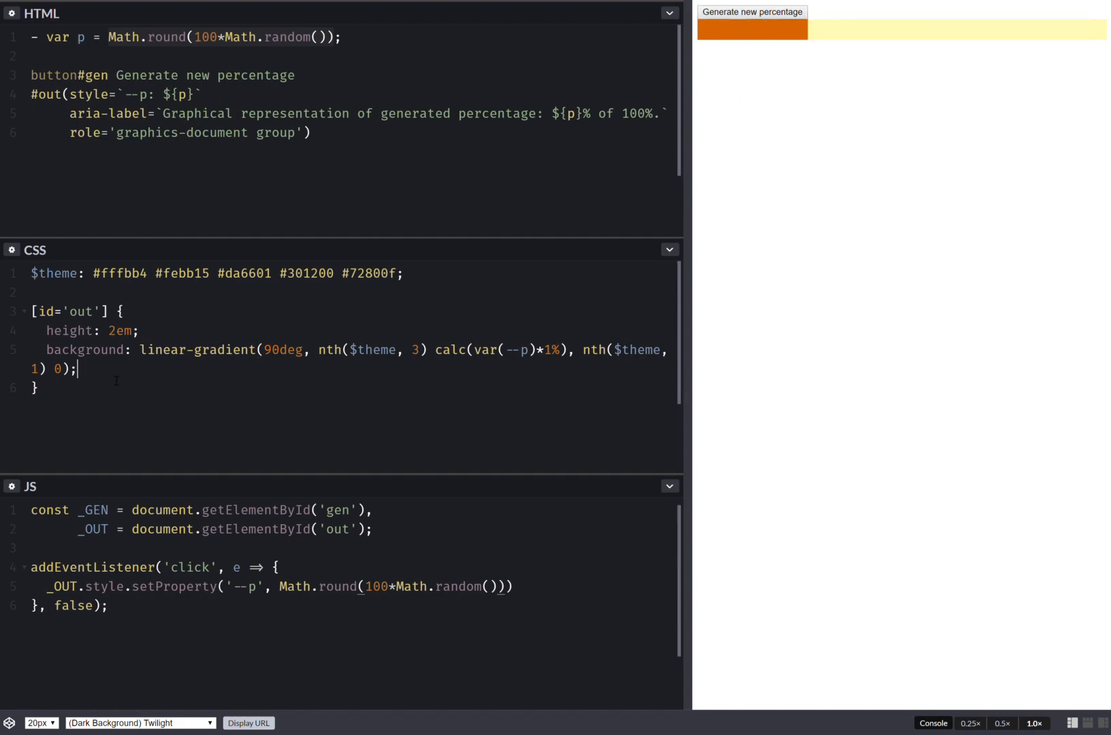
- Add an &:after rule with counter-increment: p var(--p) and content: counter(p)
type("&")
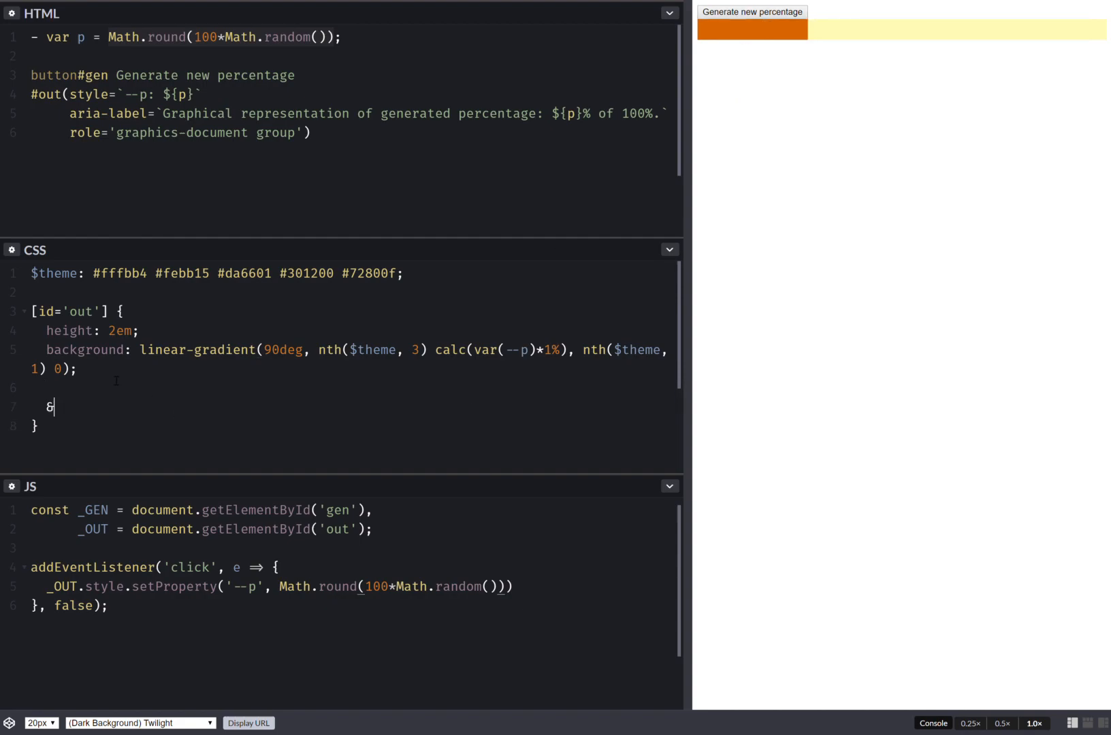
type(":after {")
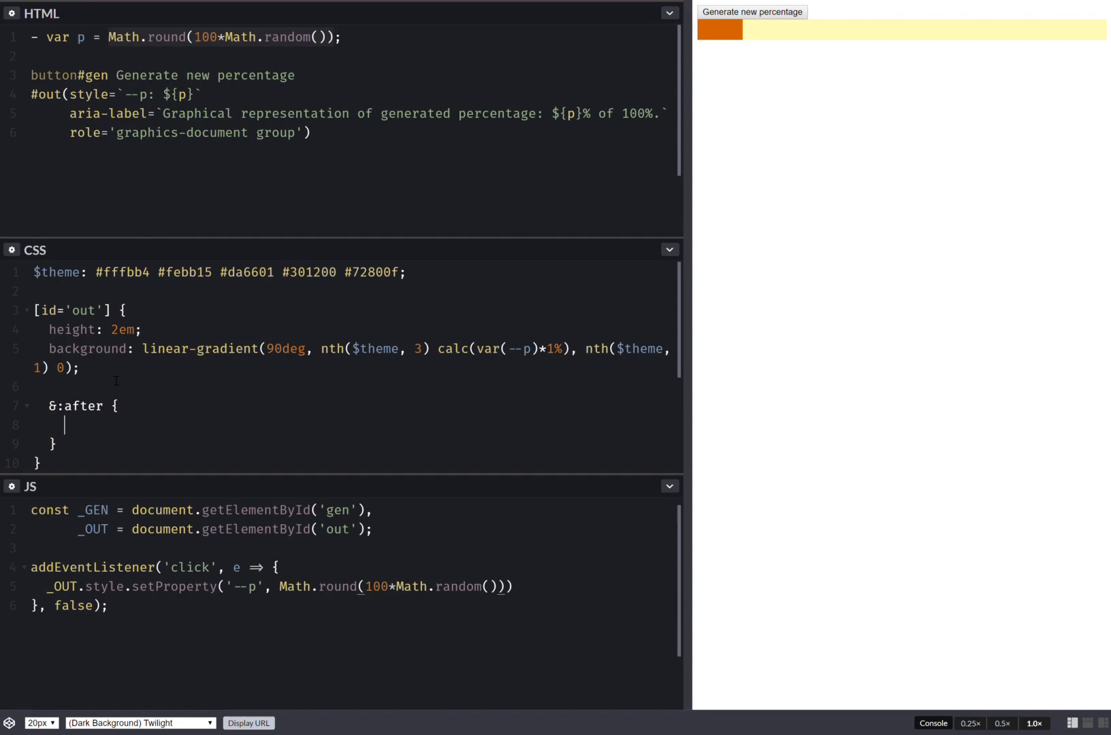
left_click(754, 13)
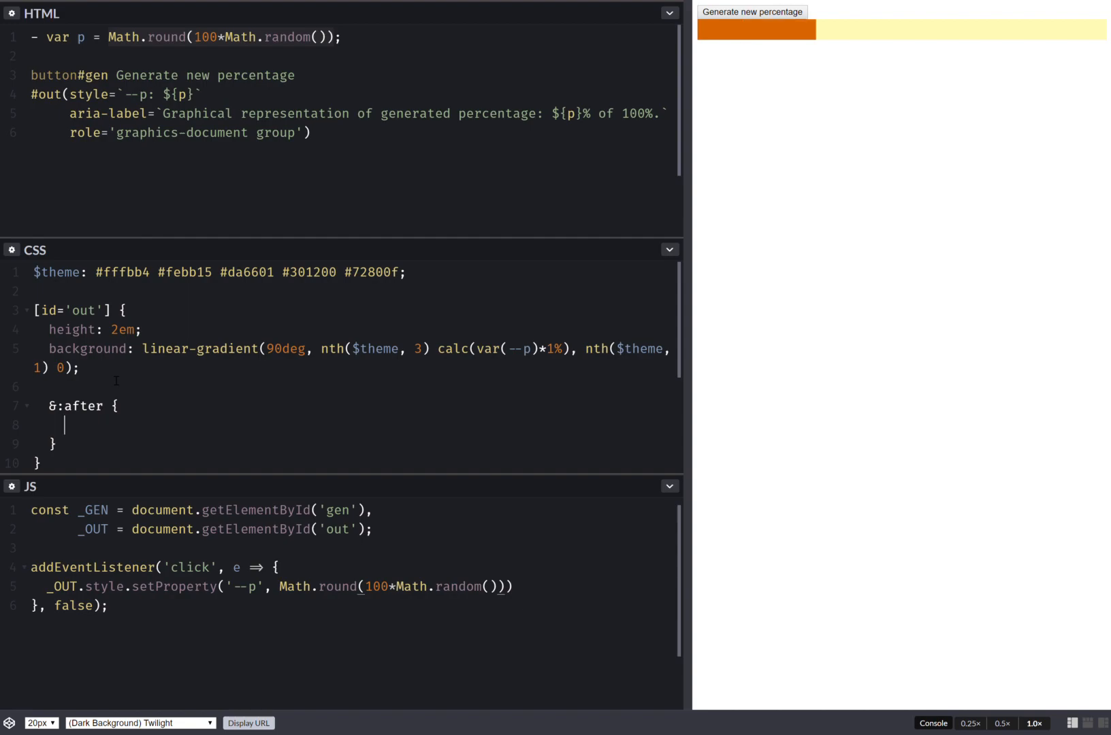
type("counter-increment:")
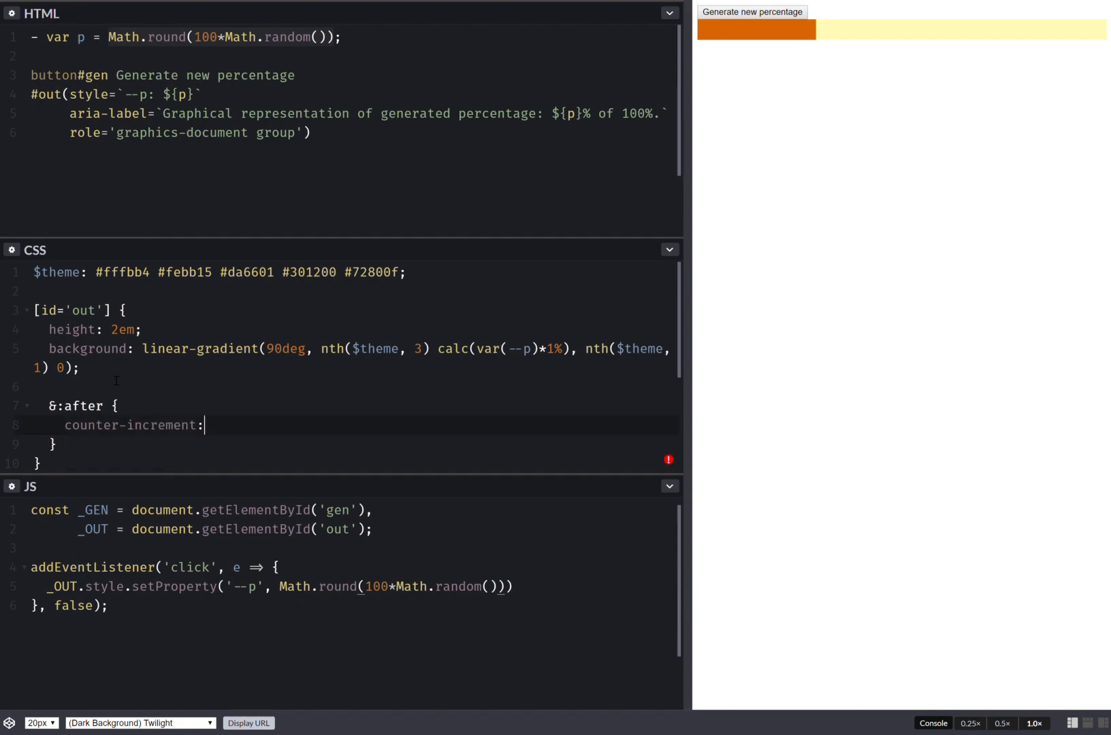
type("p va")
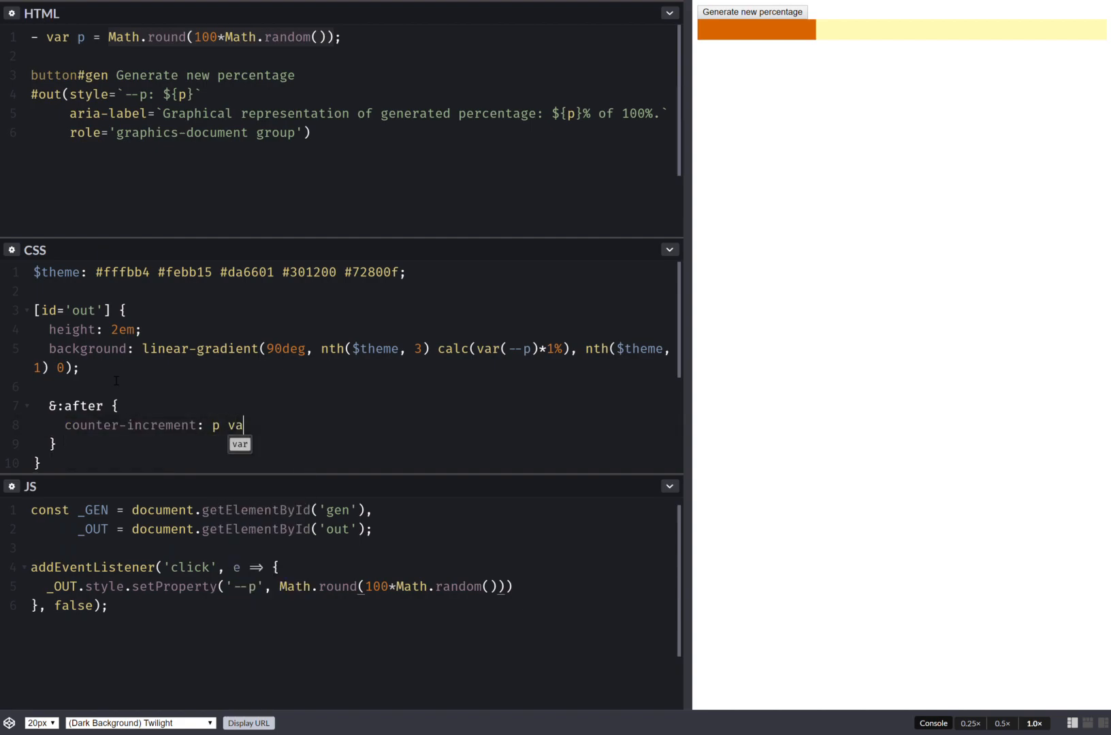
type("(--p);")
type("content")
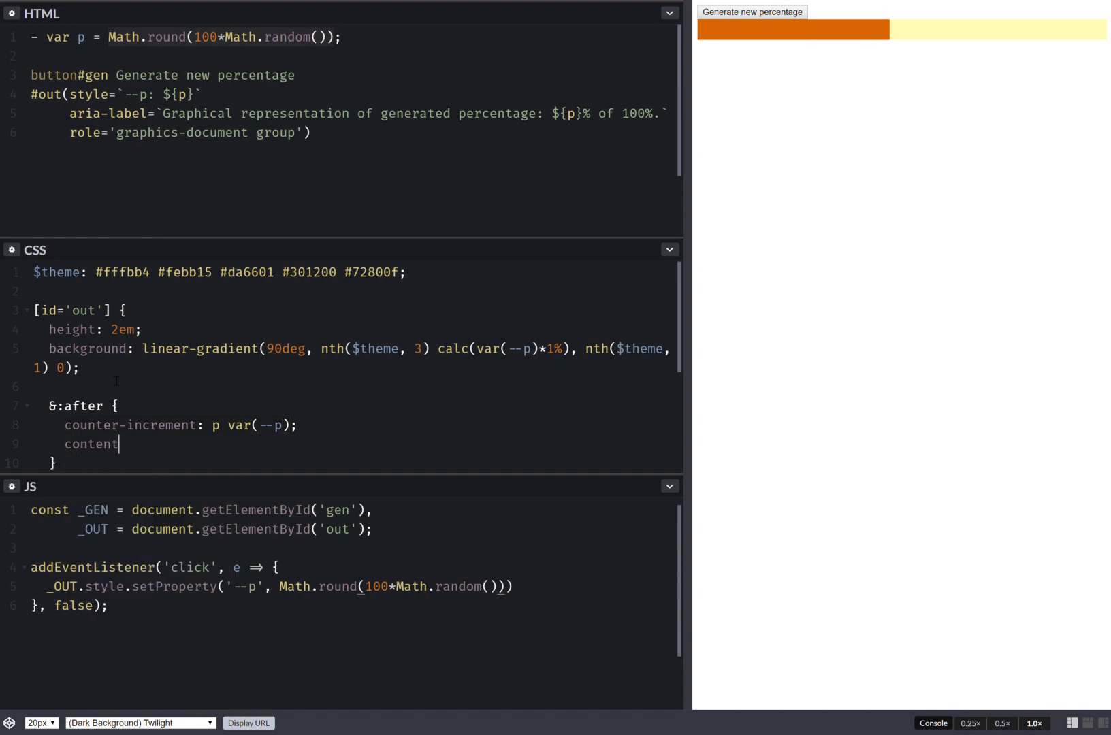
type(": coun")
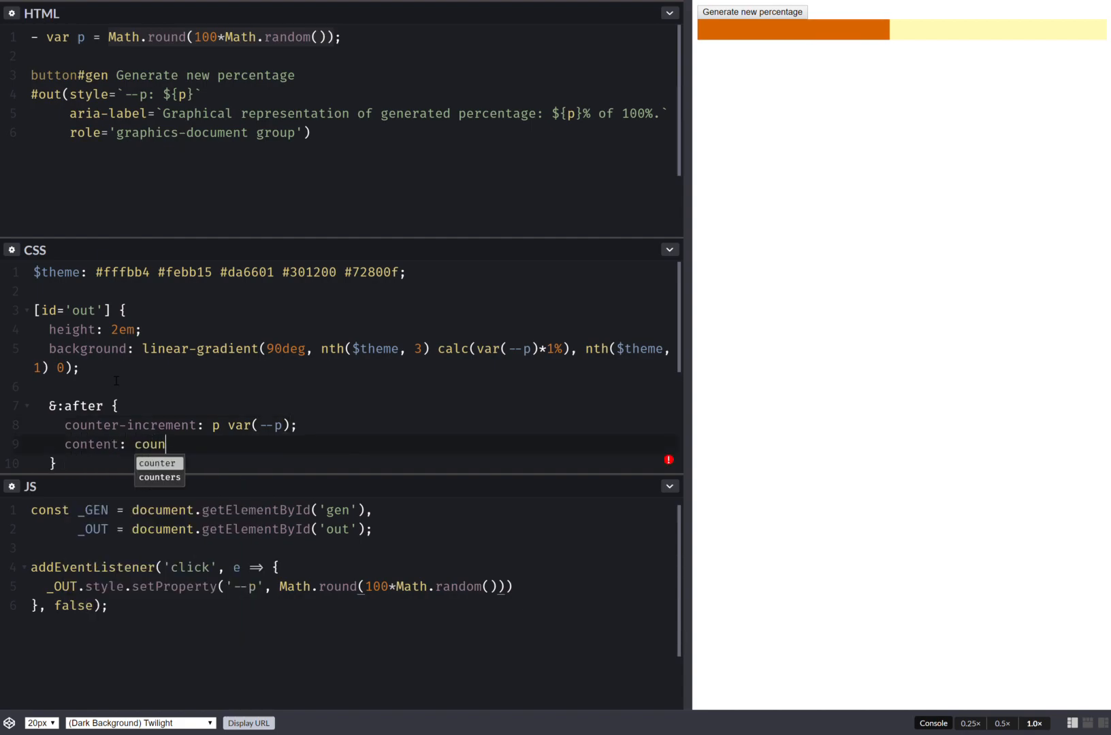
type("ter(p)")
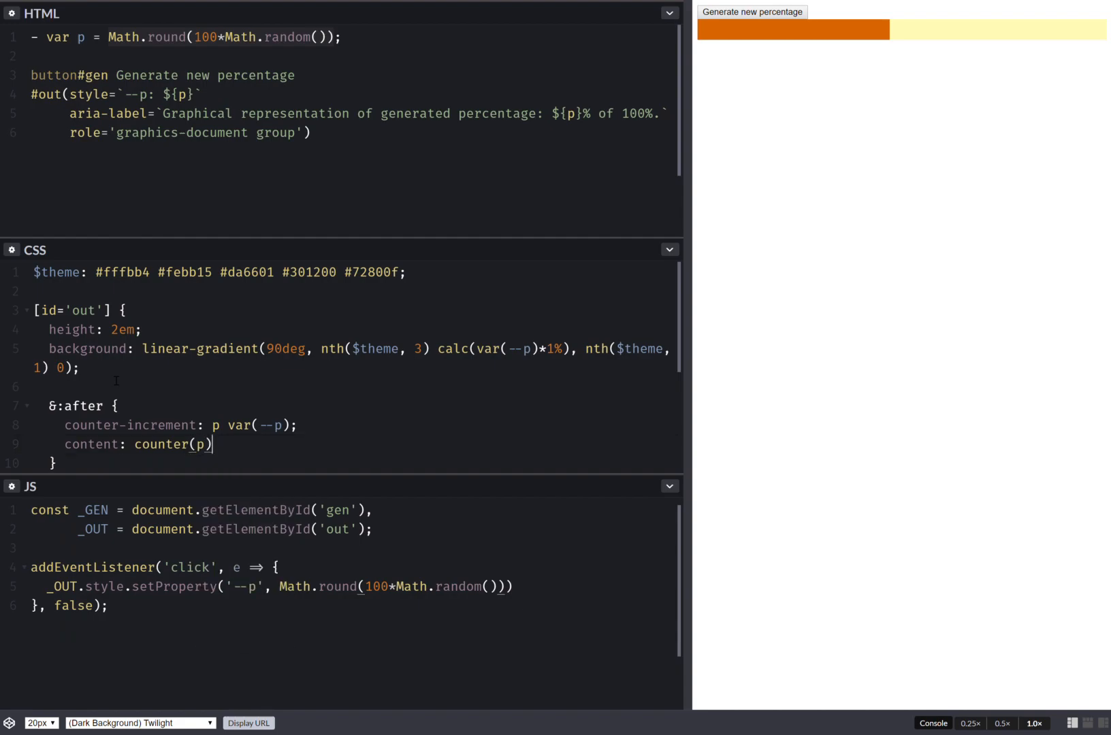
- Append '%' to the counter content and regenerate percentages to verify the label
left_click(754, 13)
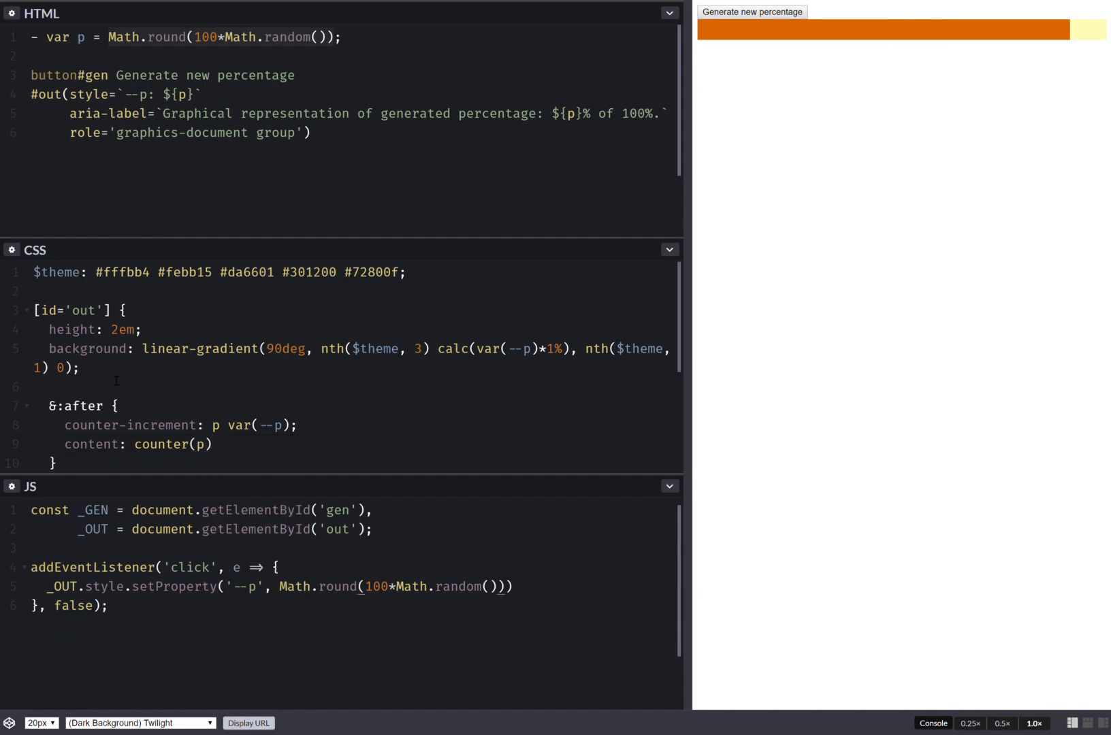
type("'")
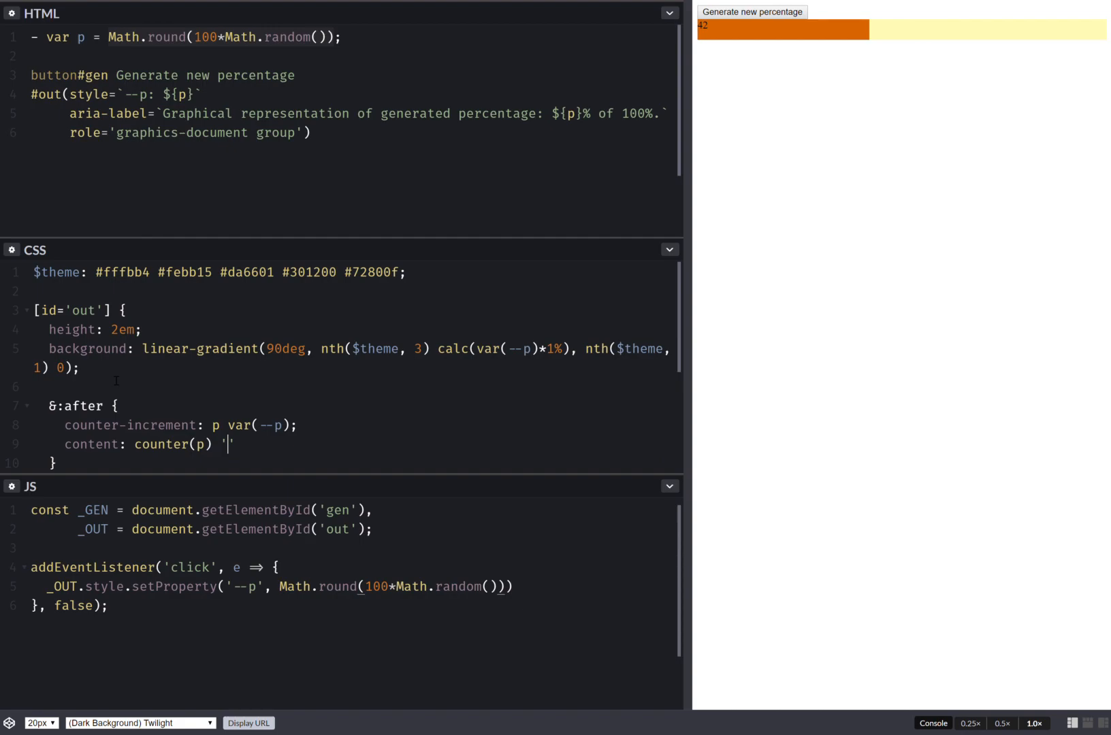
type("%")
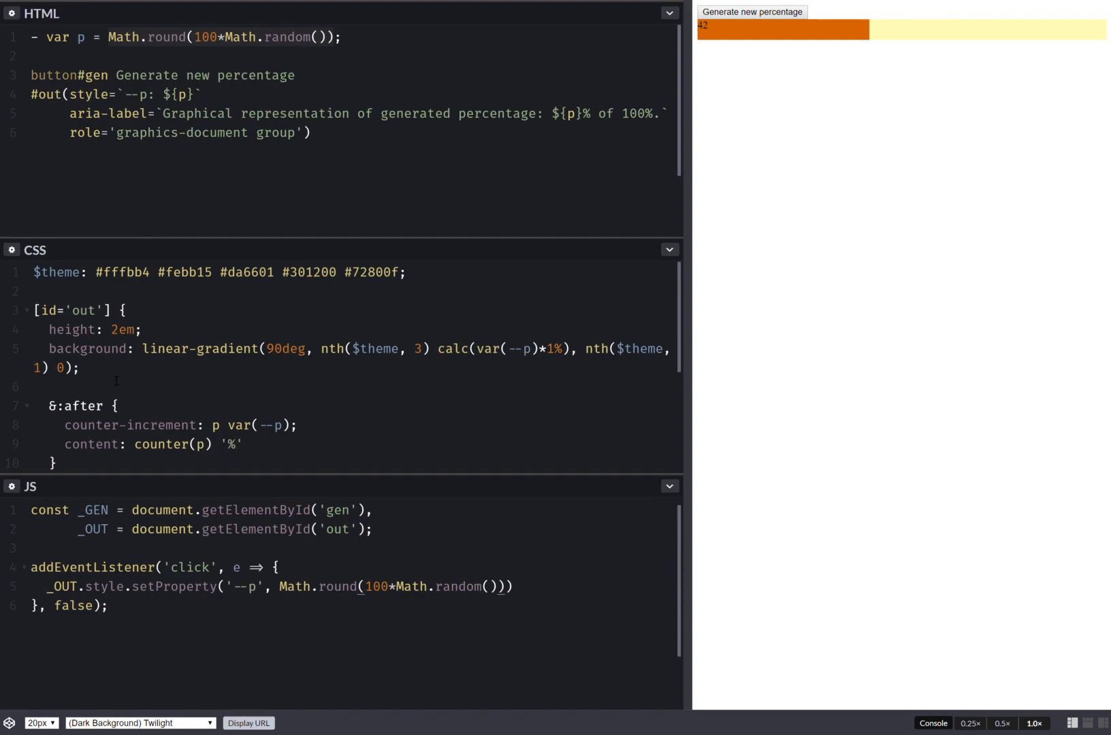
left_click(753, 15)
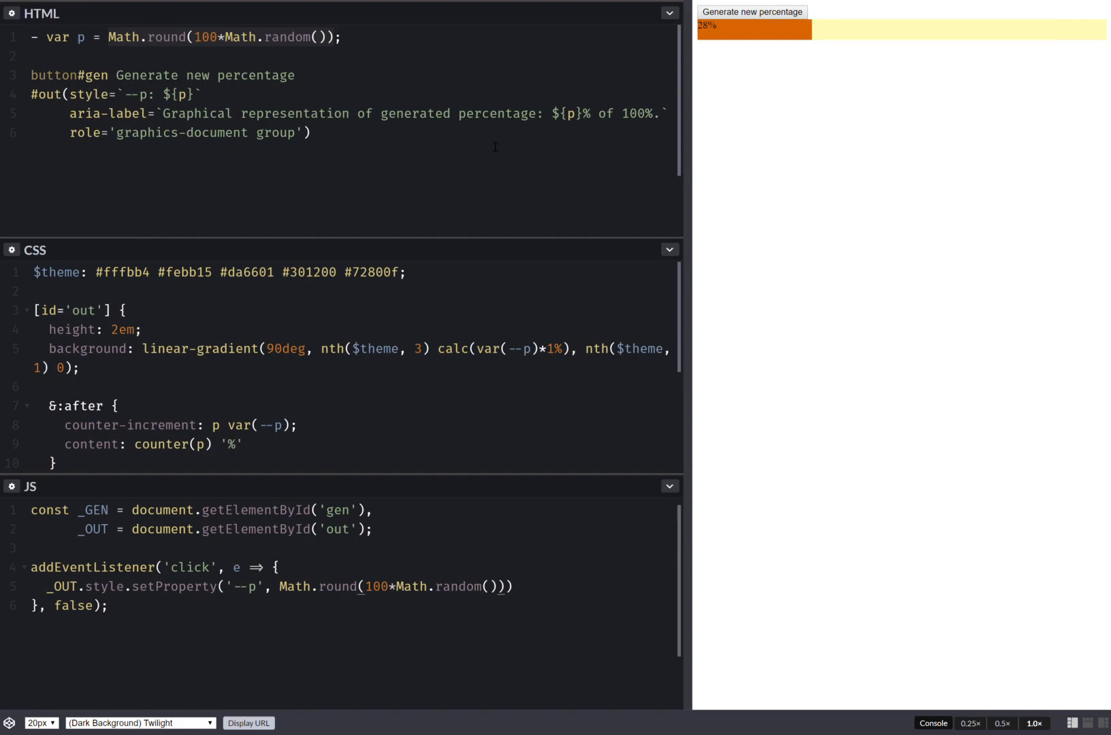
left_click(753, 11)
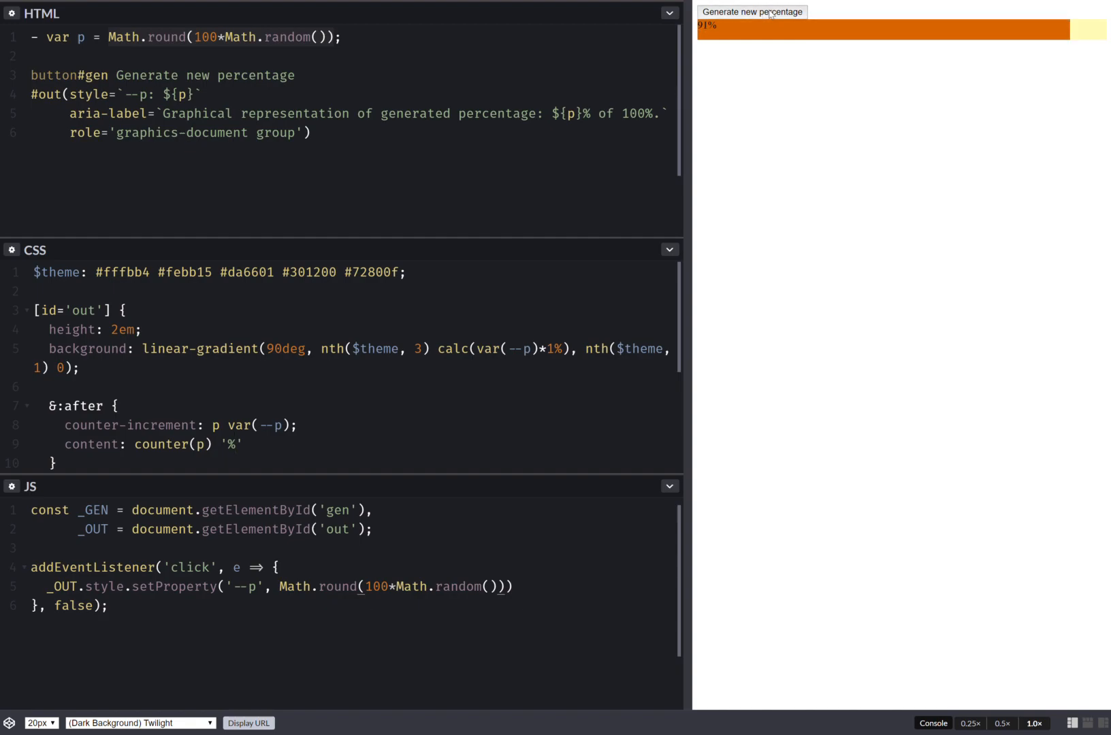
left_click(756, 15)
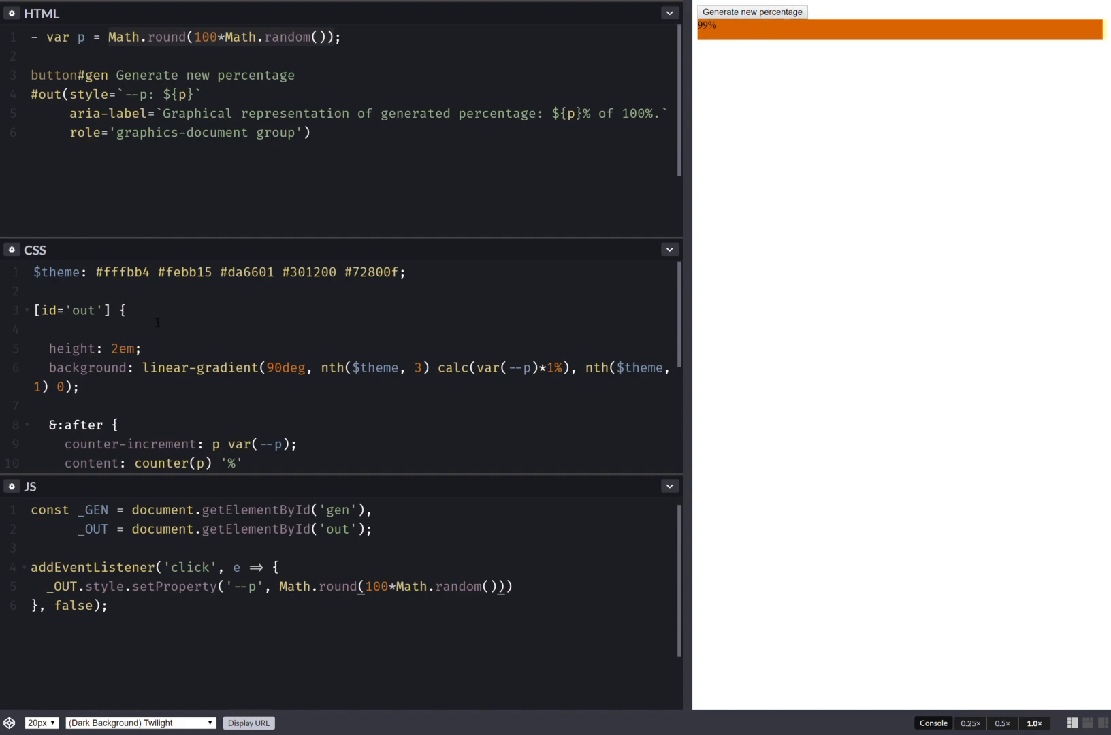
- Centre the label in [id='out'] with display: flex, align-items and justify-content center
type("df")
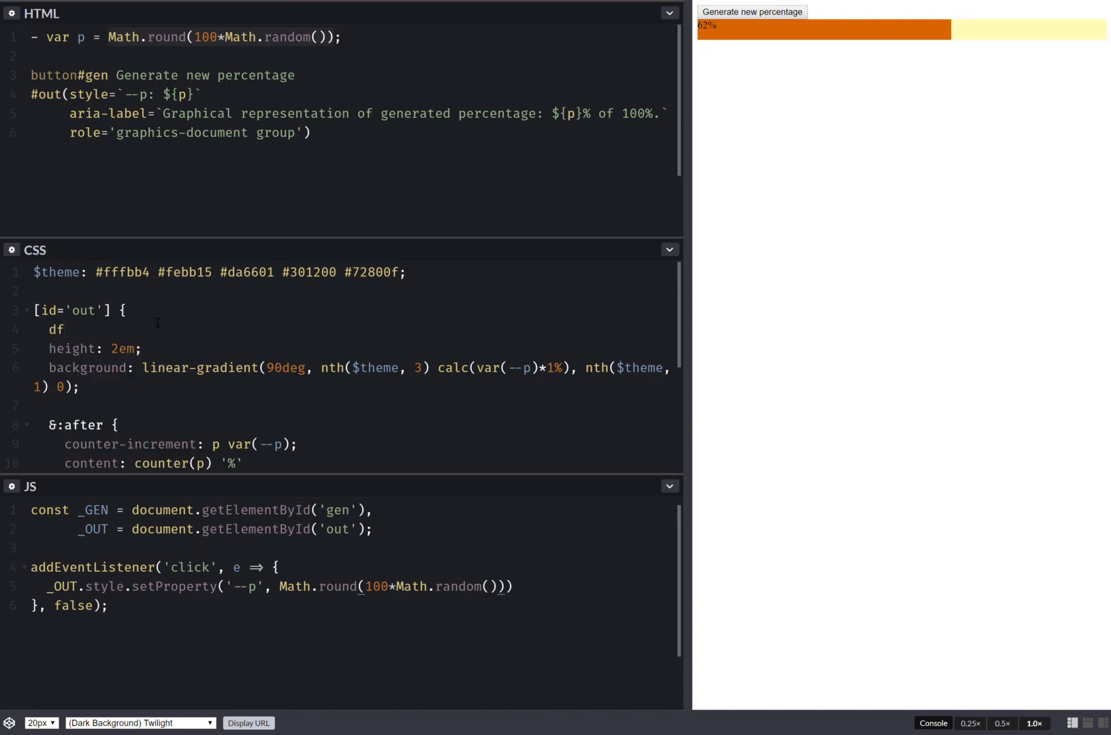
type("isplay: flex;")
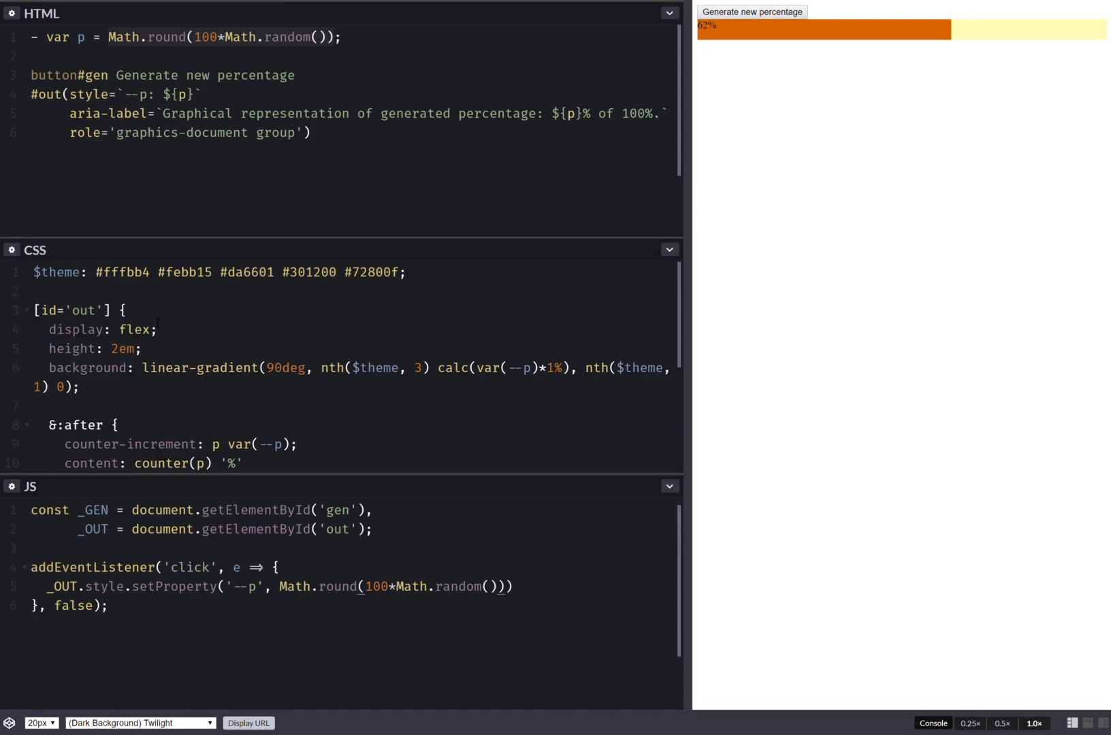
type("align-items: center;")
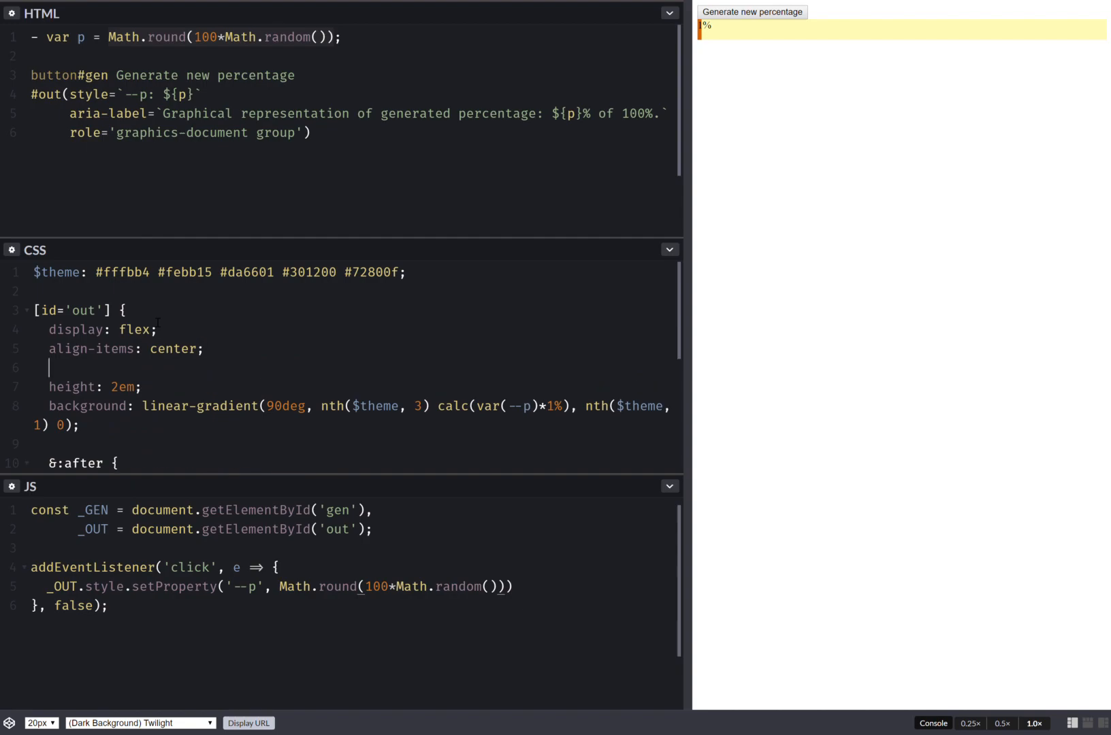
type("justify-content: center;")
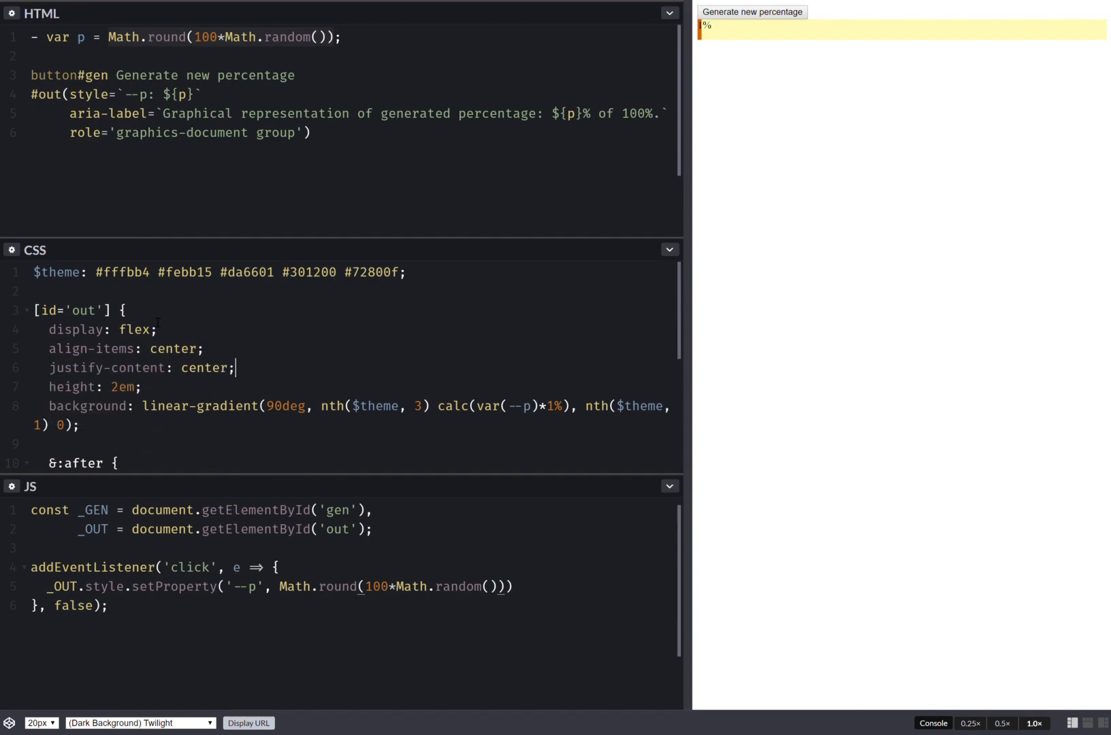
- Regenerate percentages to check alignment and expand the CSS panel to full editor height
left_click(753, 13)
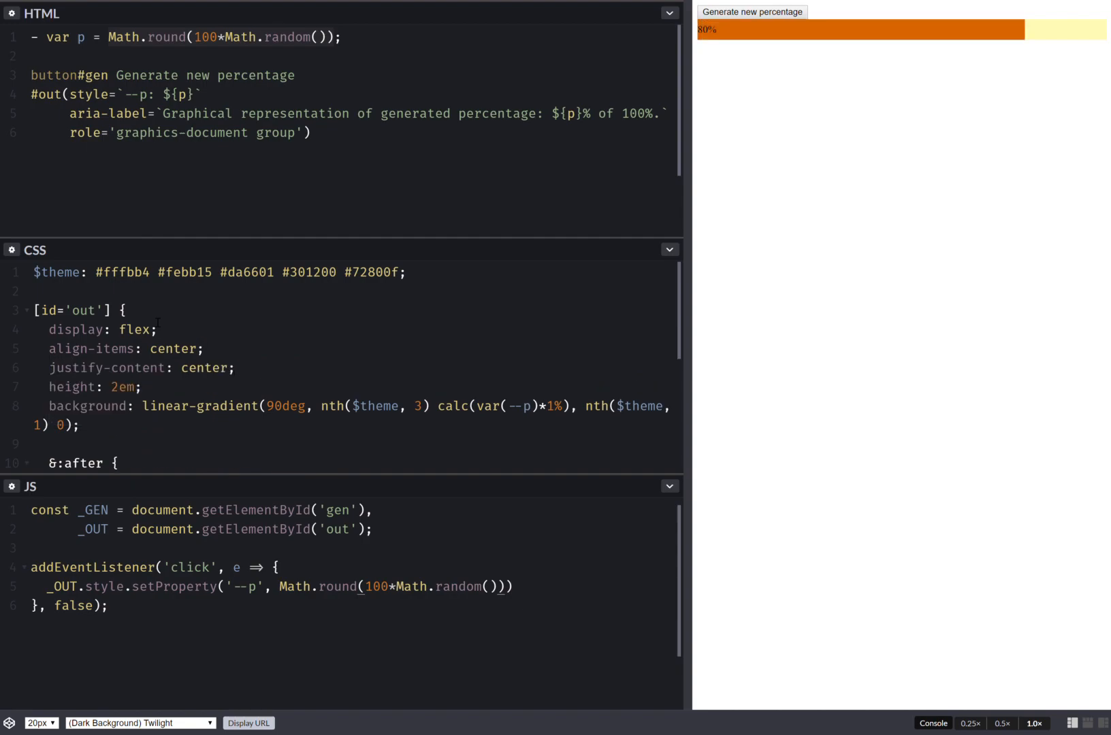
left_click(755, 13)
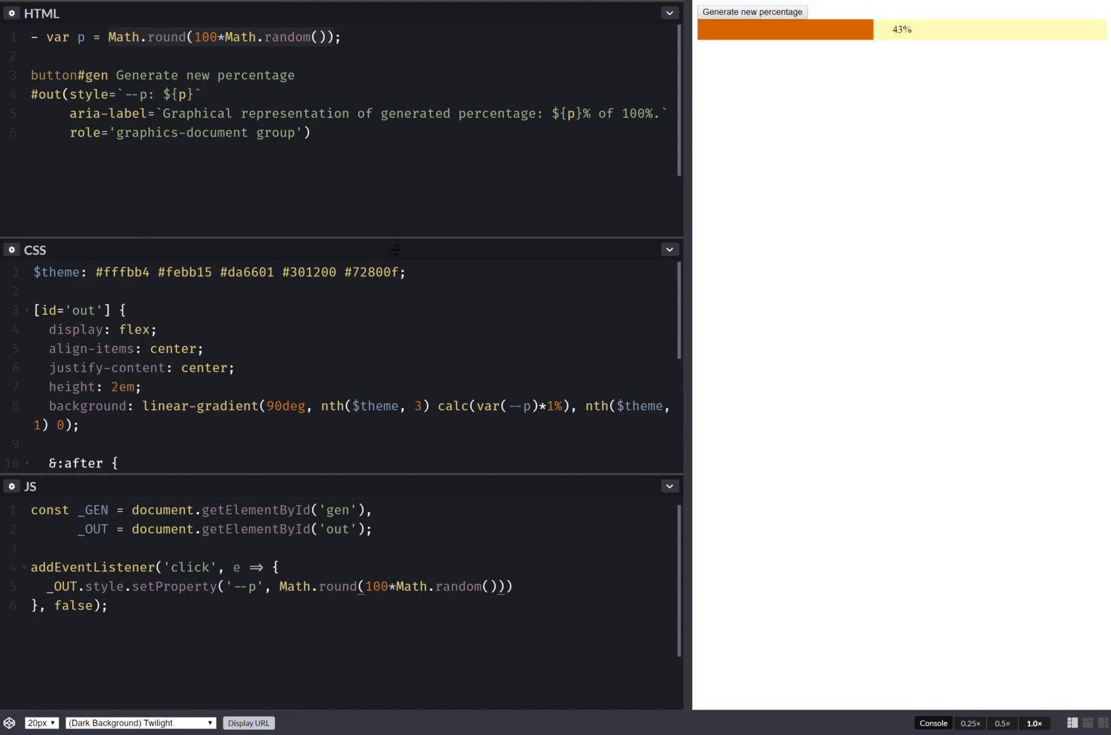
left_click(665, 12)
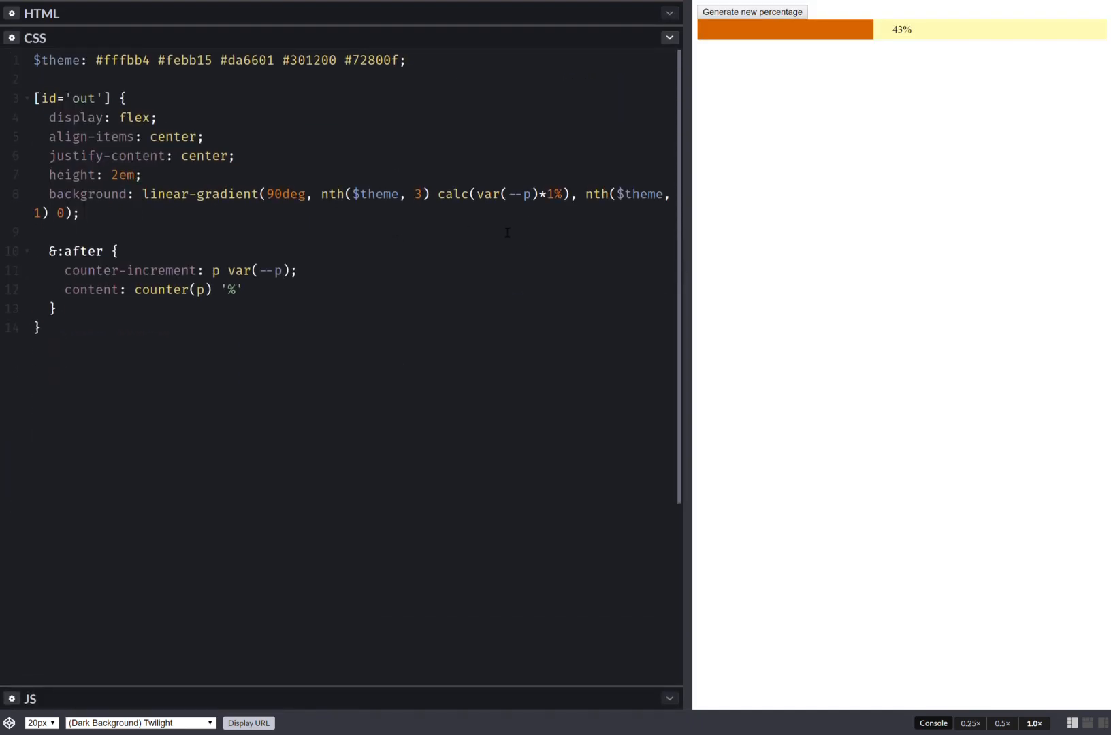
mouse_move(696, 183)
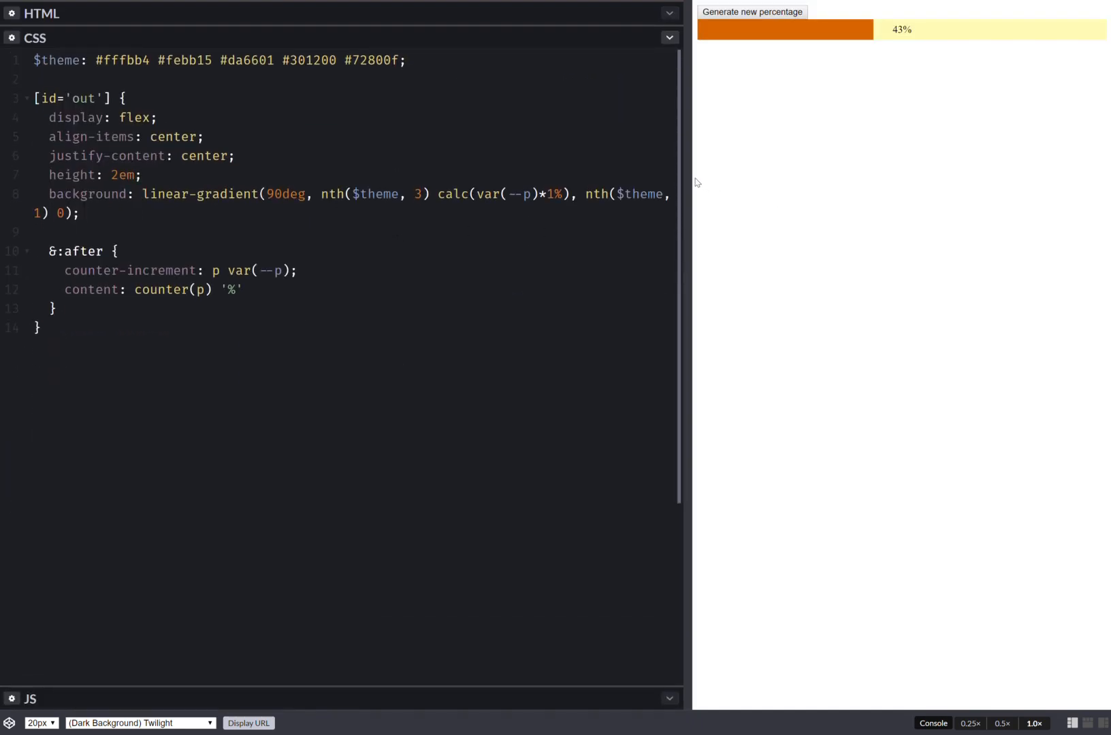
- Widen the editor and add a body rule with background: nth($theme, 4)
left_click_drag(684, 168, 796, 168)
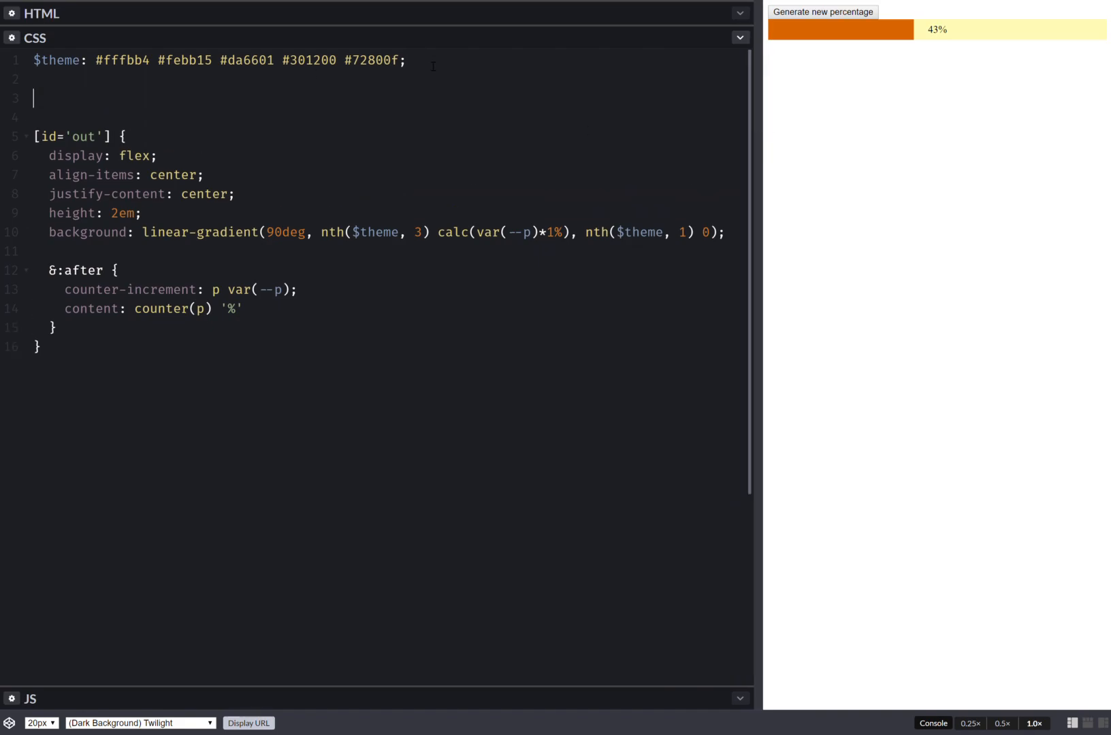
type("body {")
type("background: #000;")
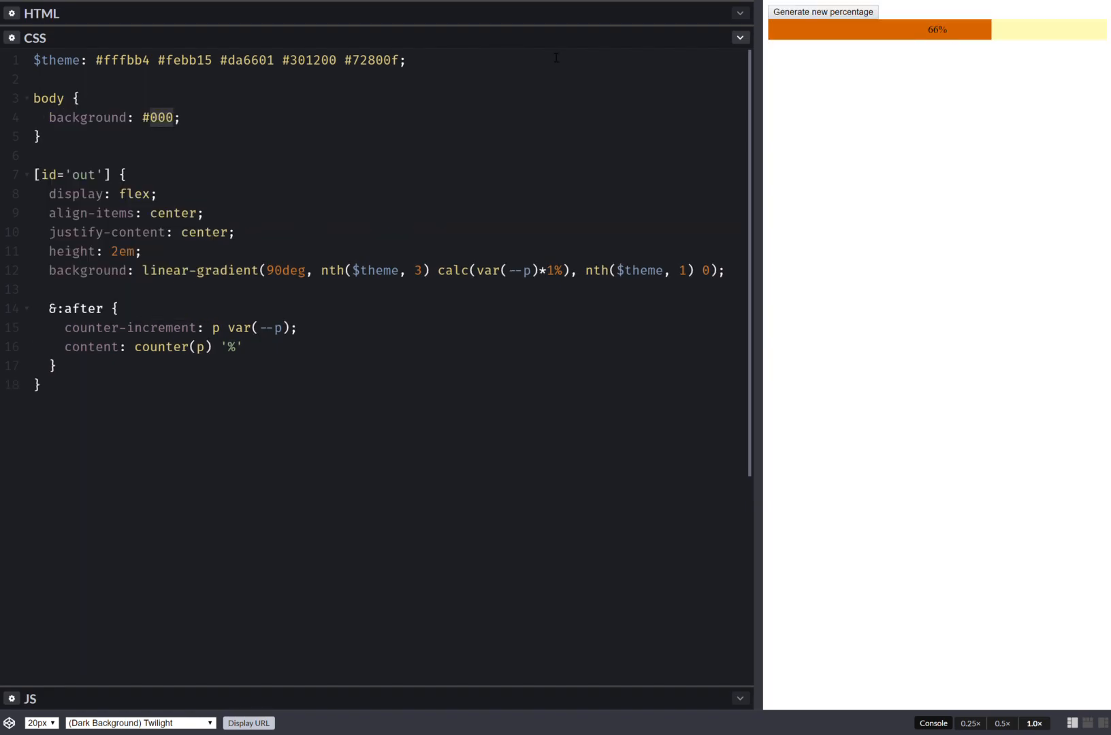
left_click(824, 14)
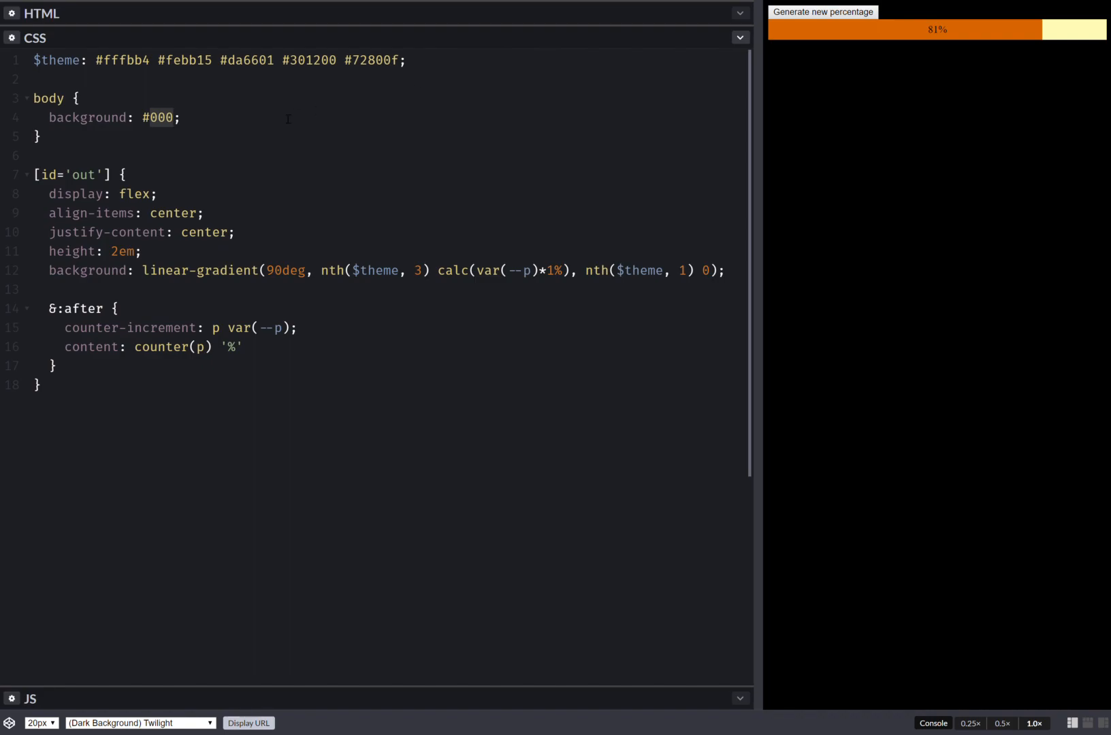
type("nth")
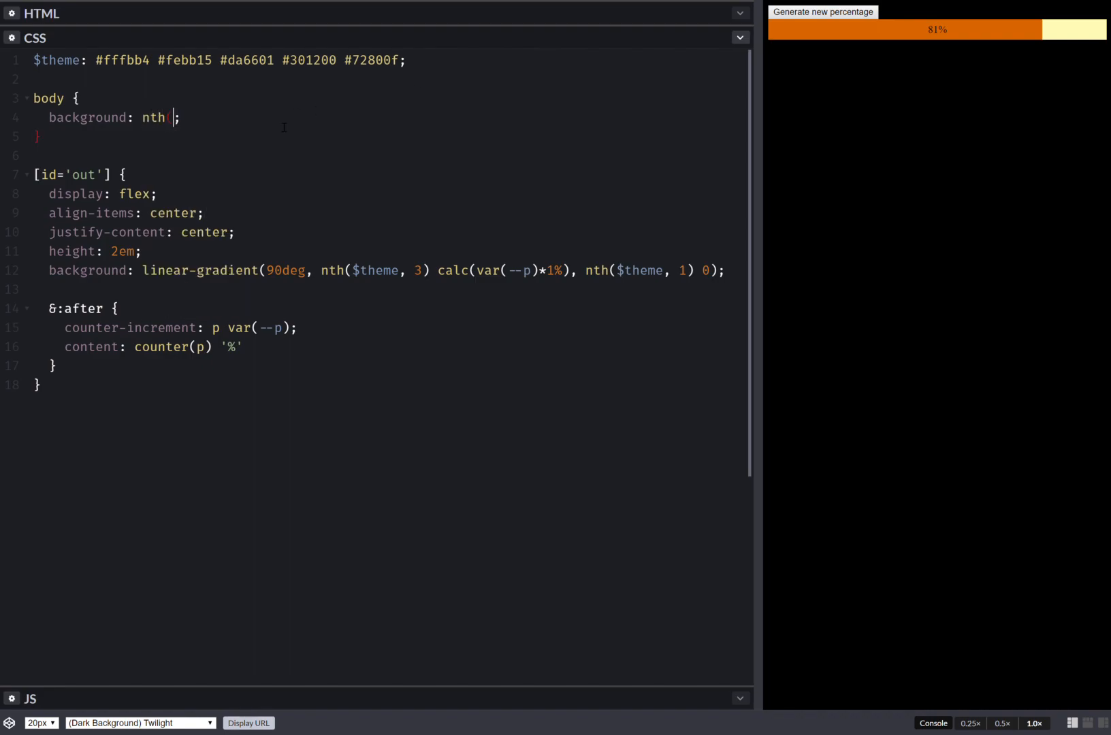
type("($theme, 4")
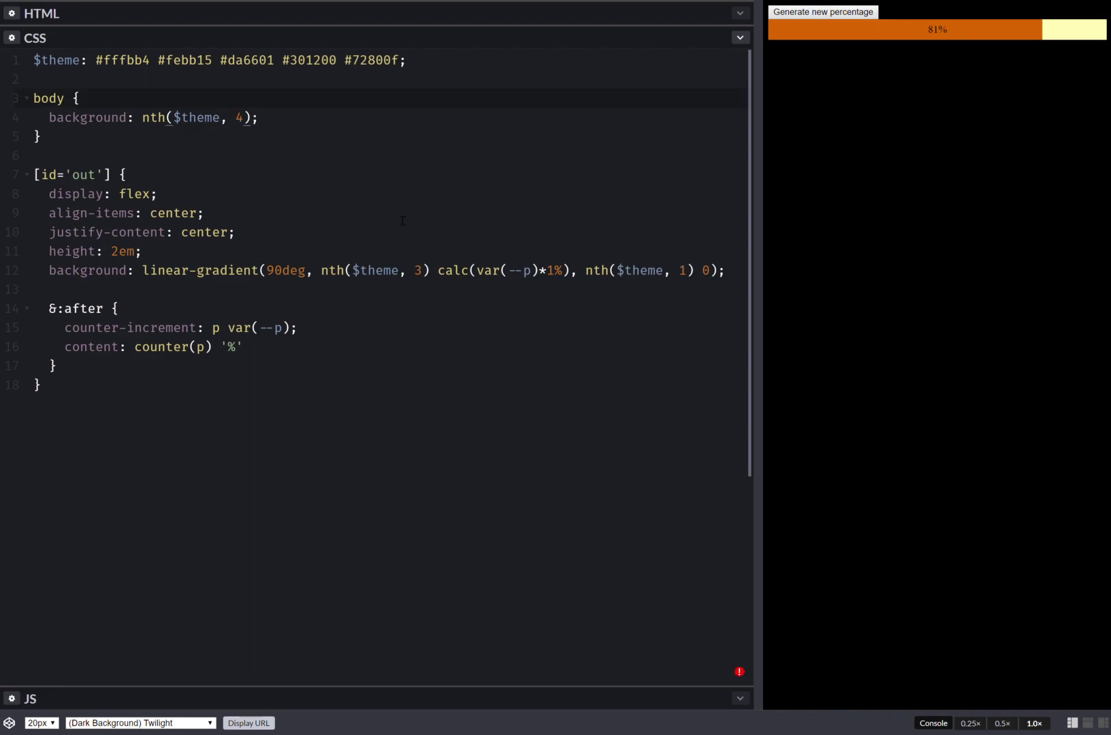
left_click(828, 12)
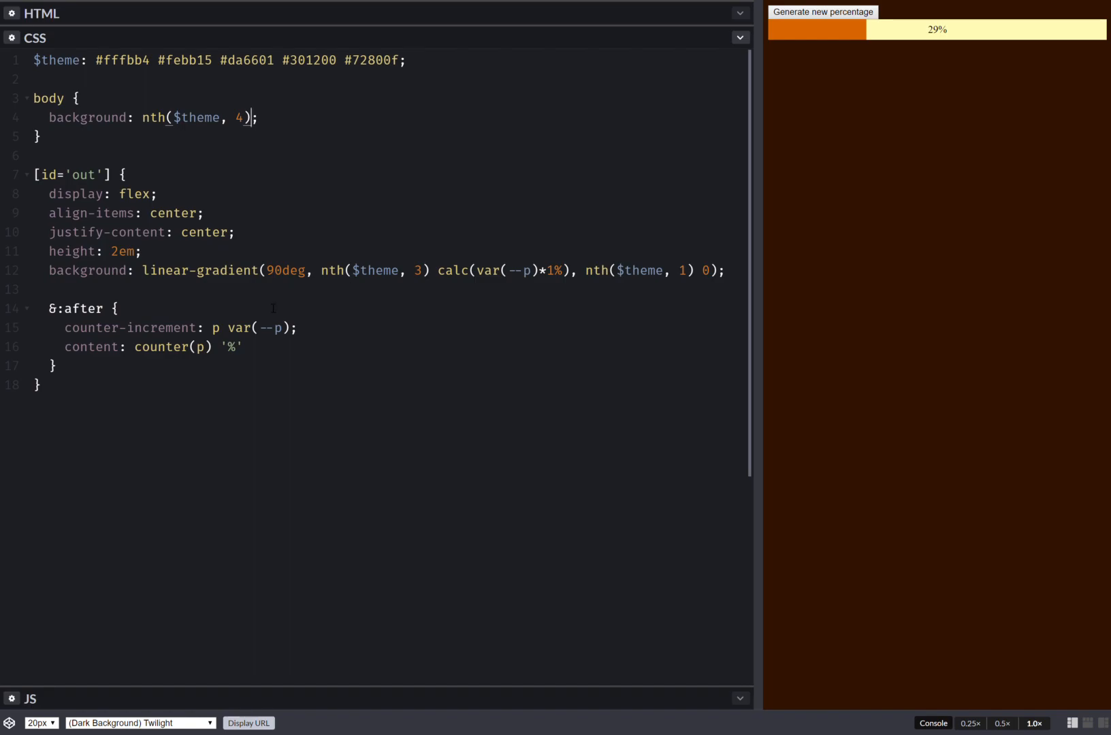
- Give the [id='out'] bar border-radius: 5px
left_click(139, 251)
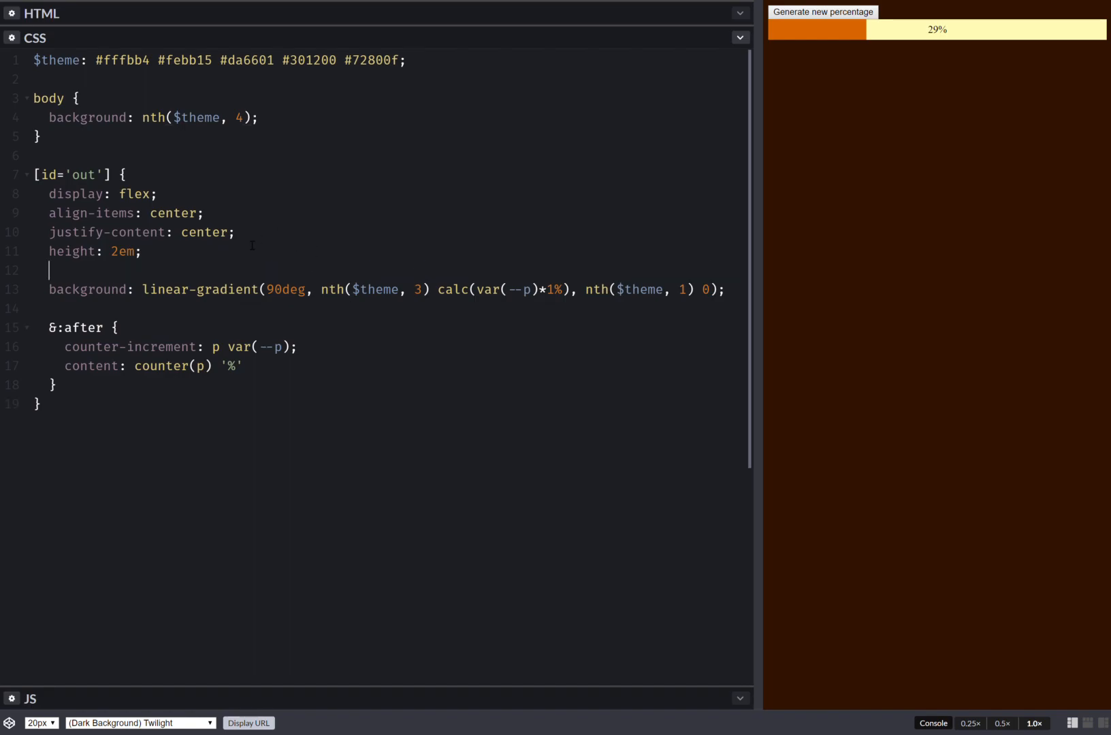
type("bdrs:")
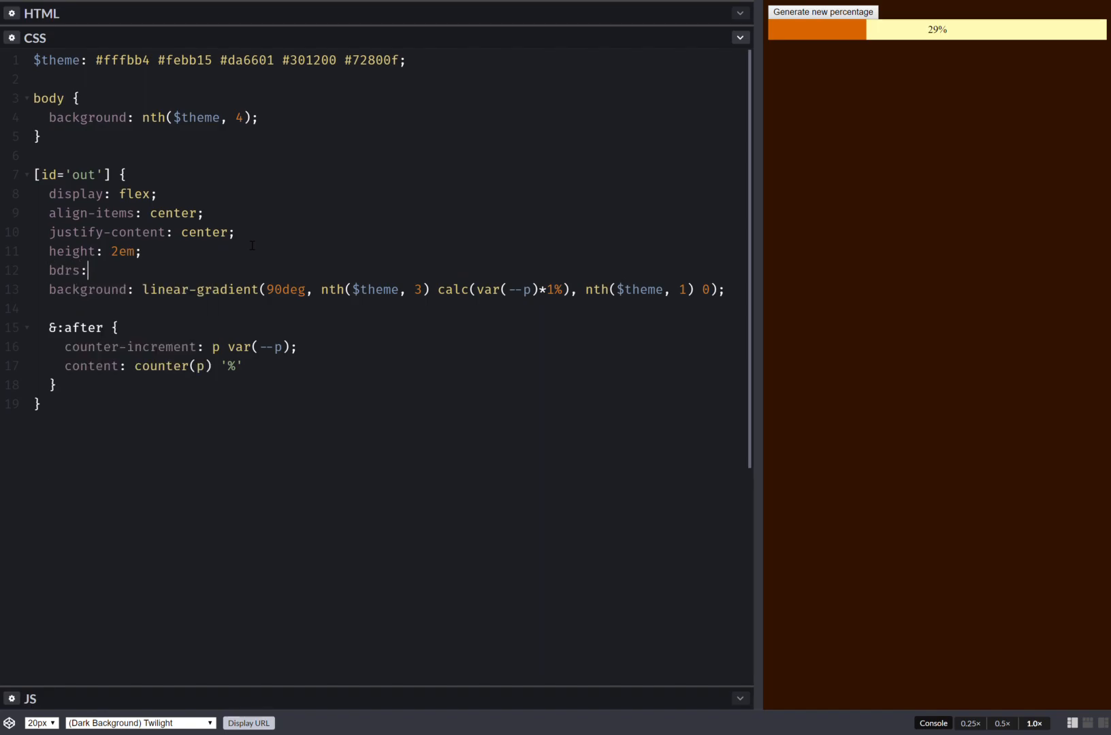
type("border-radius: 5px;")
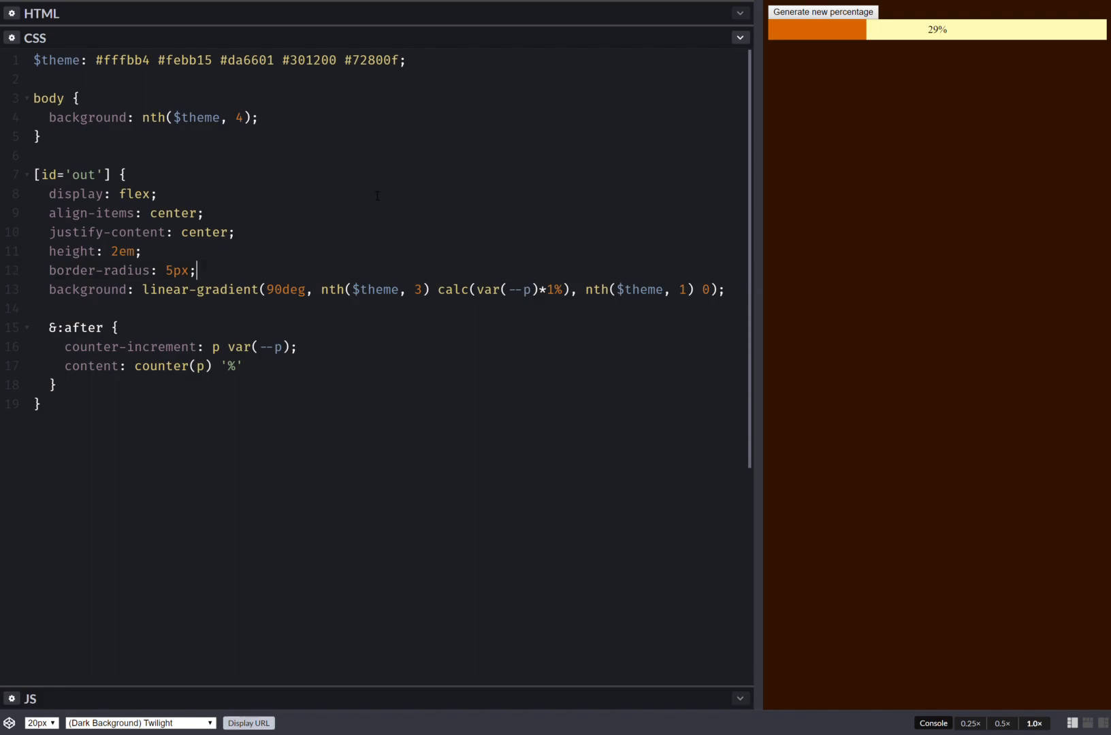
left_click(824, 13)
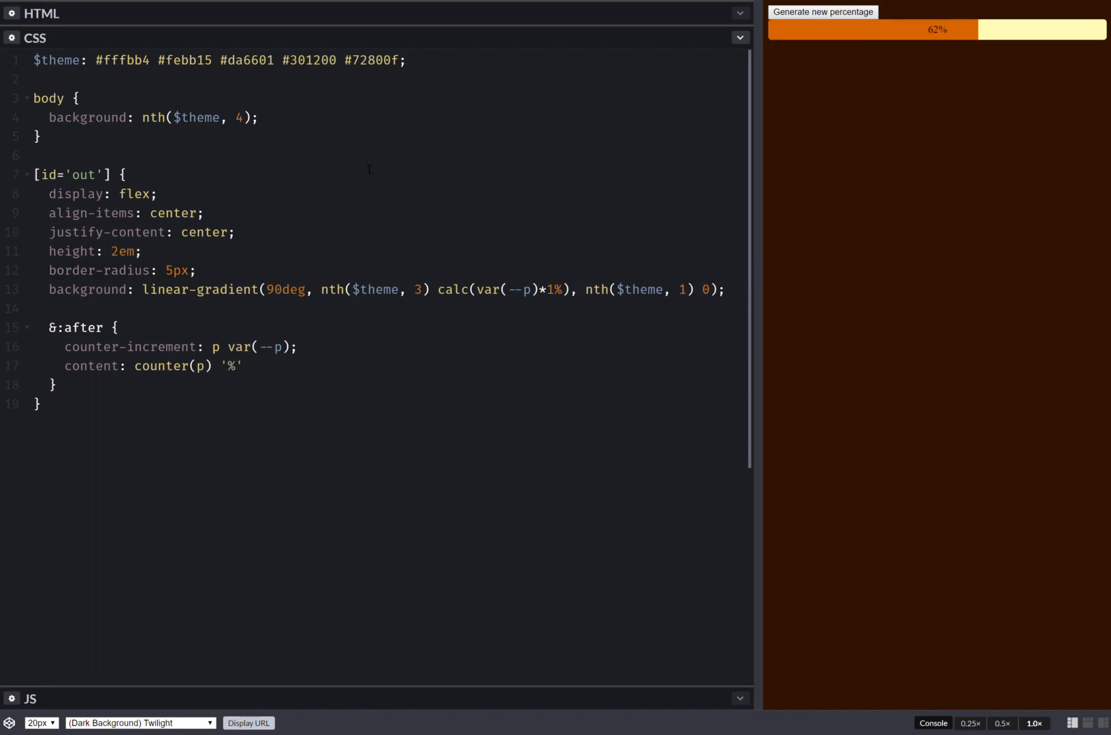
- Set body font: 1.25em/1.375 trebuchet ms, verdana, arial, sans-serif
left_click(261, 118)
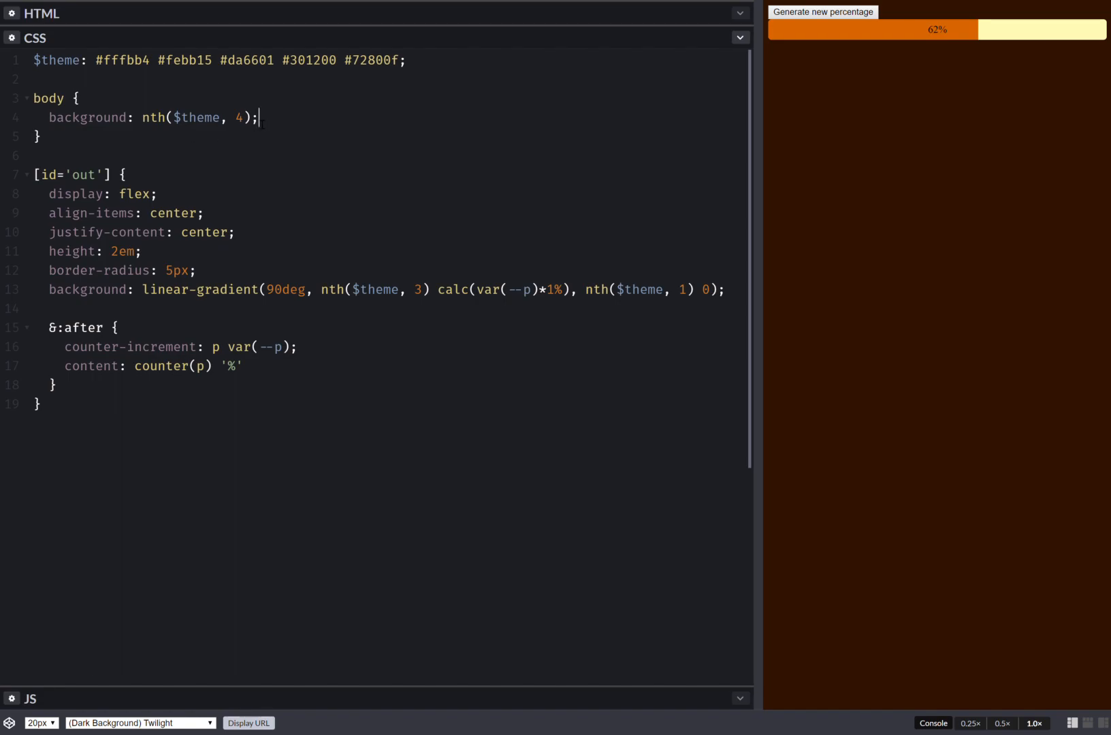
type("font: 1em sans-serif;")
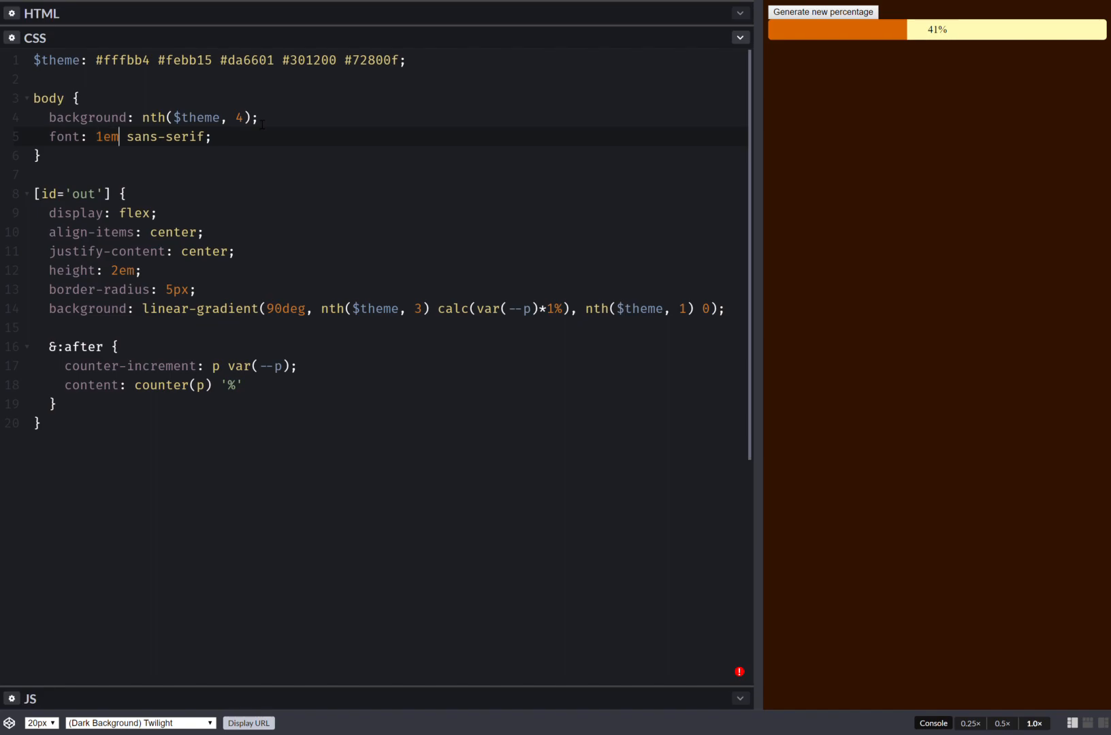
type("/ 1.")
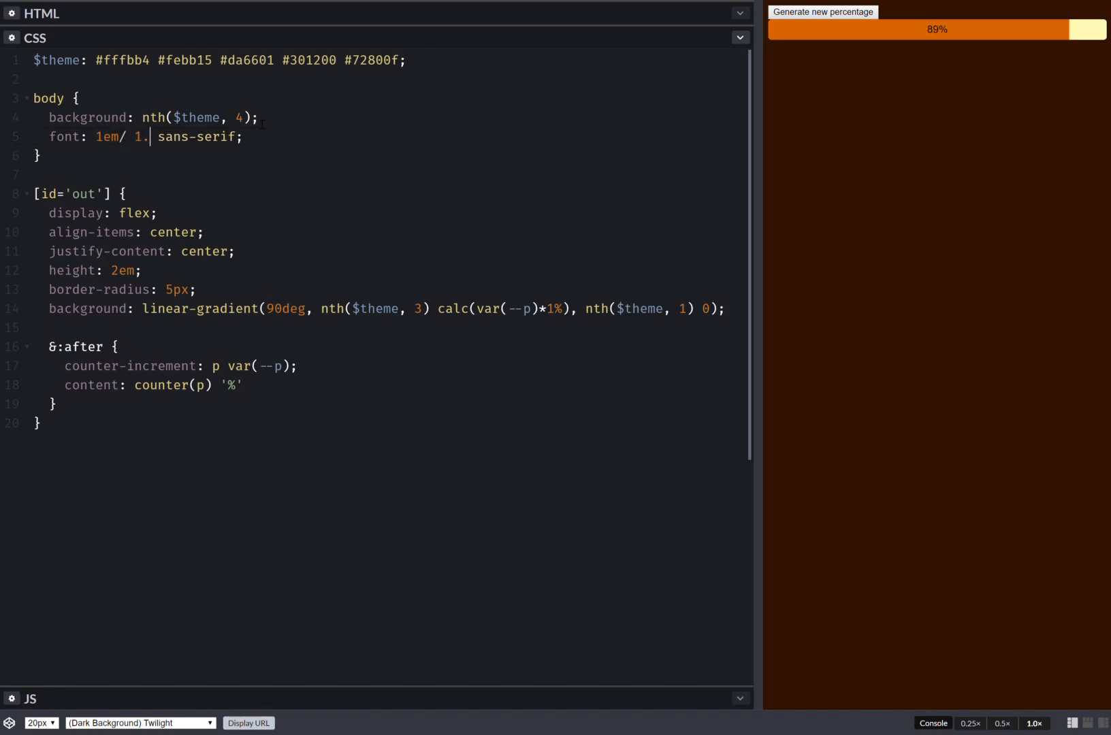
type("375")
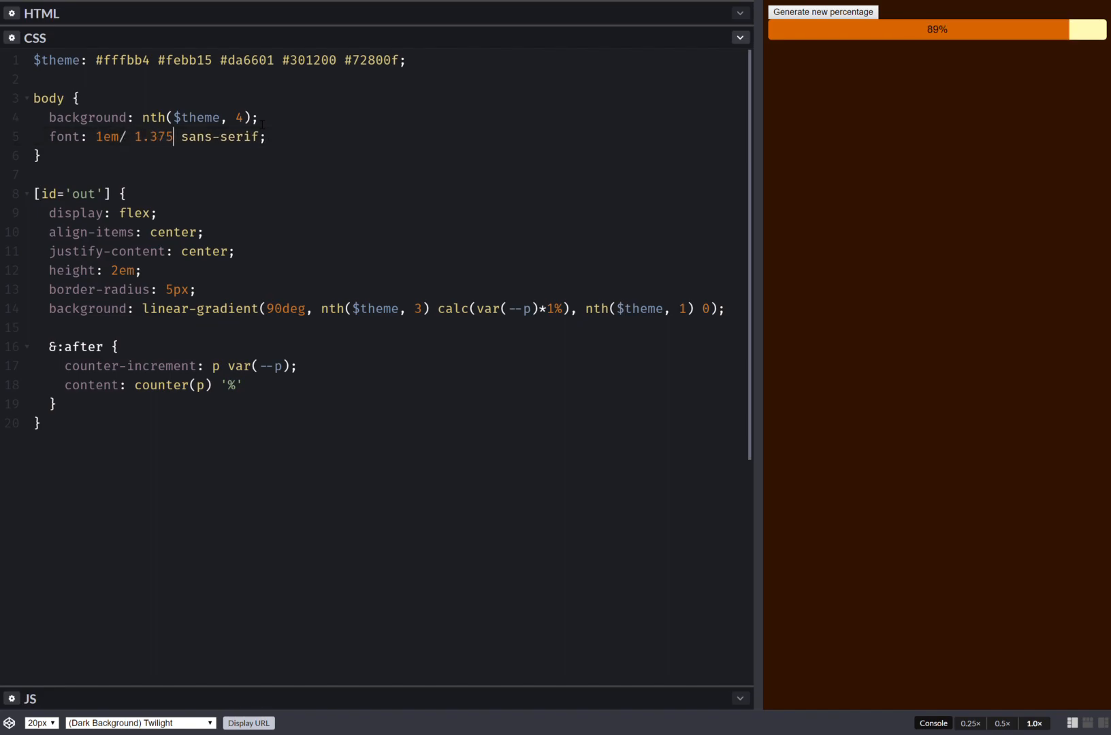
type("tre")
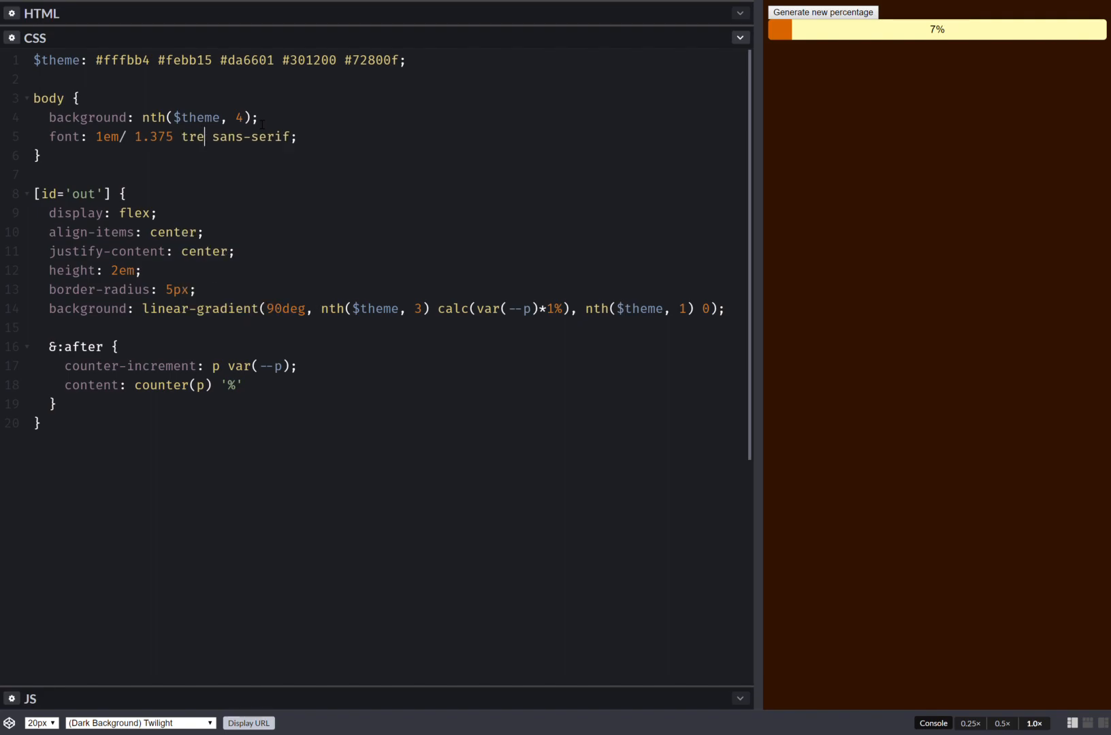
type("buchet ms")
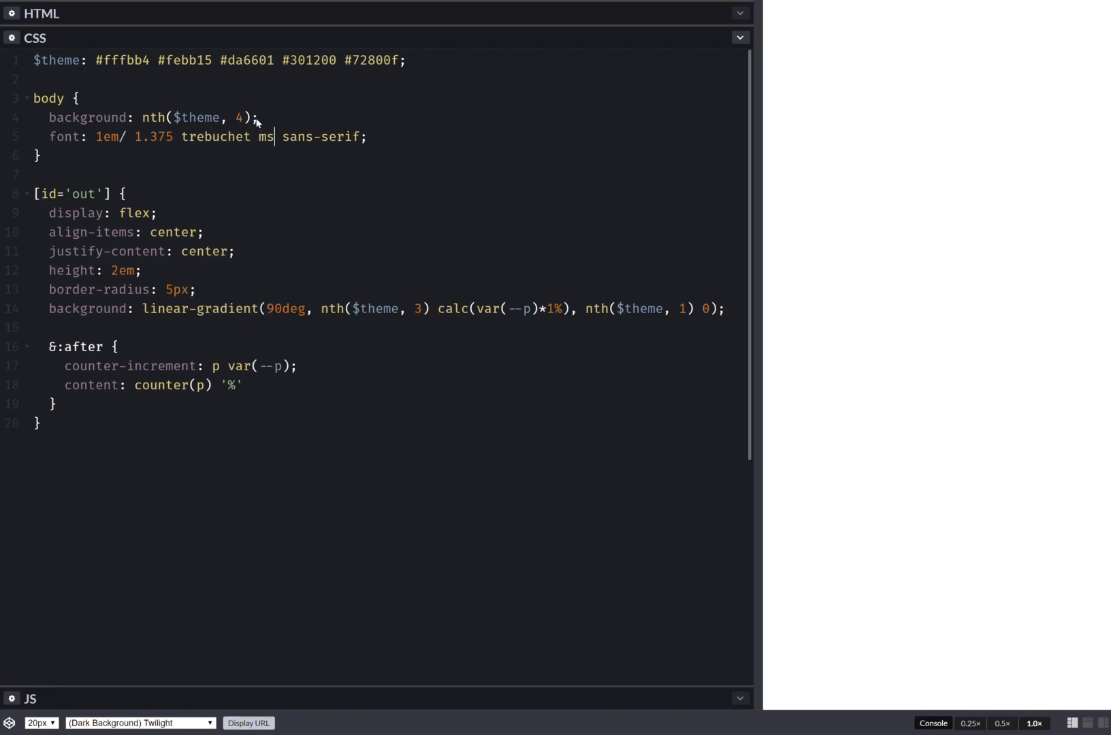
type(", vw")
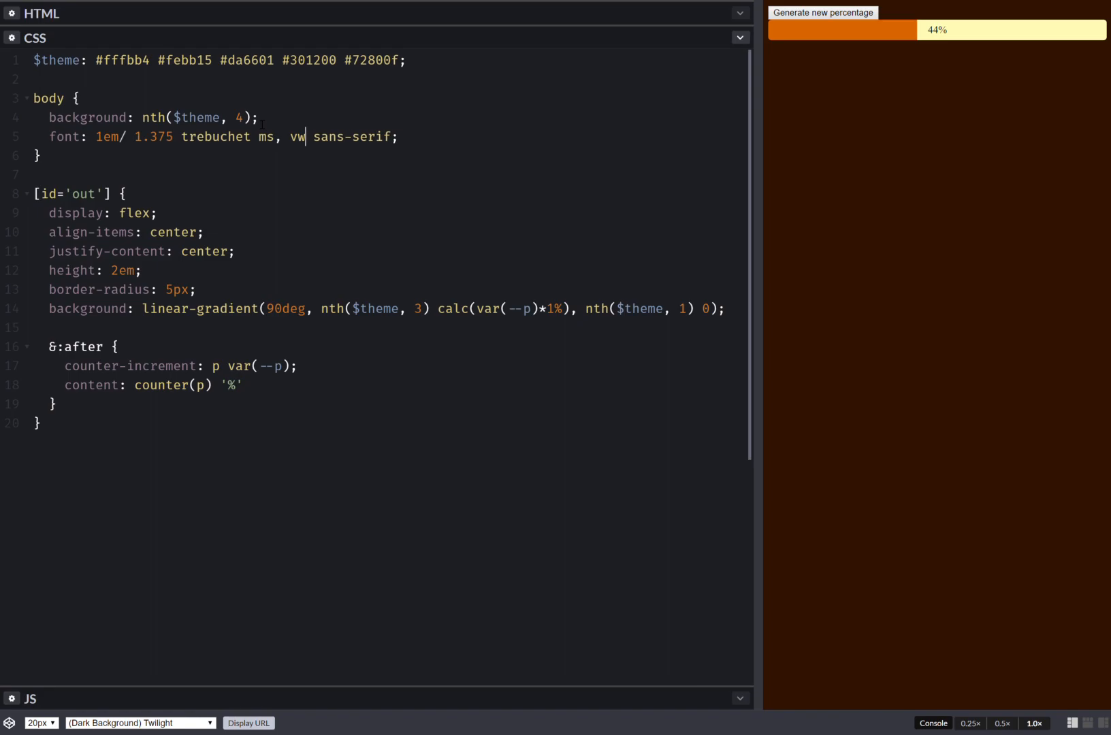
type("erdana, arial,")
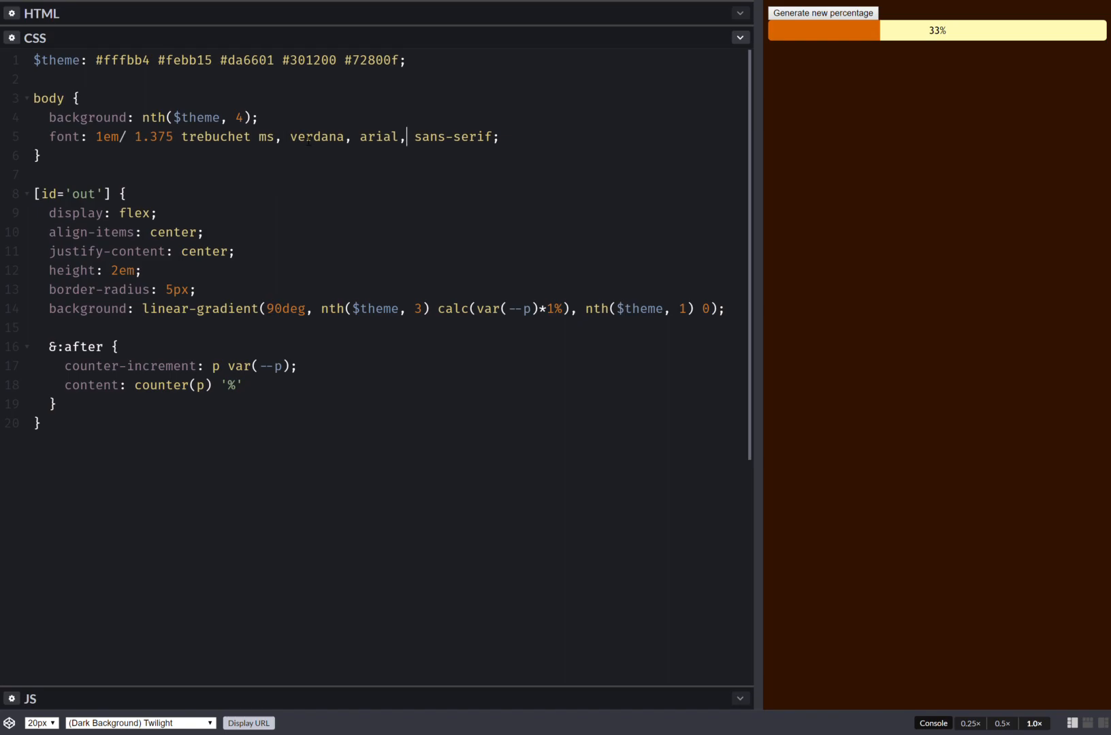
- Add font-size: 1.25em to the bar and preview the enlarged percentage text
left_click(824, 13)
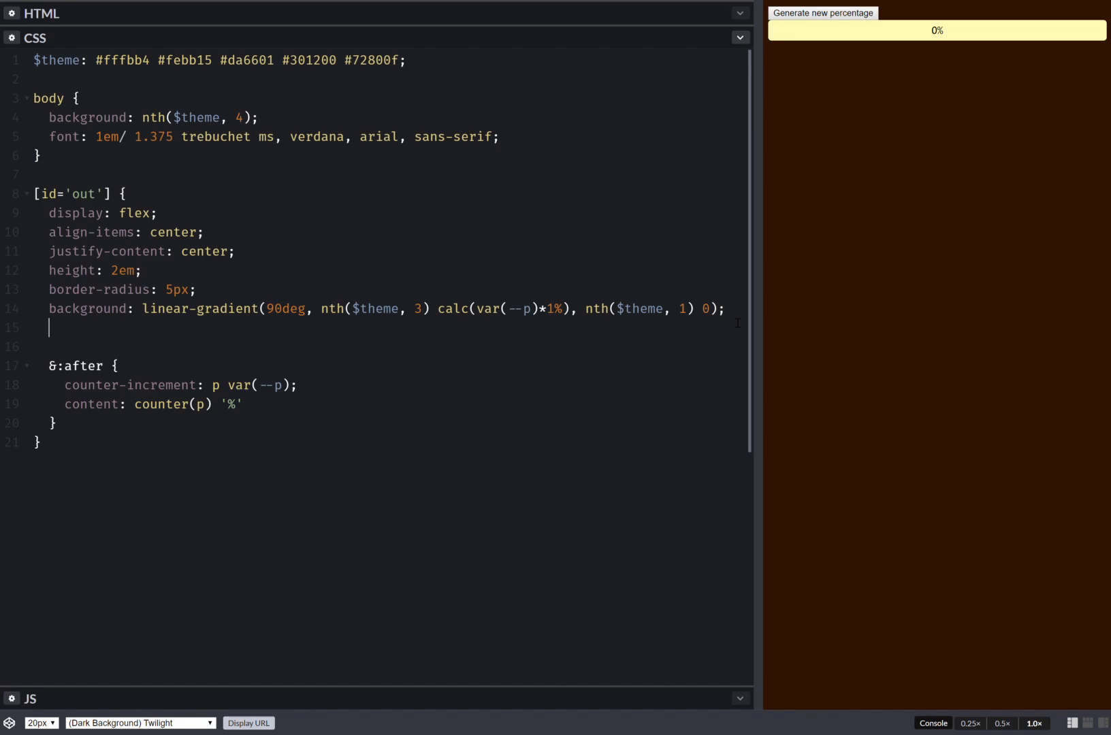
type("fon")
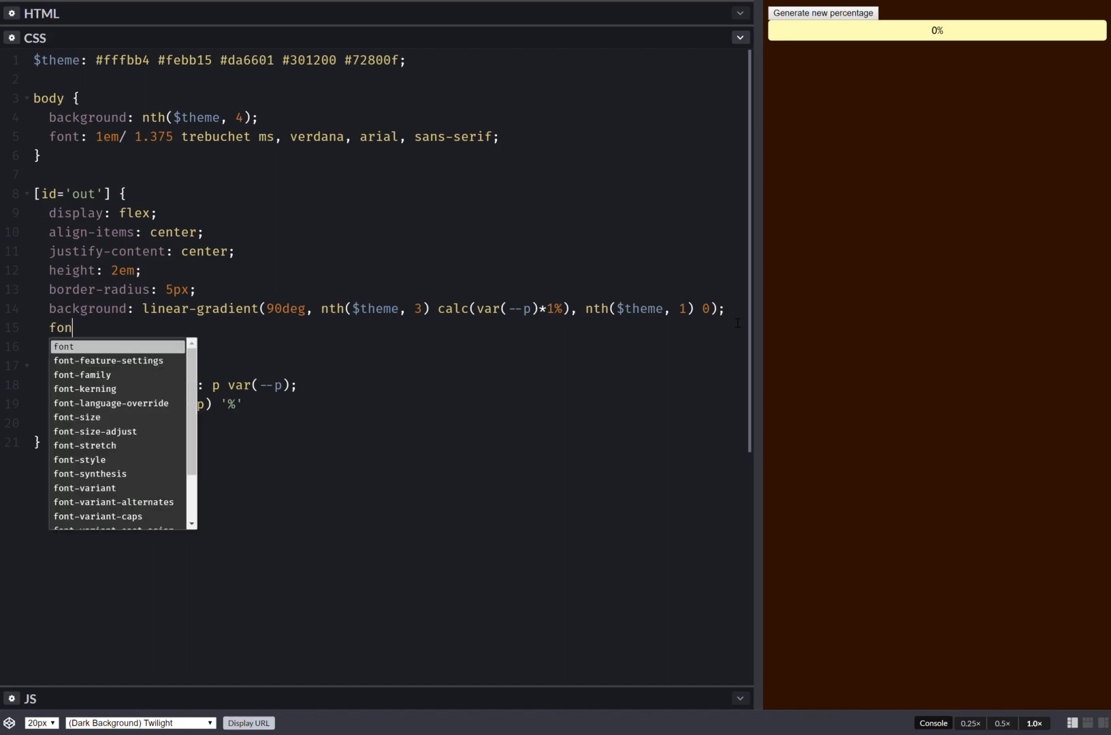
type("t-size:")
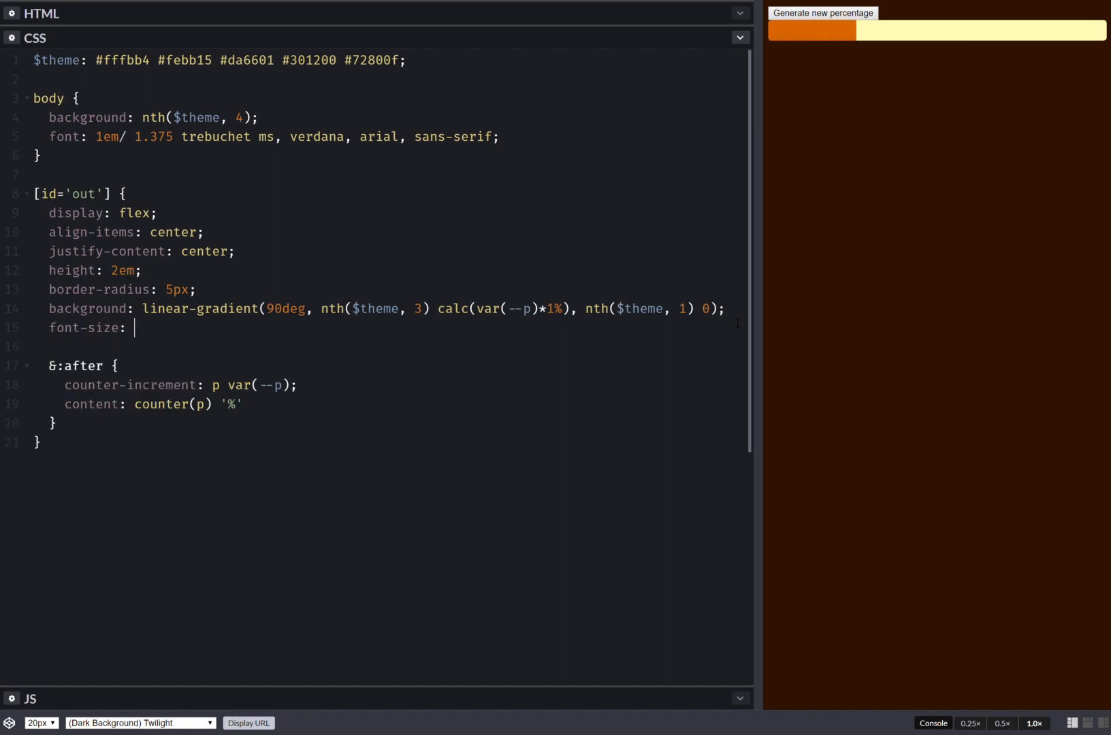
type("1.25em;")
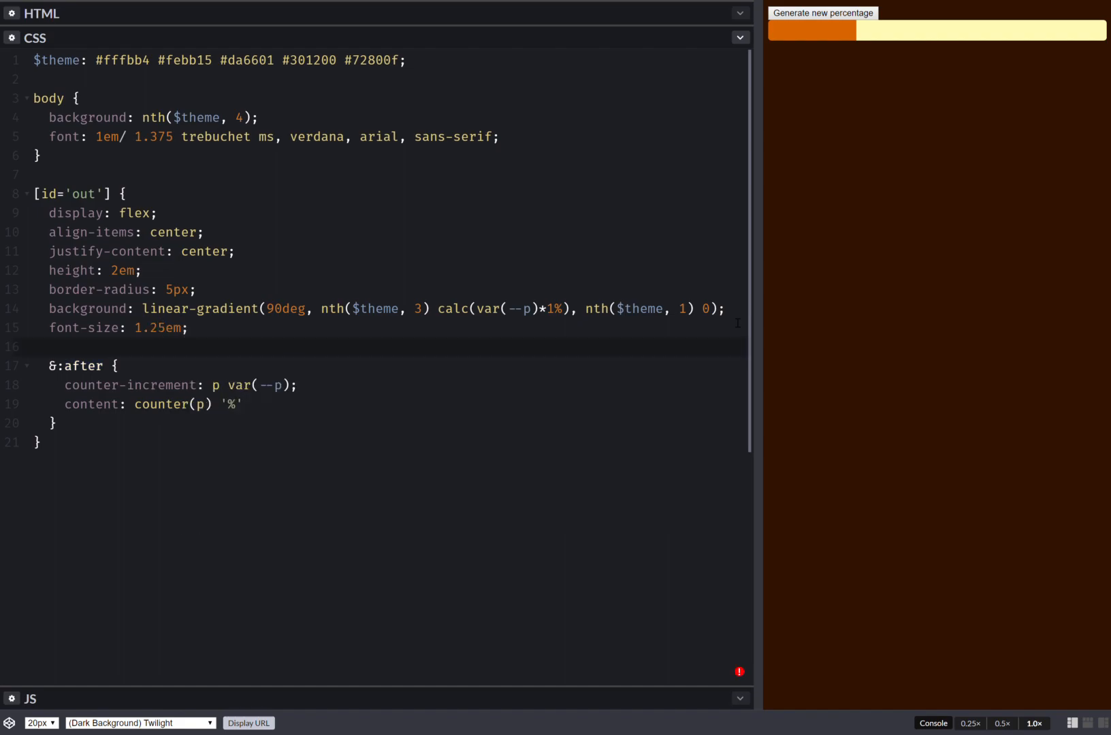
left_click(825, 14)
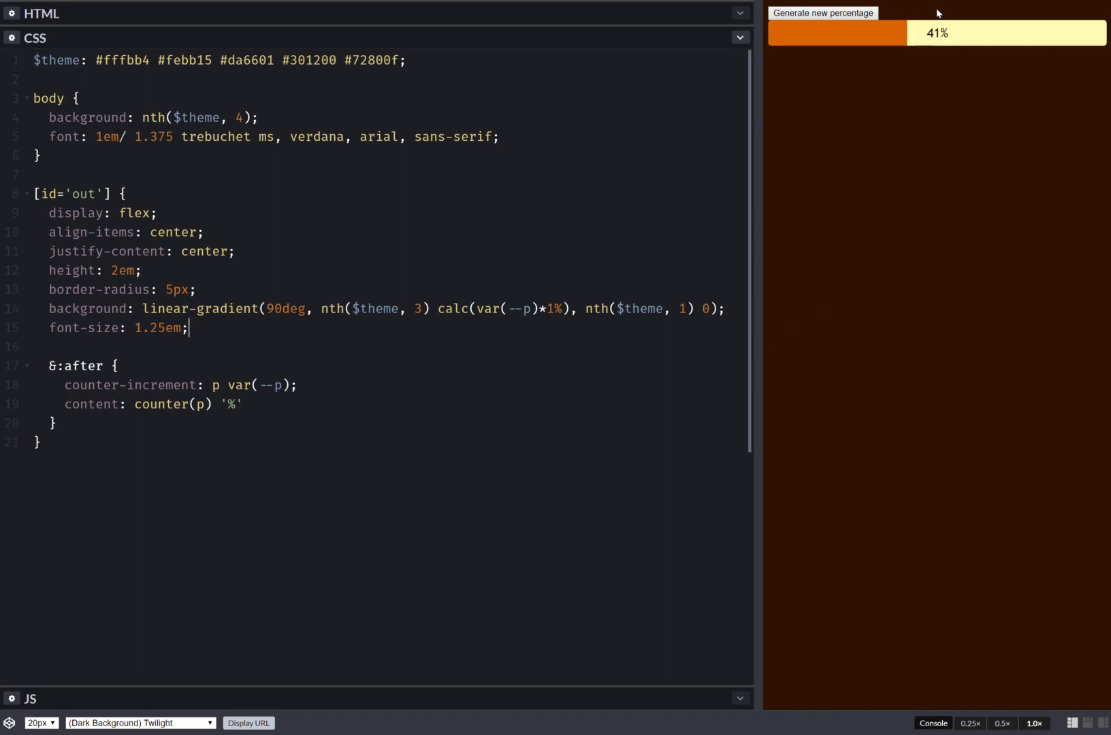
left_click(101, 137)
type(".25")
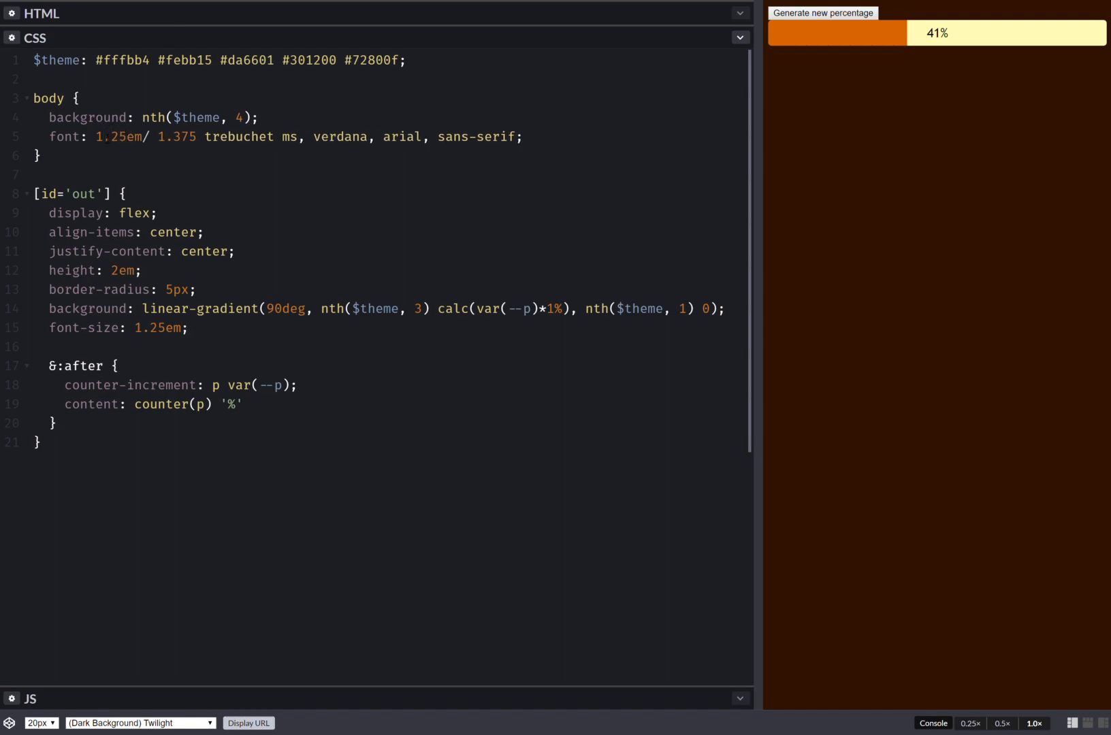
- Add a * { margin: 0; font: inherit } rule and regenerate percentages to test
left_click(826, 14)
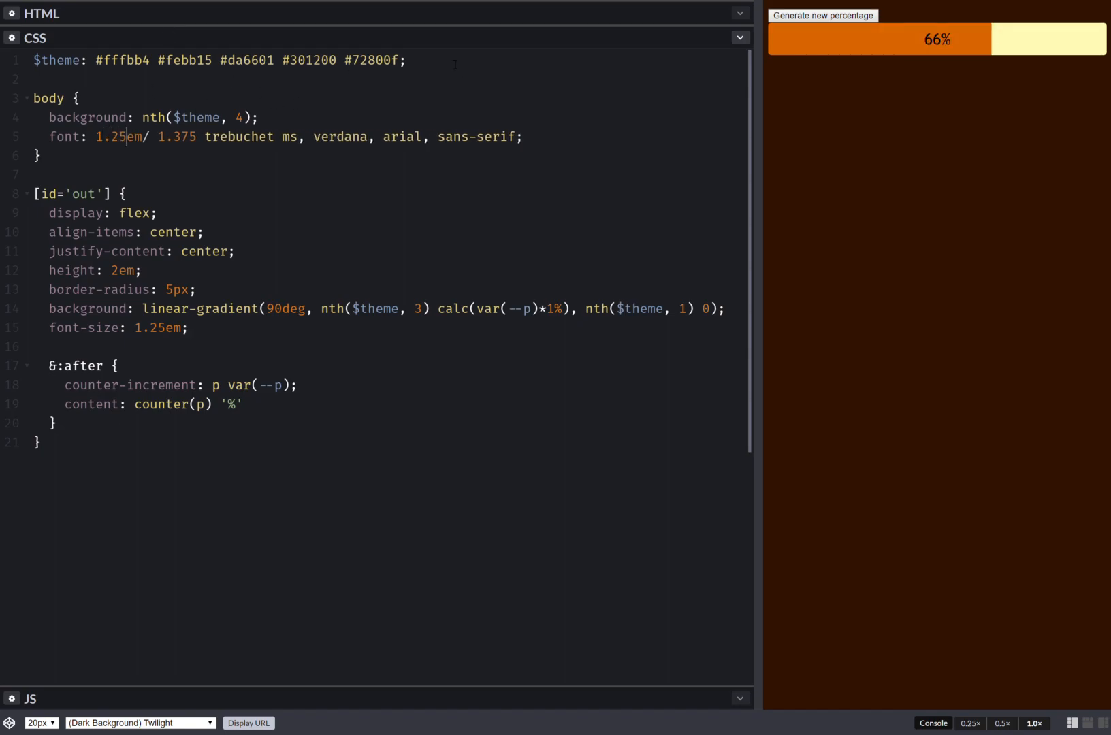
type("*")
type("m:")
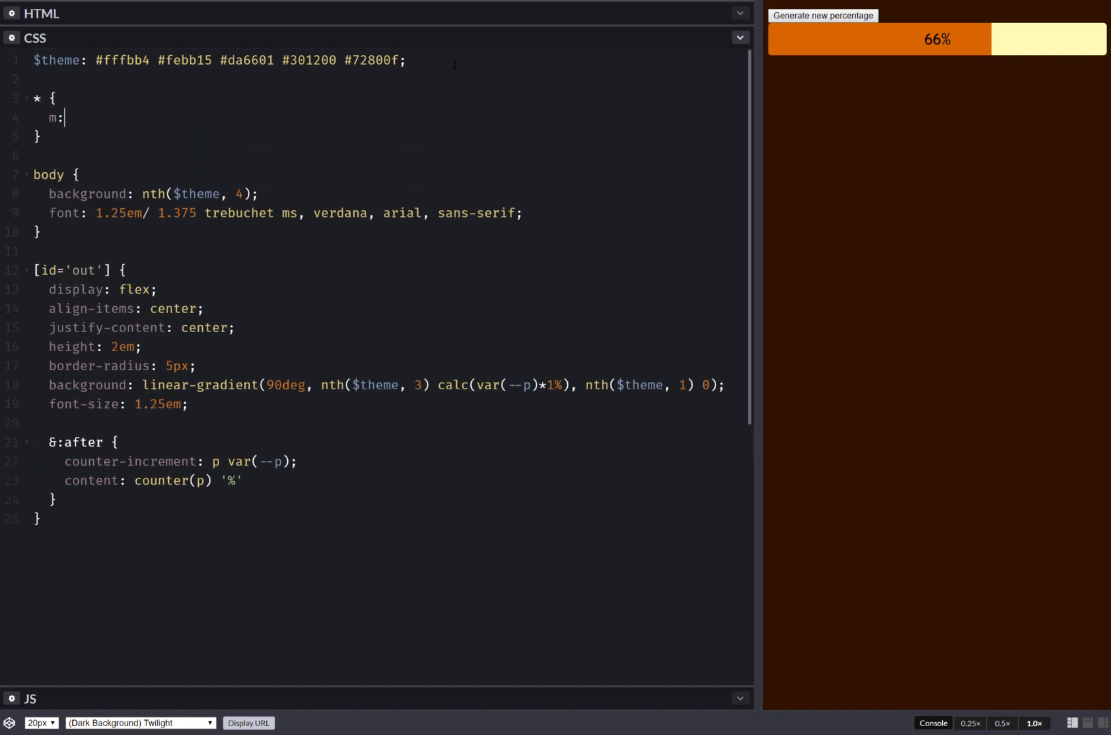
type("argin: 0;")
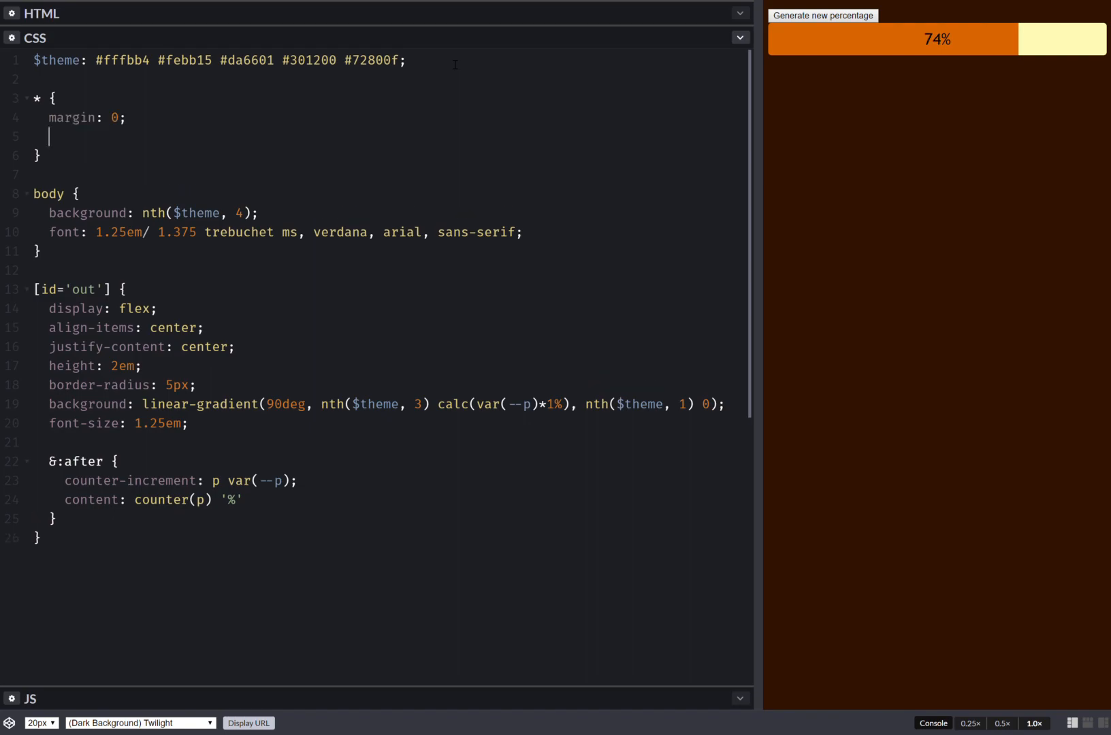
type("font:")
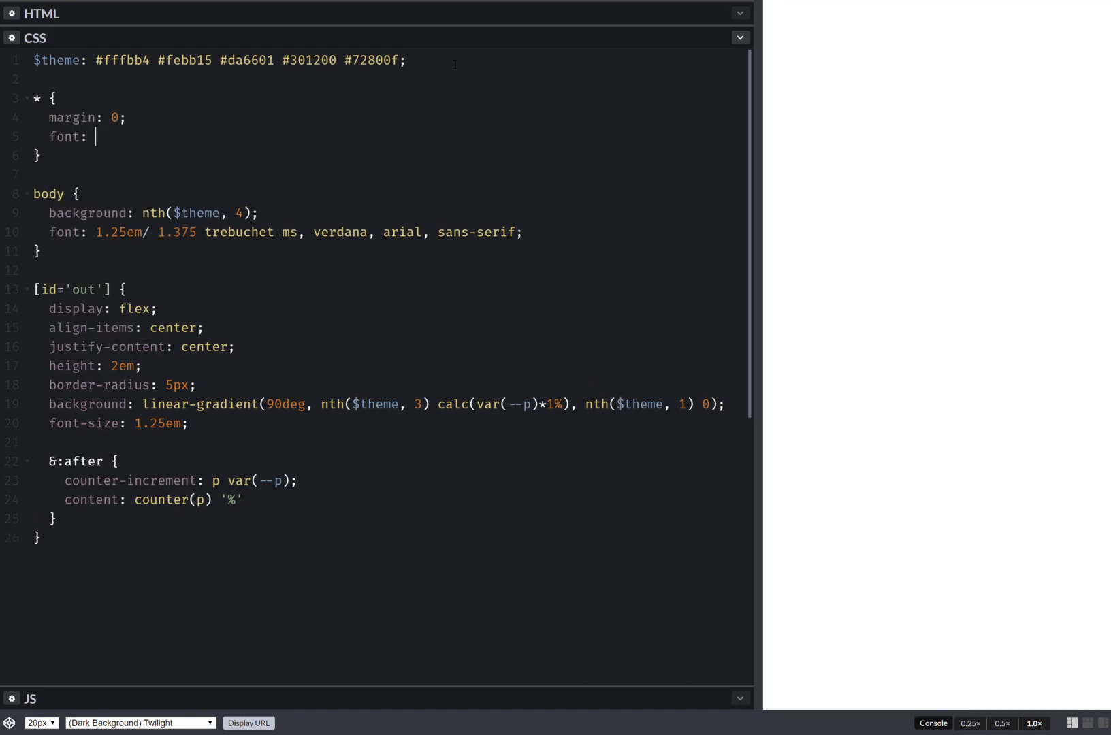
type("inherit")
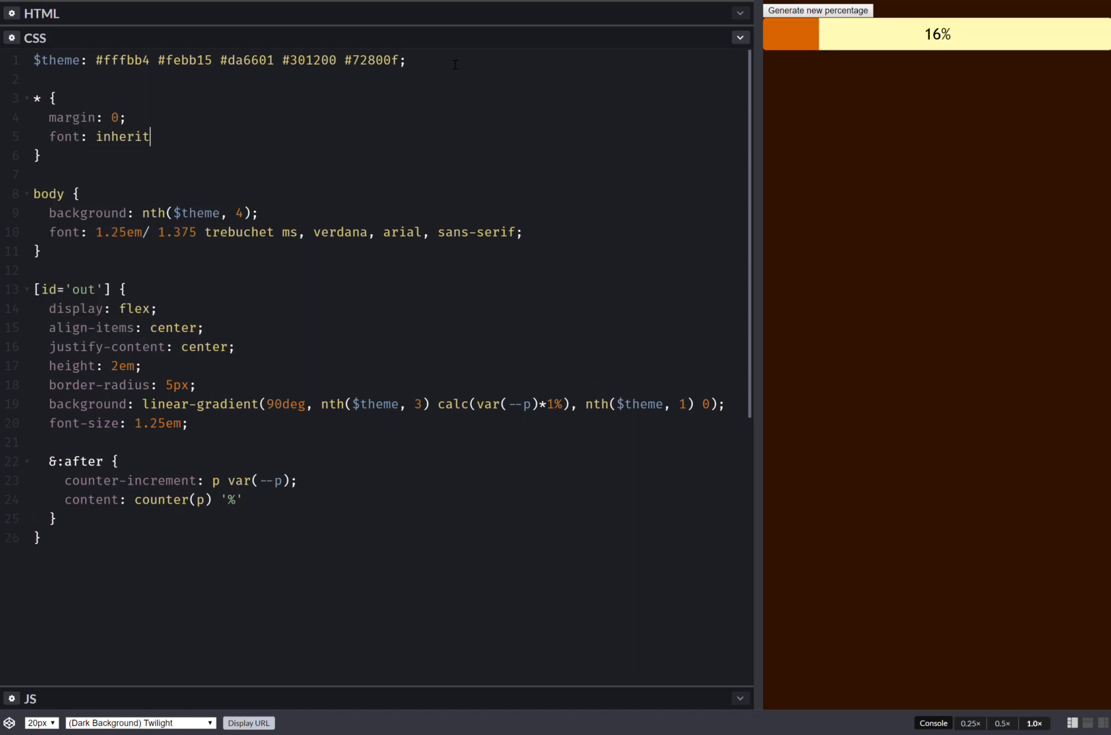
left_click(818, 11)
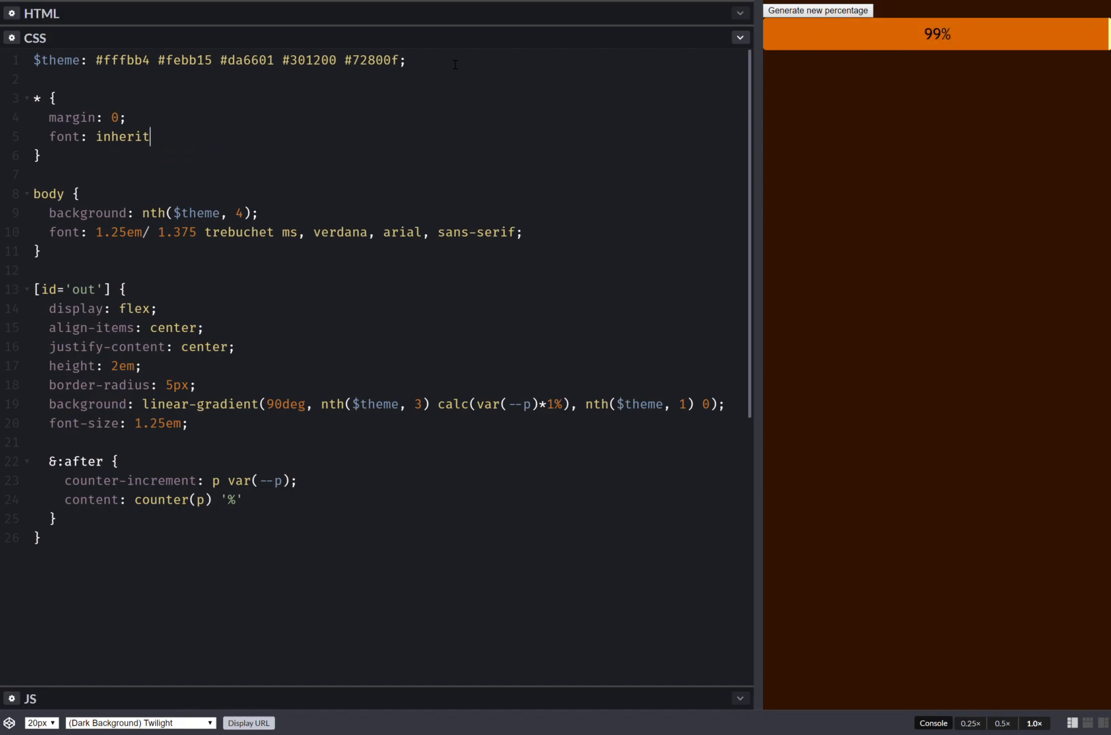
left_click(819, 10)
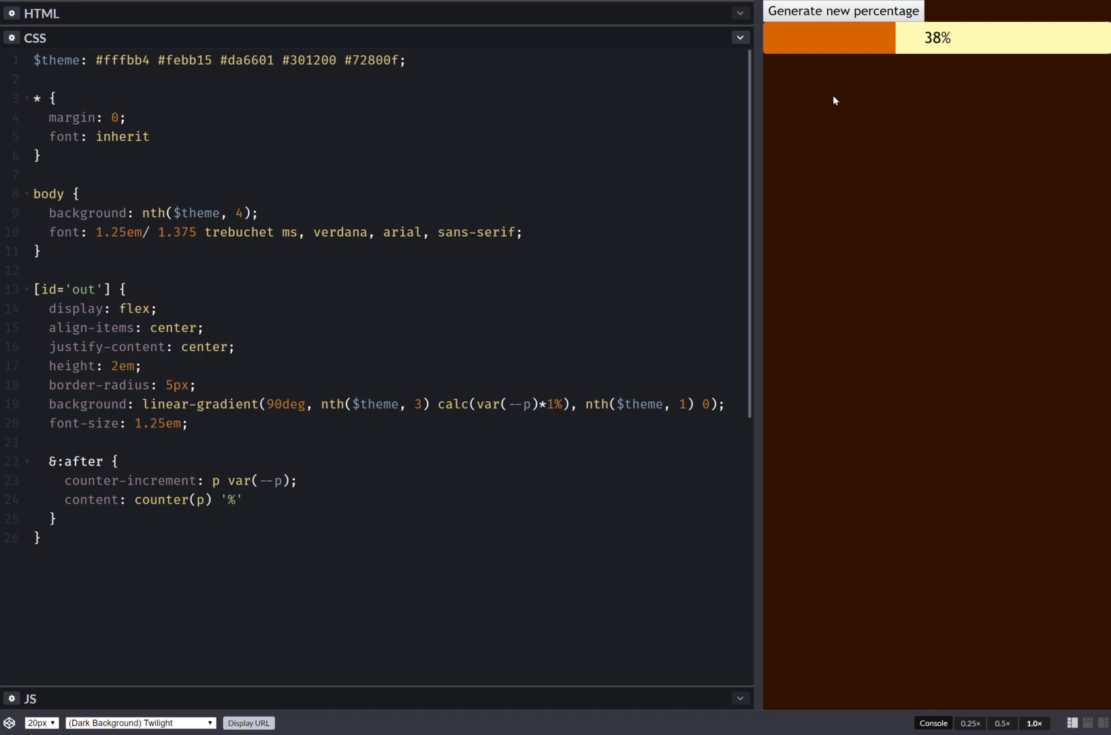
- Define --w: 32em on [id='out'] and set width: var(--w)
left_click_drag(755, 145, 601, 145)
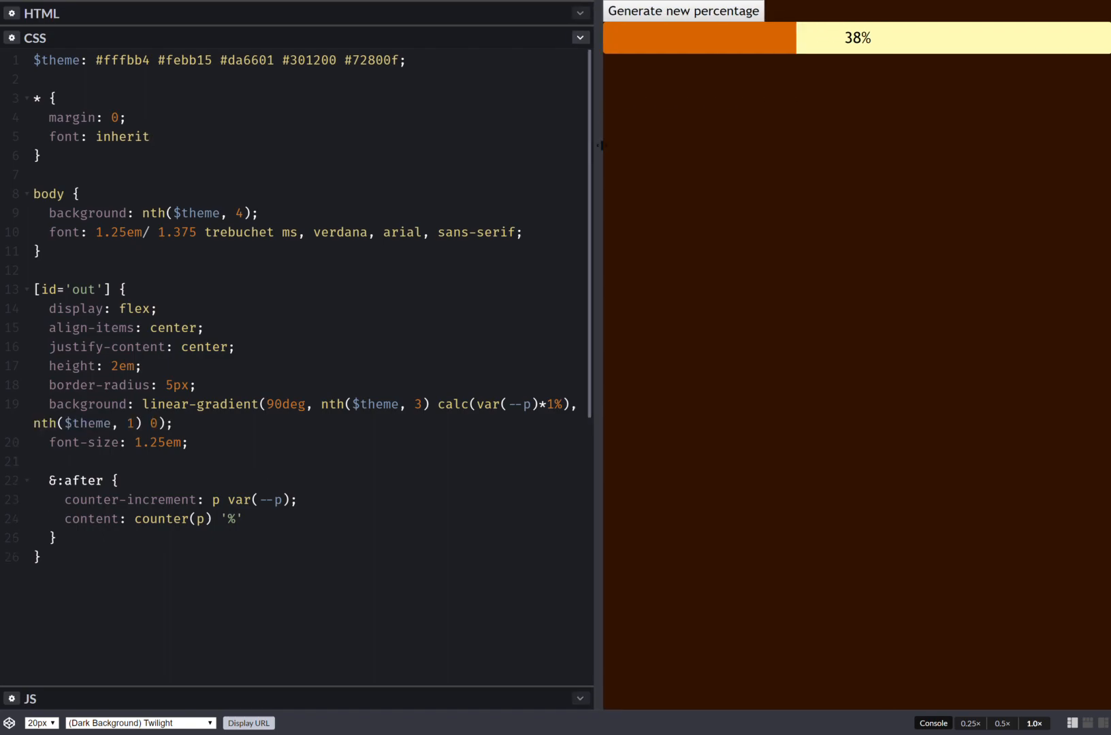
left_click_drag(600, 145, 741, 145)
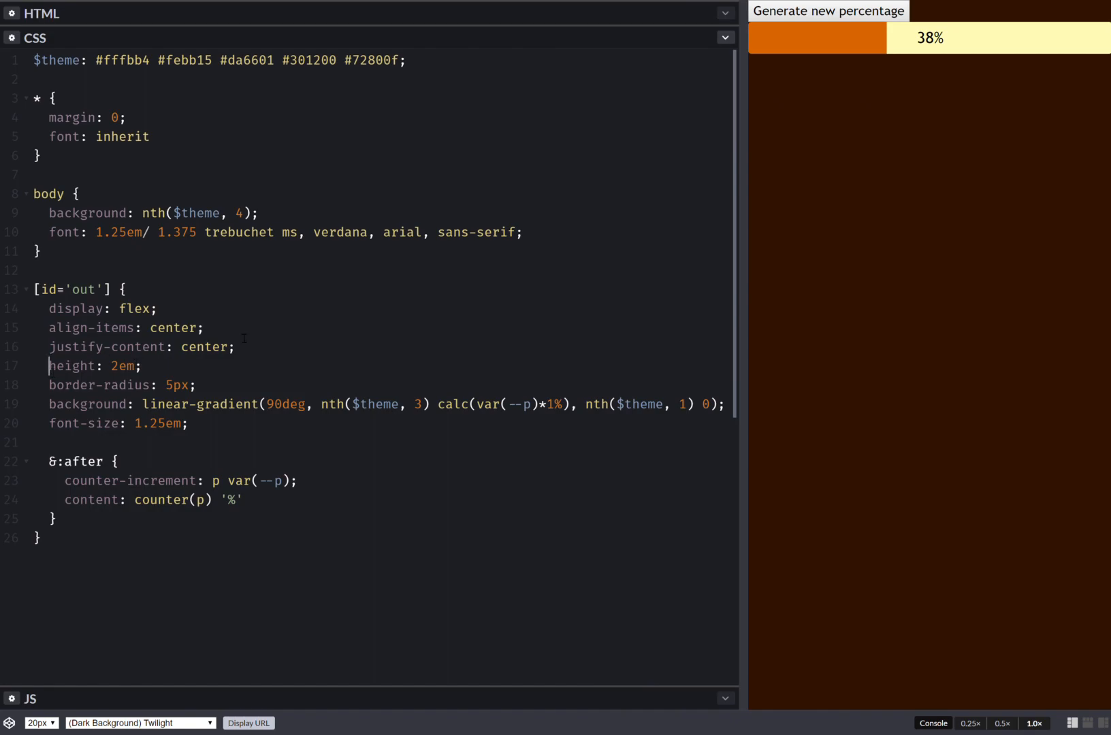
type("--w")
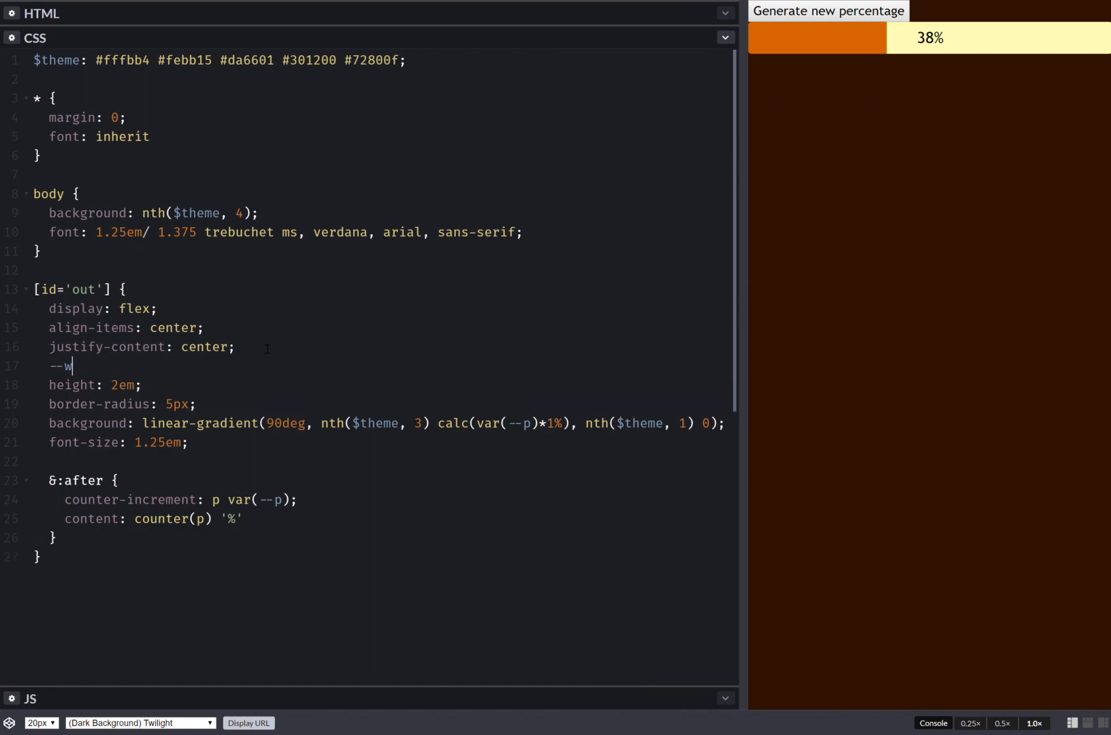
type(": 32")
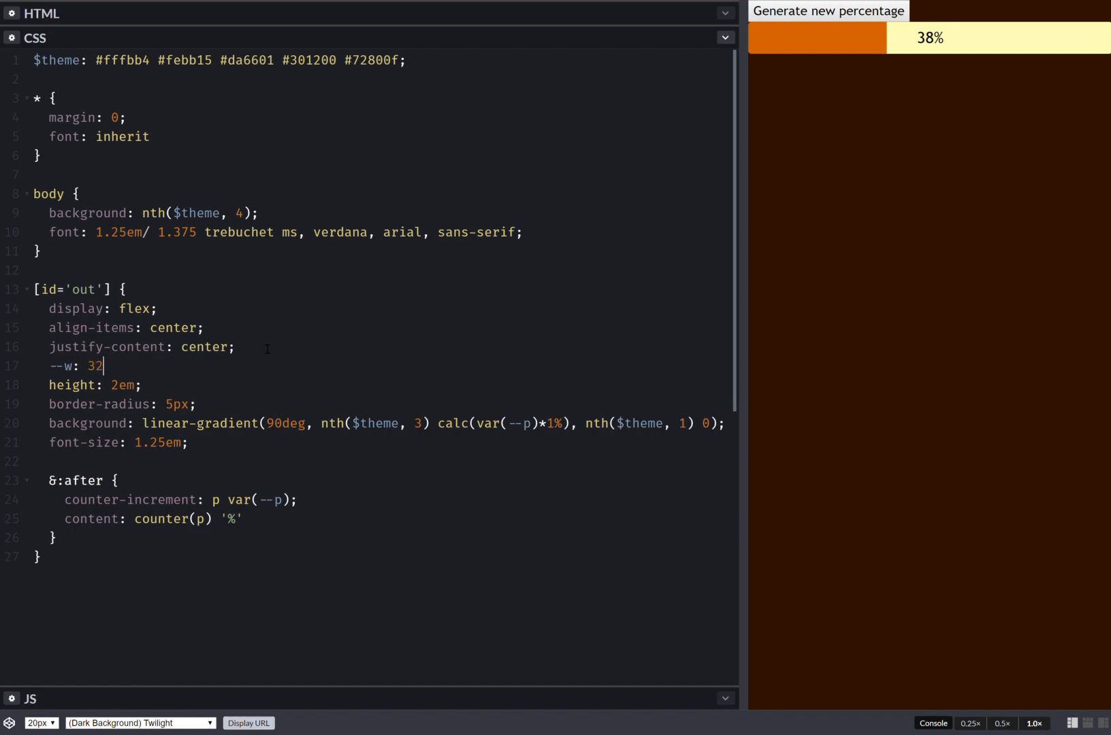
type("em;")
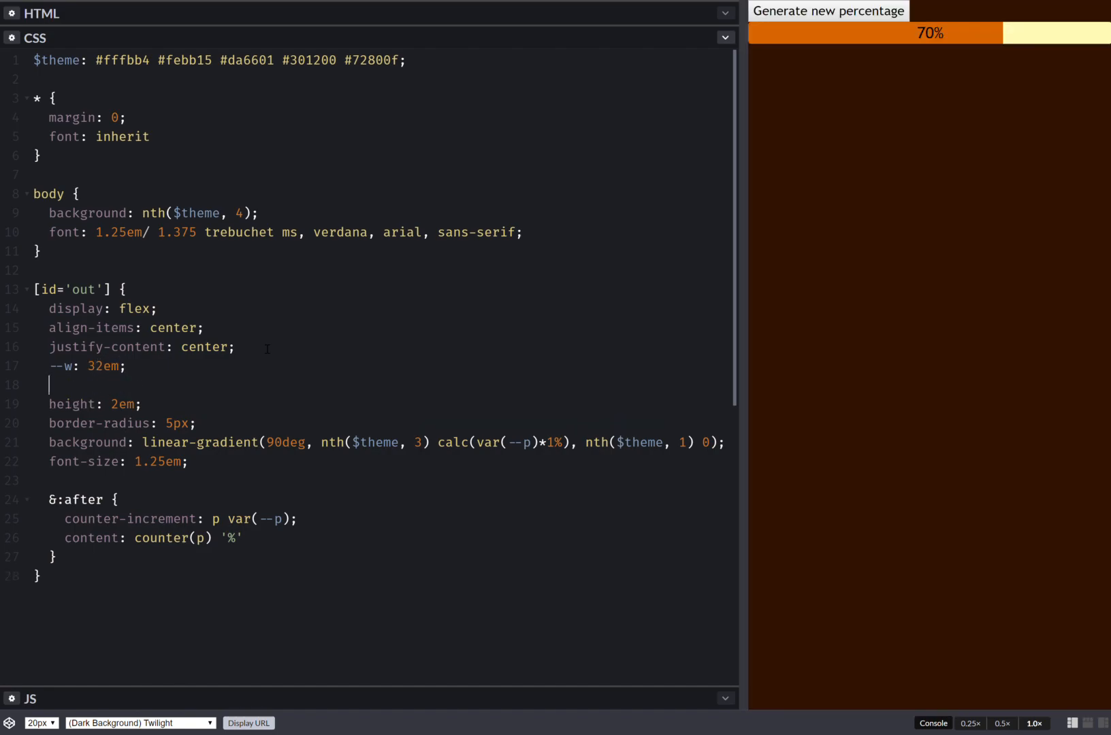
type("w:")
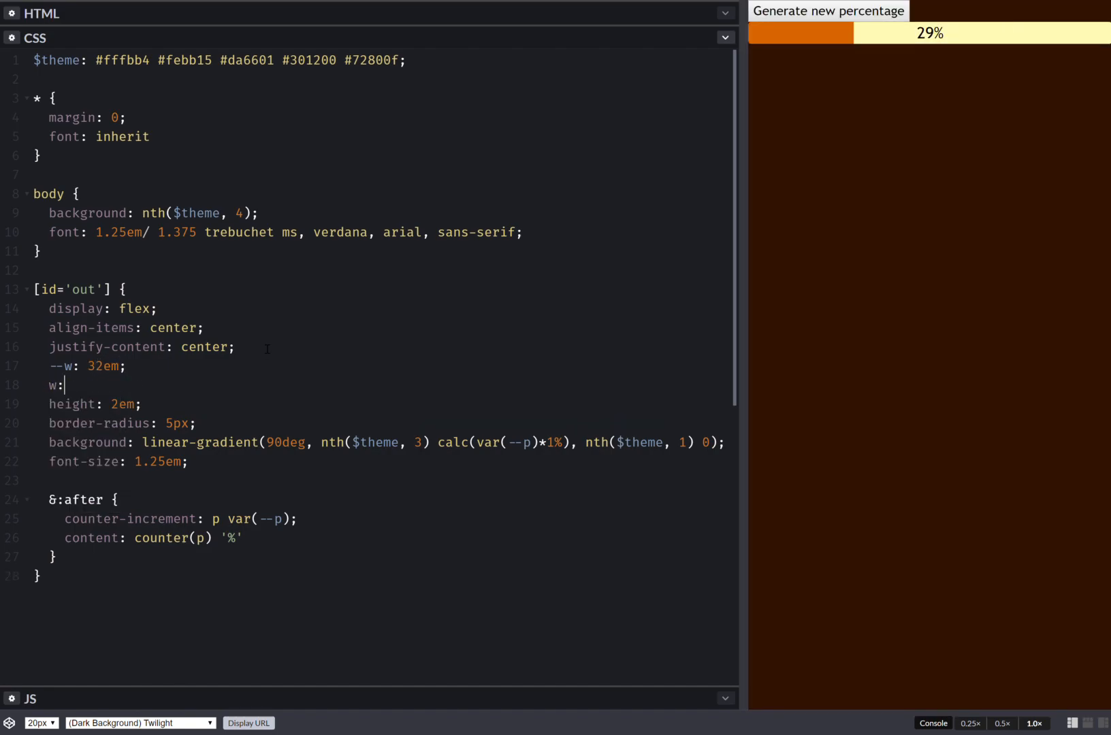
type("width: var;")
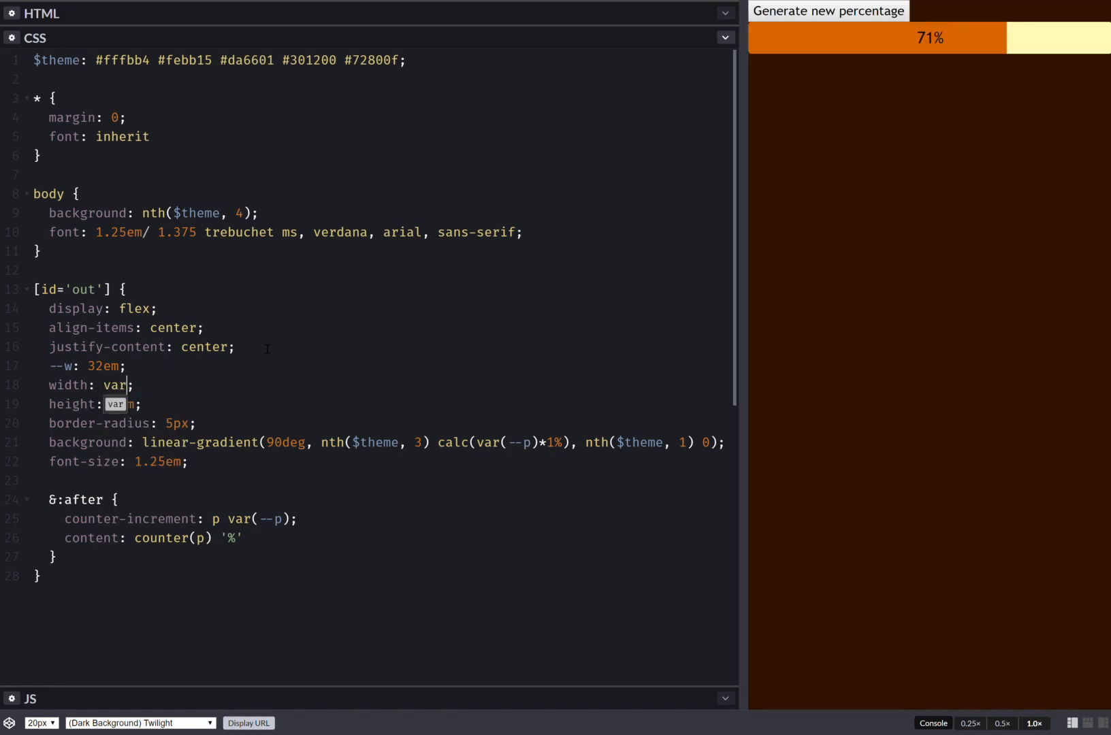
type("(--w")
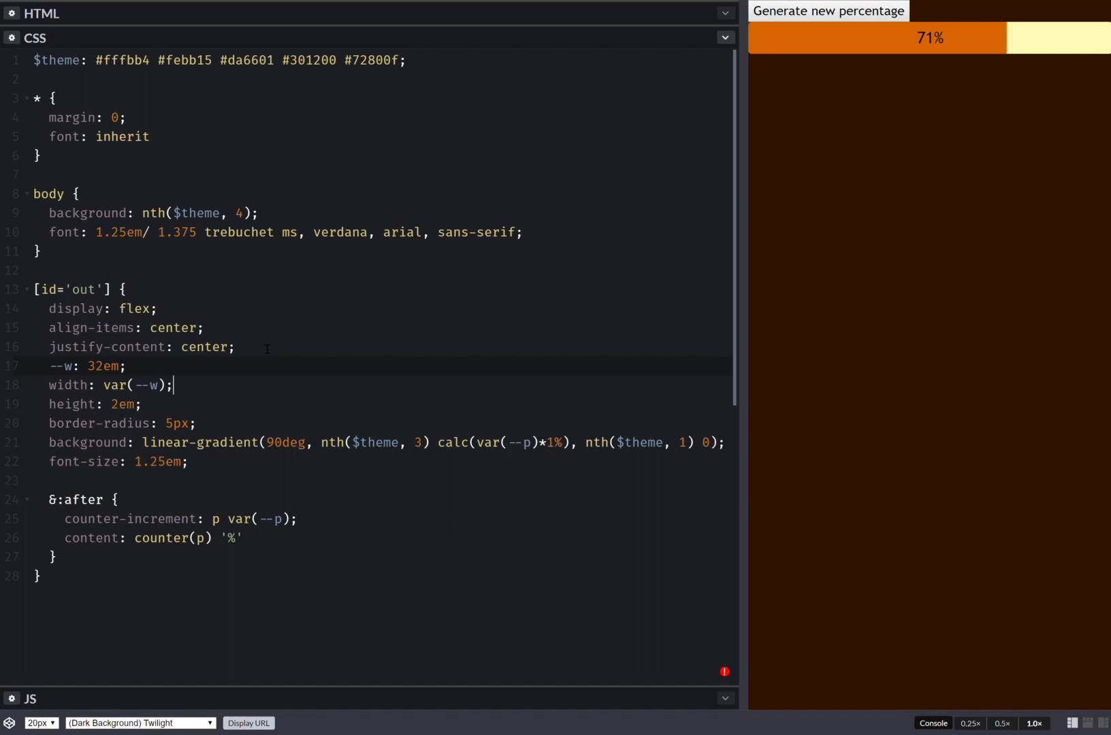
- Join height onto the width line, regenerate a percentage and widen the preview
key("Delete")
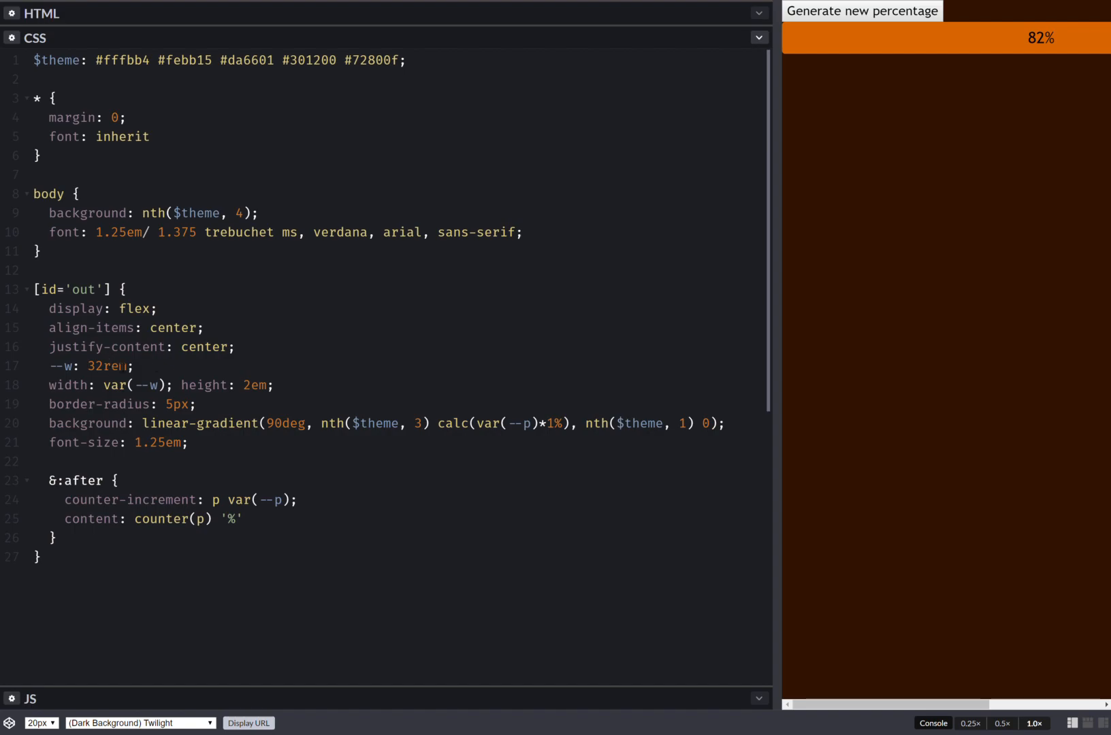
left_click(865, 11)
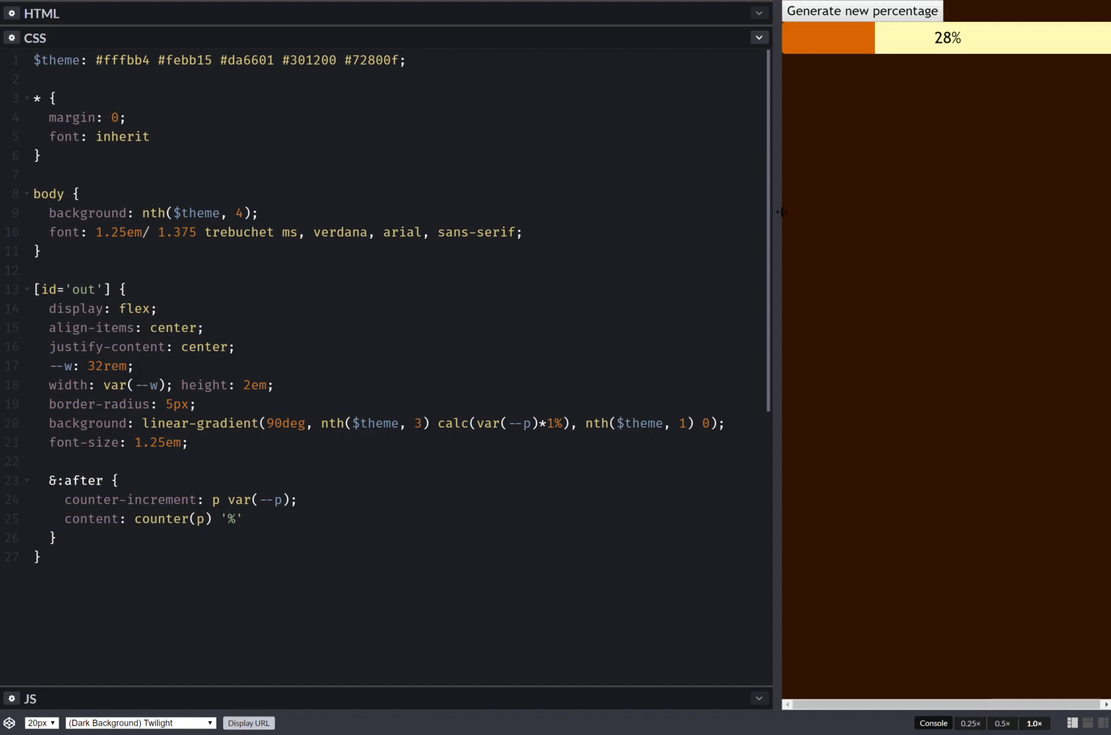
left_click_drag(782, 211, 817, 215)
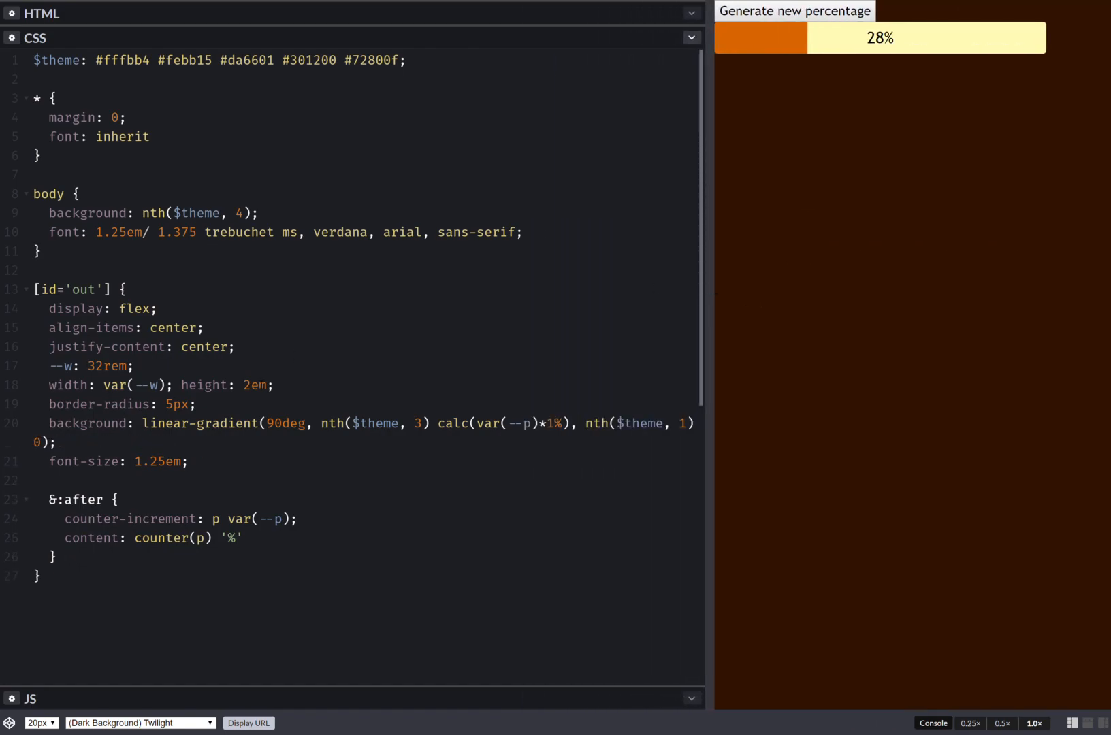
- Add a Sass $max-d: calc(90vmin - 20px) variable at the top of the stylesheet
type("m")
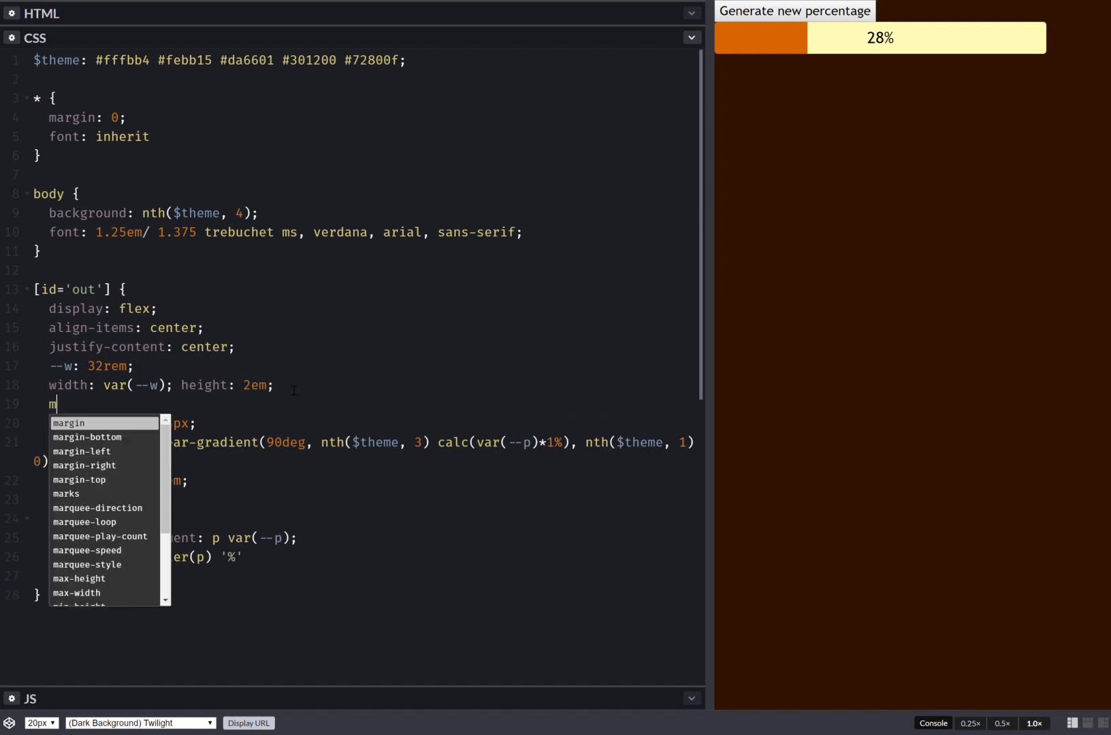
type("ax-")
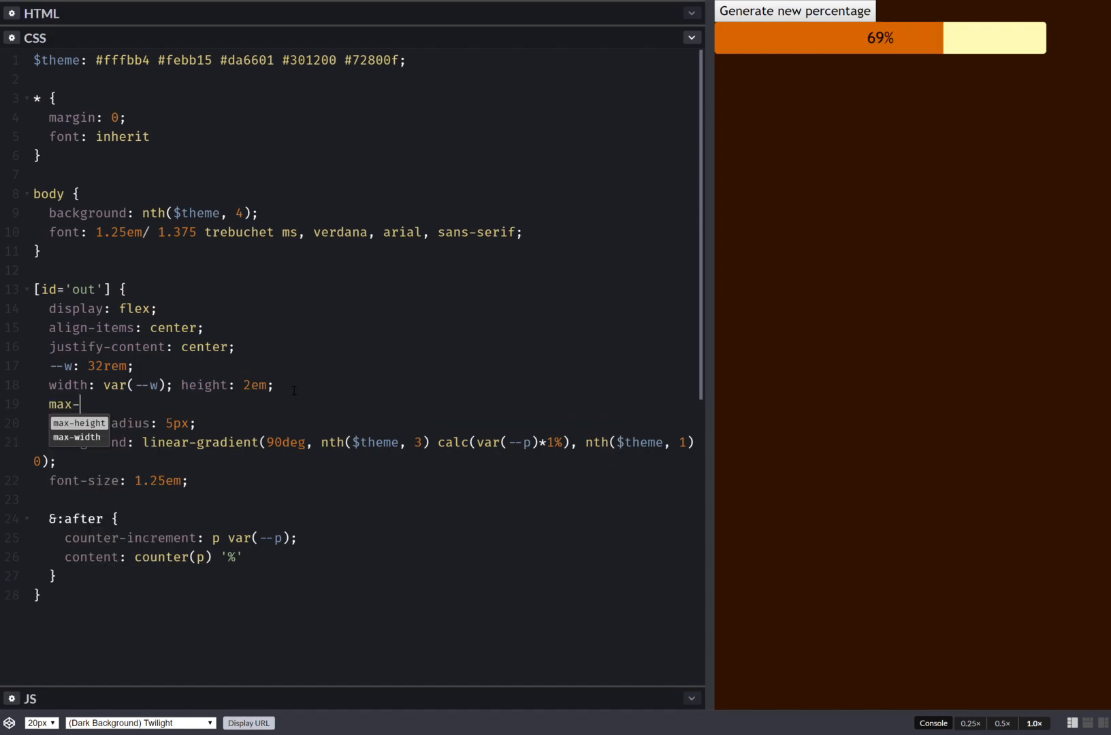
type("width:")
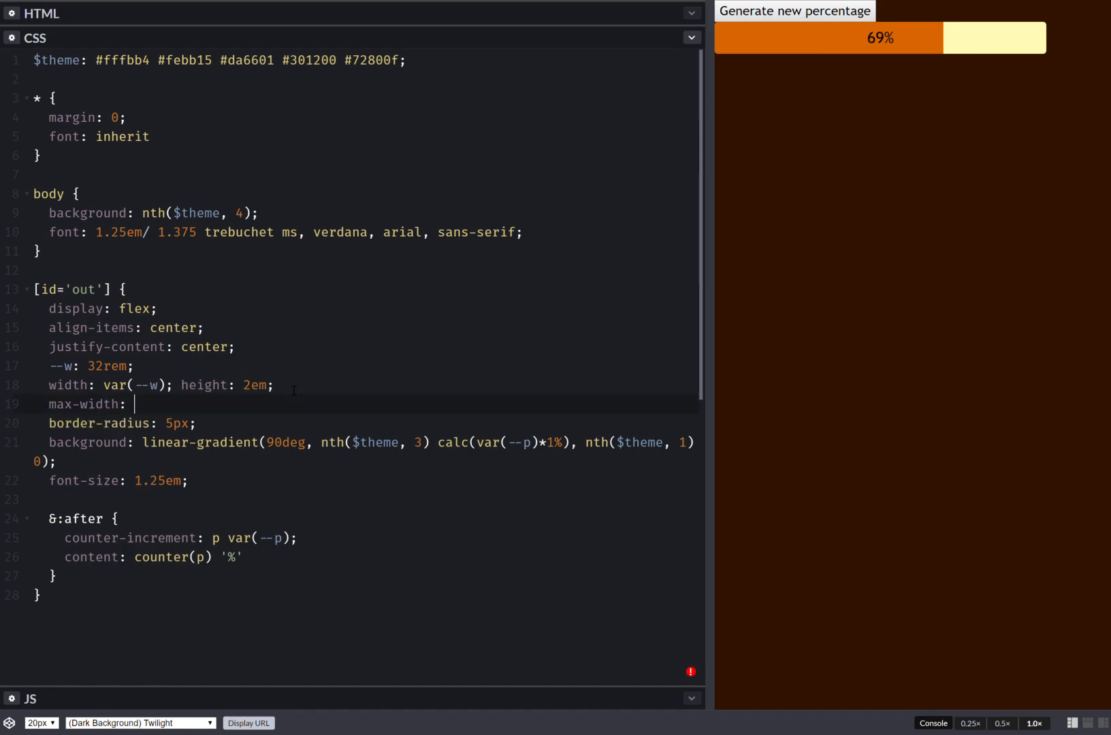
key("Backspace")
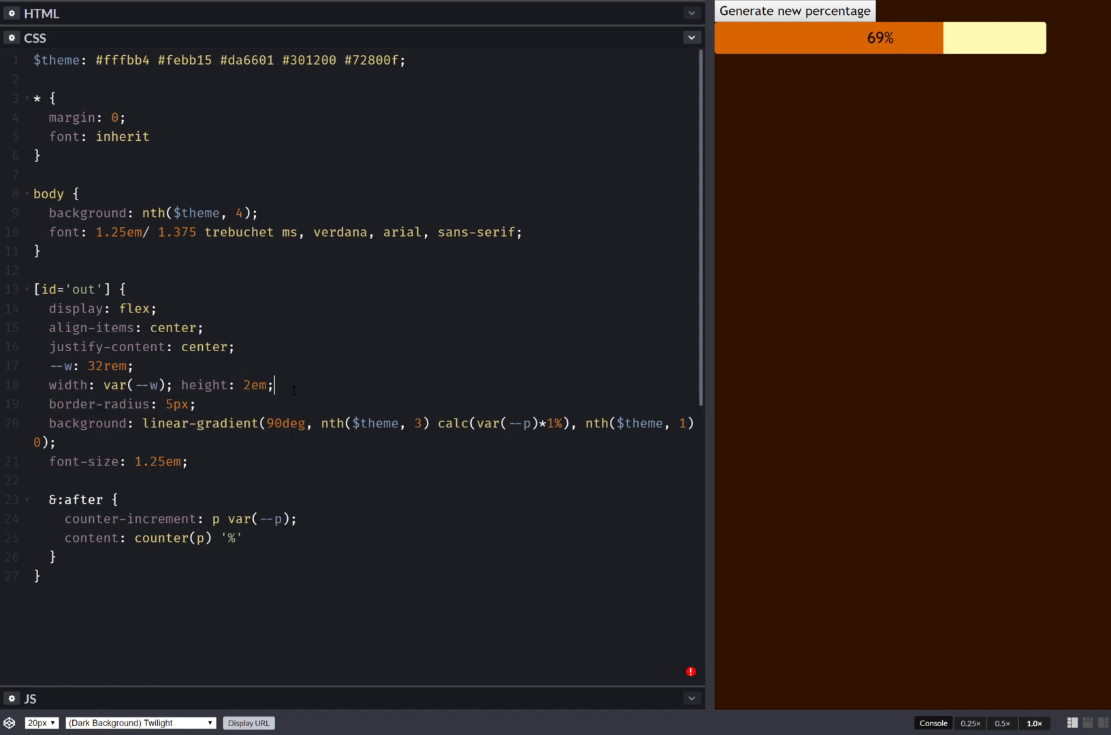
left_click(795, 11)
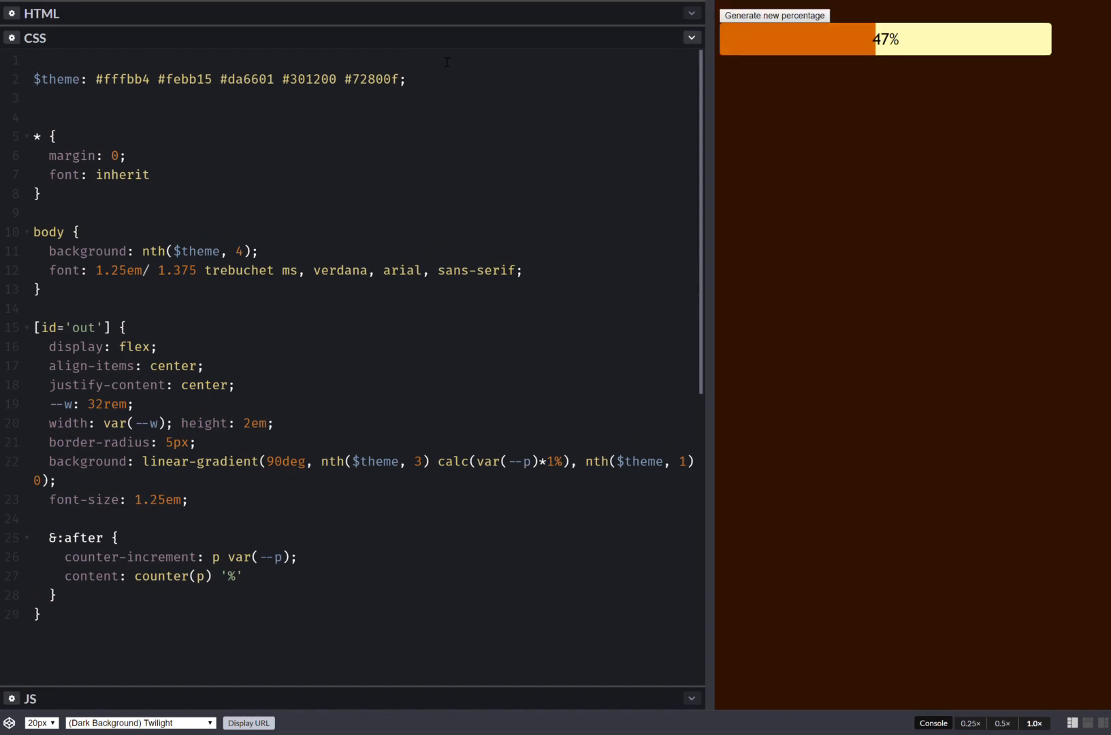
type("$max-d: calc(")
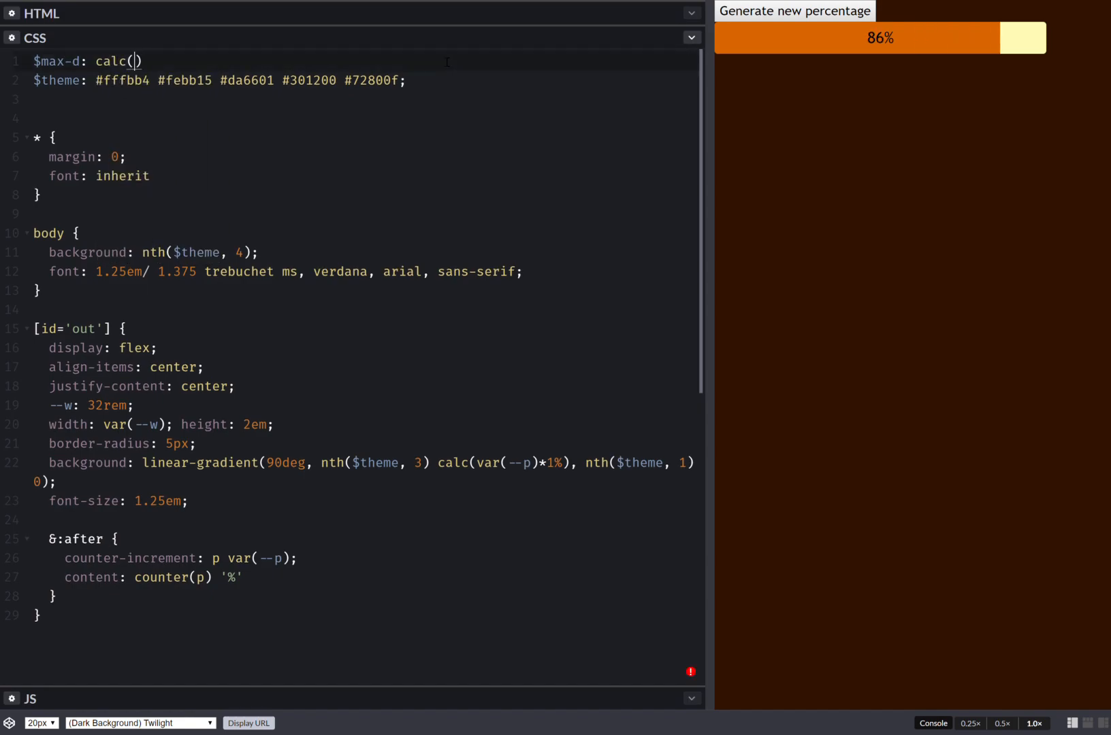
type("90vmin")
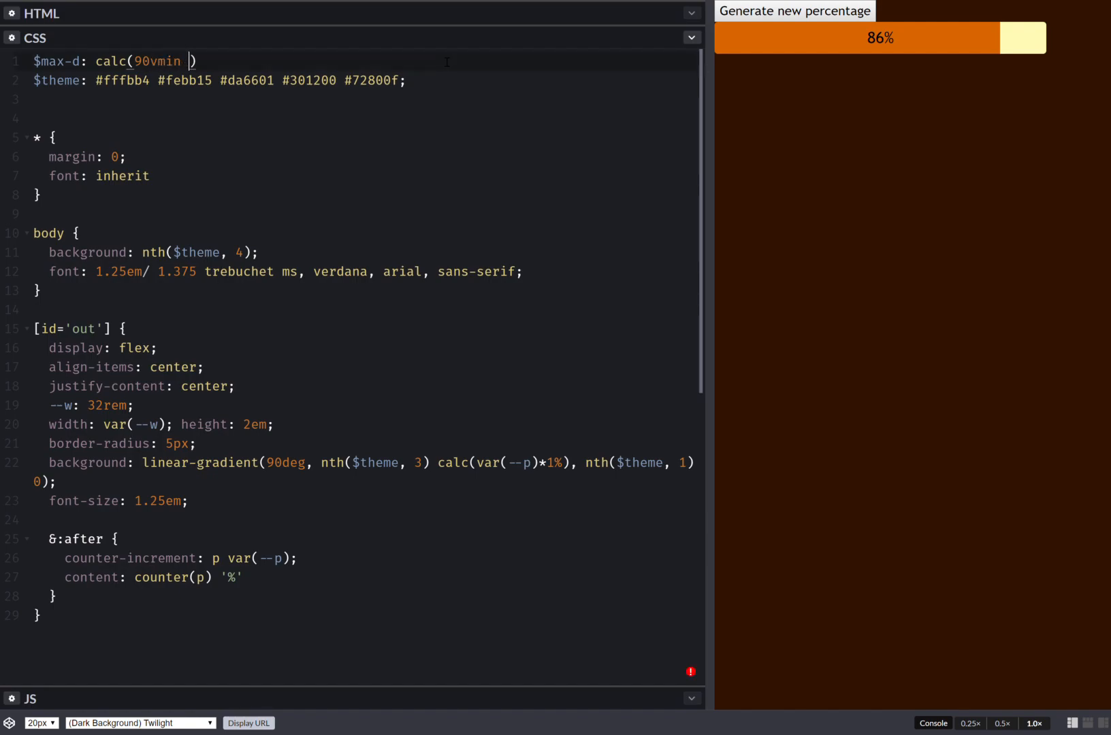
type("- 20px")
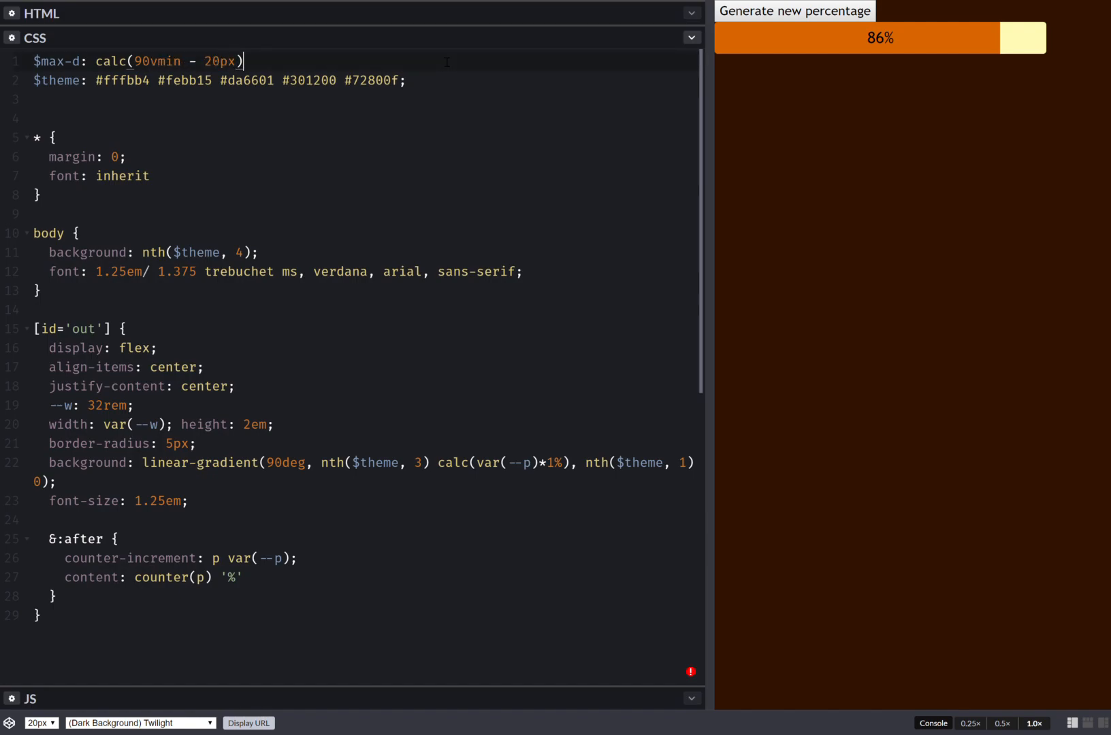
type(";")
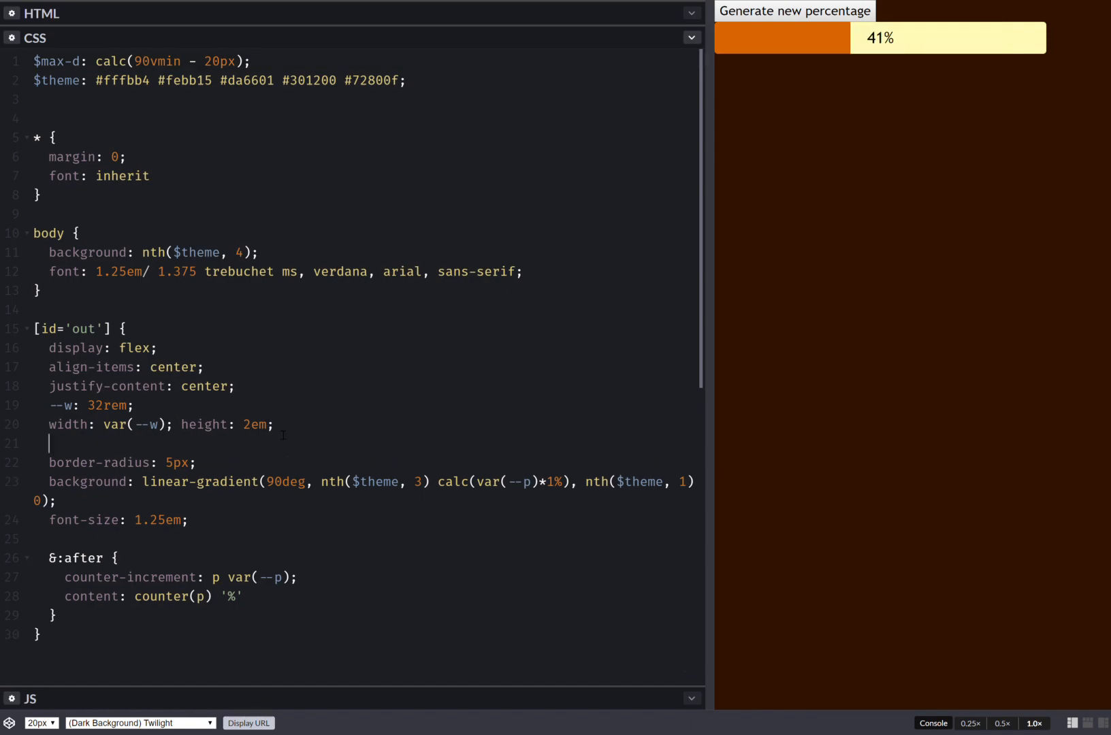
- Cap the bar with max-width: $max-d; max-height: $max-d and test a narrow preview
type("max")
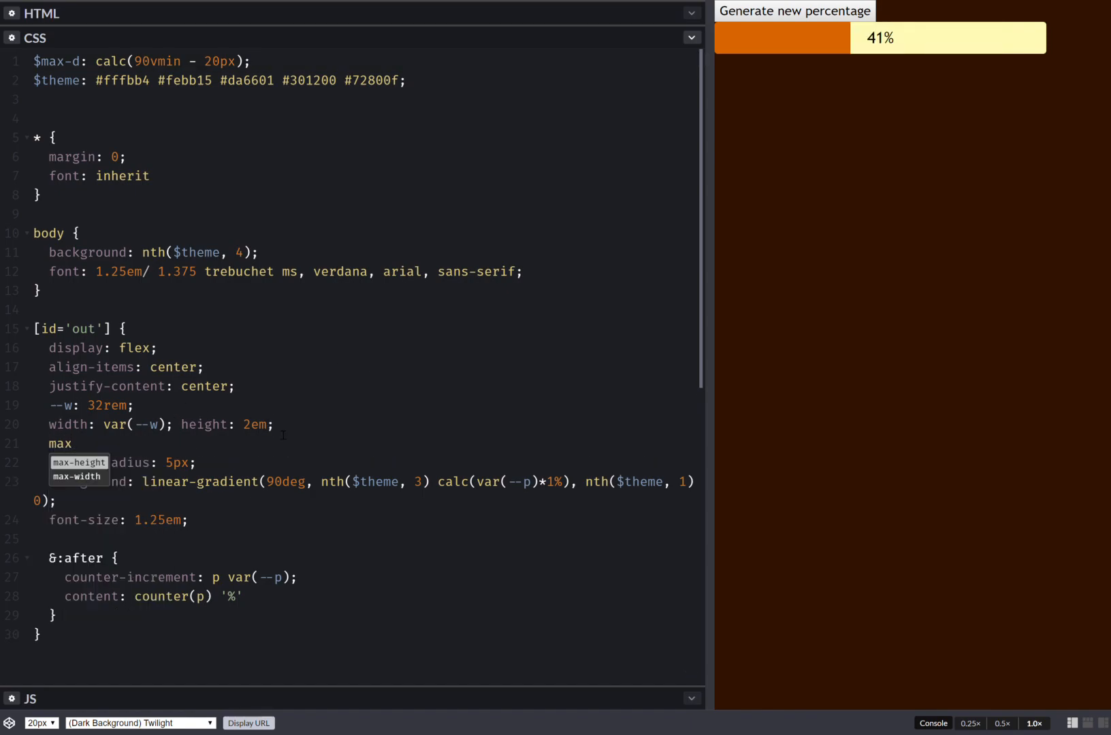
type("-width:")
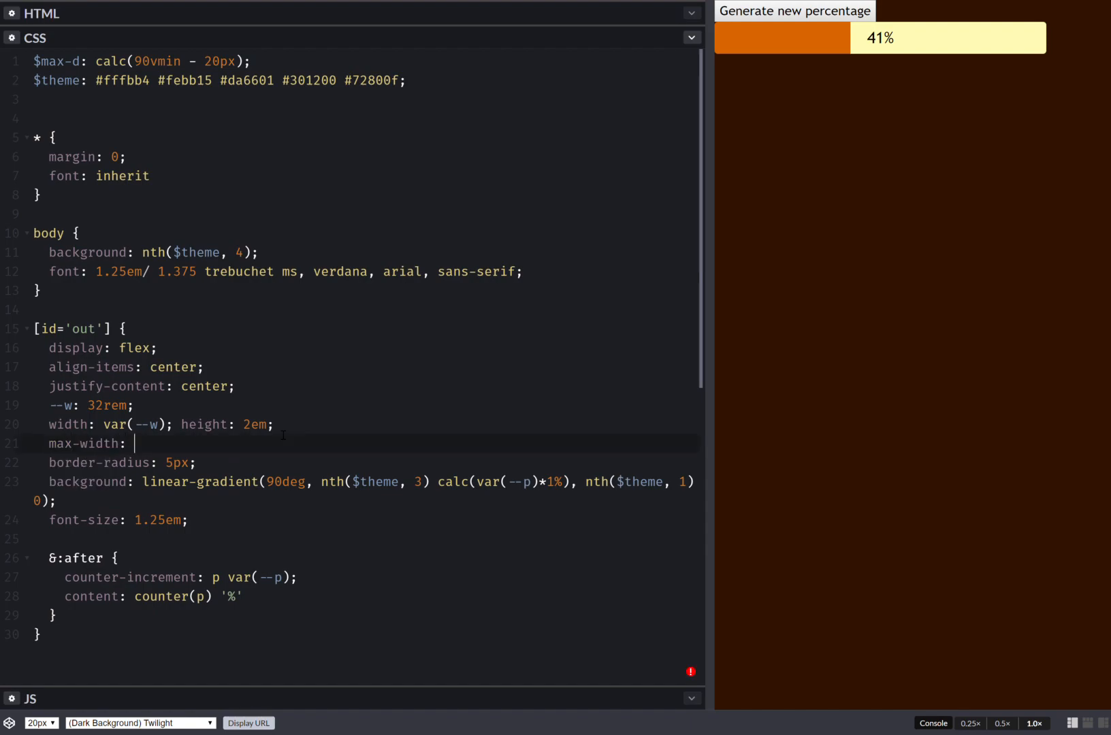
type("$max")
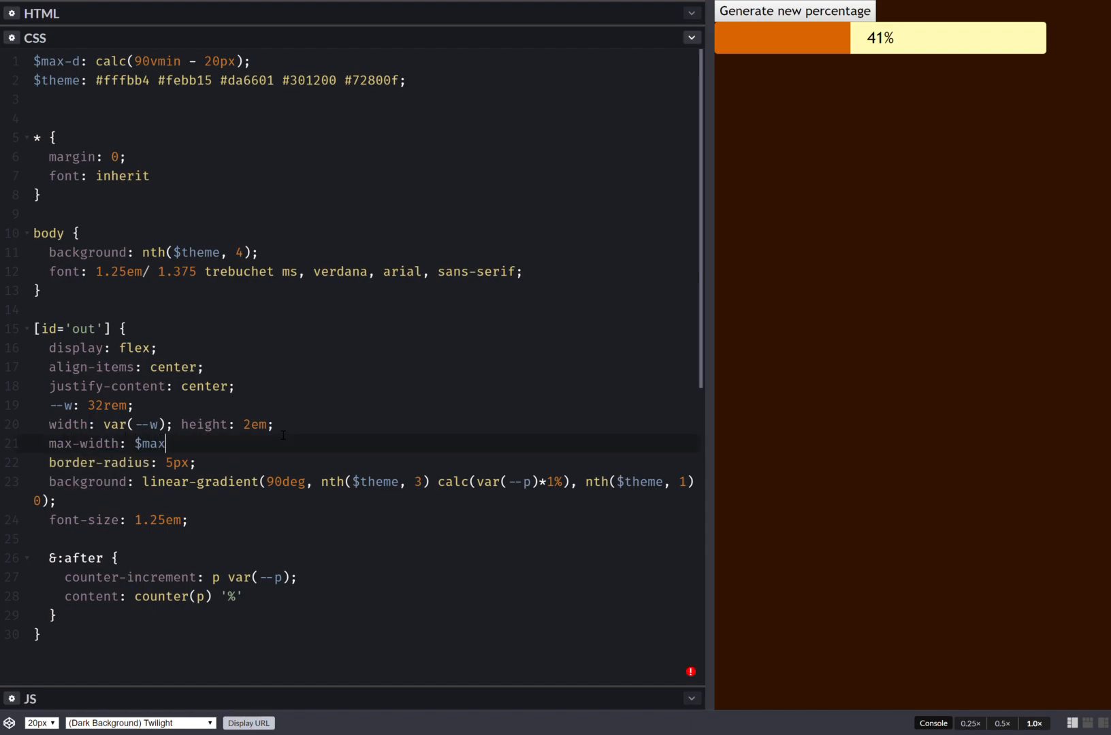
type("-d; max-height: $")
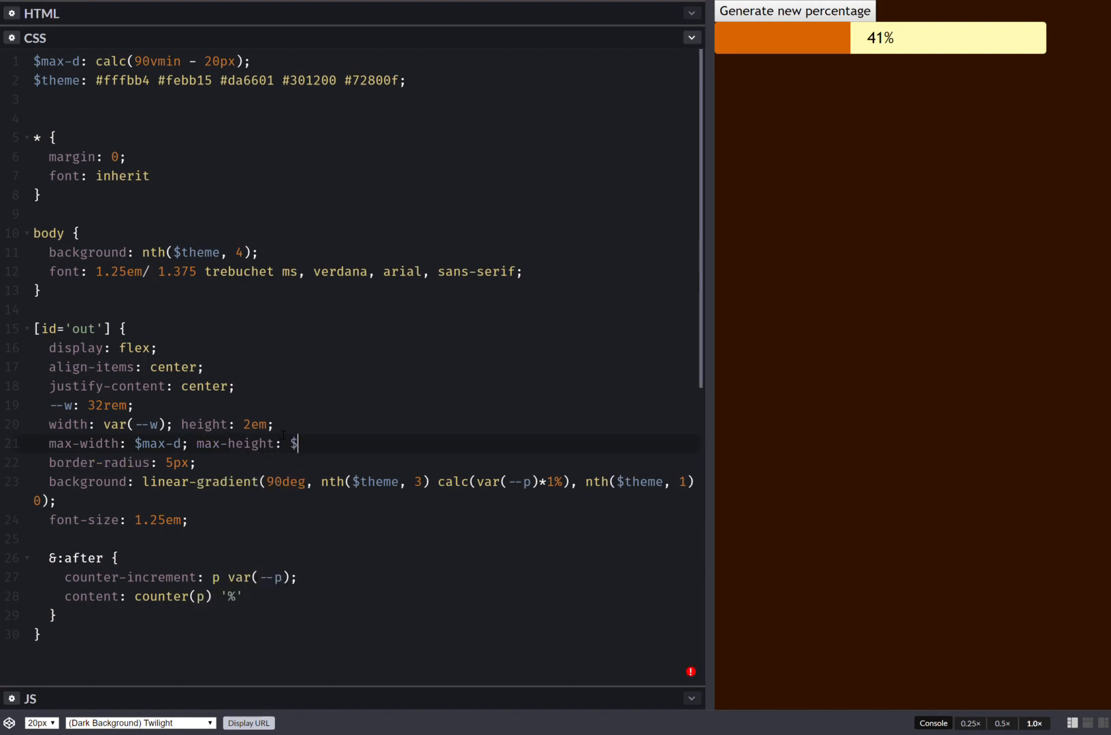
type("max-d;")
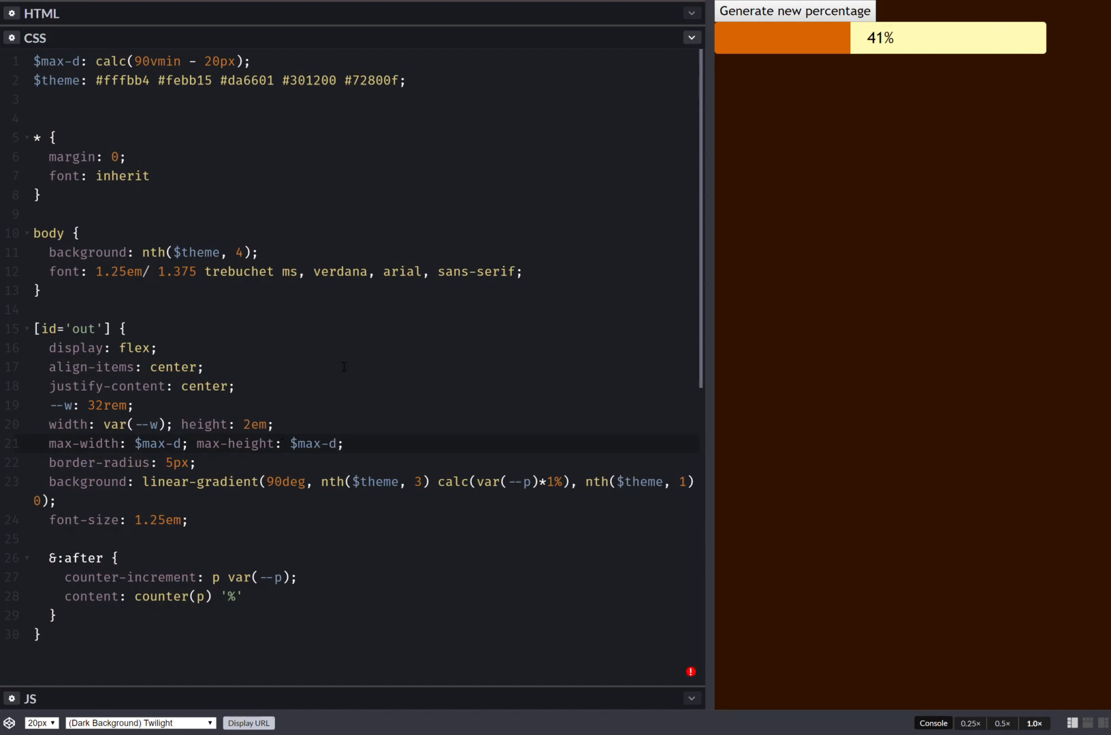
left_click(797, 10)
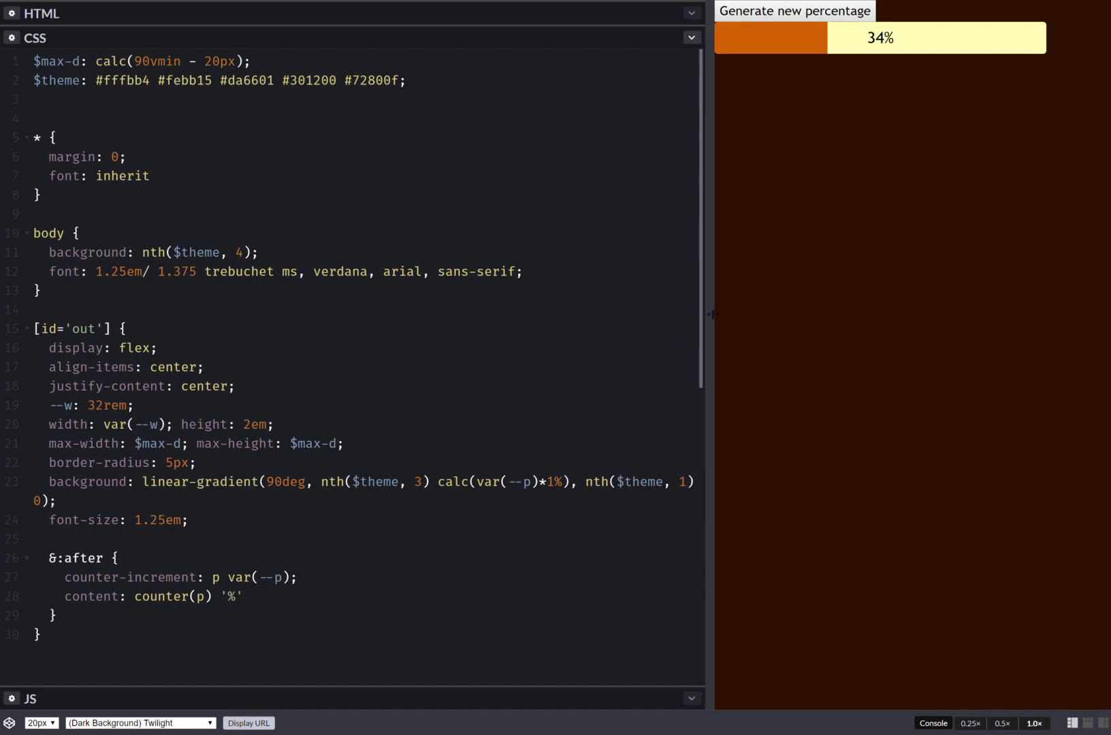
left_click_drag(711, 315, 883, 307)
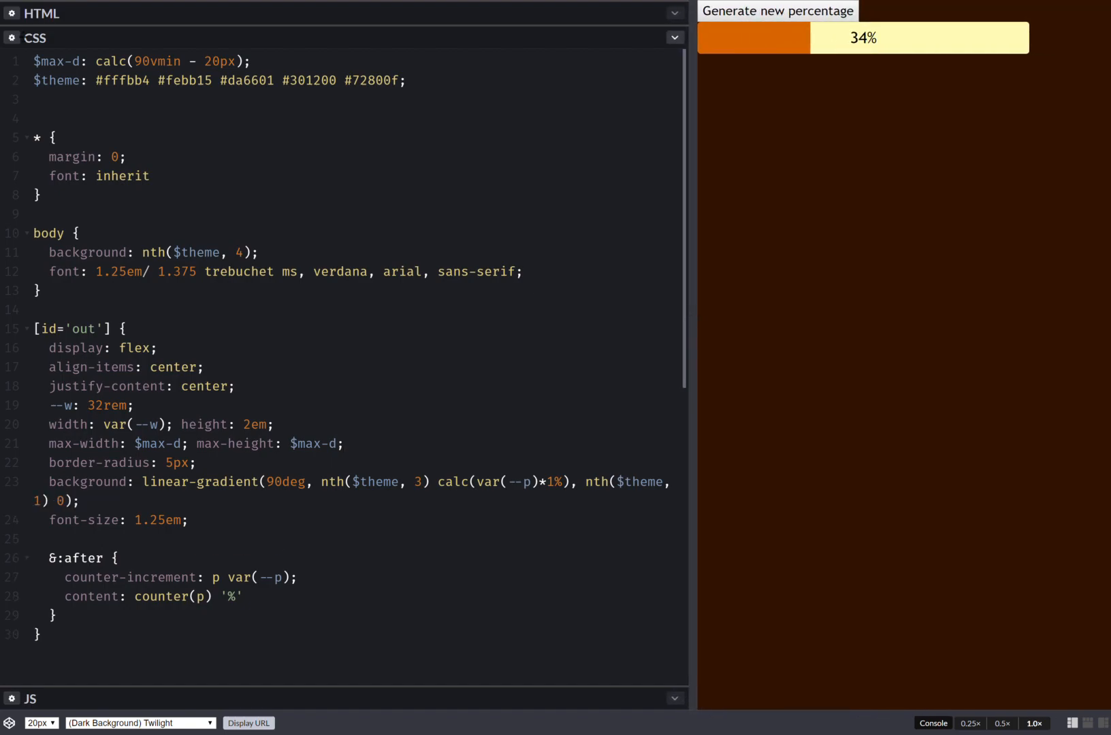
- Change $max-d to 98vmin minus 20px and regenerate a percentage
left_click(145, 60)
type("8")
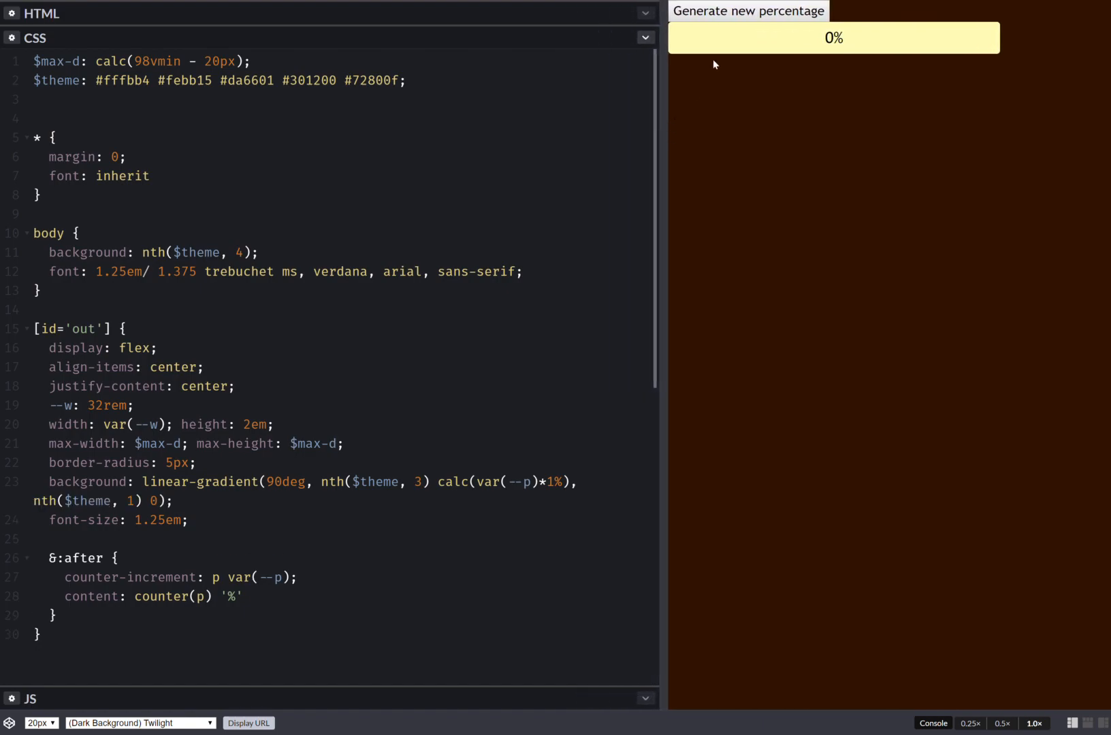
left_click(748, 11)
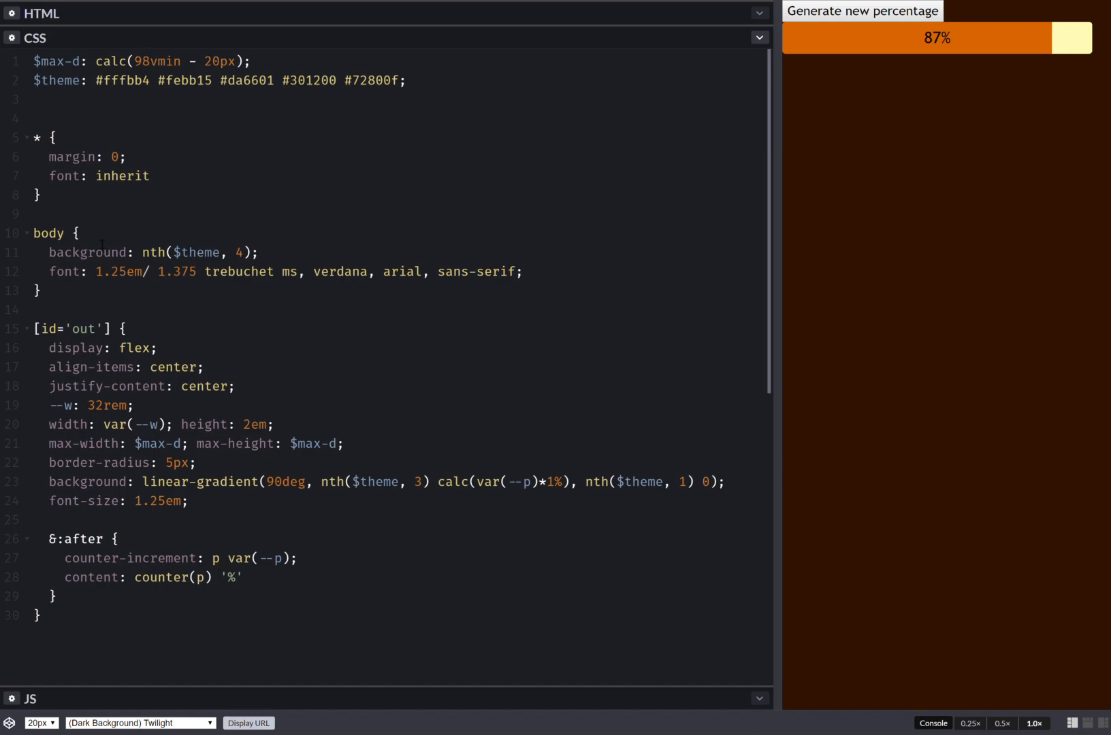
- Make body a centred column-reverse flex container with align-items: center
type("display: flex;")
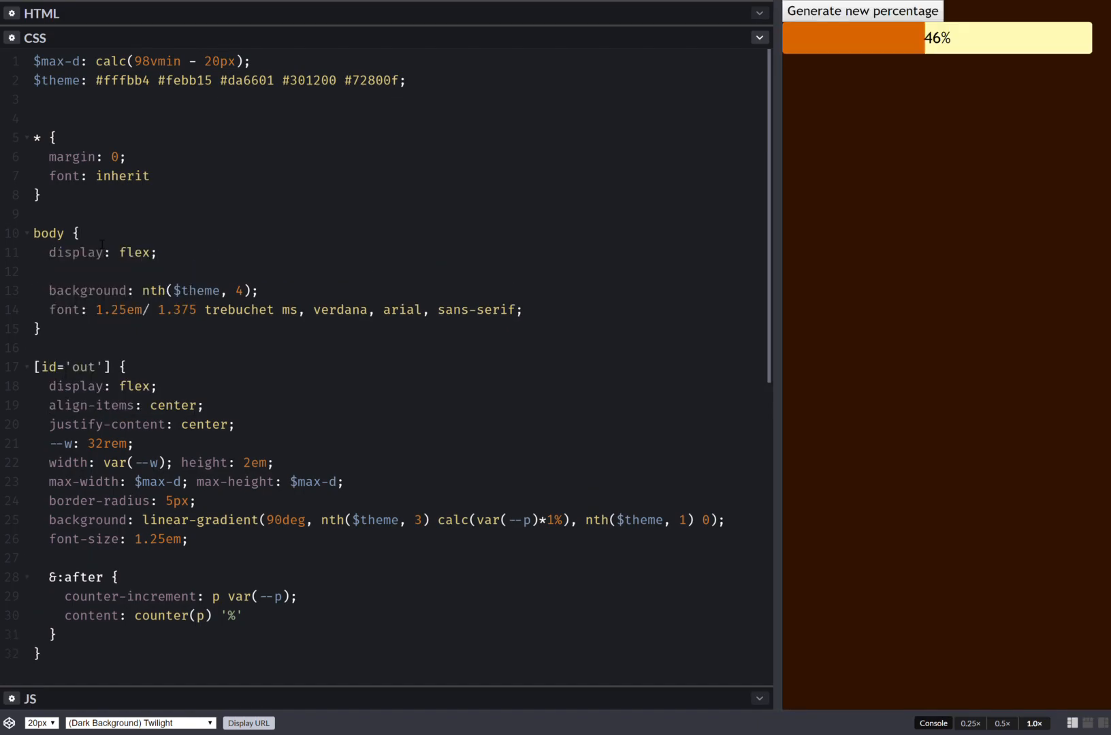
type("fd")
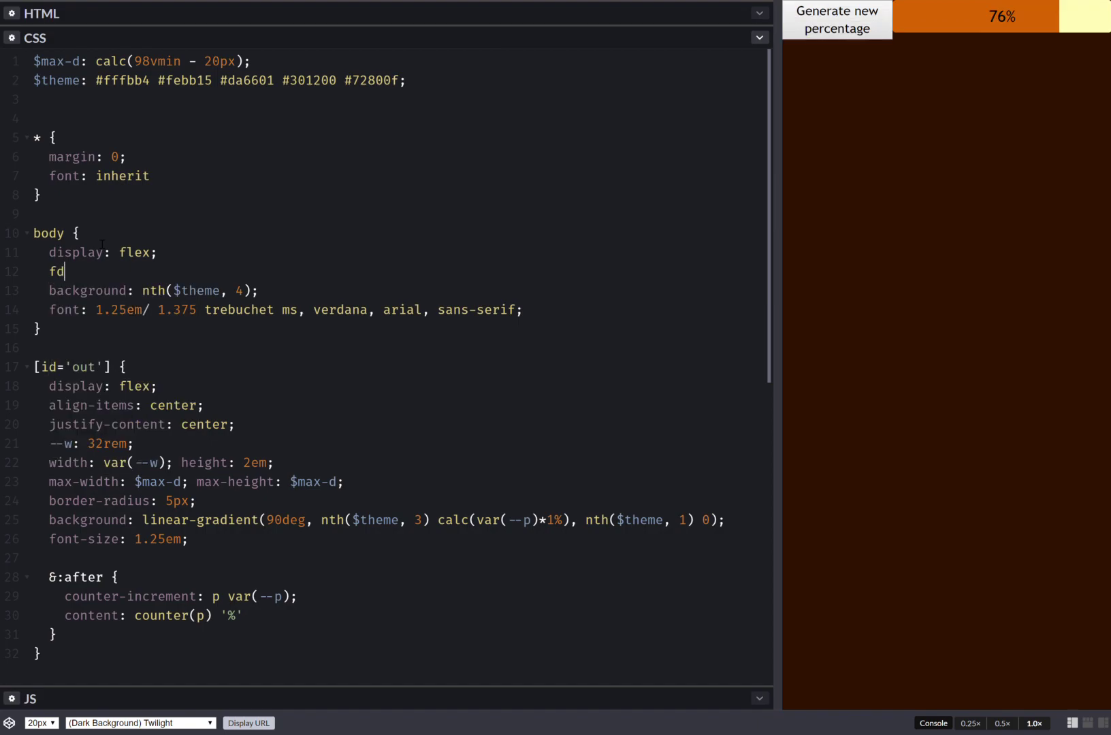
type("flex-direction: column-reverse;")
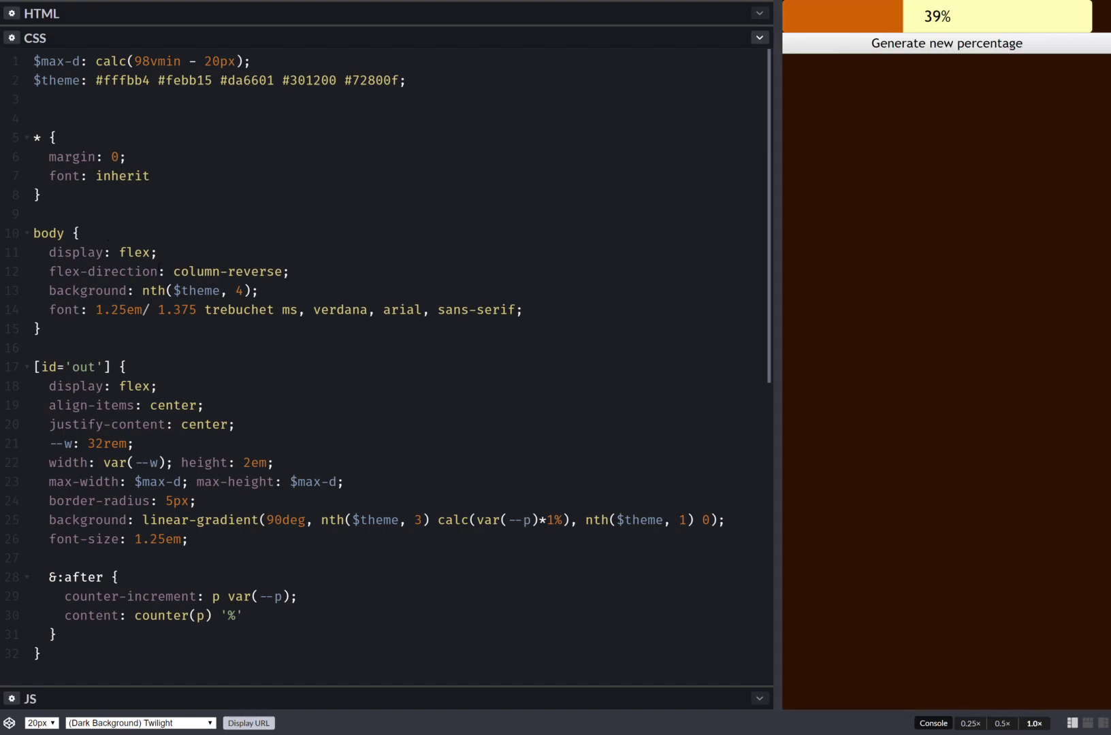
type("ai")
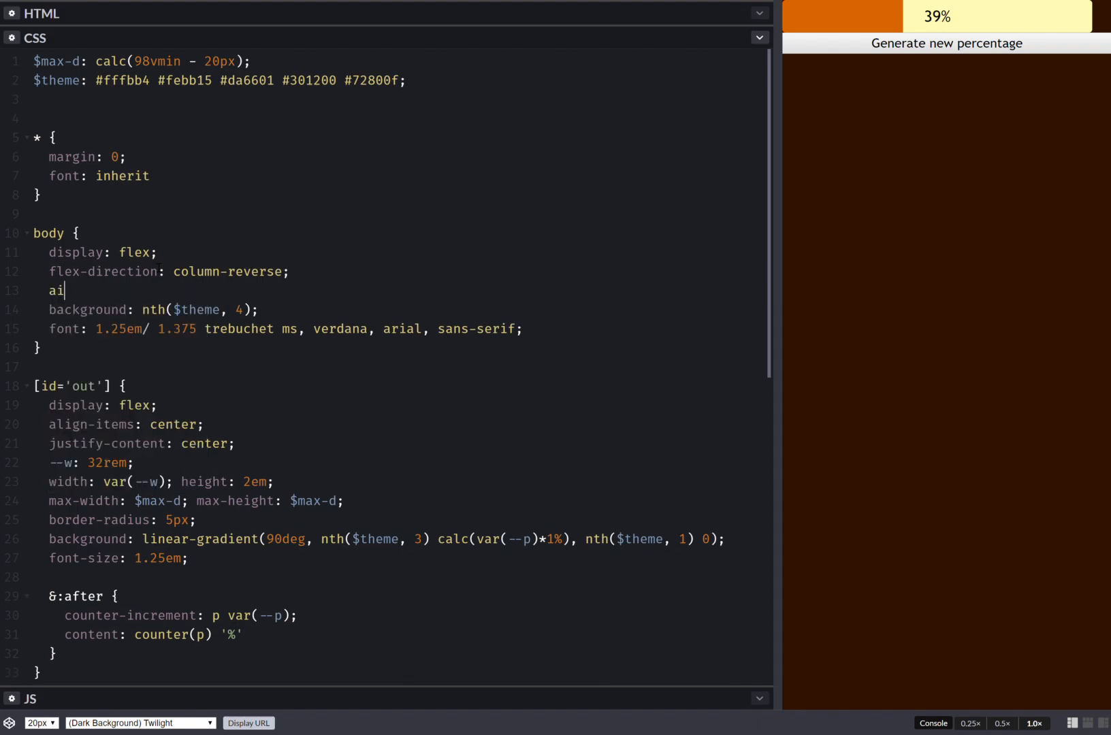
type("align-items: center;")
type("justify-content: center;")
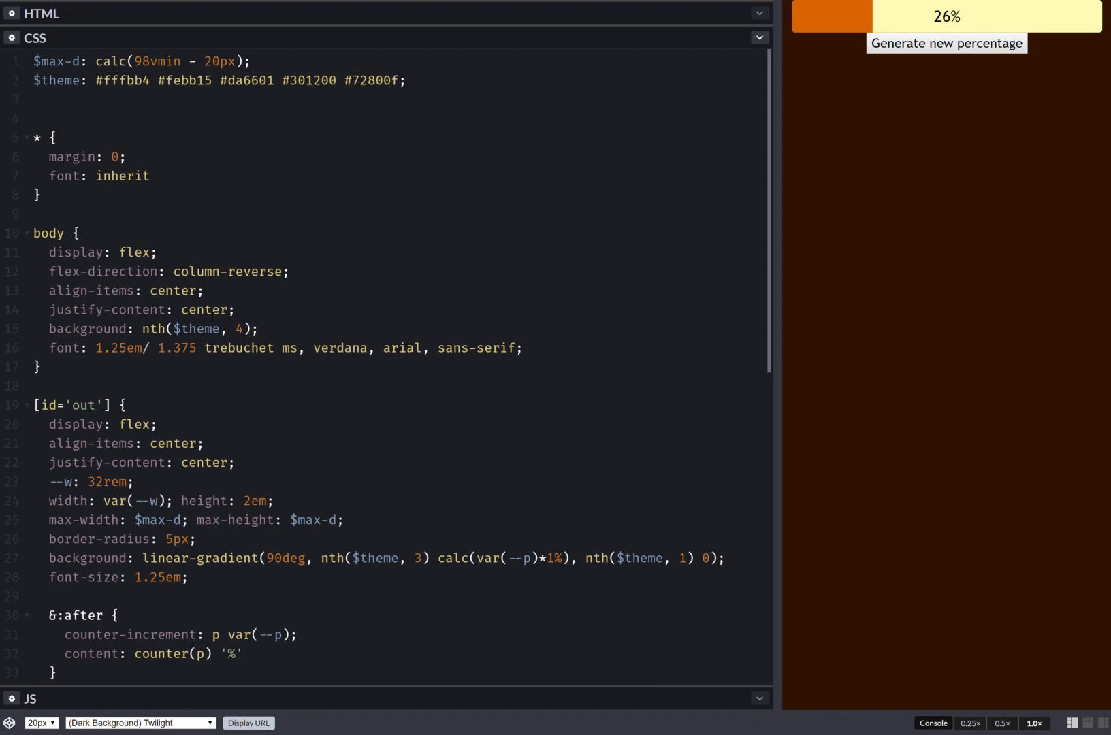
- Give body height: 100vh and regenerate percentages to check the centred layout
type("h")
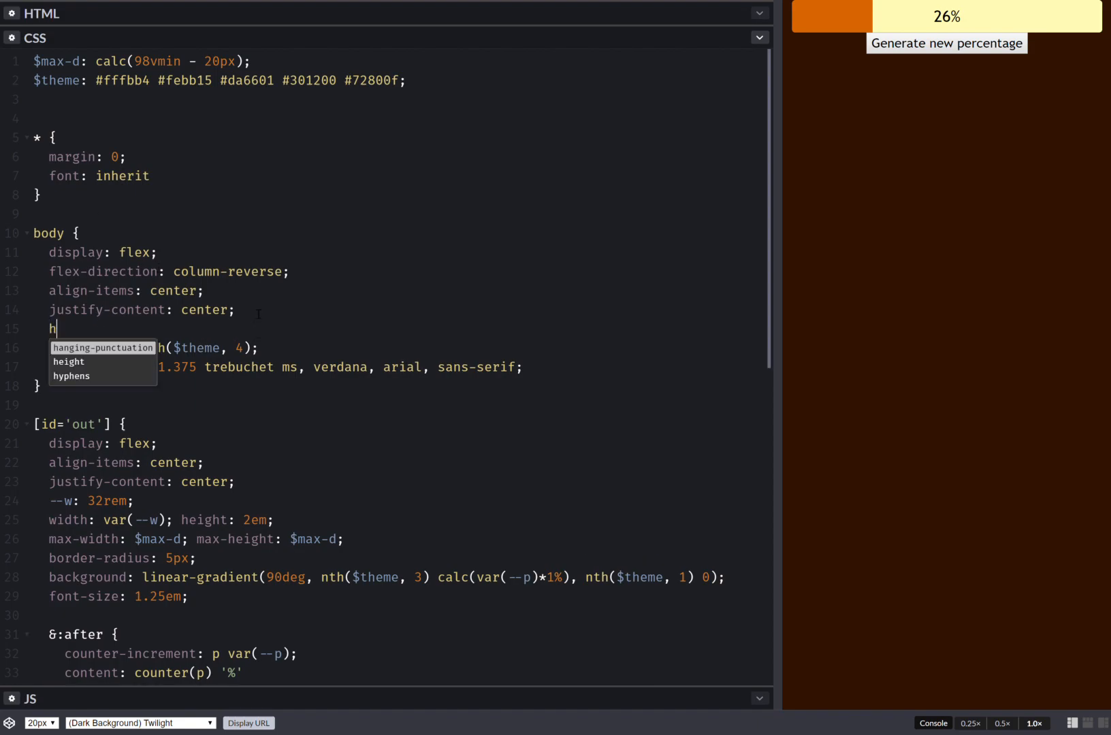
type("eight: 100vh;")
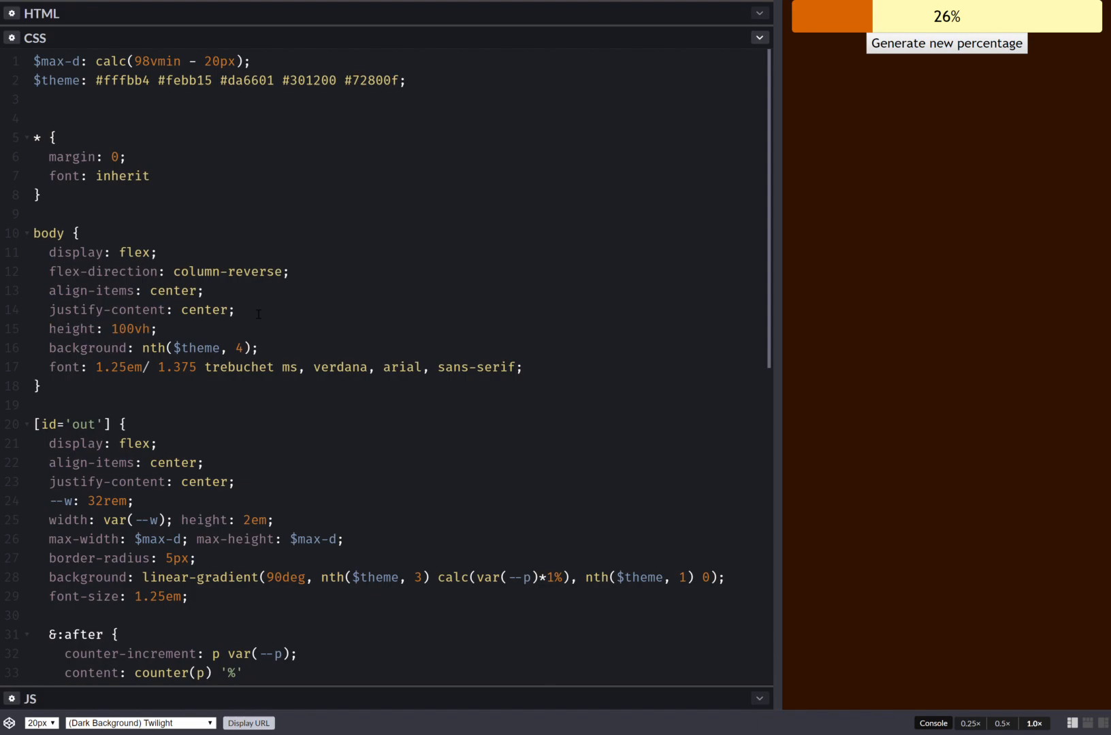
left_click(947, 43)
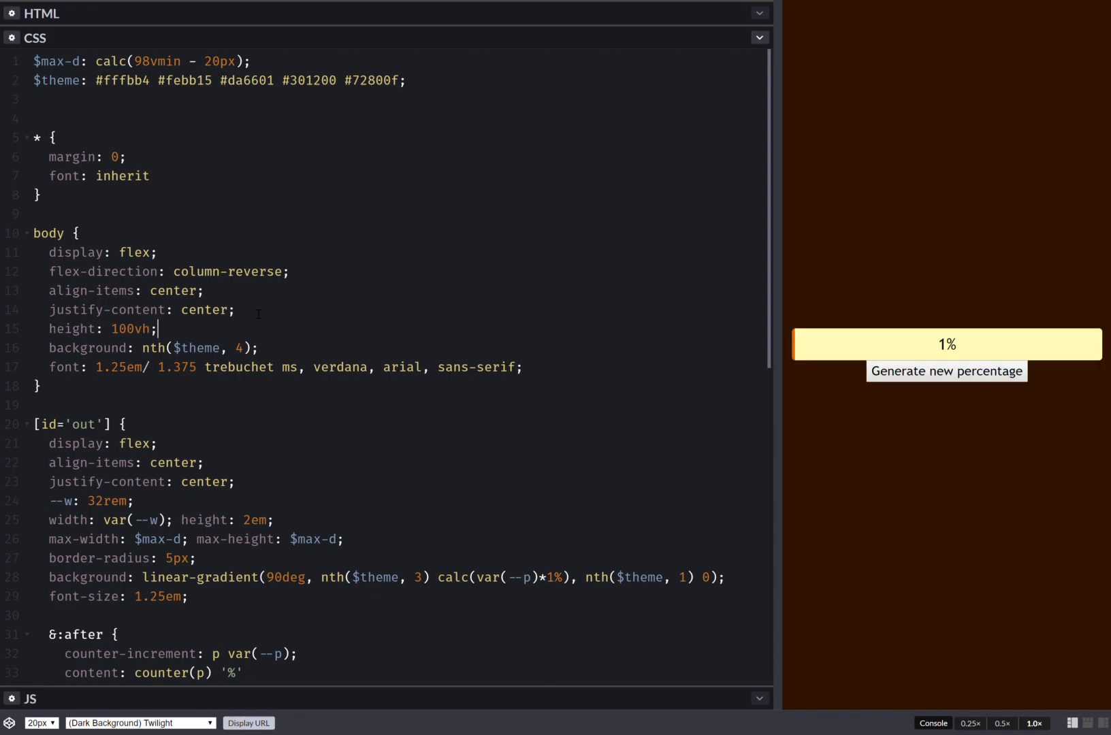
left_click(946, 372)
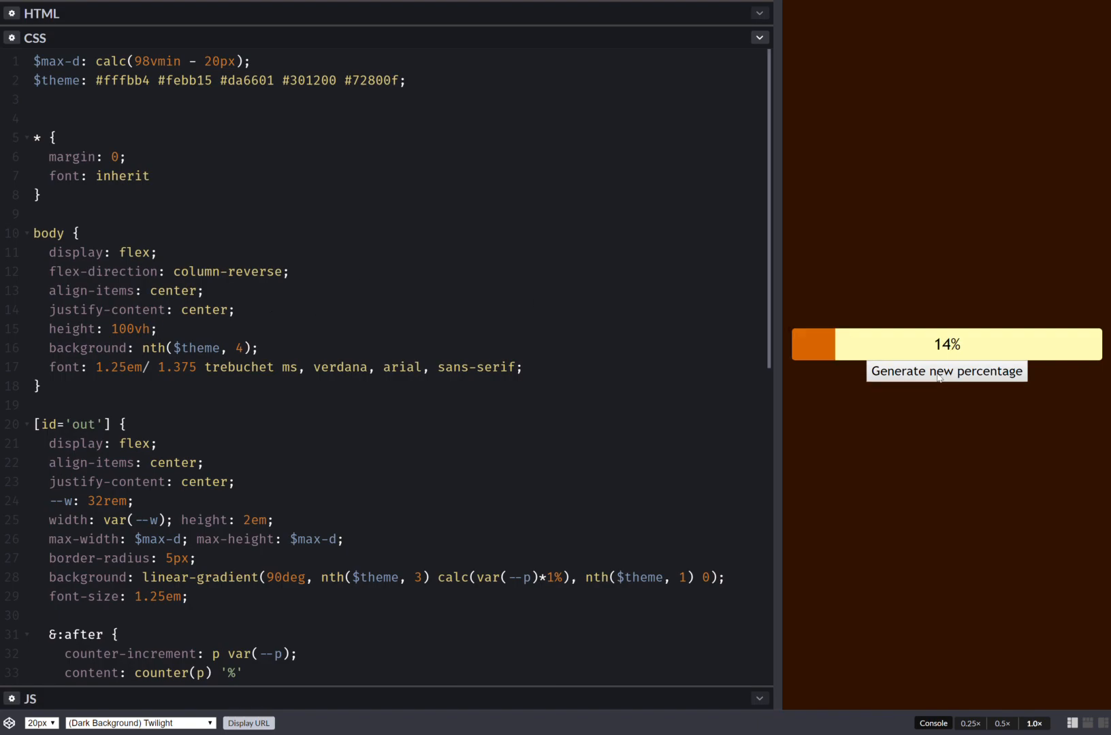
left_click(947, 371)
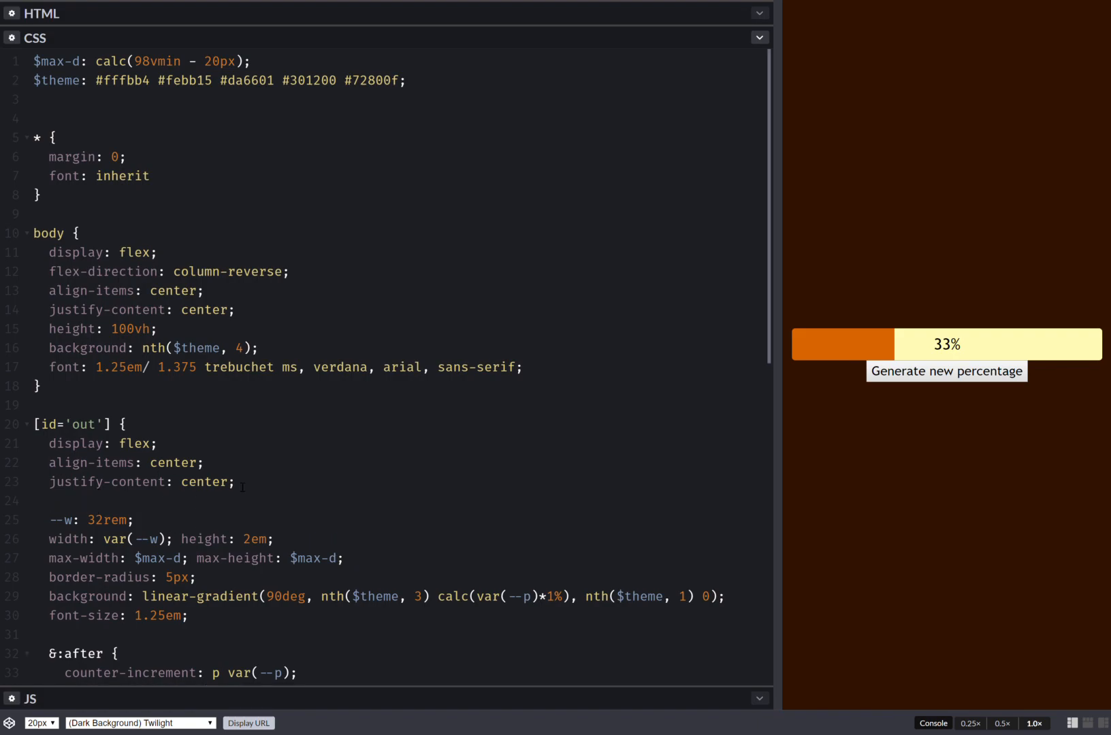
- Add margin-bottom: 1em to [id='out'] and regenerate percentages to check spacing
type("mb:")
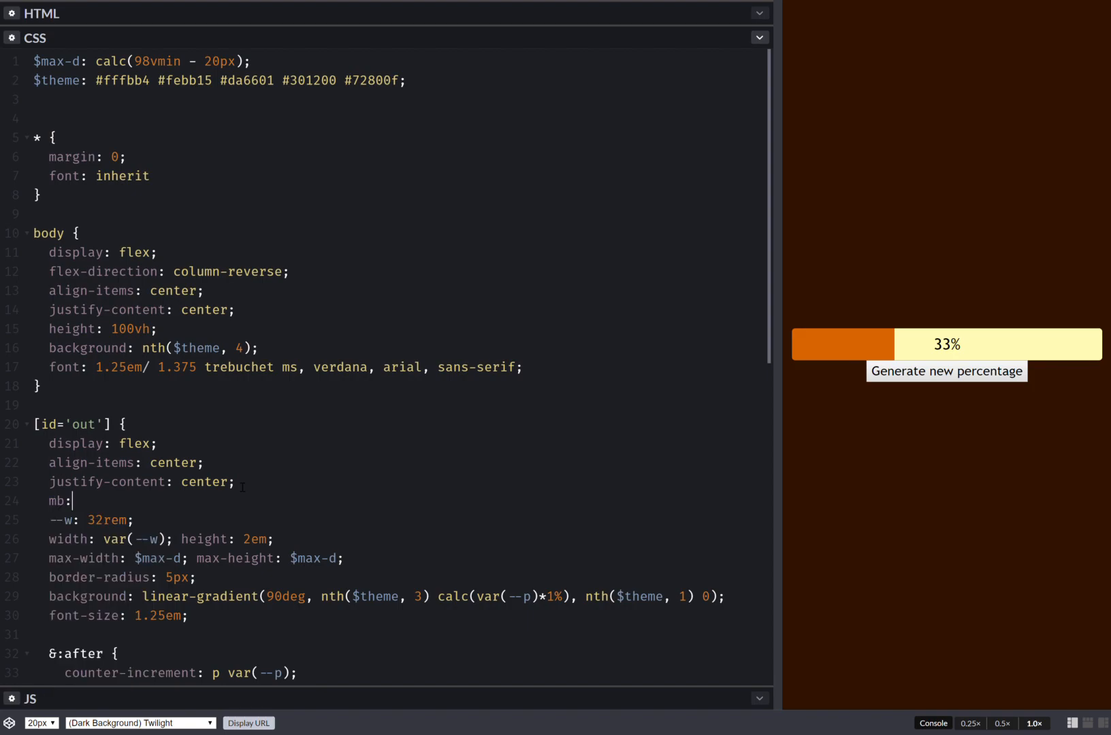
type("argin-bottom: 1em;")
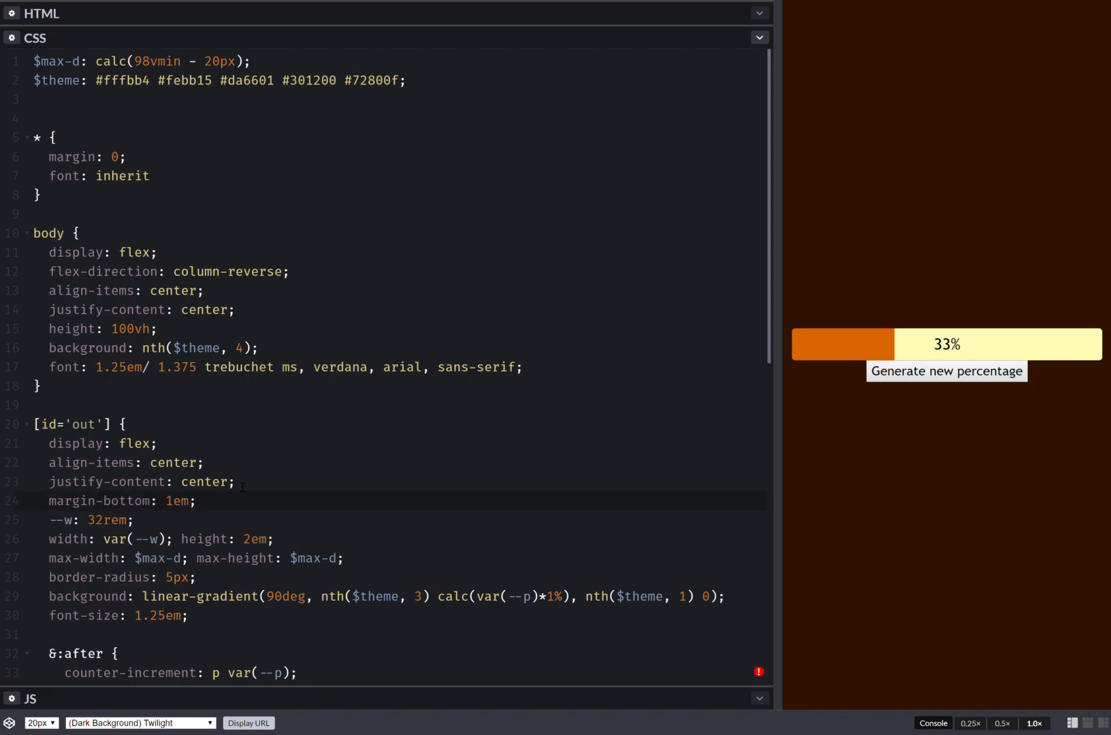
left_click(947, 371)
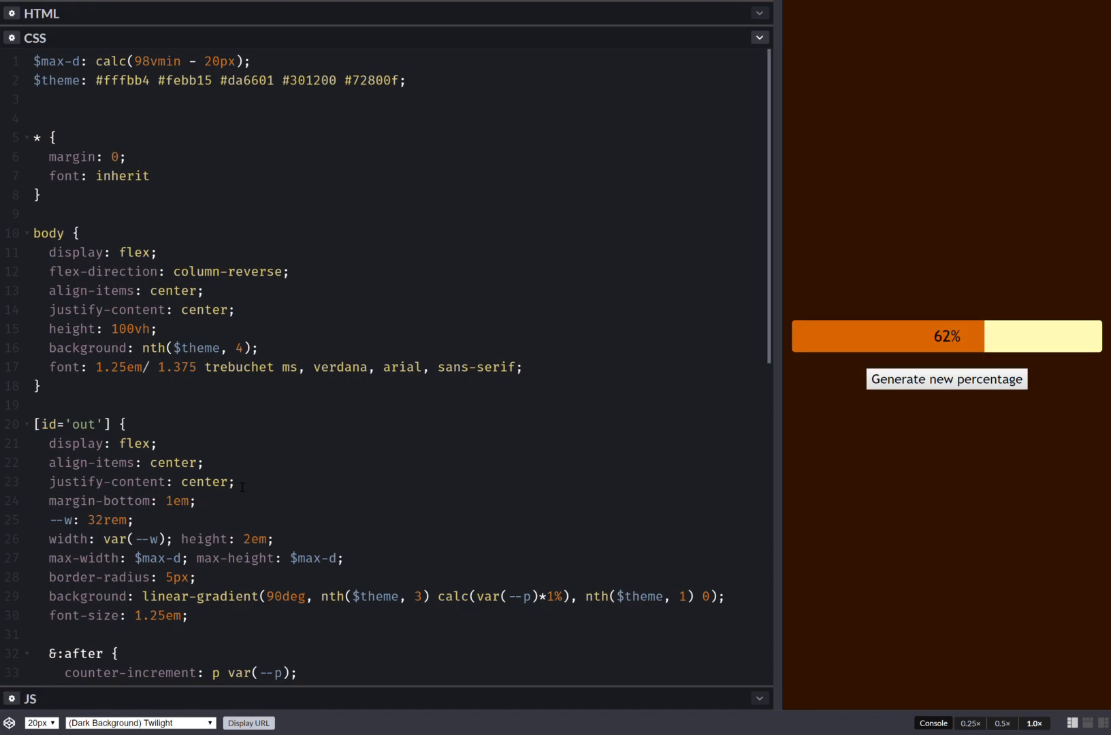
left_click(946, 379)
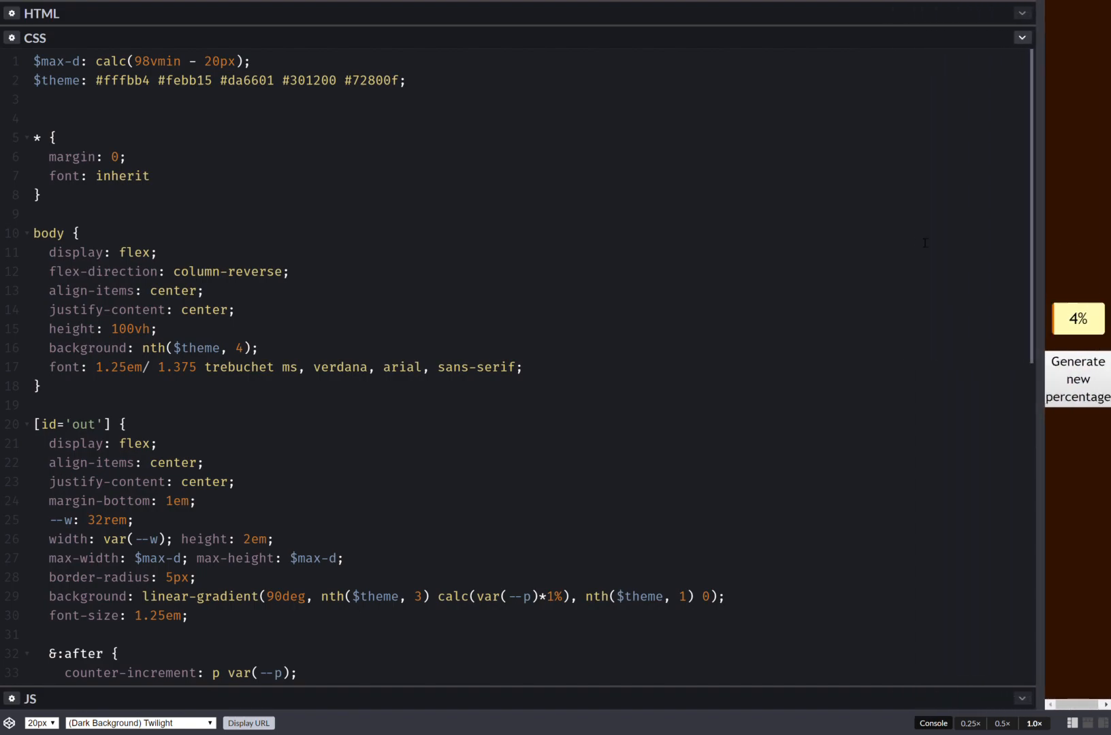
- Readjust the preview split and add a Sass $min-d: 6.5rem variable
left_click_drag(1042, 228, 847, 229)
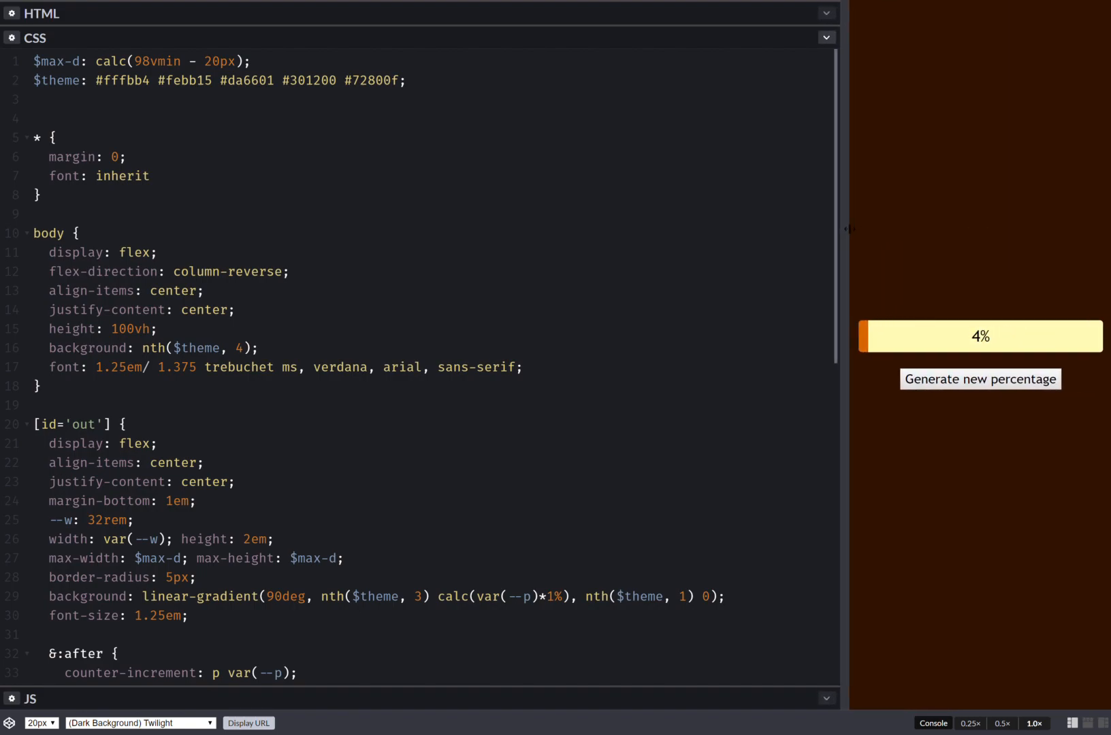
left_click_drag(849, 228, 801, 228)
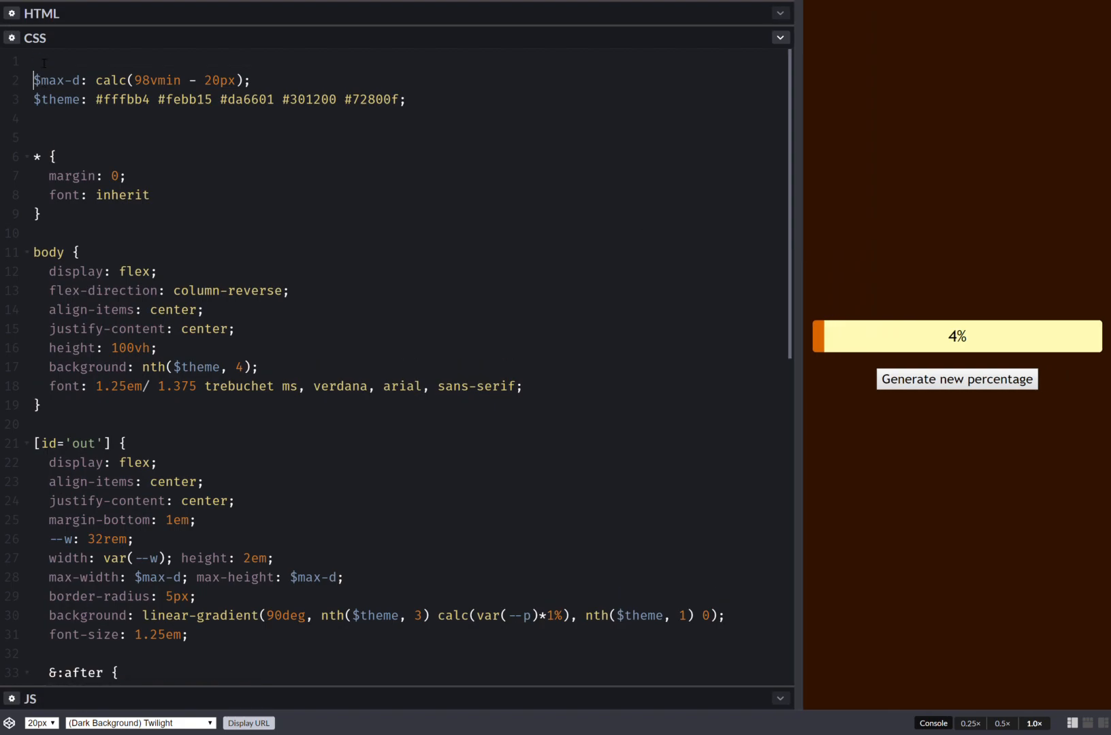
type("$min-")
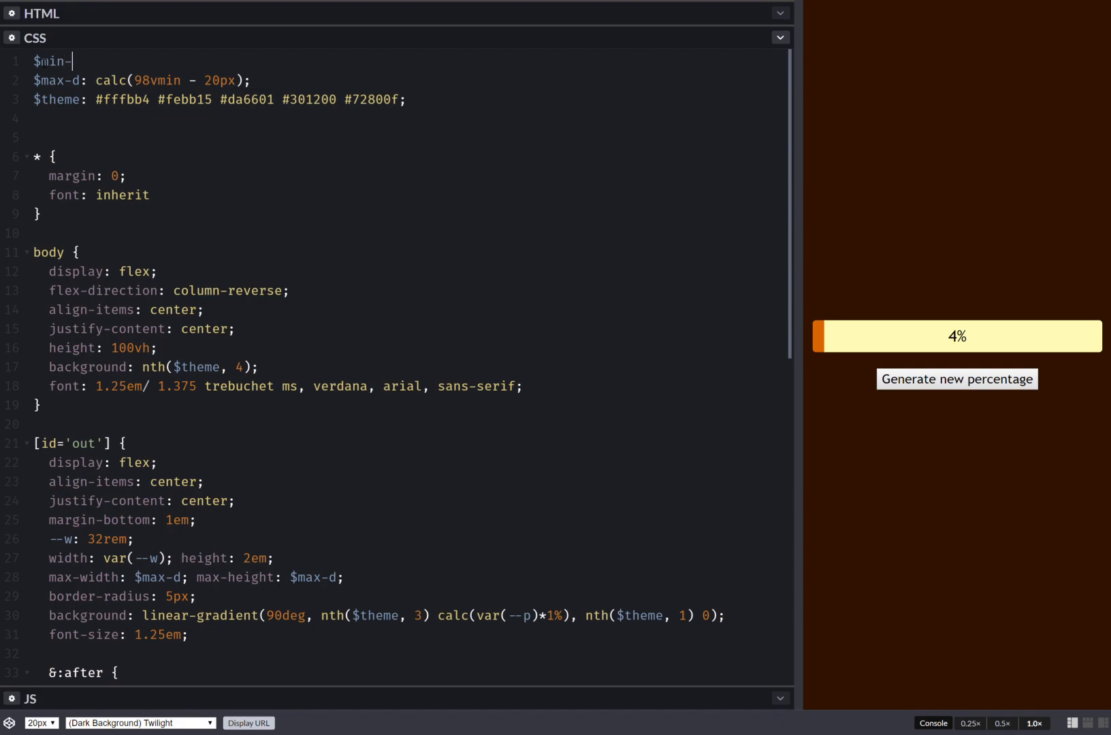
left_click(958, 379)
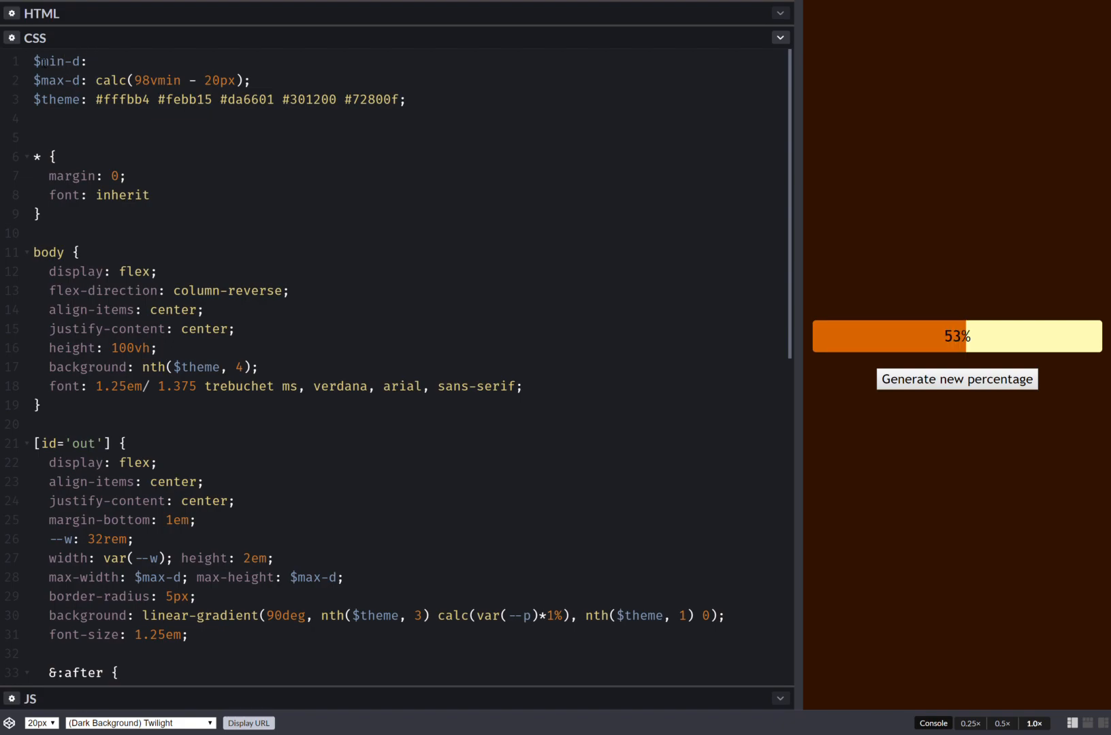
type("6.5")
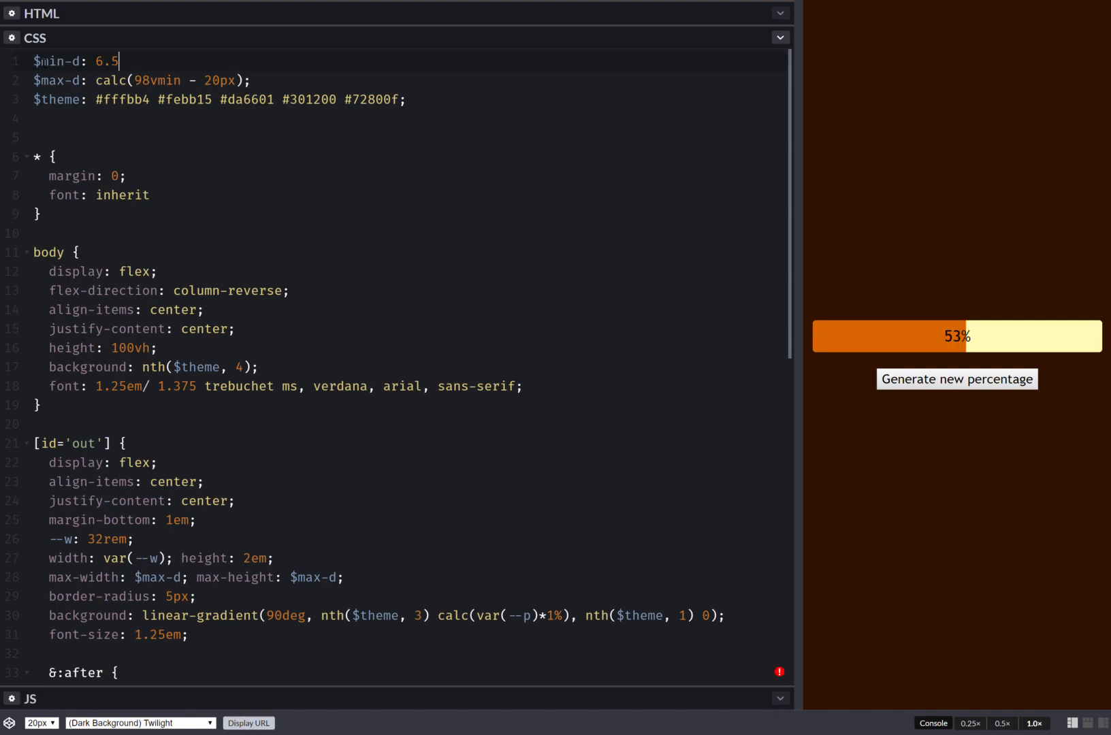
type("rem;")
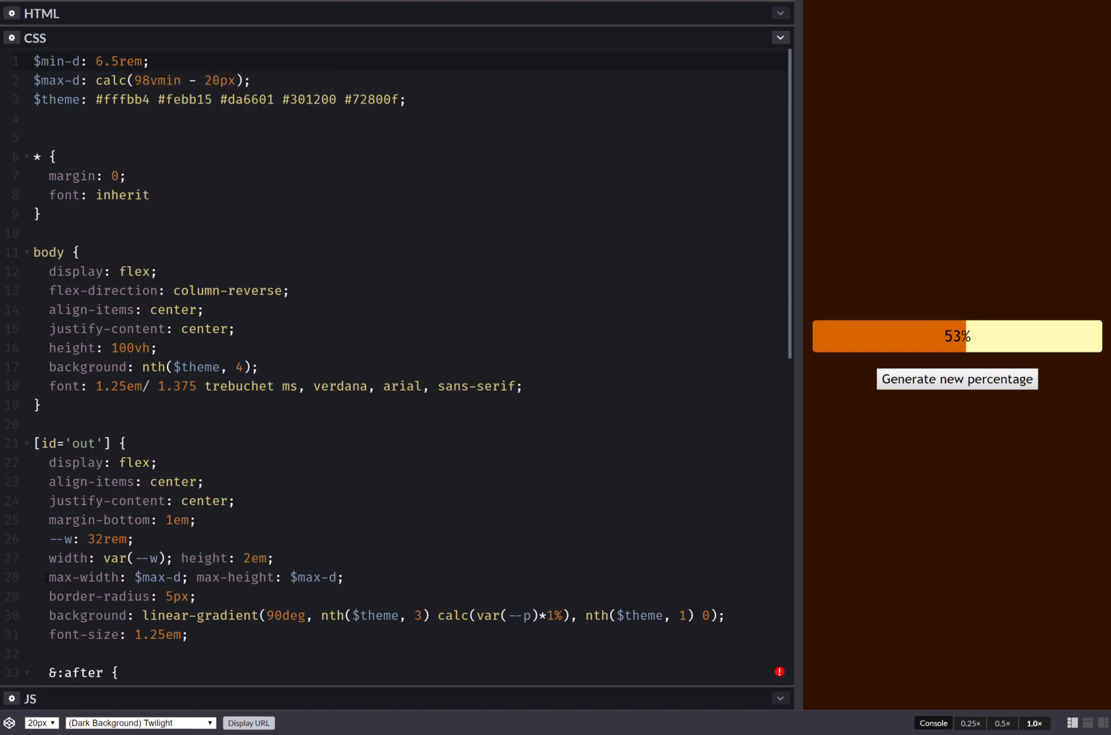
- Set min-width: $min-d; min-height: $min-d on [id='out']
left_click(957, 379)
type(",")
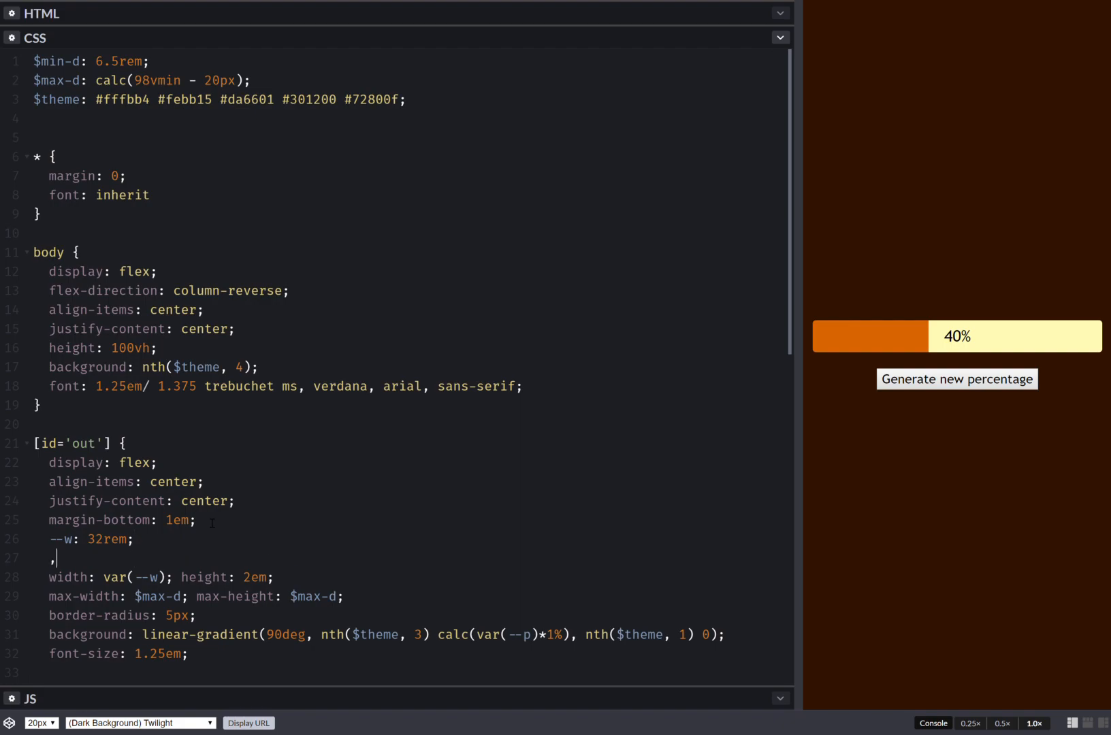
type("min-width:")
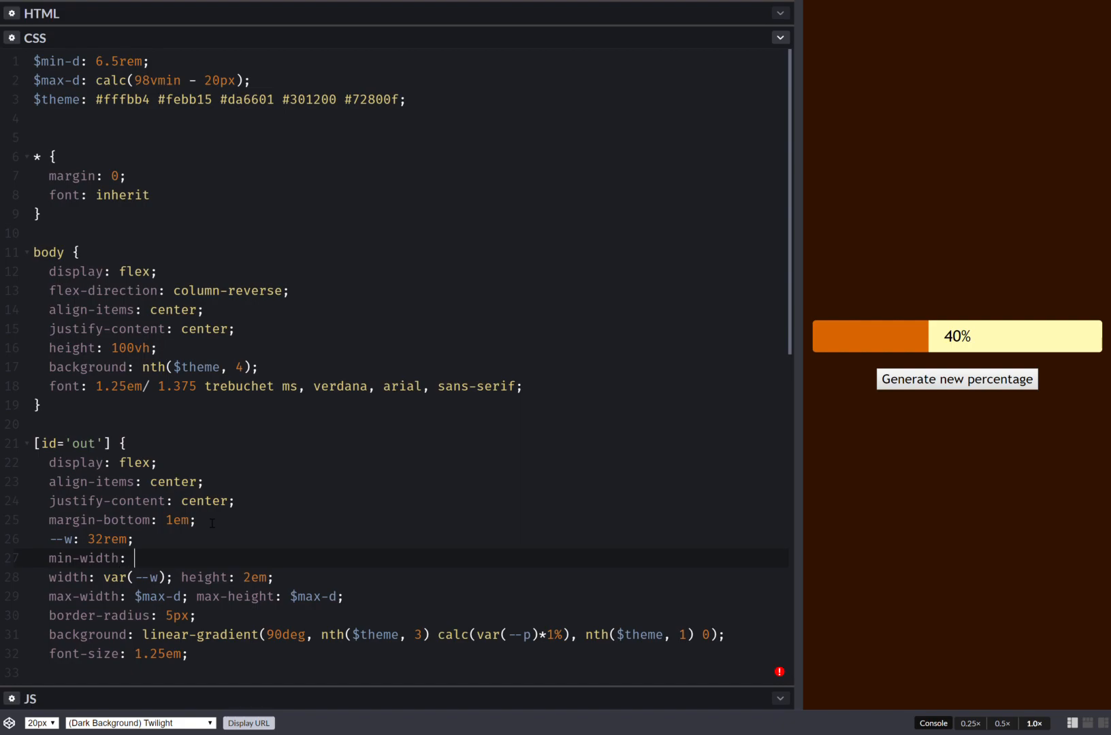
type("$")
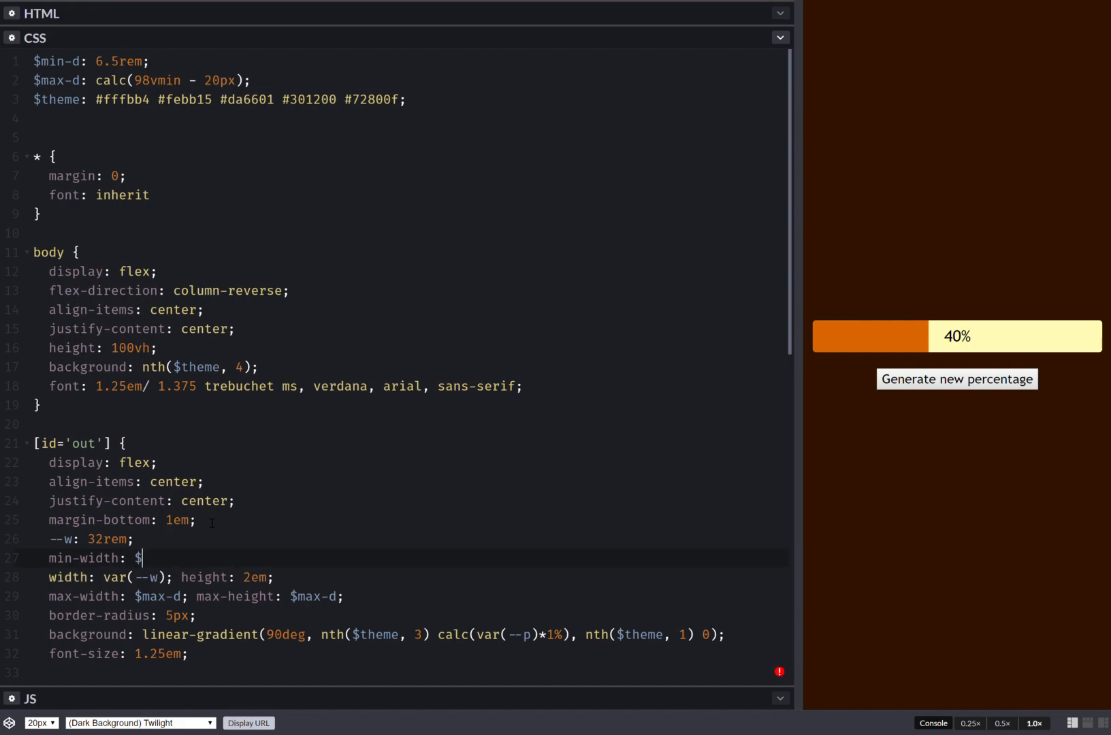
type("min-d; min-height")
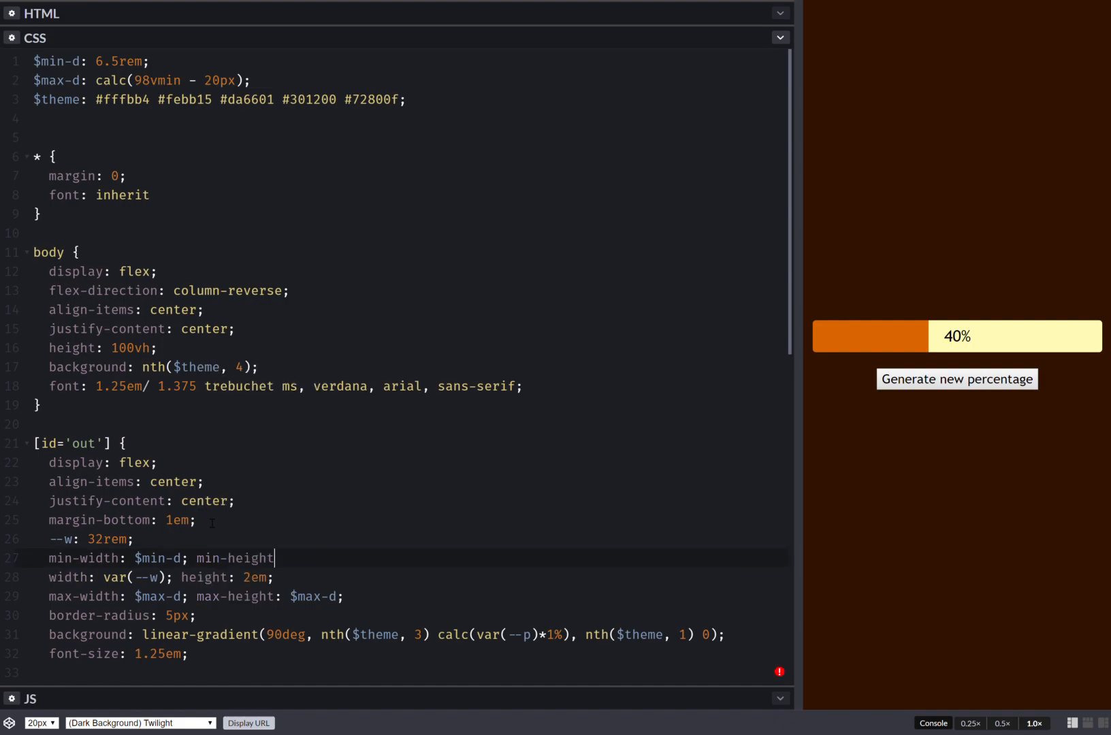
type(": $min")
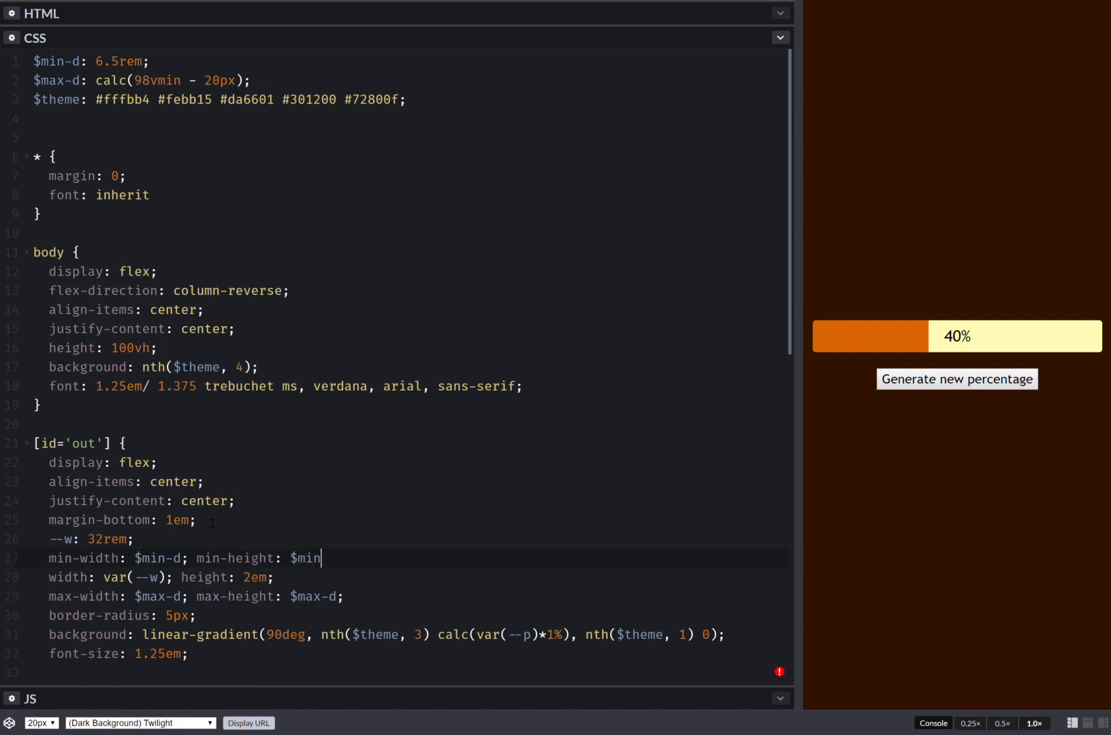
type("-d;")
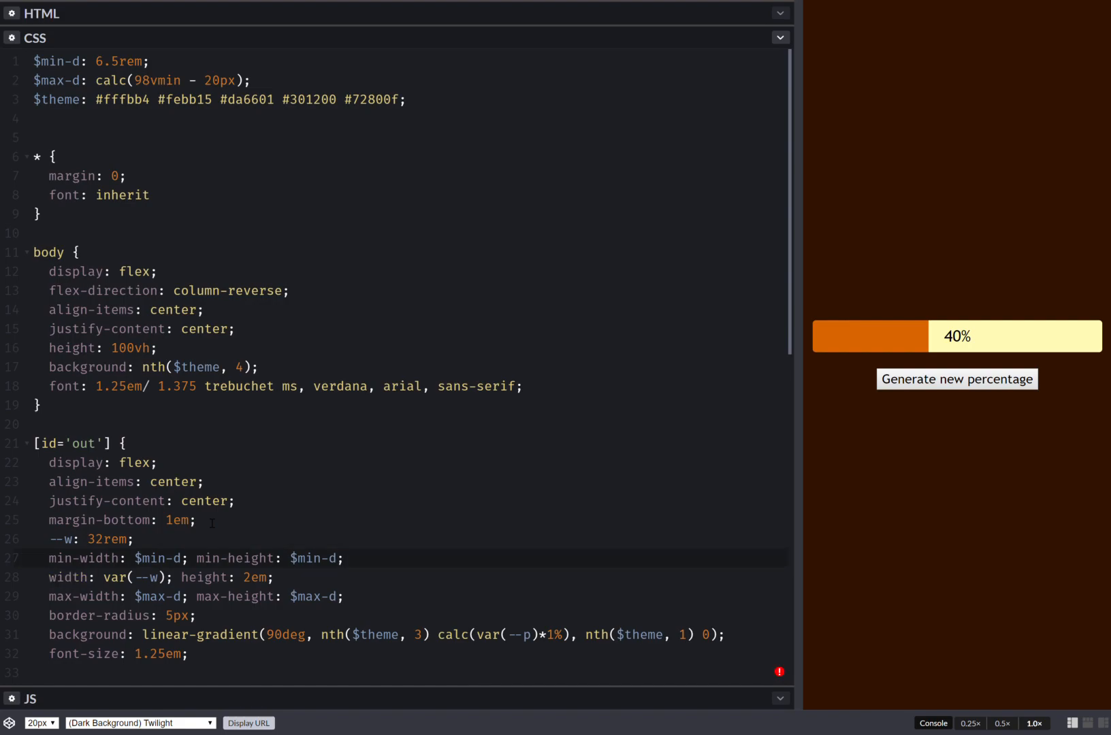
left_click(957, 379)
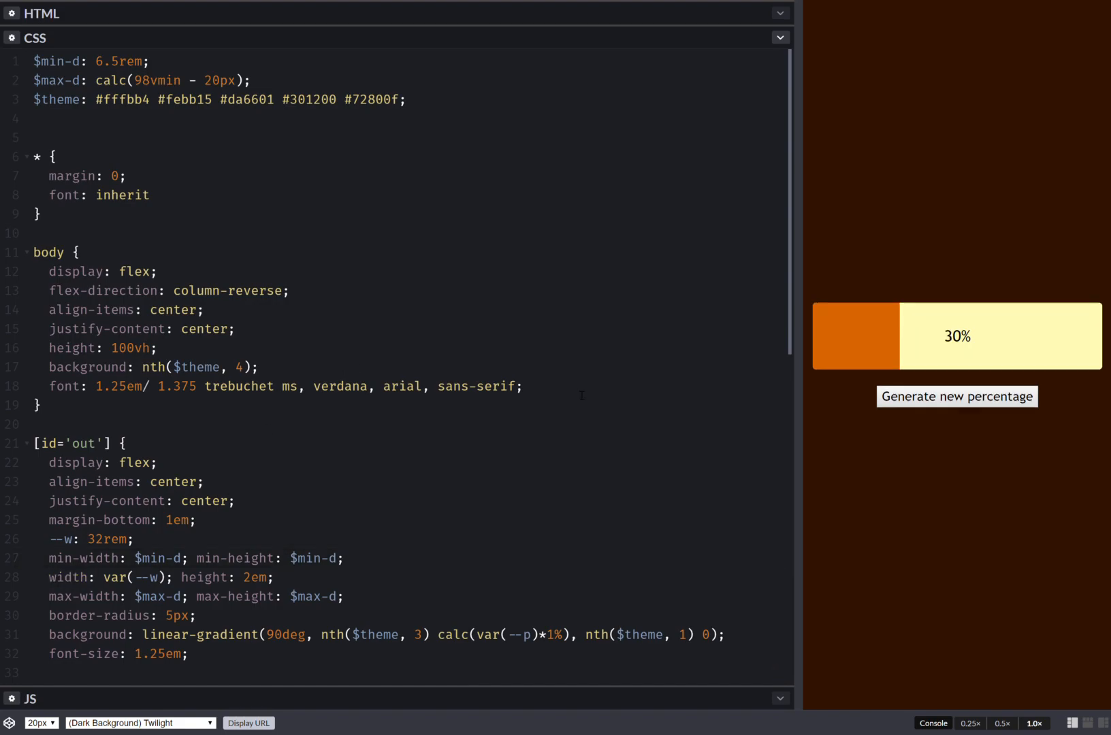
left_click(198, 557)
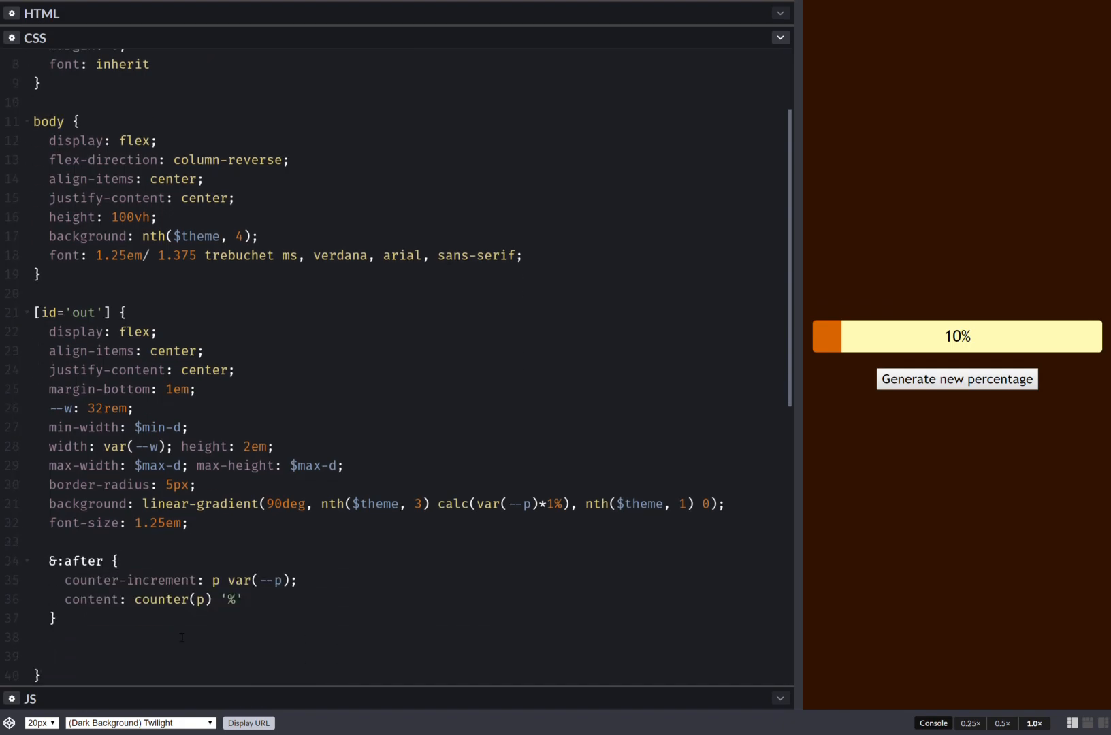
left_click(957, 379)
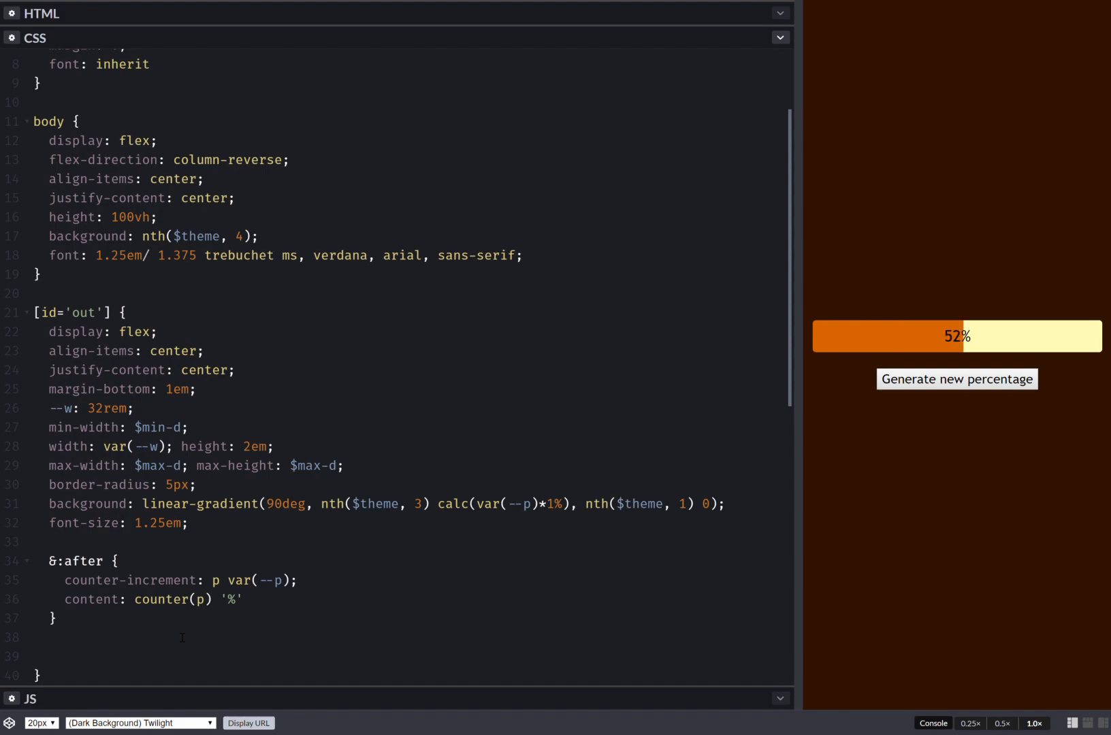
type("a")
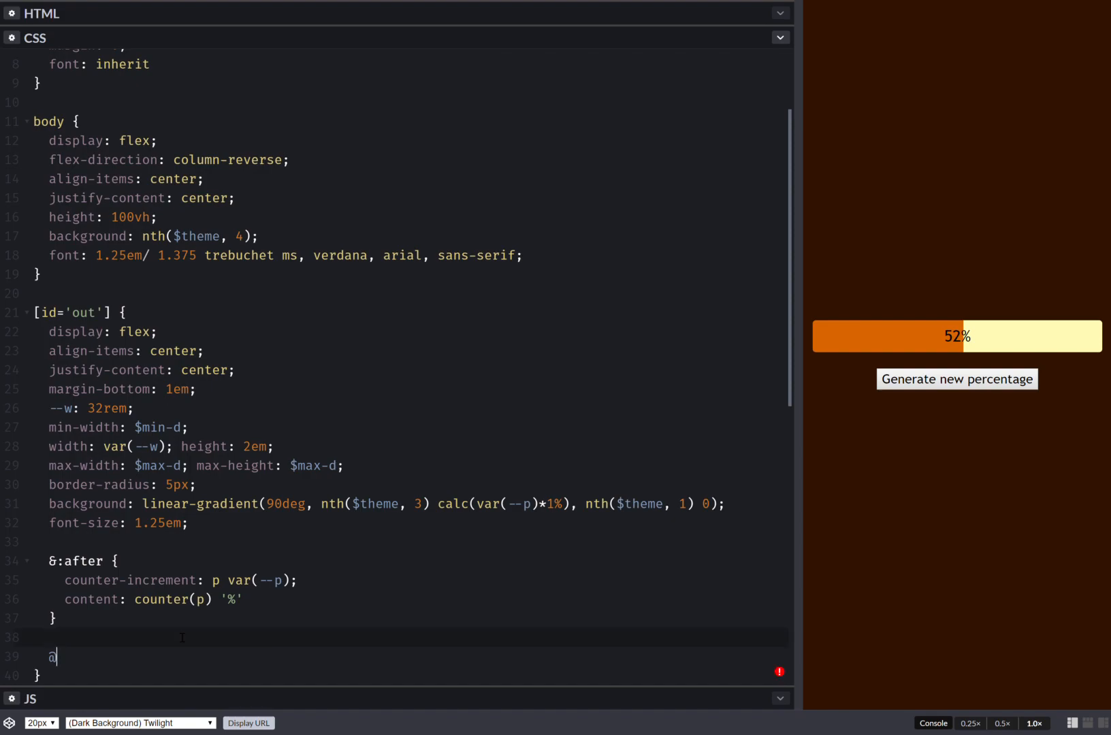
type("@supports (")
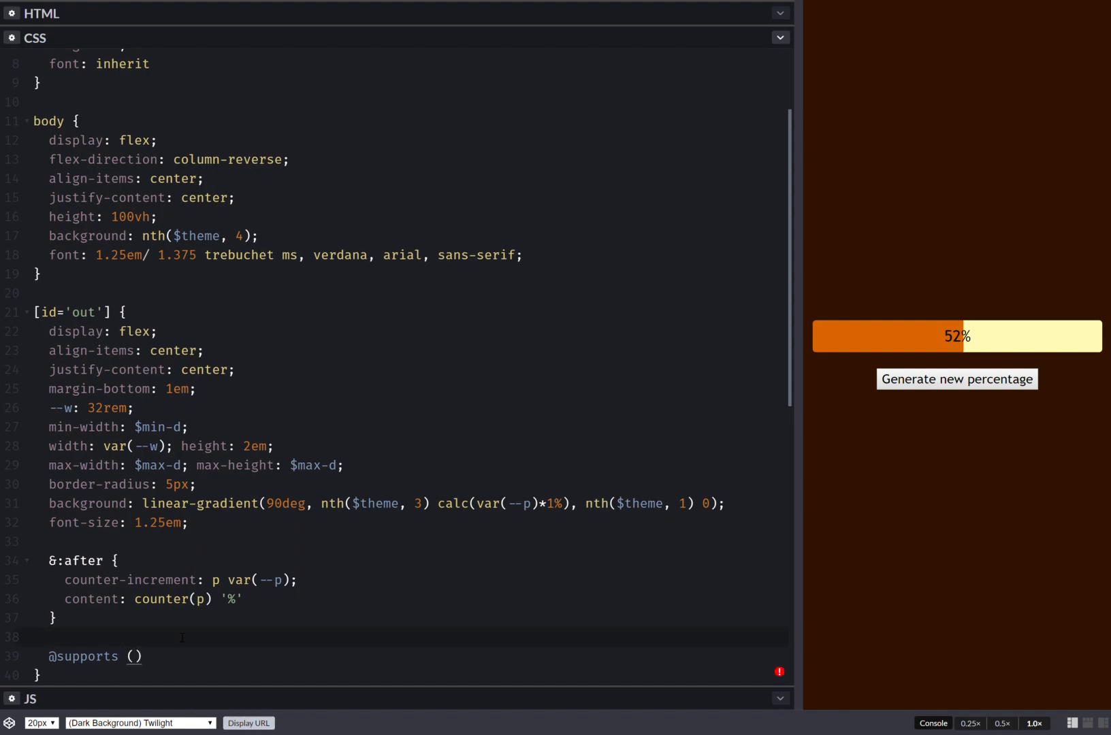
type("bg")
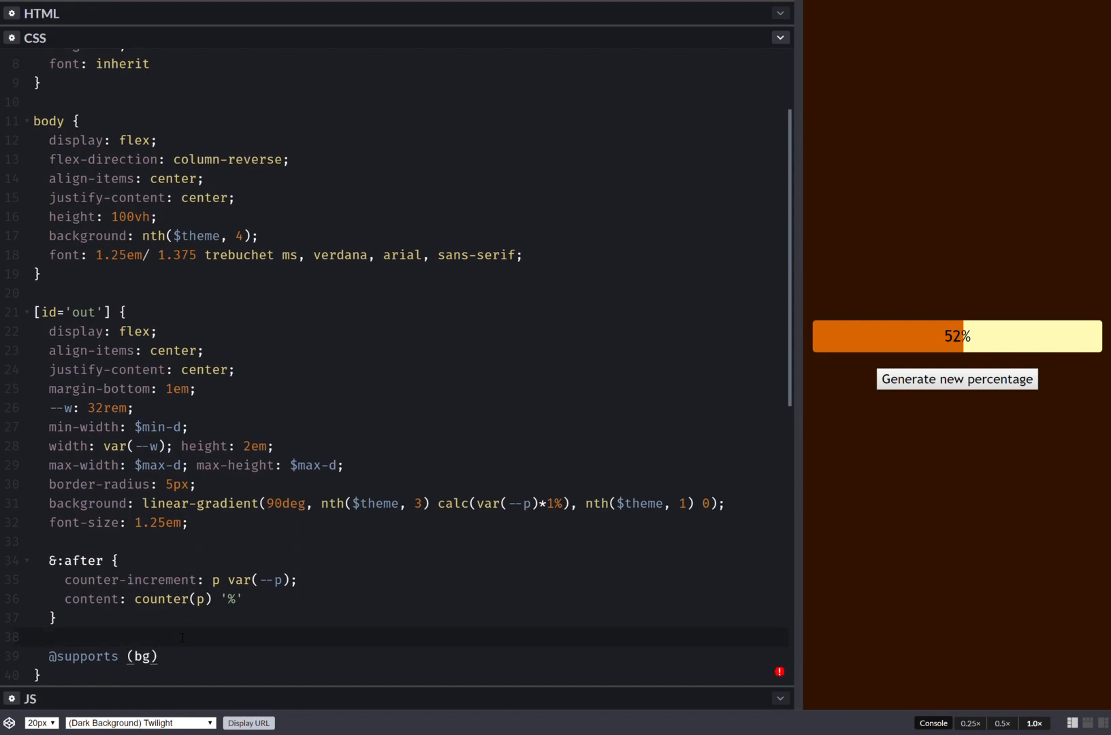
key("Backspace")
type("ackgrou")
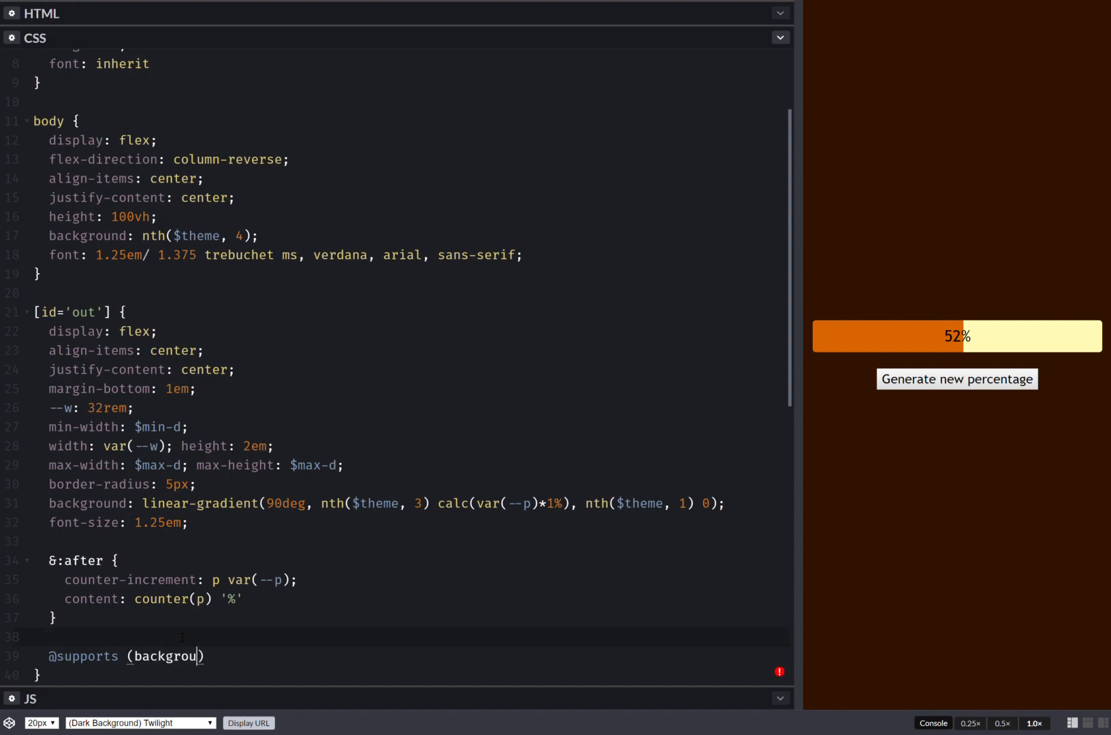
type(": co")
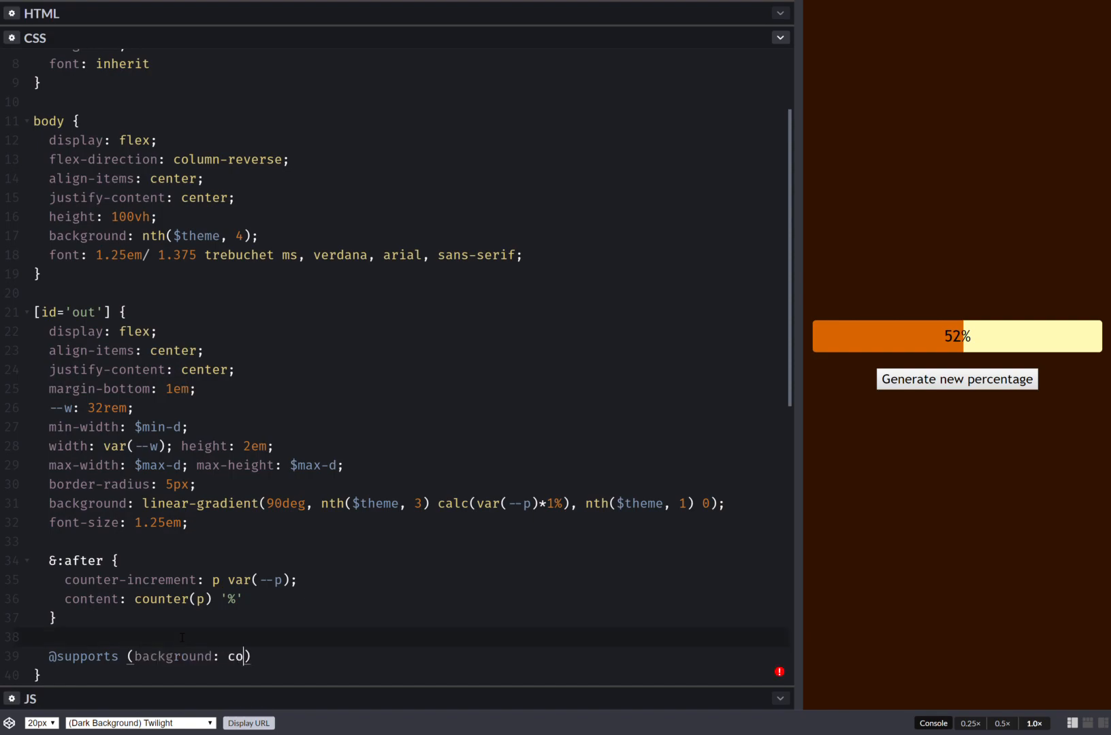
type("nic-gradient(red")
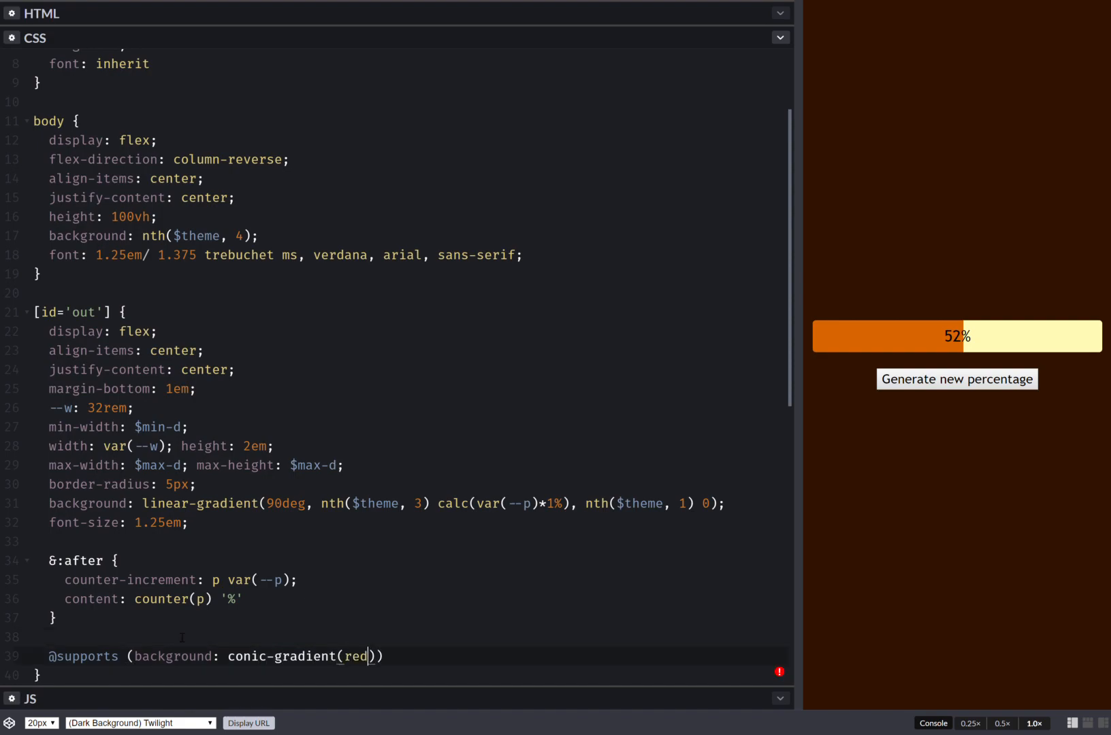
type(", tan")
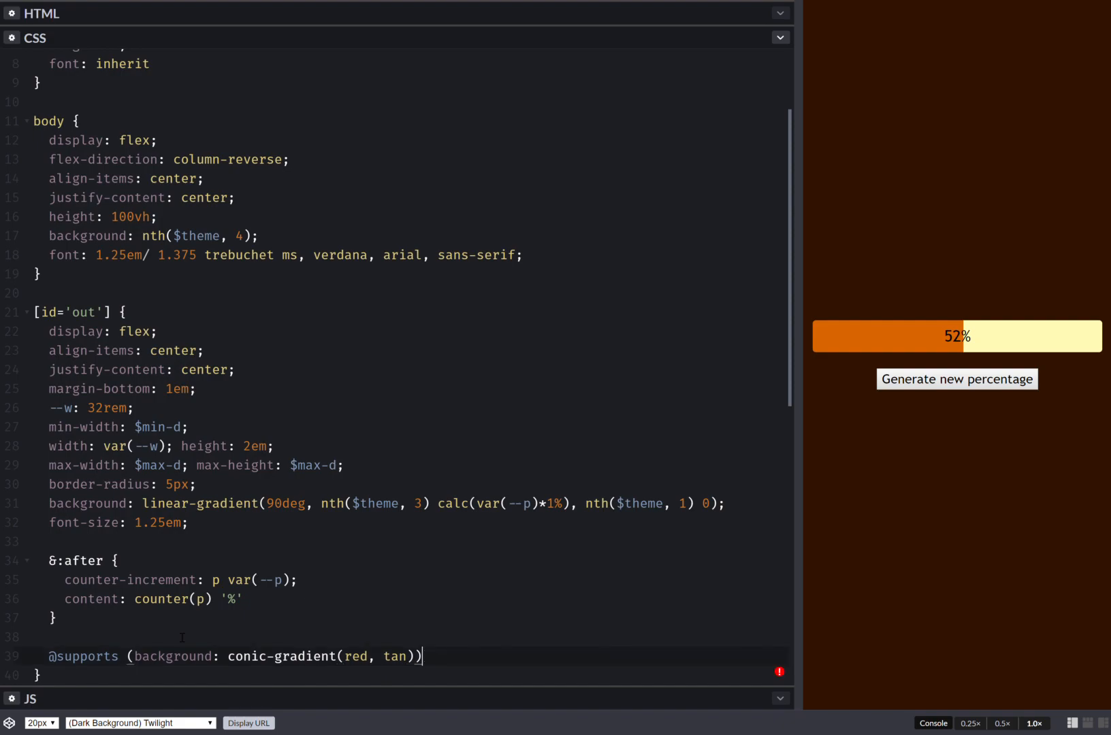
type("{")
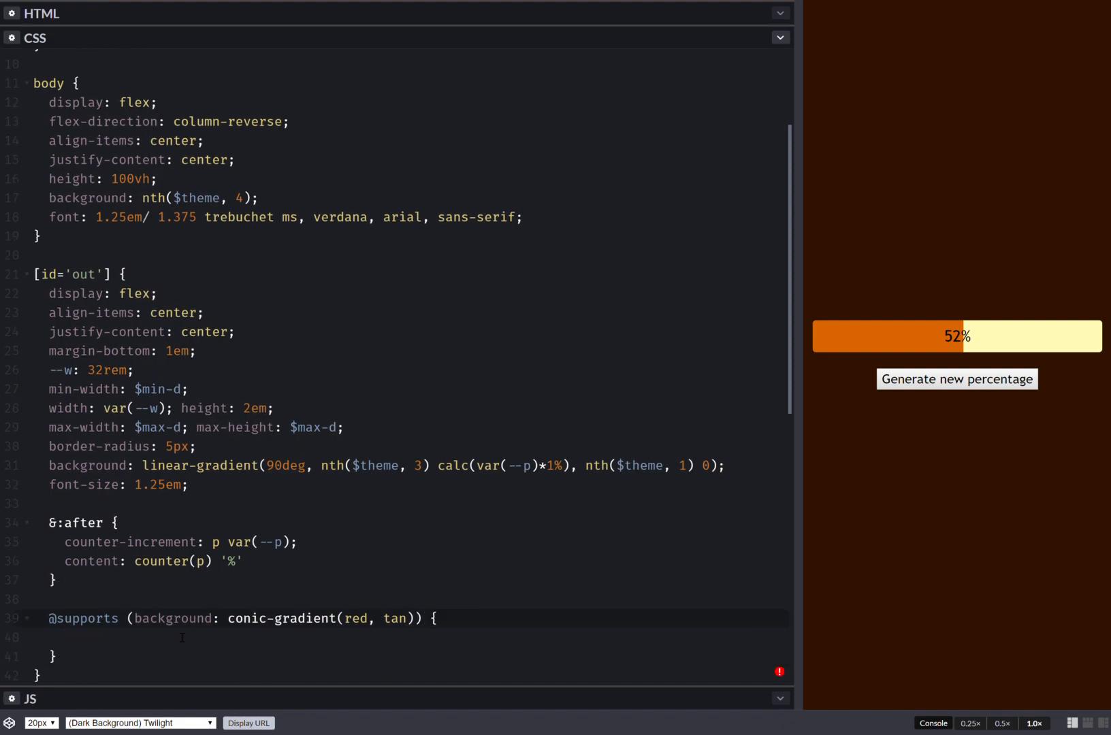
left_click(956, 379)
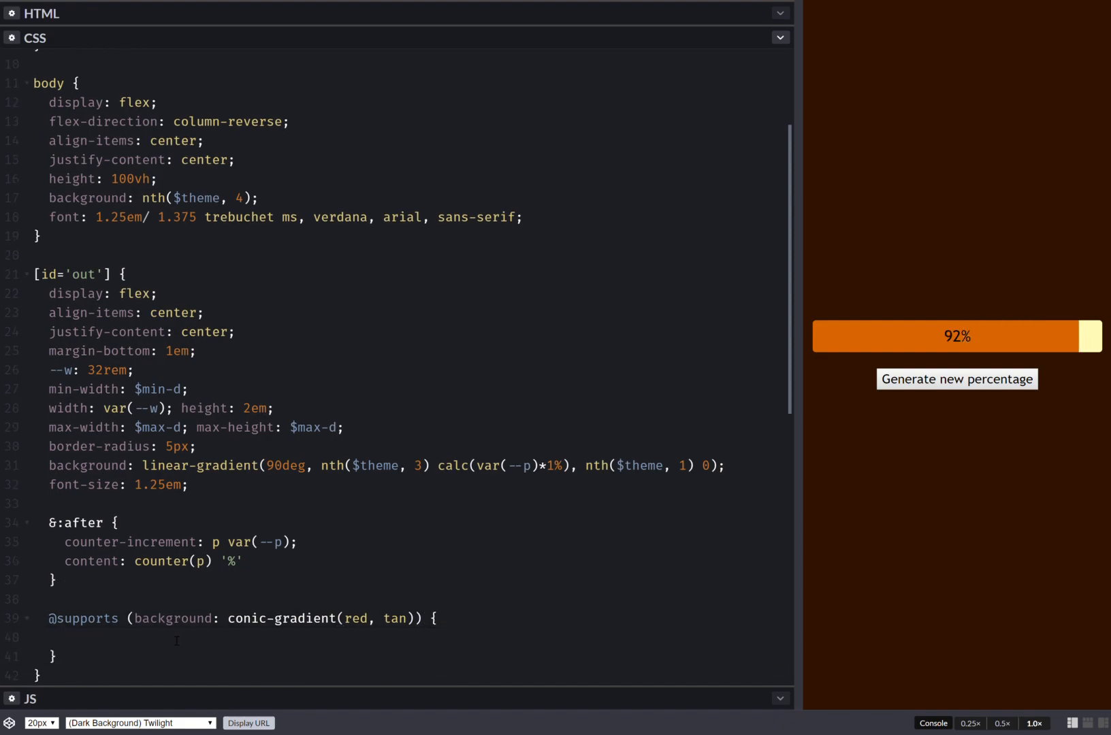
type("min-height: $min-d;")
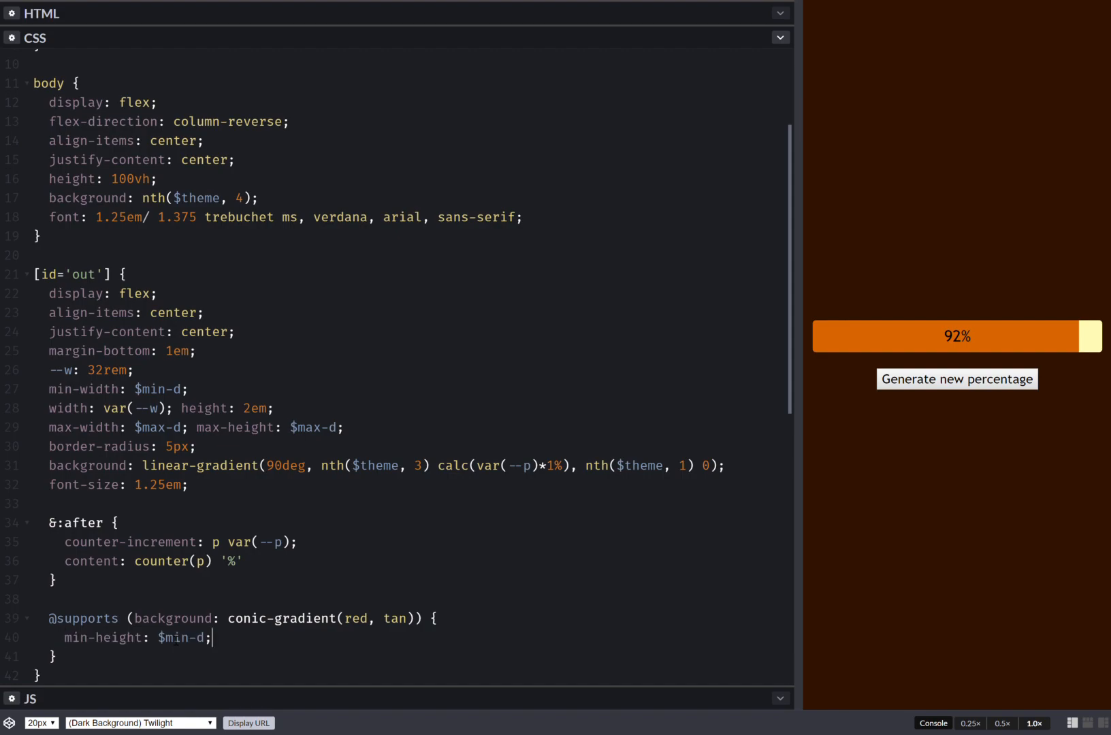
left_click(958, 380)
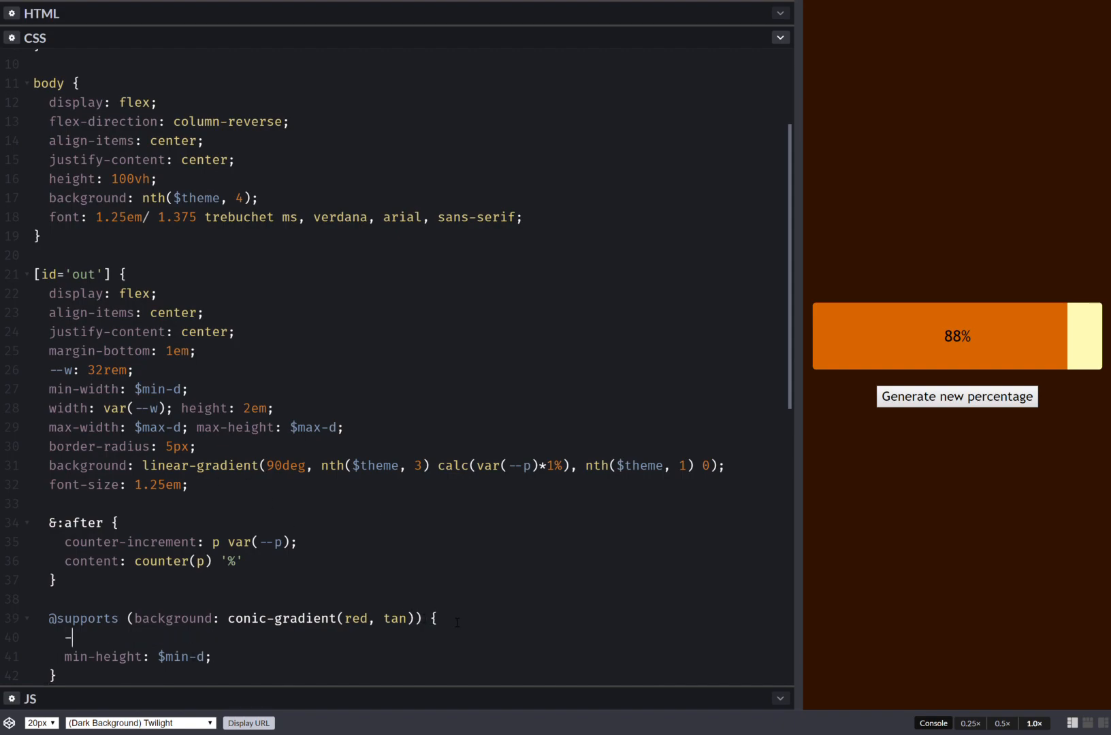
type("--w:")
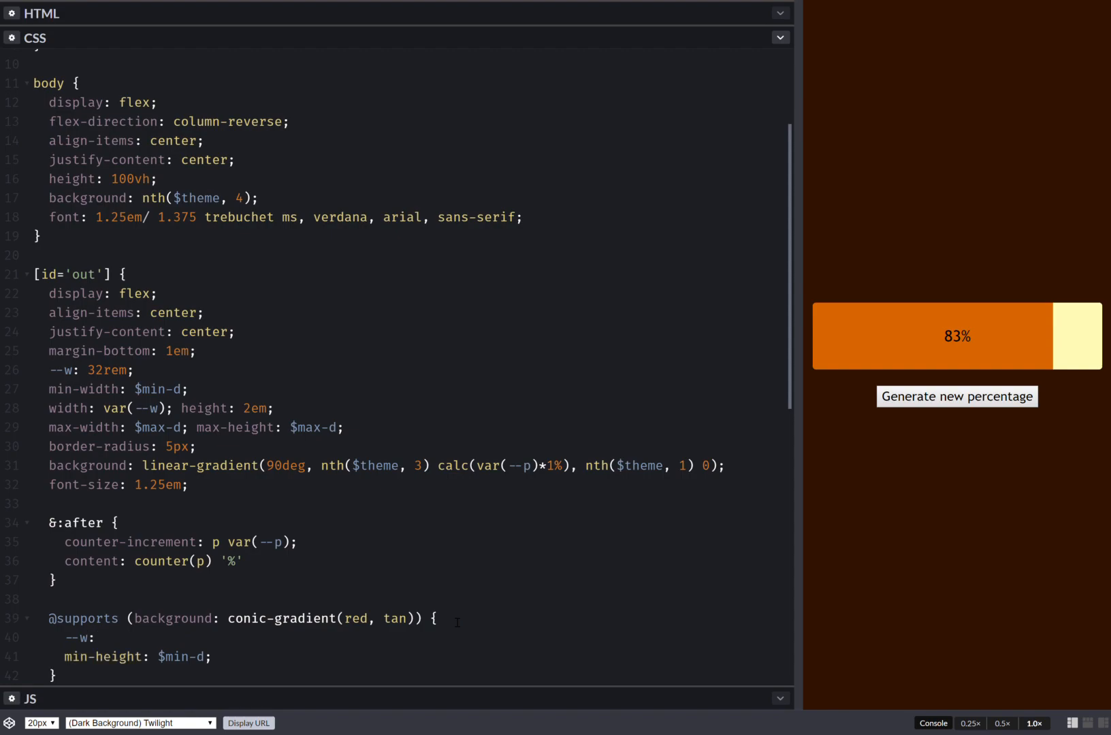
left_click(957, 397)
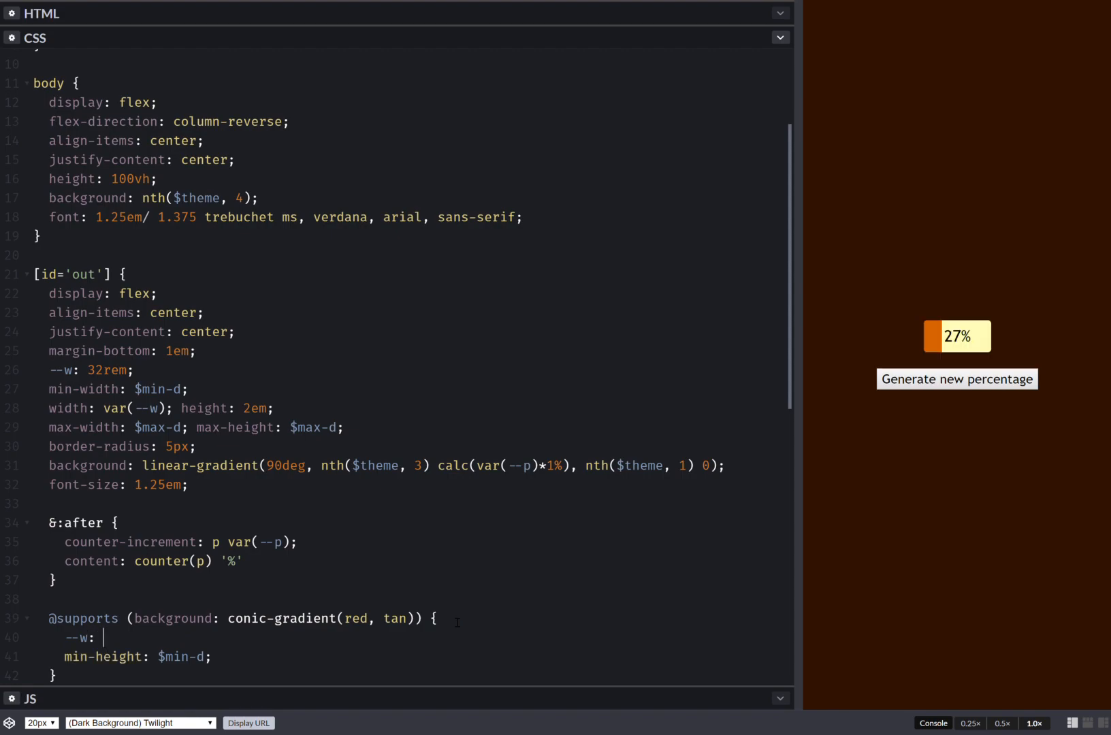
type("12.5")
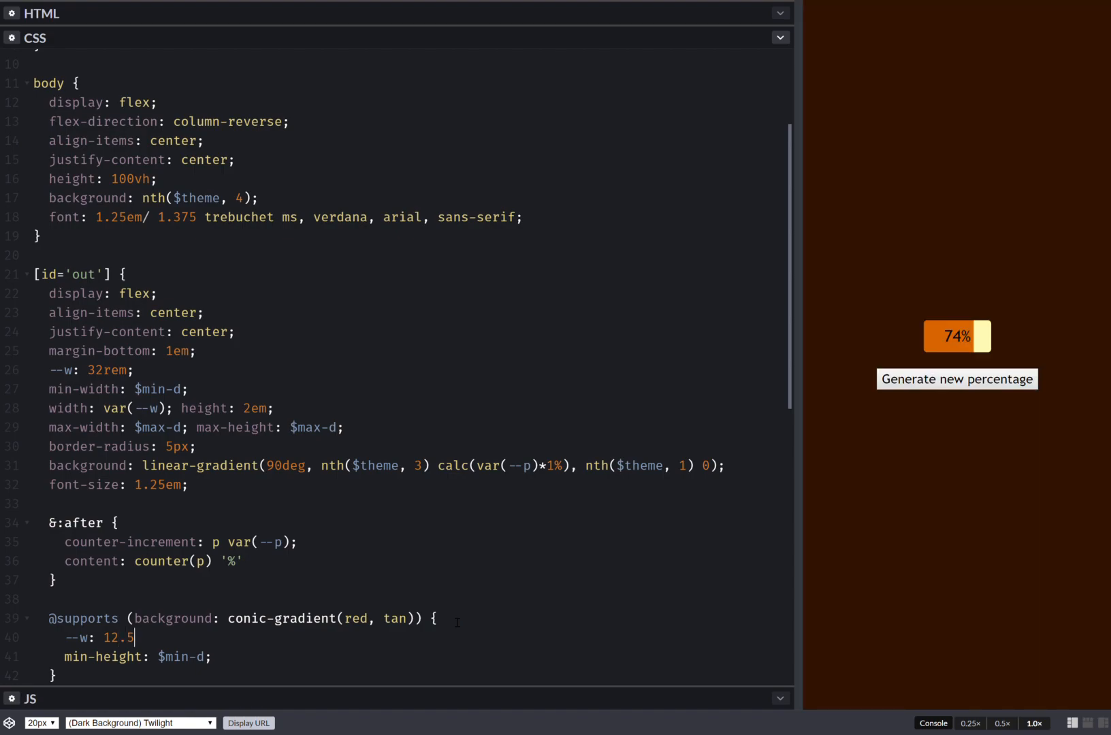
type("rem;")
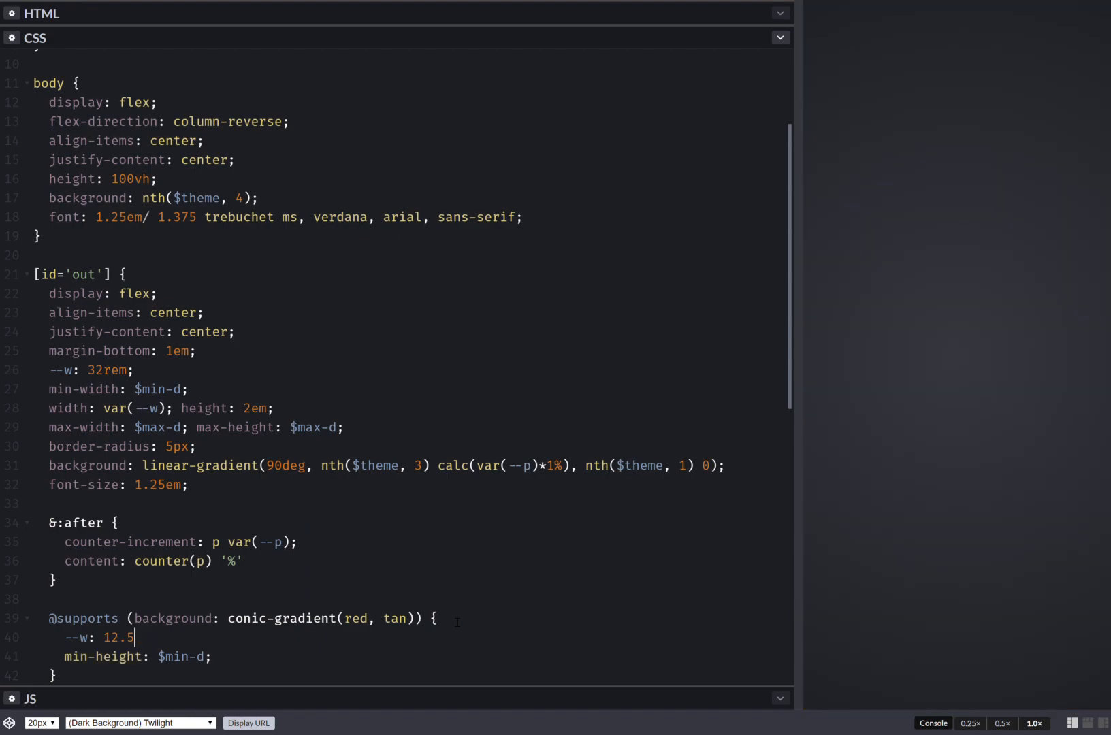
type("rem;")
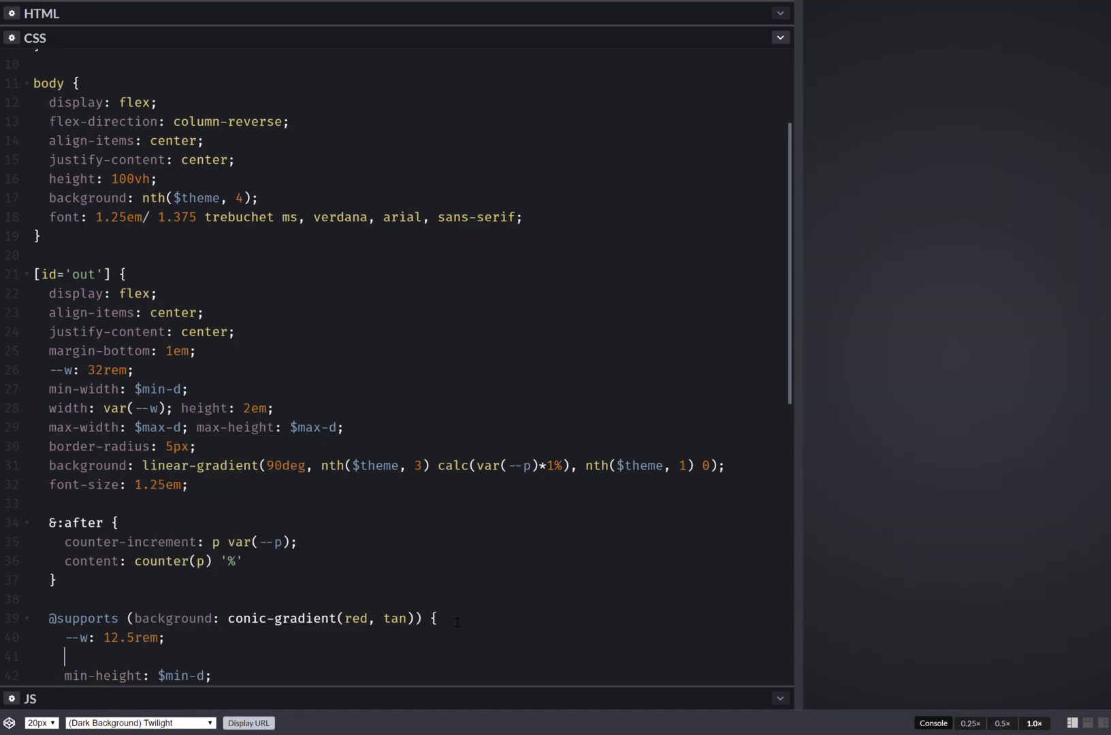
type("h:v")
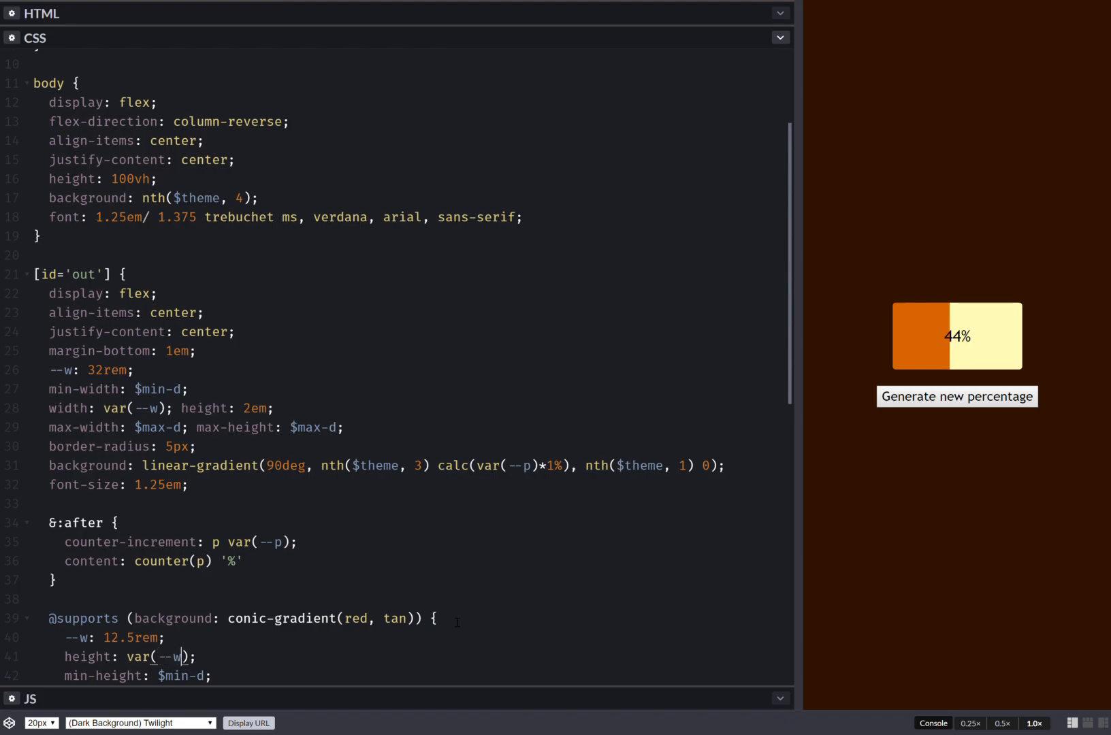
left_click(958, 397)
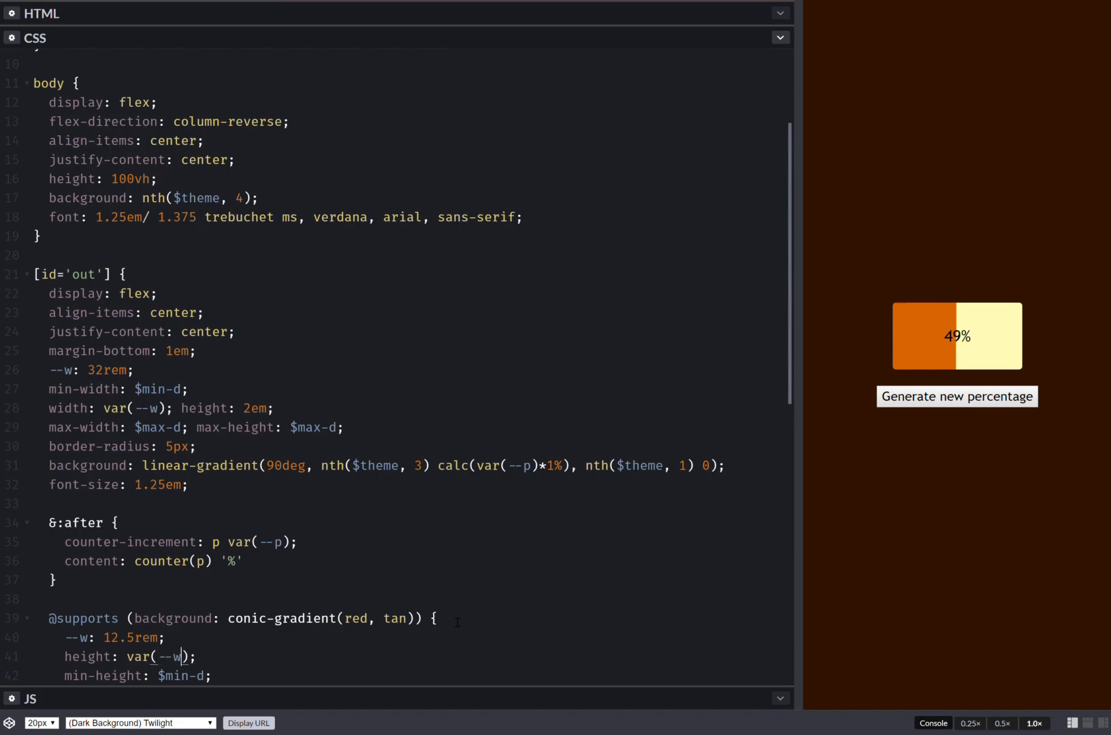
left_click(958, 397)
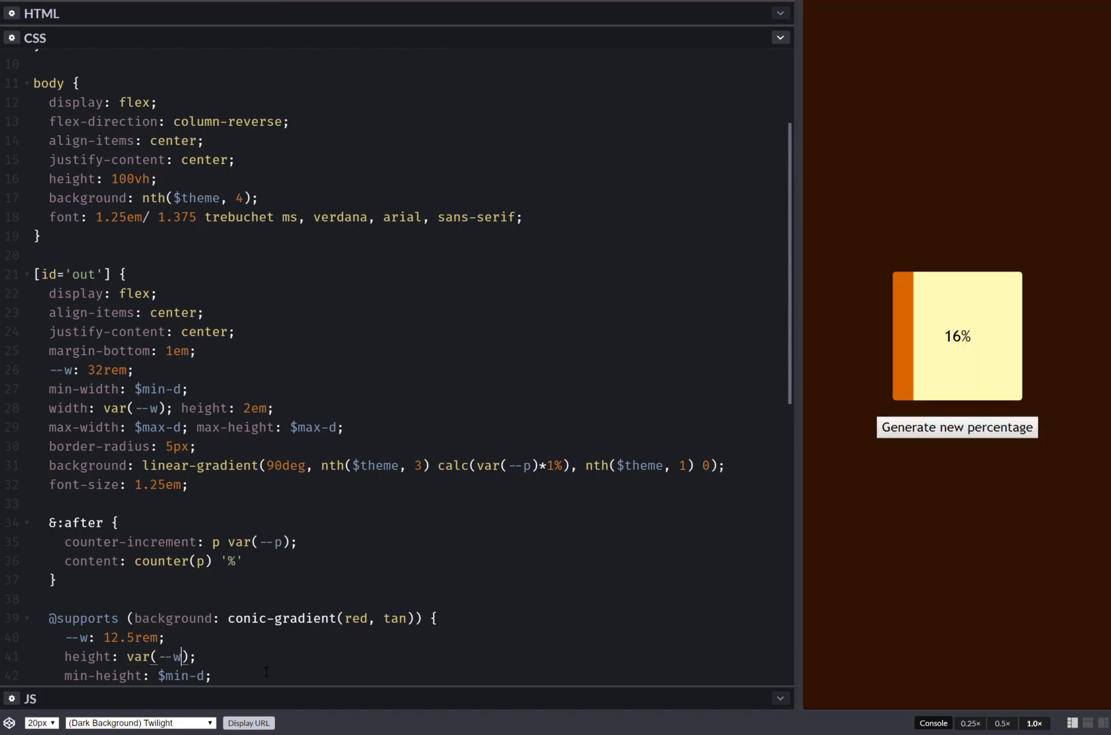
scroll("down", 3)
type("bdrs:")
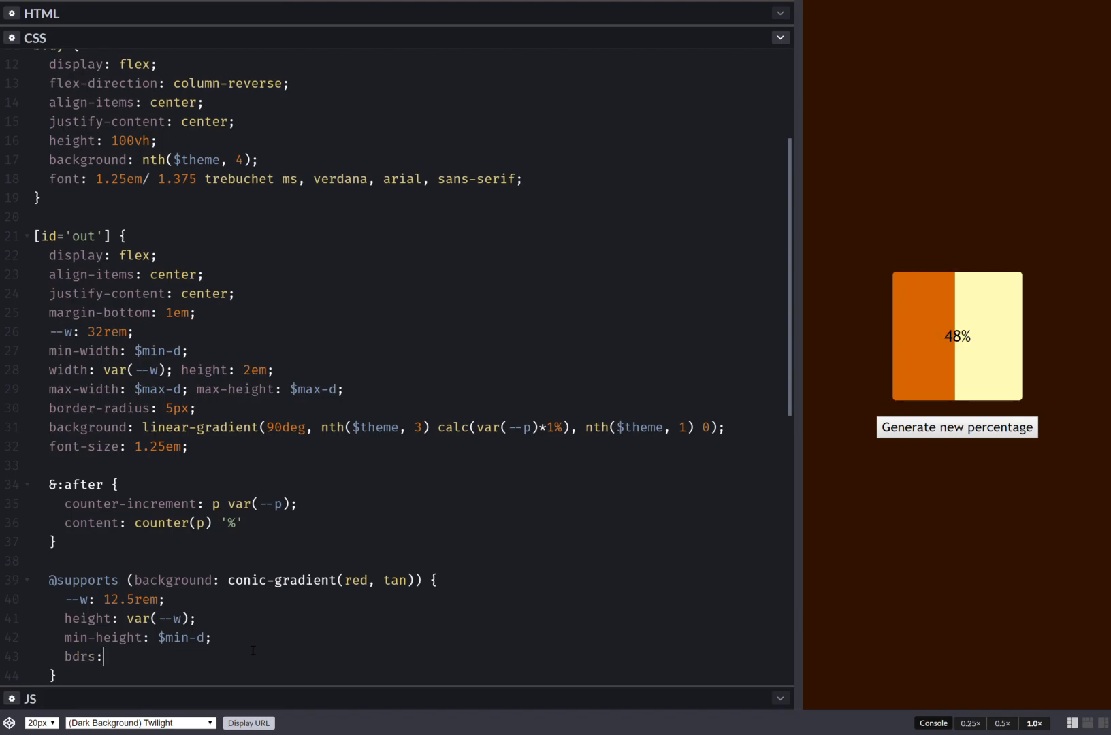
type("border-radius: 50%;")
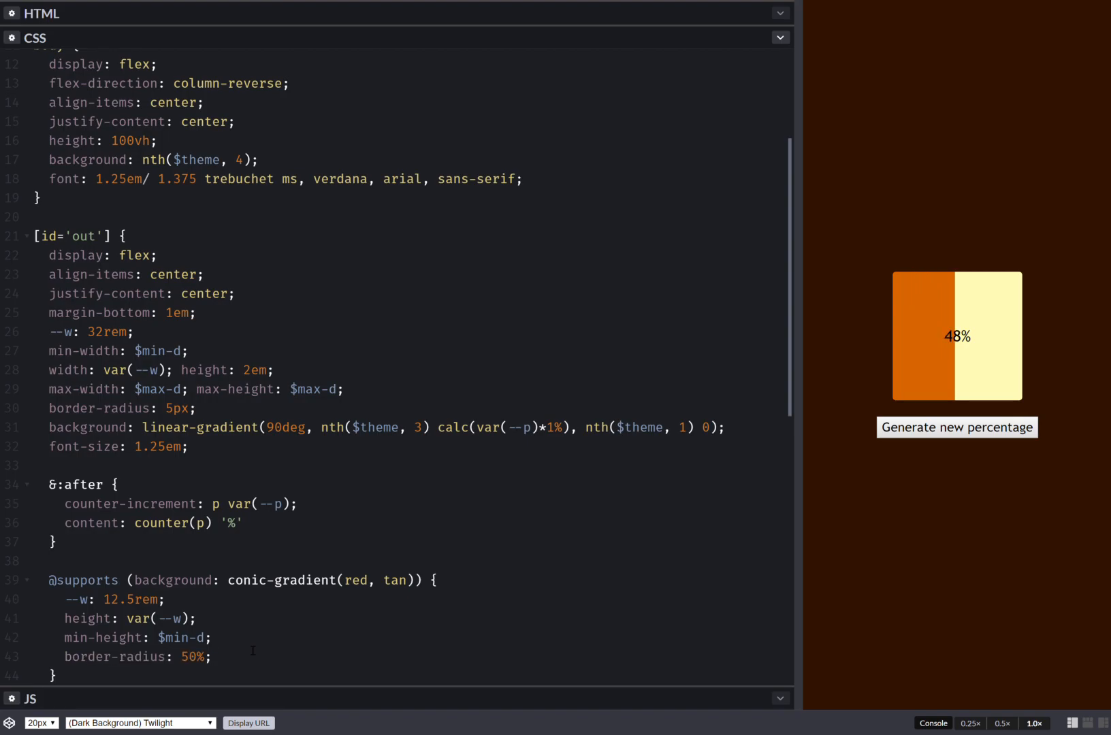
left_click(957, 428)
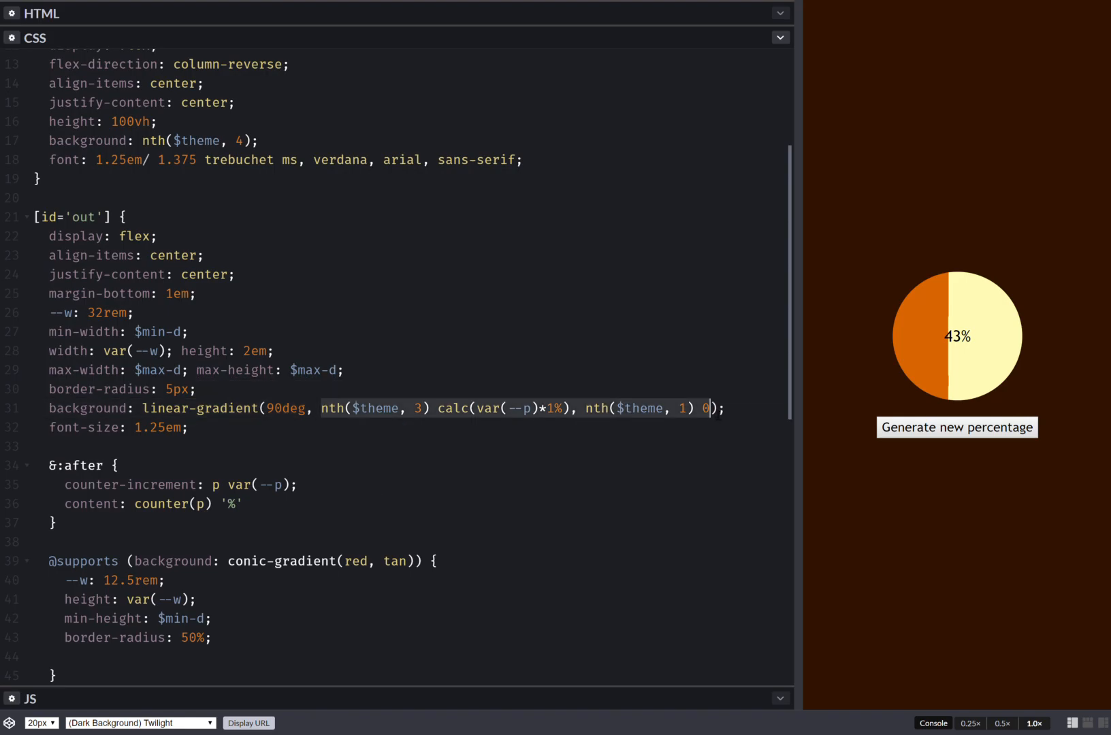
type("va")
type("--")
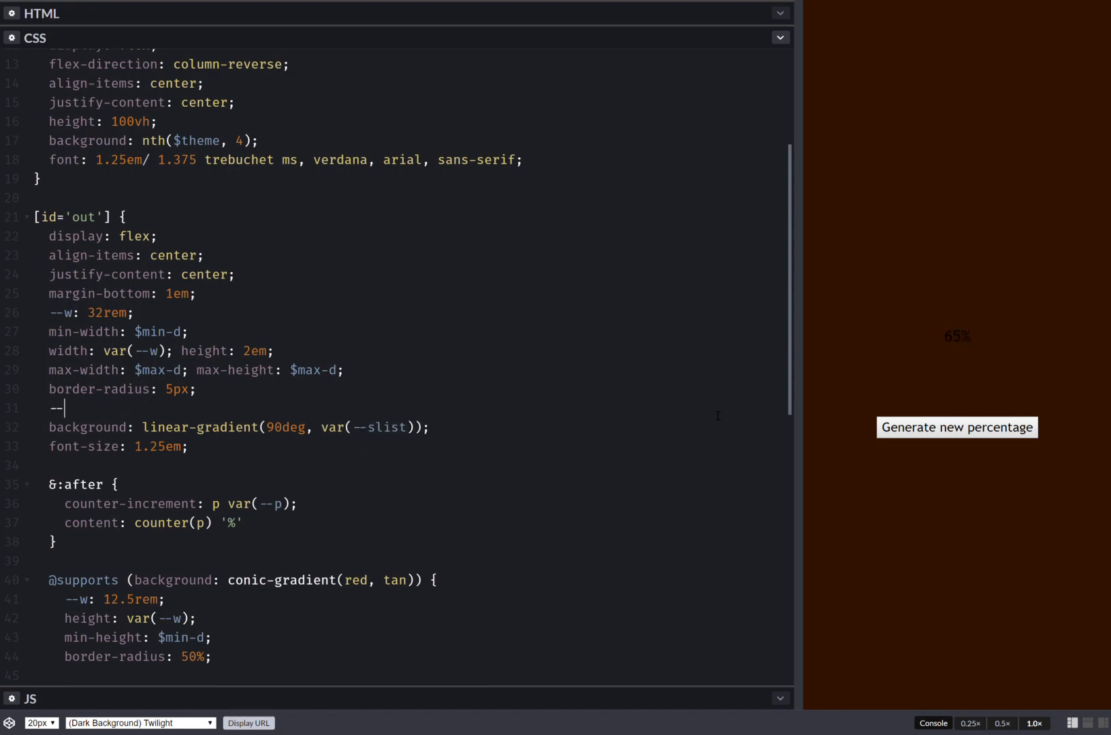
- Move the colour stops into --slist and read them via linear-gradient(90deg, var(--slist))
type("slist: {nth($theme, 3)} calc(var(--p)*1%), {nth($theme, 1)} 0;")
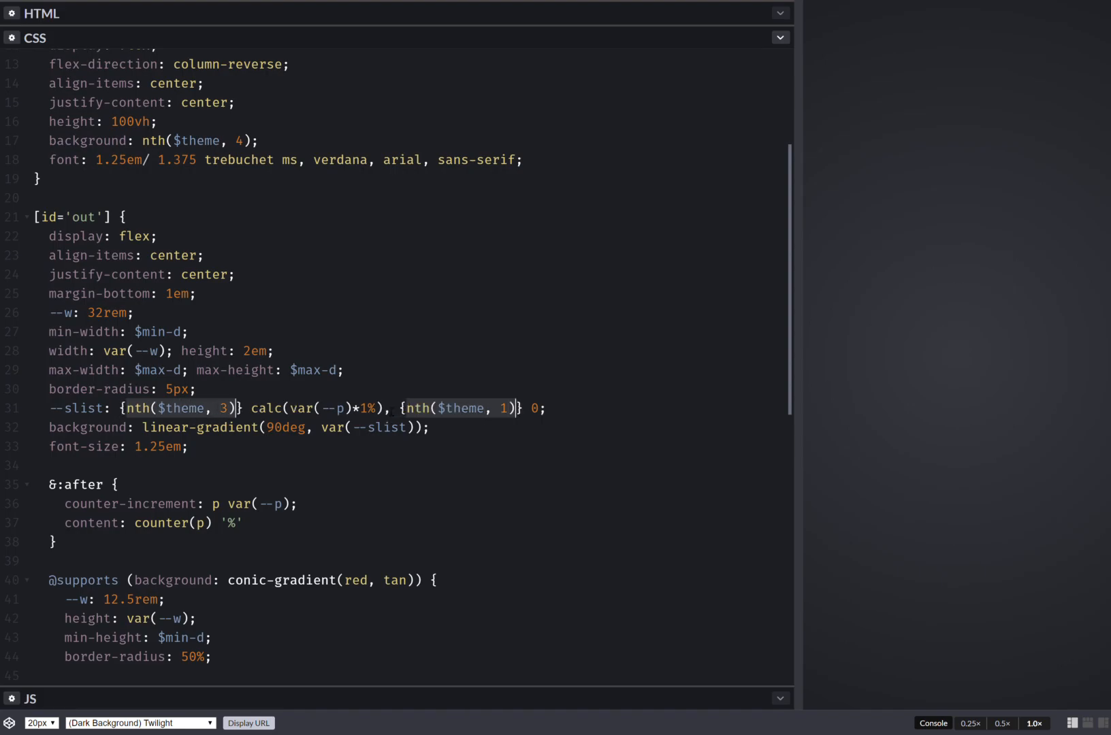
type("#")
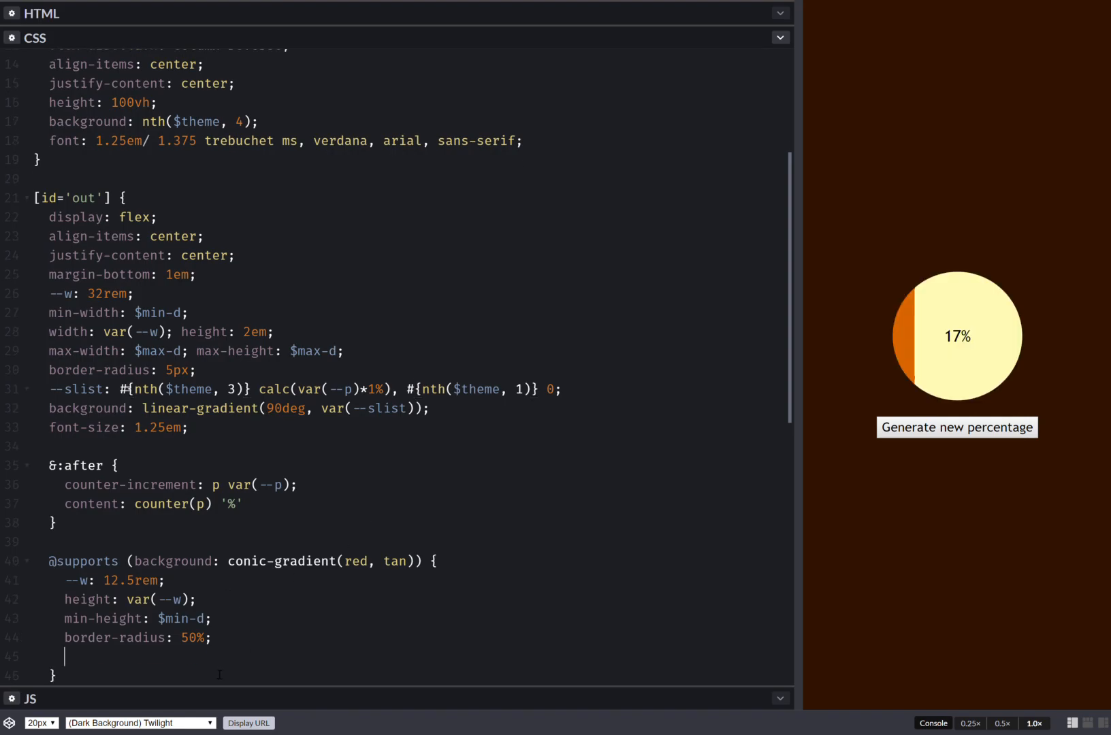
type("background: #;")
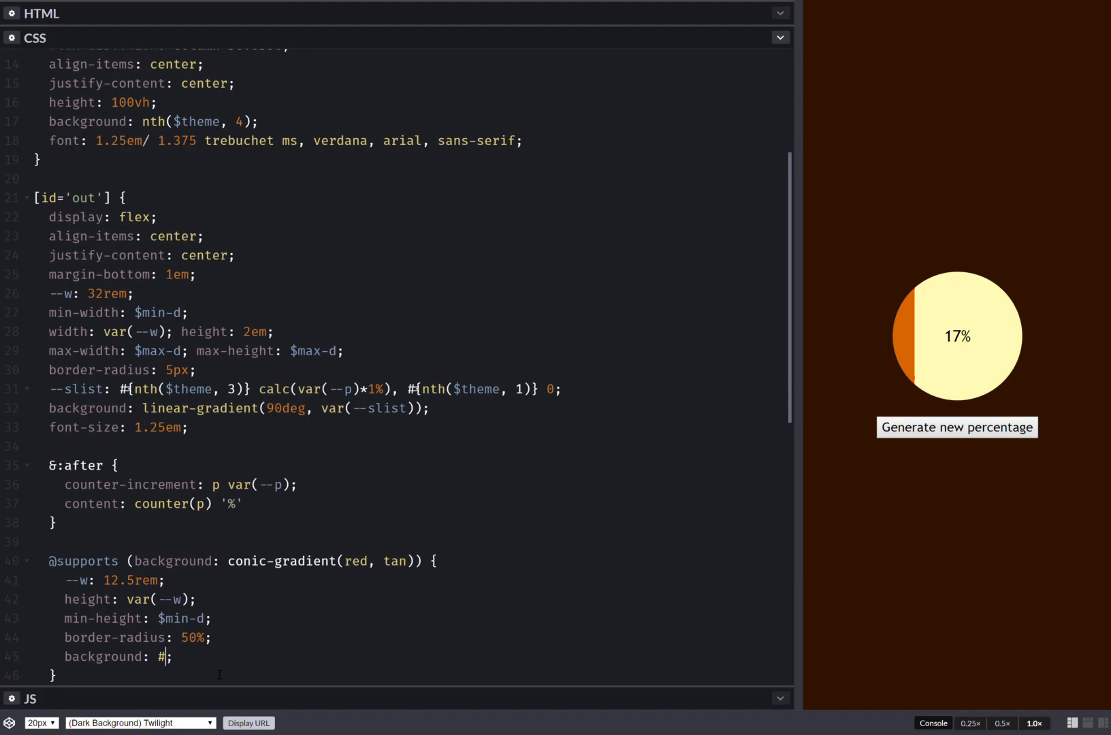
type("cob")
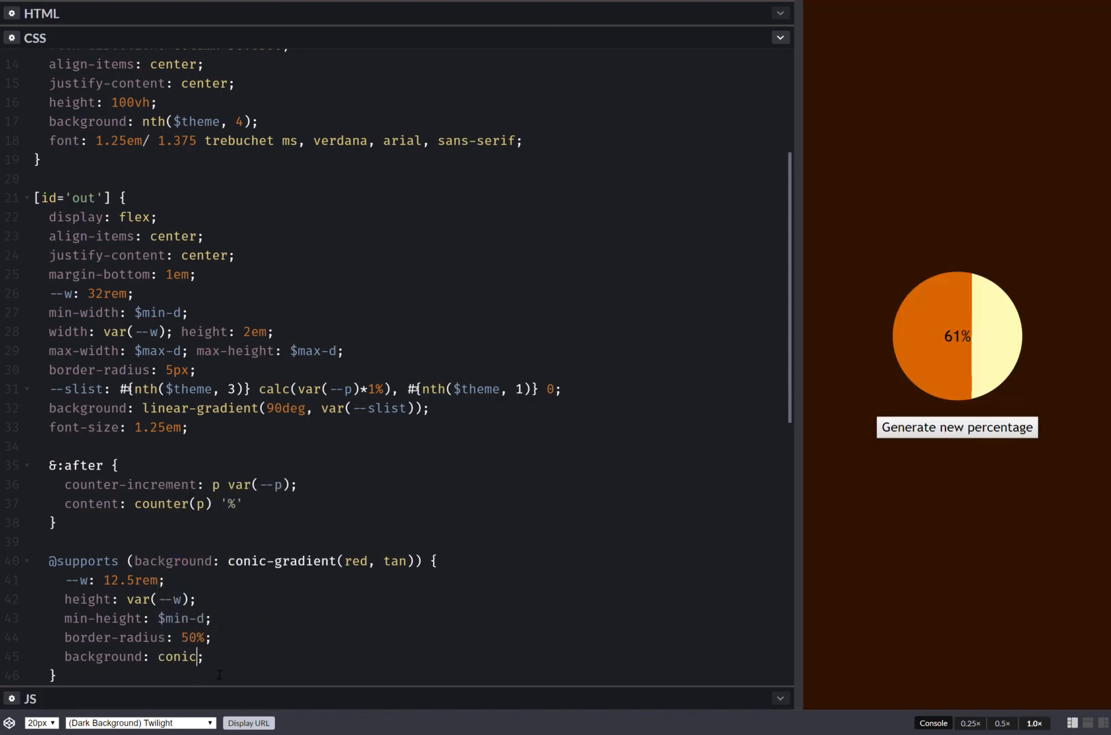
type("-gradient(")
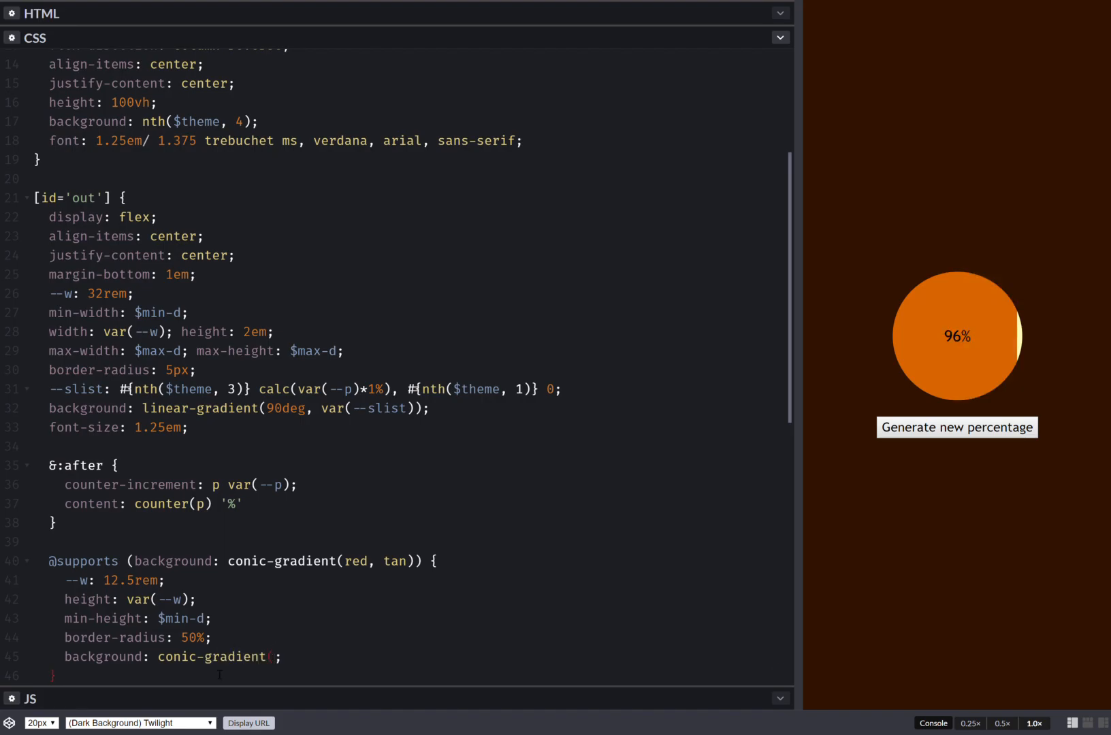
type("var(--sl")
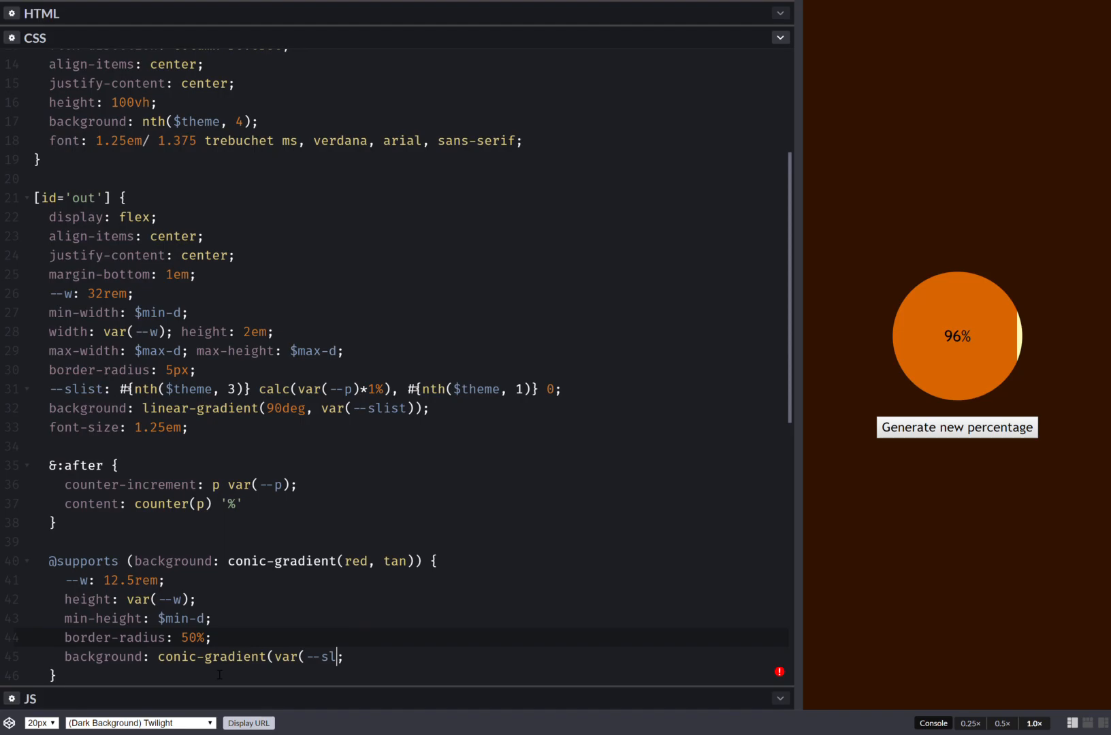
type("))")
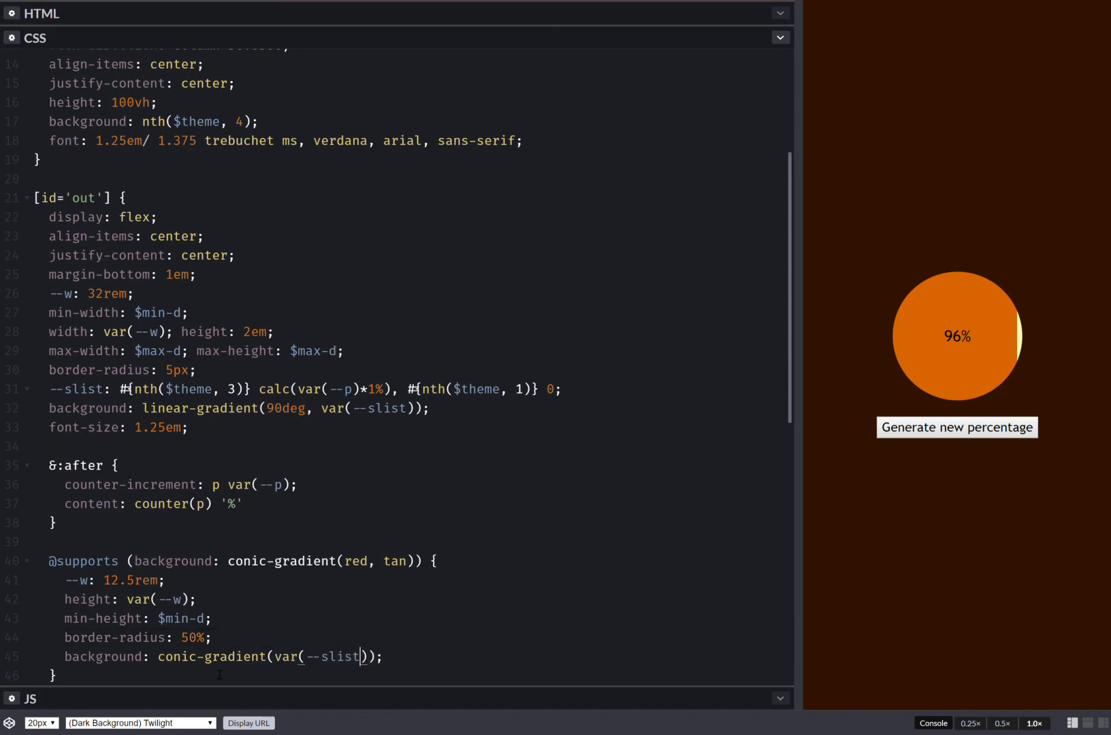
- Generate several new percentages to verify the pie wedge fills correctly
left_click(957, 427)
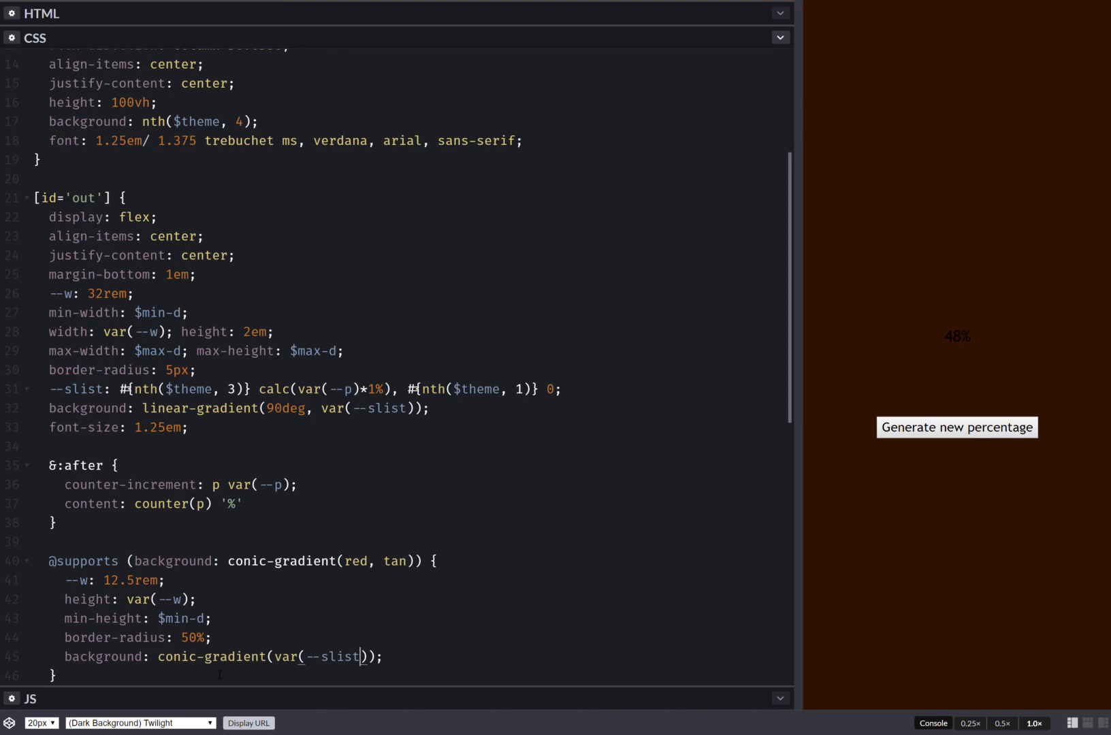
left_click(957, 428)
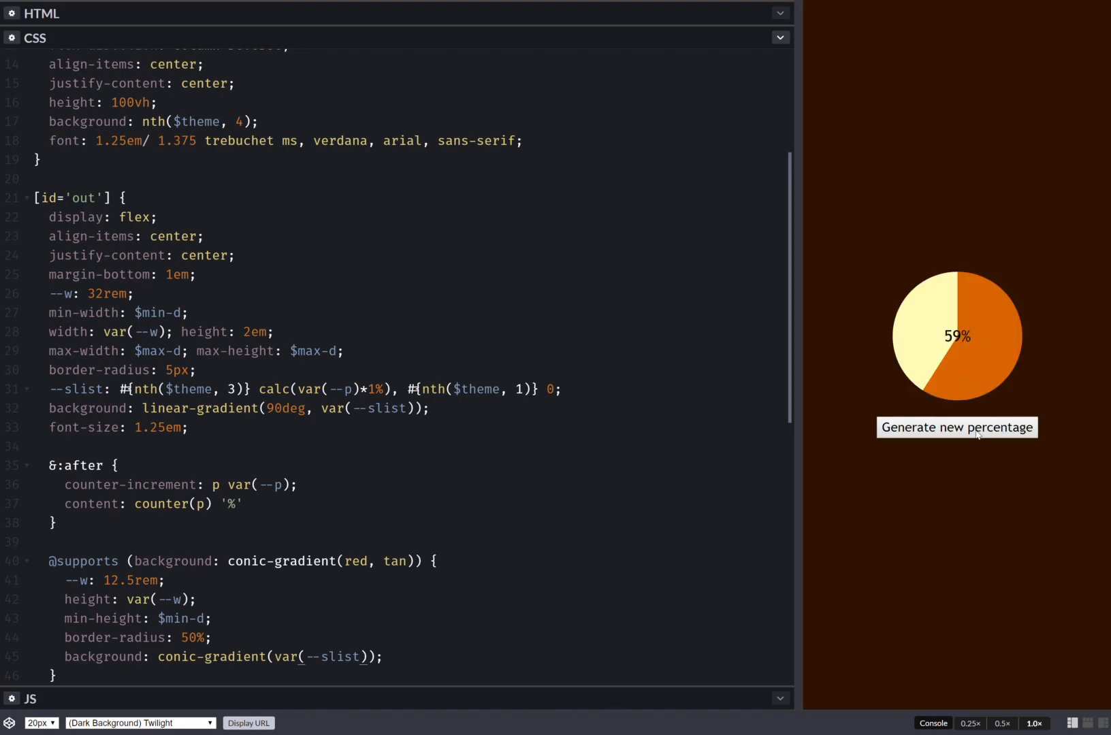
left_click(957, 428)
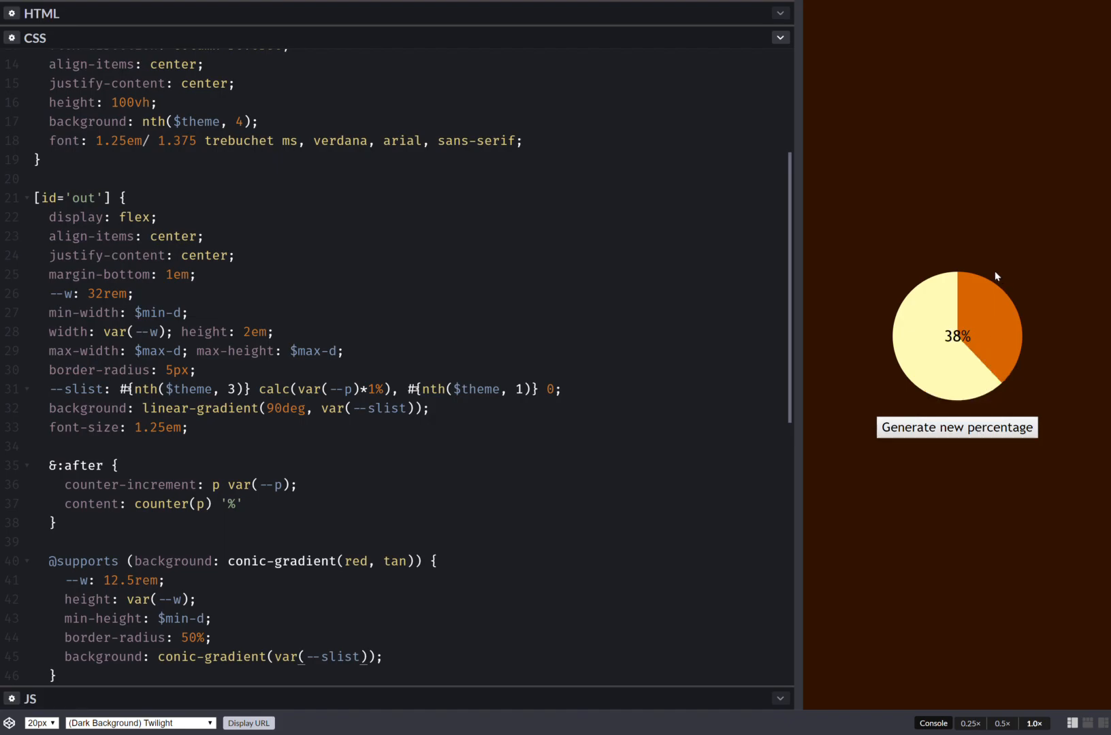
mouse_move(949, 303)
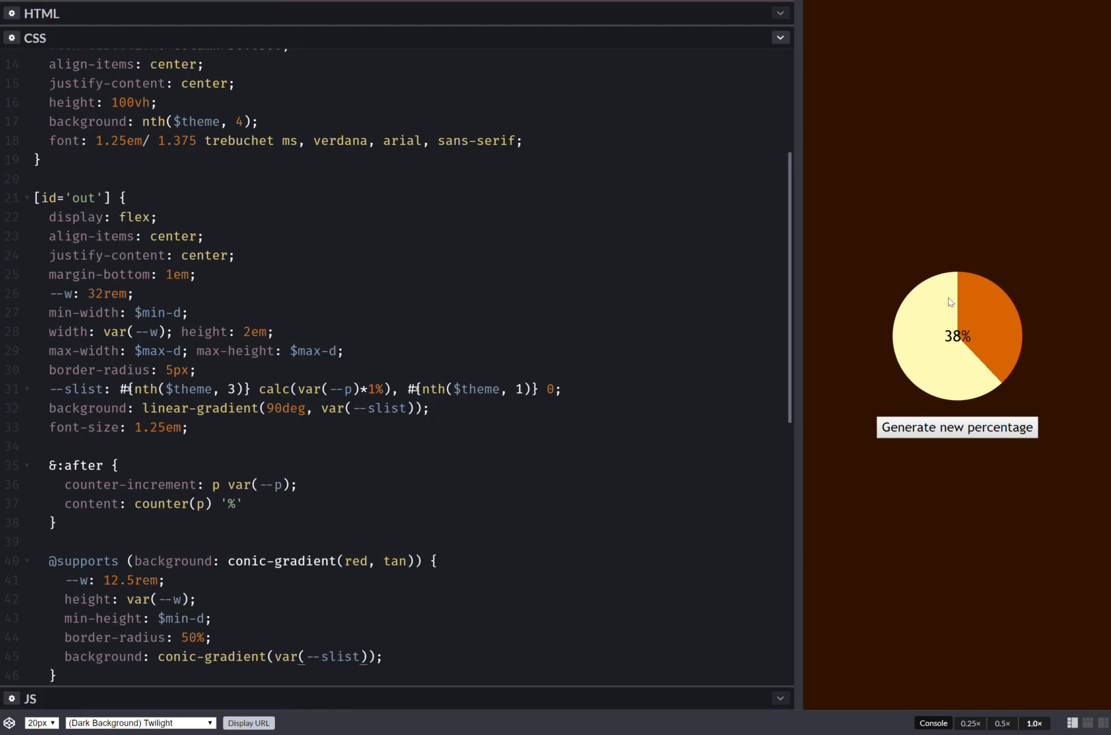
mouse_move(927, 328)
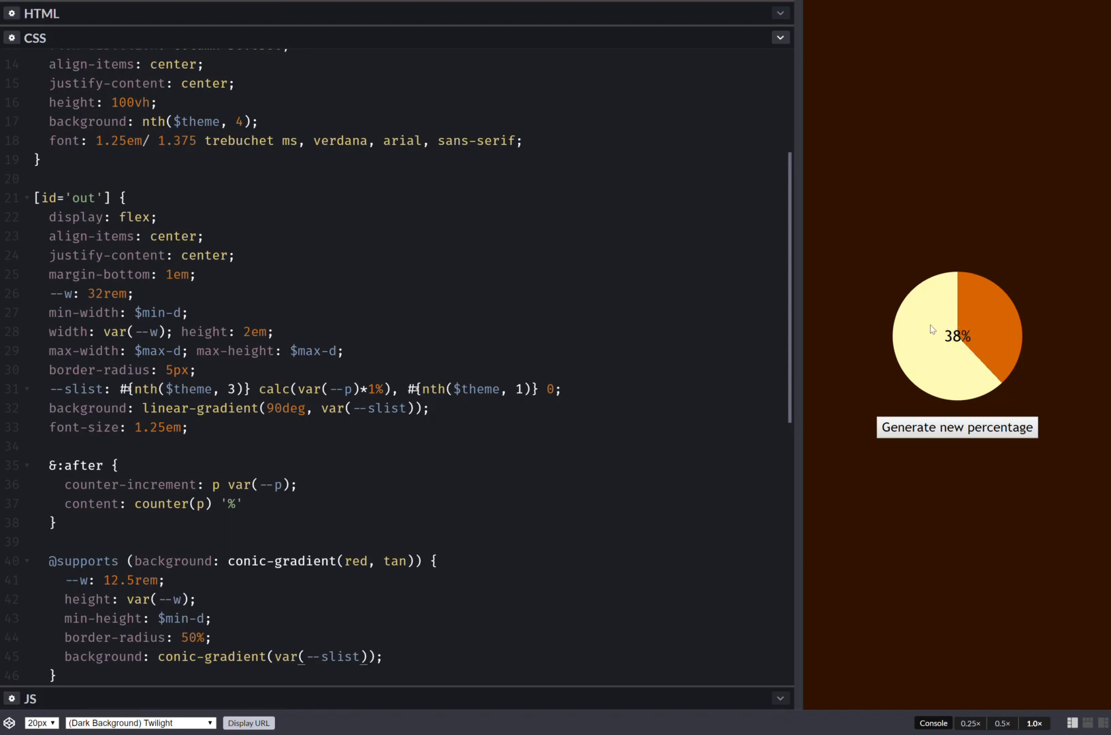
mouse_move(970, 329)
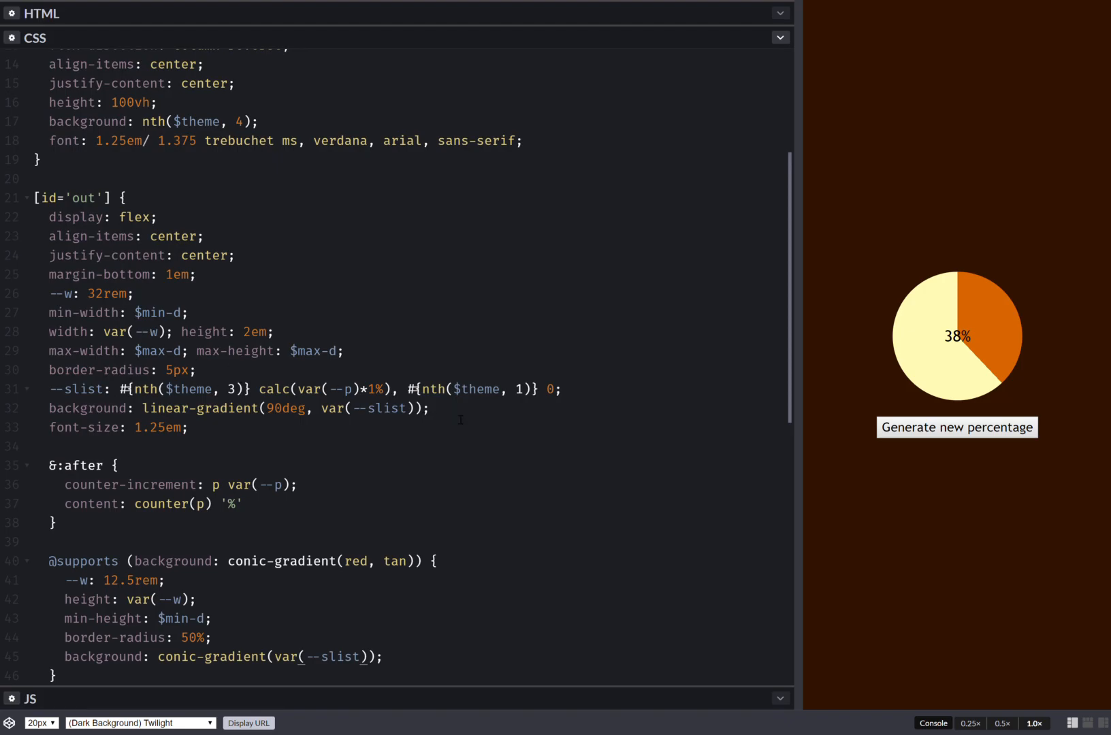
left_click_drag(46, 369, 431, 408)
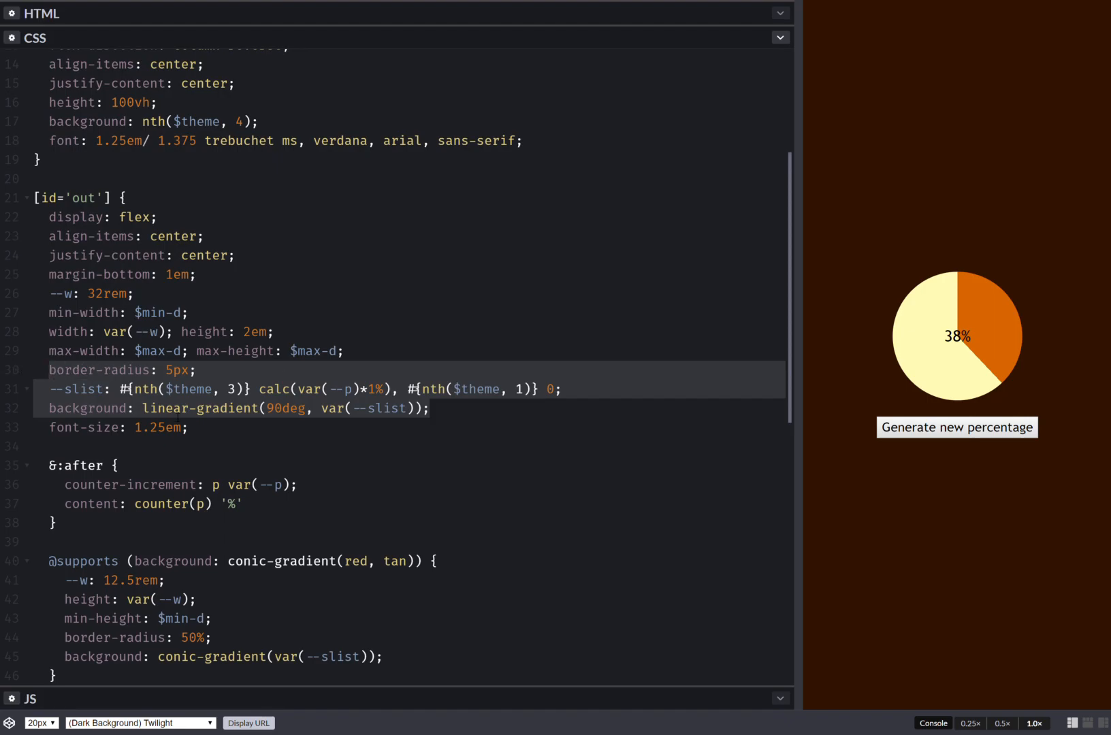
- Move the fill into an &:before layer positioned absolutely with top, right, bottom and left at 0
key("Delete")
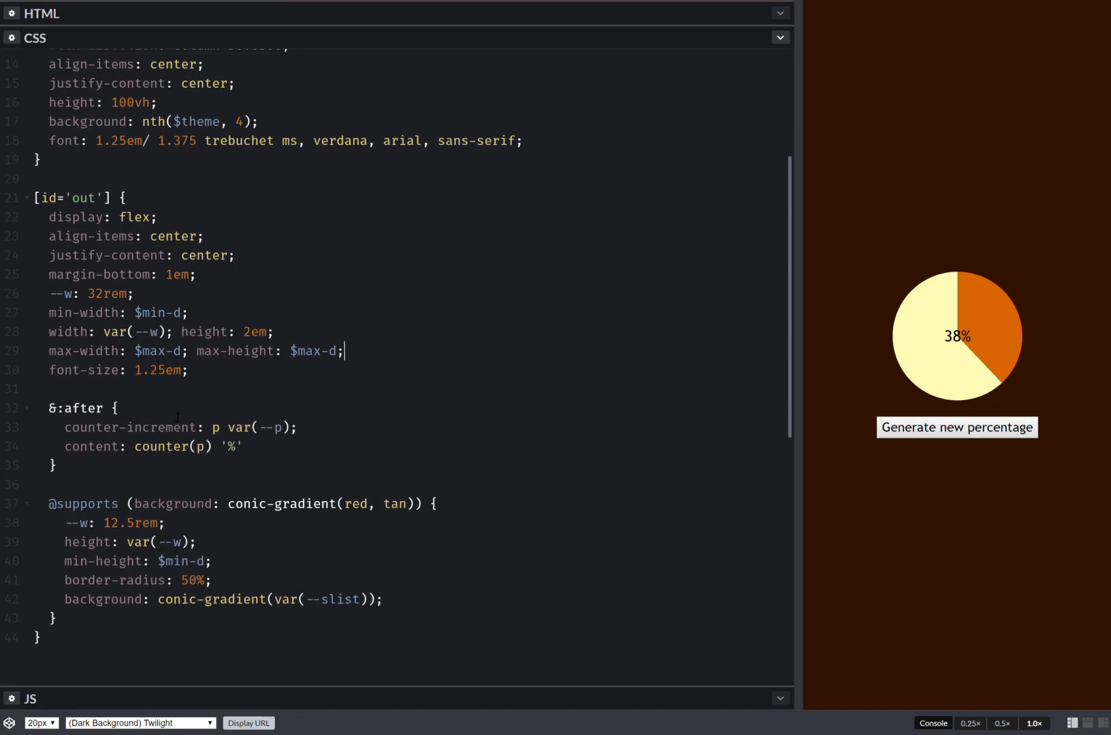
type("&")
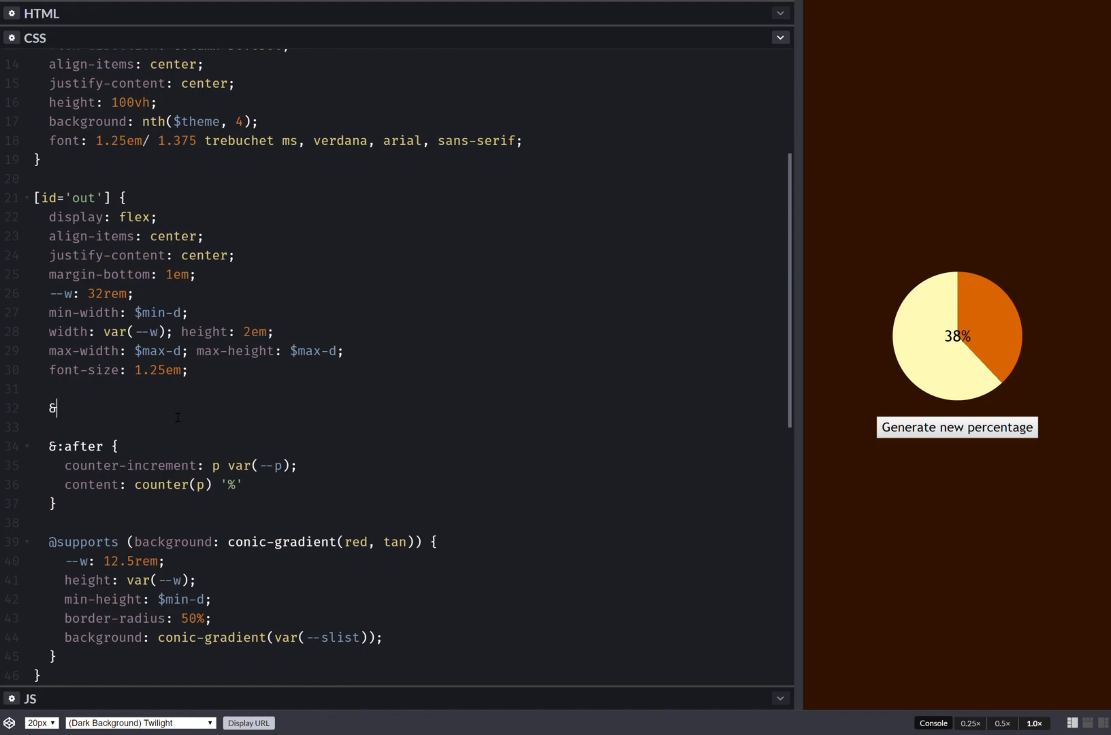
type(":before")
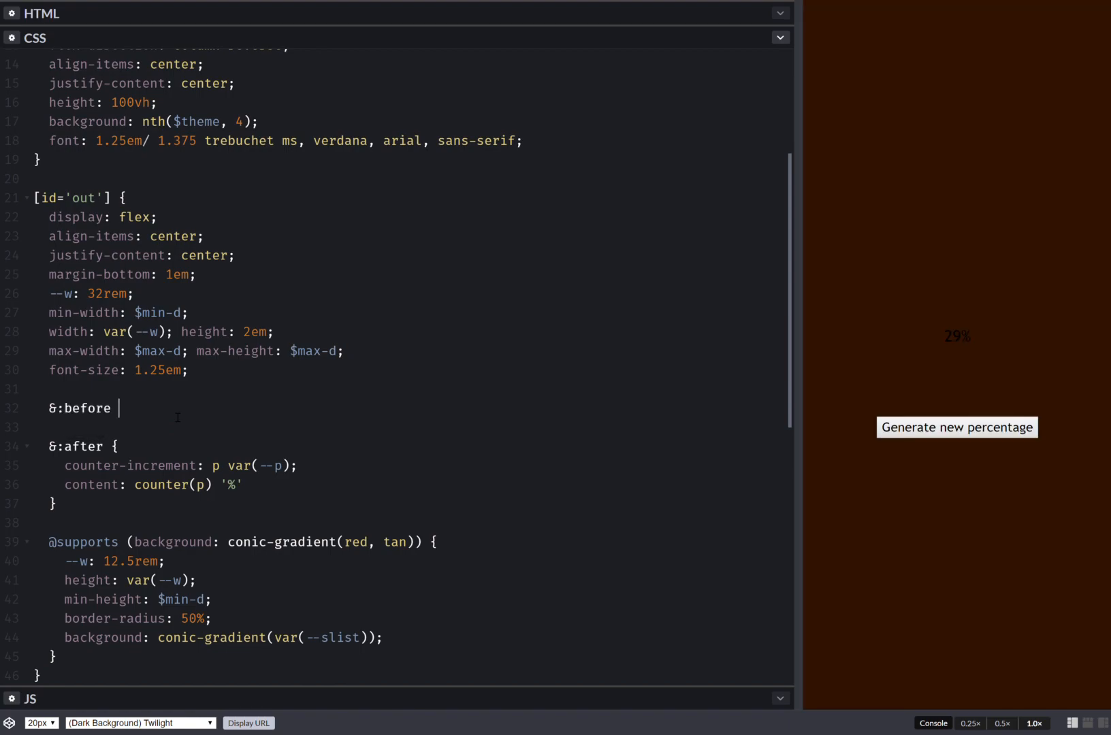
type("{")
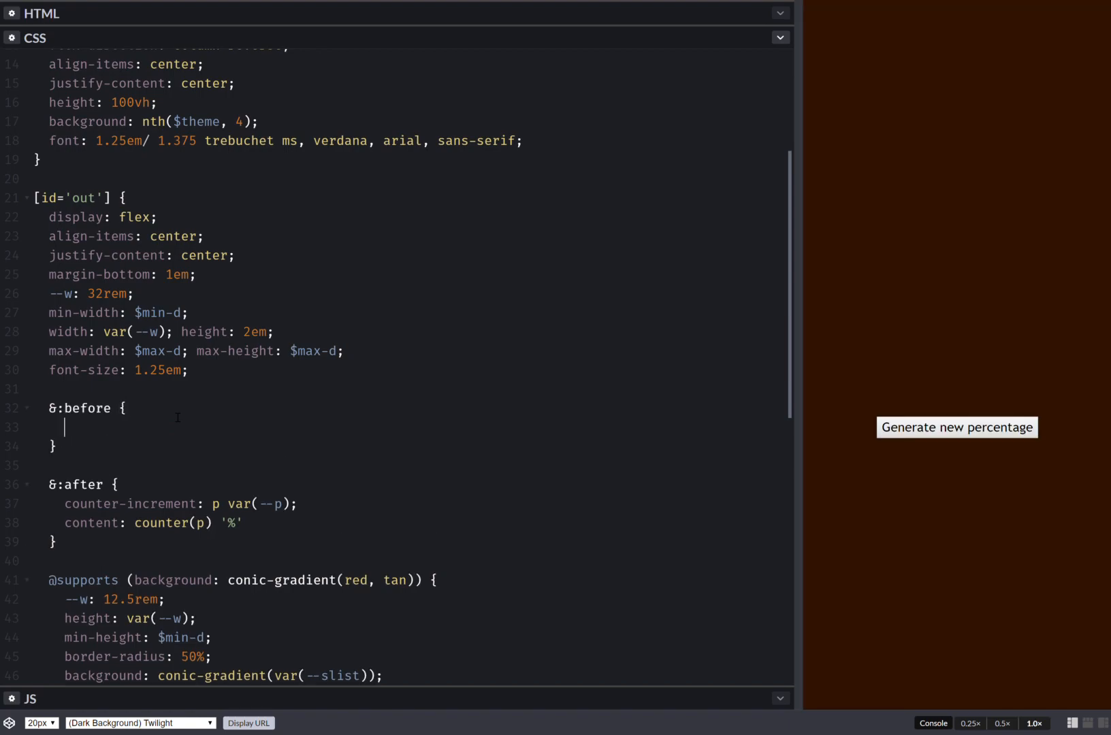
type("position: absolute;")
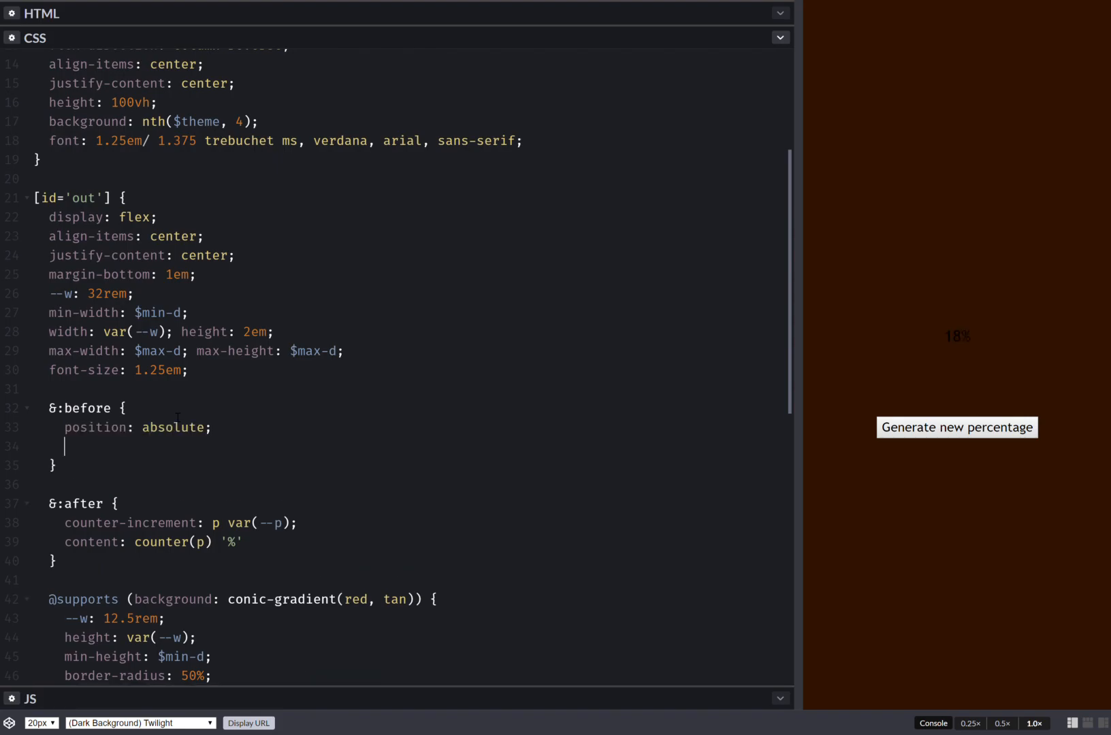
type("top: 0; r")
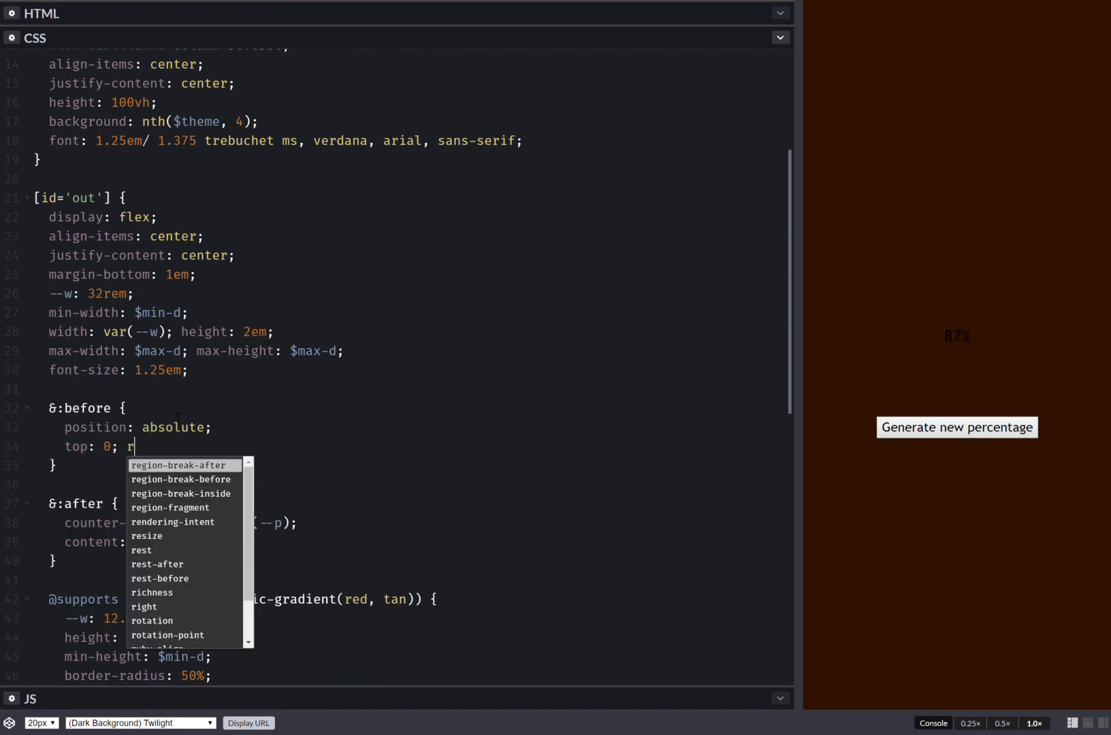
type("ight: 0; b:0")
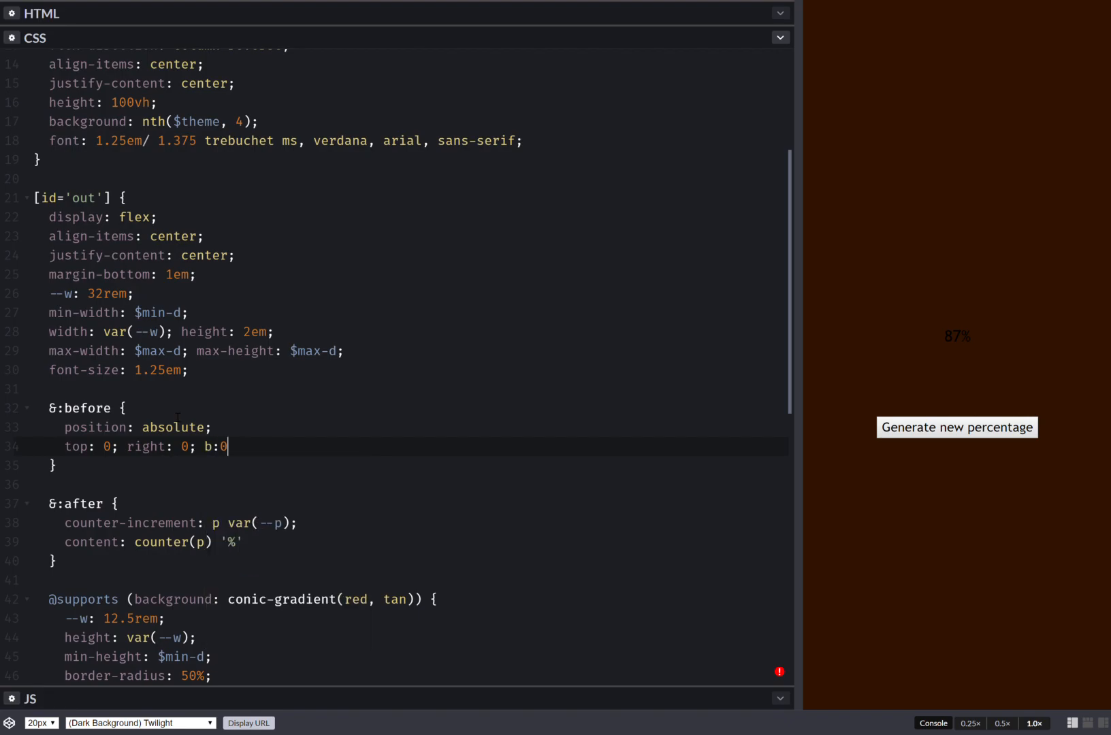
type("ottom: 0; left: 0;")
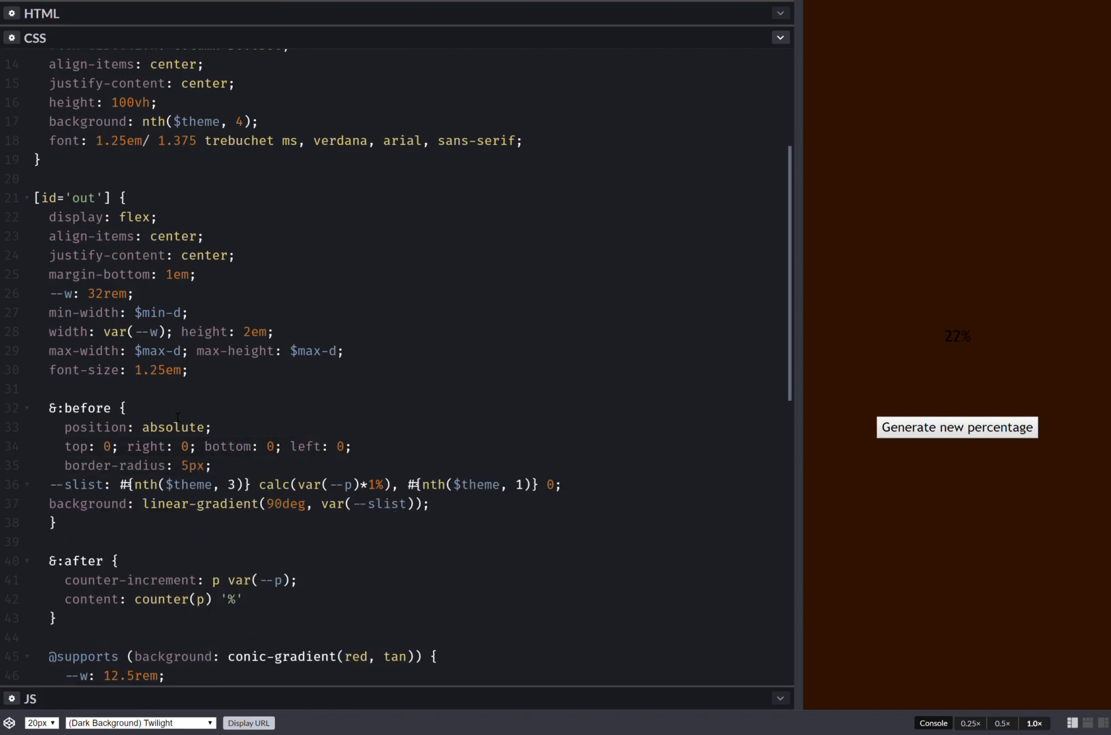
- Give ::before content: '' and position [id='out'] and its &:after label relatively
left_click(959, 428)
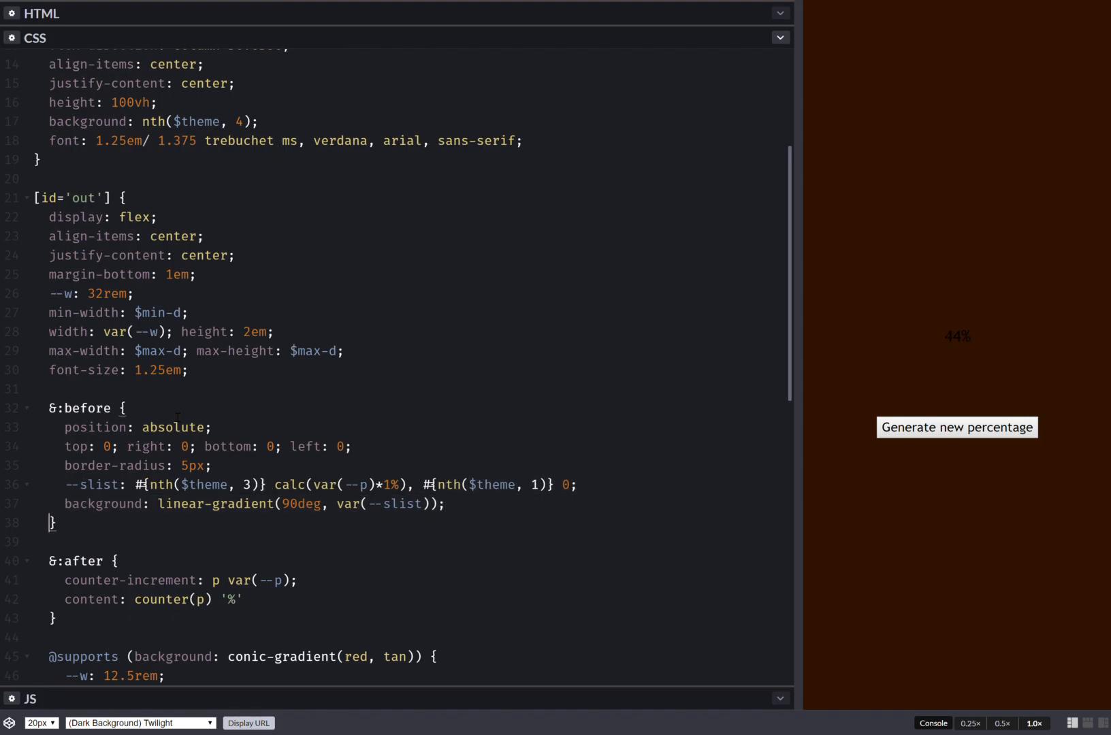
type("content: '")
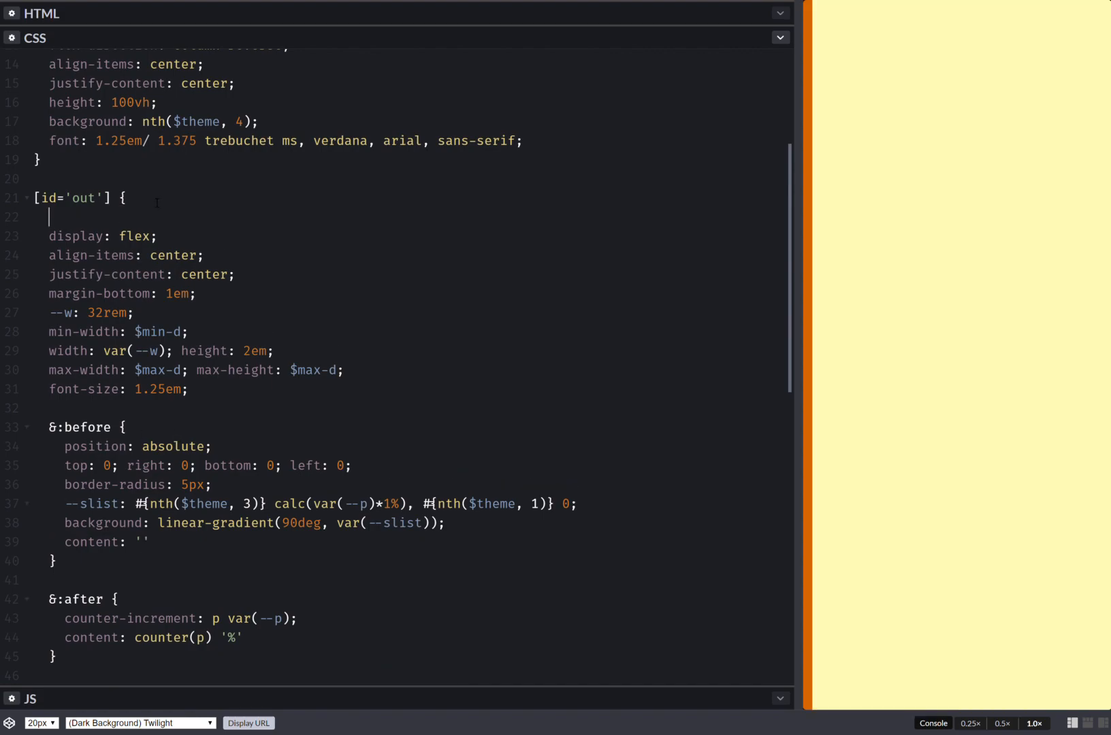
type("position: relative;")
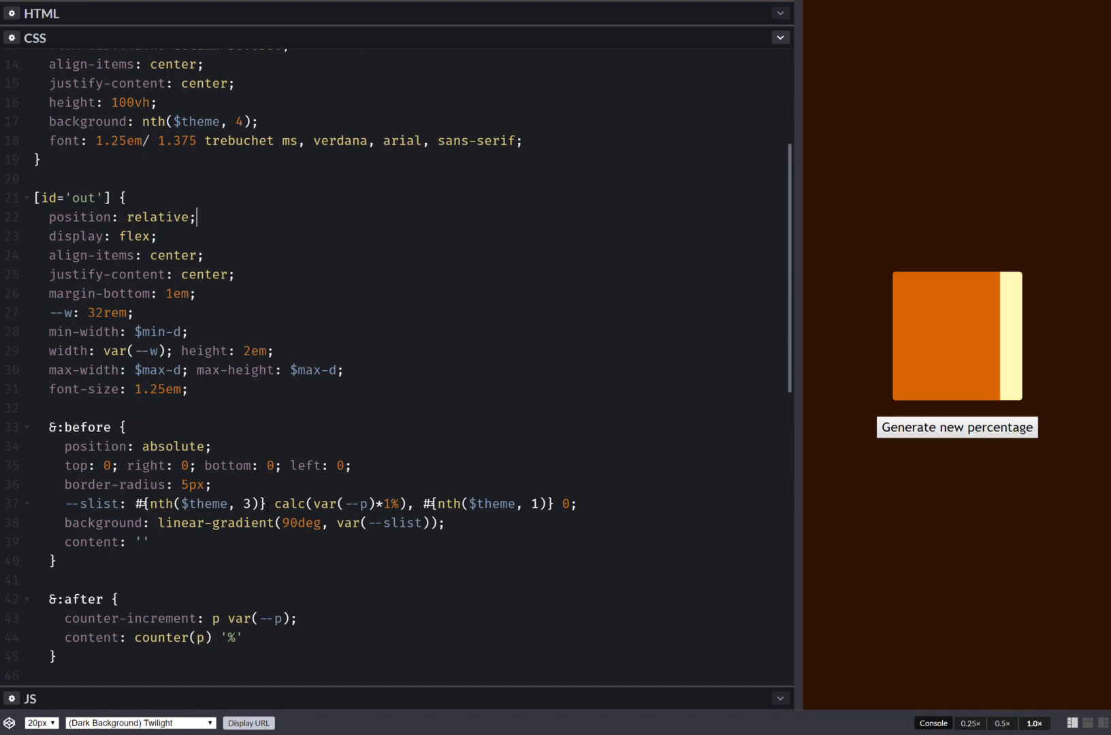
type("po")
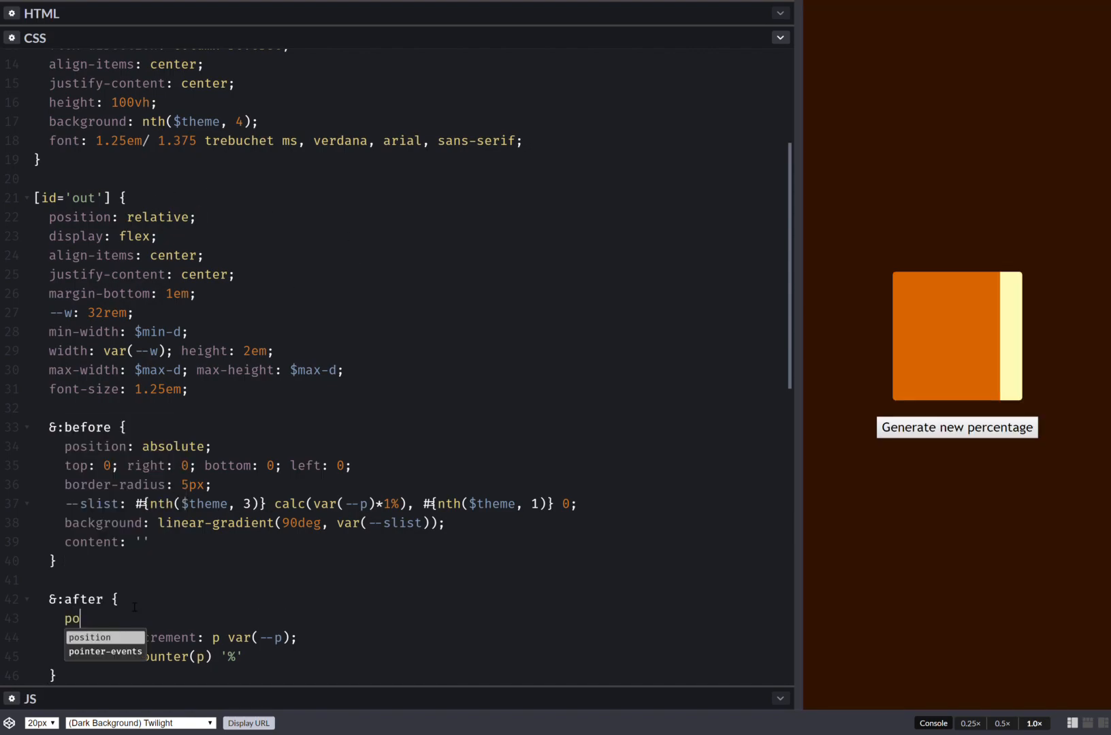
type("sition: relative;")
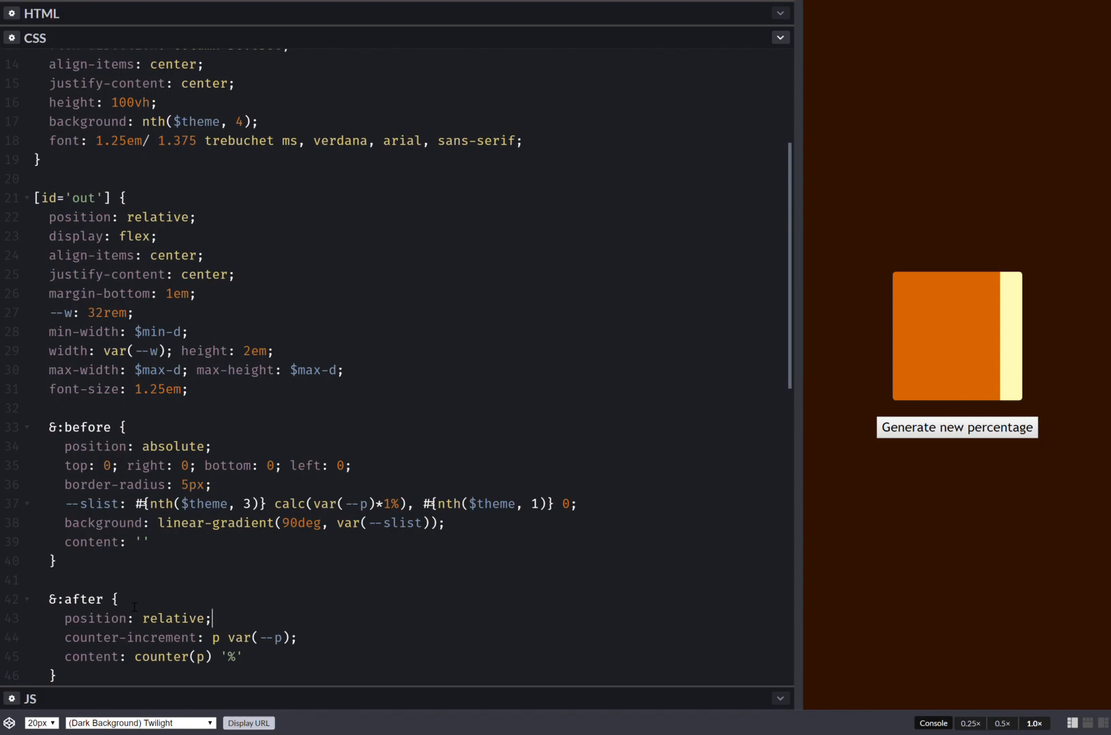
left_click(958, 427)
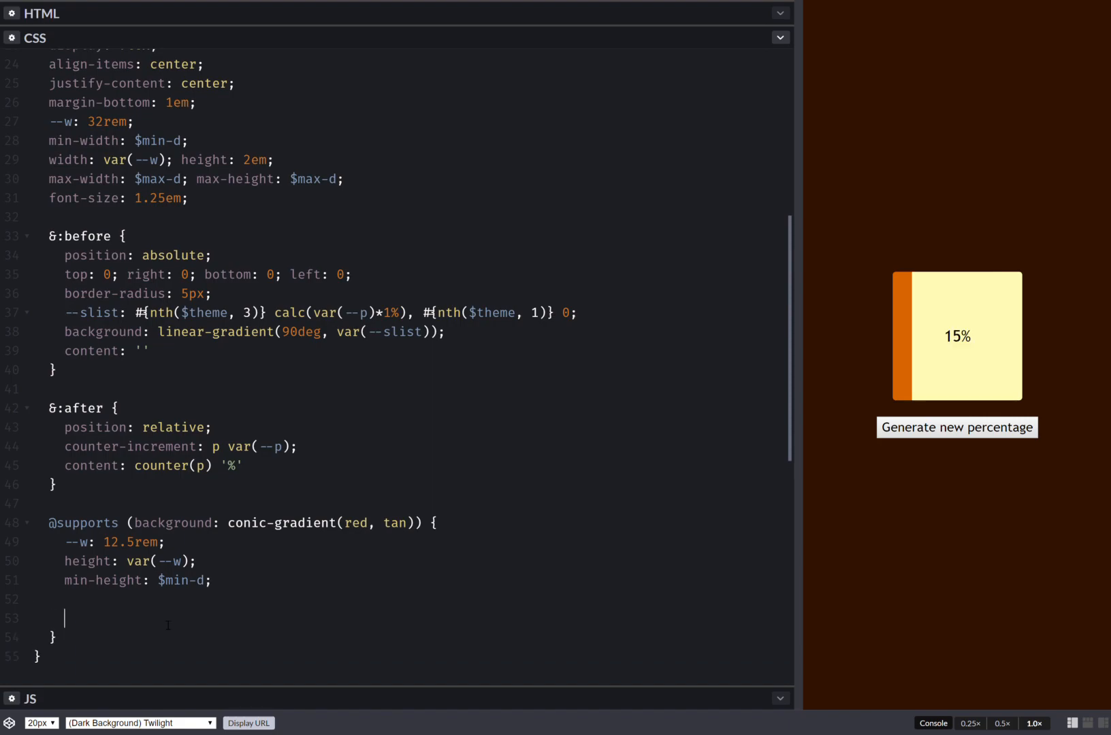
type("&:before {")
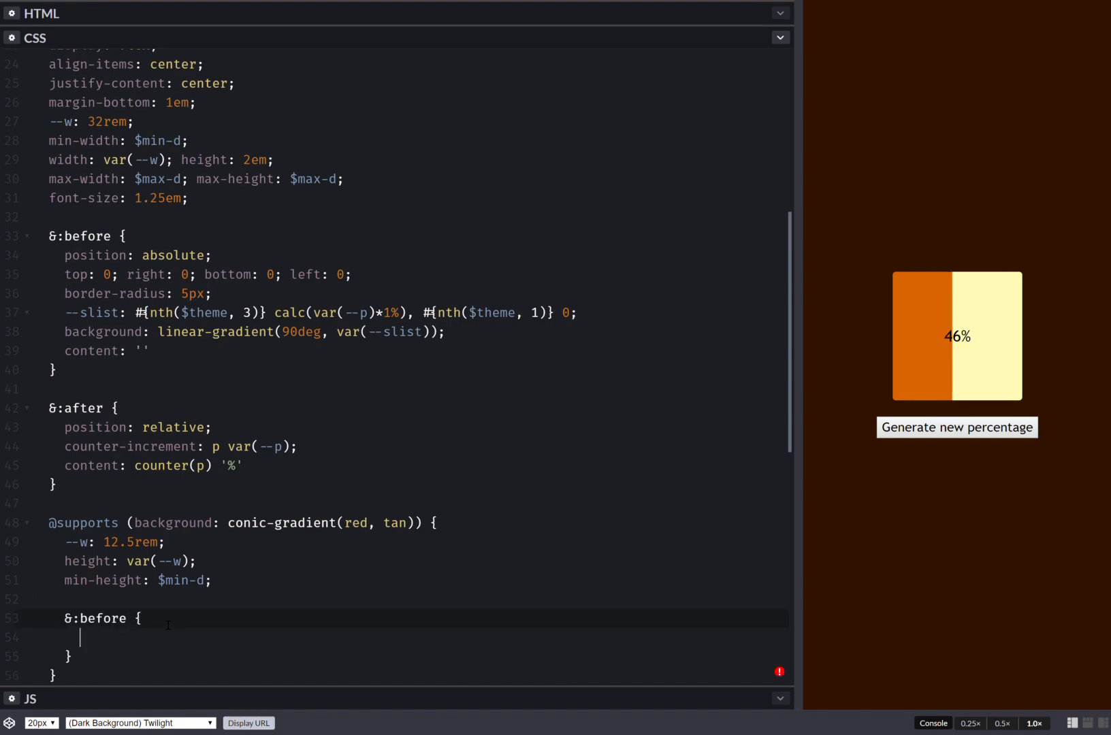
type("border-radius: 50%;")
type("background: conic-gradient(var(--slist))")
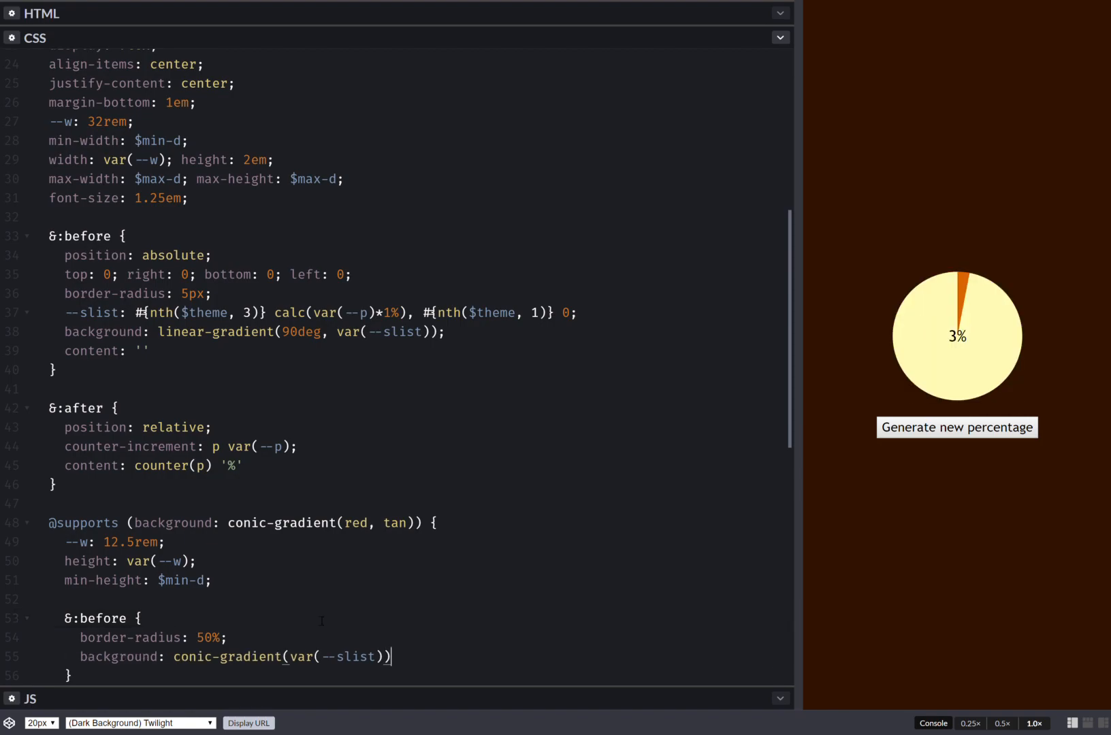
left_click(957, 427)
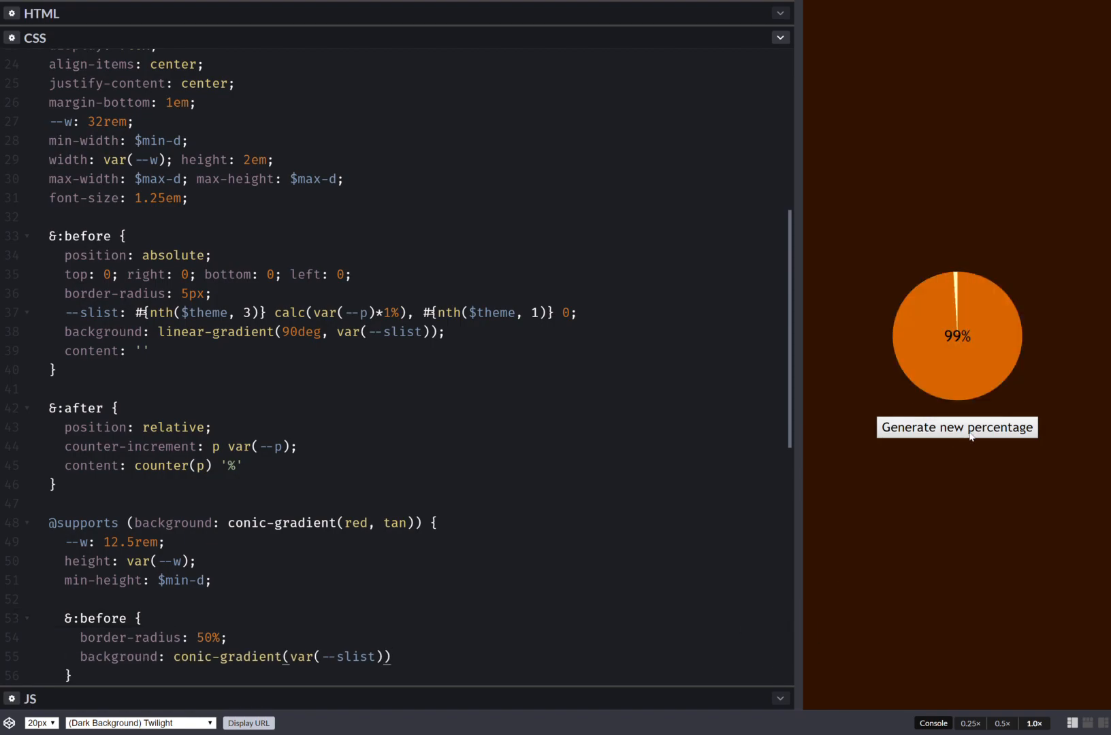
left_click(957, 428)
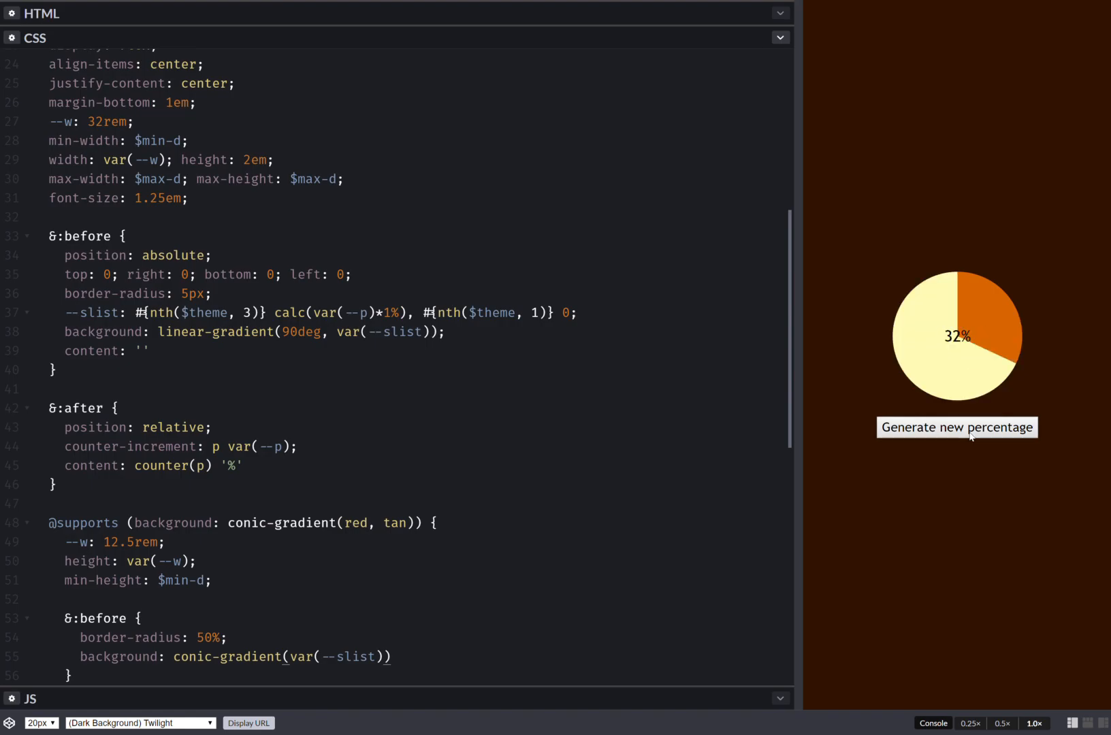
left_click(957, 427)
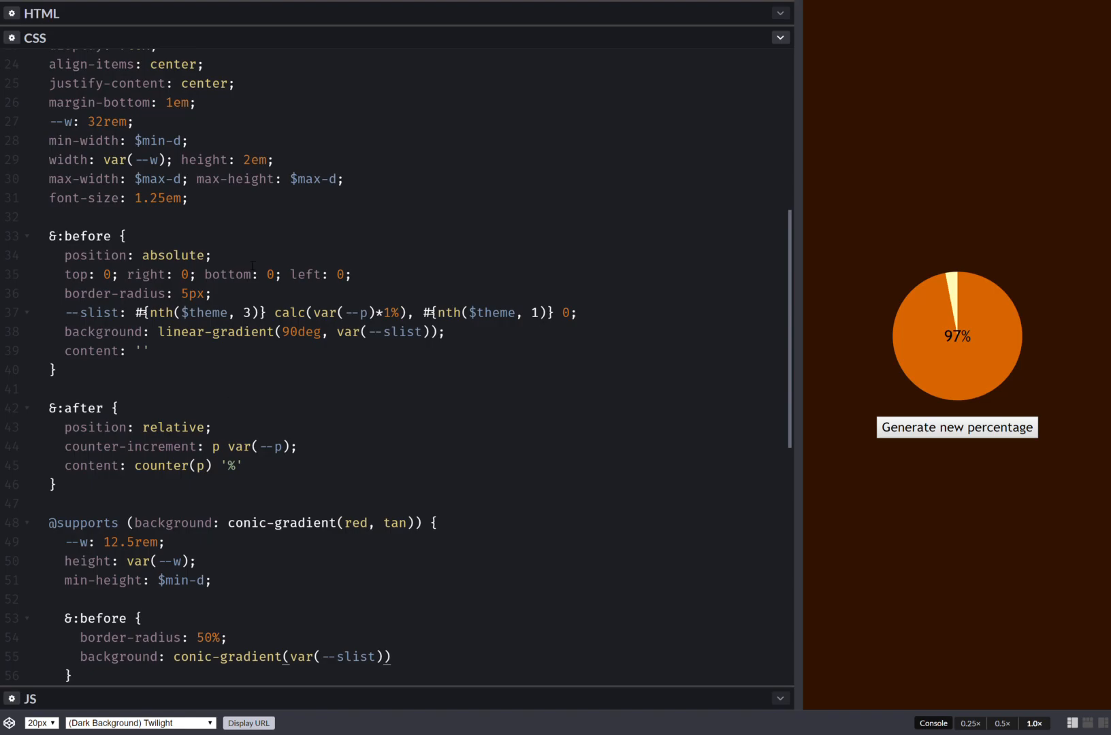
- Add transition: --p .3s to [id='out'] and test it with new percentages
type("transition")
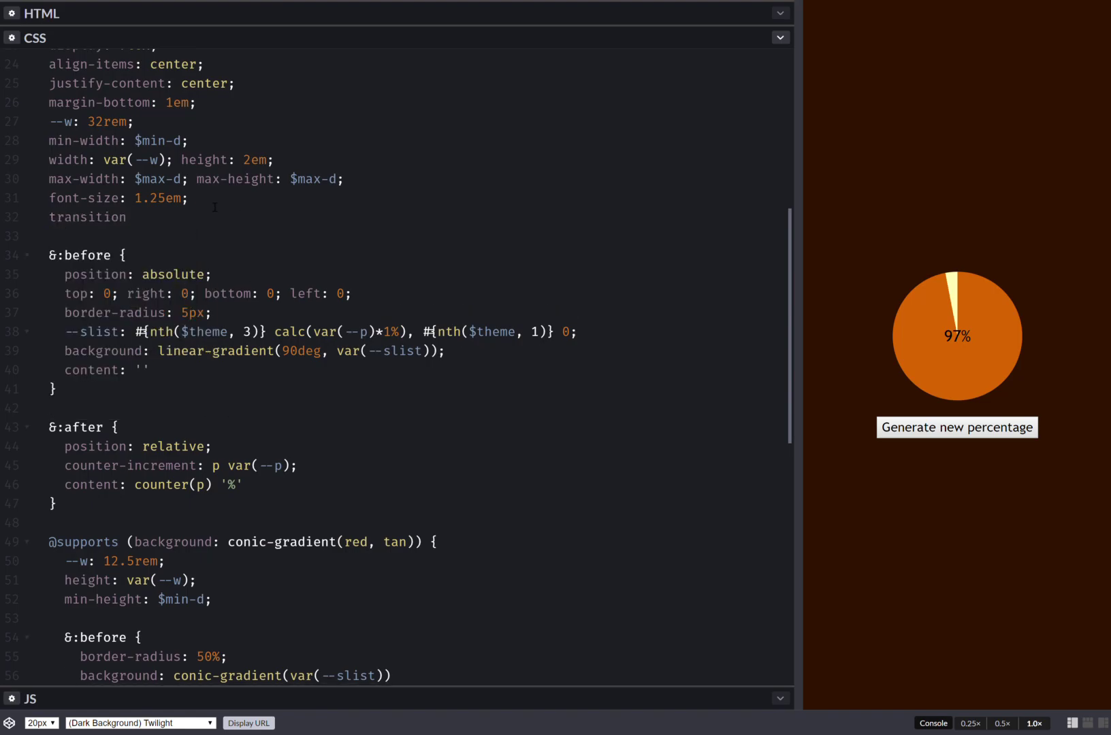
type("--p")
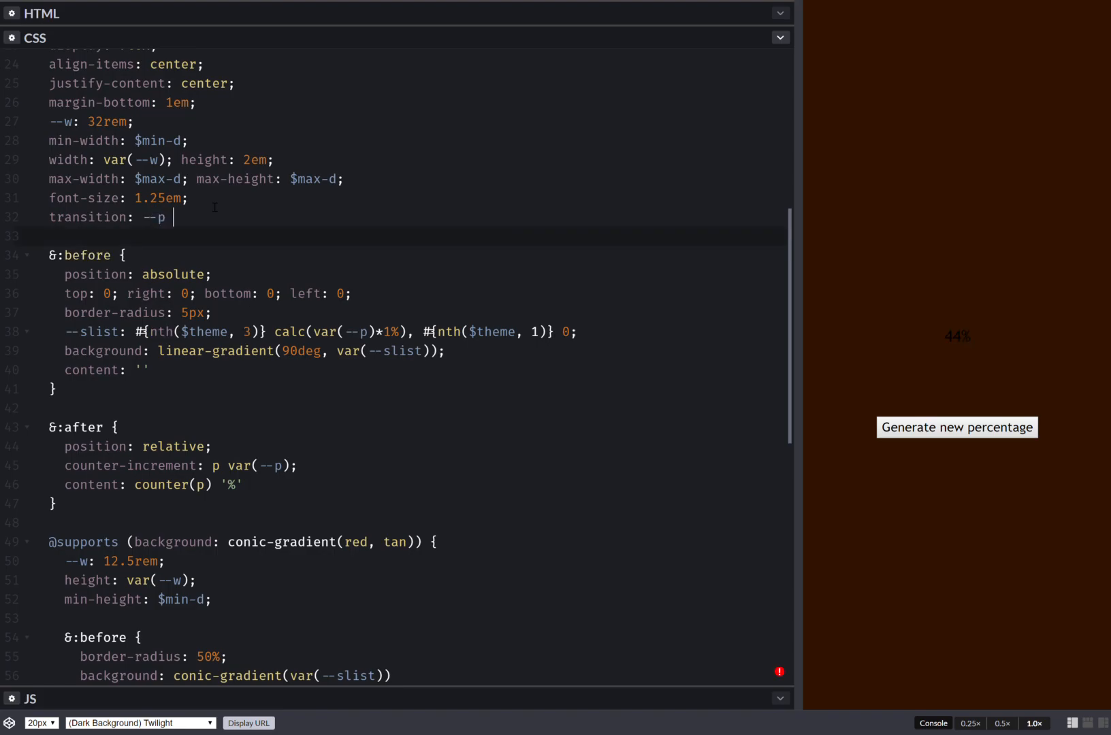
type(".3s;")
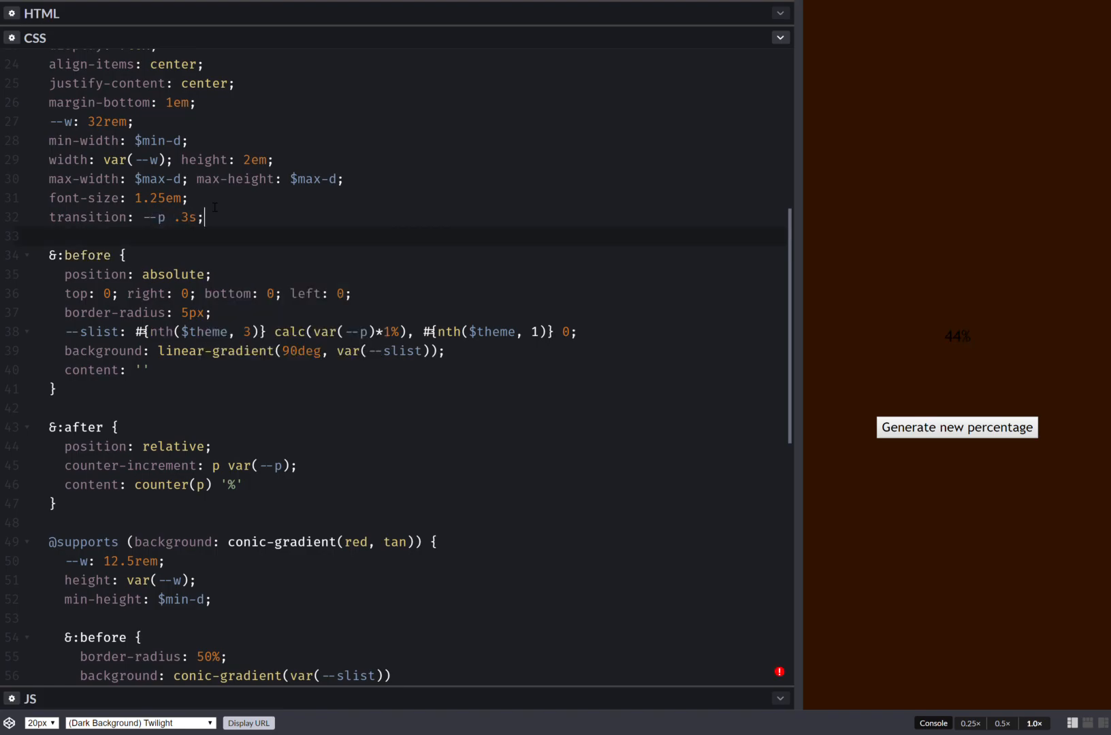
mouse_move(963, 440)
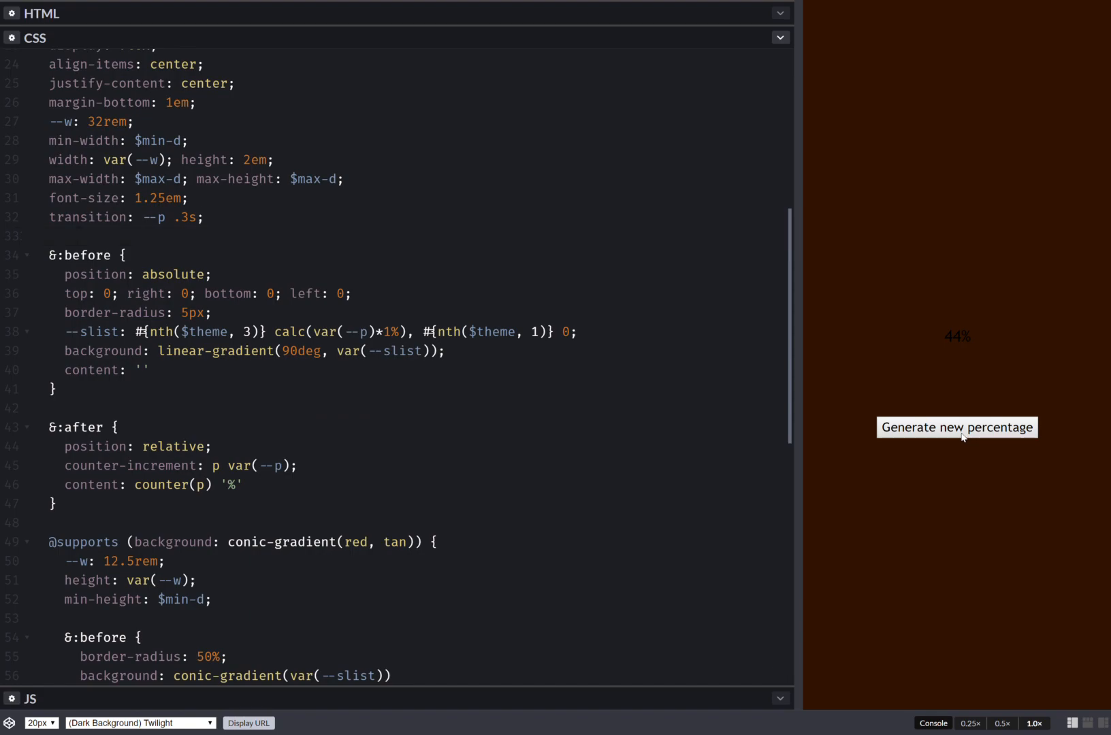
left_click(957, 428)
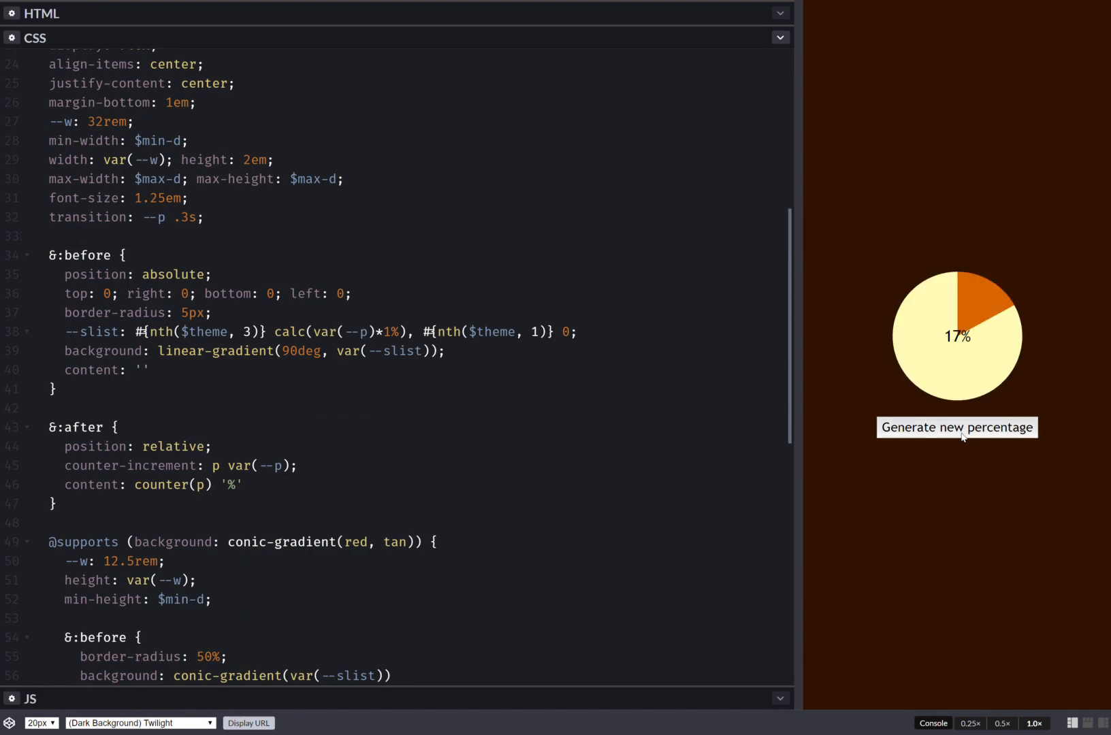
left_click(958, 428)
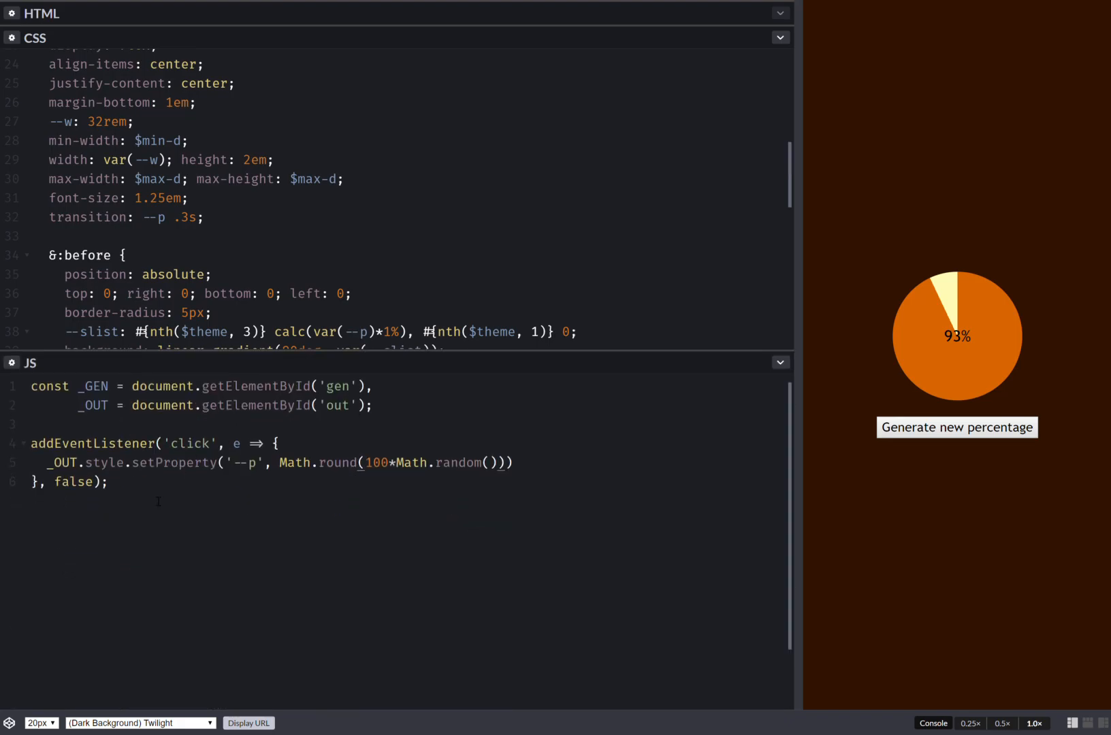
- Begin CSS.registerProperty with name: '--p' and syntax: '<integer>'
type("CSS.registerProperty")
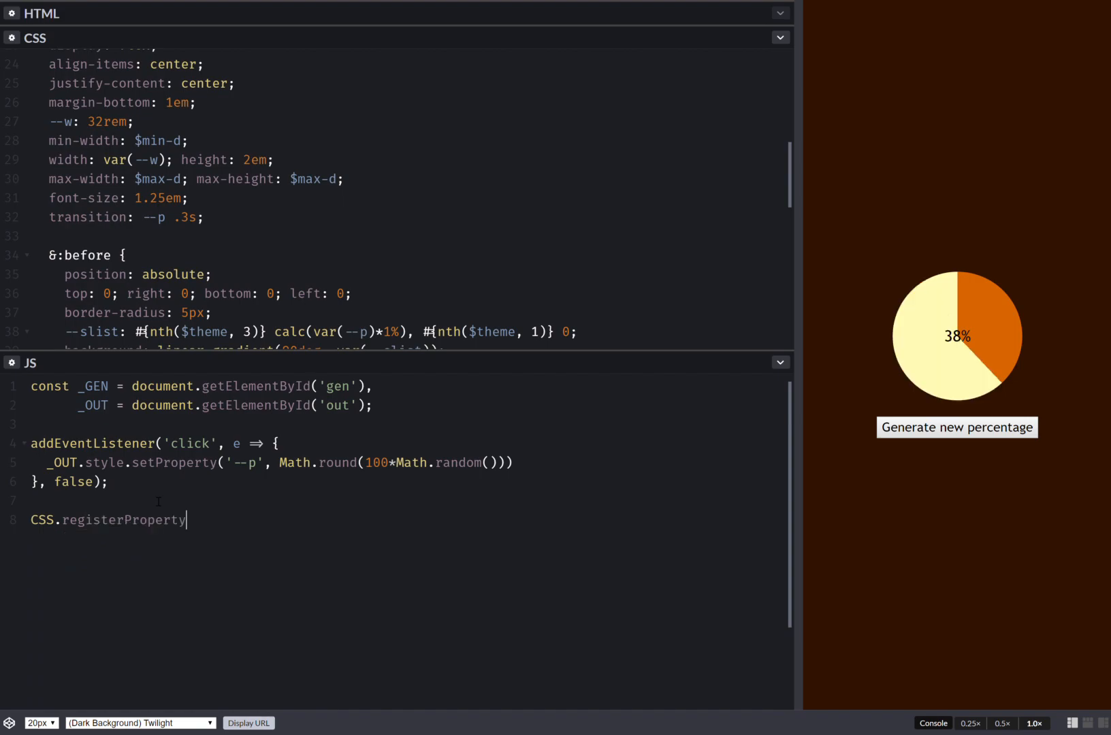
type("({")
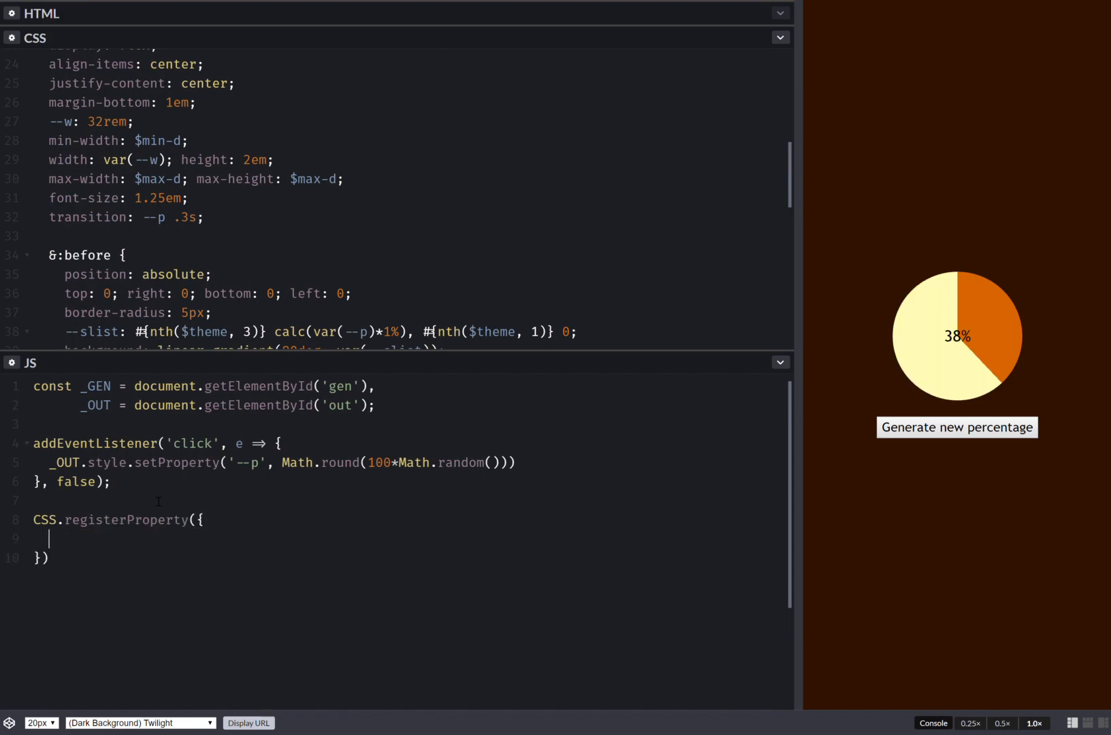
type("name:")
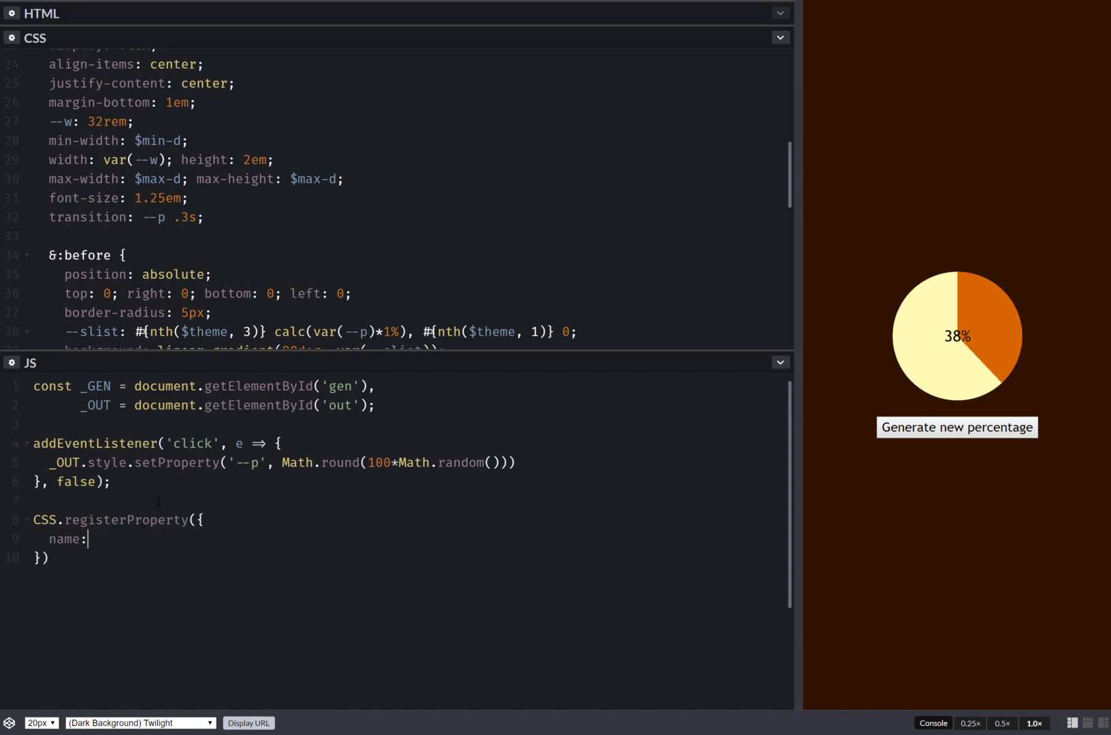
type("''")
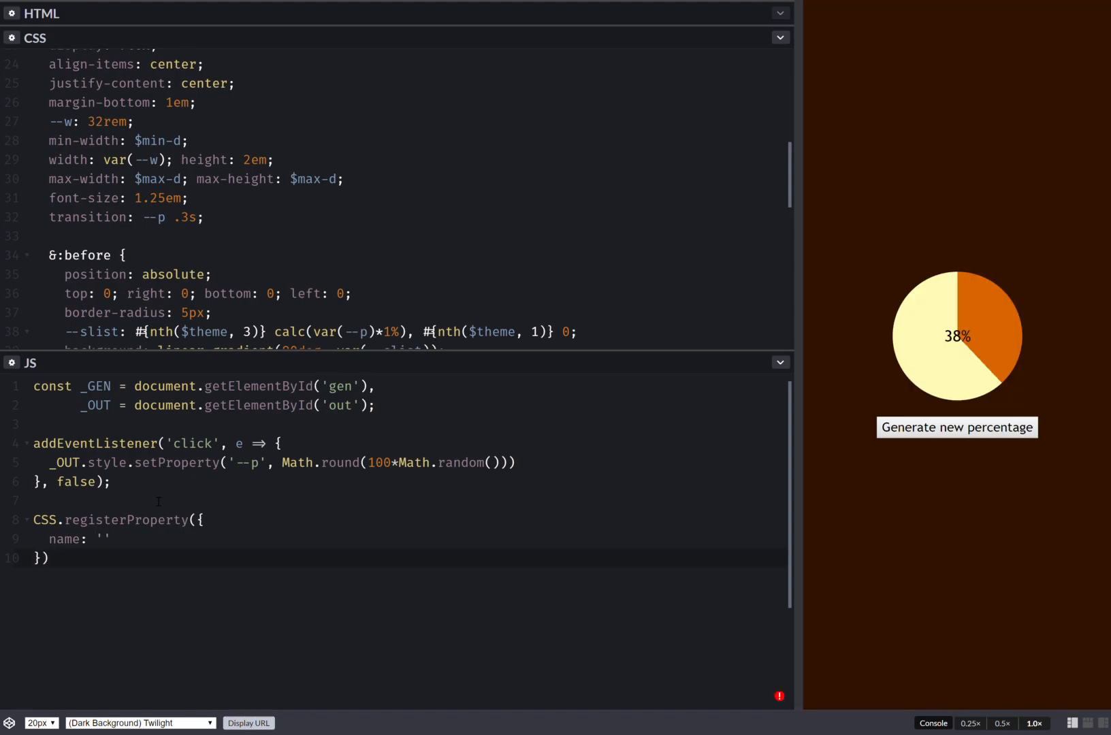
type("--p',")
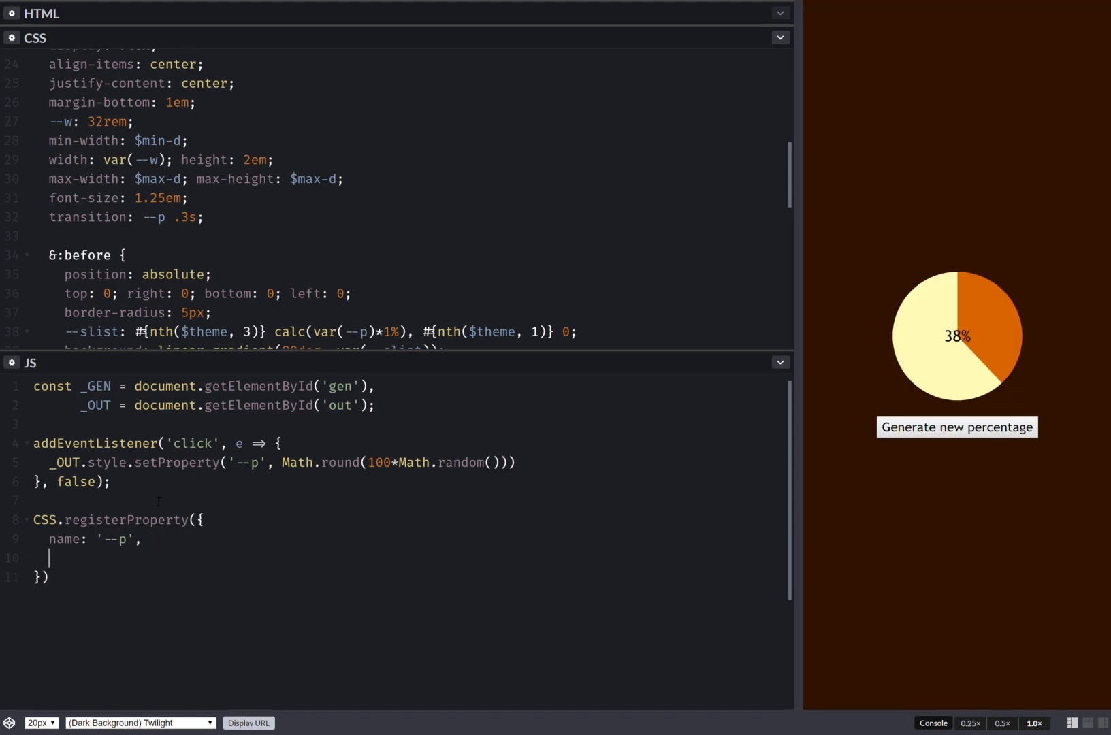
type("synatx:")
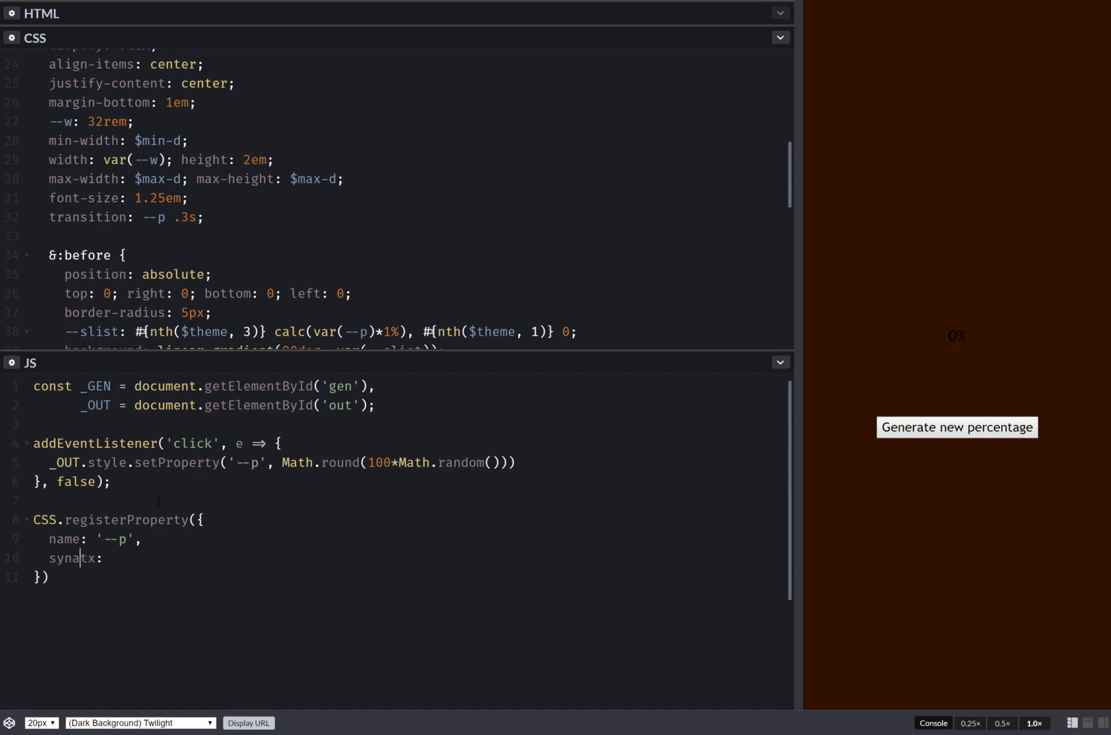
key("Backspace")
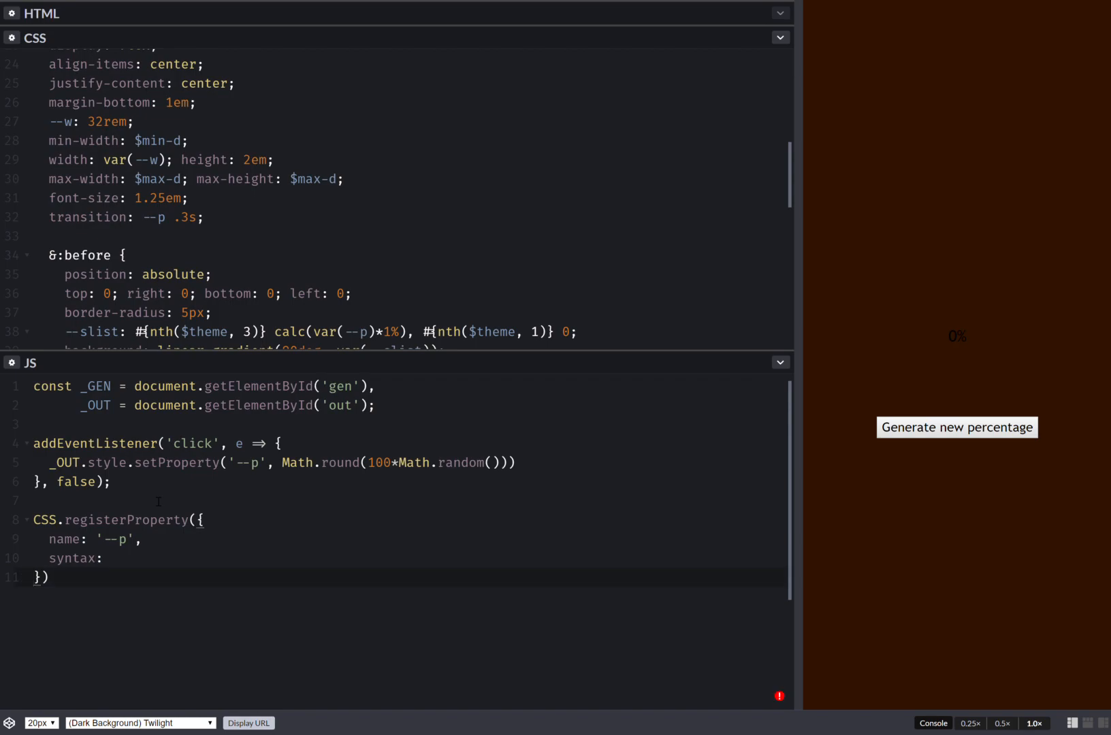
type("'<>'")
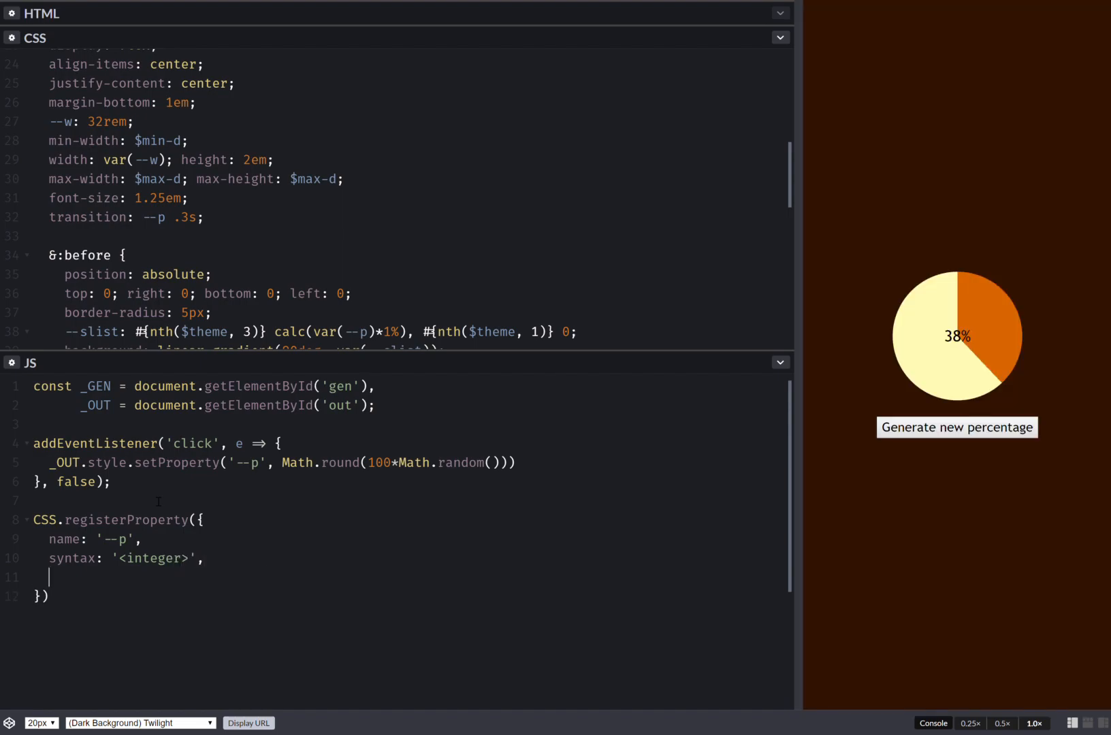
- Complete the registration with initialValue: 0 and inherits: true
type("init")
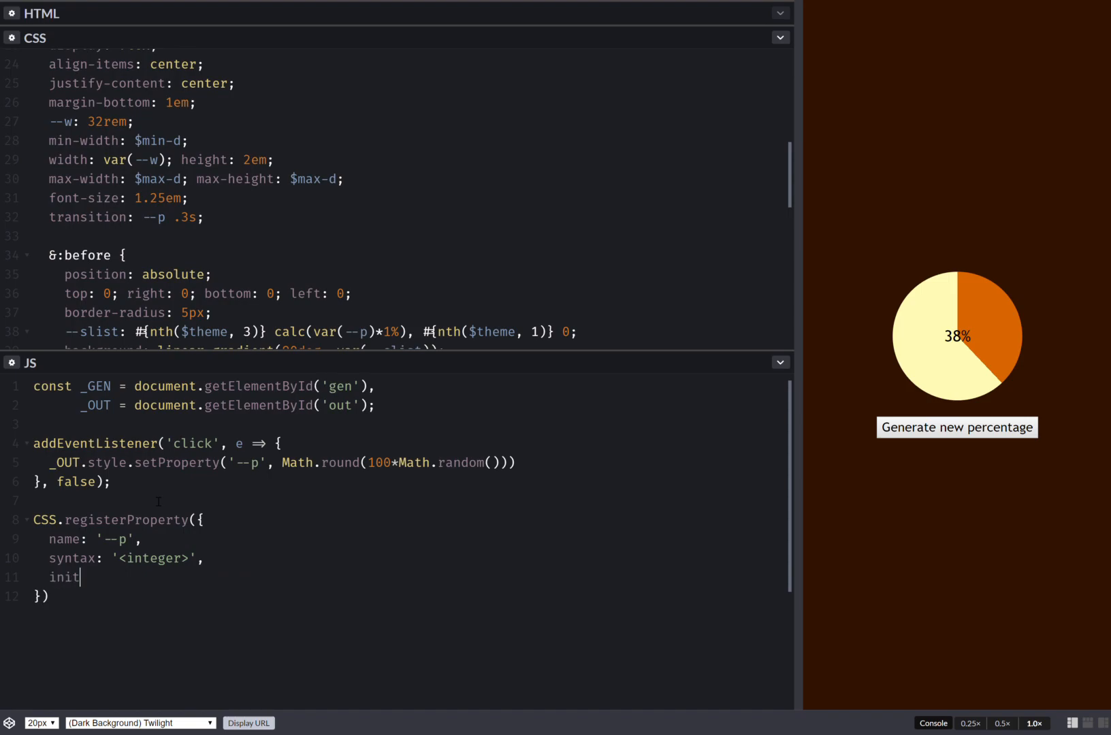
type("ialVal")
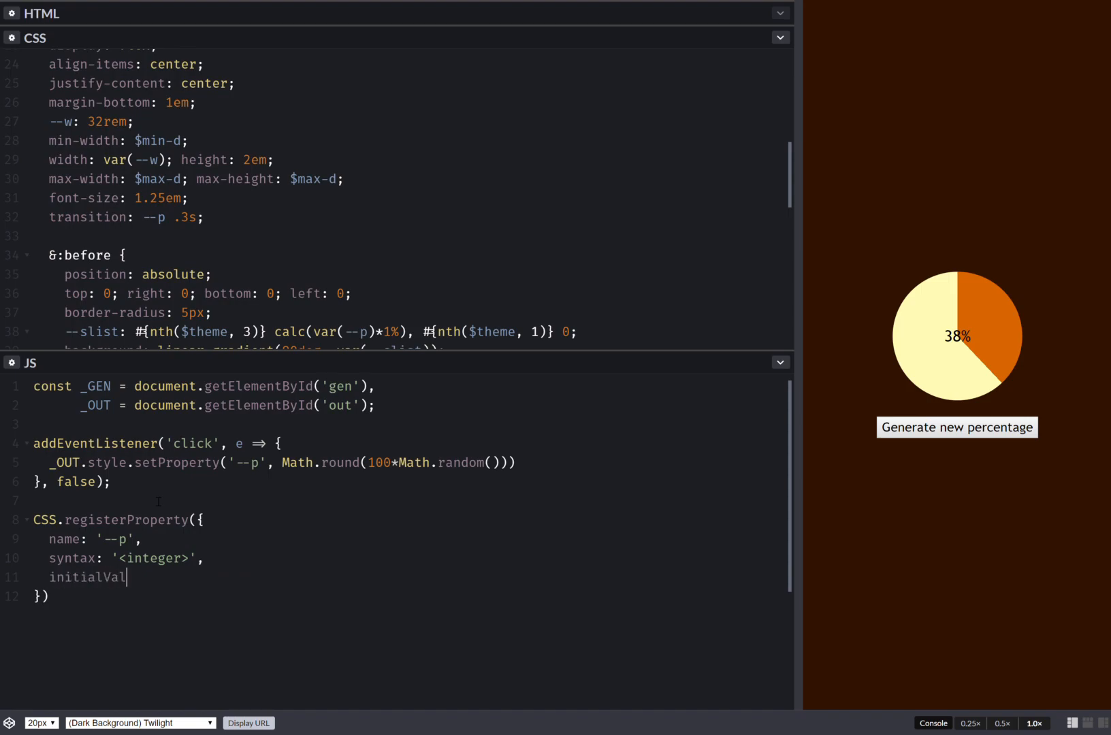
type("ue: 0")
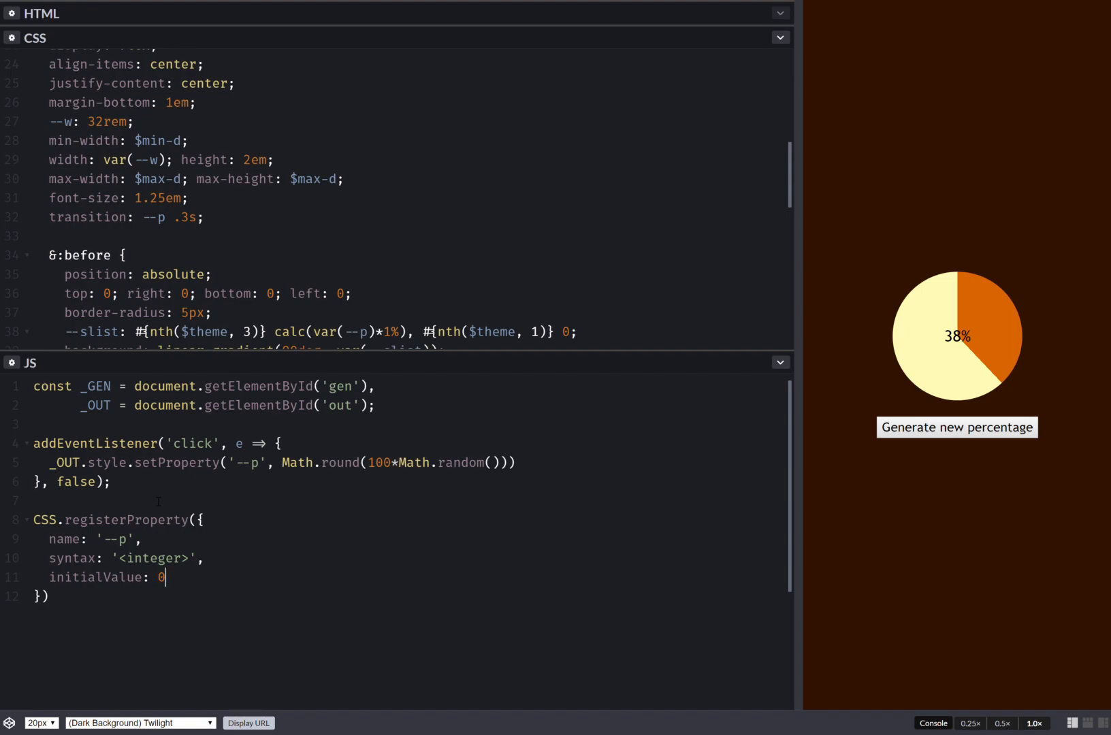
type(",")
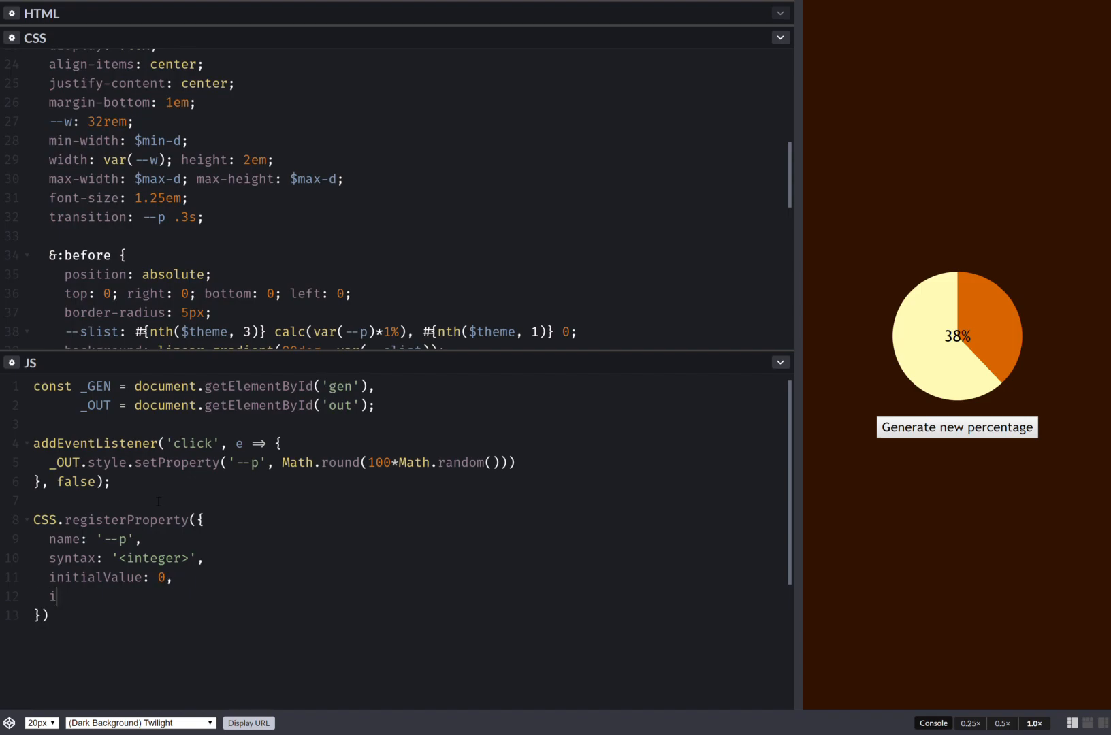
type("nher")
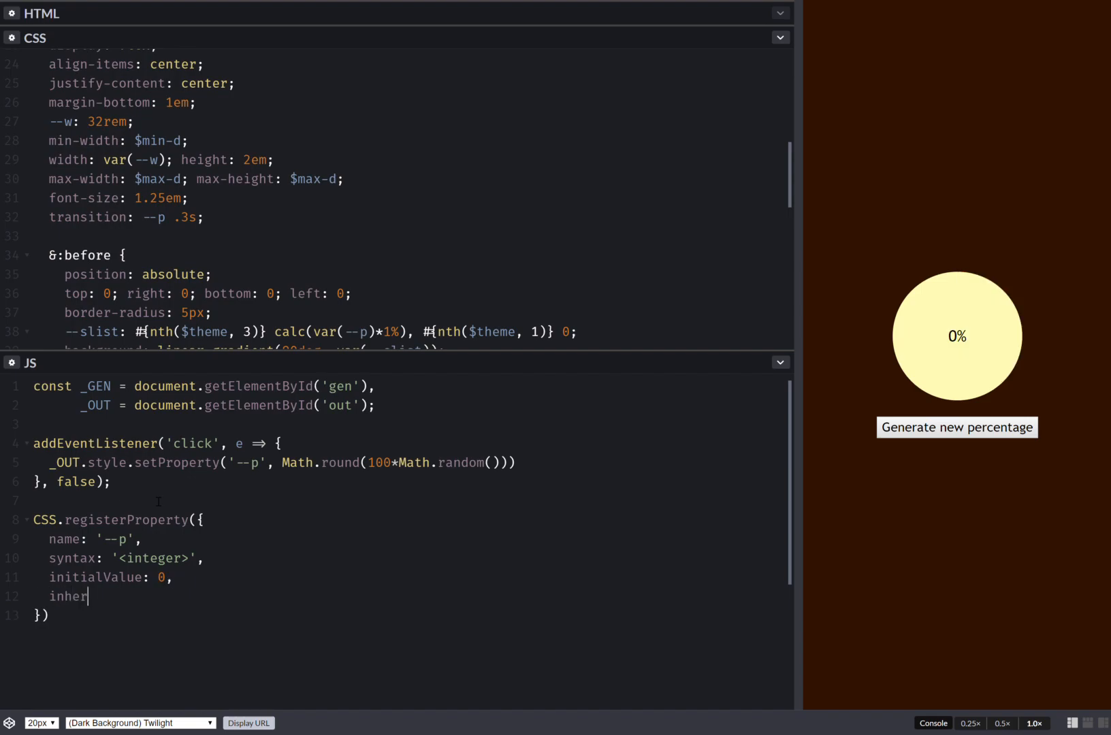
type("its:")
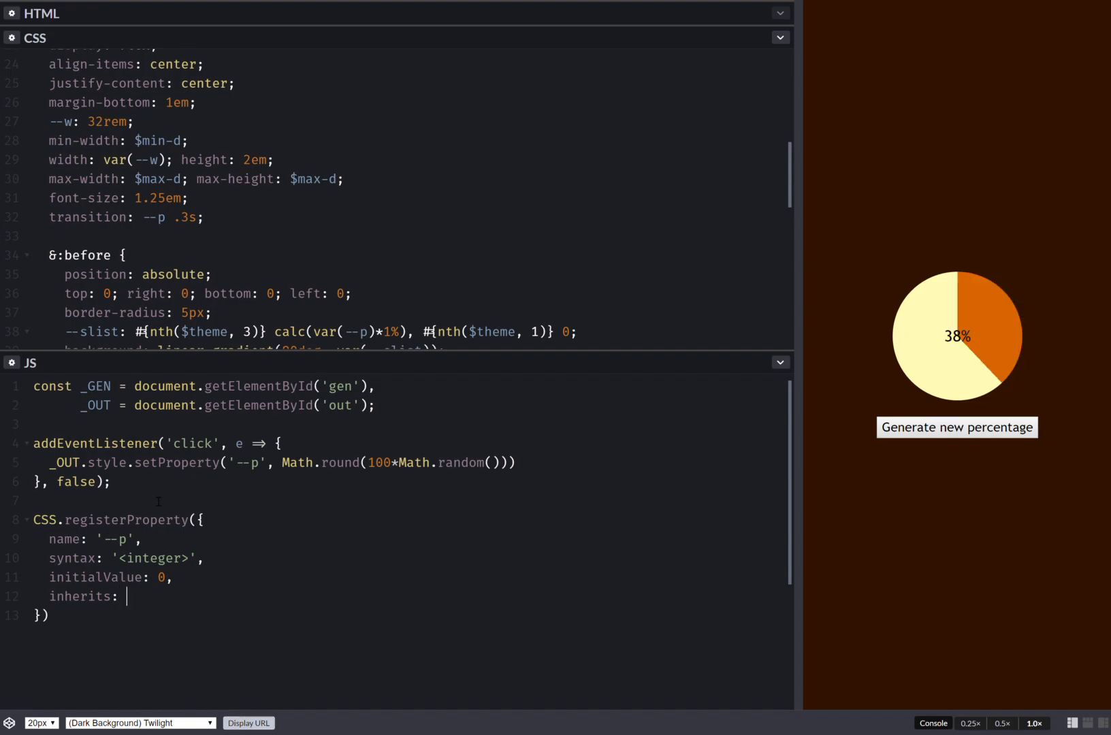
type("true")
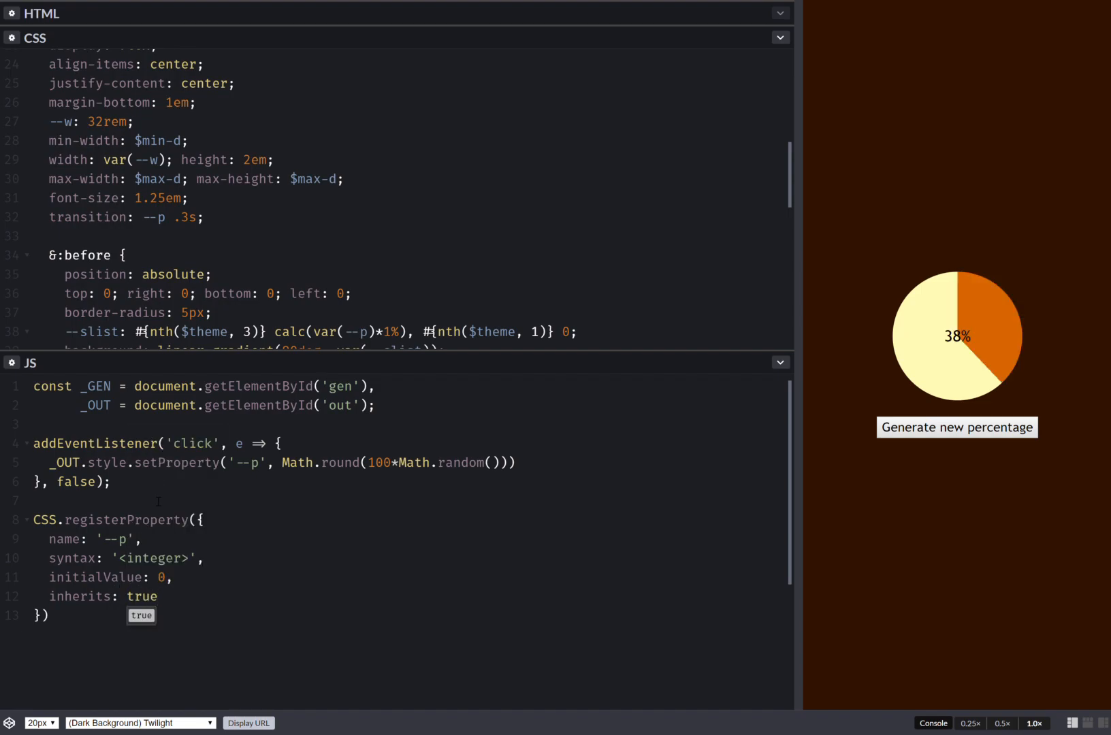
double_click(79, 597)
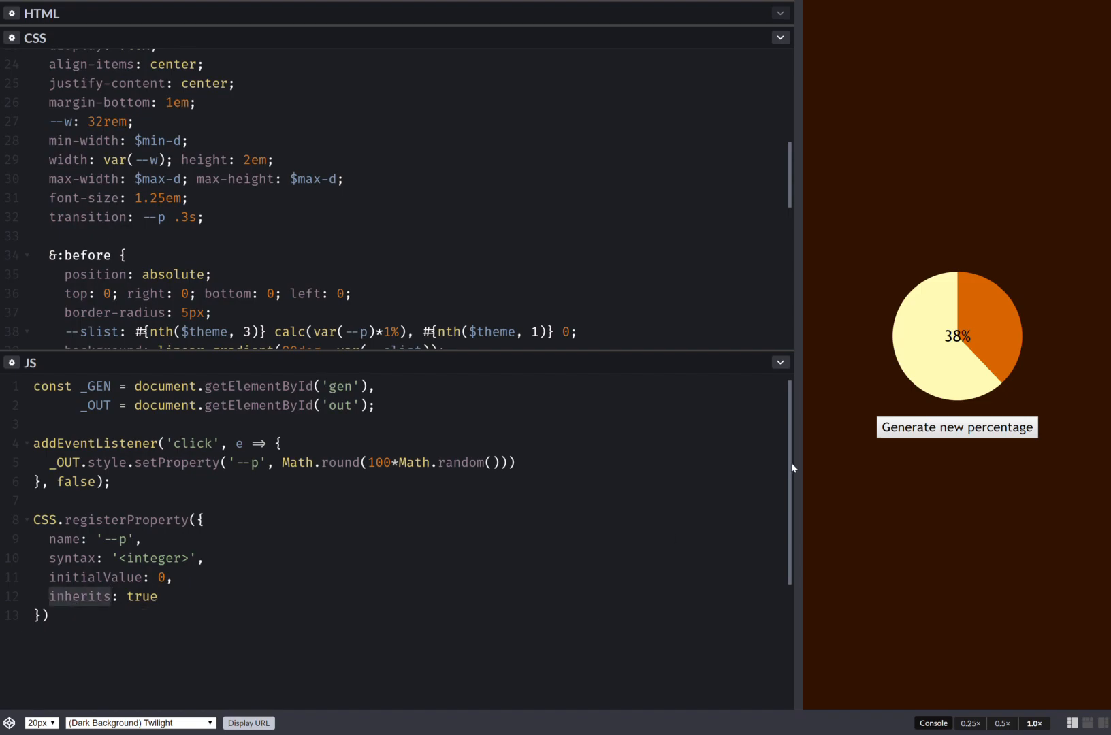
- Generate several new random percentages to watch the registered --p animate the pie
left_click(957, 427)
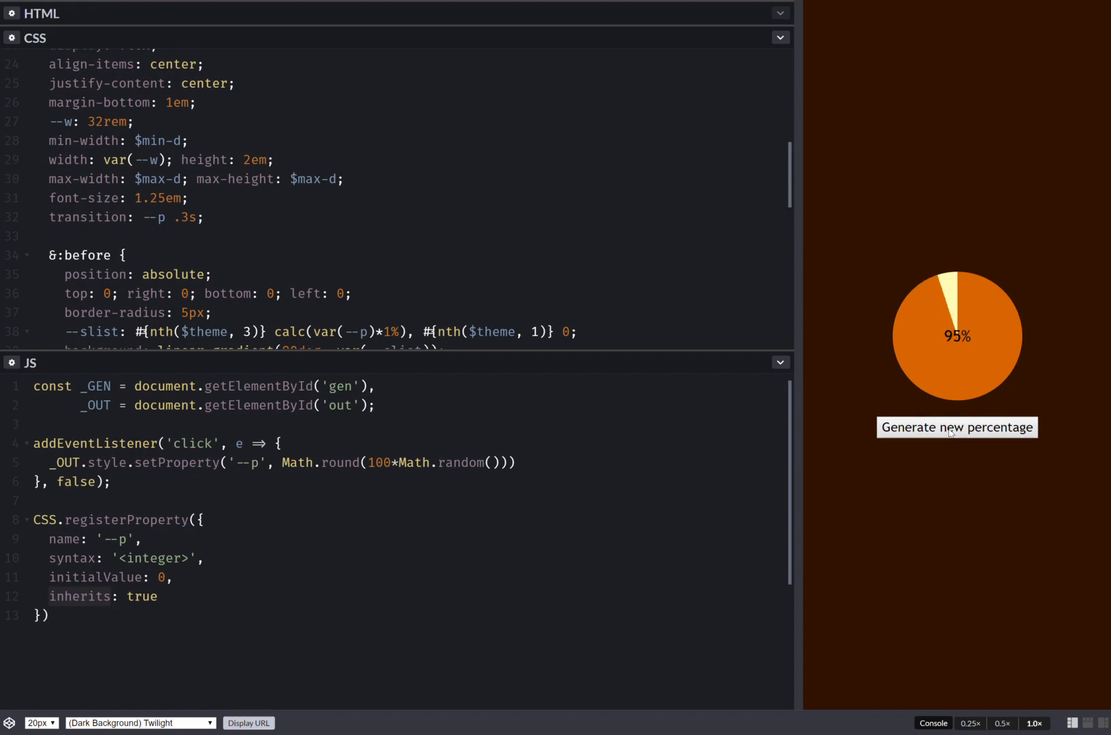
left_click(957, 427)
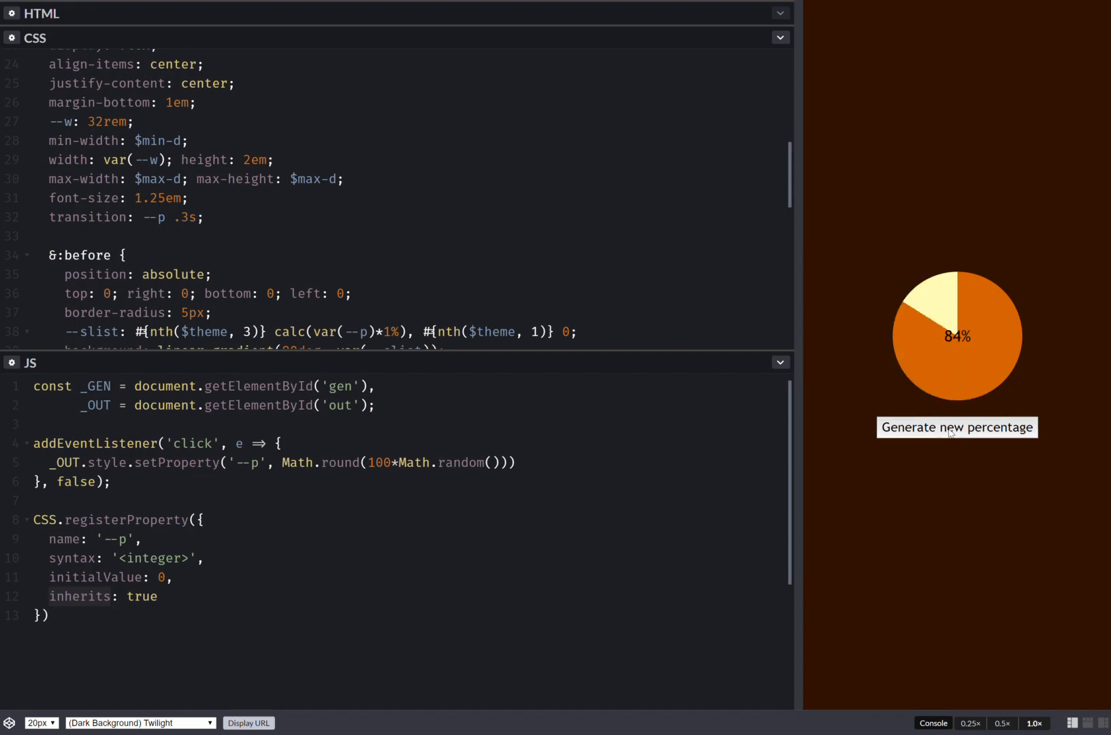
left_click(956, 427)
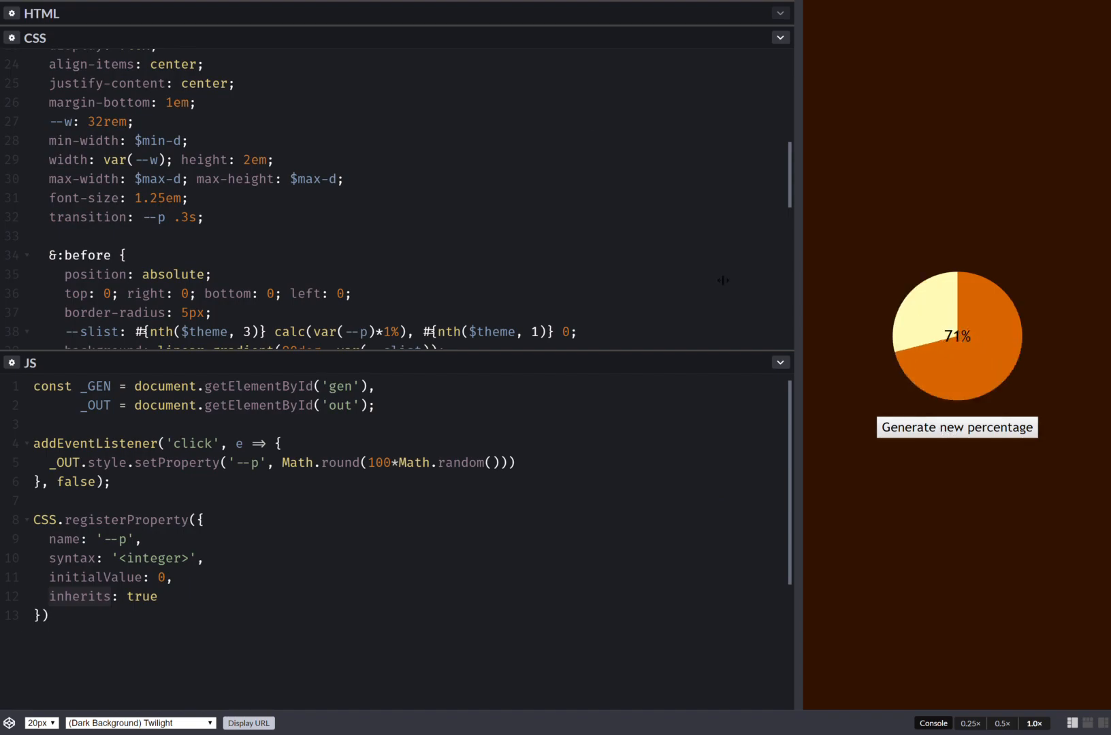
mouse_move(553, 45)
type("$thick: .")
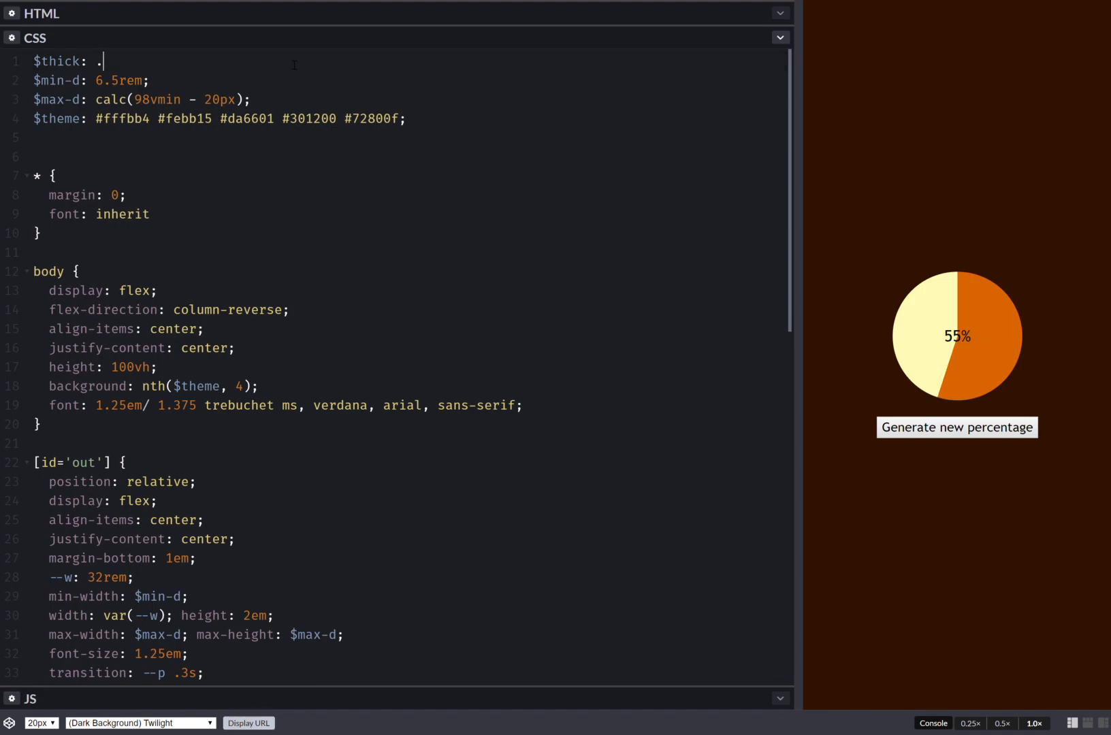
- Declare $thick as .25em, then refine the value to .125em and test a new percentage
type("25")
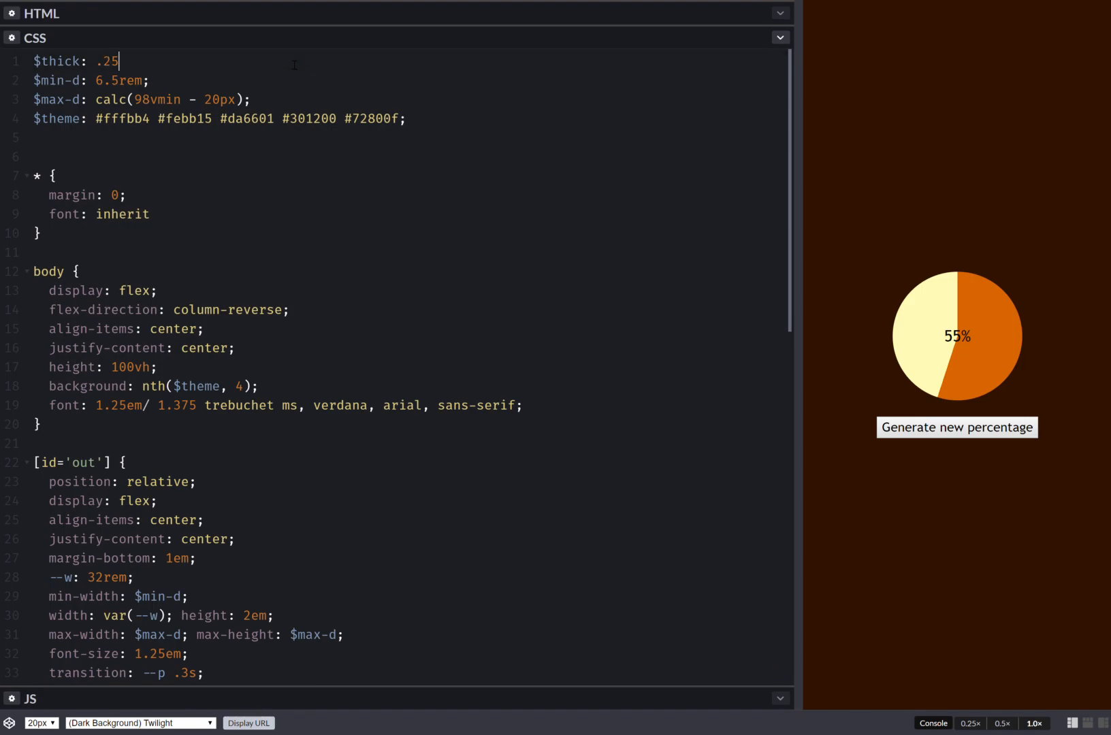
type("em;")
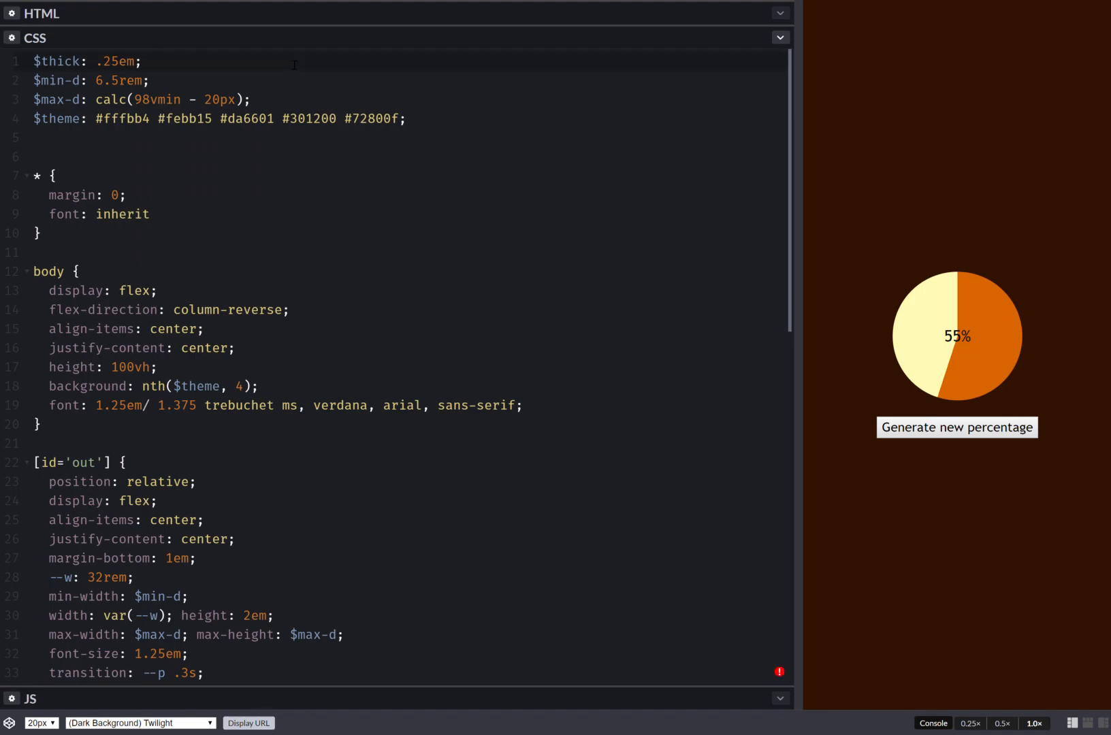
left_click(957, 428)
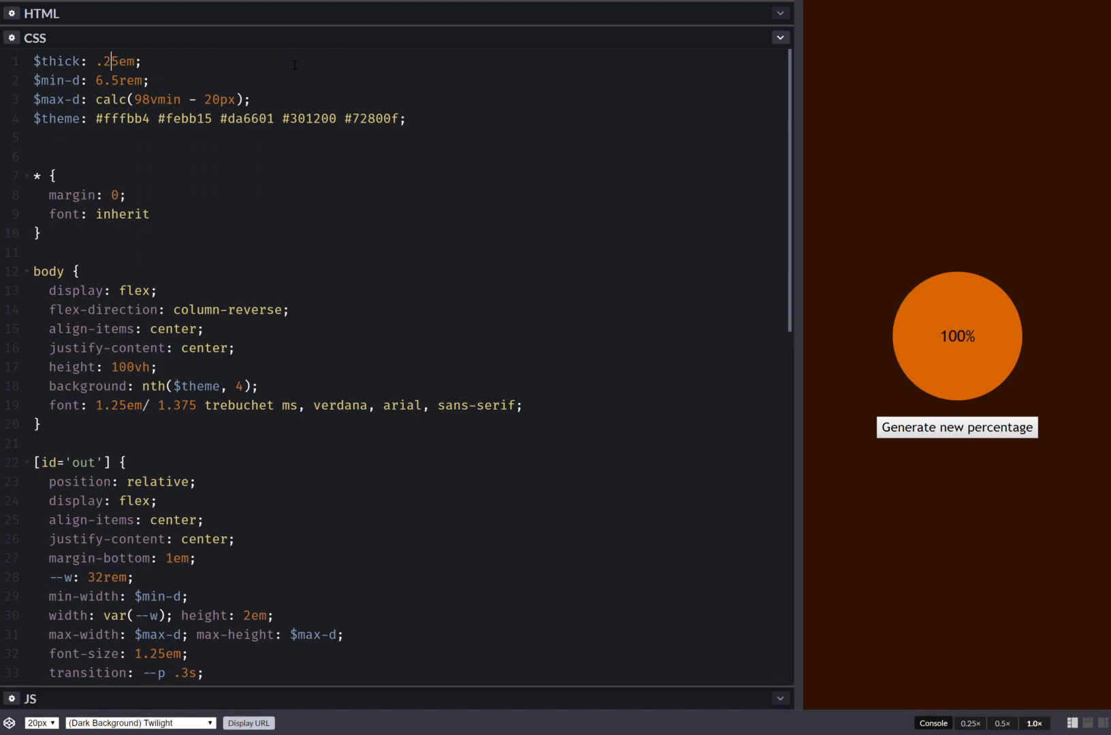
type("1")
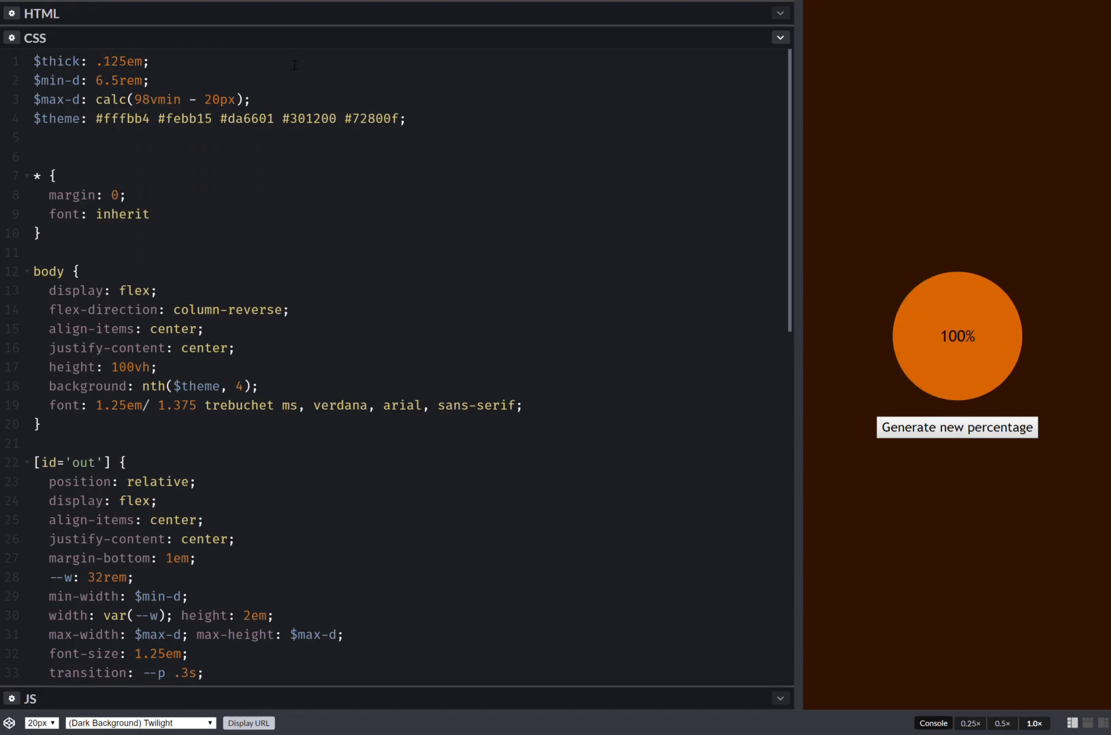
left_click(957, 427)
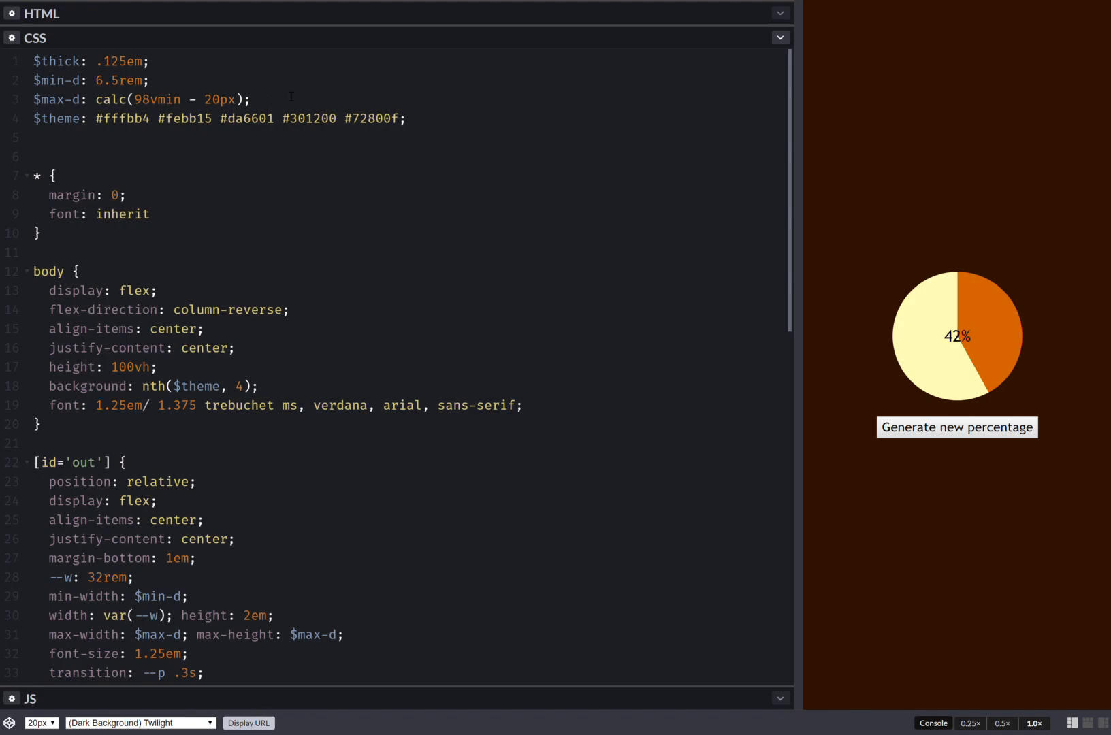
left_click(412, 119)
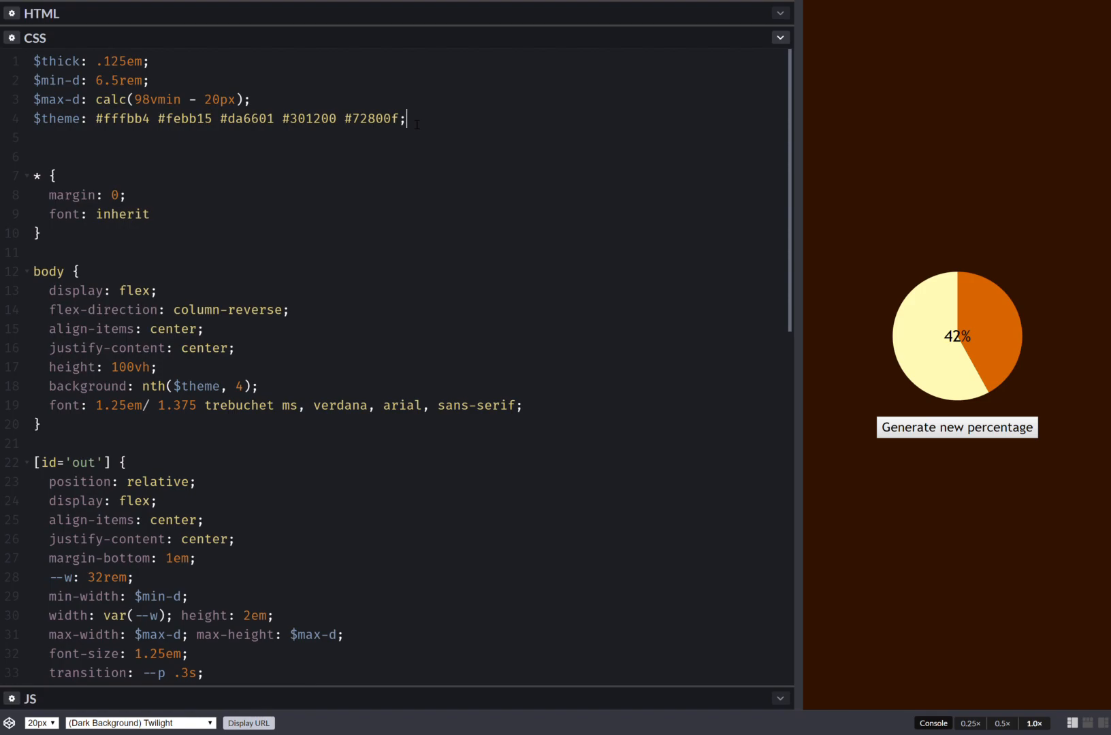
- Start $pmask as a closest-side radial-gradient, transparent out to calc(100% - #{$thick})
type("$pm")
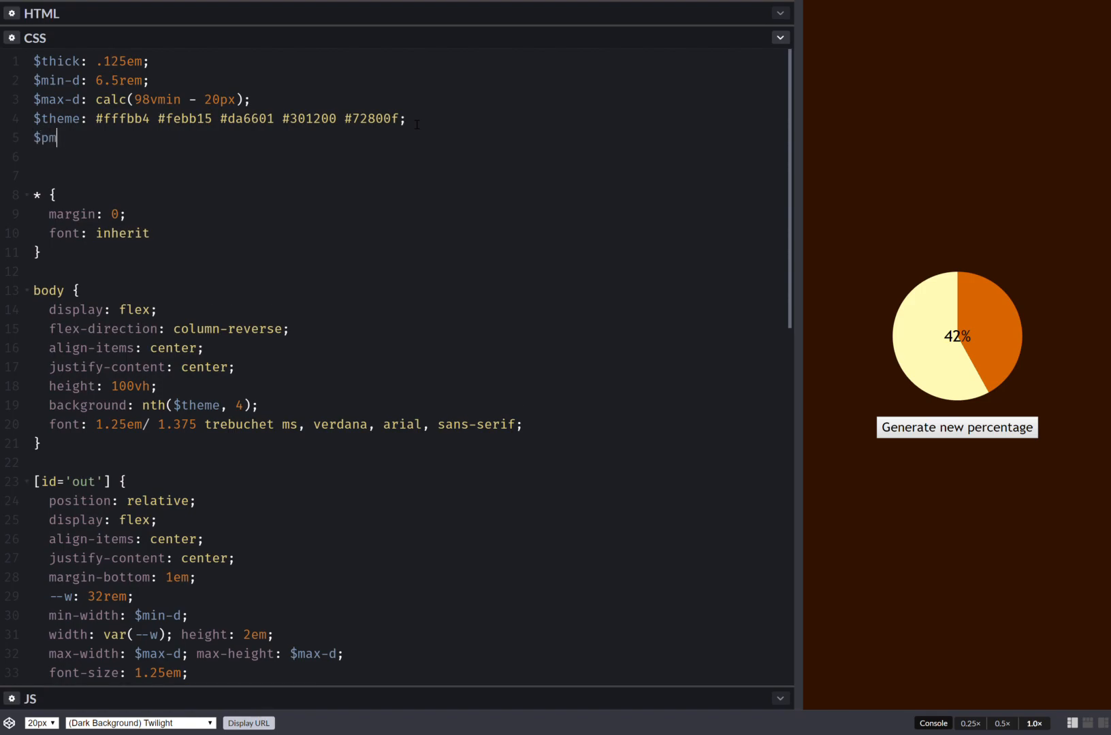
type("ask:")
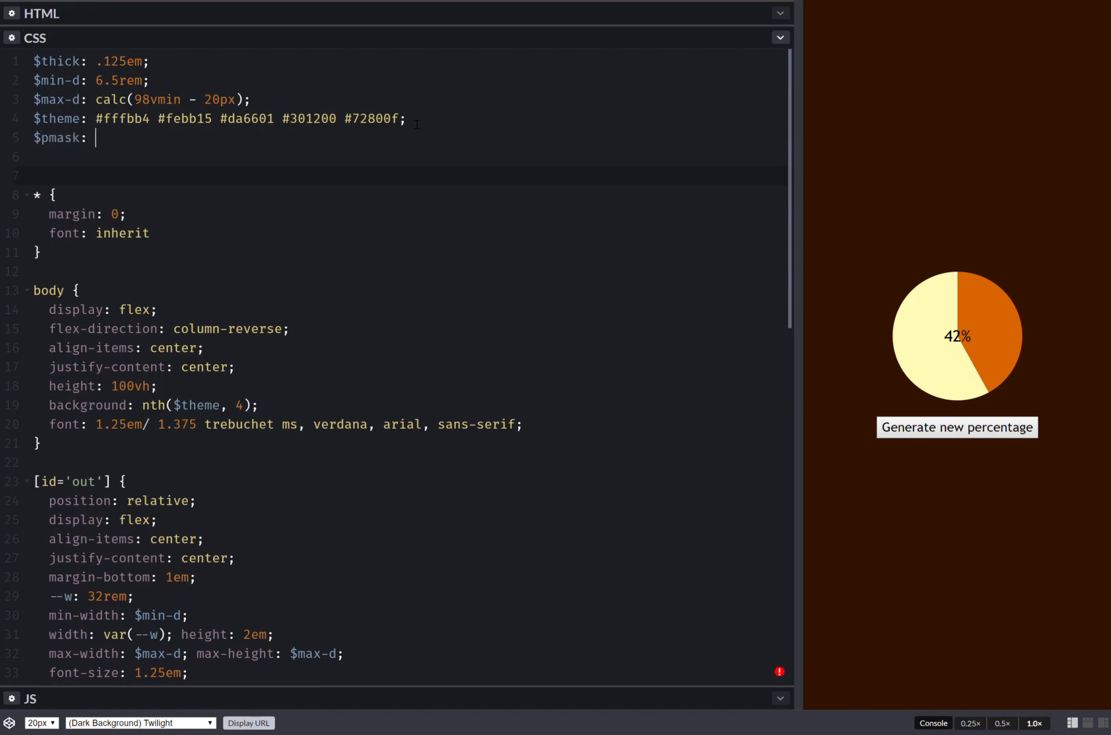
type("radial-gradient(tr")
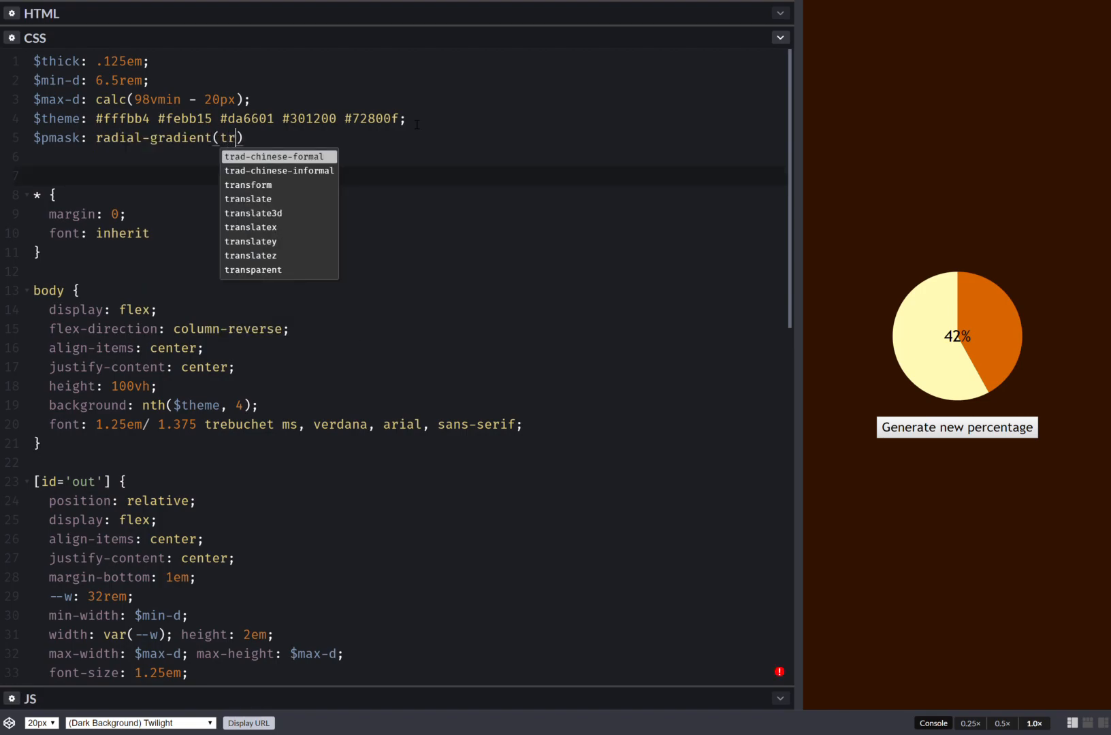
type("a")
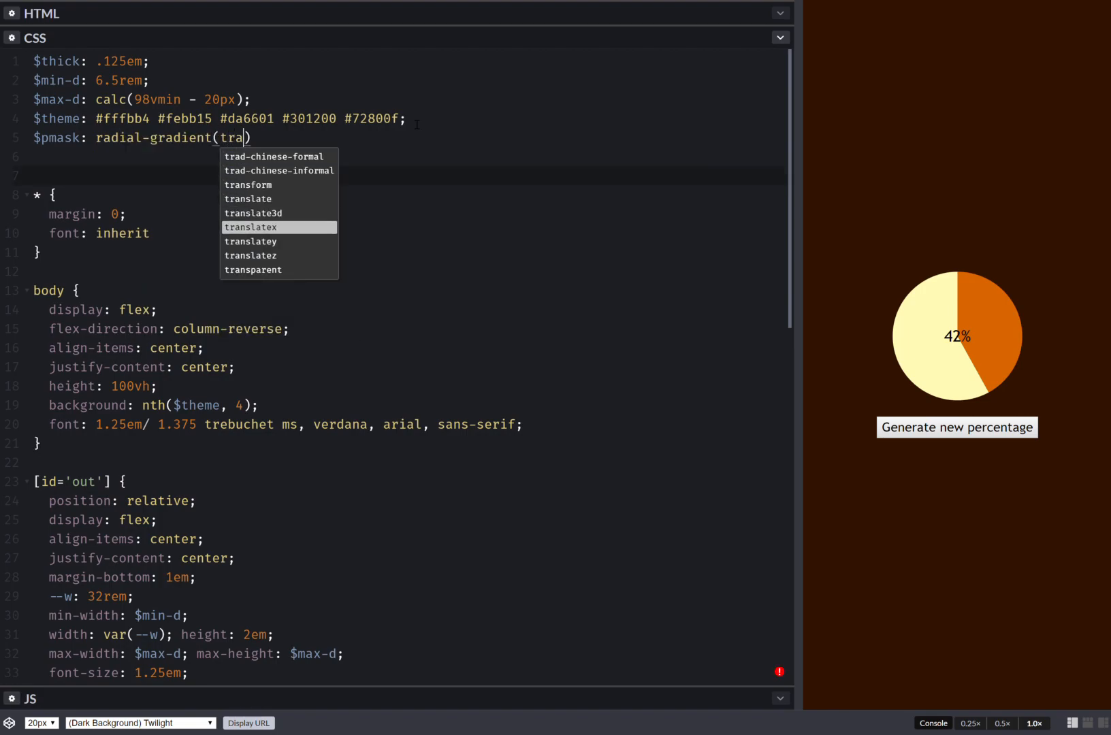
left_click(253, 269)
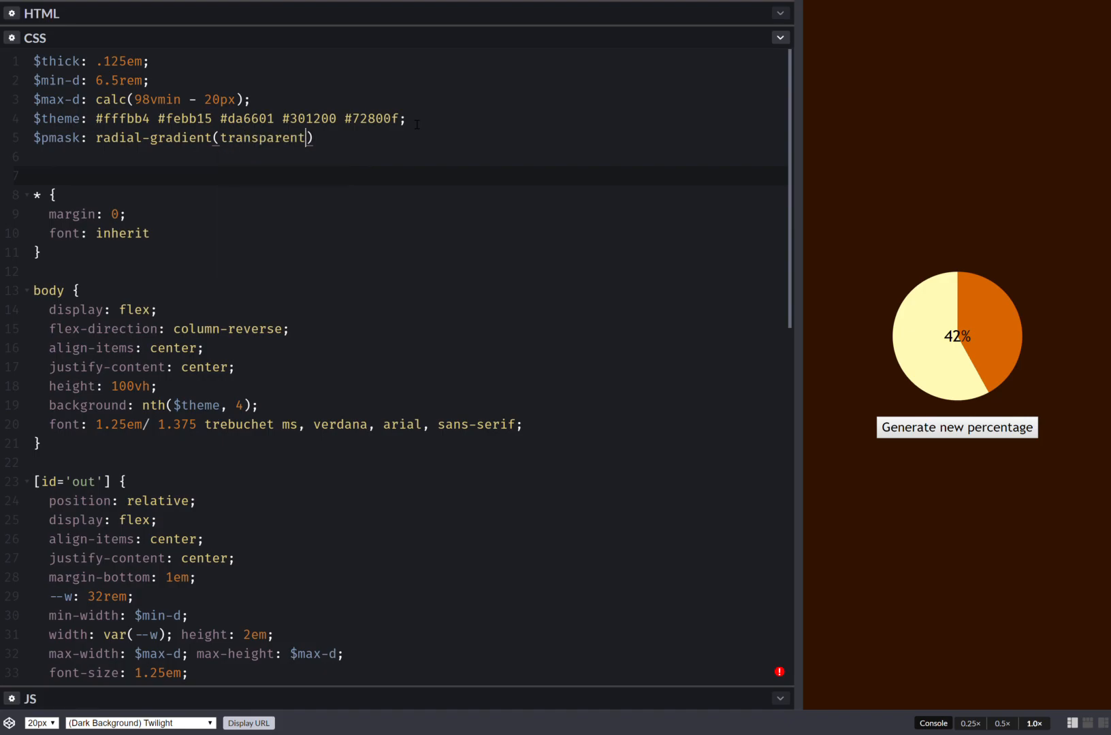
type("ca")
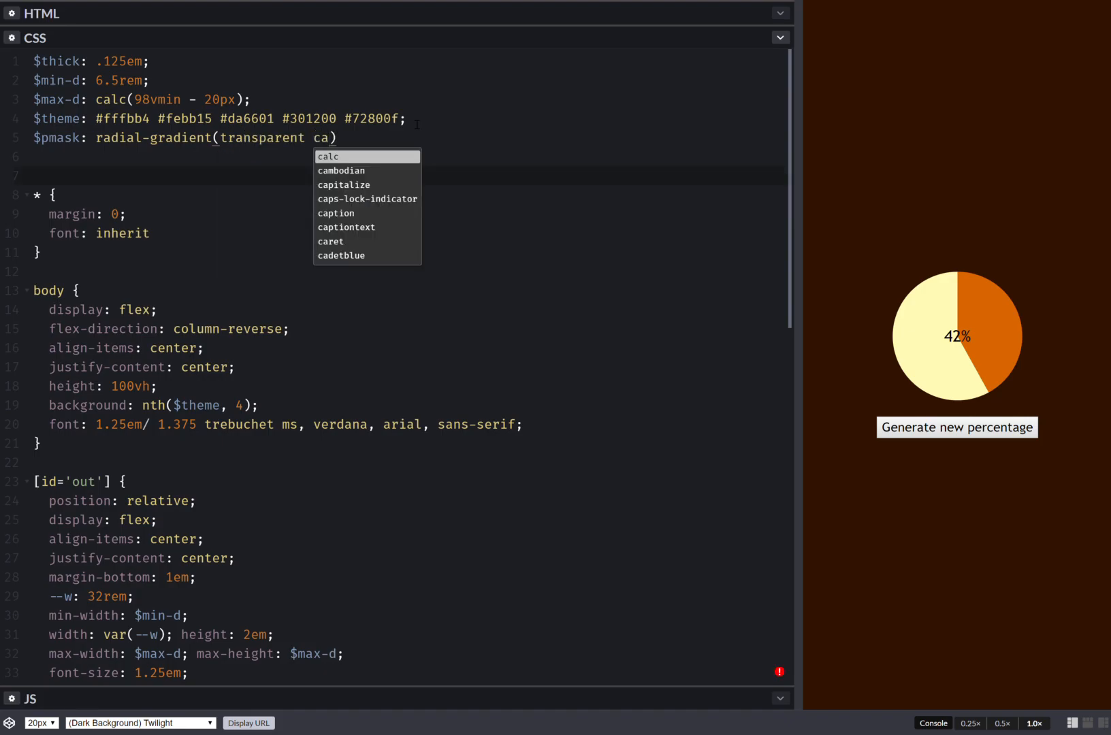
left_click(329, 156)
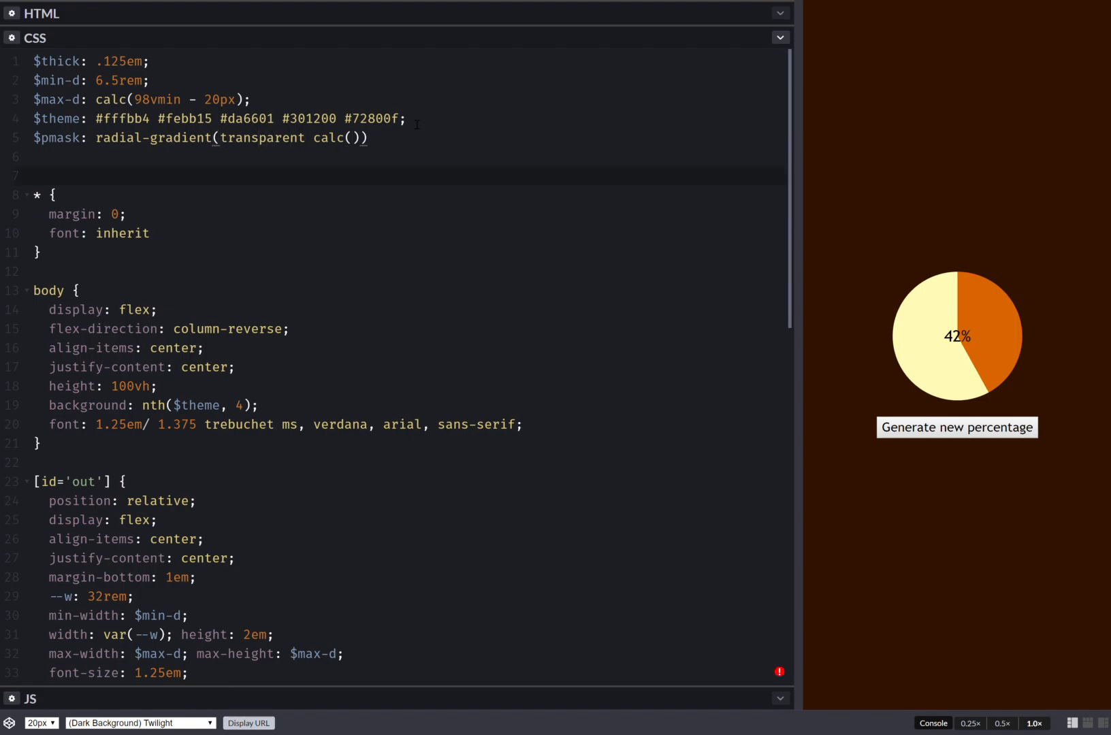
type("closest-side")
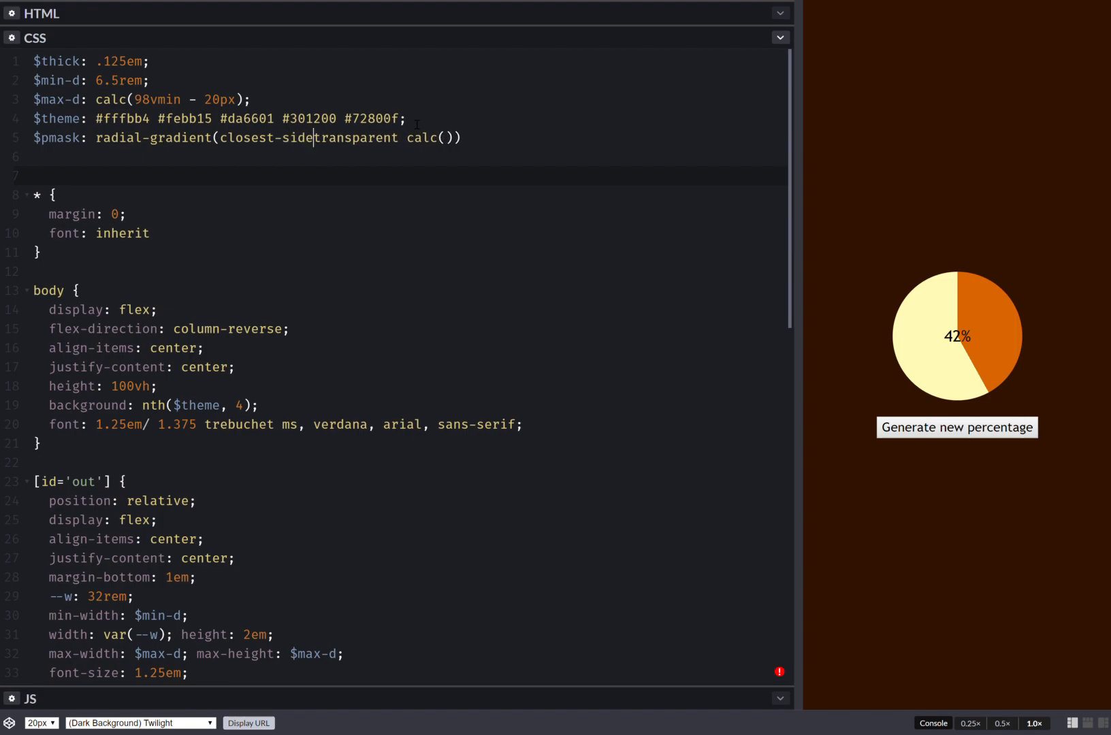
type(",")
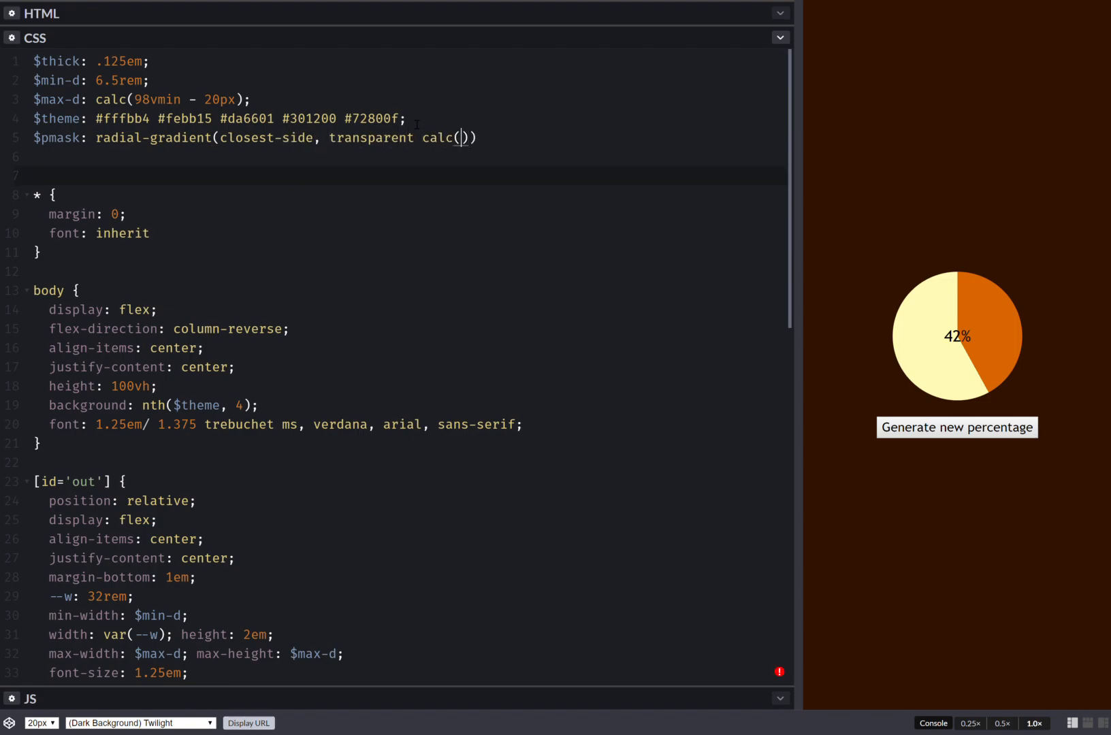
type("100%")
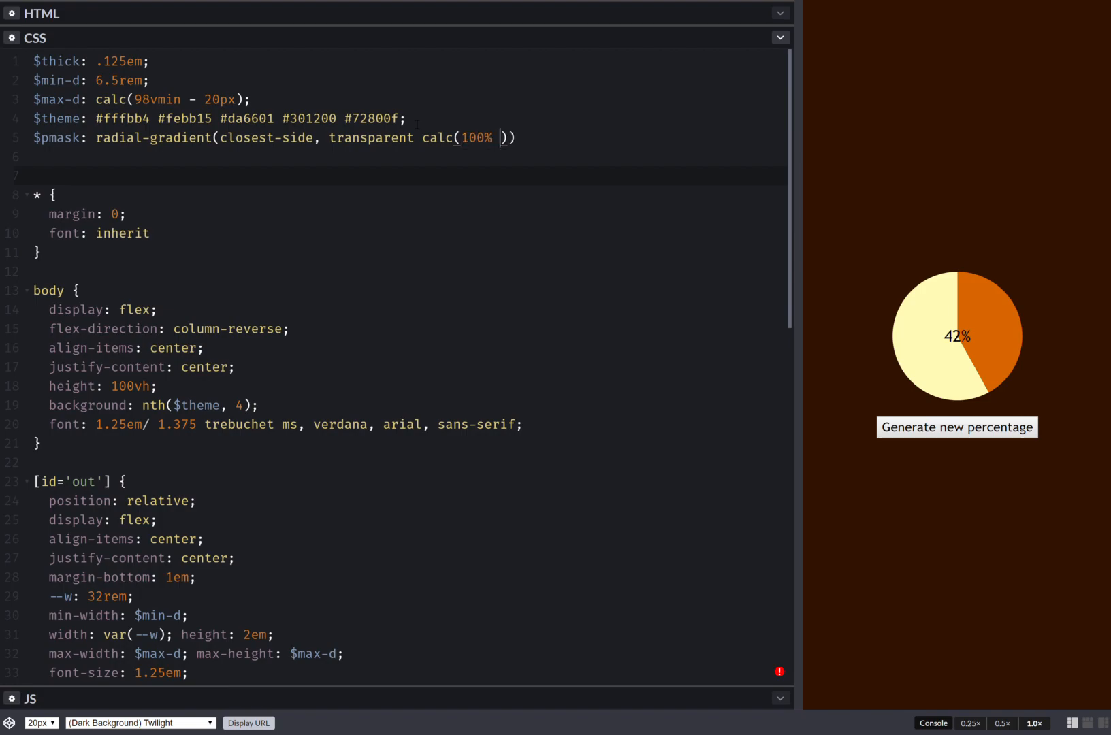
type("- #{$")
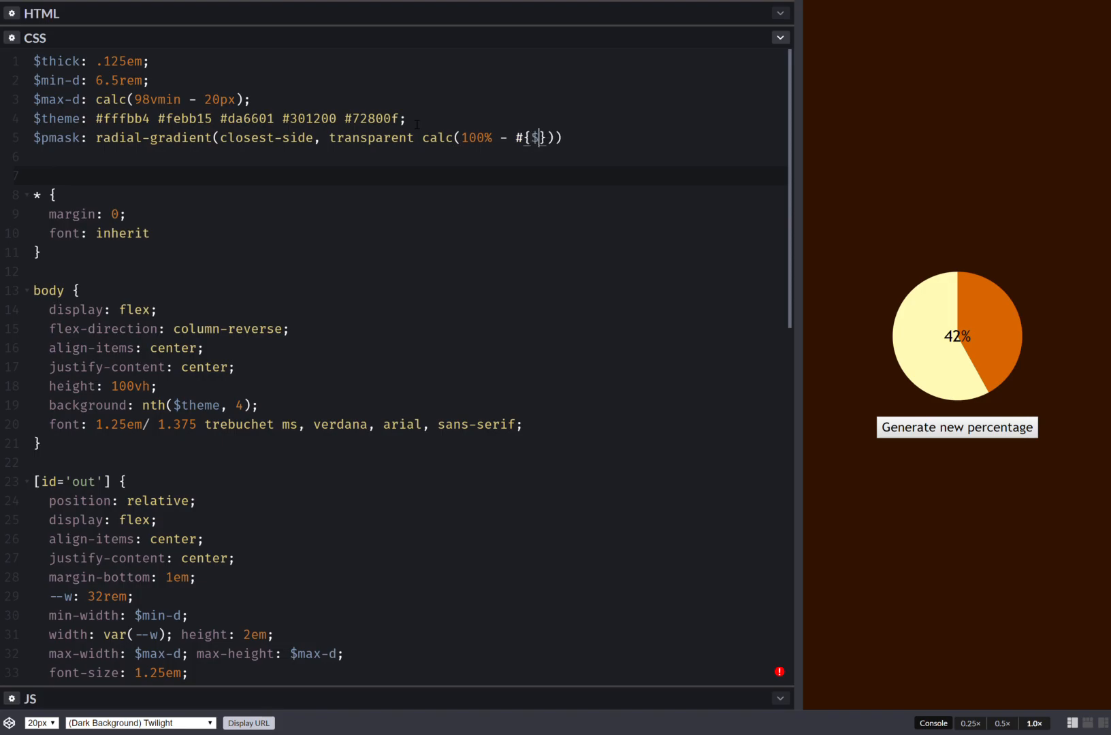
type("thick")
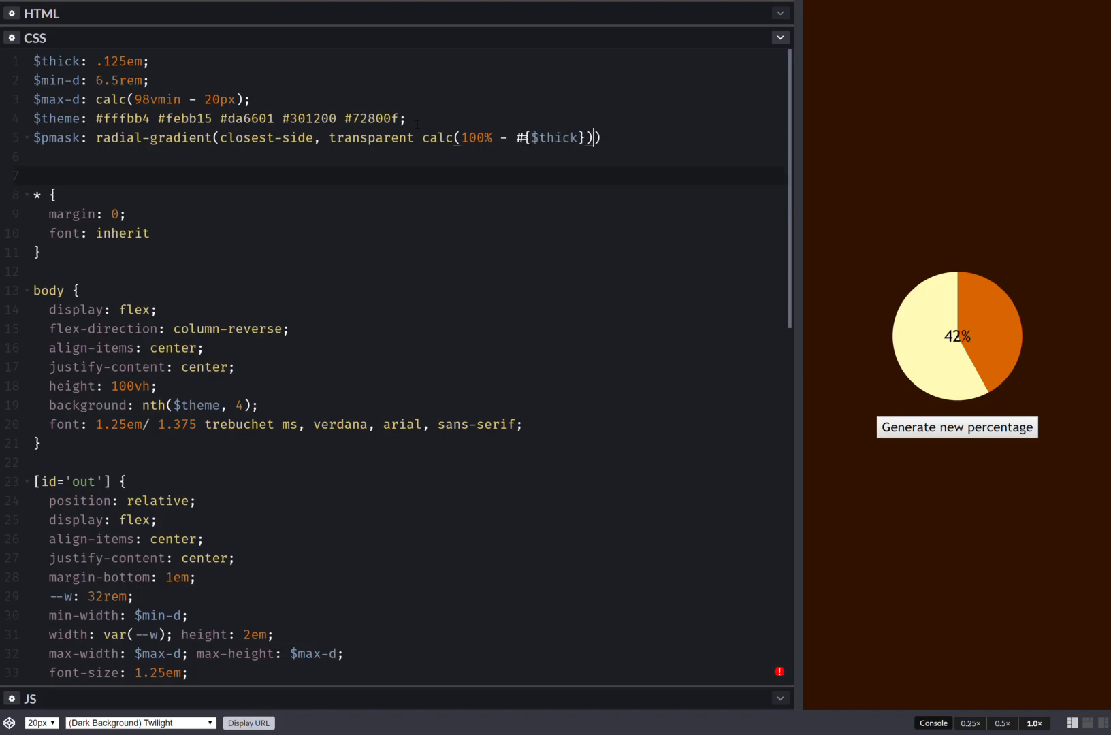
- Finish $pmask with a red stop at calc(100% - #{$thick} + 1px) on a second line
type(",")
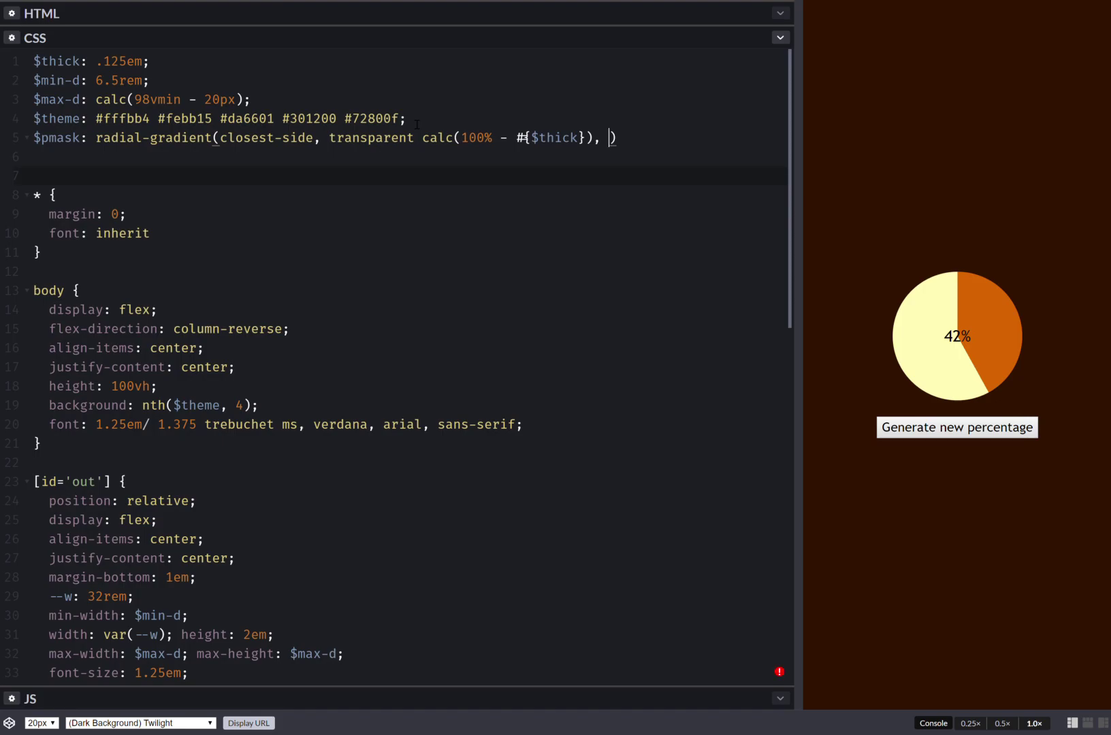
type("red")
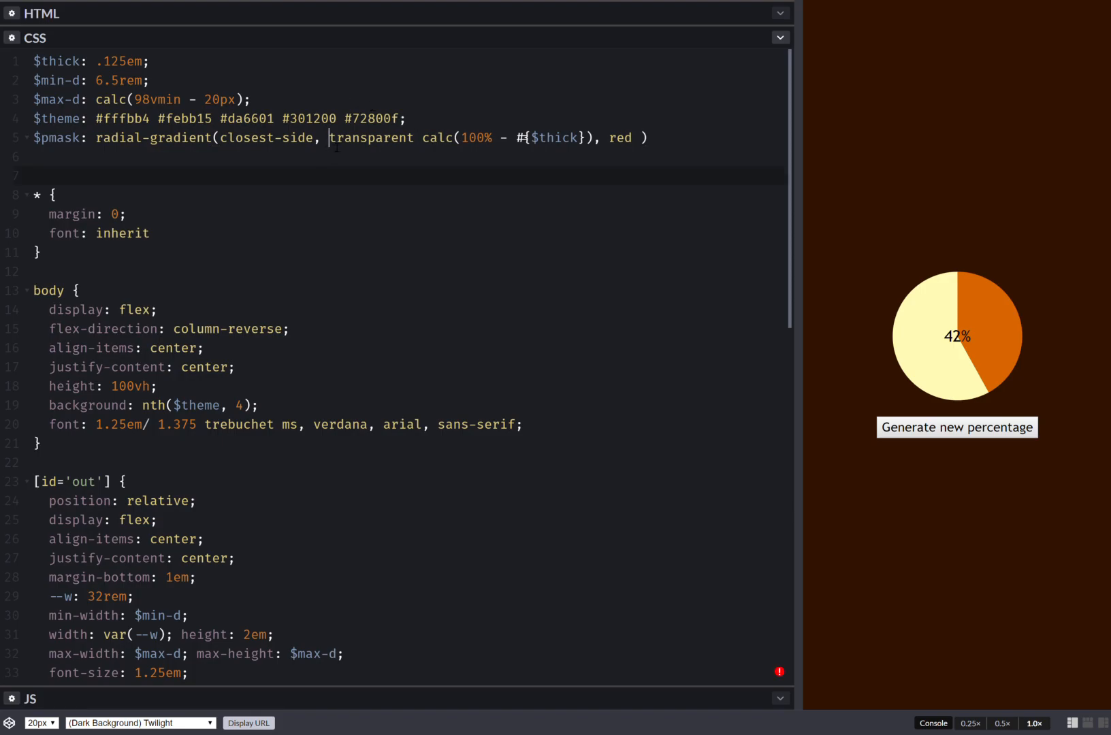
key("Enter")
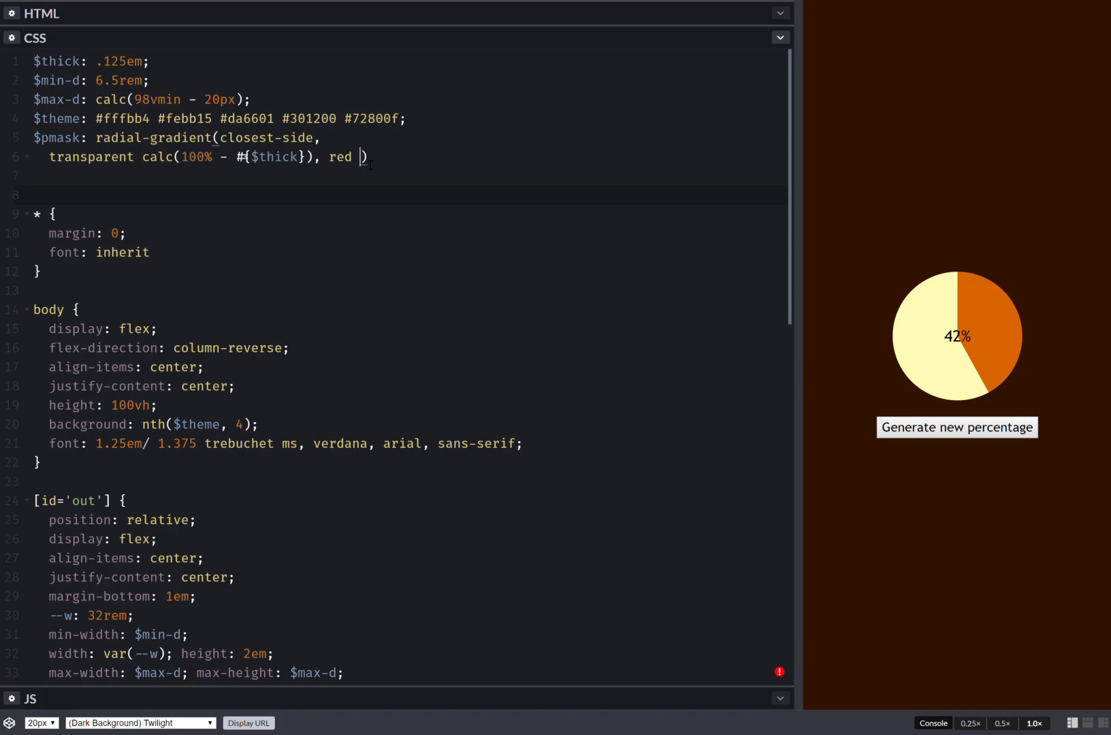
type("calc(100% - #{$thick})")
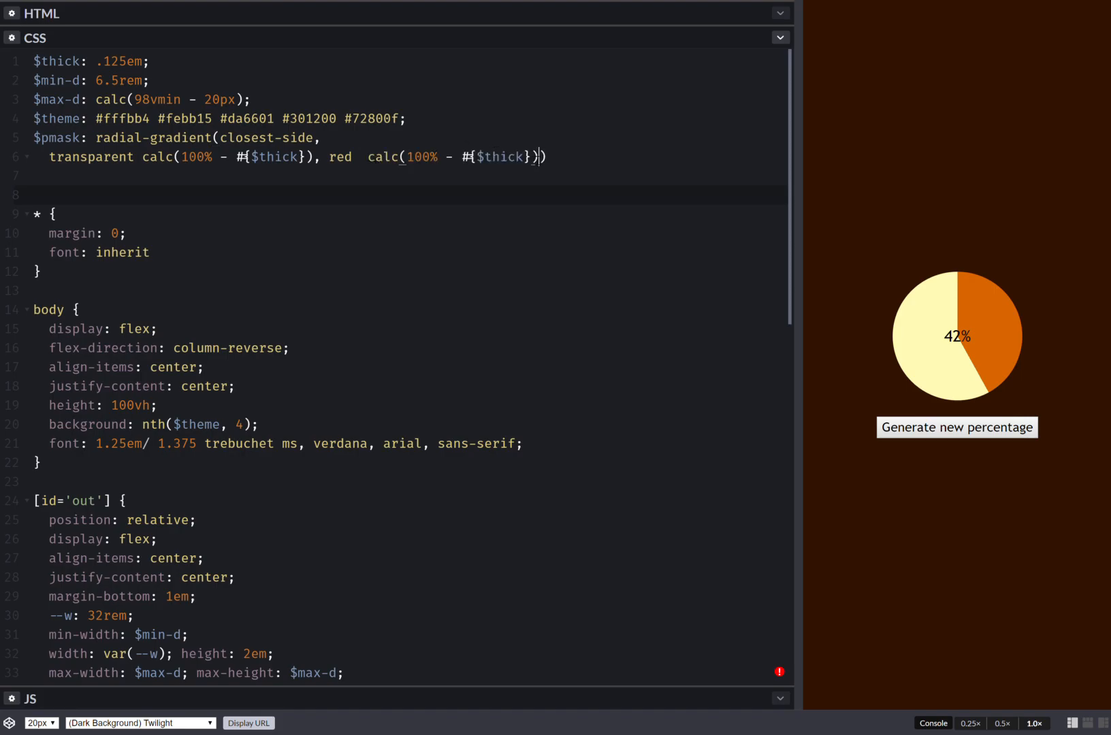
type("+")
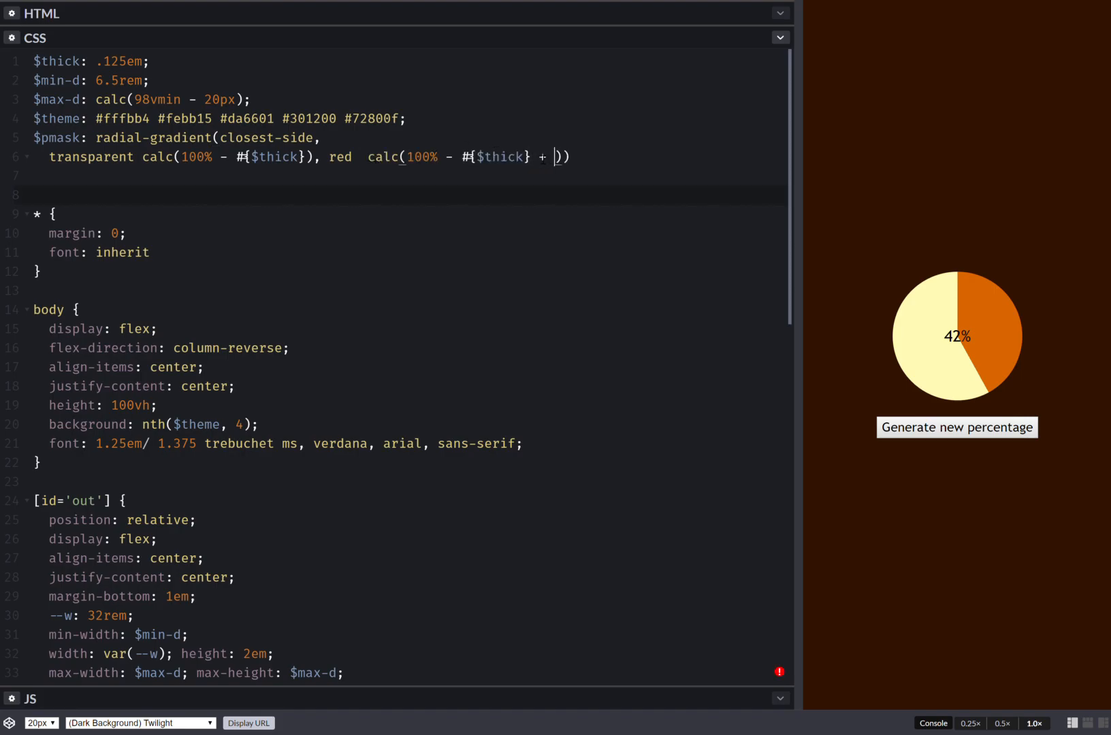
type("1px")
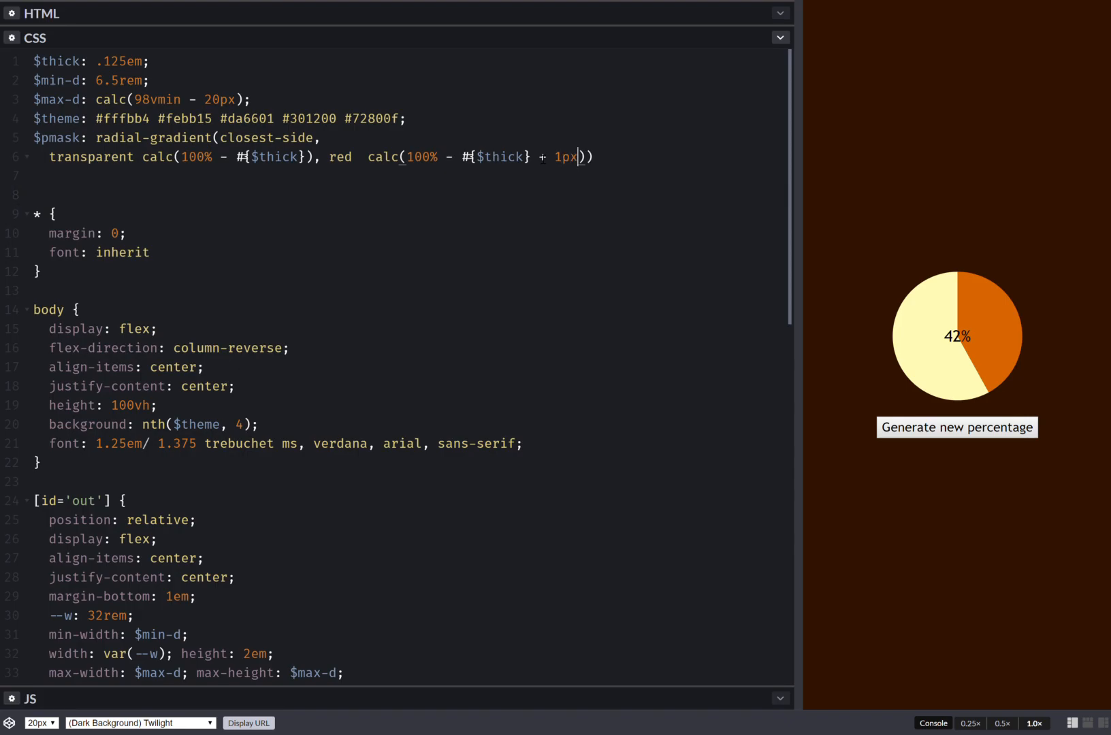
type(");")
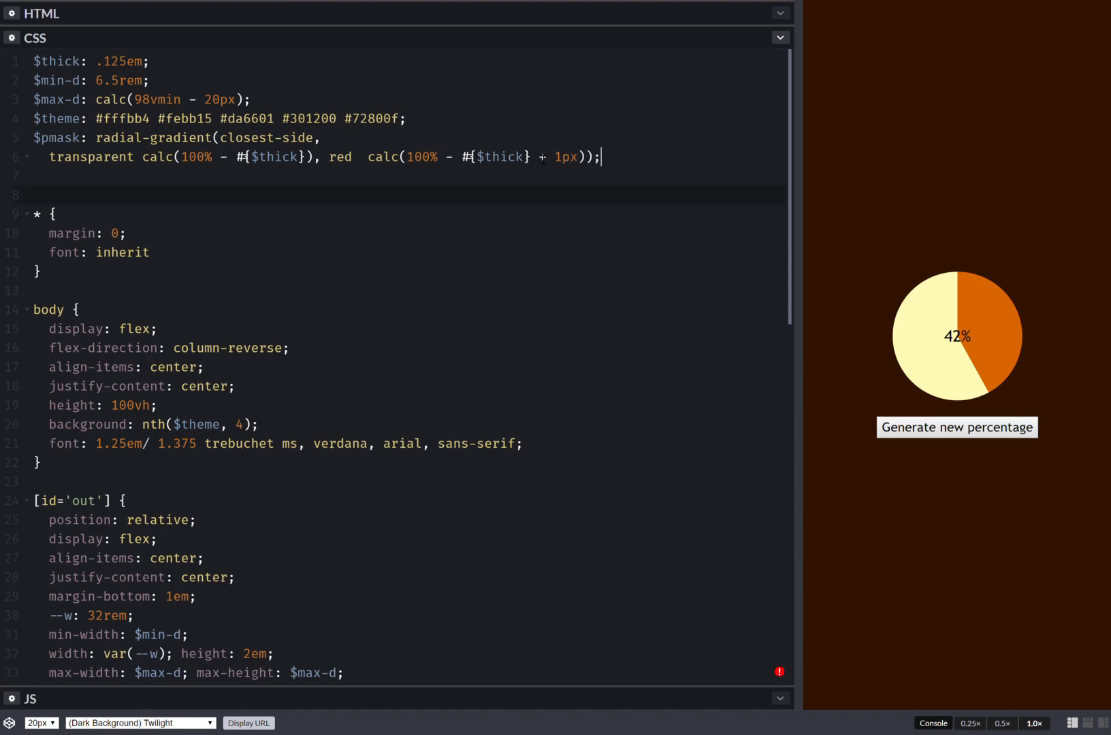
left_click(958, 428)
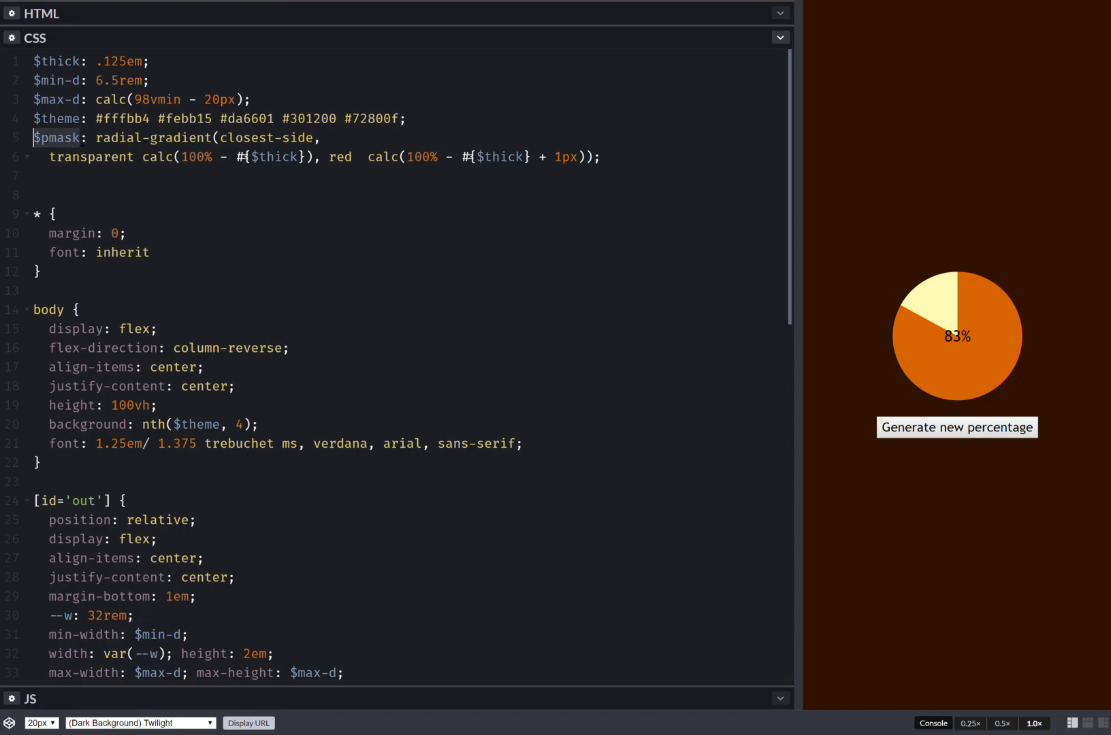
- Add -webkit-mask: $pmask to the &:before rule, replacing the url() placeholder
scroll("down", 3)
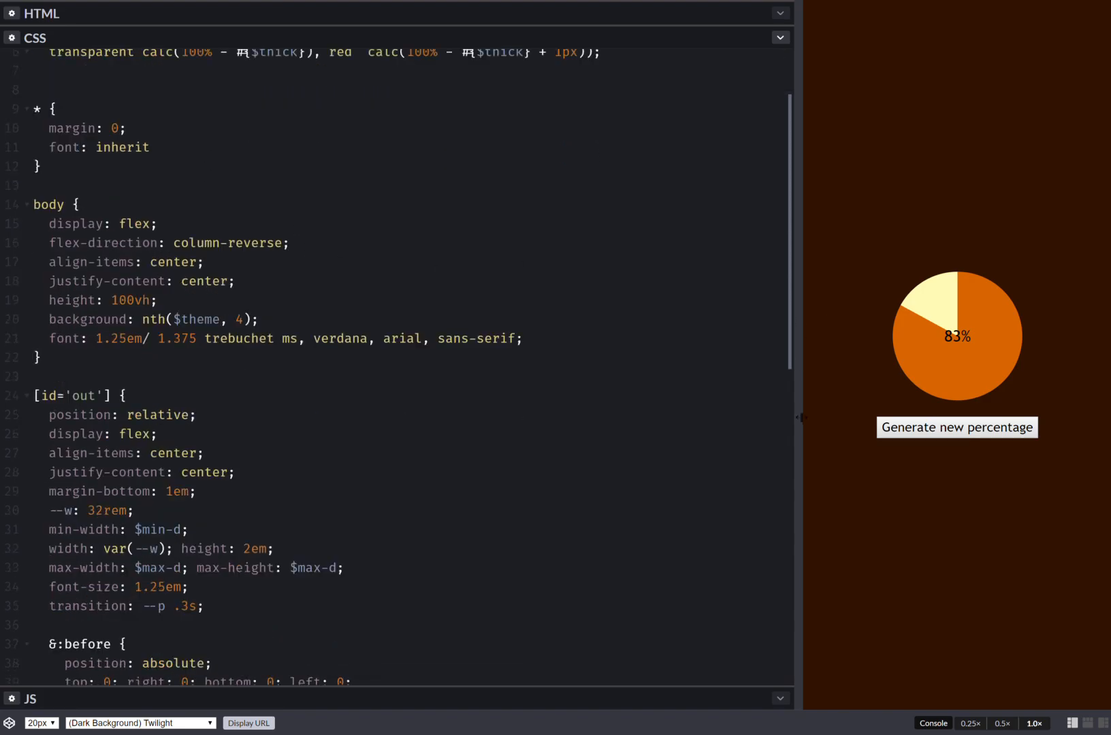
scroll("down", 3)
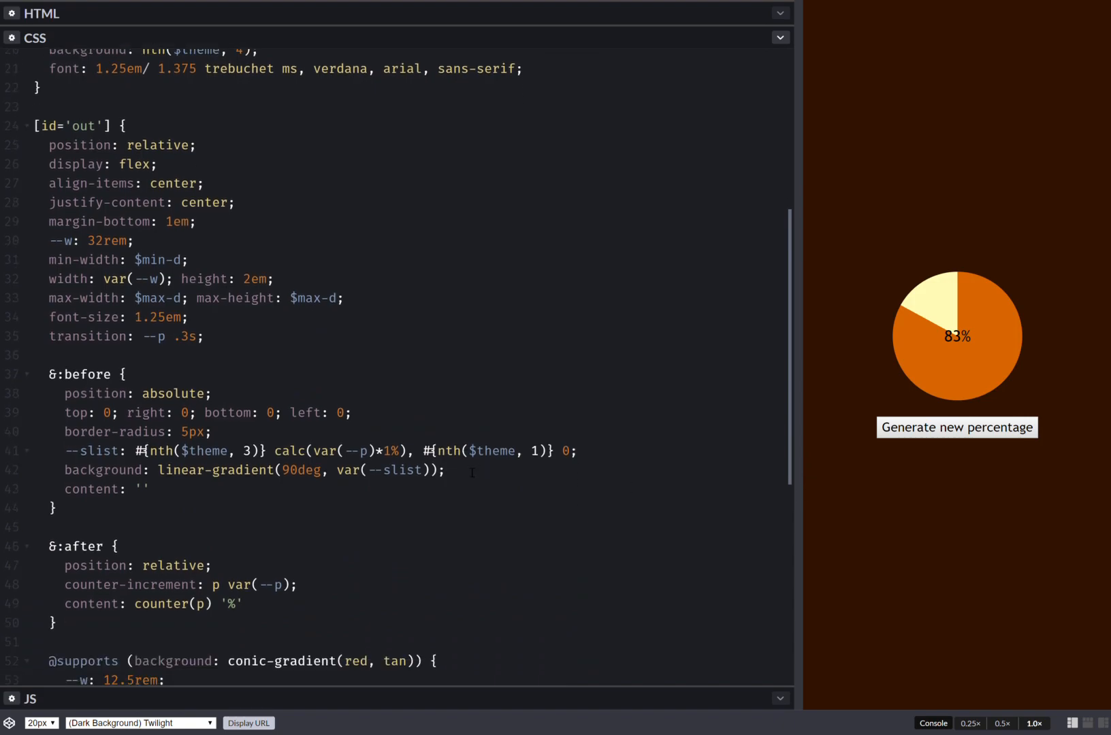
type("-w")
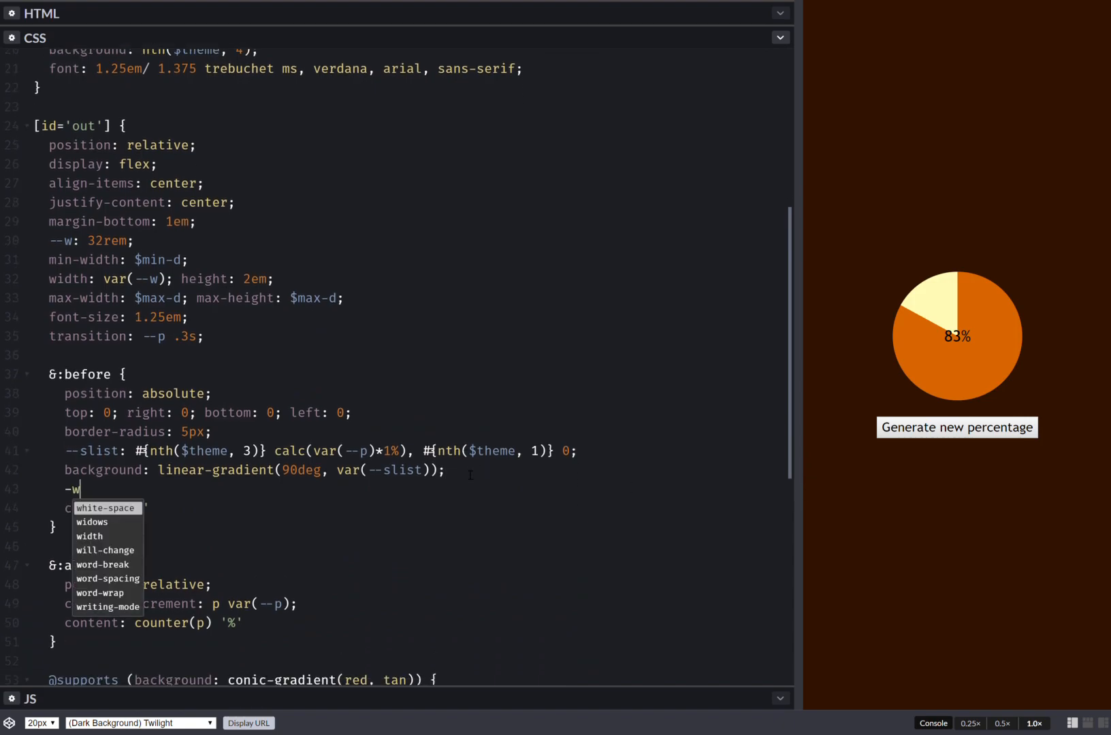
type("ebkit-mask:")
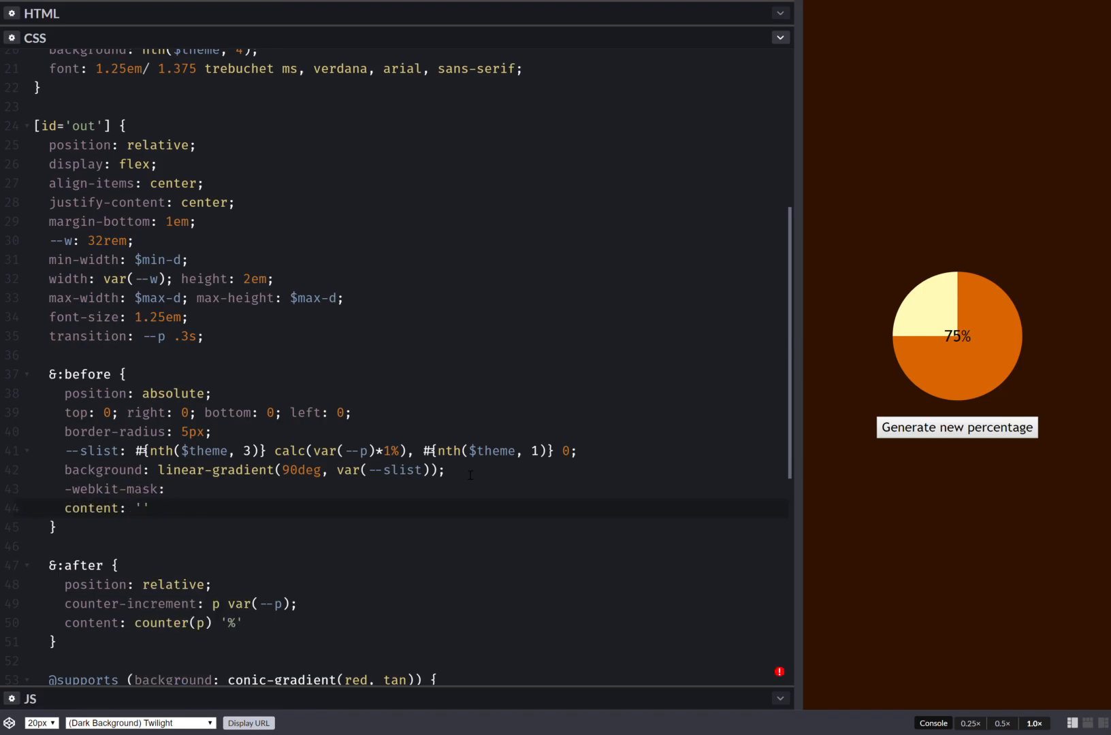
type("url()")
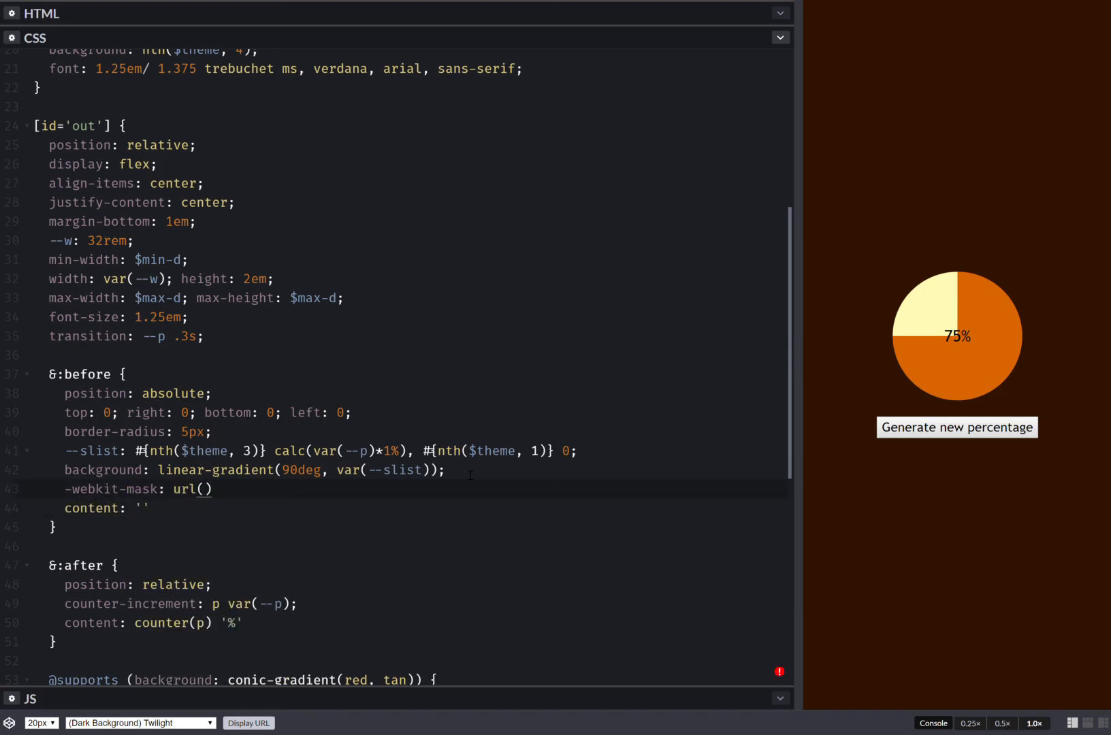
key("Backspace")
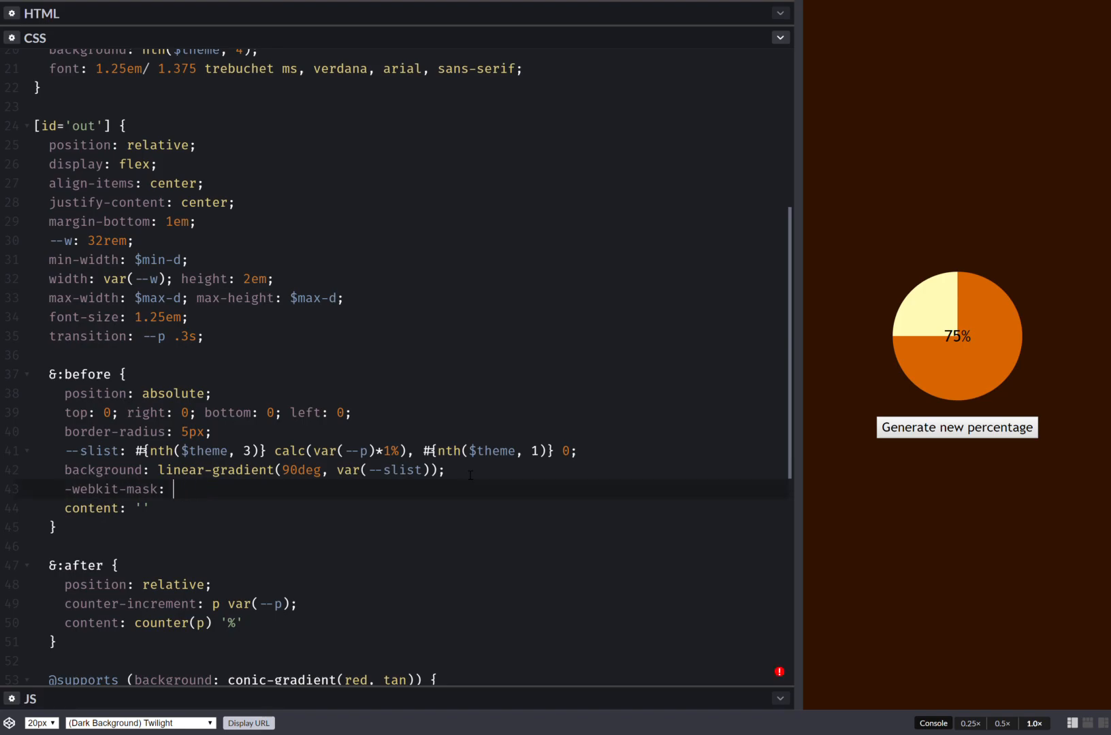
type("$m;")
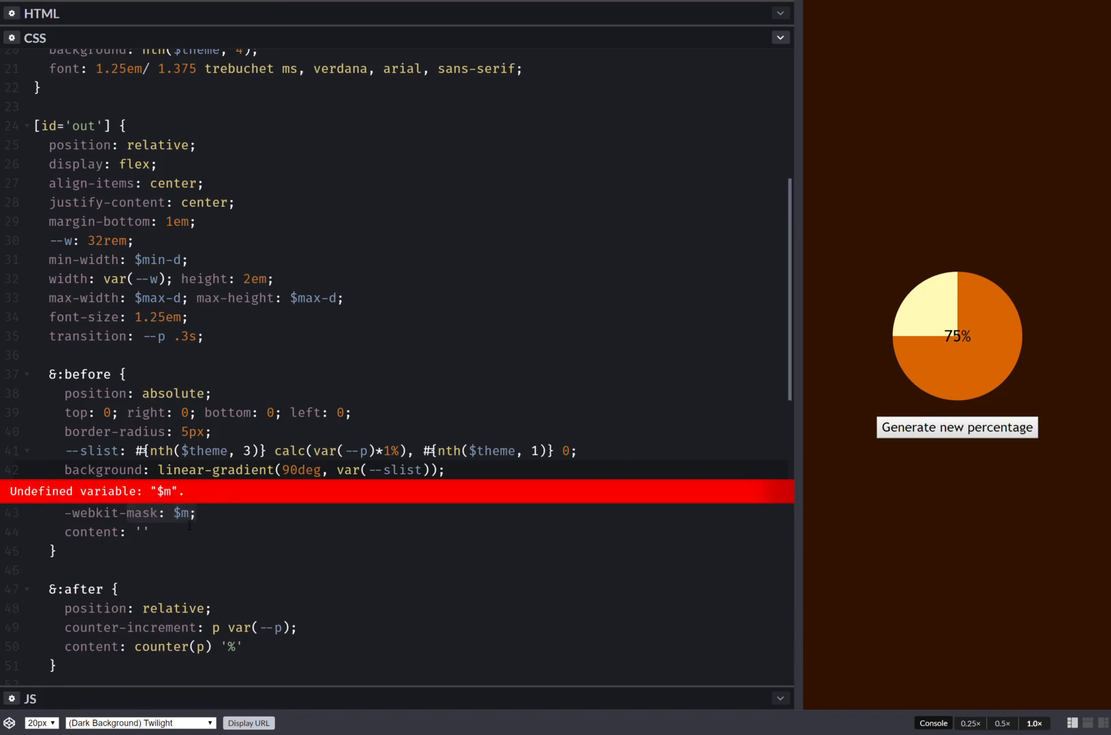
type("p")
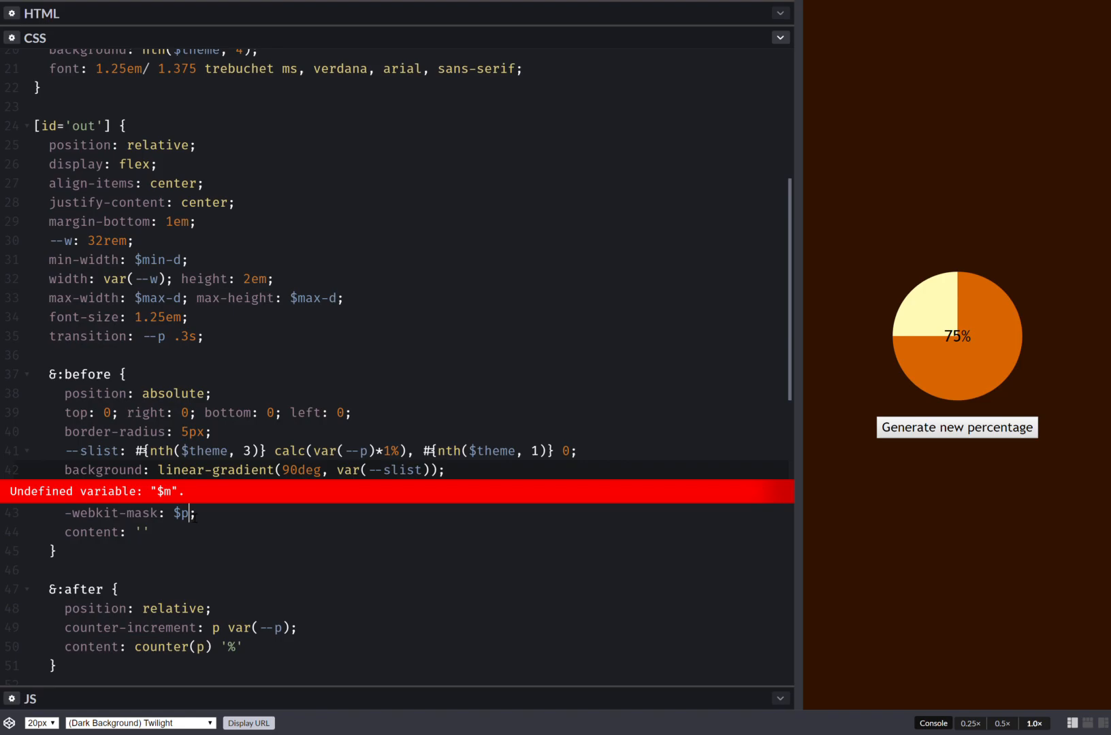
type("mask")
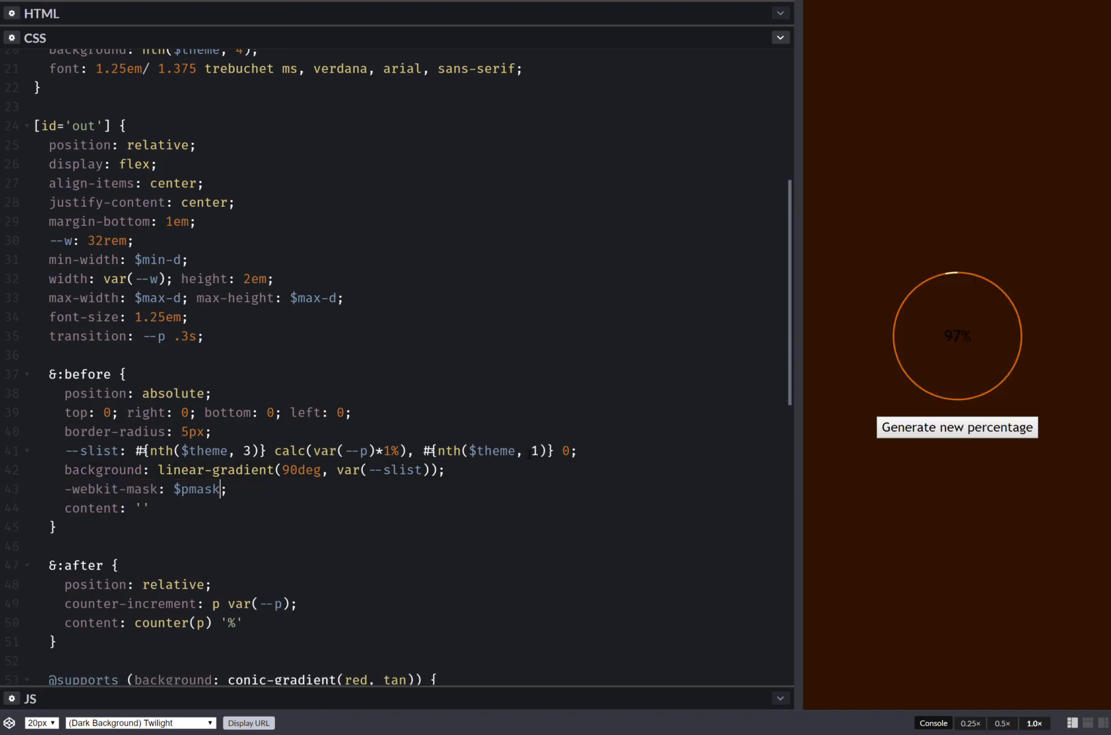
- Generate several new percentages to confirm the pie now renders as a thin ring
left_click(970, 427)
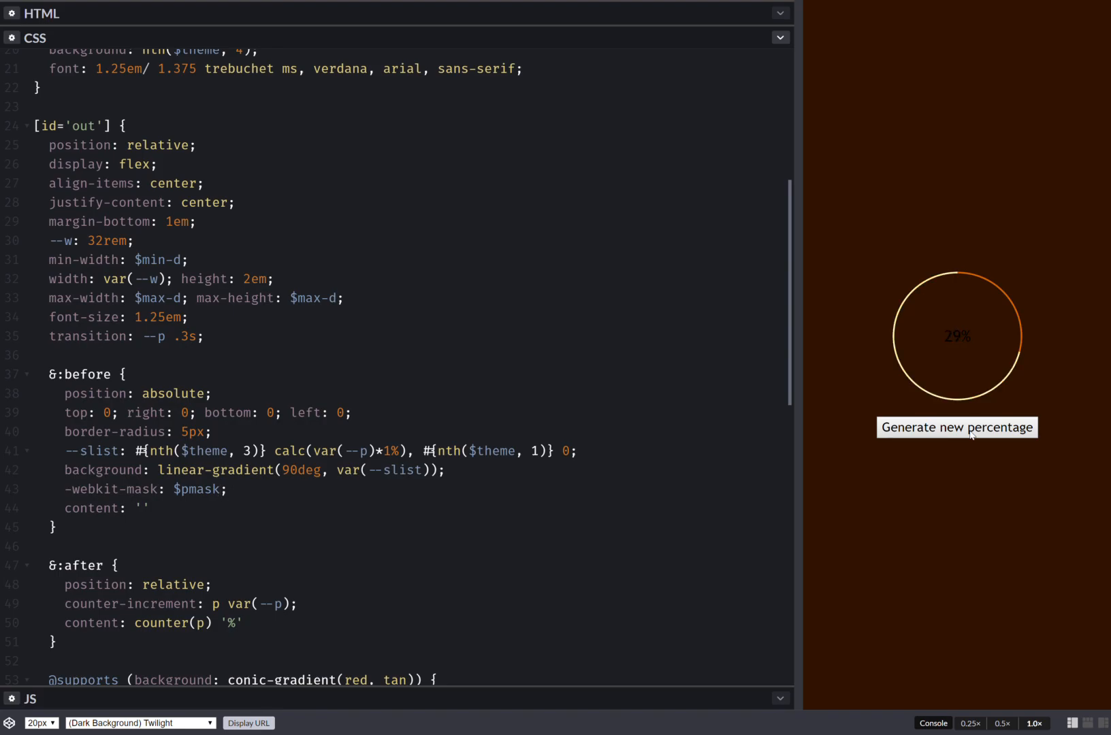
left_click(957, 428)
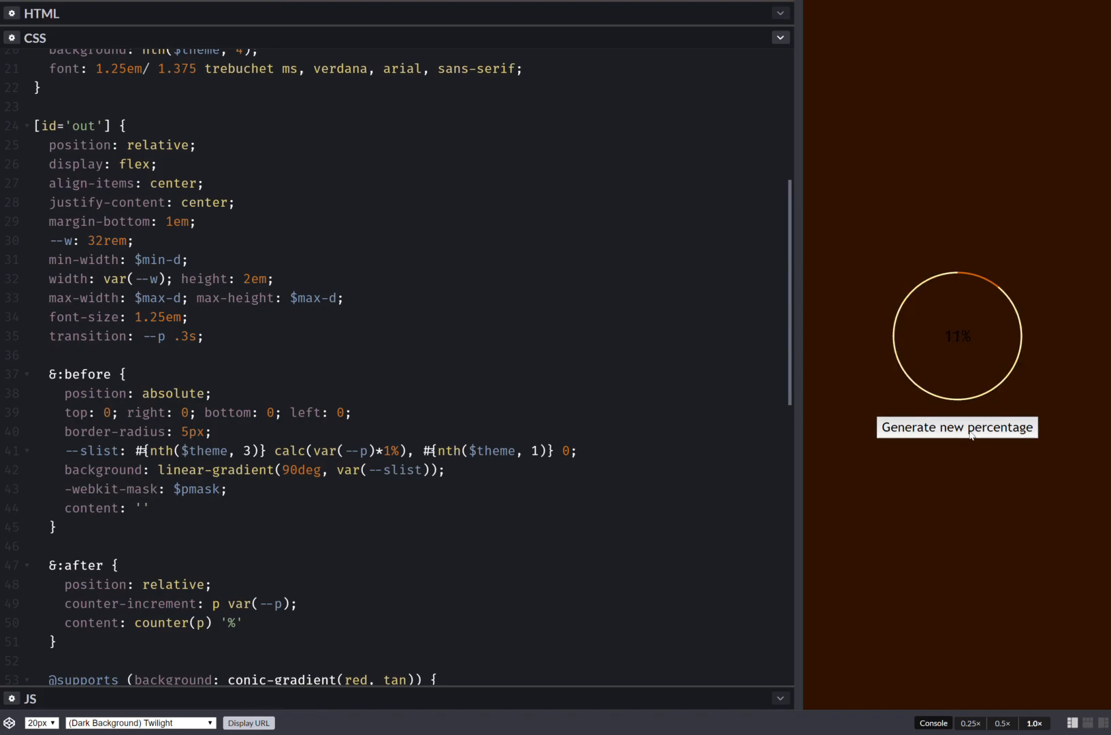
left_click(957, 427)
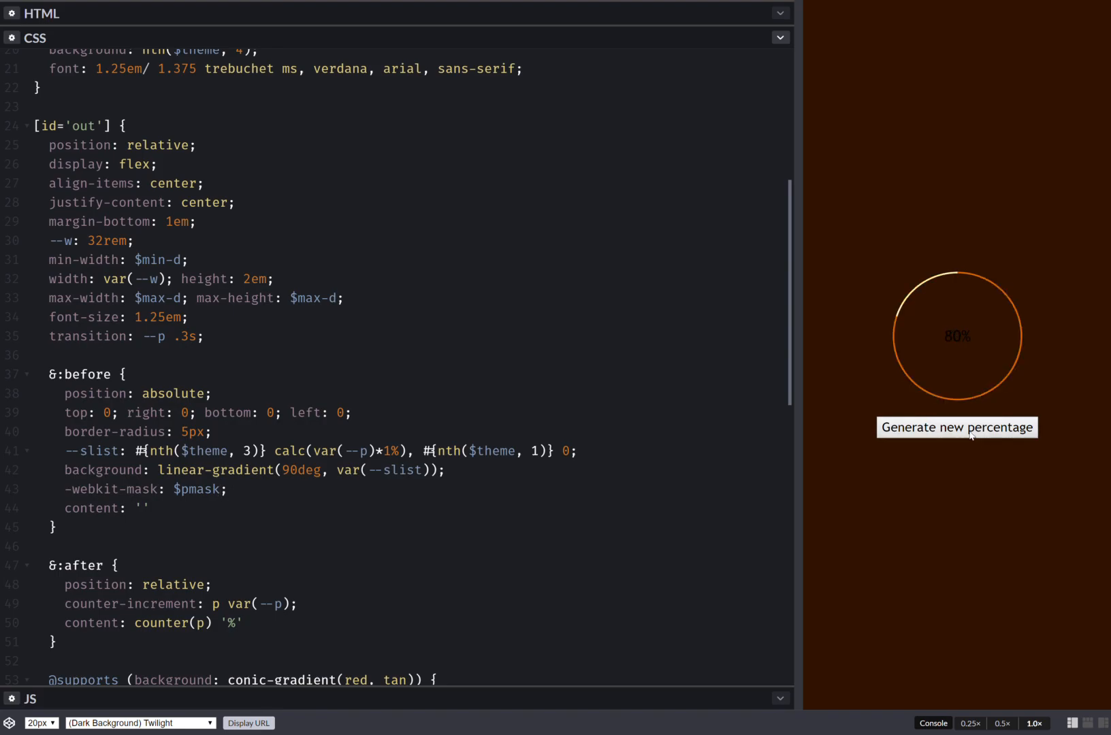
left_click(957, 427)
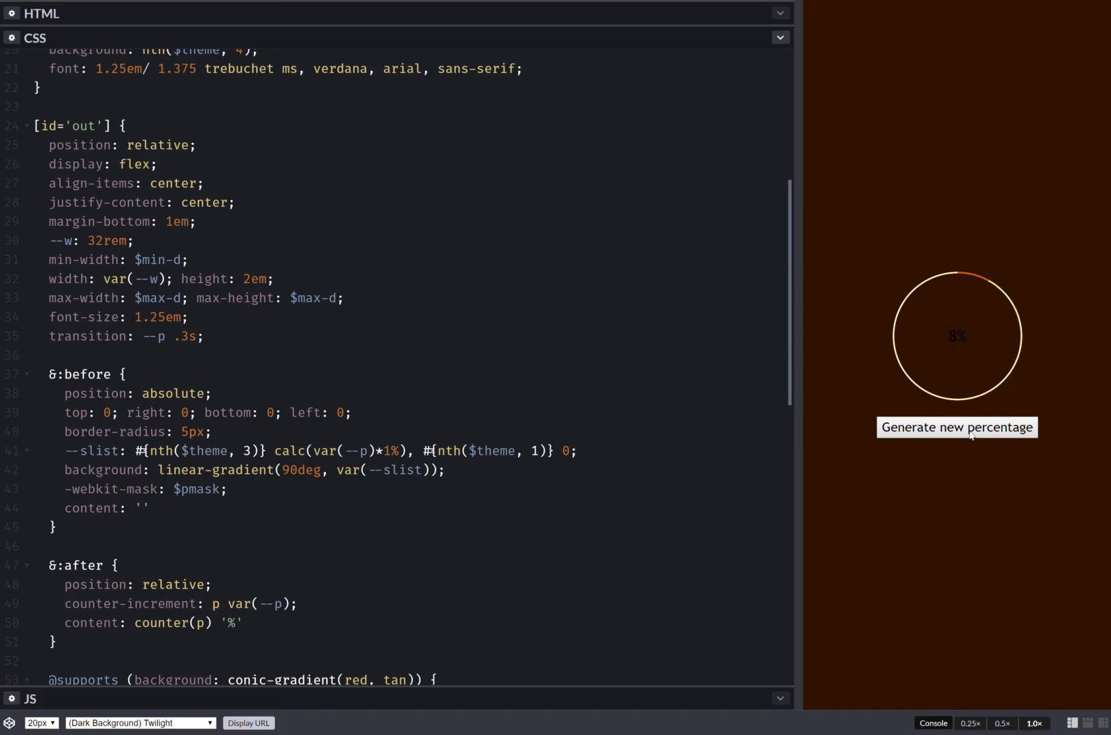
mouse_move(822, 367)
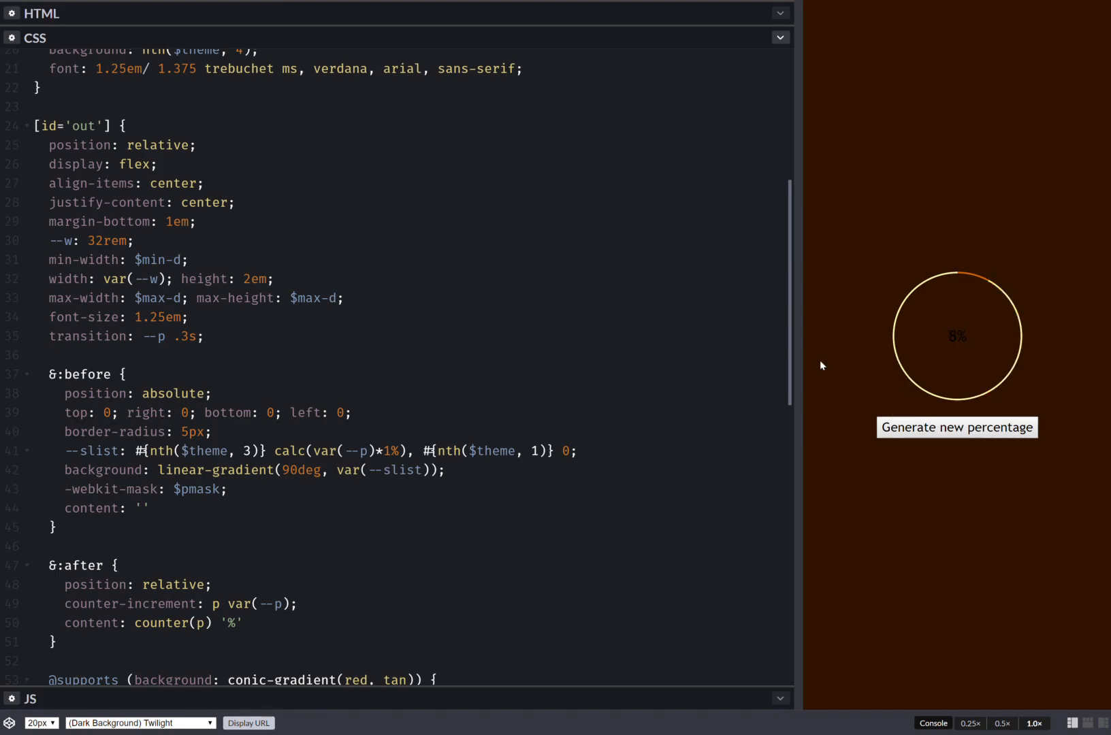
scroll("down", 3)
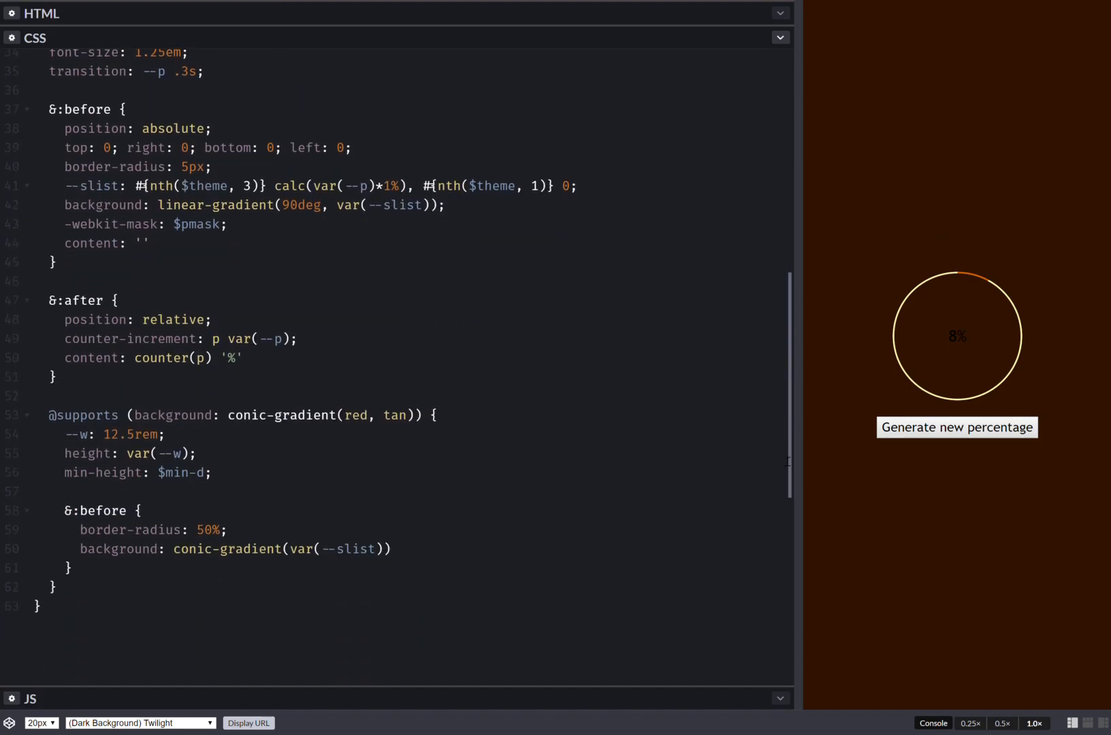
type("color: nth")
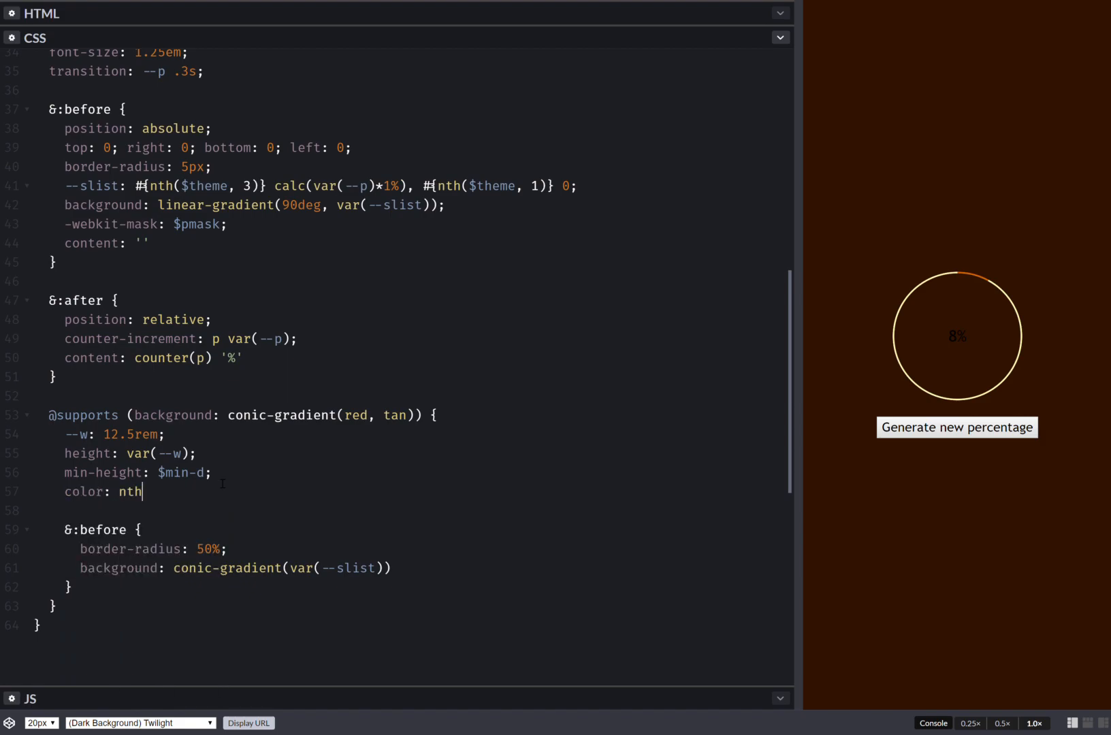
type("($c,")
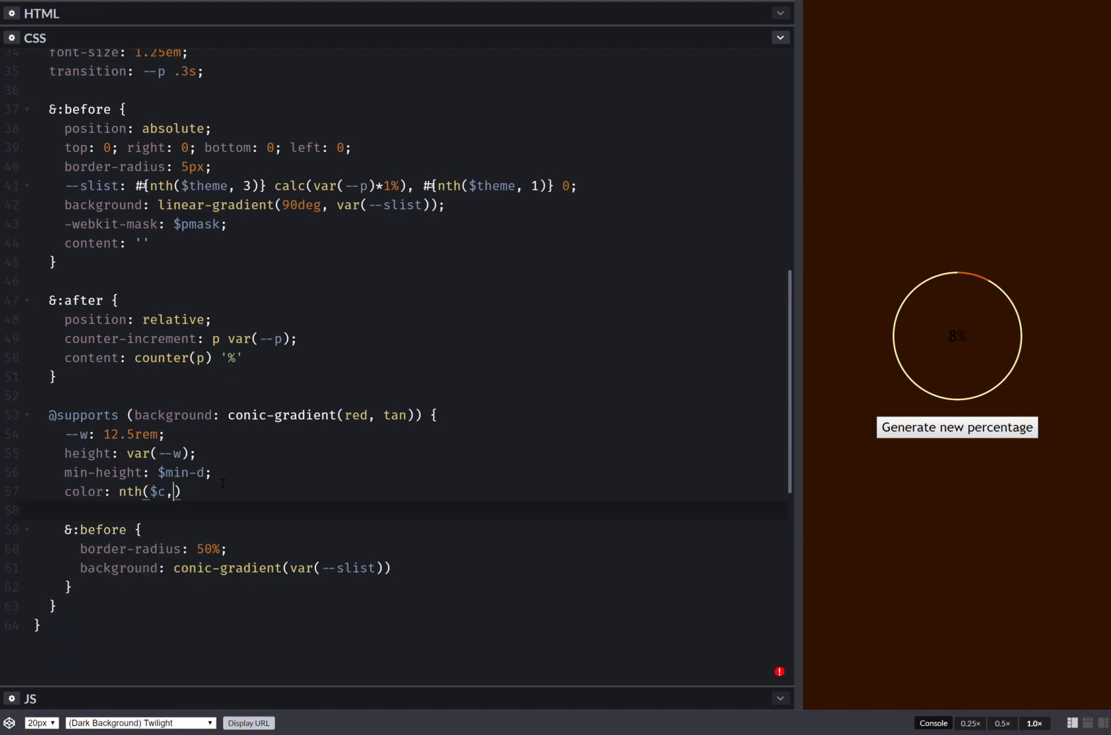
type("theme")
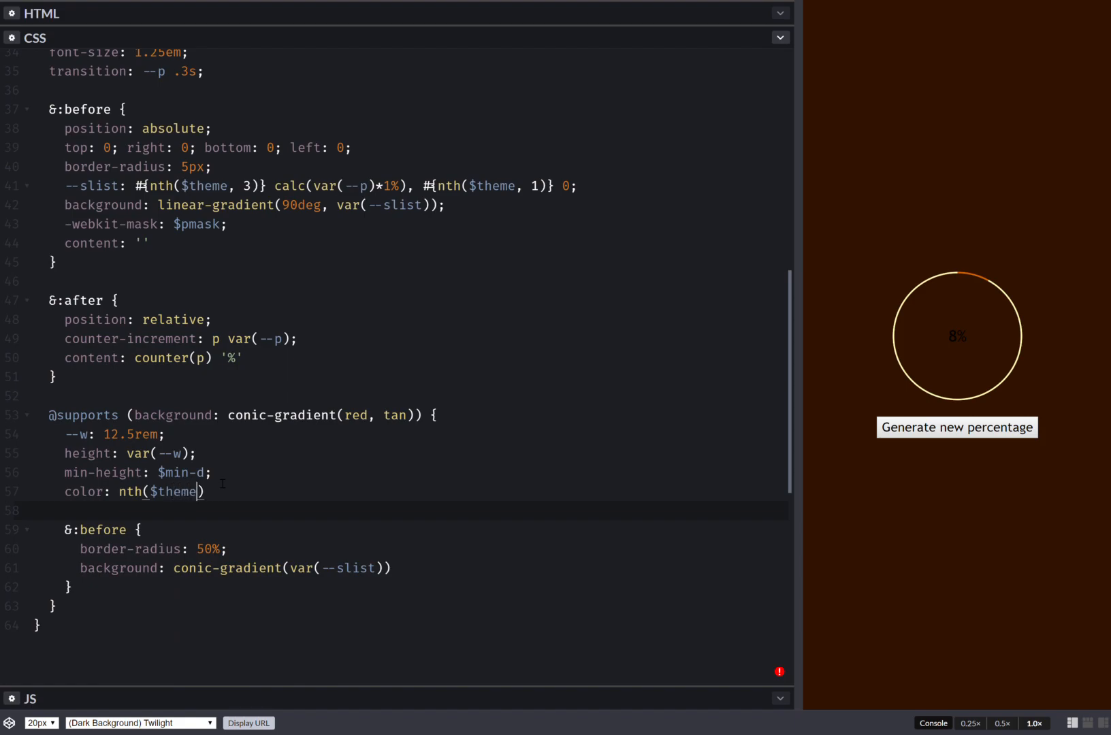
type(", 2);")
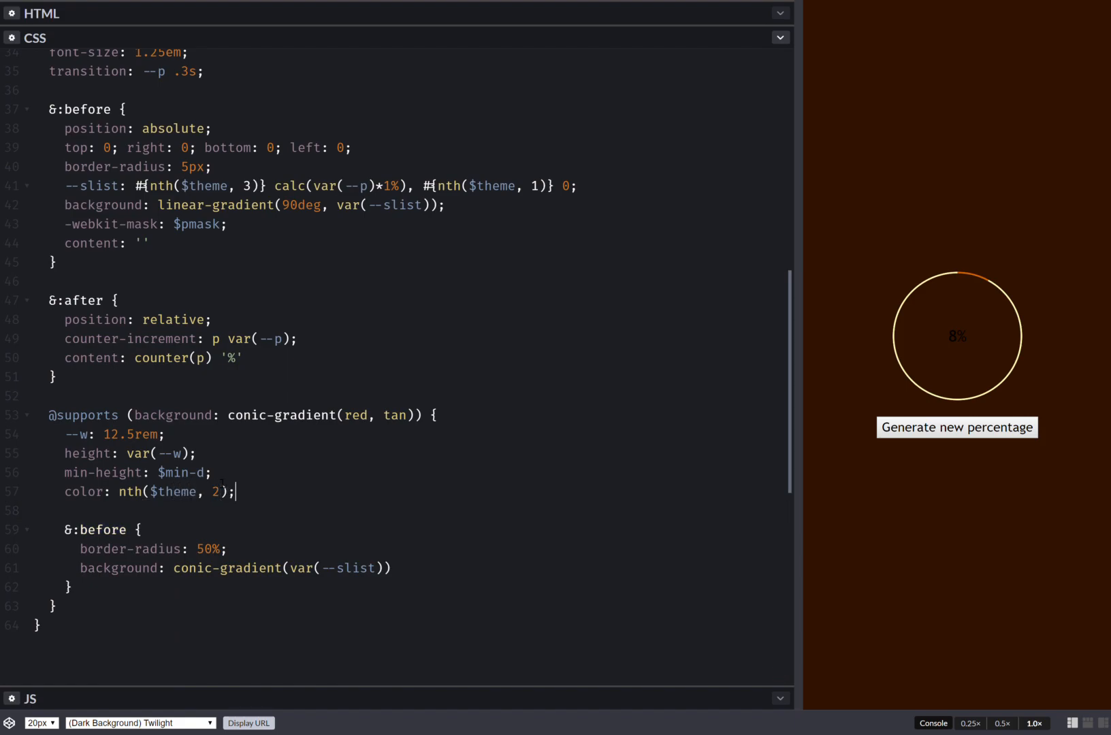
left_click(957, 428)
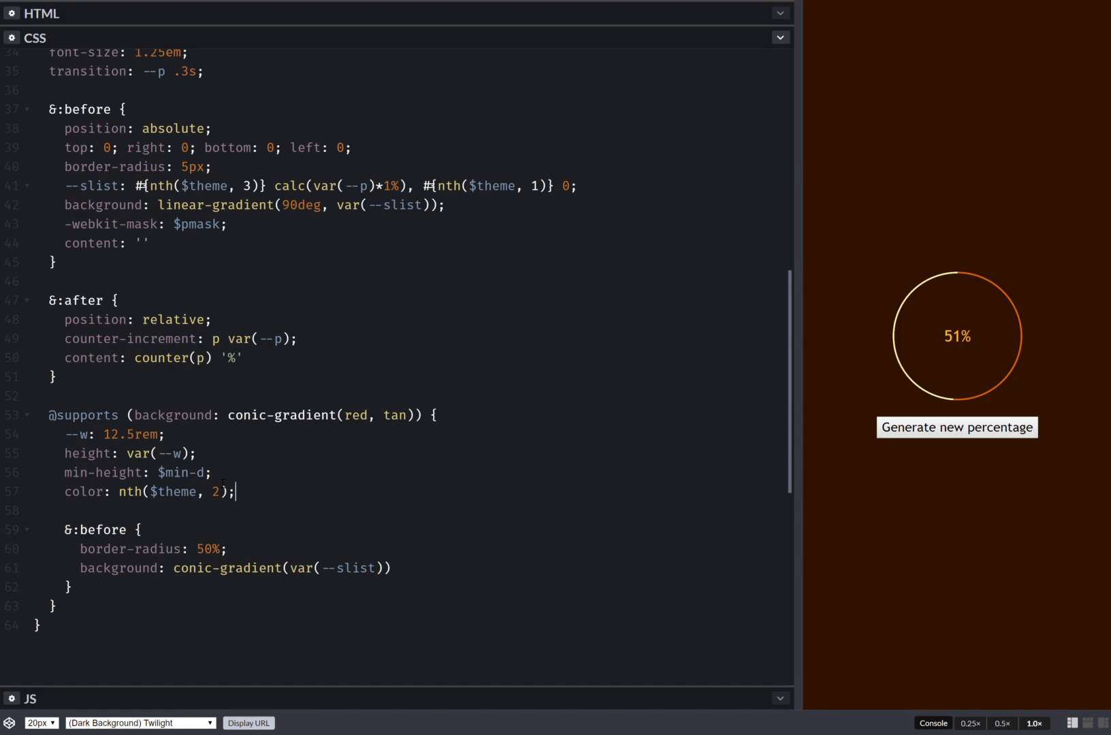
mouse_move(1009, 400)
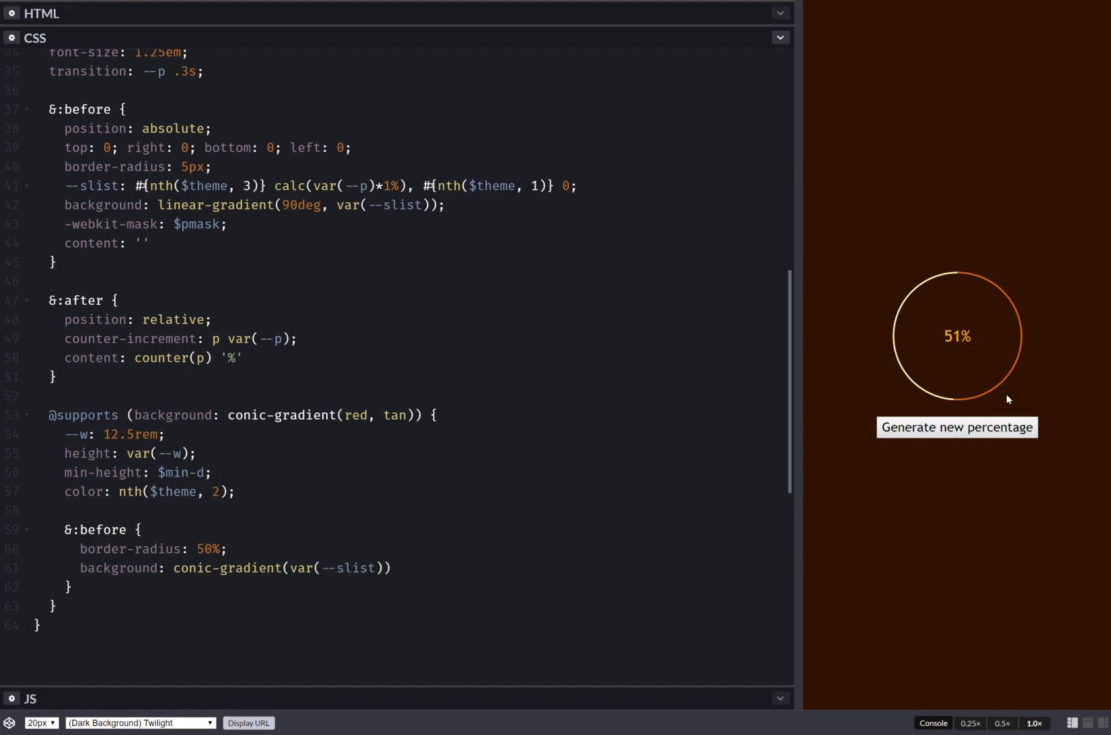
left_click(956, 428)
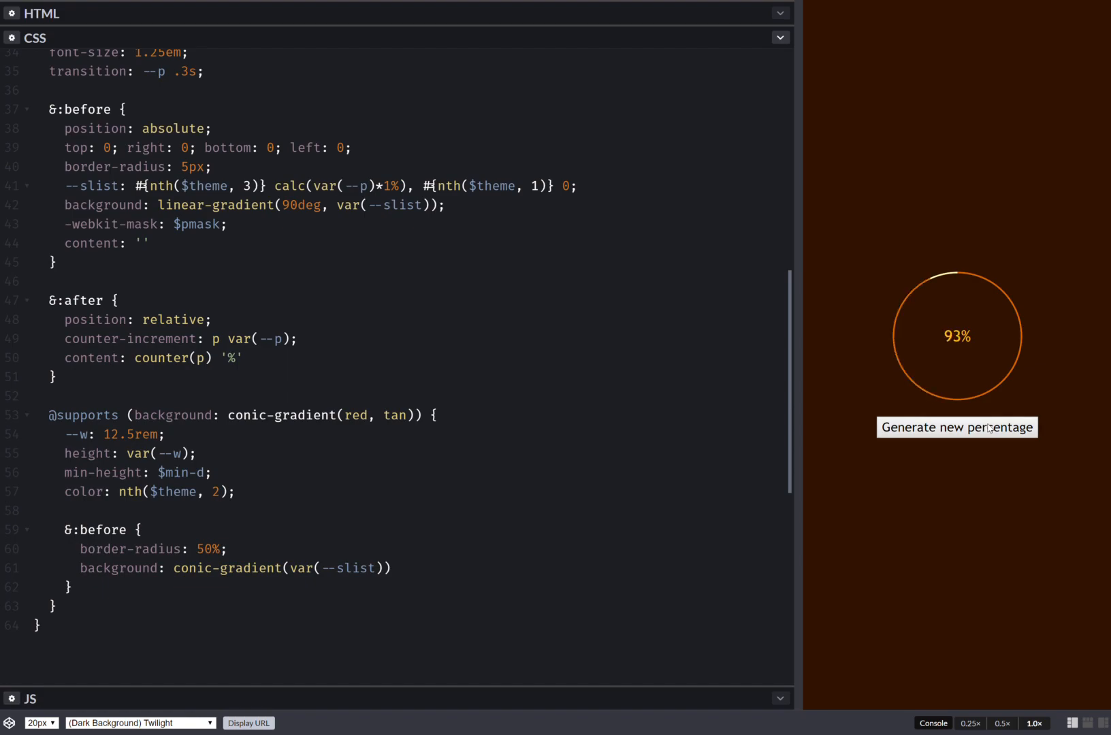
left_click(956, 428)
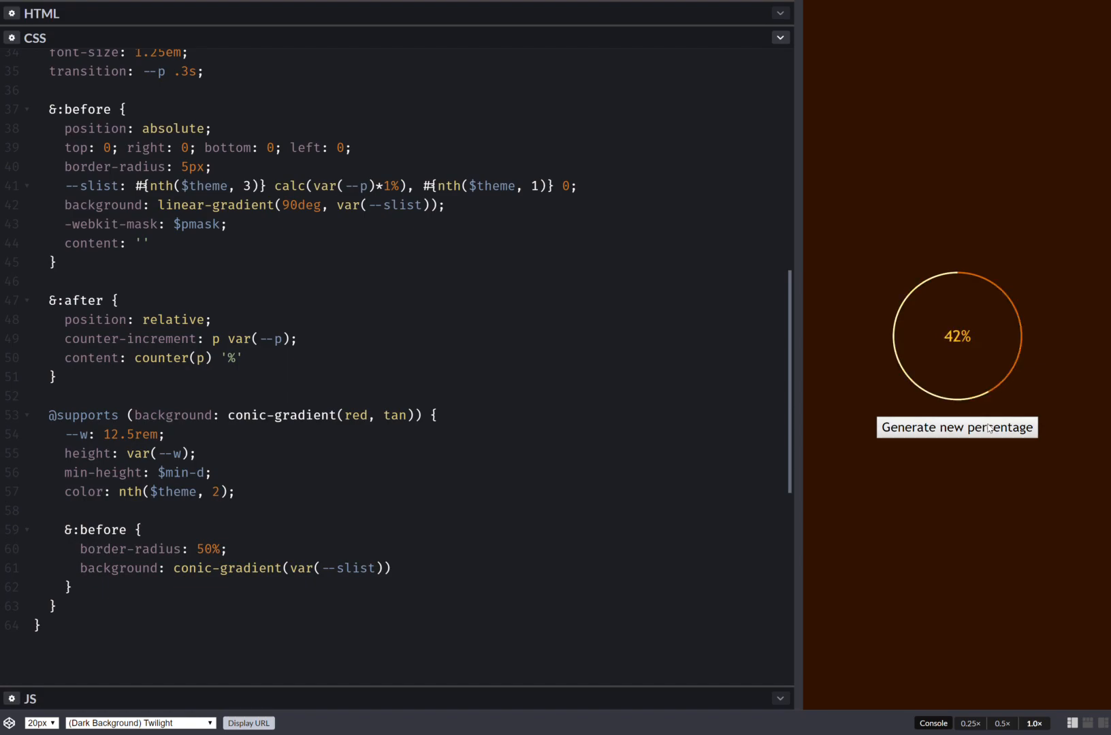
- Add font-size: 2em to the label and regenerate percentages to check the larger text
key("Enter")
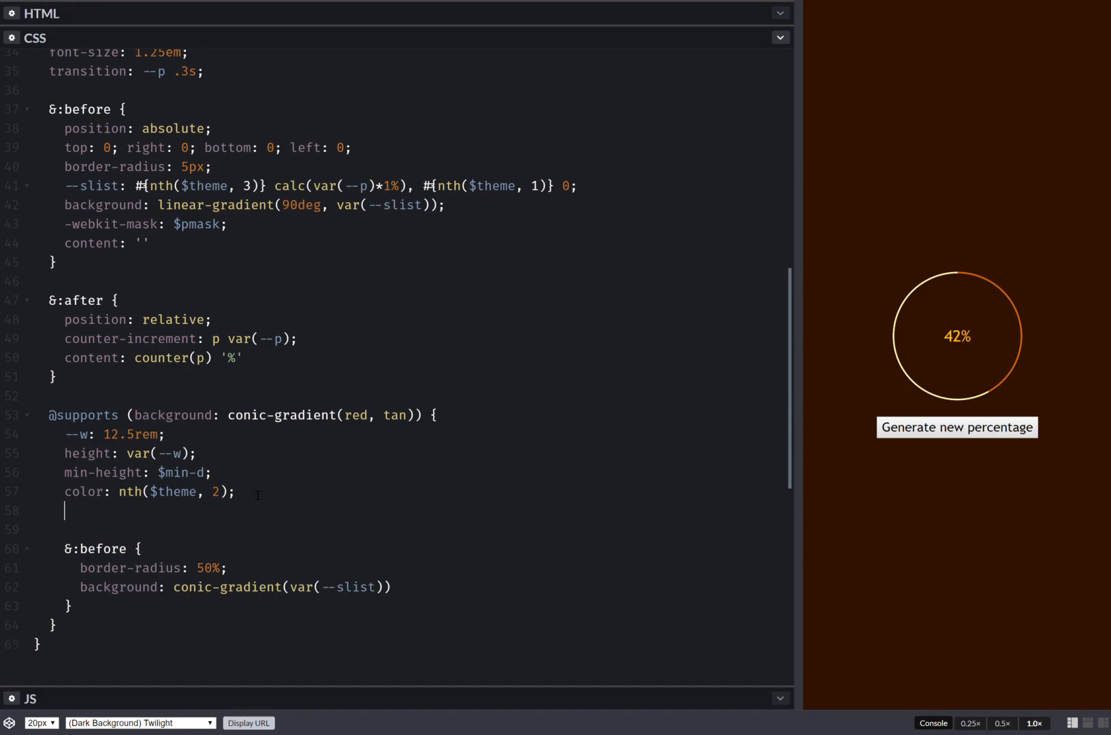
type("font-size: 2em")
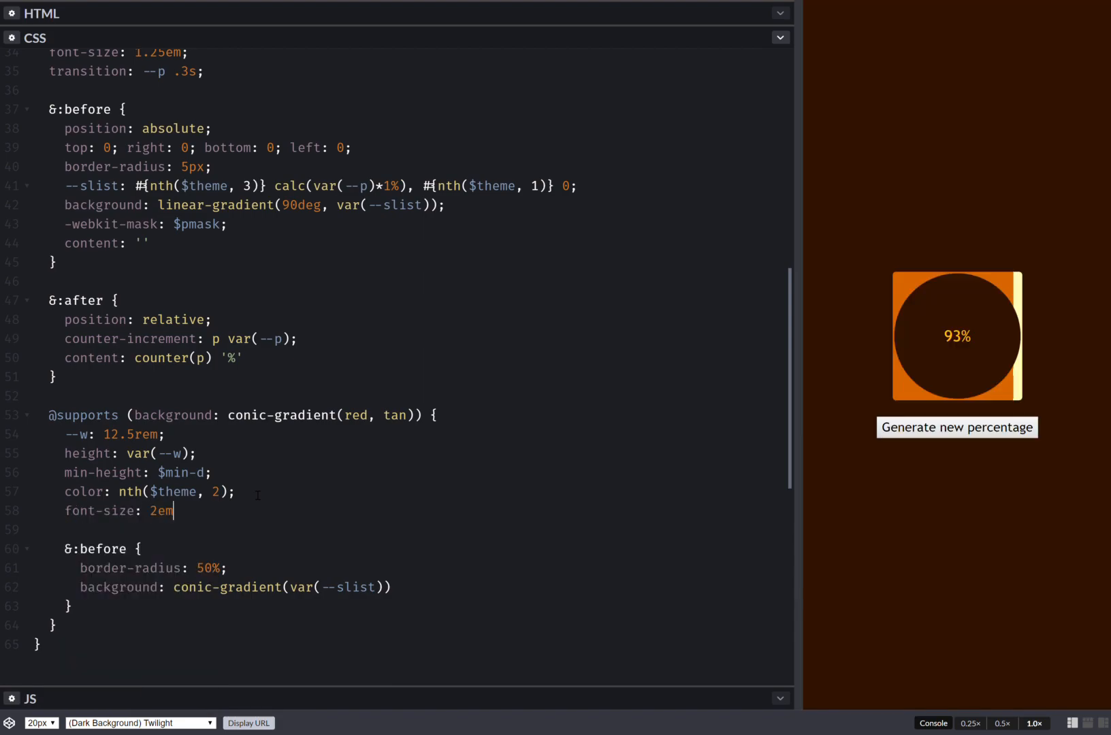
type(";")
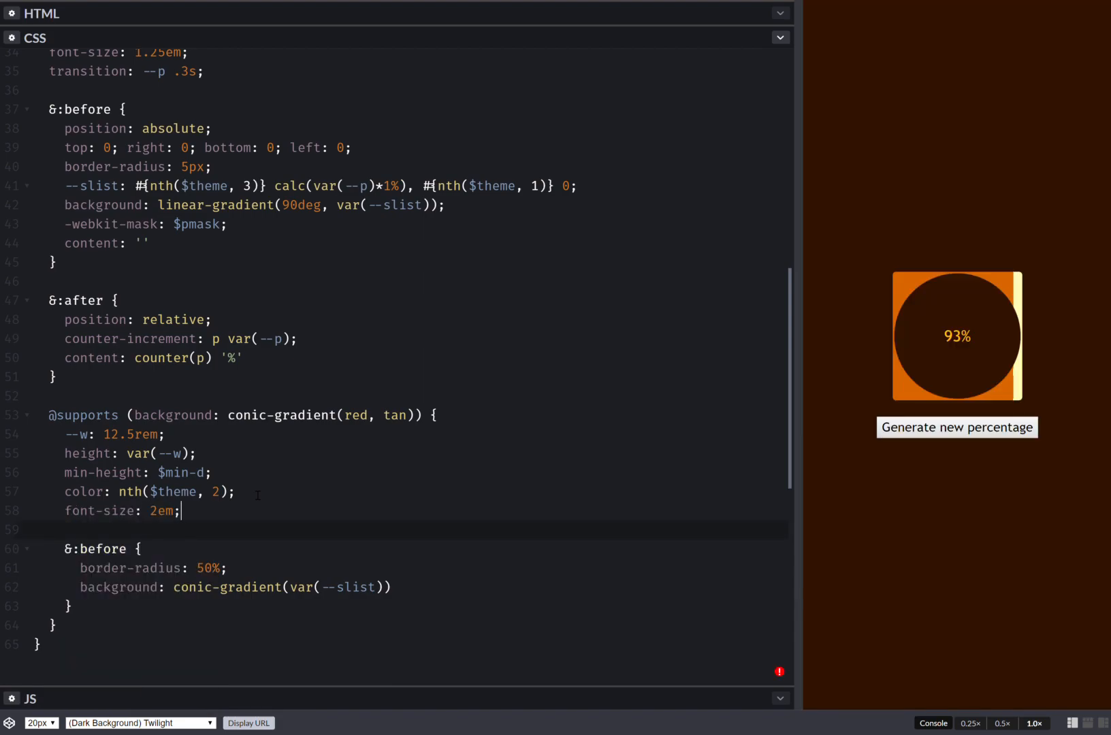
left_click(958, 428)
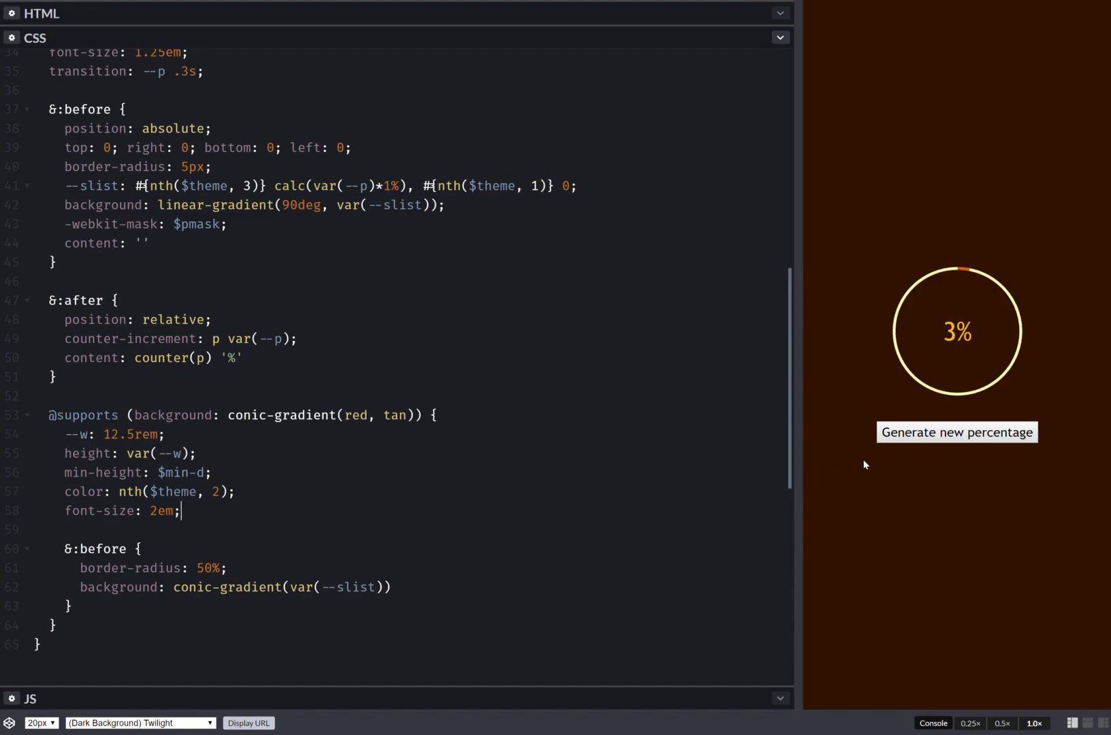
left_click(956, 432)
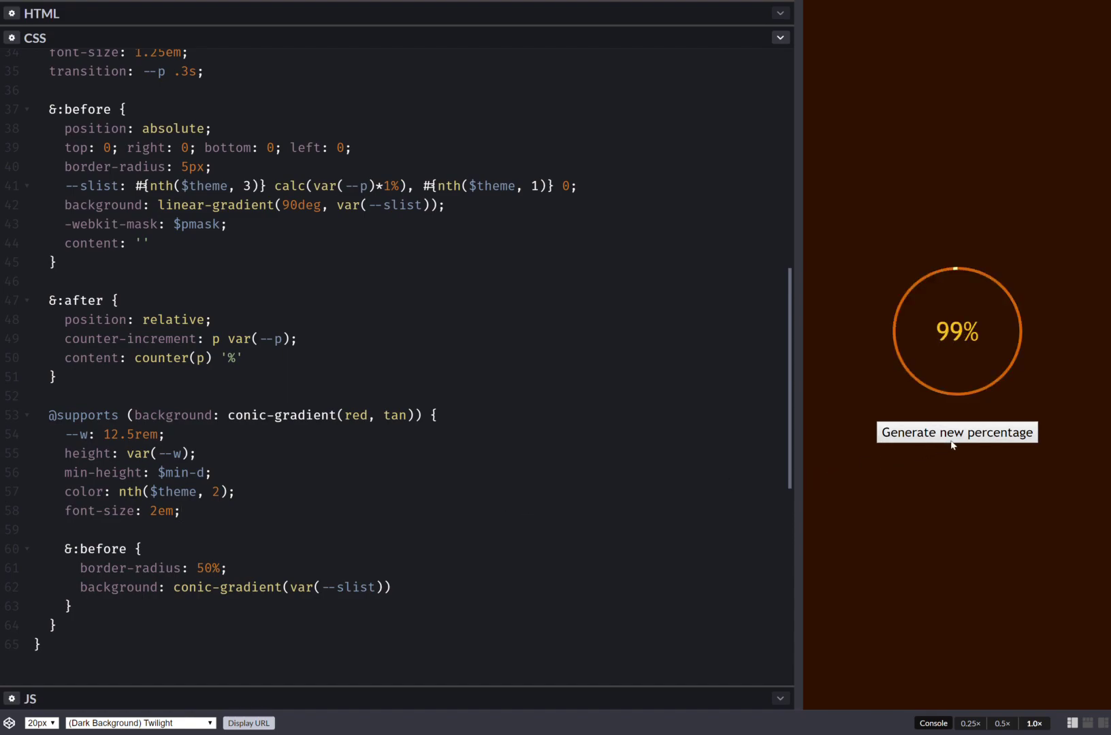
left_click(957, 432)
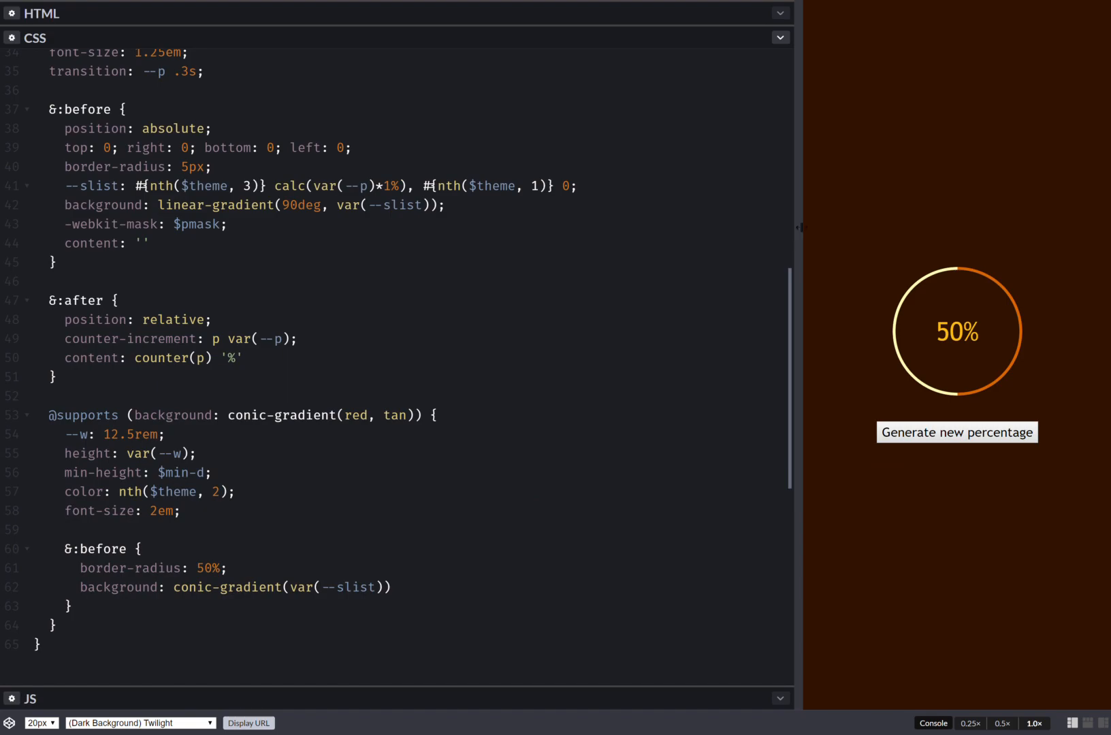
left_click_drag(799, 227, 1043, 205)
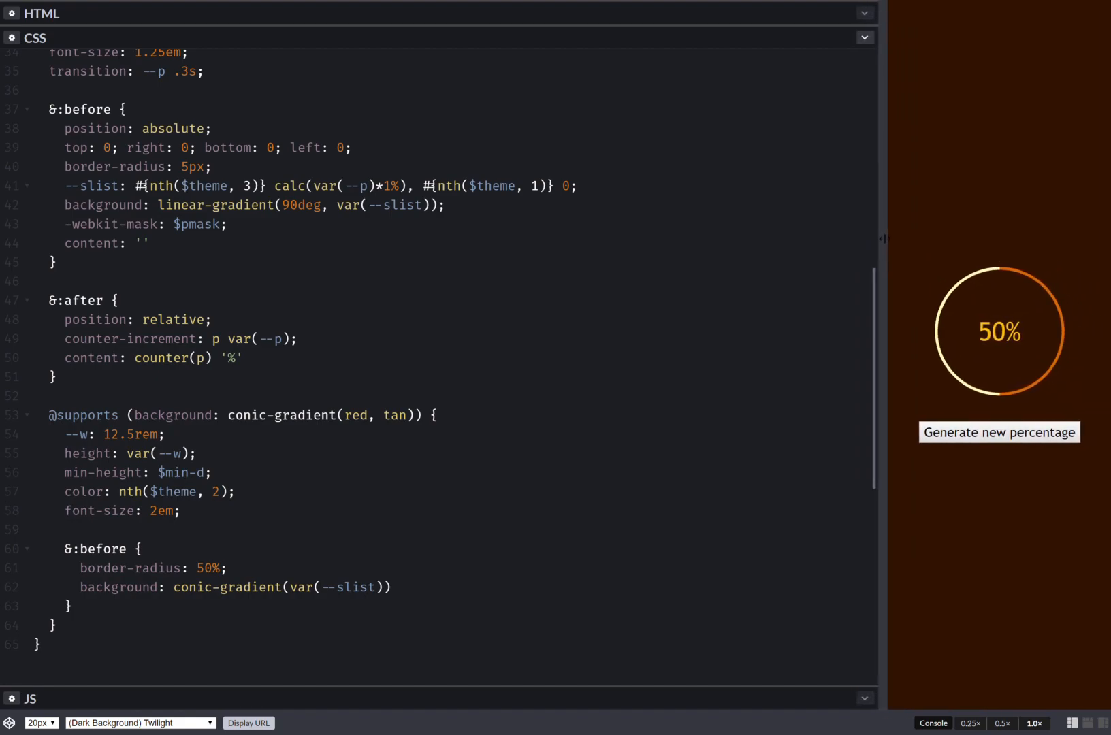
mouse_move(969, 351)
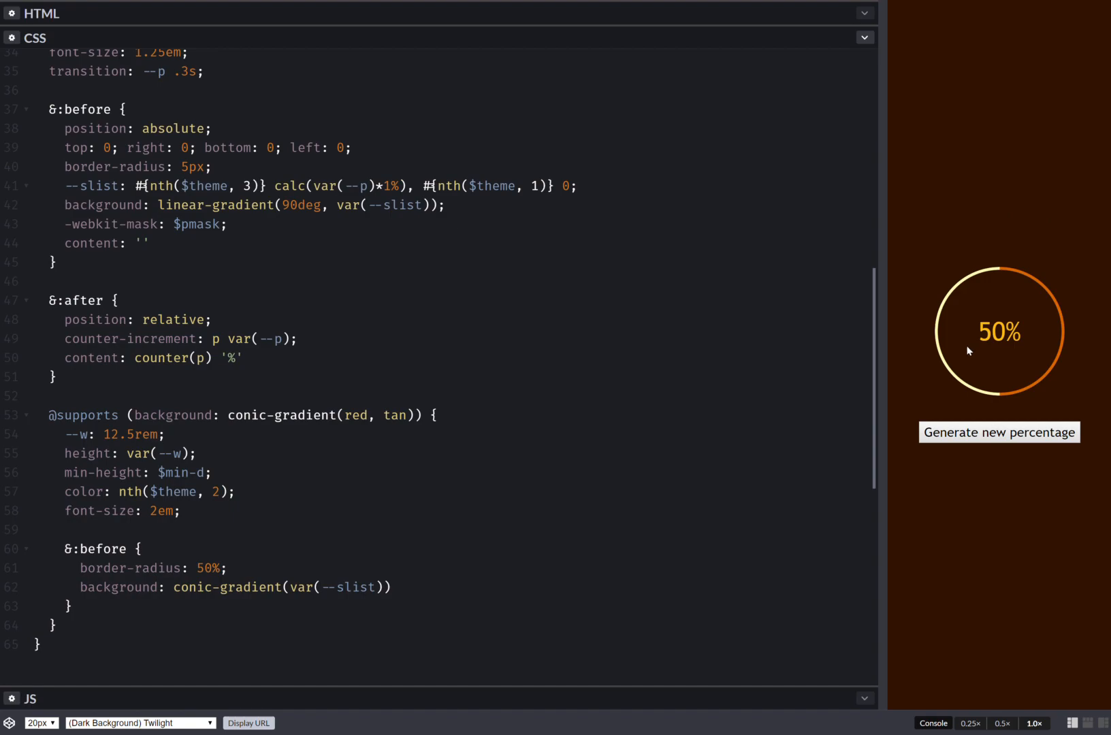
left_click(999, 432)
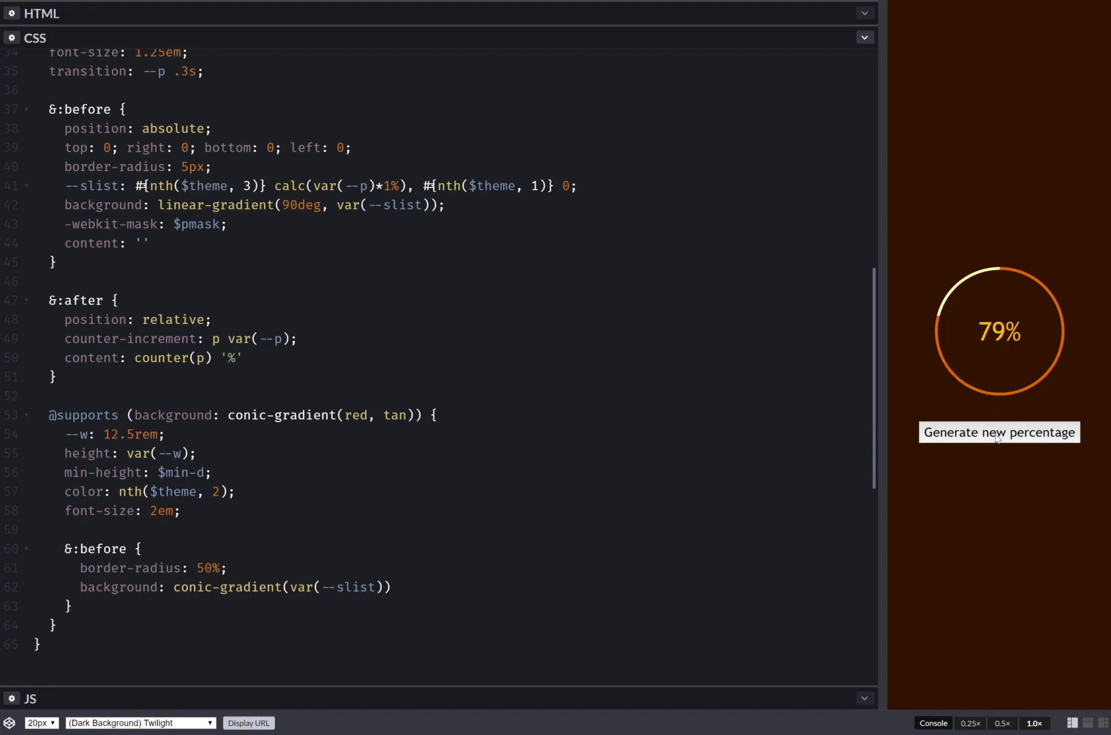
left_click(998, 433)
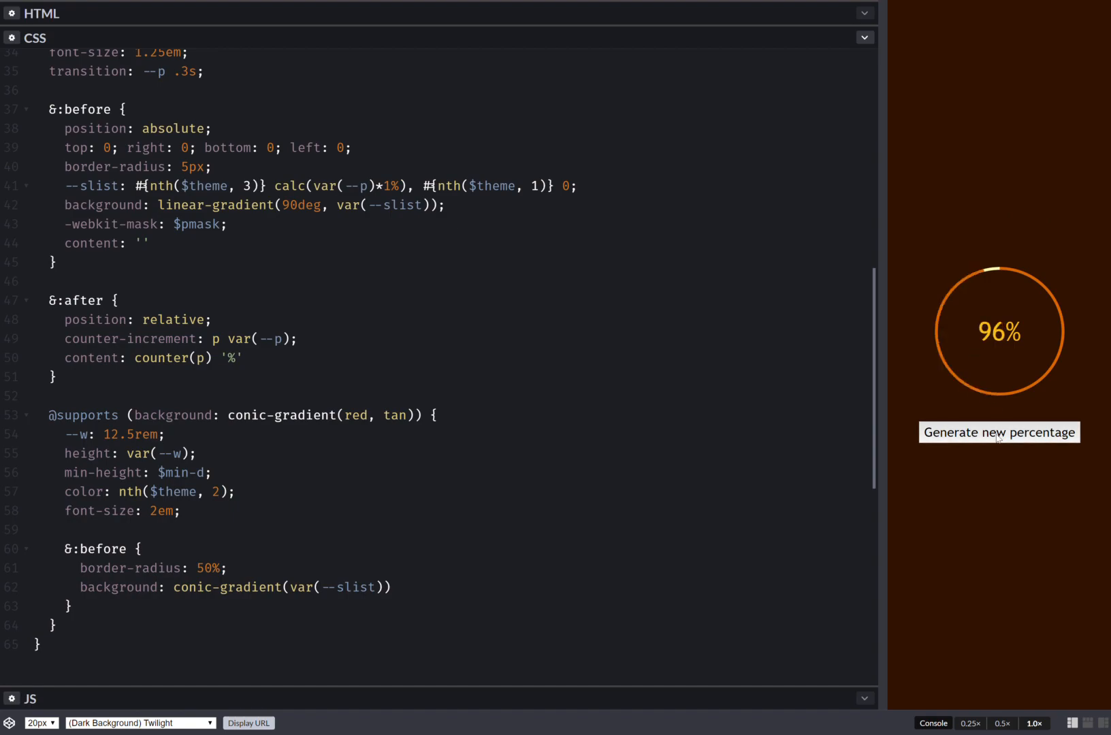
left_click(999, 432)
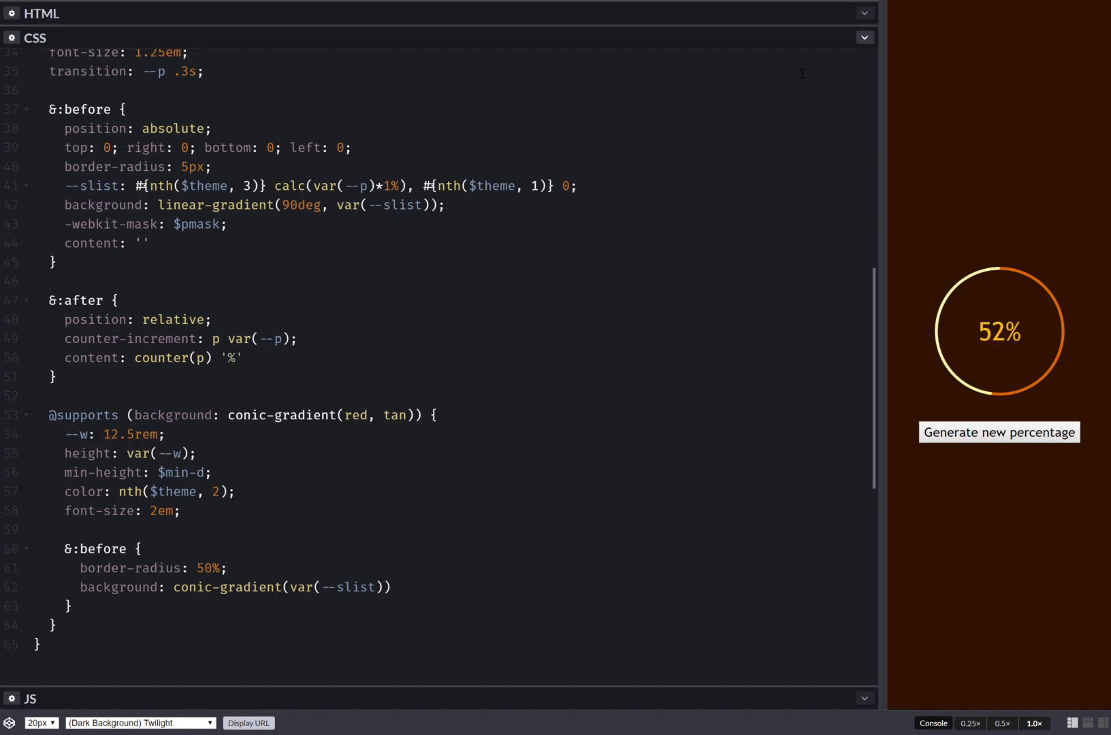
mouse_move(873, 71)
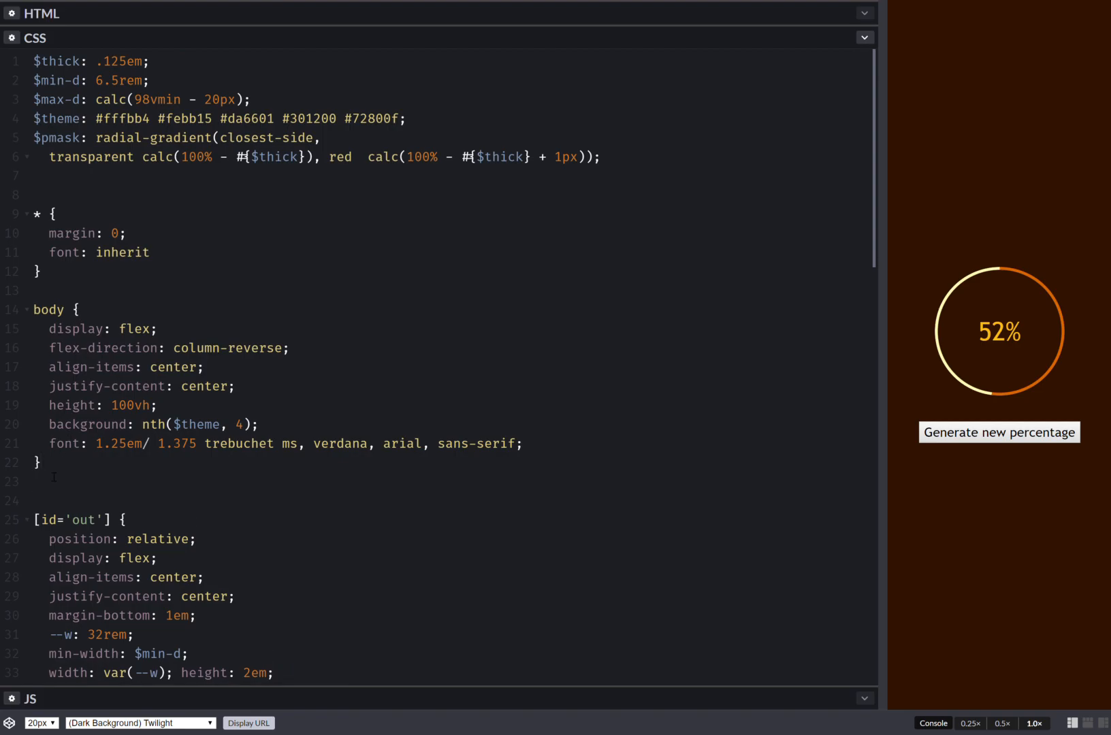
- Create an [id='gen'] rule with background: nth($theme, 5) and border: none
type("[i]")
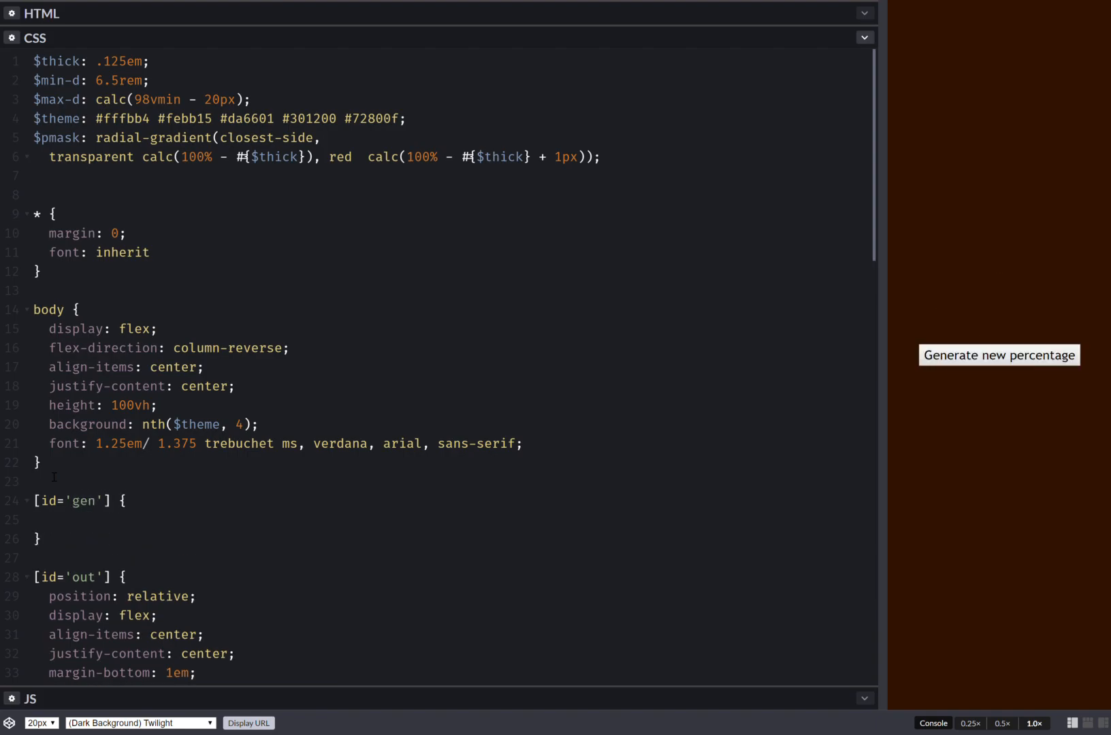
type("background: ;")
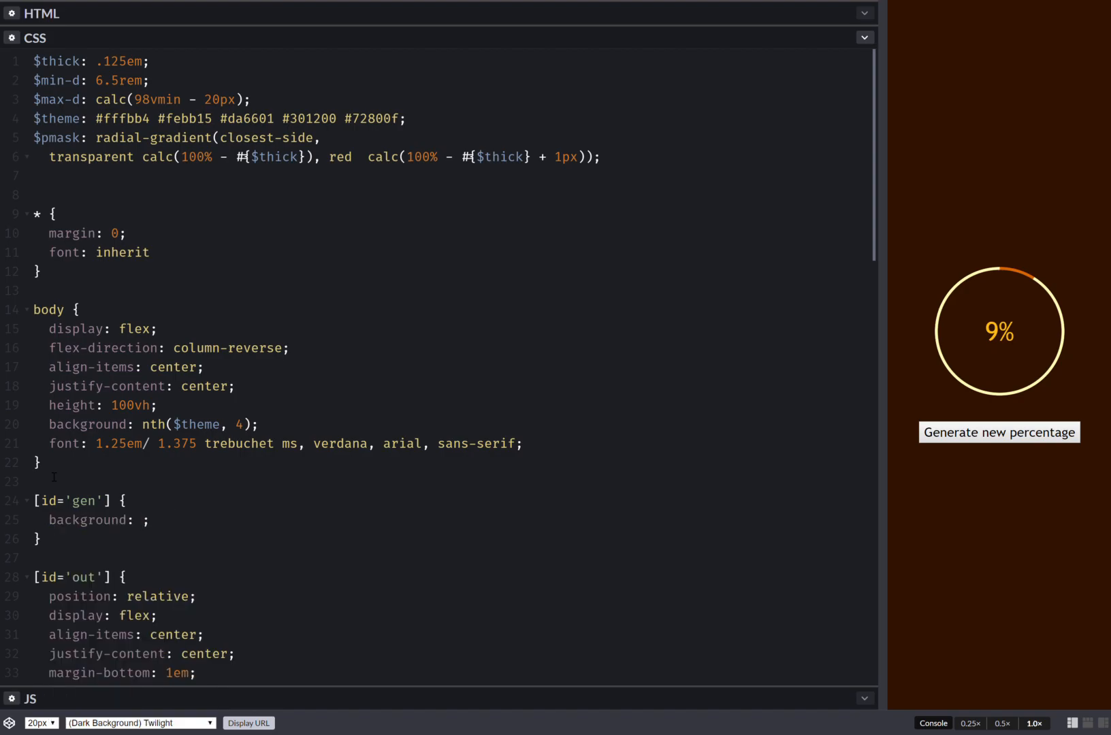
type("nth($")
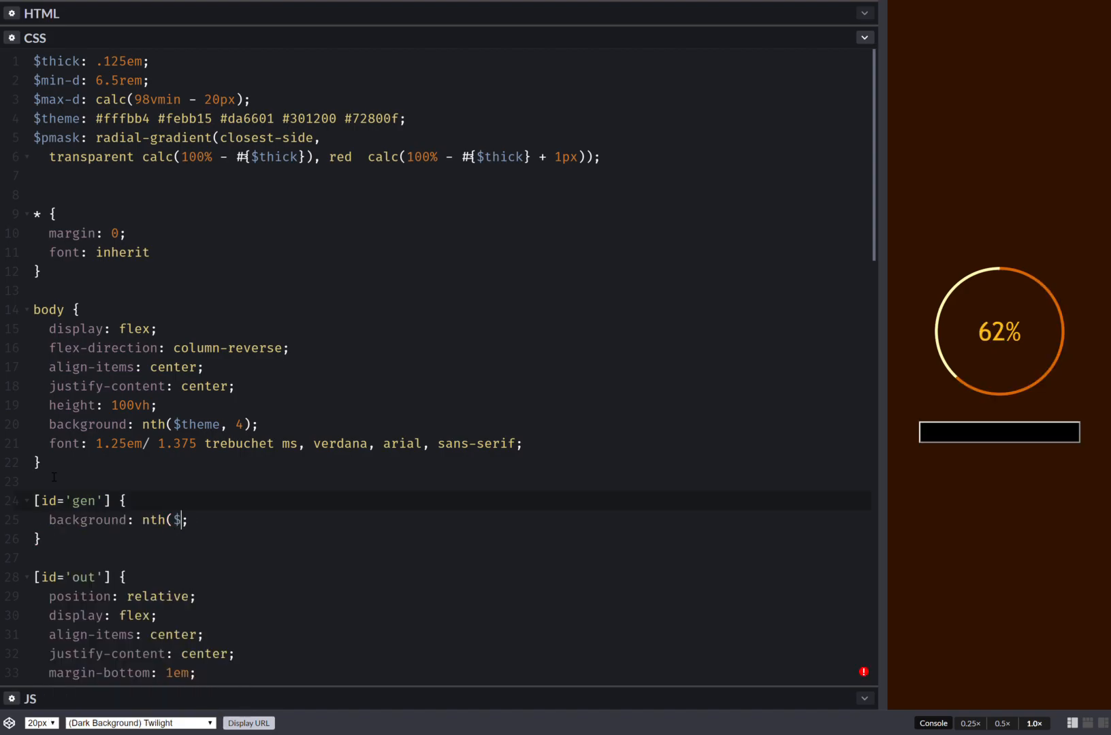
type("theme, 5")
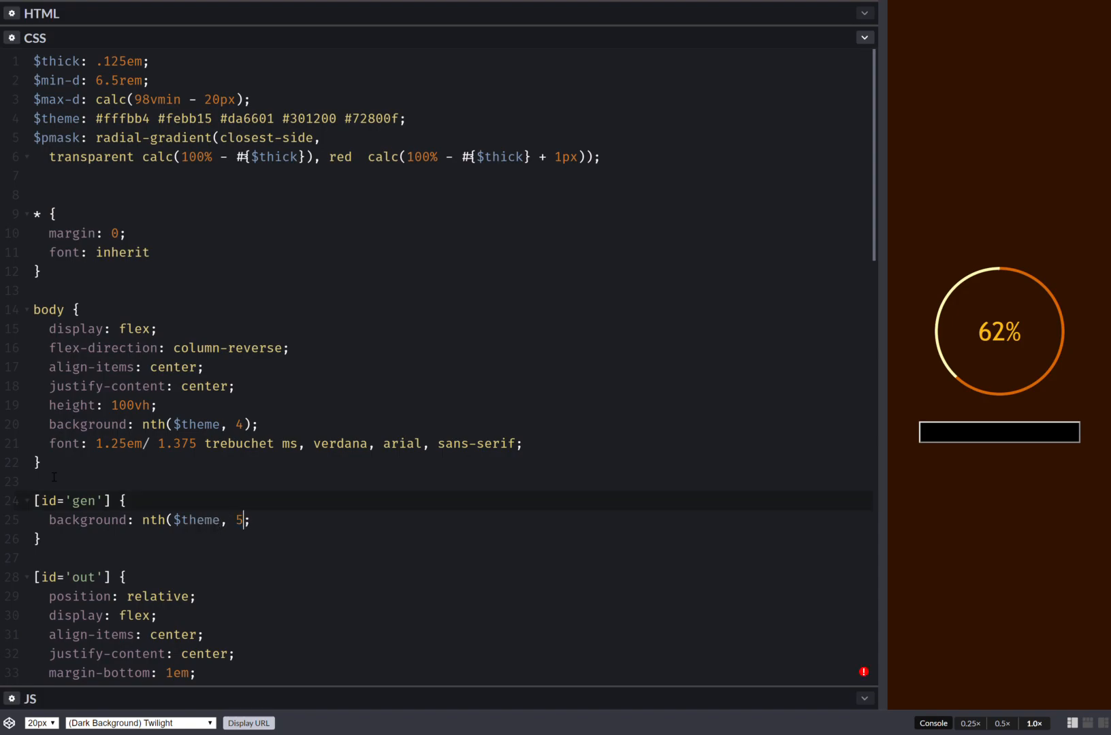
type(")")
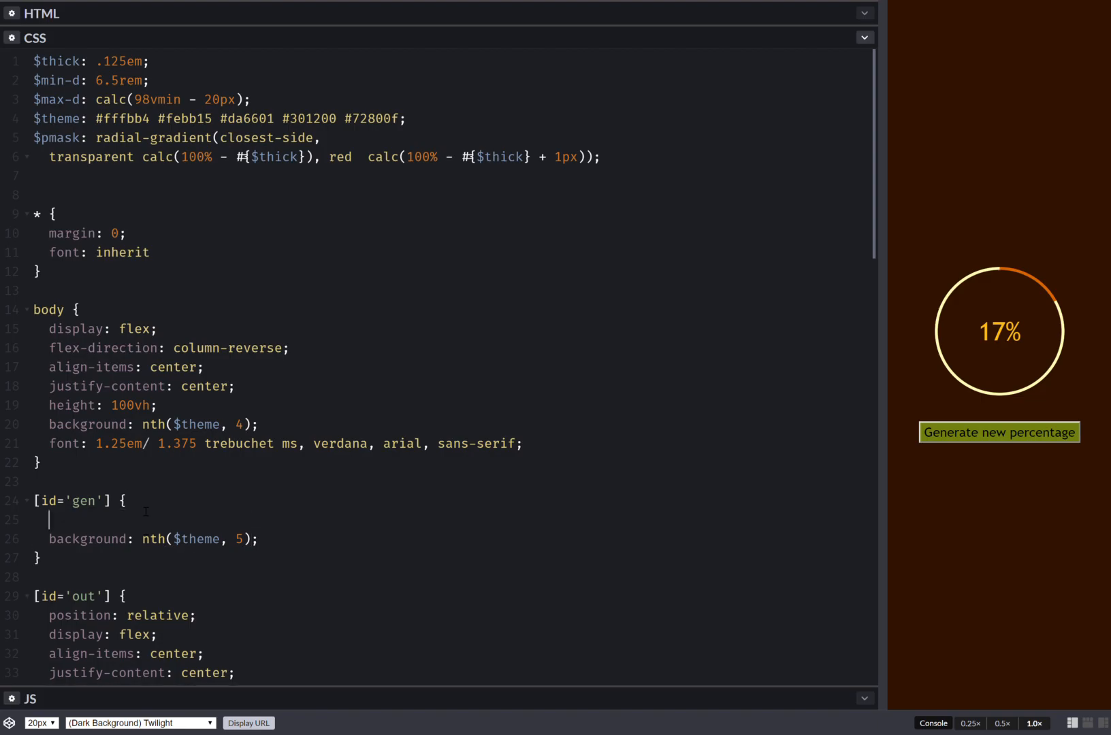
type("border")
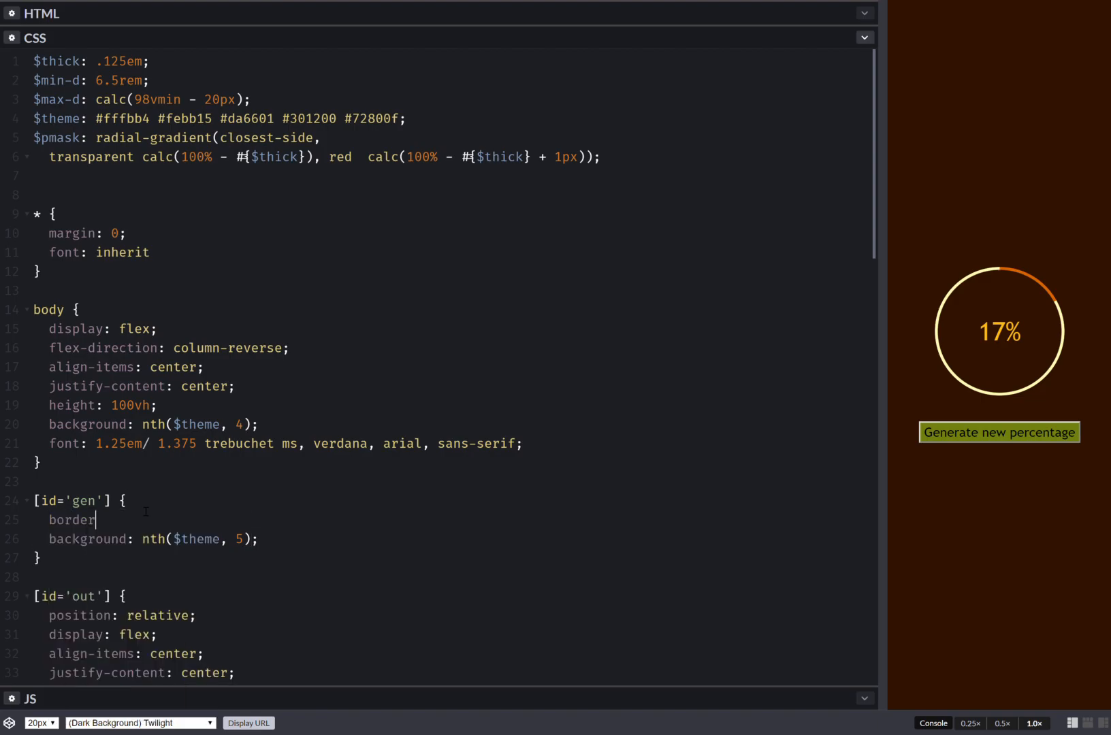
type(": none")
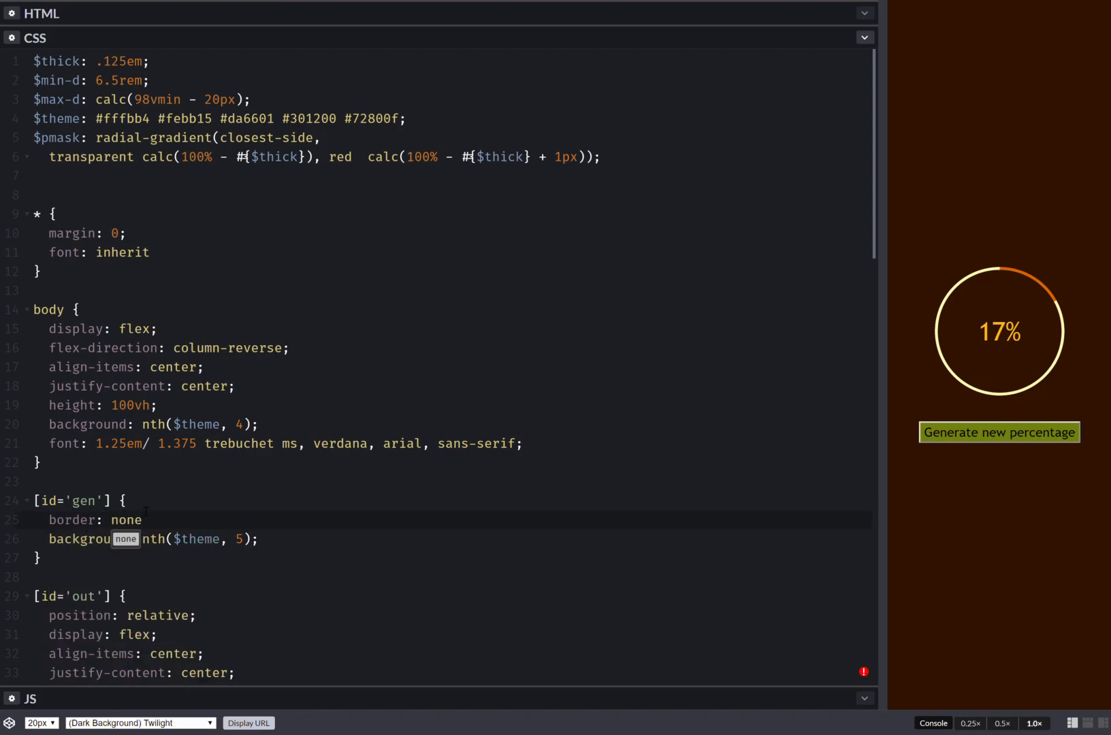
type(";")
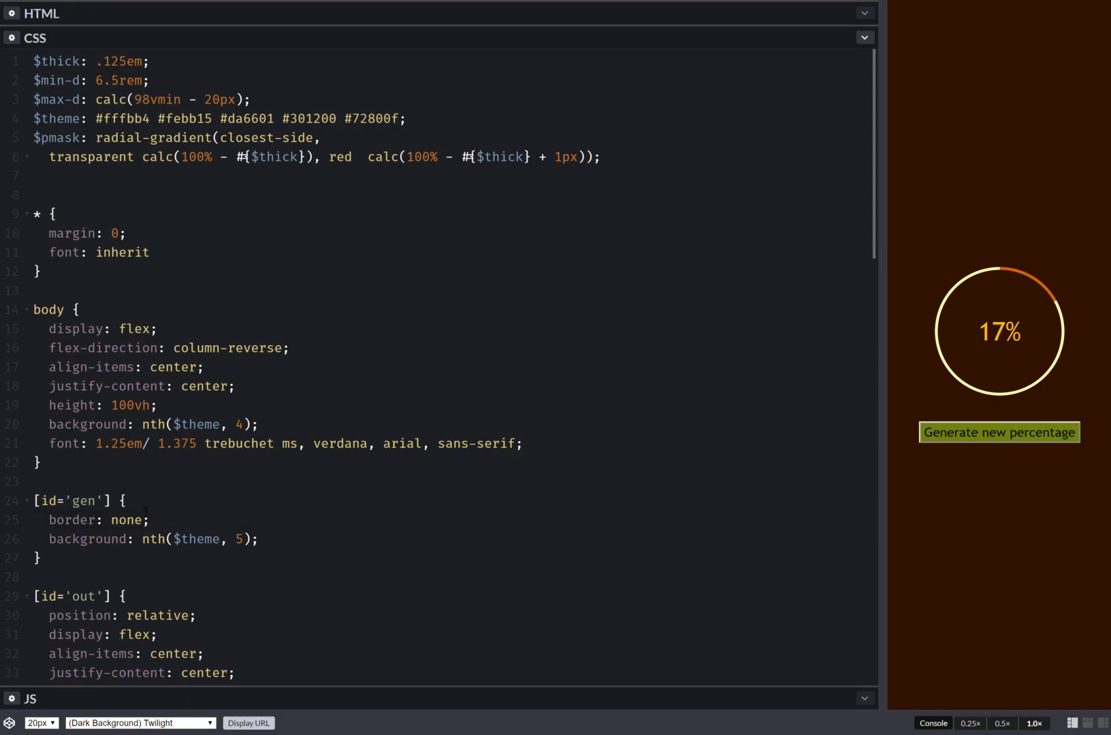
left_click(998, 433)
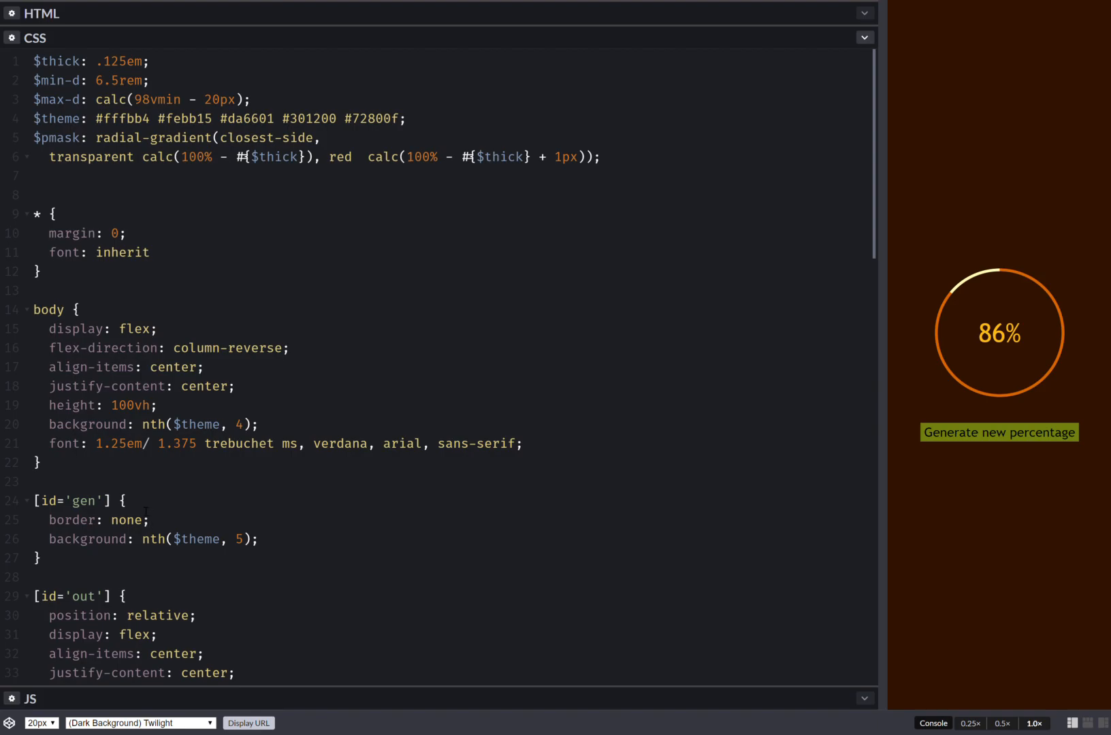
- Set the button text colour to nth($theme, 1)
key("Enter")
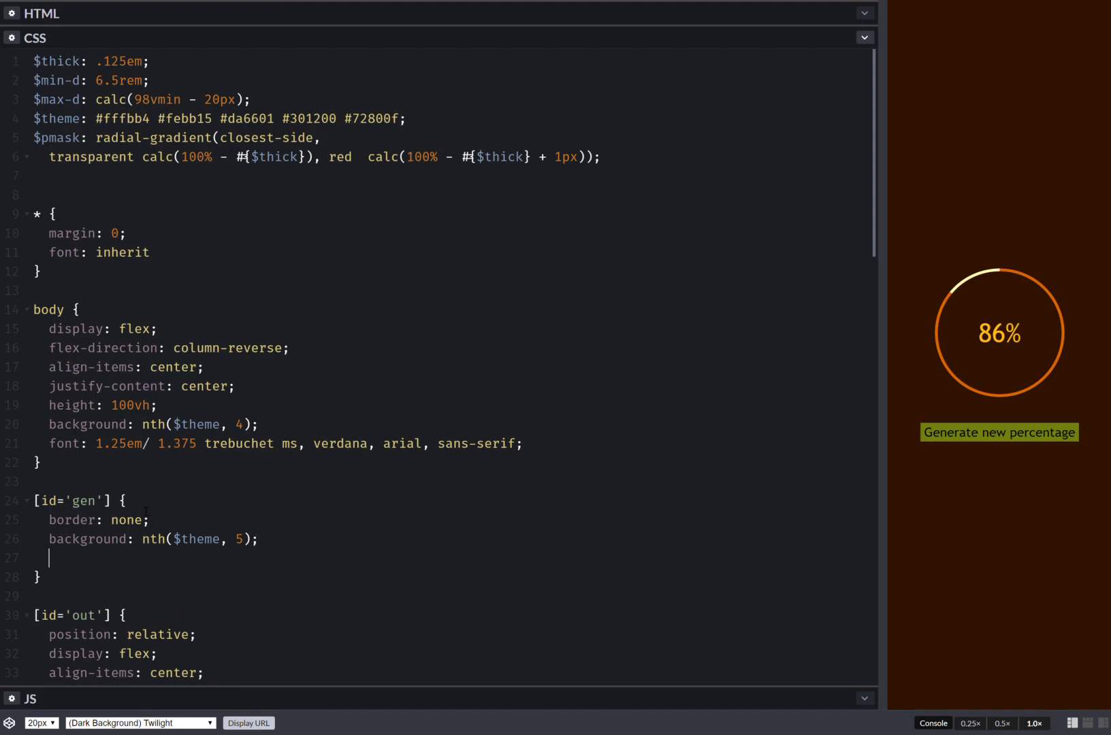
type("color: #000;")
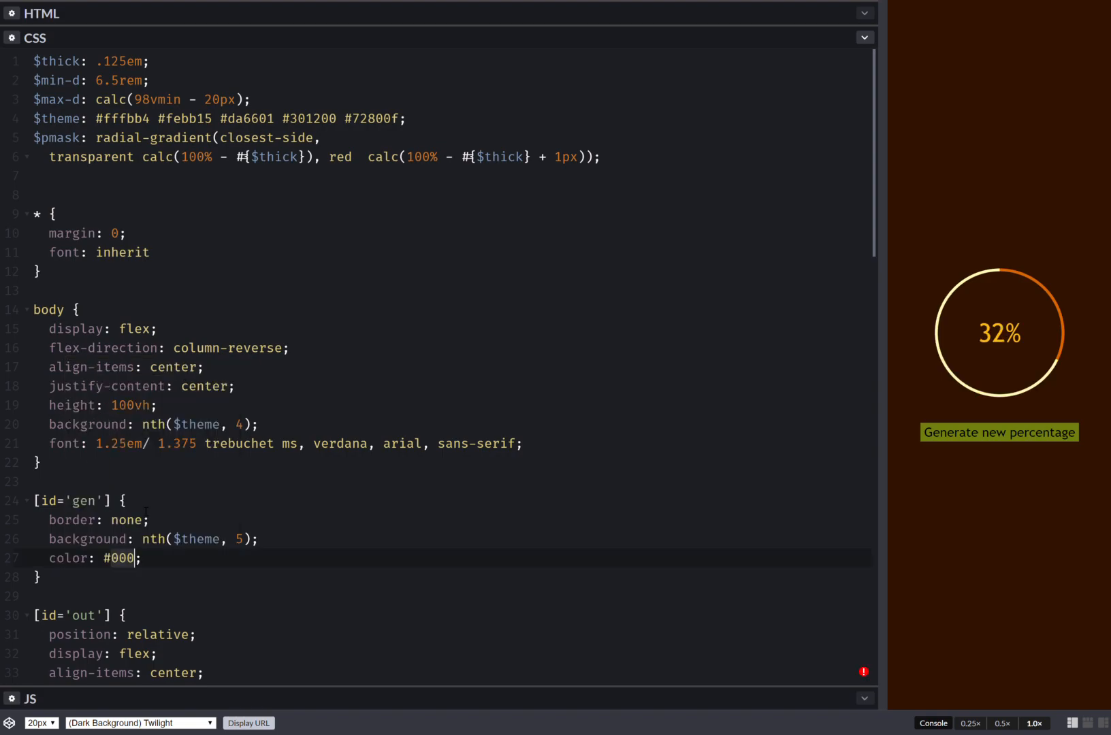
type("nth")
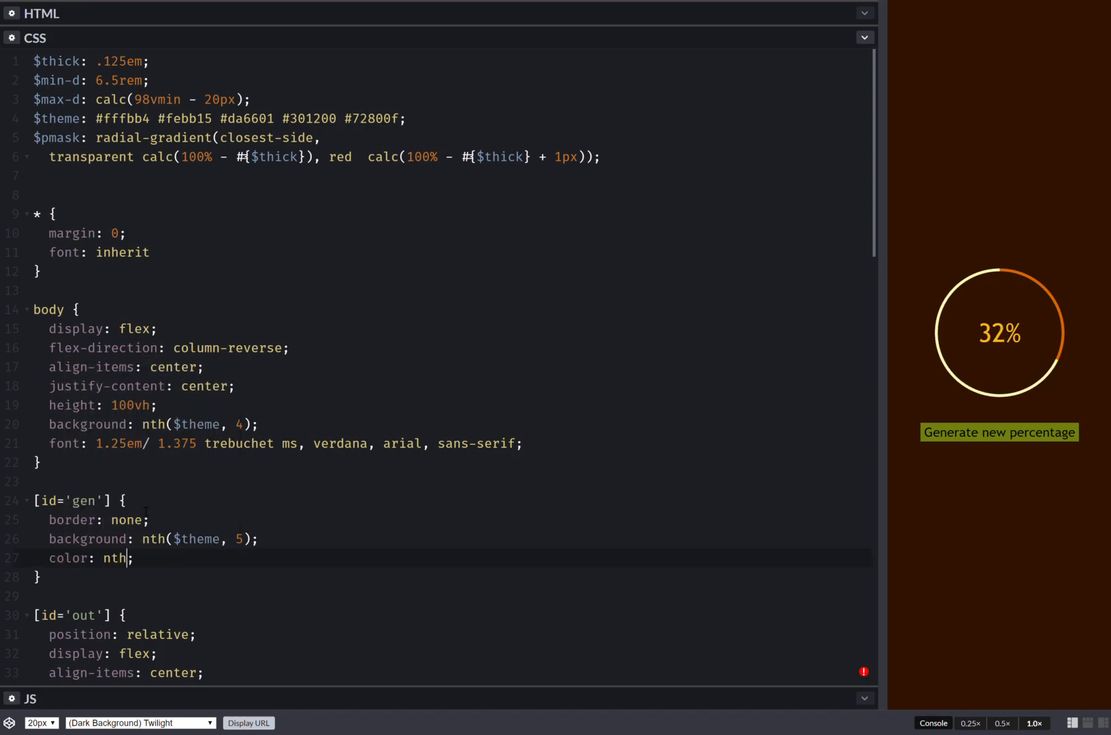
type("($theme")
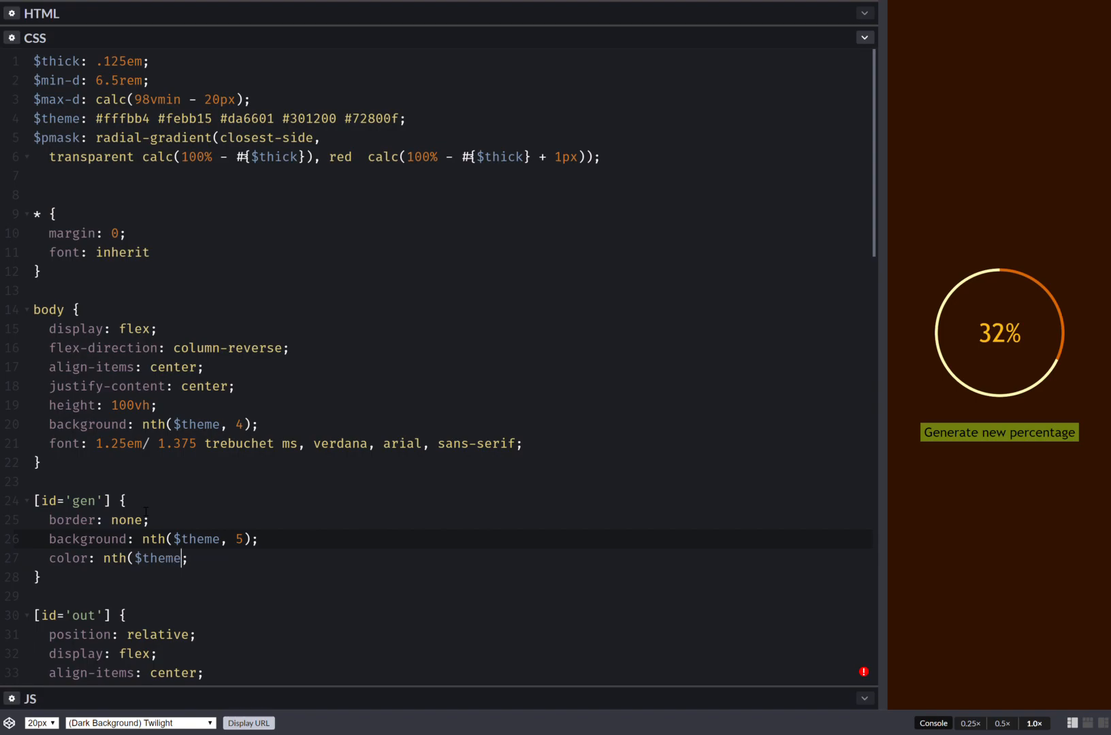
type(", 1")
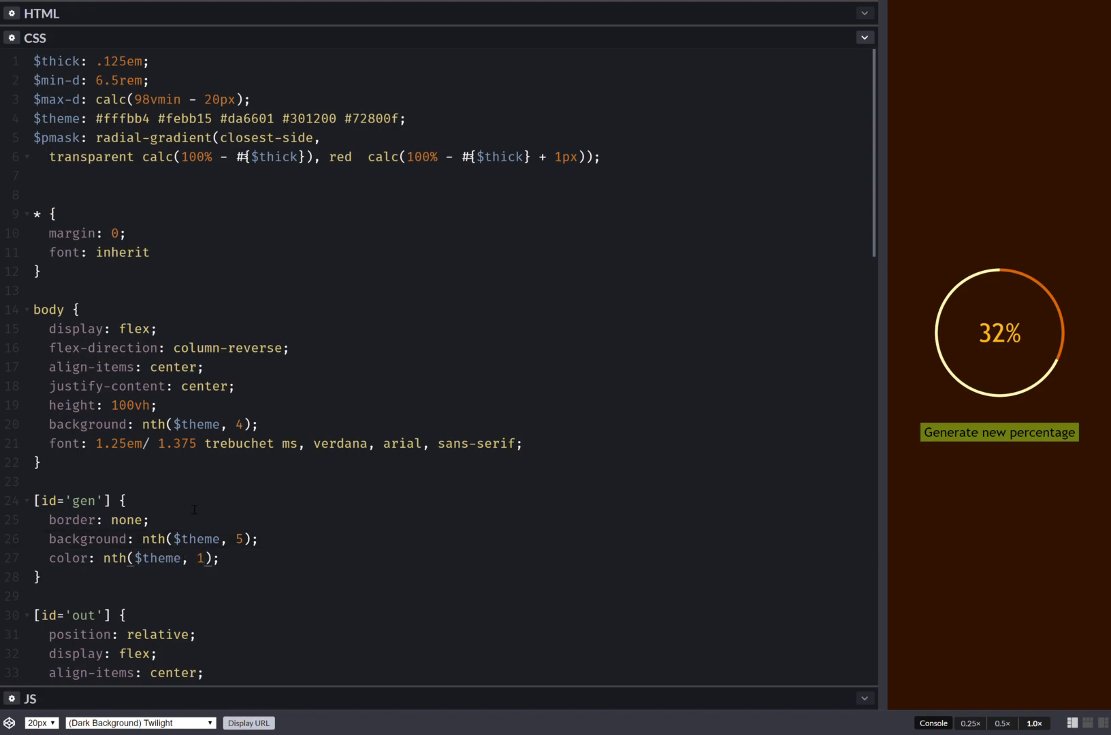
left_click(1000, 432)
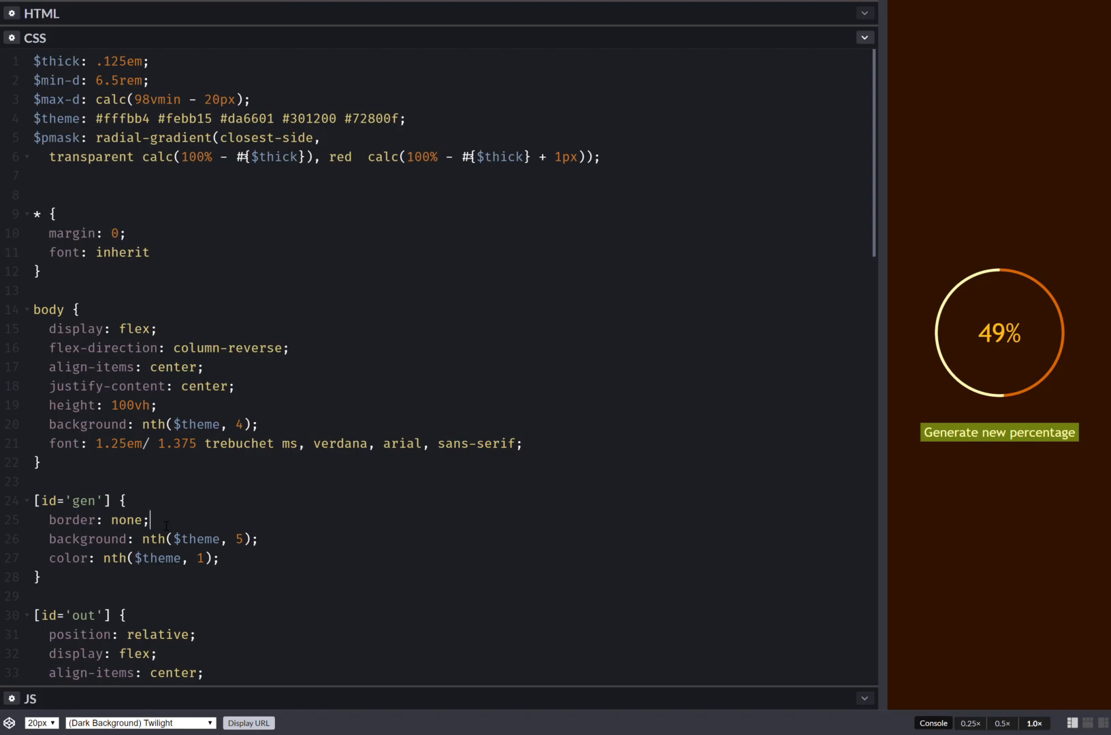
- Give the button padding: .25em .75em
type("p:")
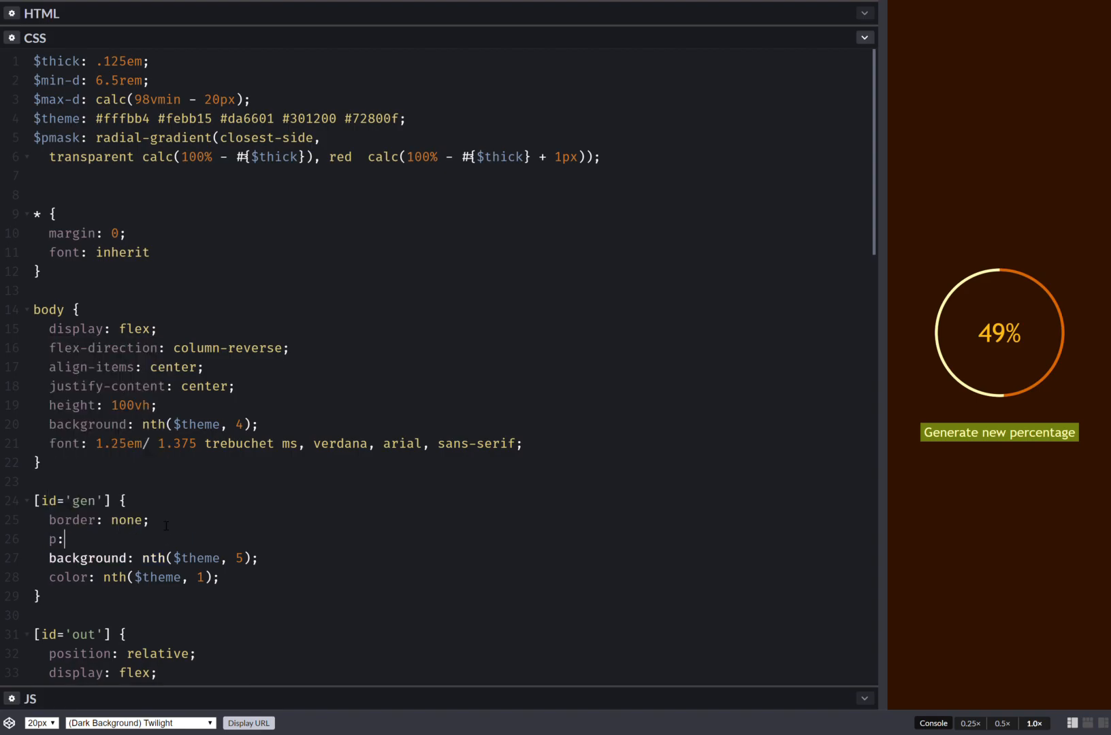
type(".25")
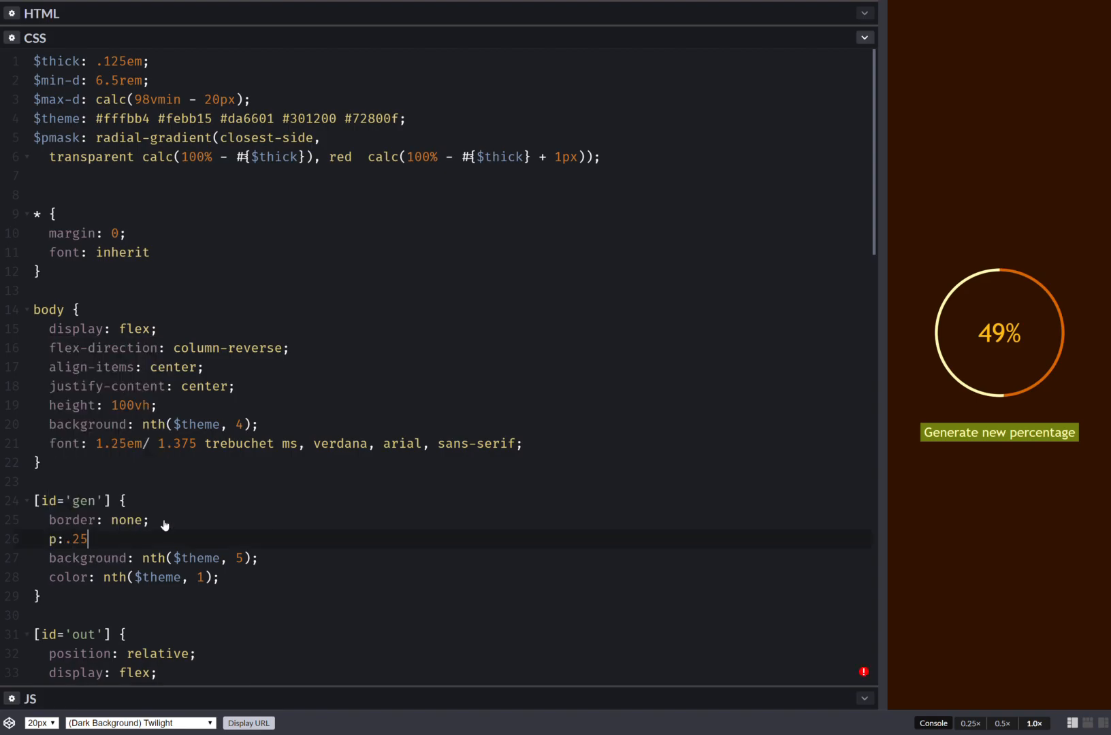
type("emalign-content")
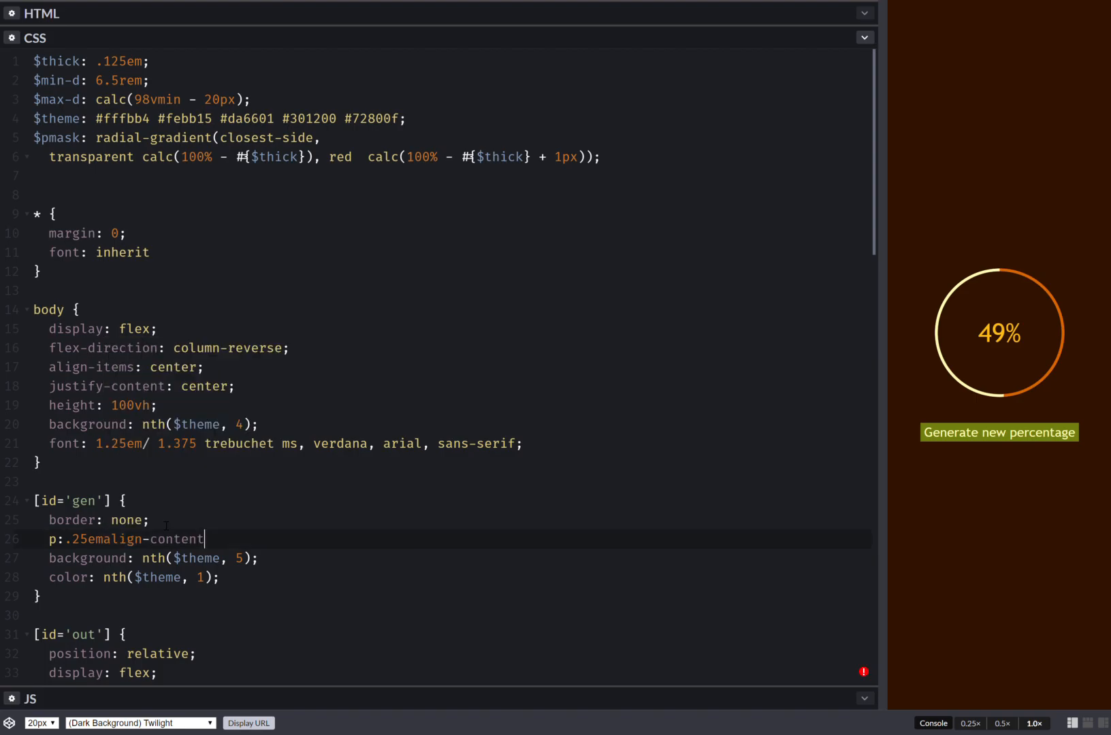
type("padding: 0.25em;")
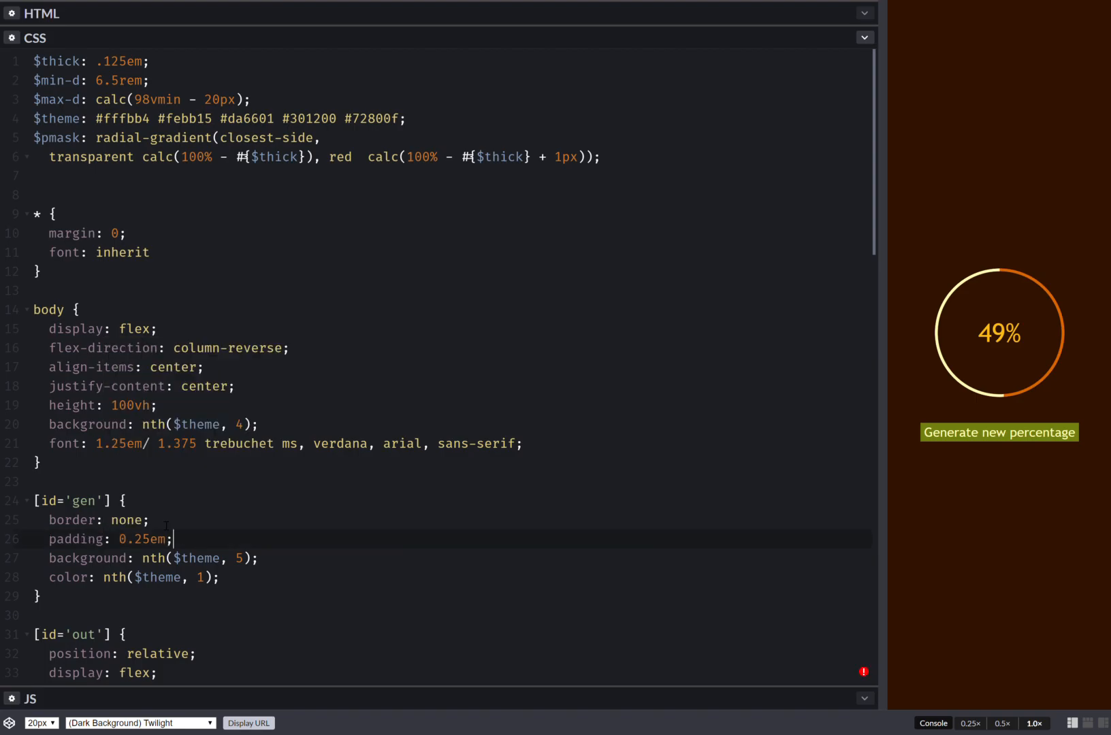
key("Backspace")
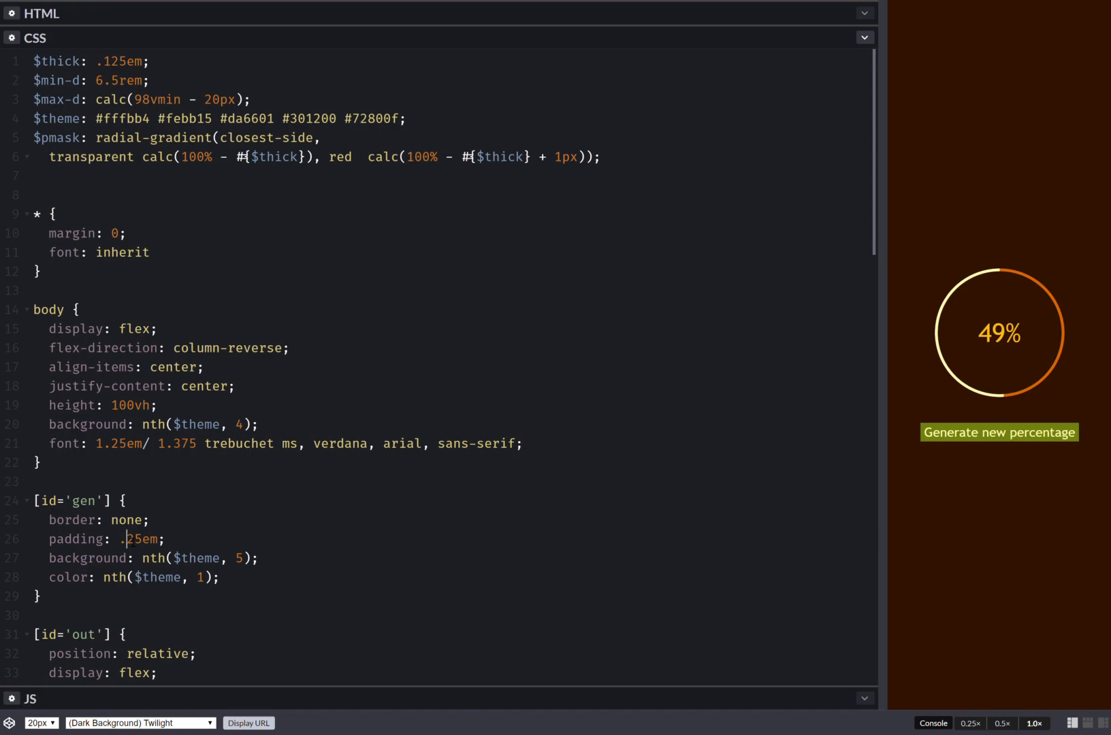
type(".75em")
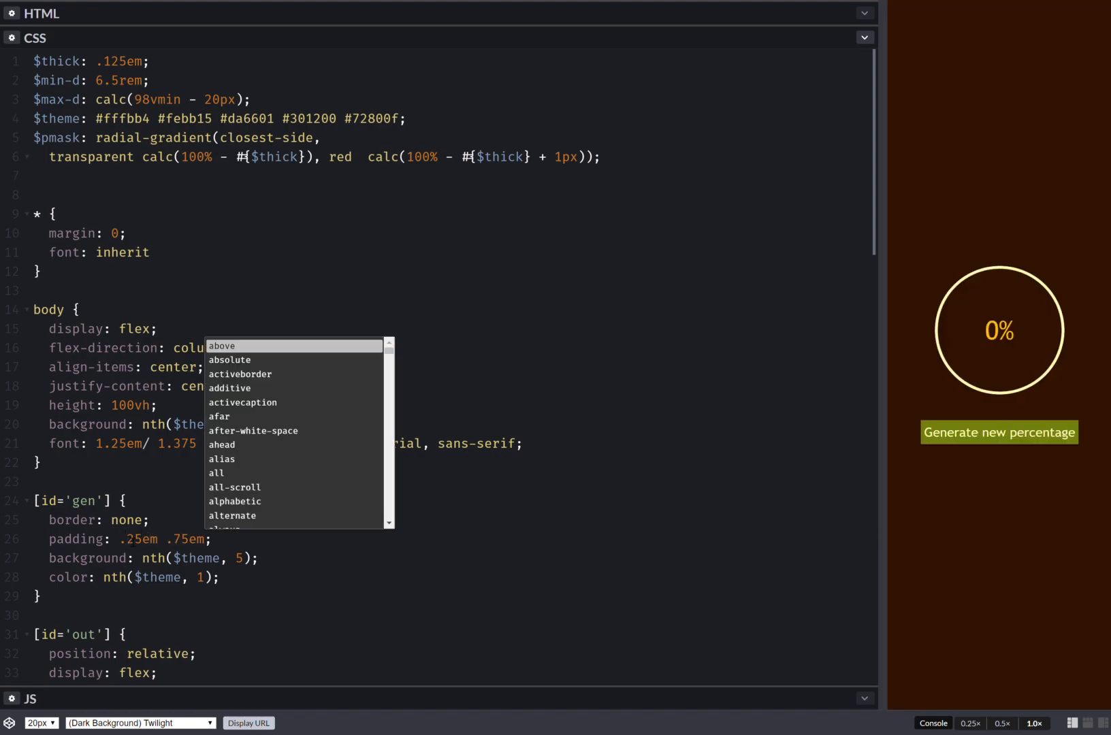
left_click(1000, 433)
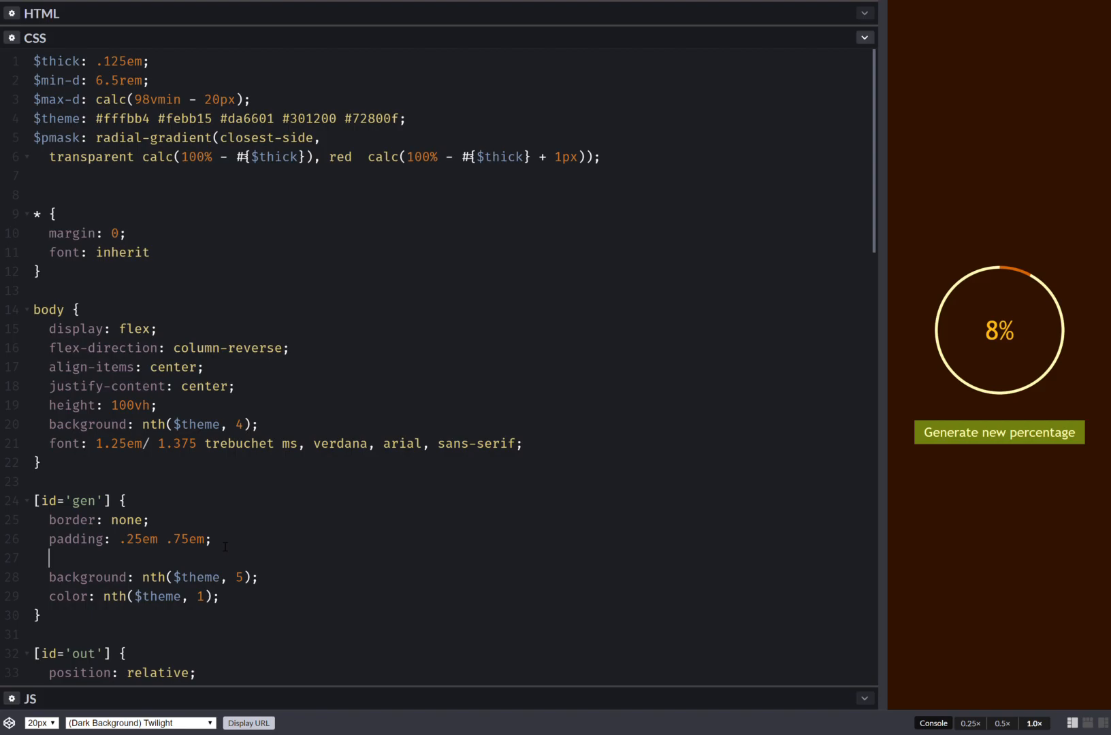
- Round the button corners with border-radius: 5px
type("bdrs")
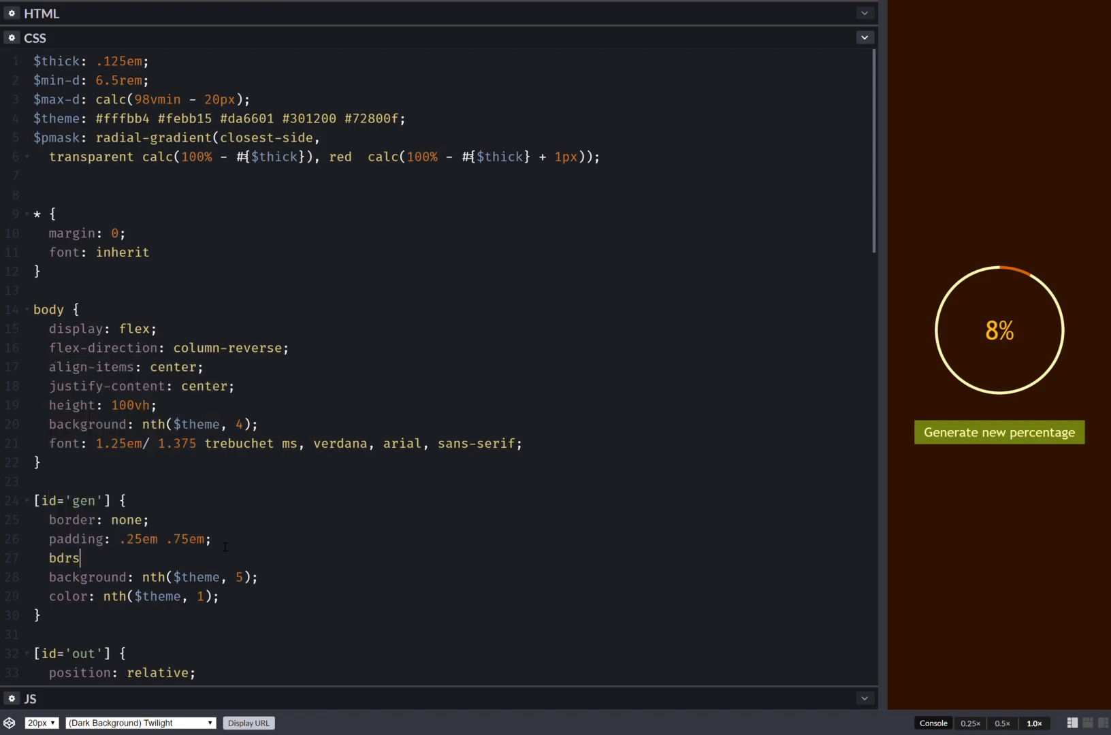
type(":5px")
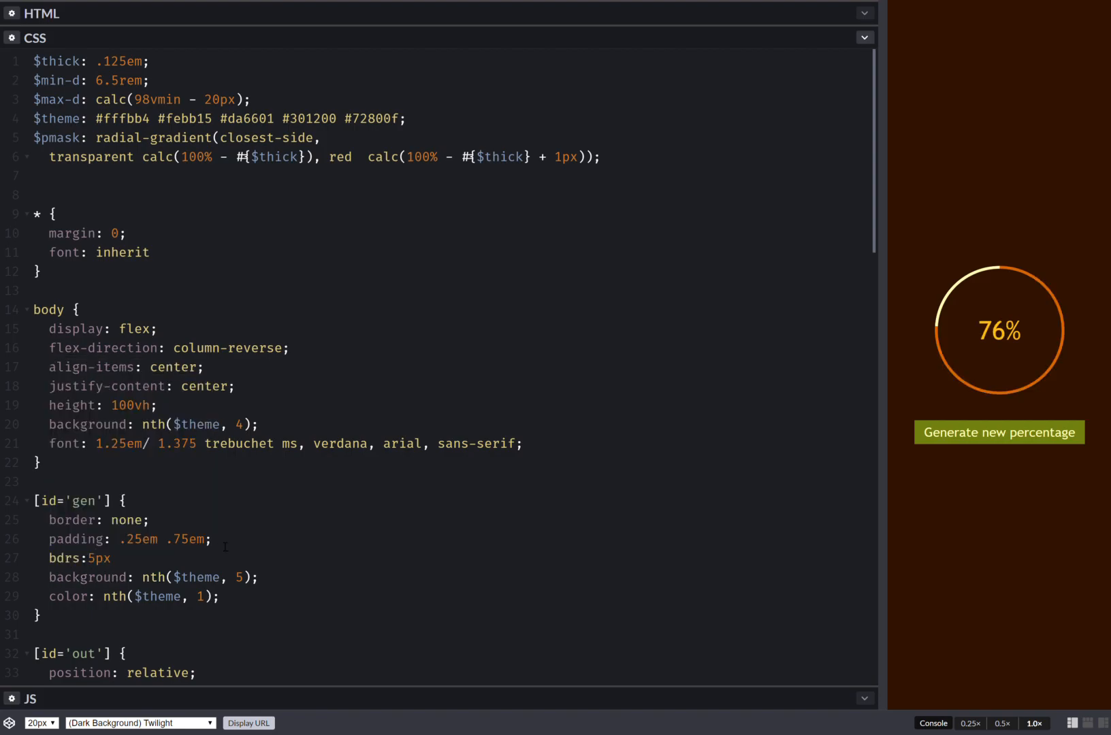
type("border-radius: 5px;")
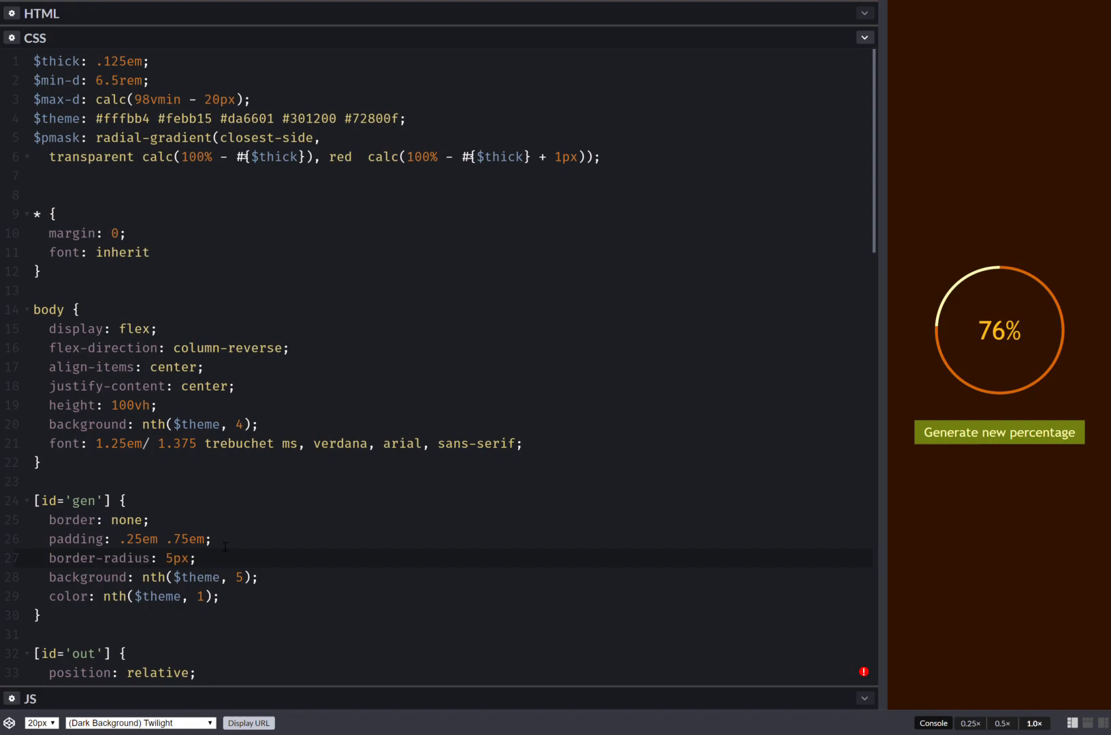
left_click(999, 432)
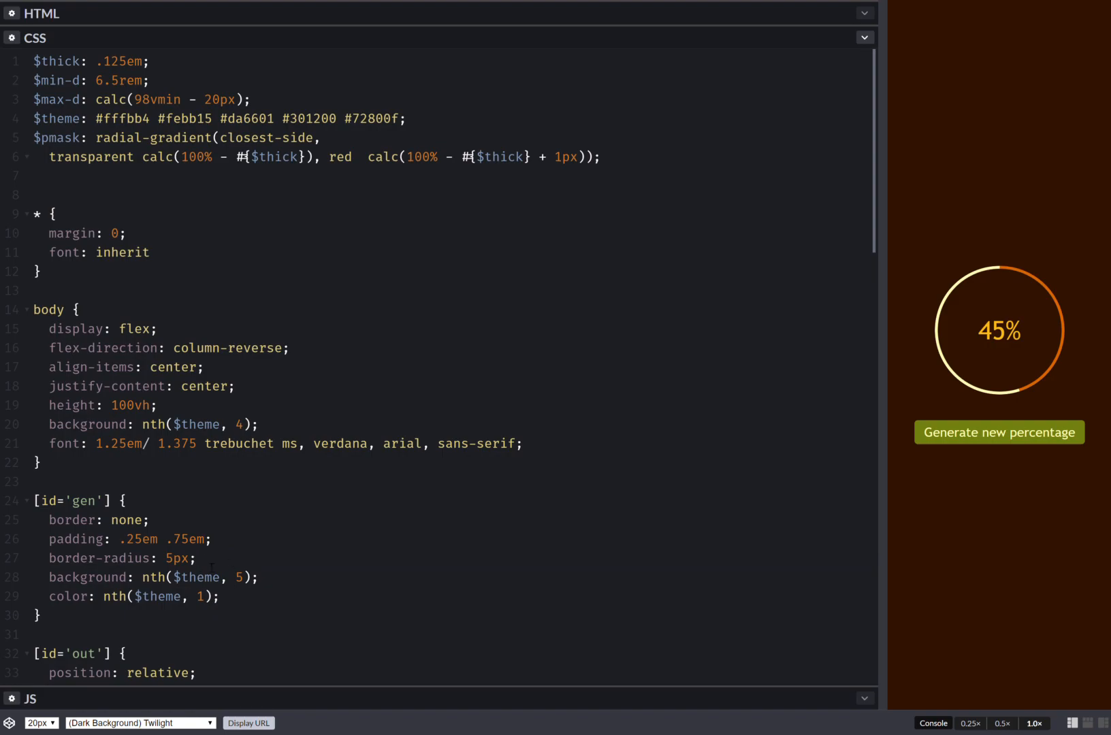
left_click(197, 558)
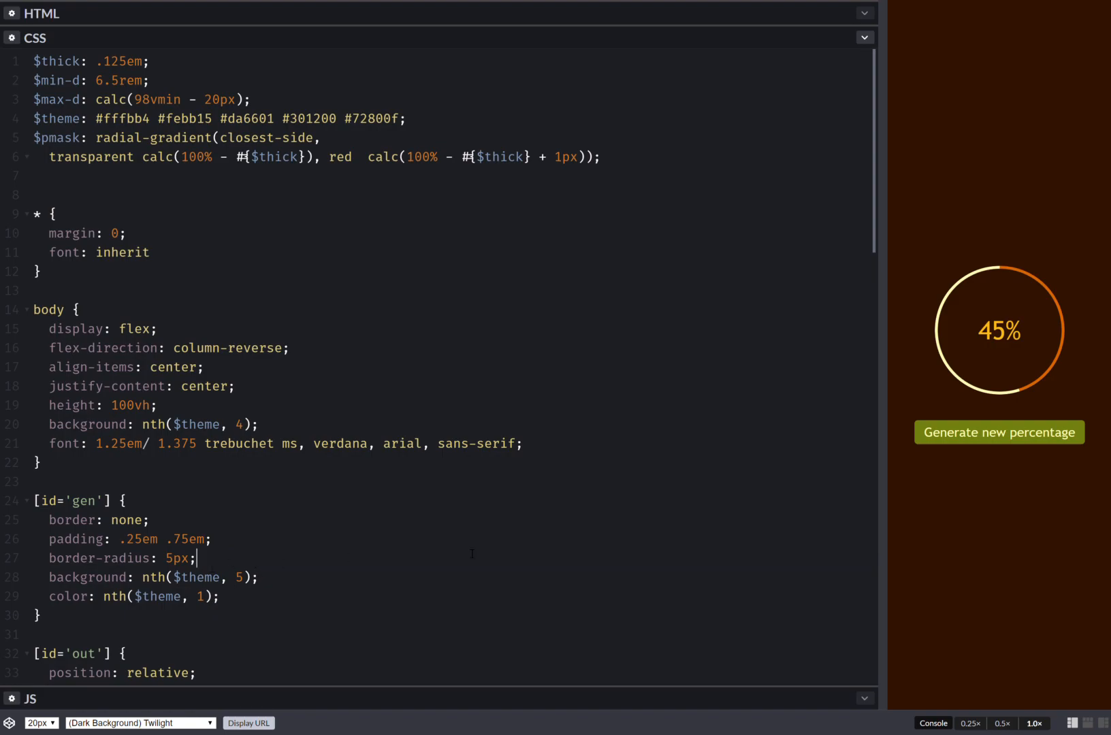
mouse_move(267, 557)
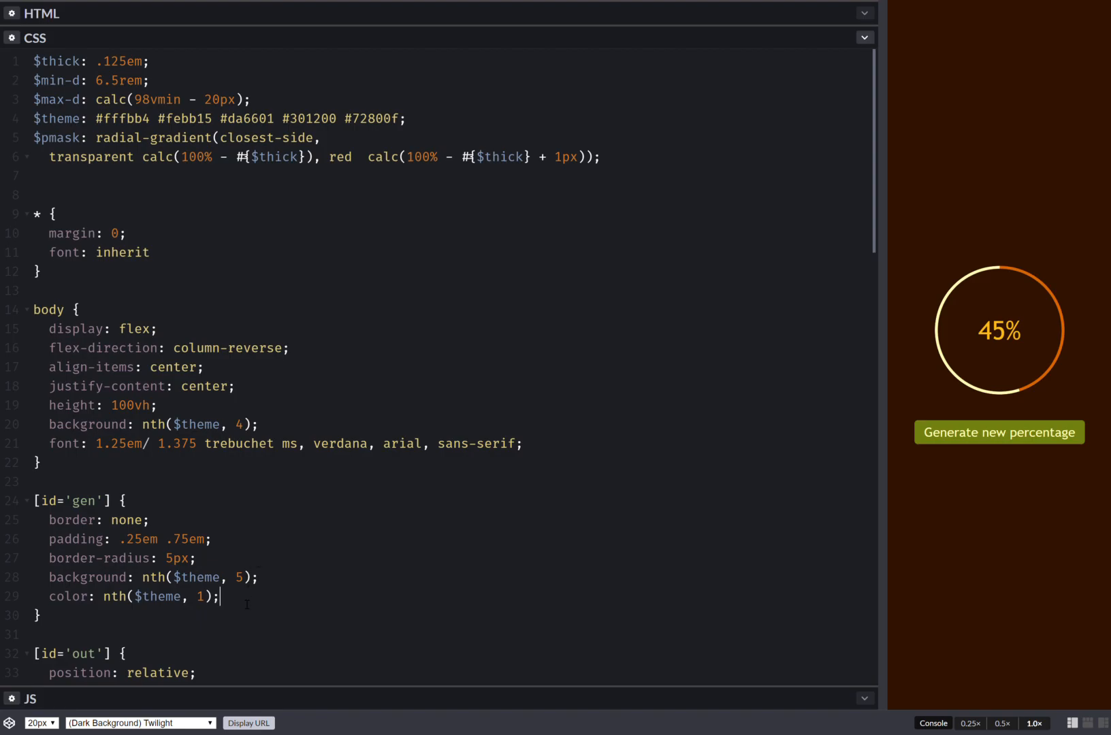
- Grey the button by default with filter: grayscale(.8)
type("filt")
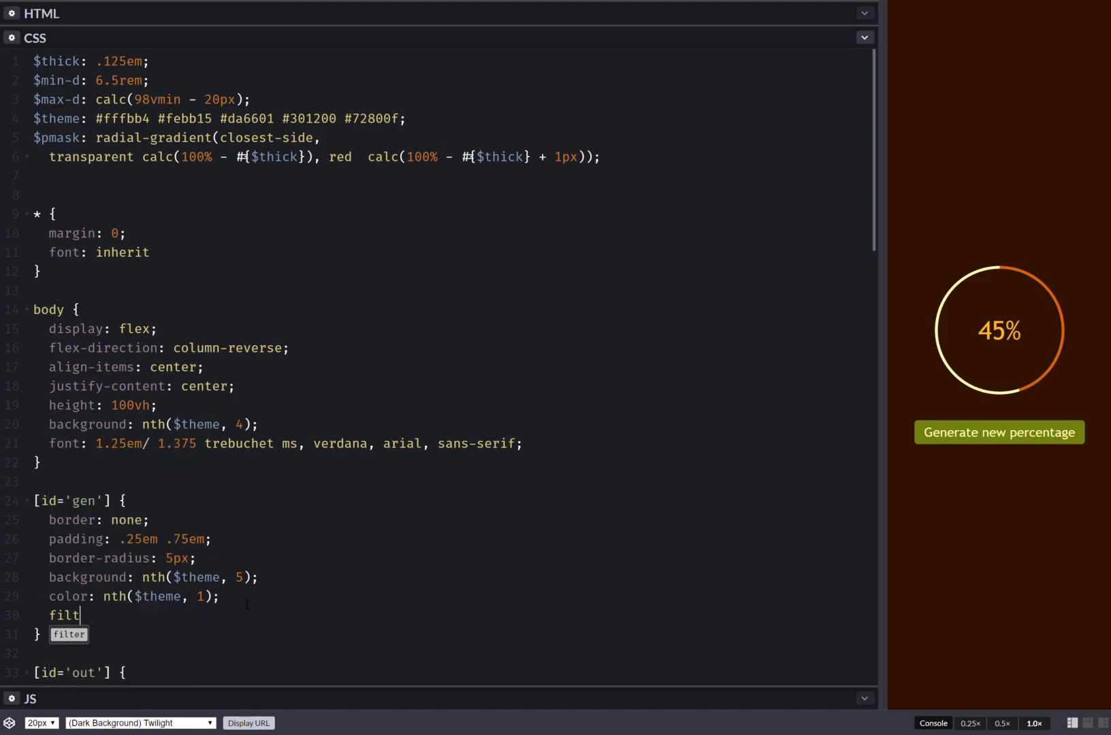
type("er: grayscale")
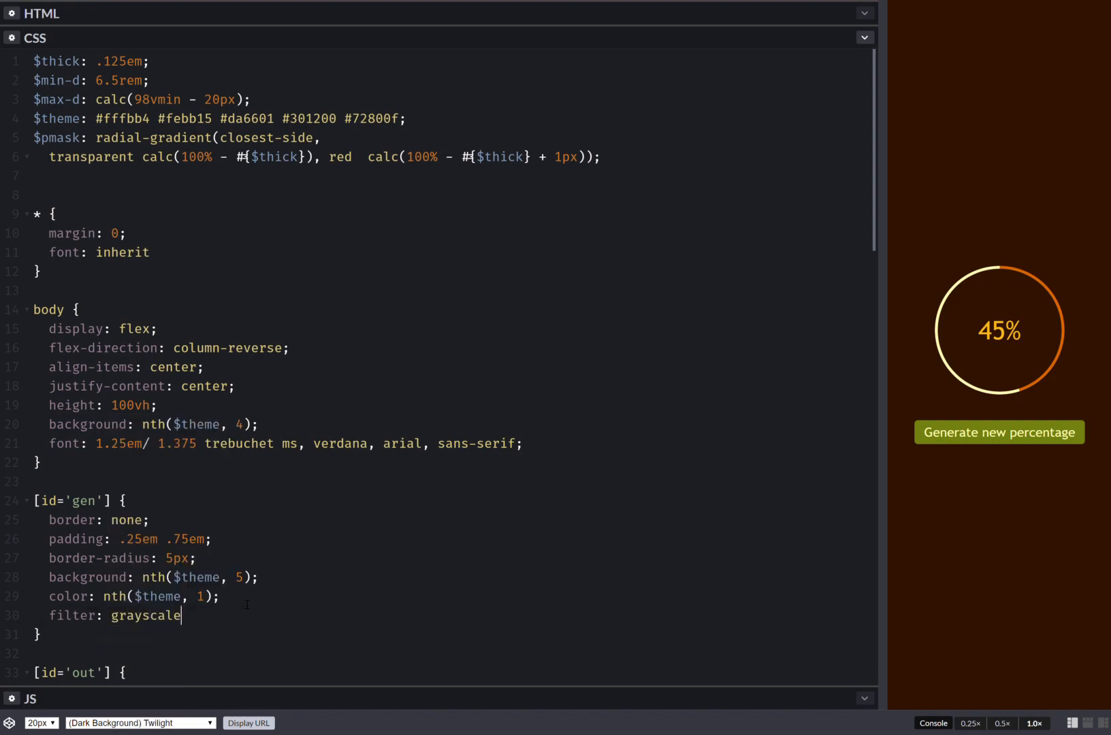
type("(.8)")
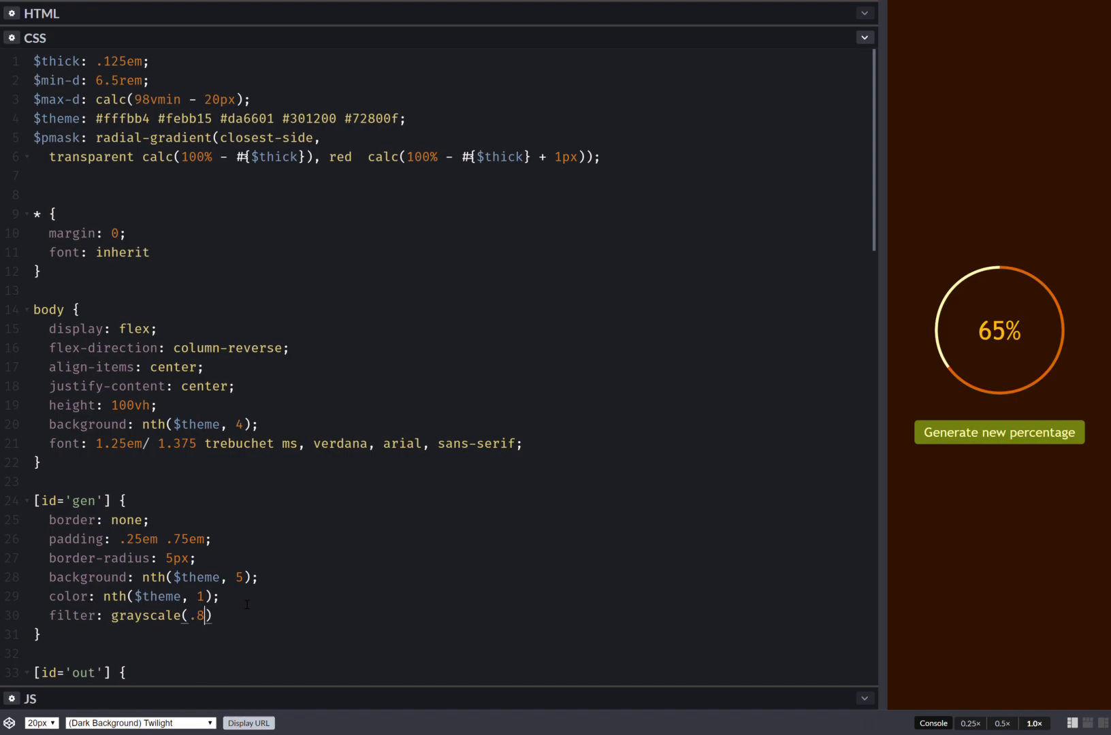
left_click(1000, 432)
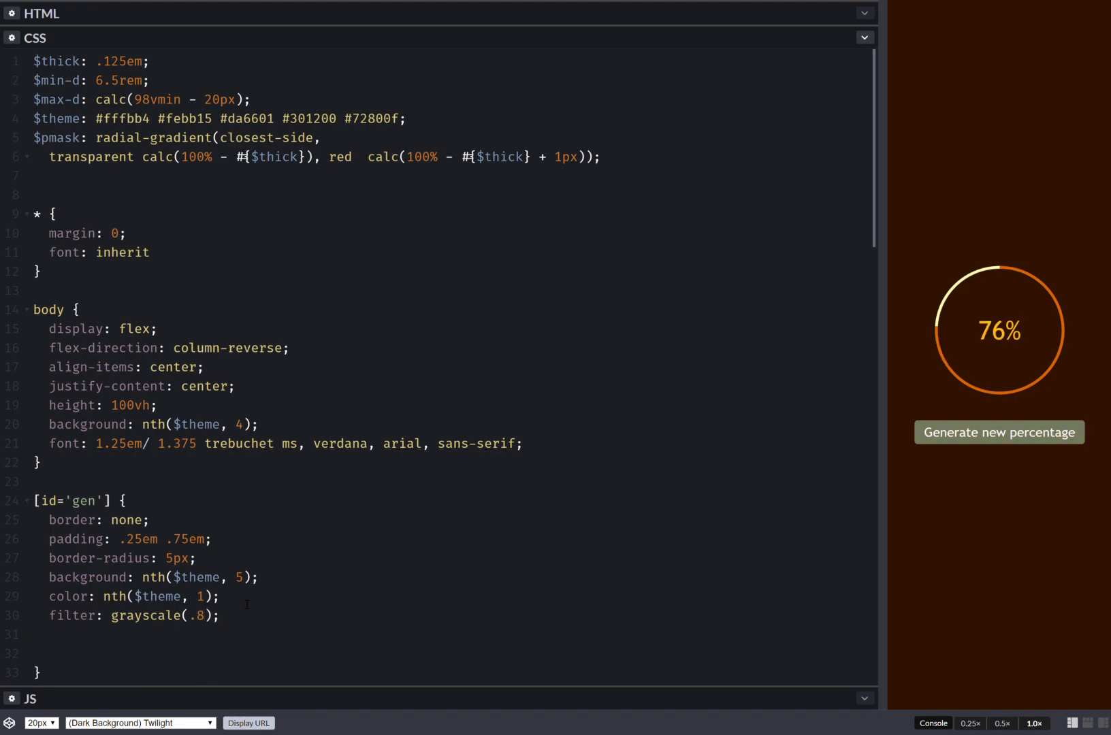
- Add &:hover, &:focus { outline: none; filter: none } and a .3s transition
type("&:hov")
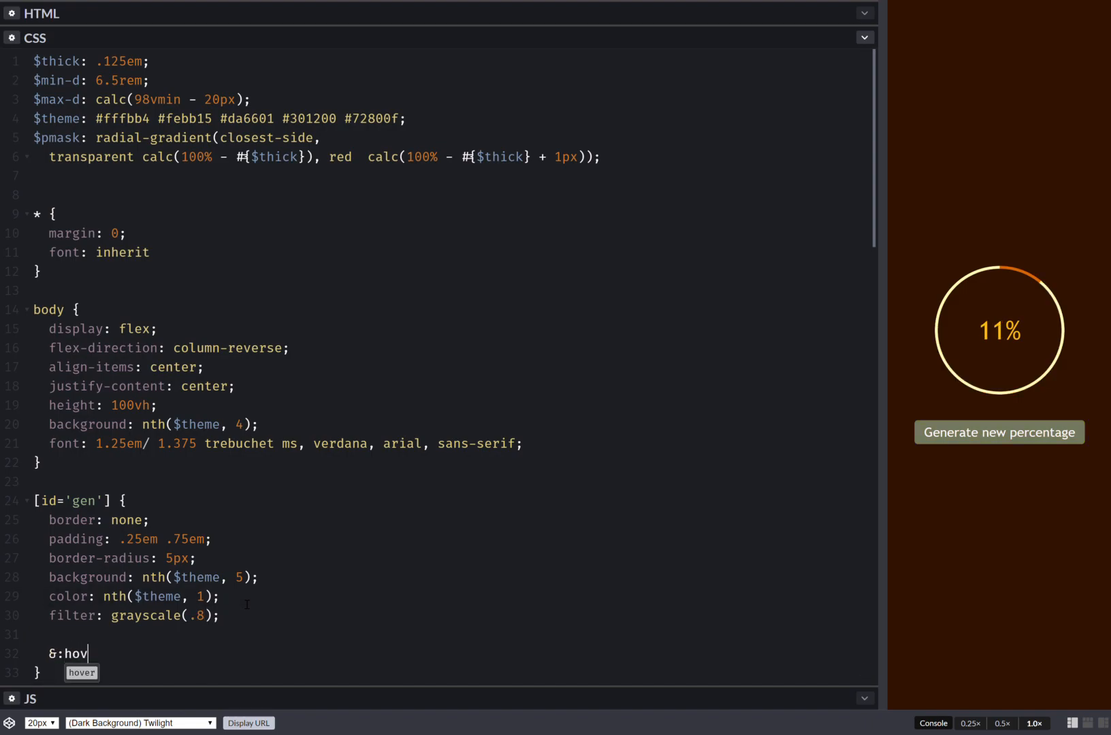
type("er, &")
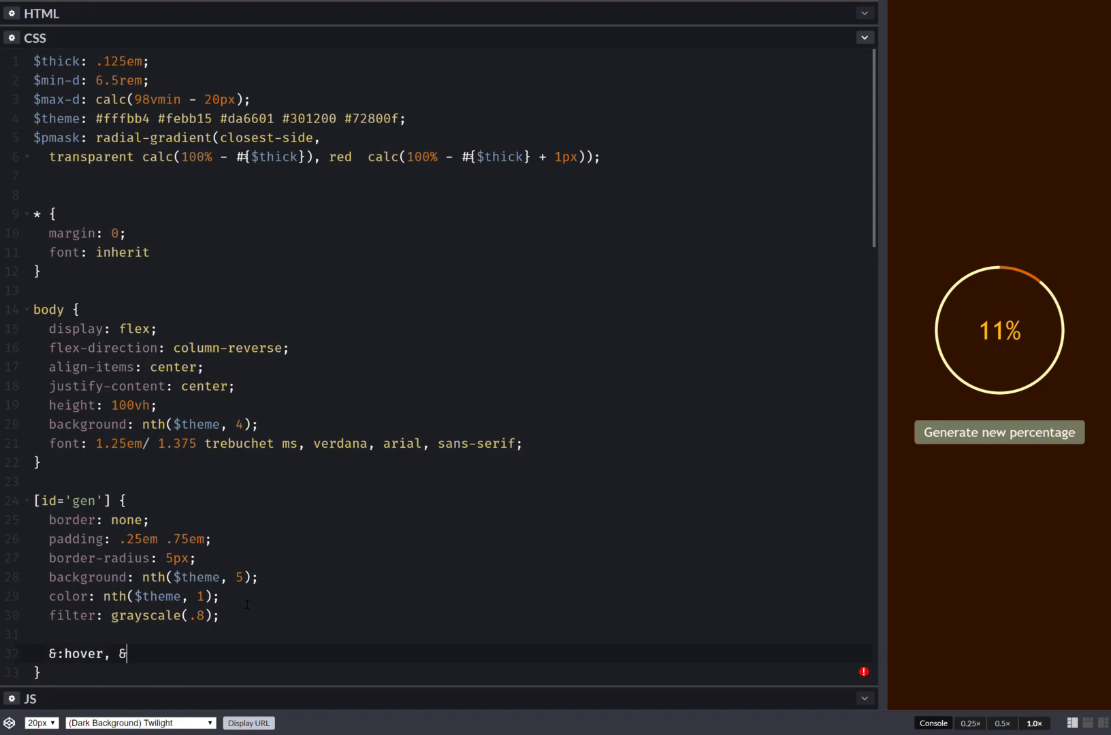
type(":focus")
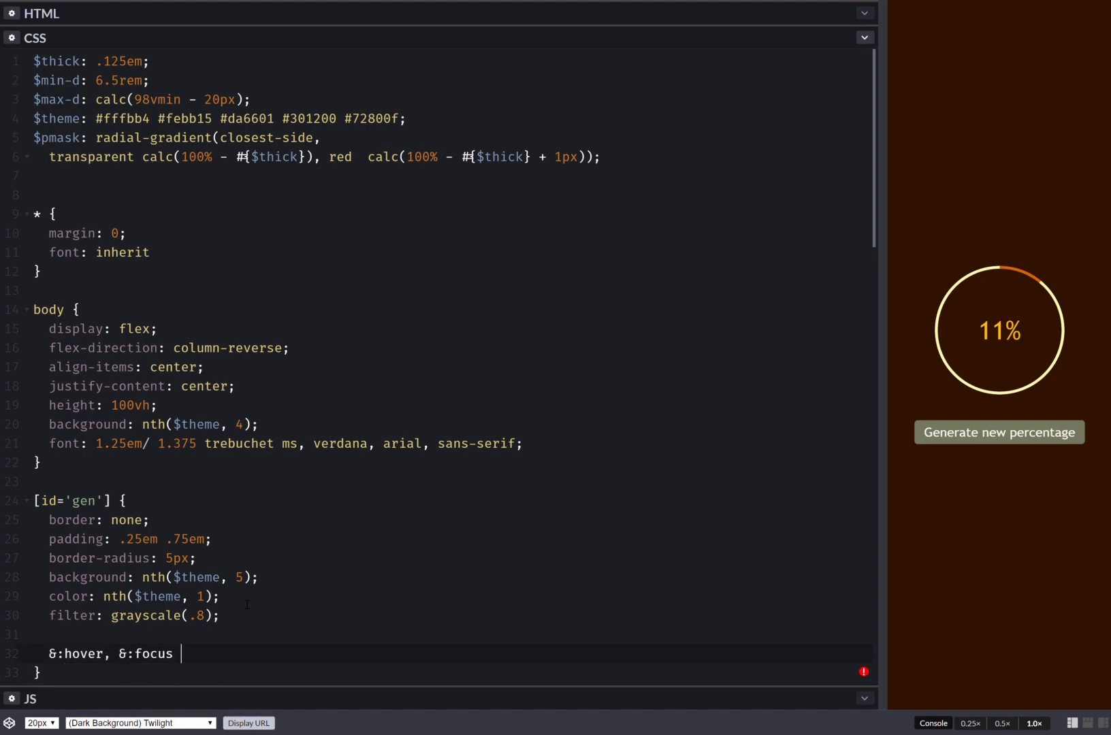
type("{")
type("outline: ;")
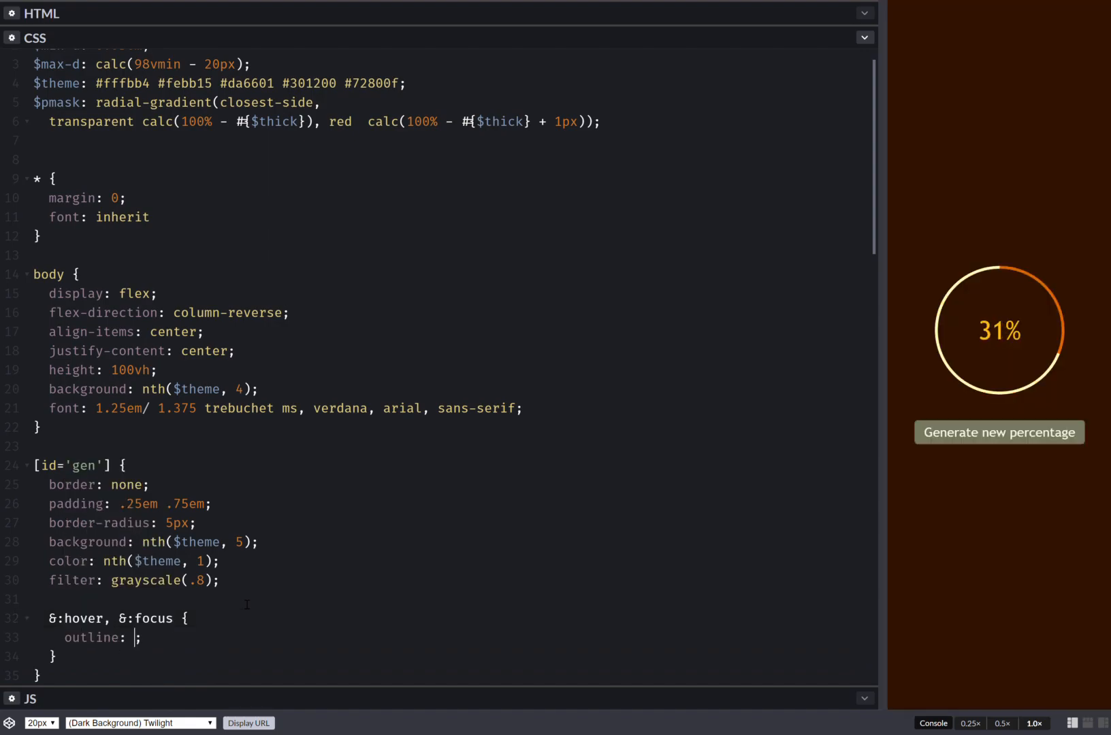
type("none;")
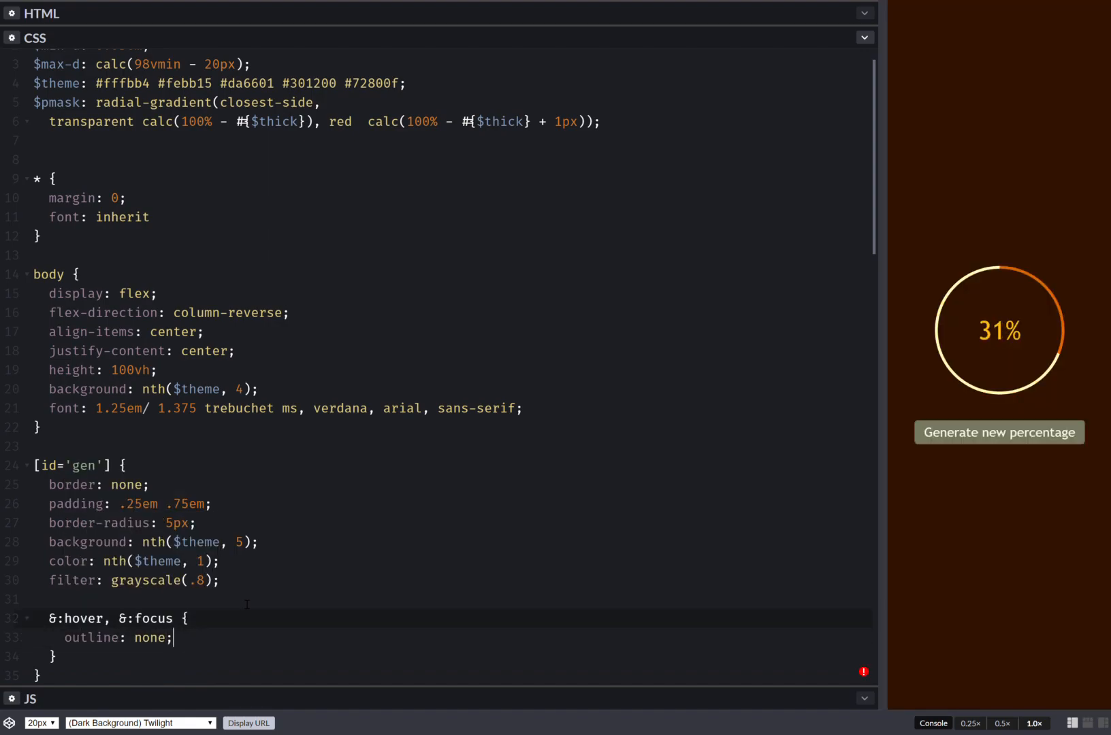
type("filter: none;")
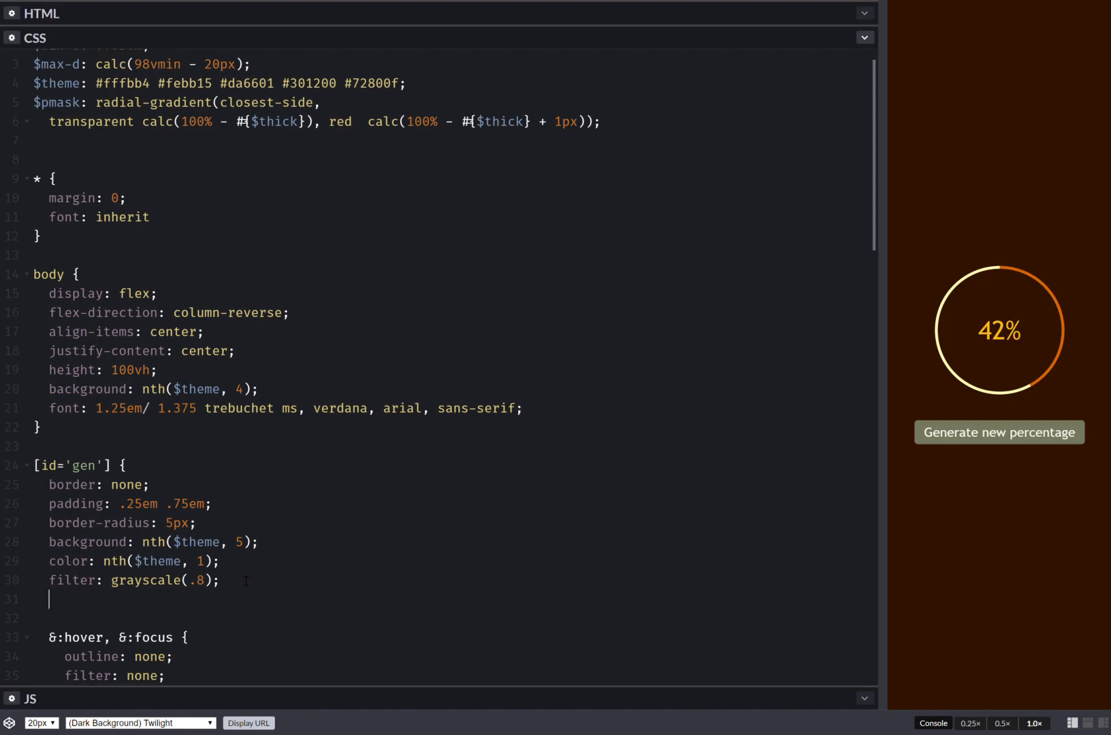
type("transition:")
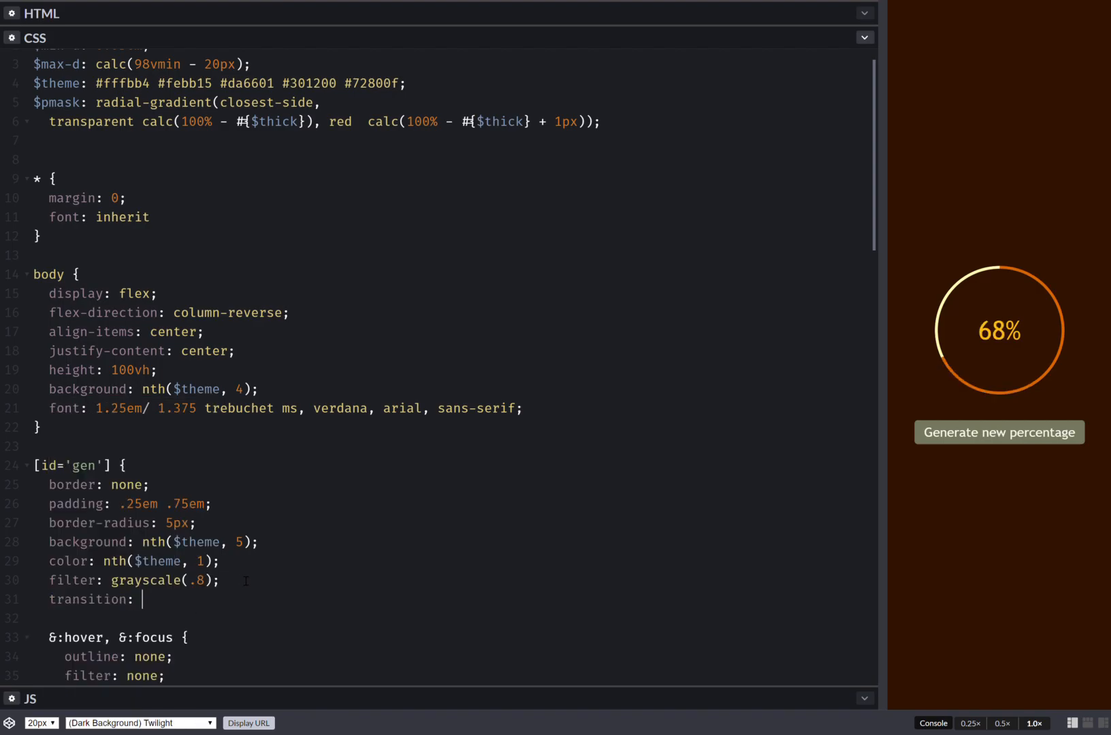
left_click(999, 432)
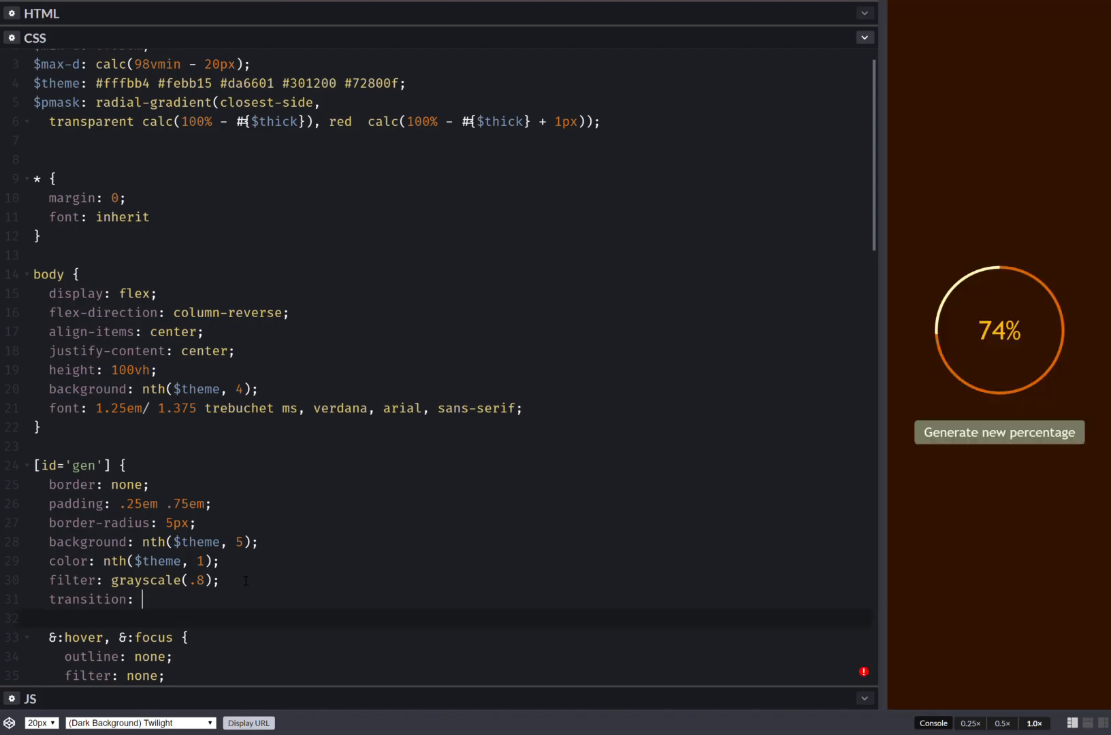
type(".3s;")
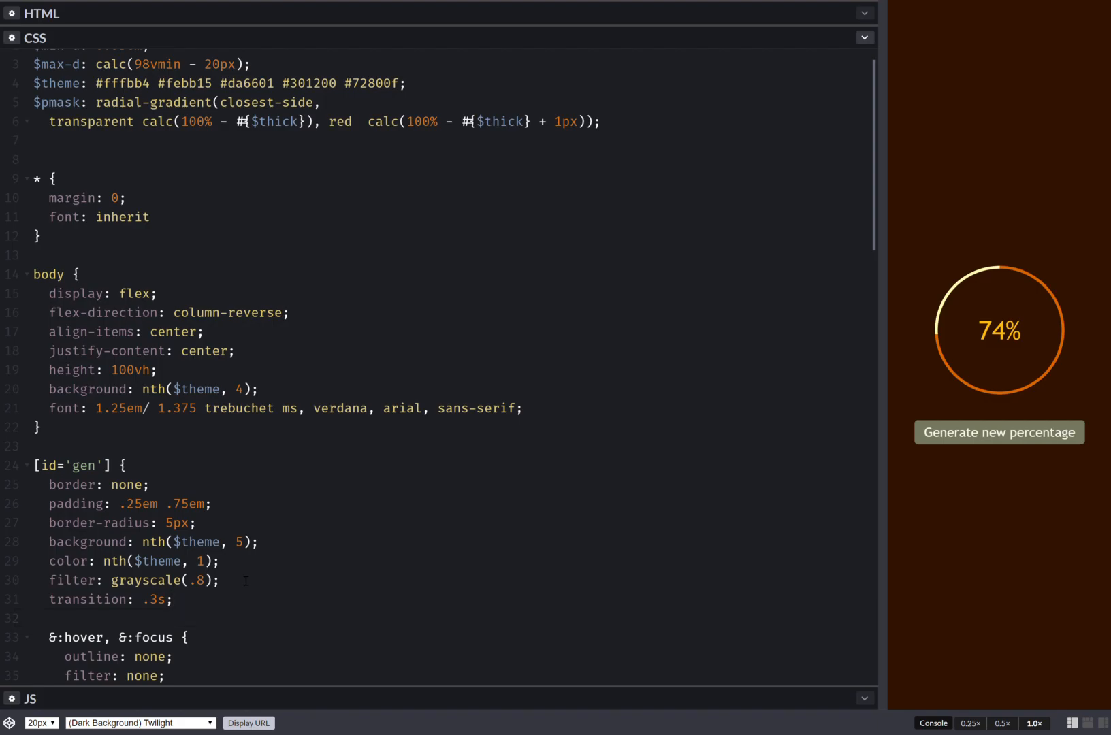
- Give the button cursor: pointer
left_click(999, 432)
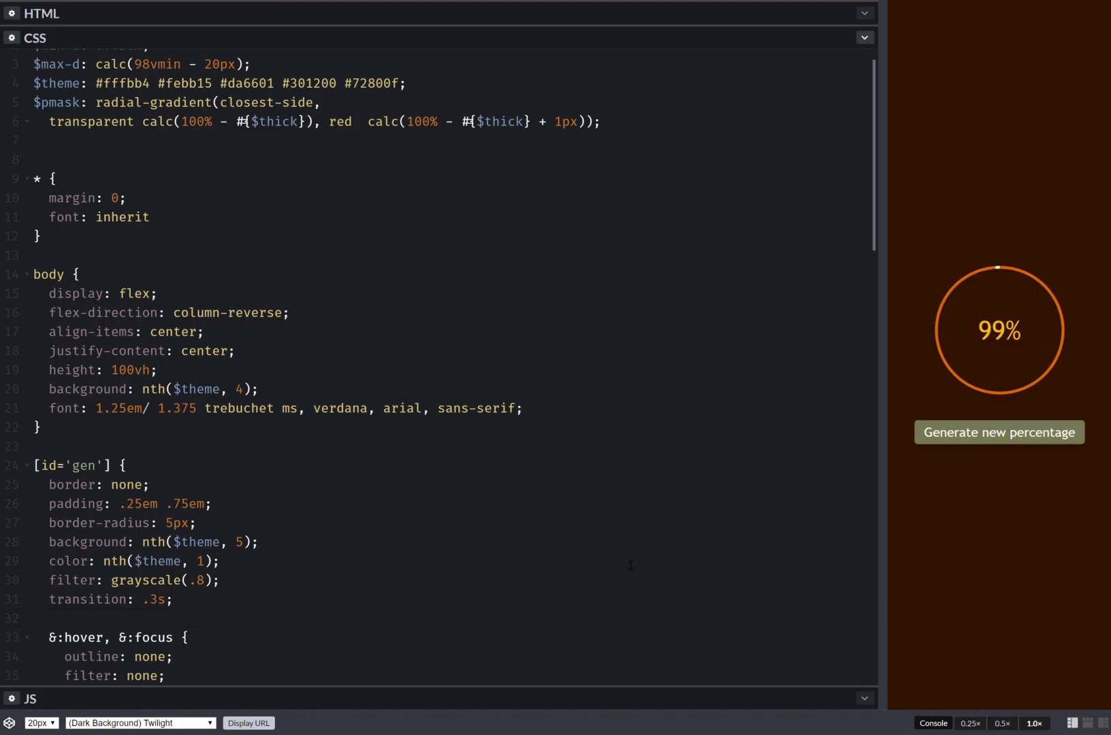
type("c")
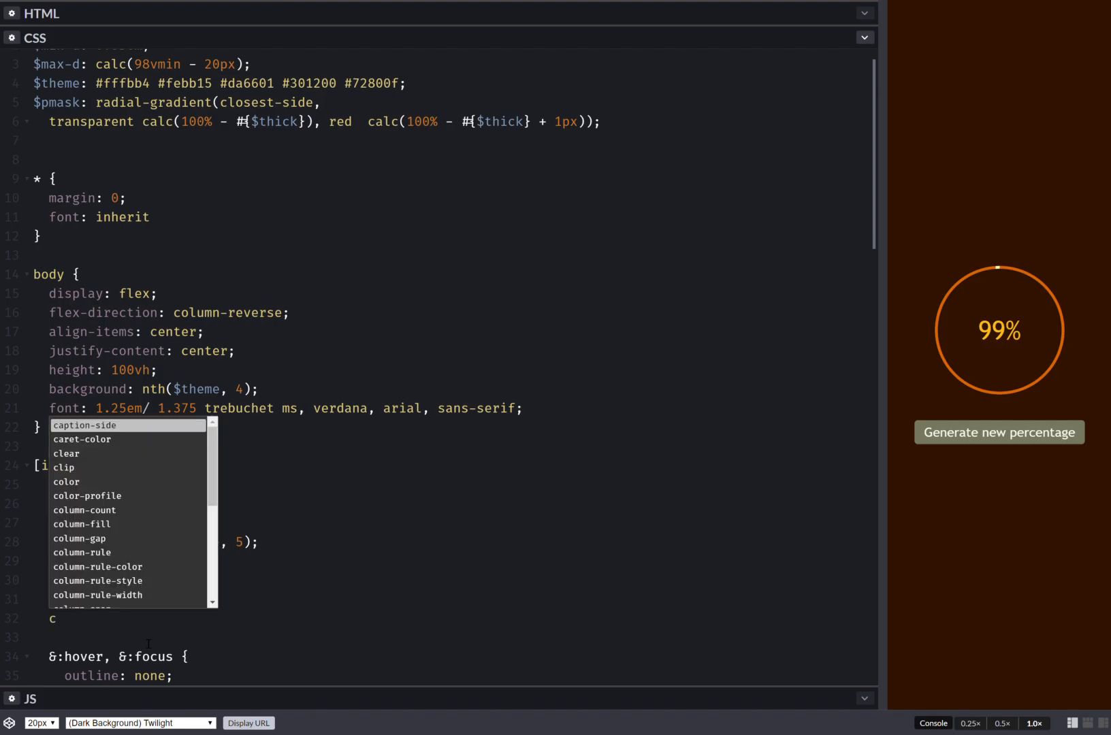
type("ursor: pointer;")
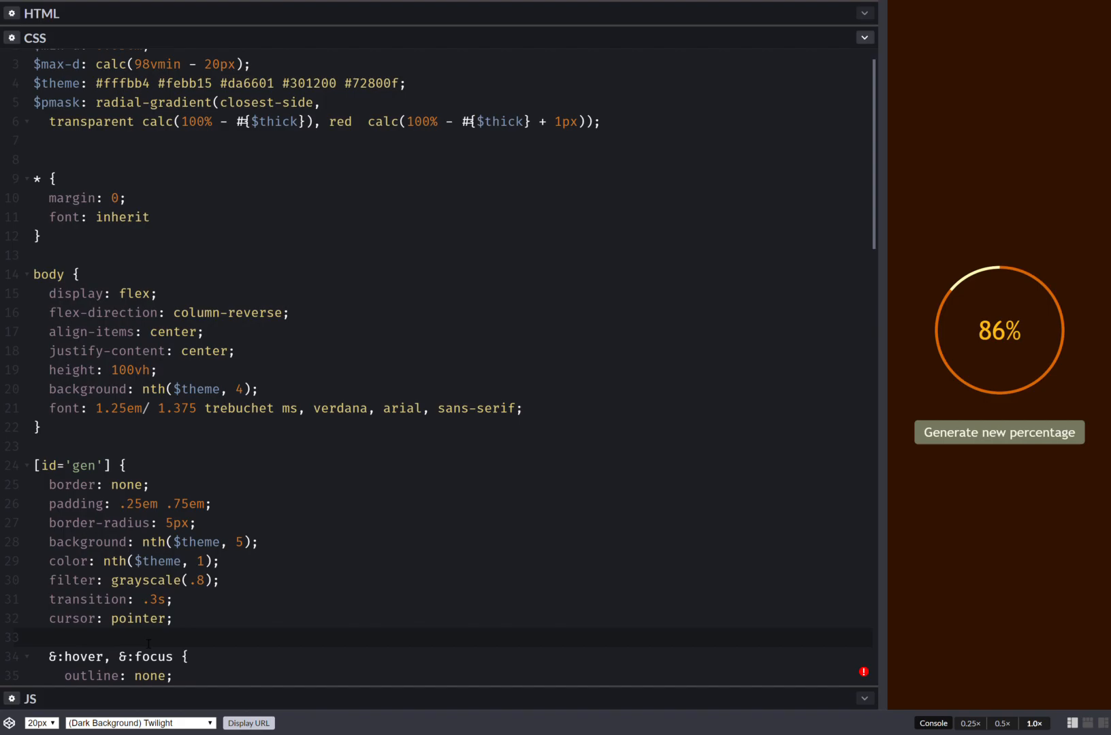
left_click(1000, 433)
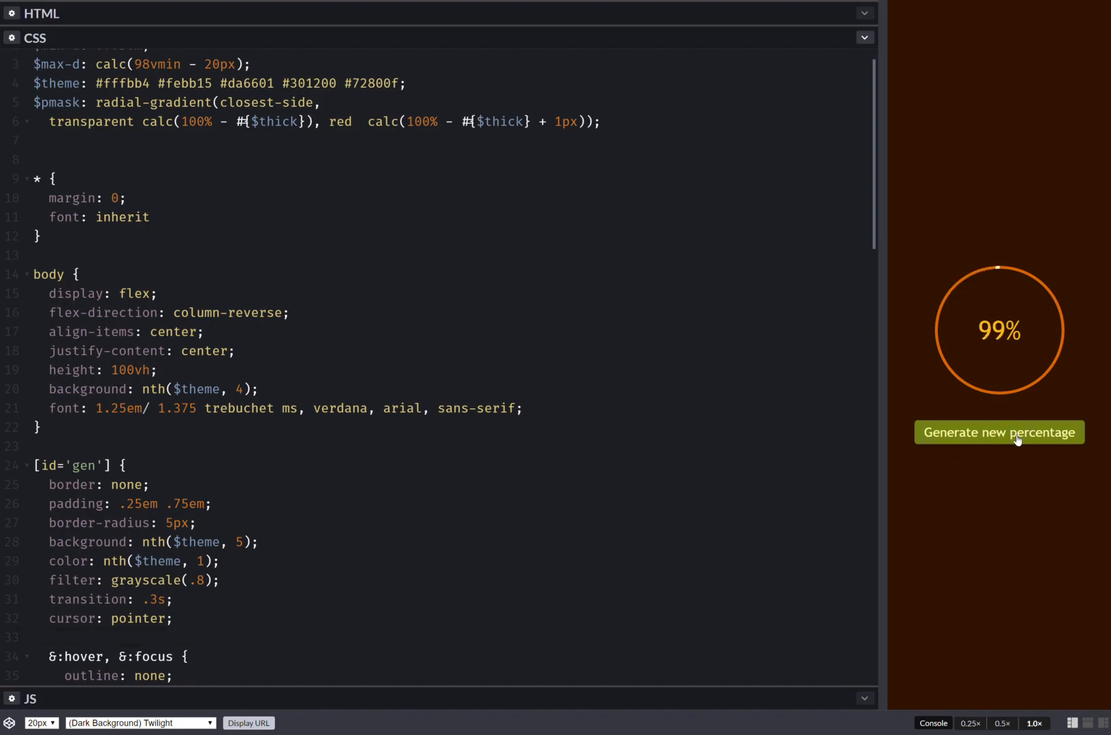
left_click(1000, 432)
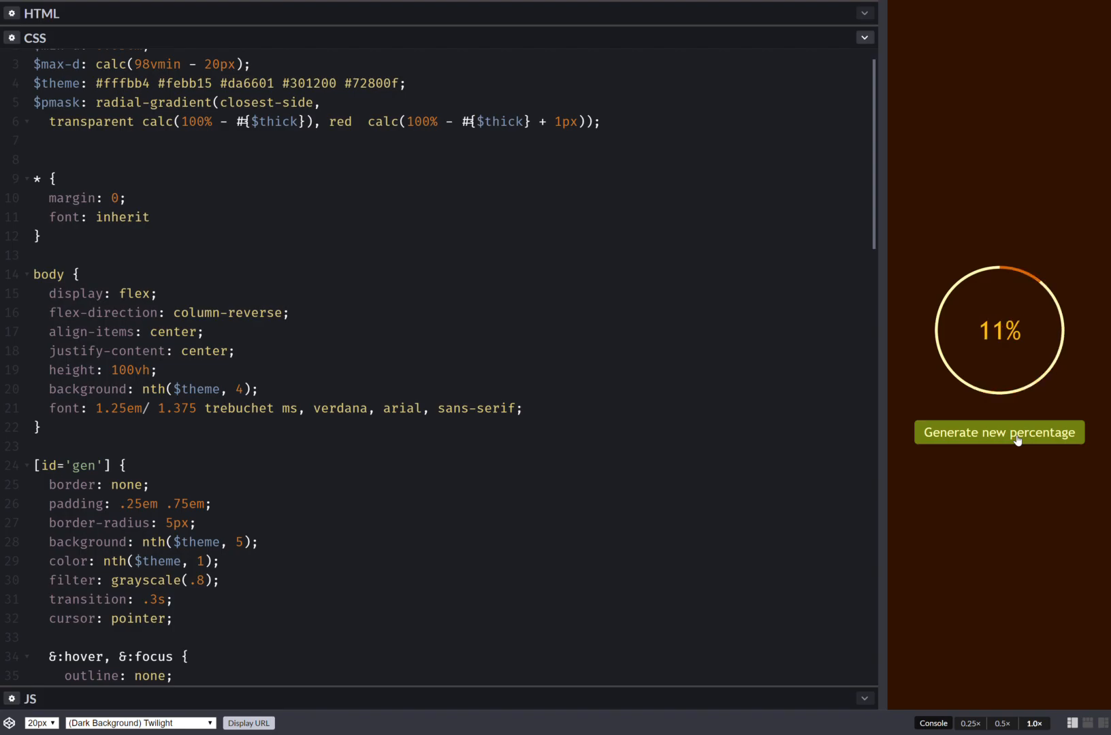
left_click(999, 432)
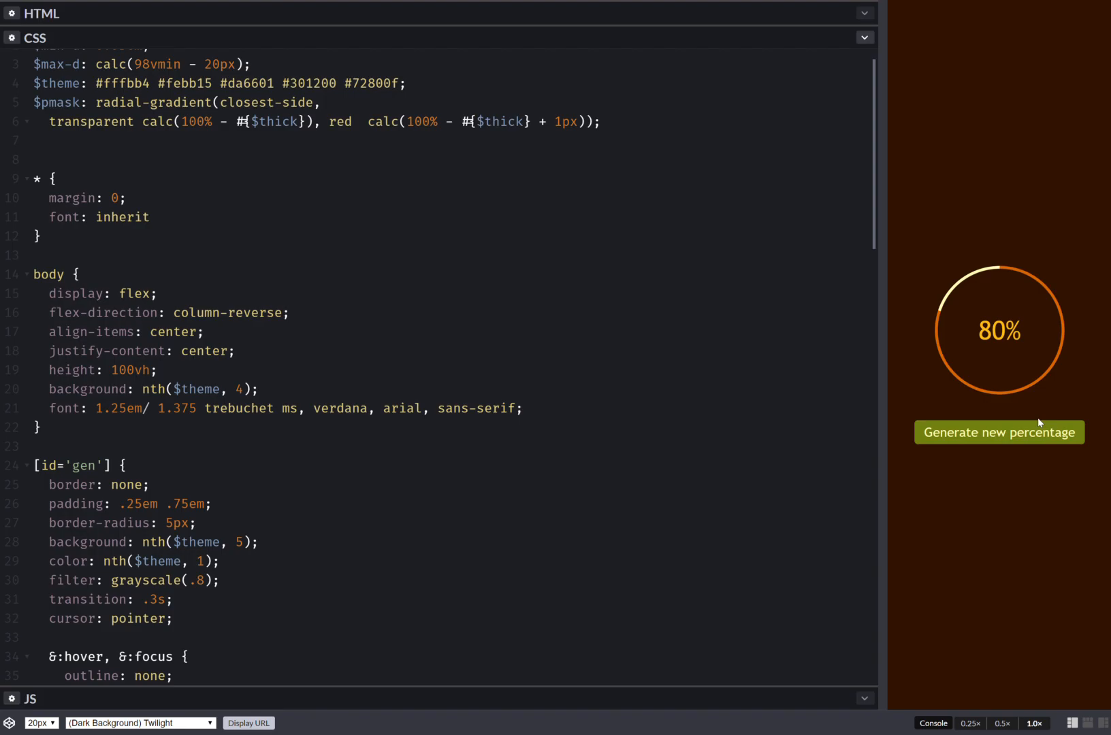
left_click(999, 432)
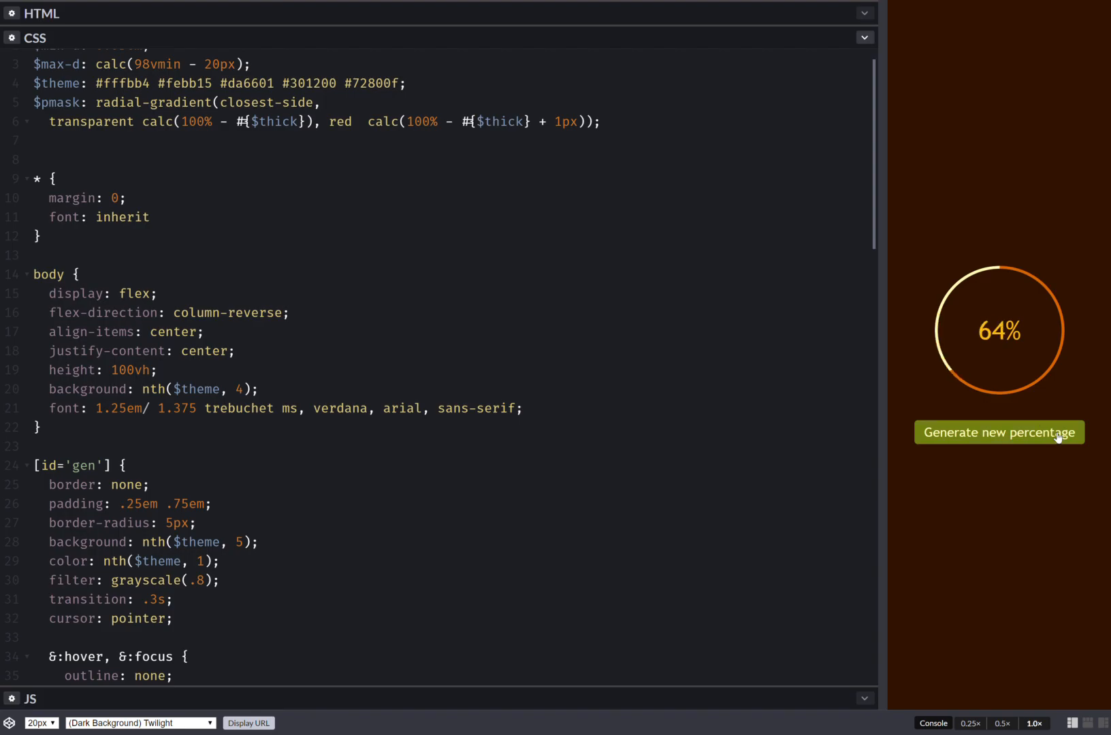
left_click(1000, 432)
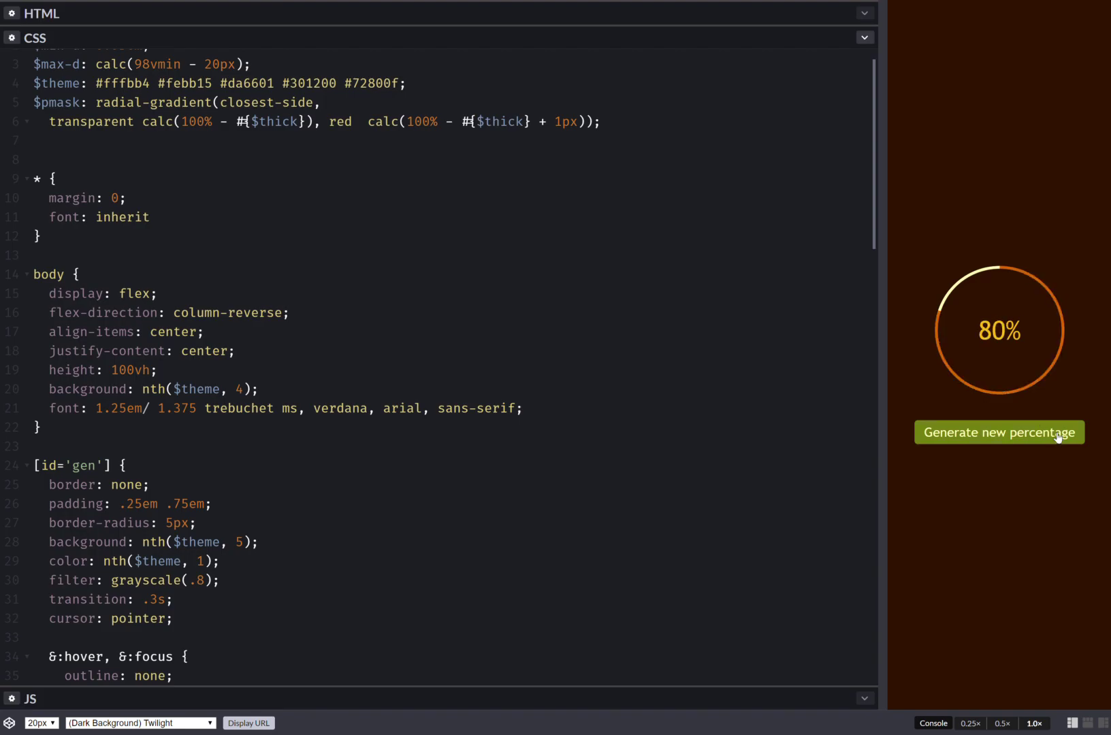
left_click(999, 432)
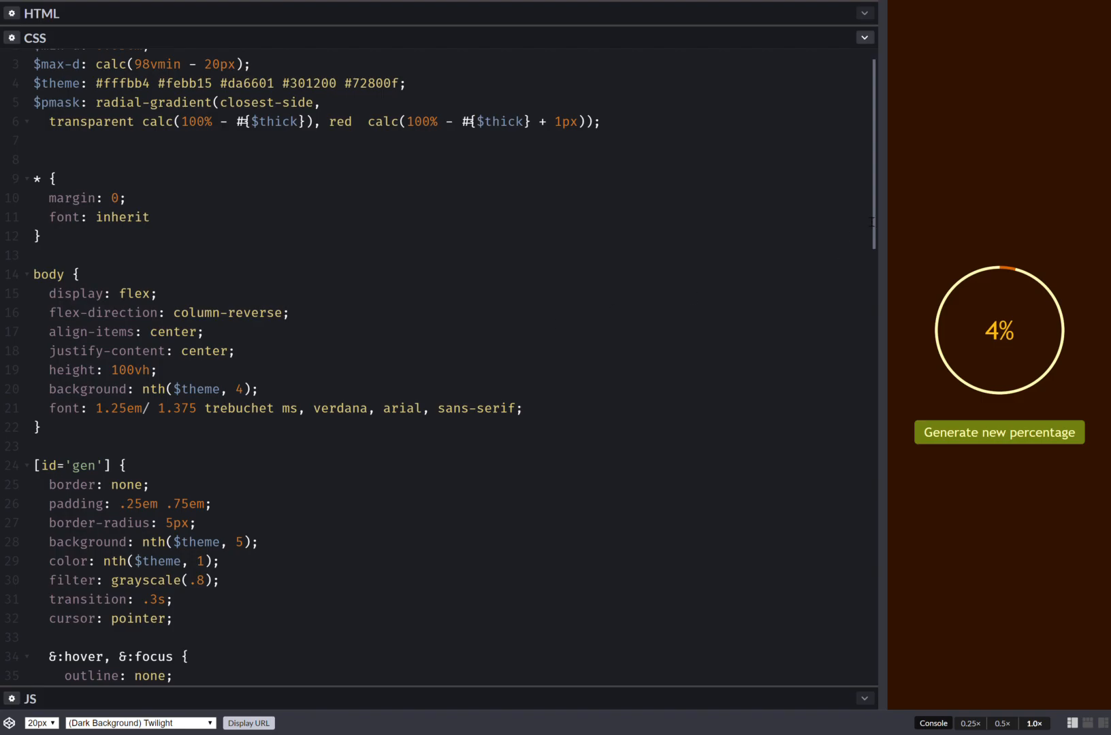
- Change the #out transition to --p calc(var(--dt, 1)*1s) and return to the JS panel
scroll("down", 3)
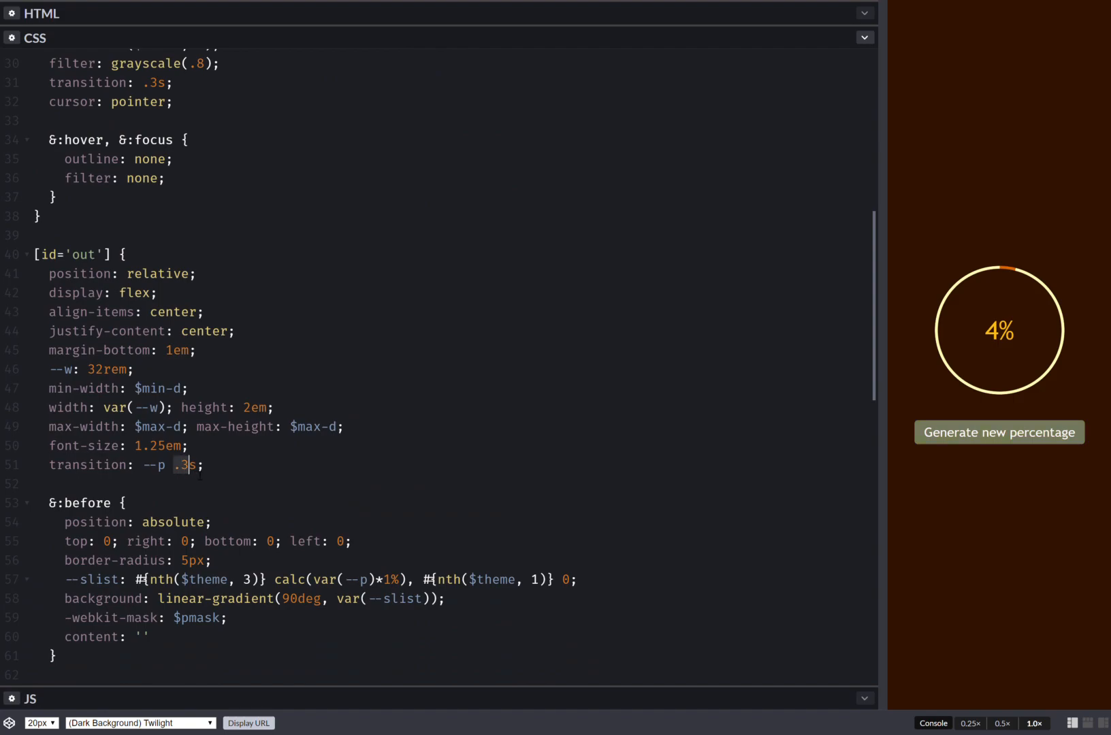
type("(")
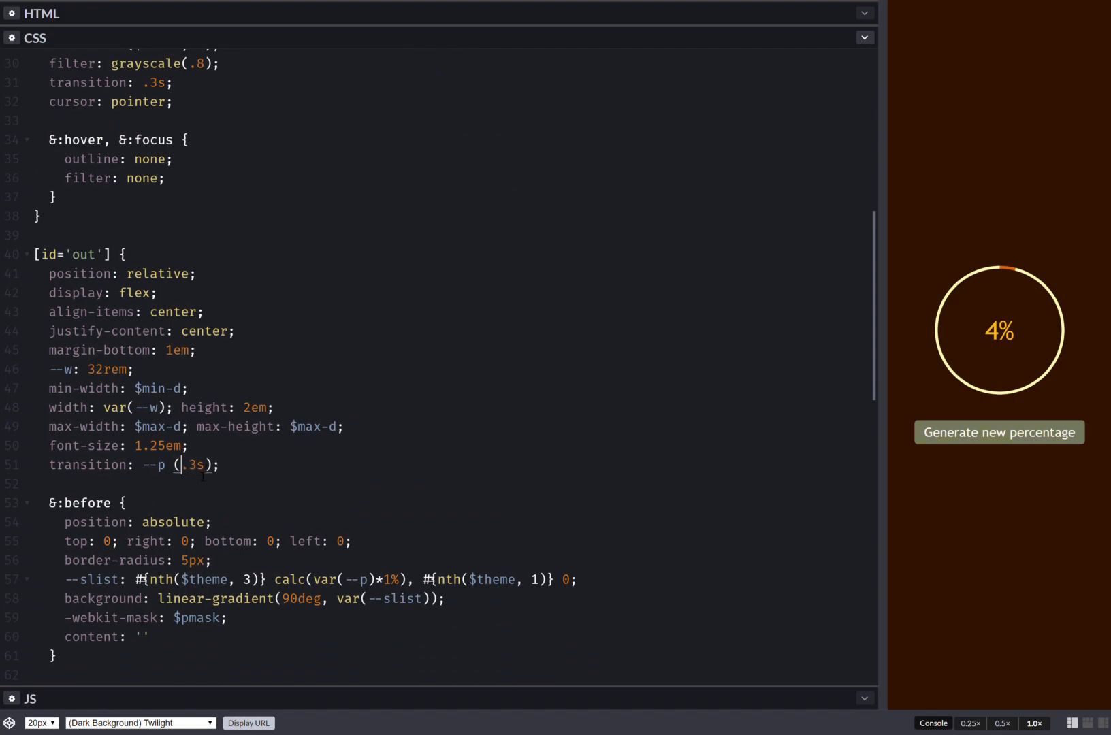
type("calc")
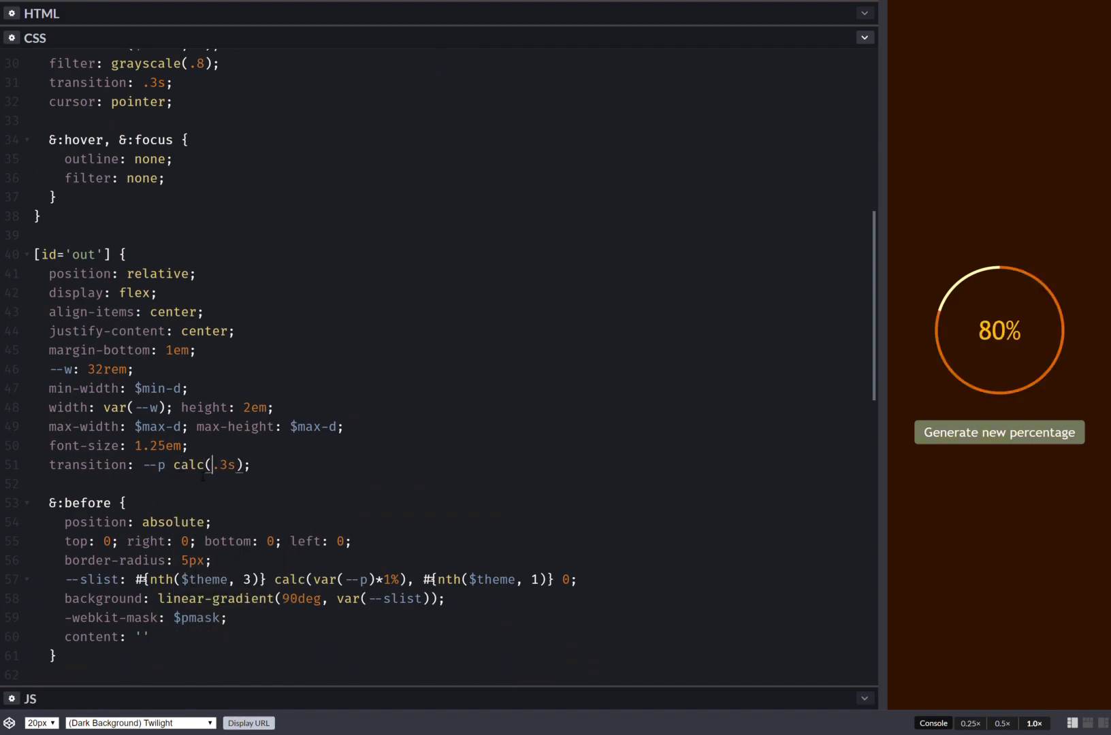
type("var")
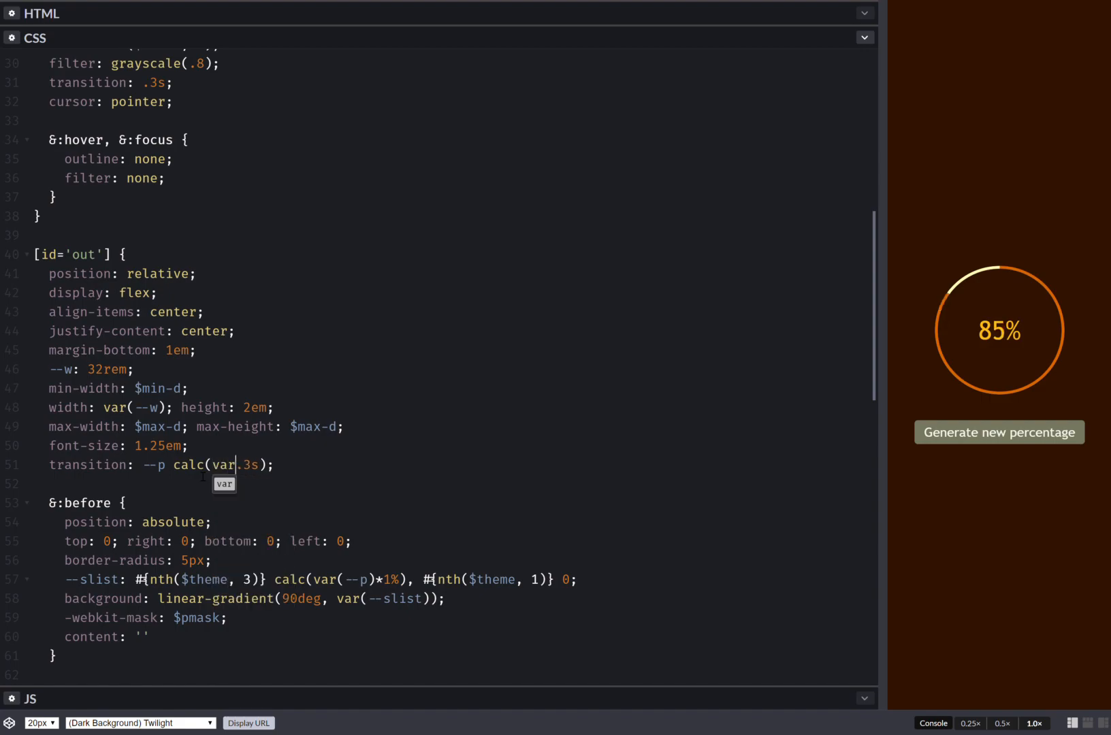
type("--dt")
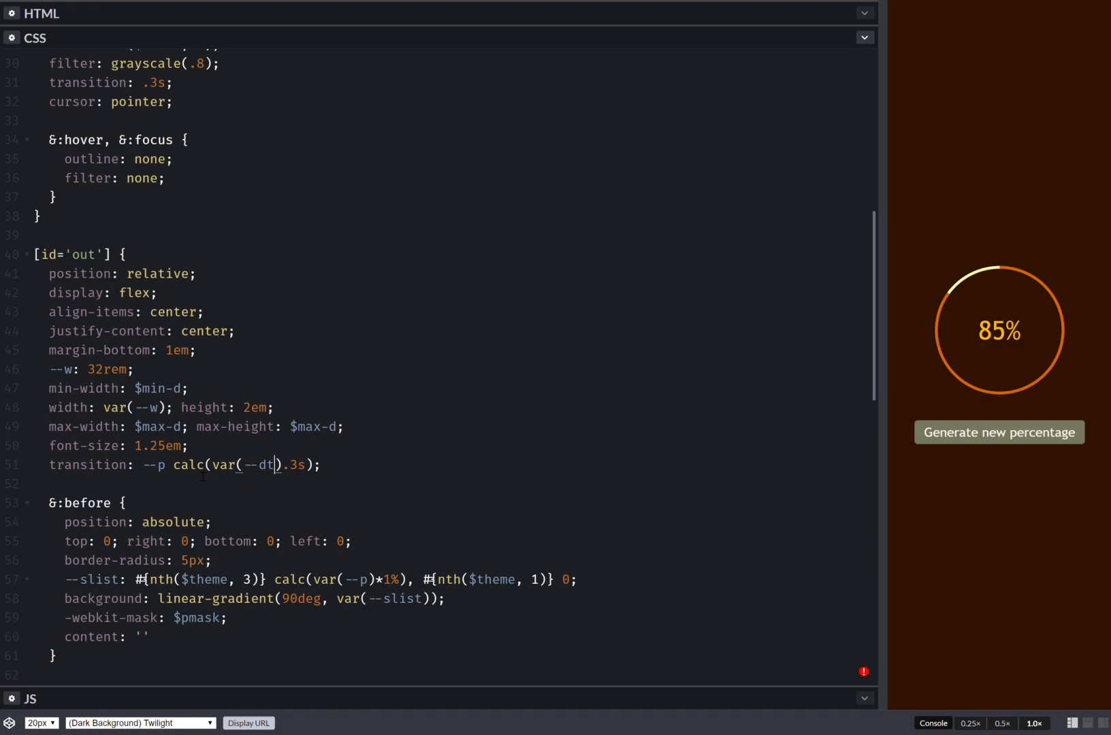
type(", 1")
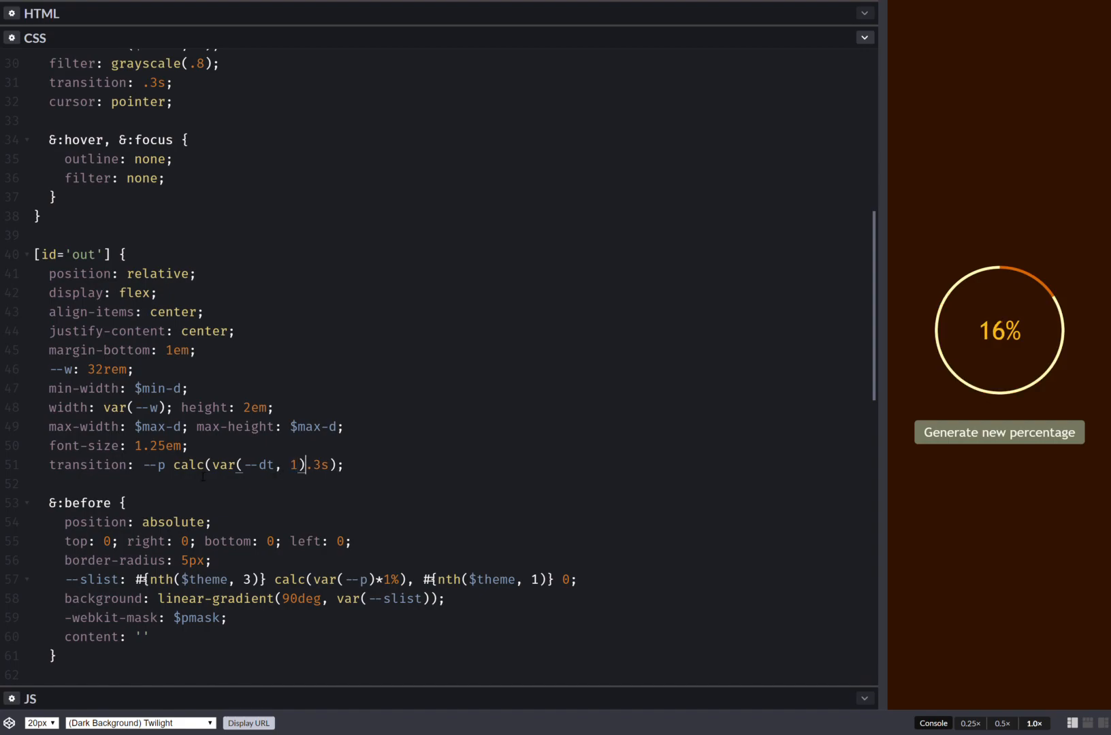
type("*")
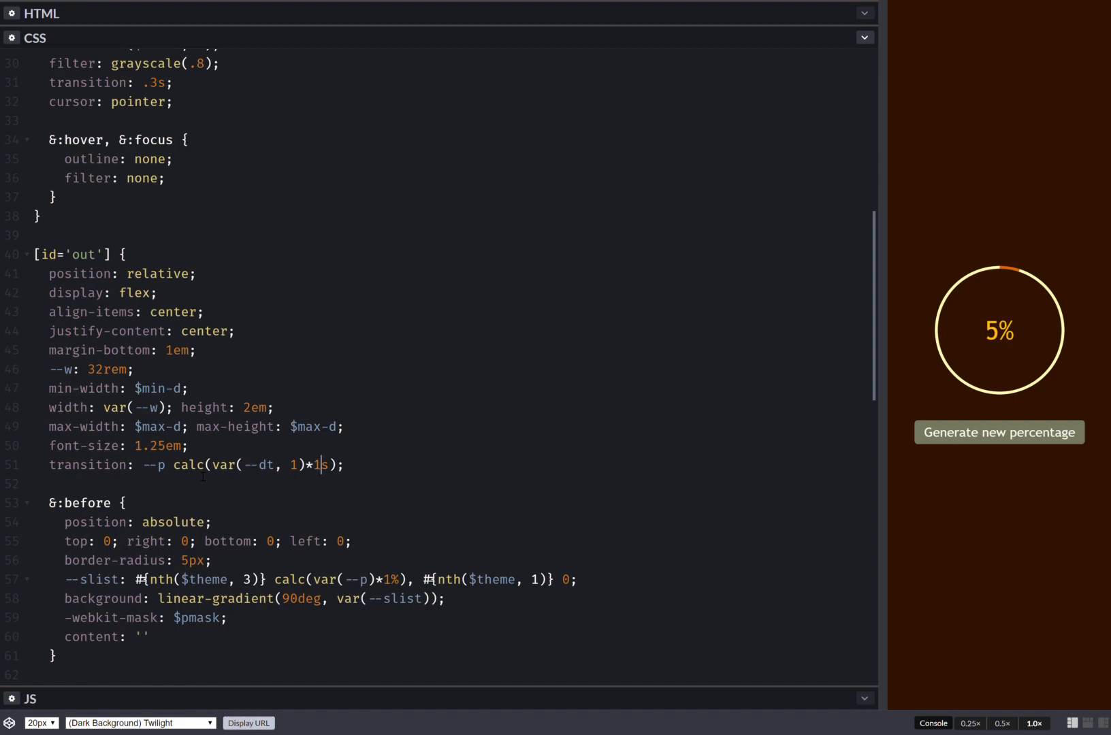
left_click(1000, 432)
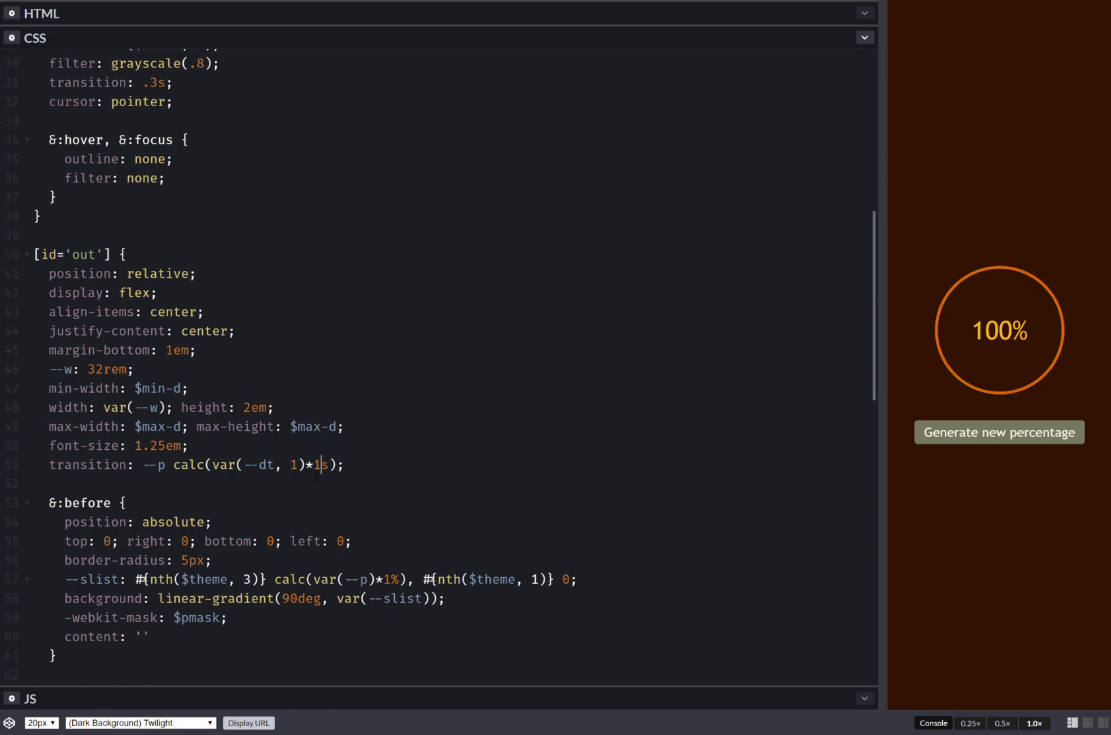
left_click(999, 432)
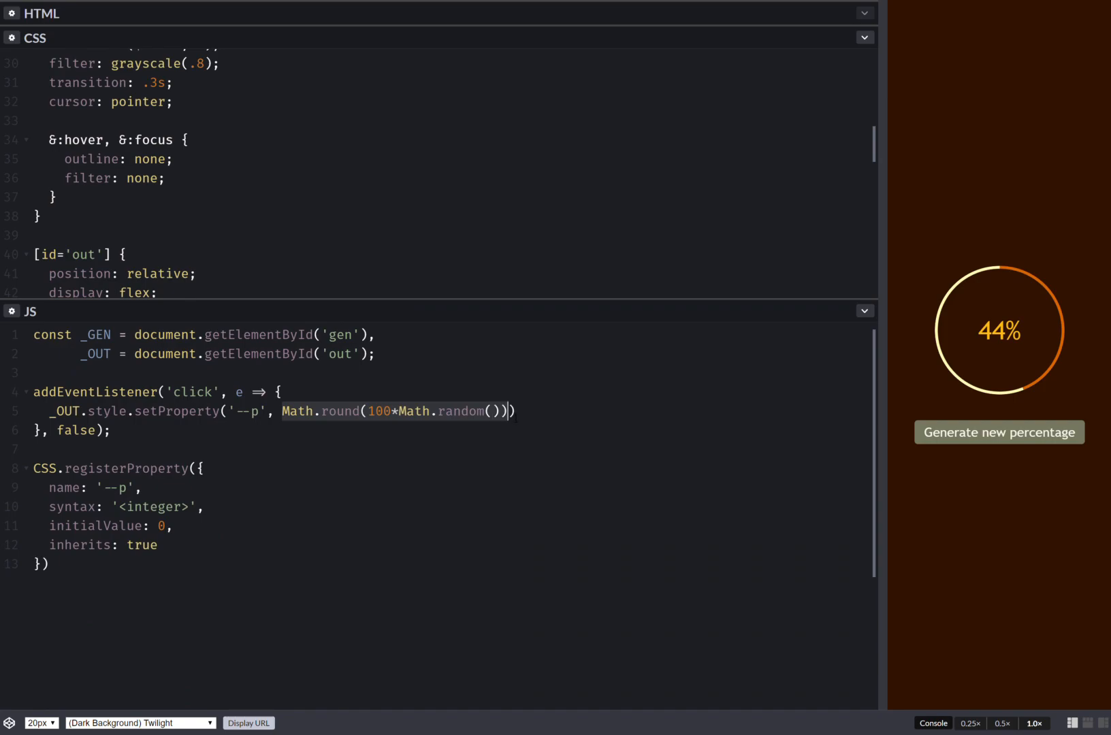
- Declare new_perc = Math.round(100*Math.random()) in the click handler
type("ne")
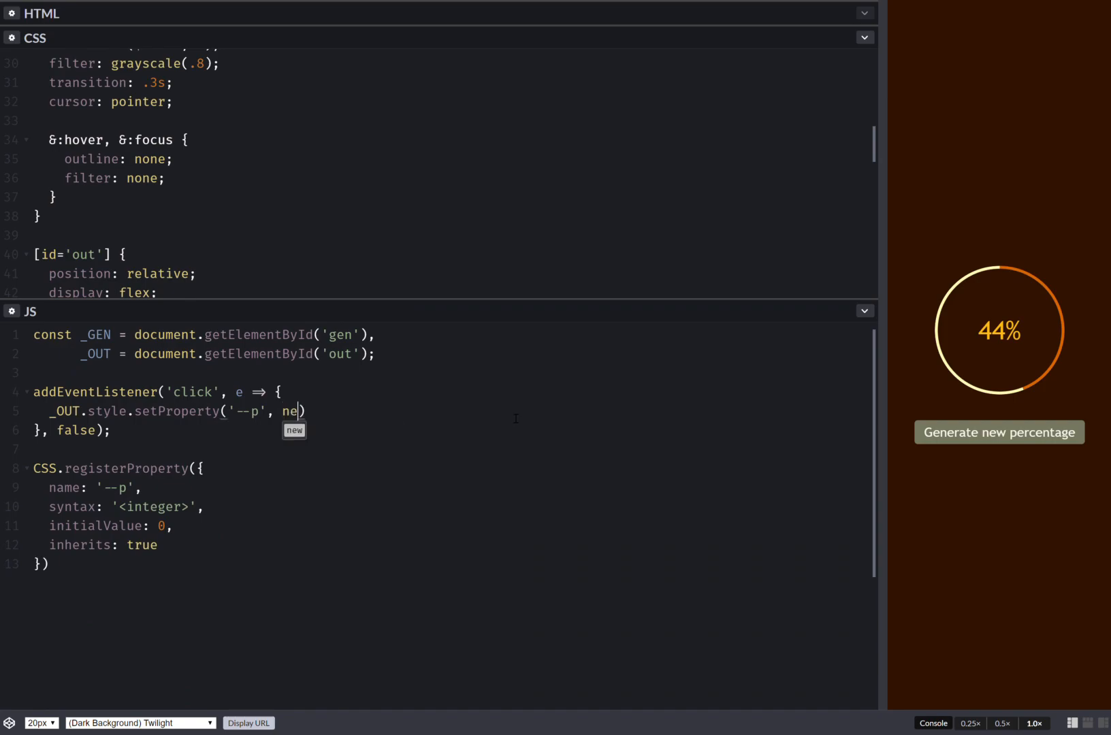
type("w_perc")
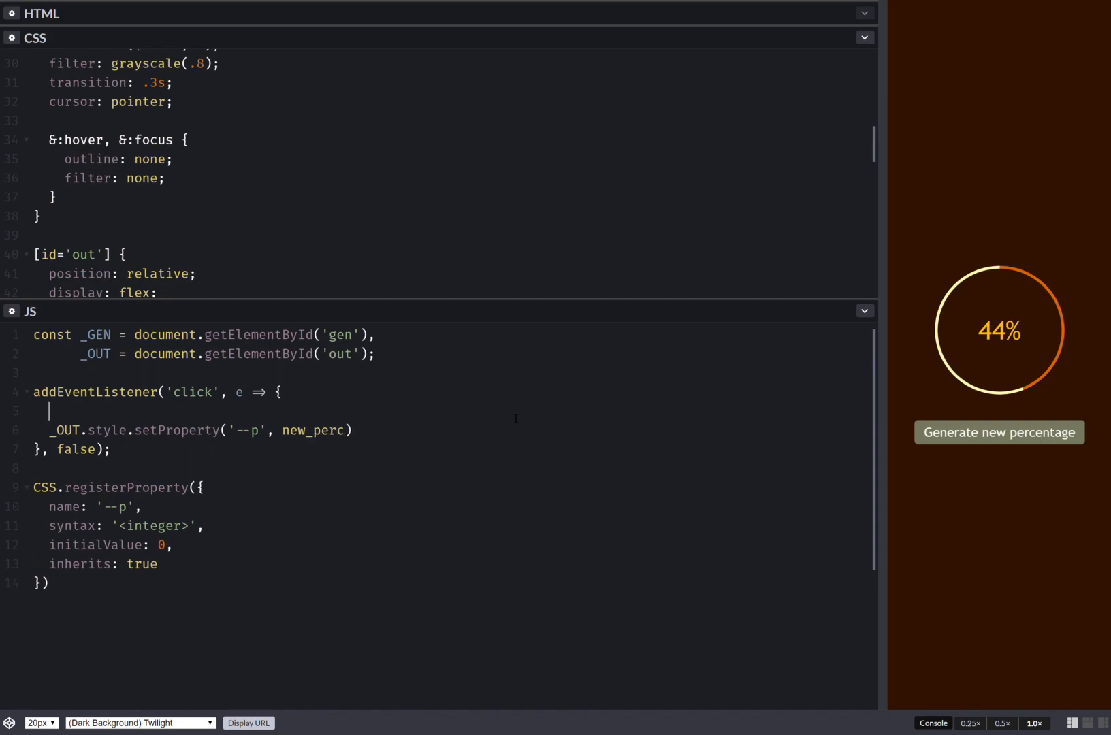
type("let")
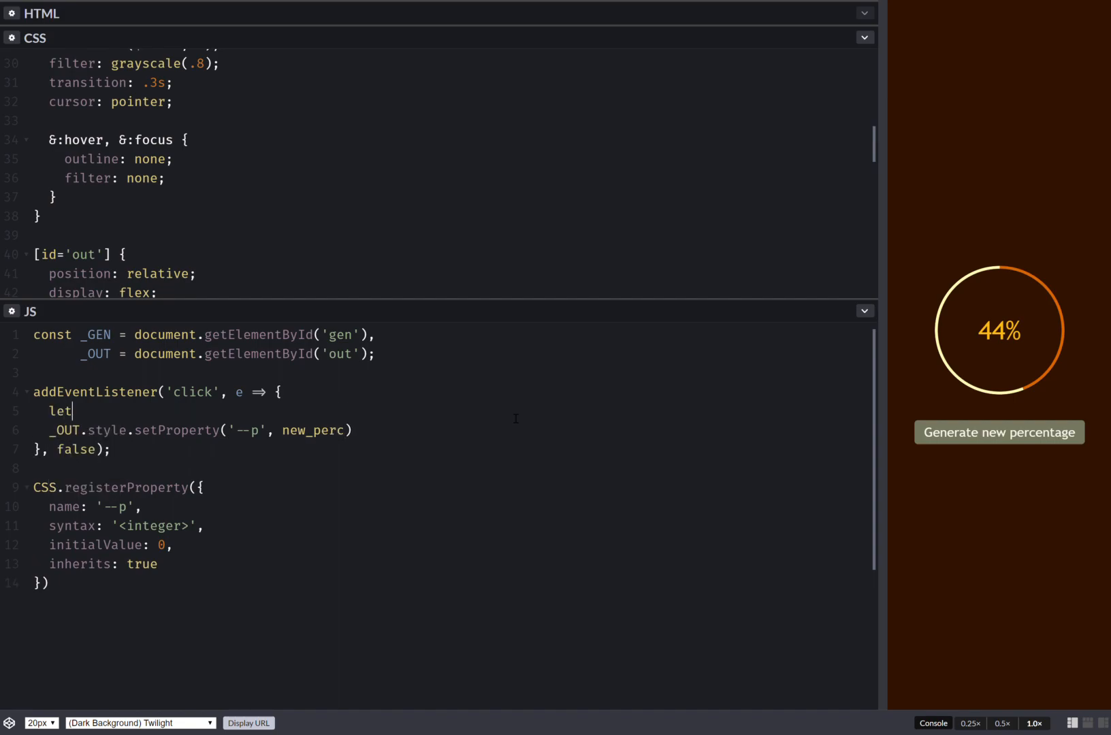
type("Math.round(100*Math.random())")
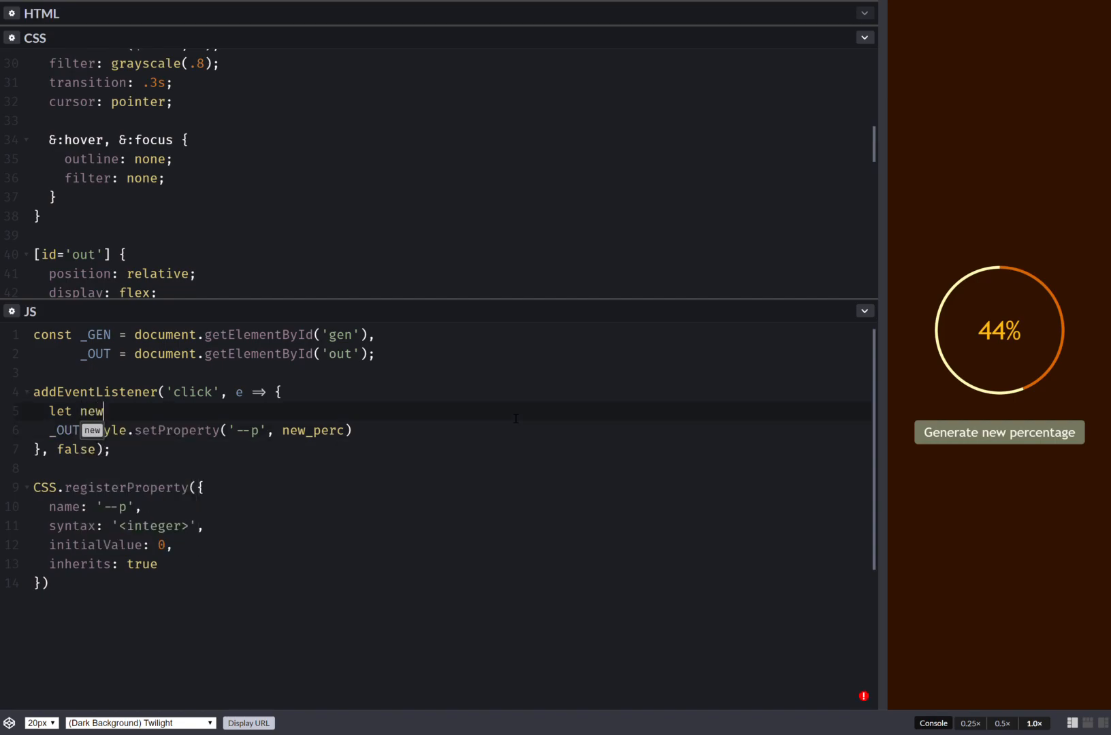
type("_perc =")
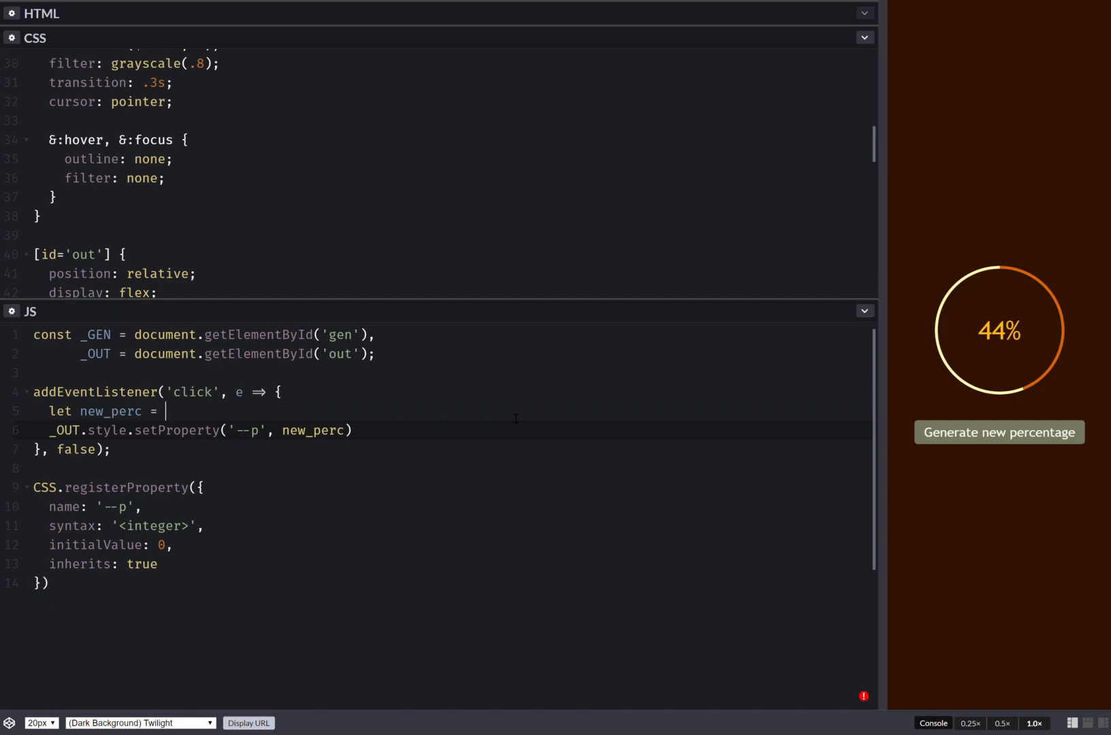
type("Math.round(100*Math.random());")
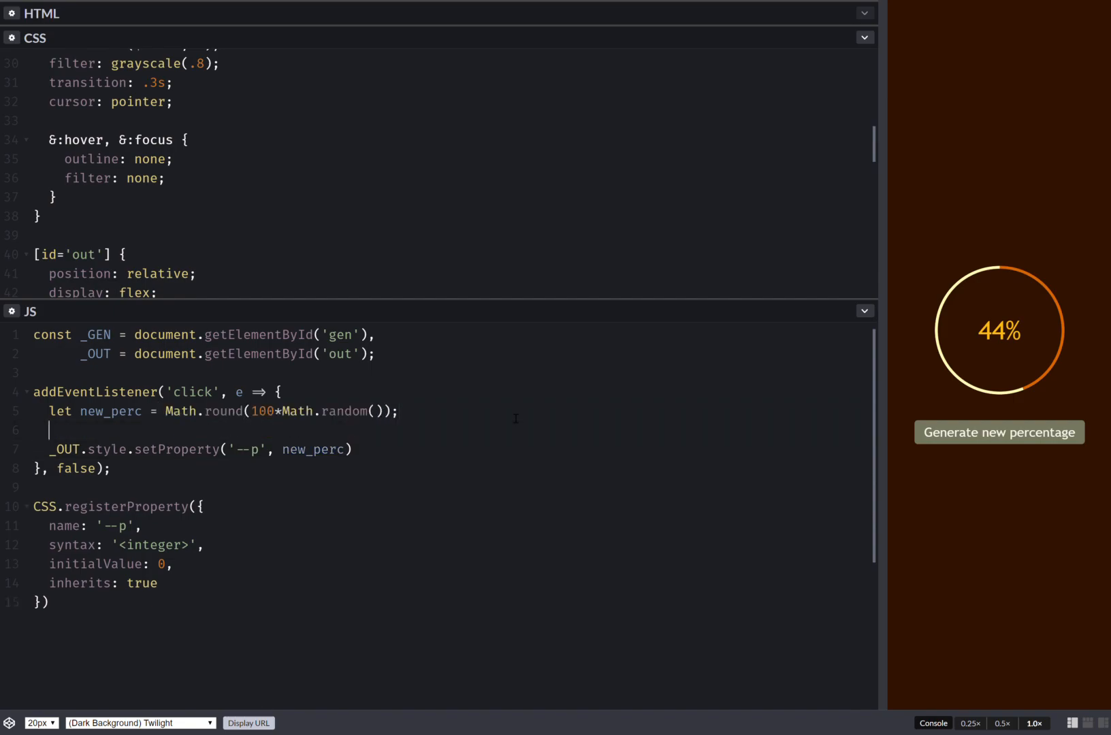
- Declare old_perc = ~~_OUT.style.getPropertyValue('--p') and duplicate the setProperty line
type("old_perc = ,")
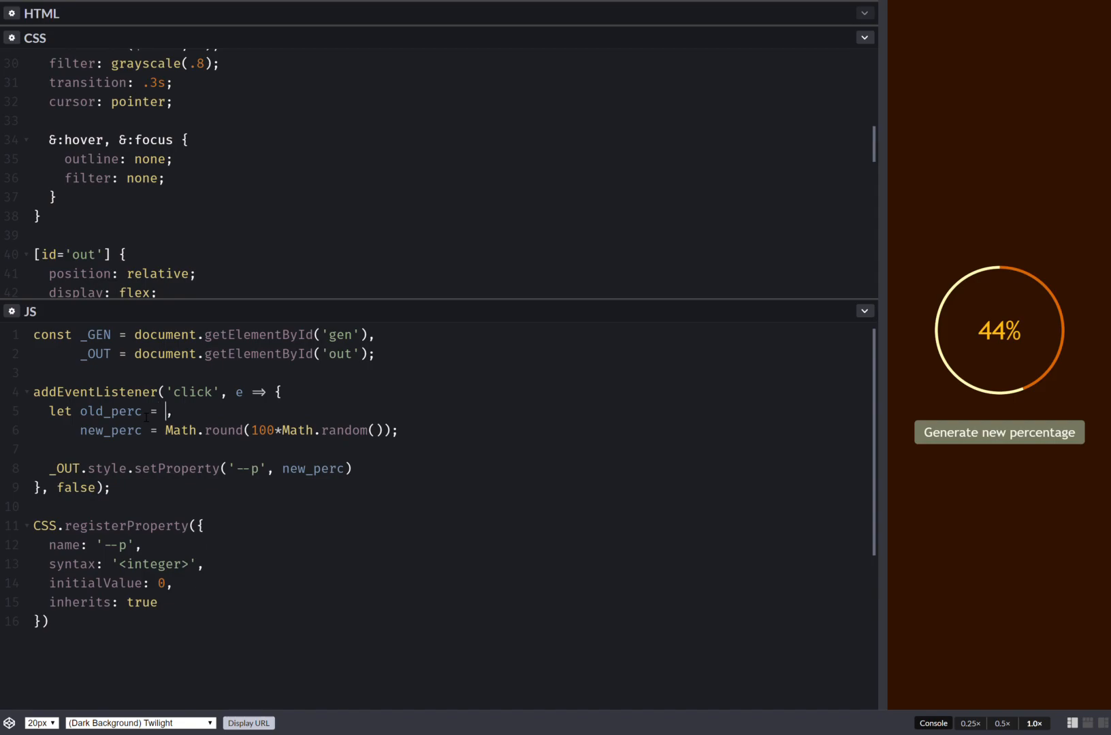
type("_OU")
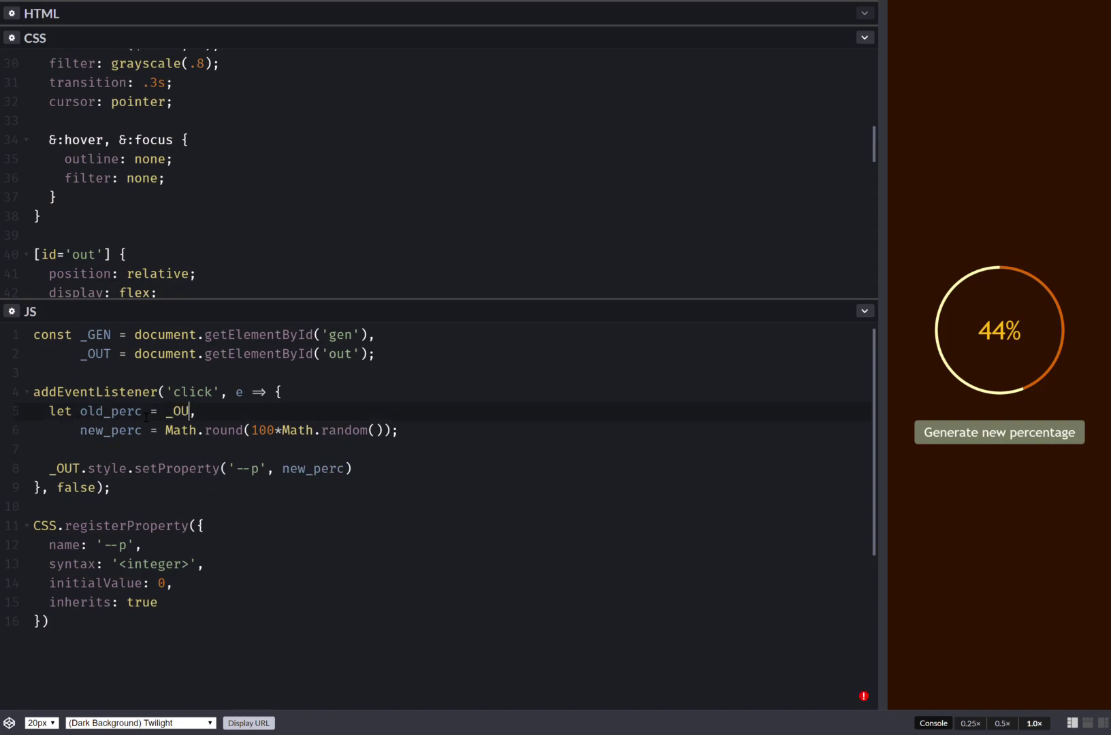
type("T.style.")
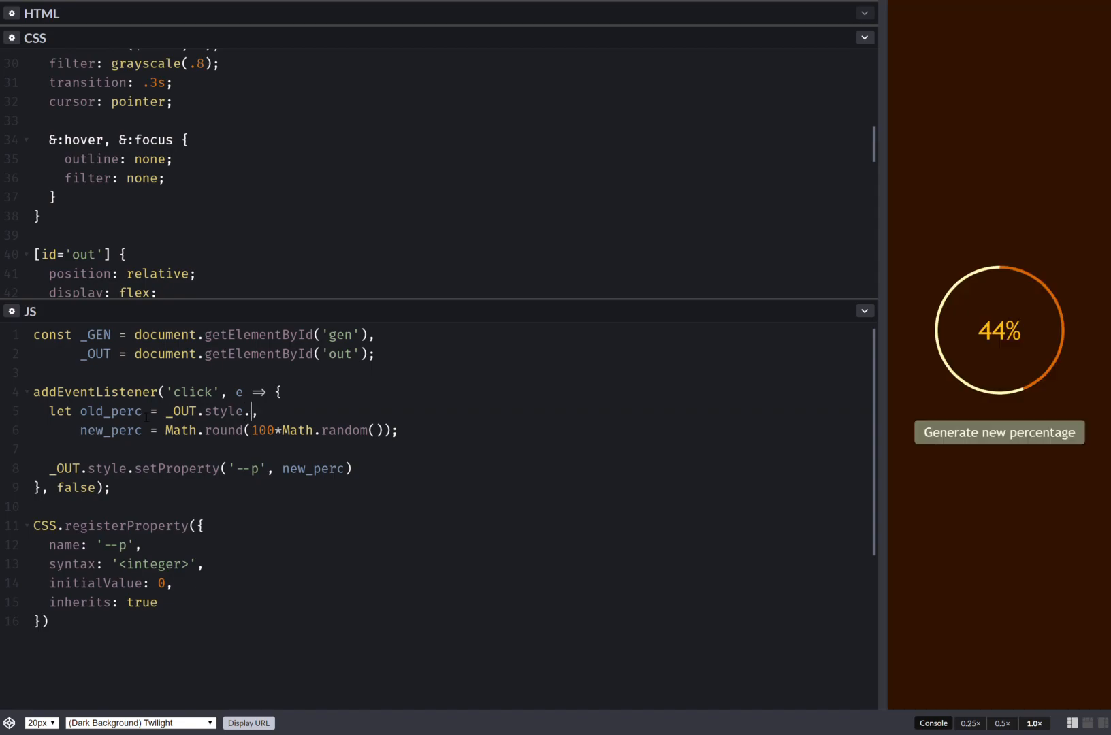
type("get,")
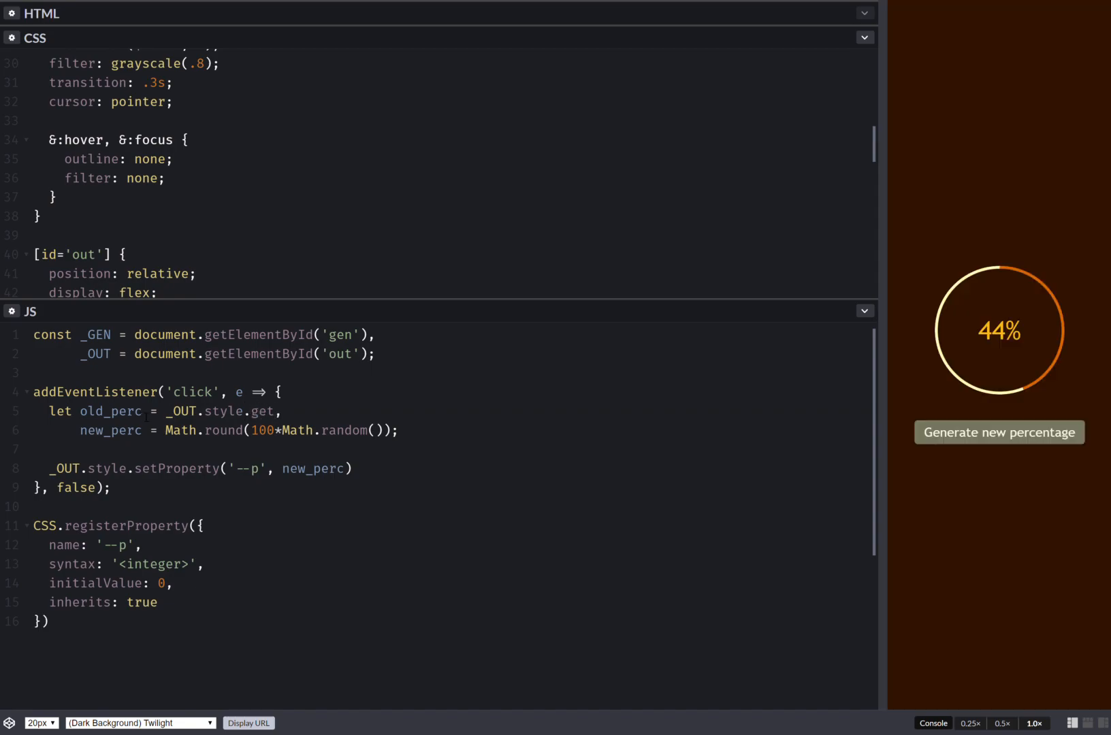
type("Property")
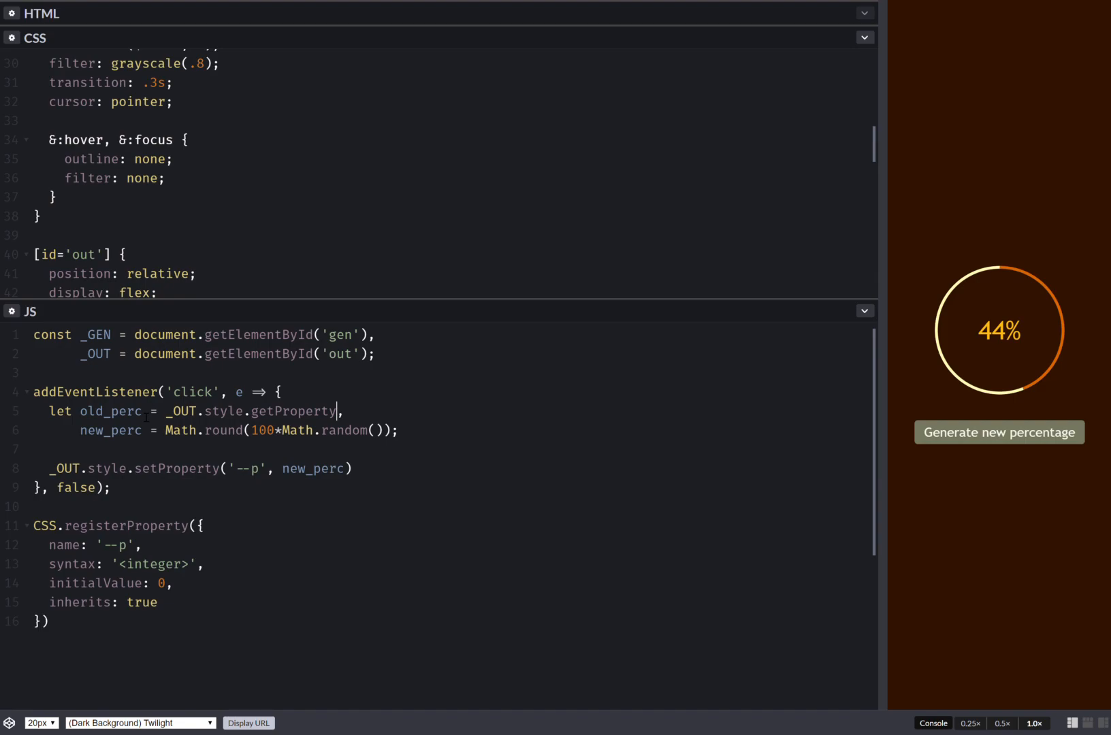
type("Value(")
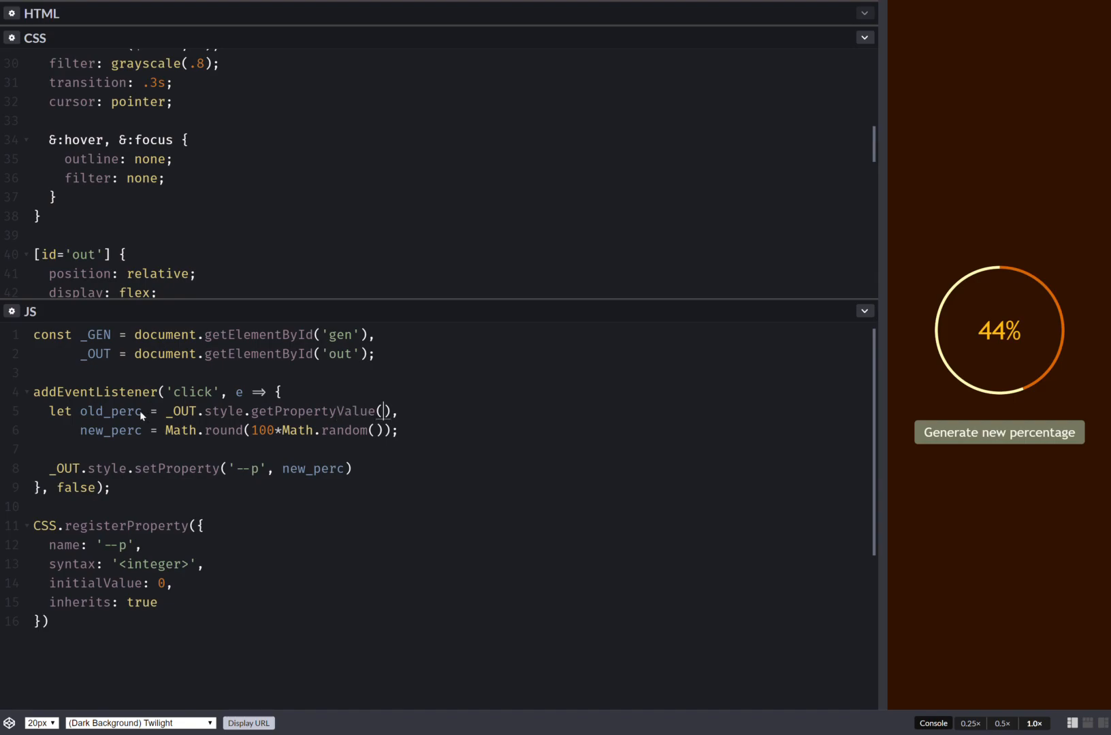
type("'--p'")
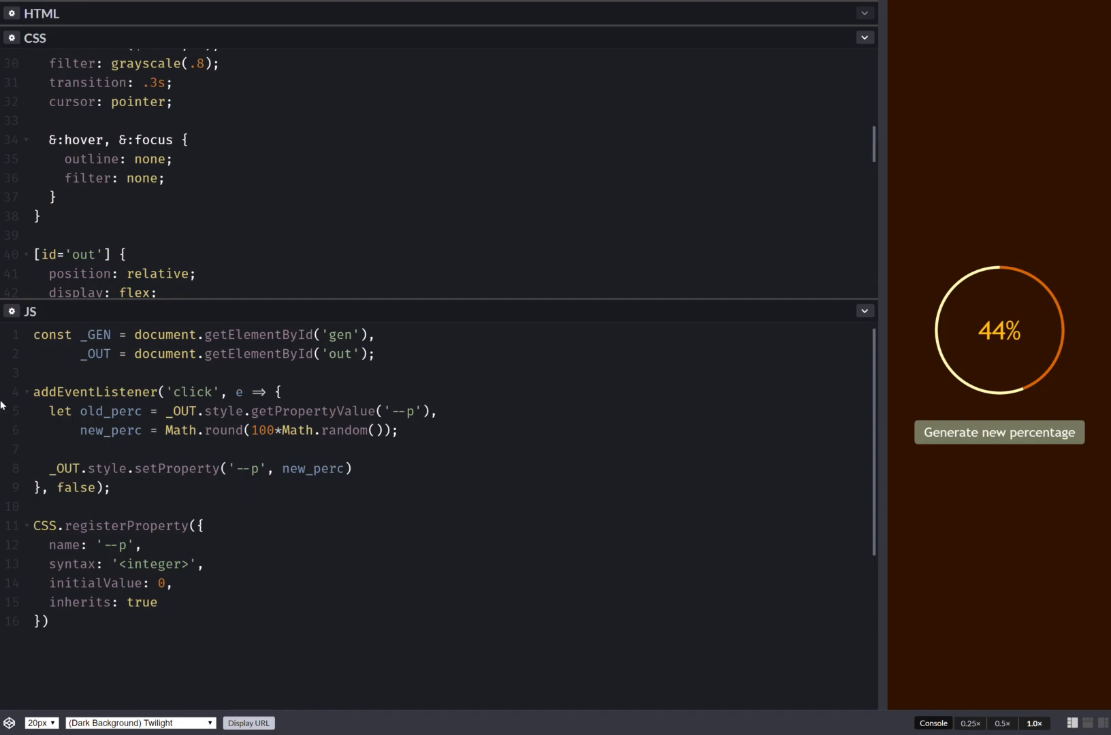
left_click(163, 411)
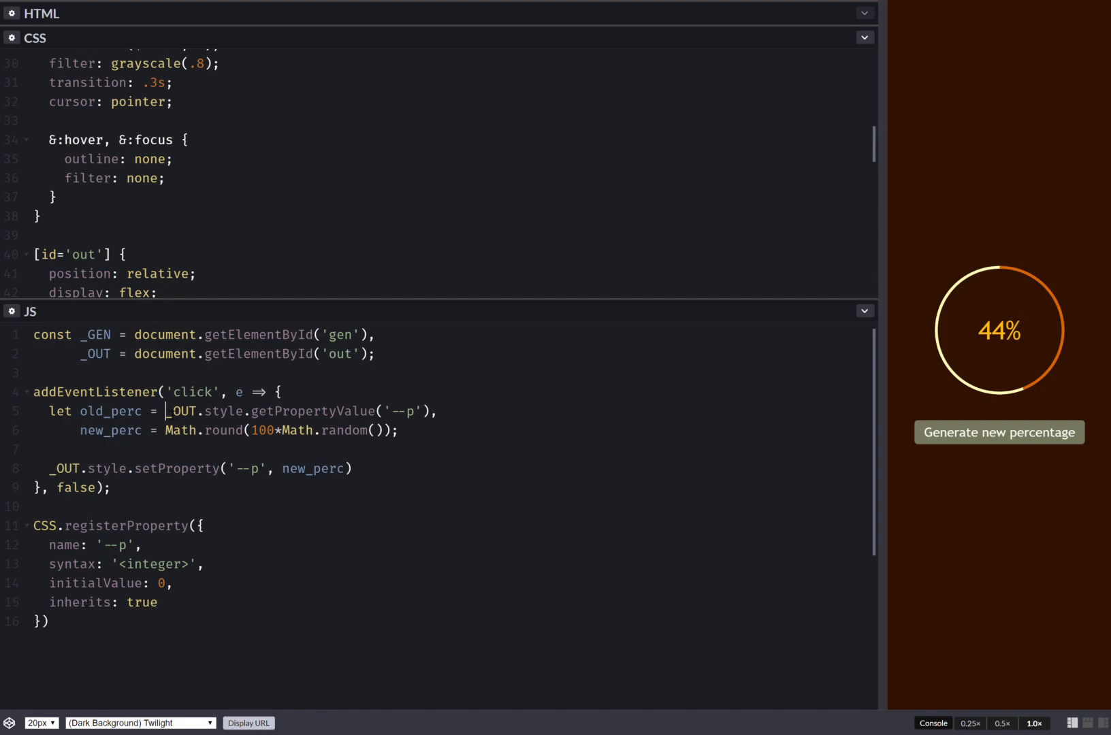
type("~~")
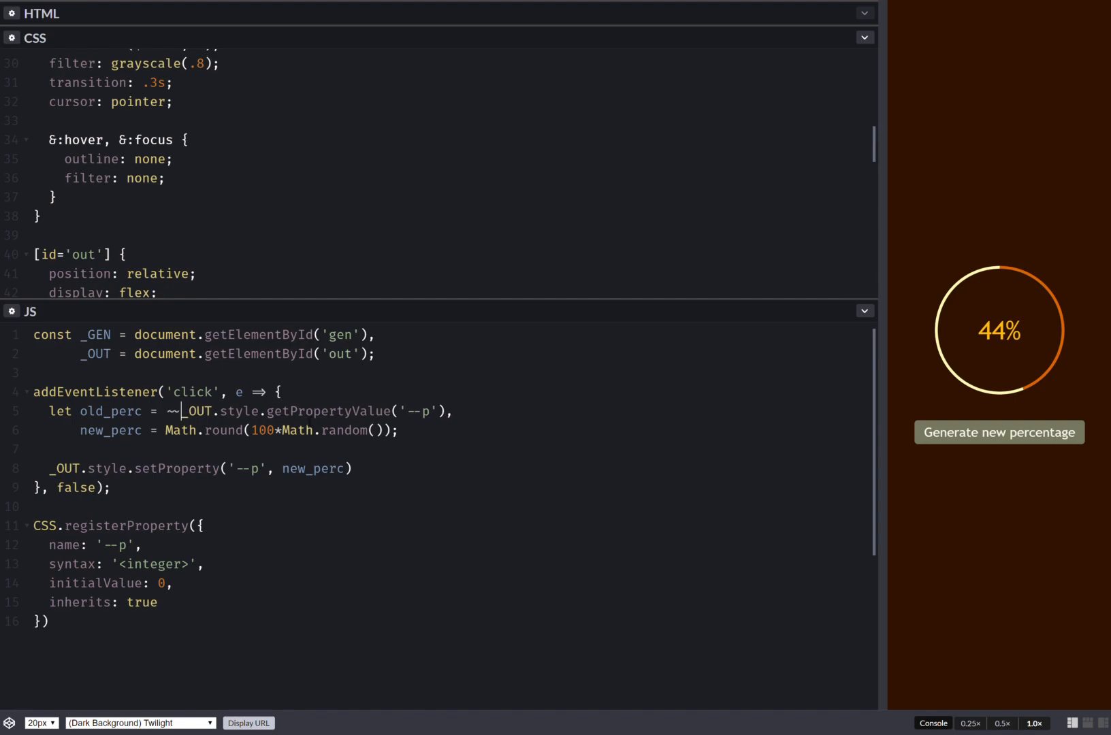
left_click(999, 433)
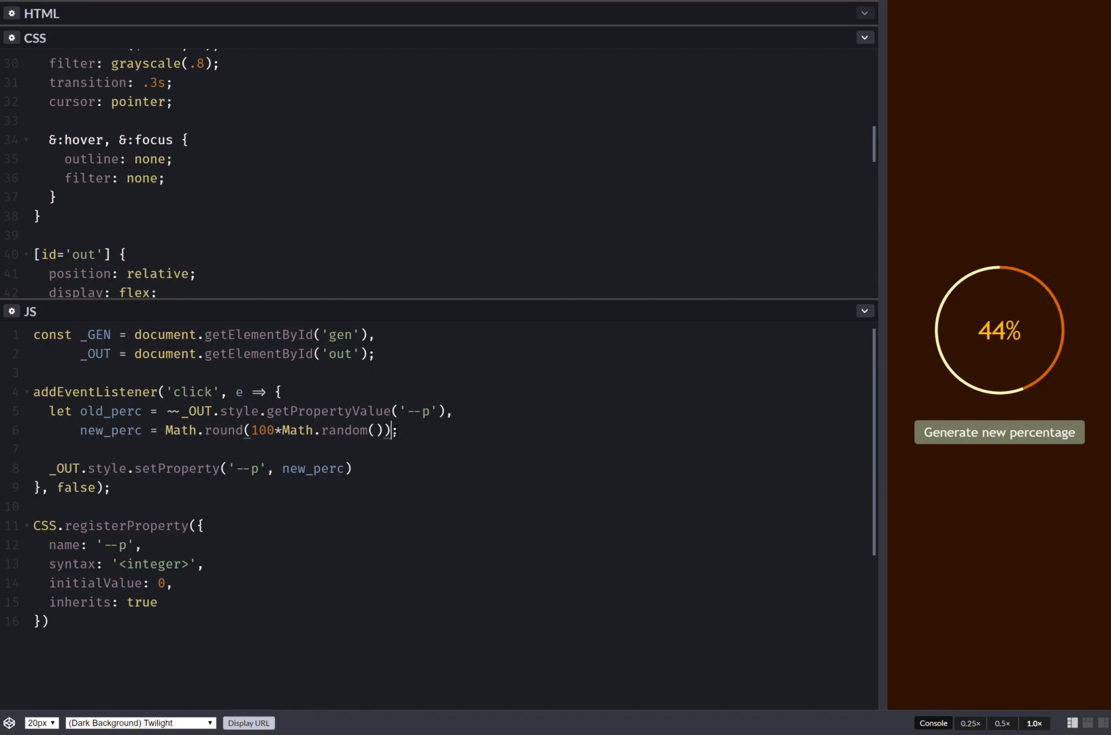
type(";")
key("Enter")
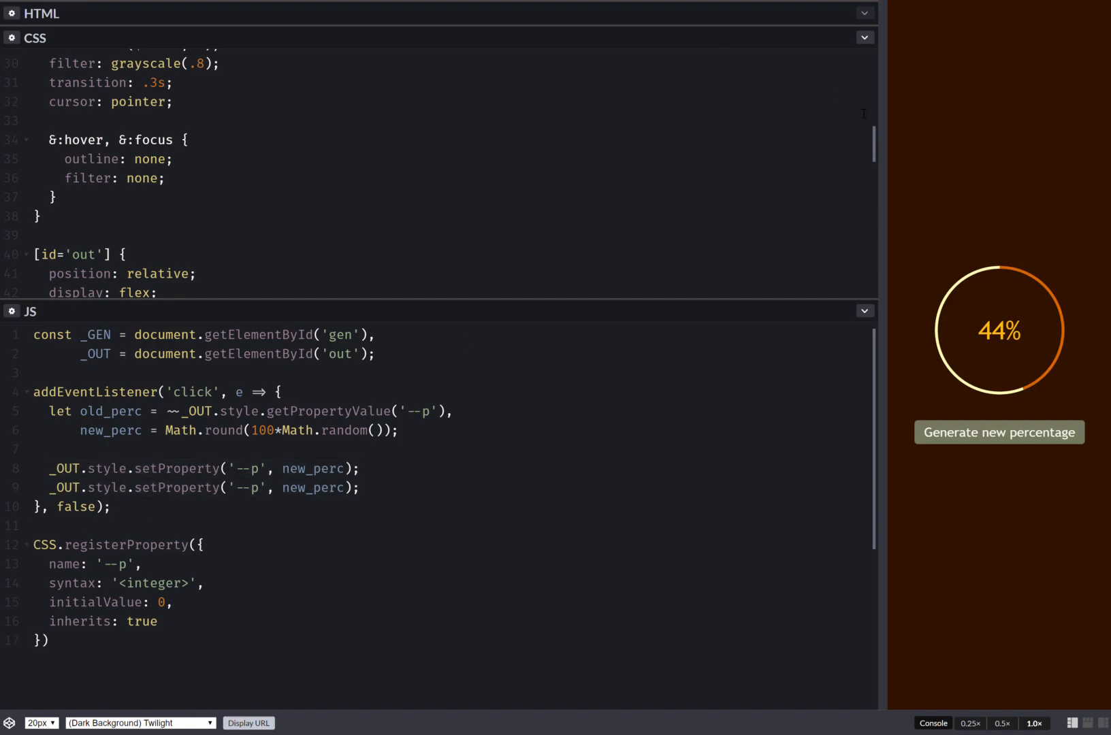
- Make the duplicated line set --dp to .01*Math.abs(old_perc - new_perc) and test a new percentage
scroll("down", 3)
type("d")
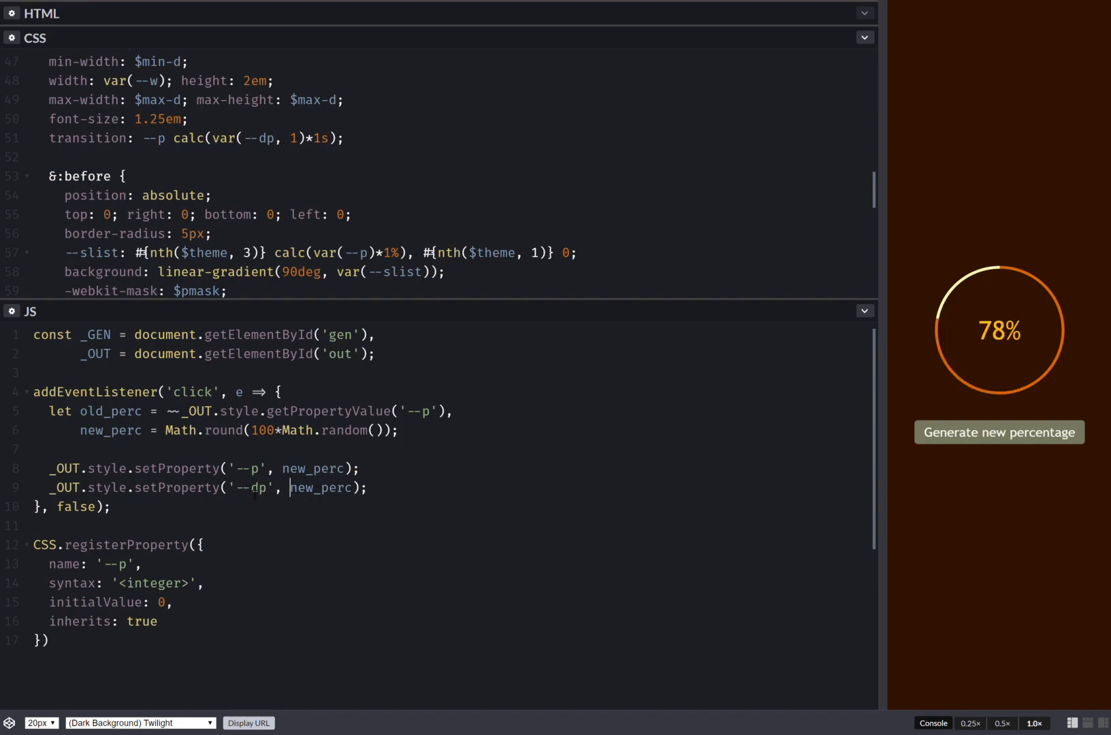
type("old_p")
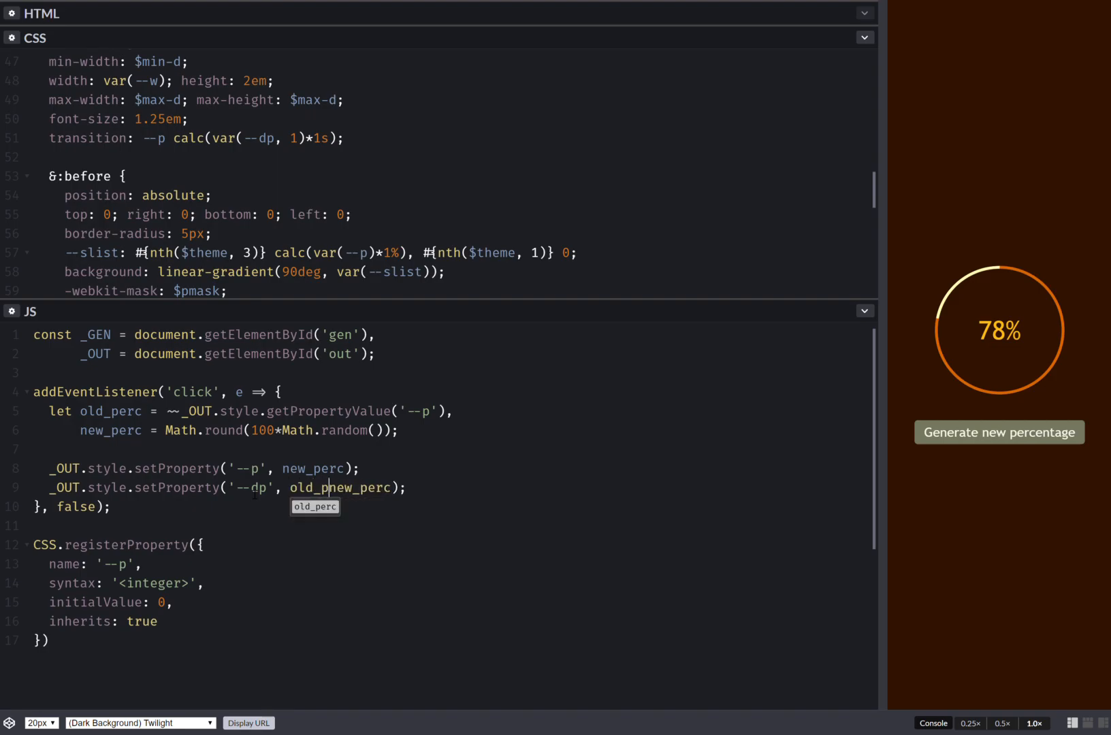
type("-")
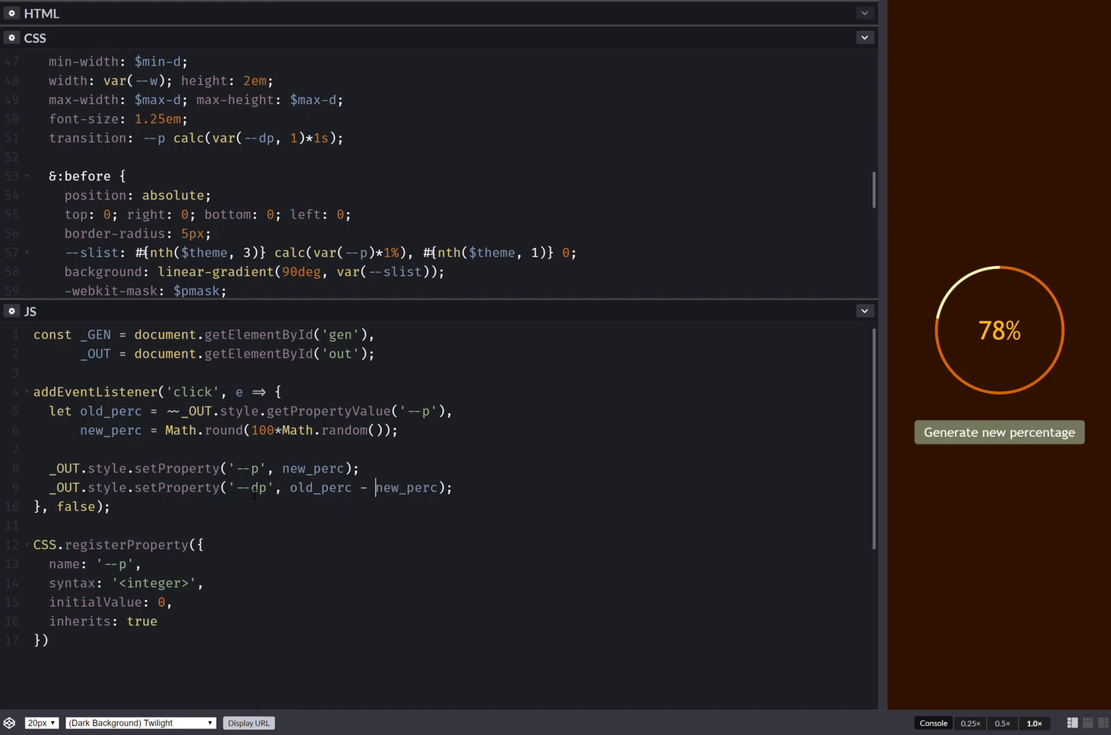
double_click(319, 488)
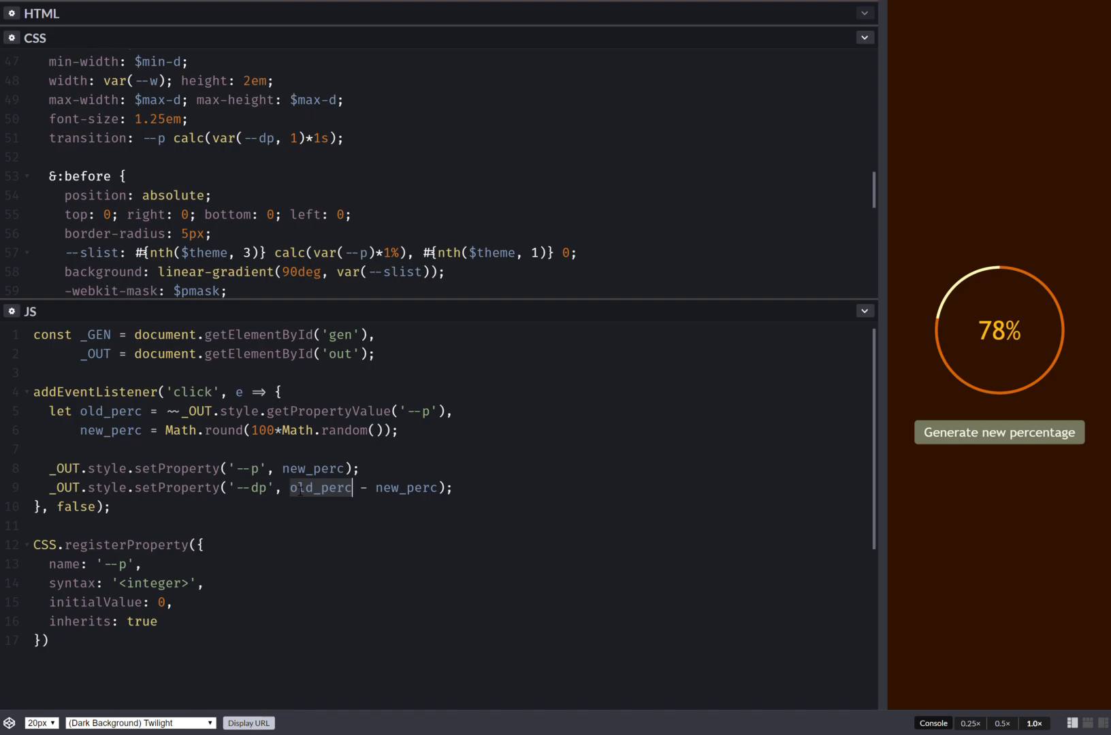
left_click_drag(291, 488, 438, 488)
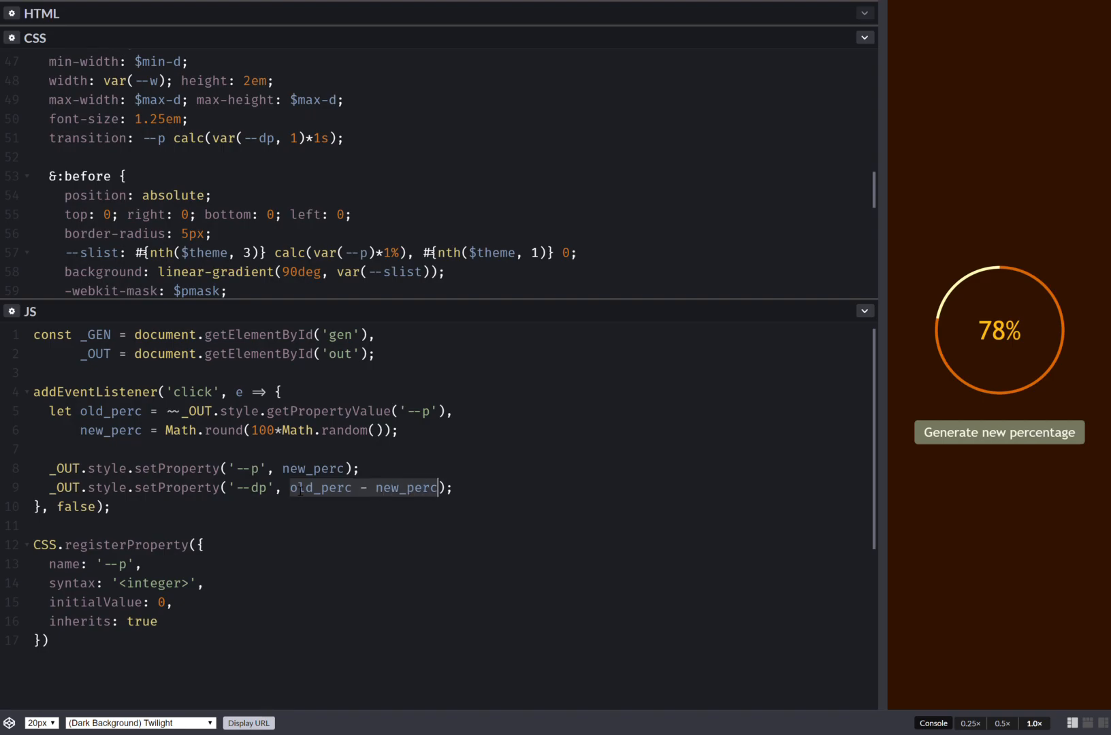
type("Ma(")
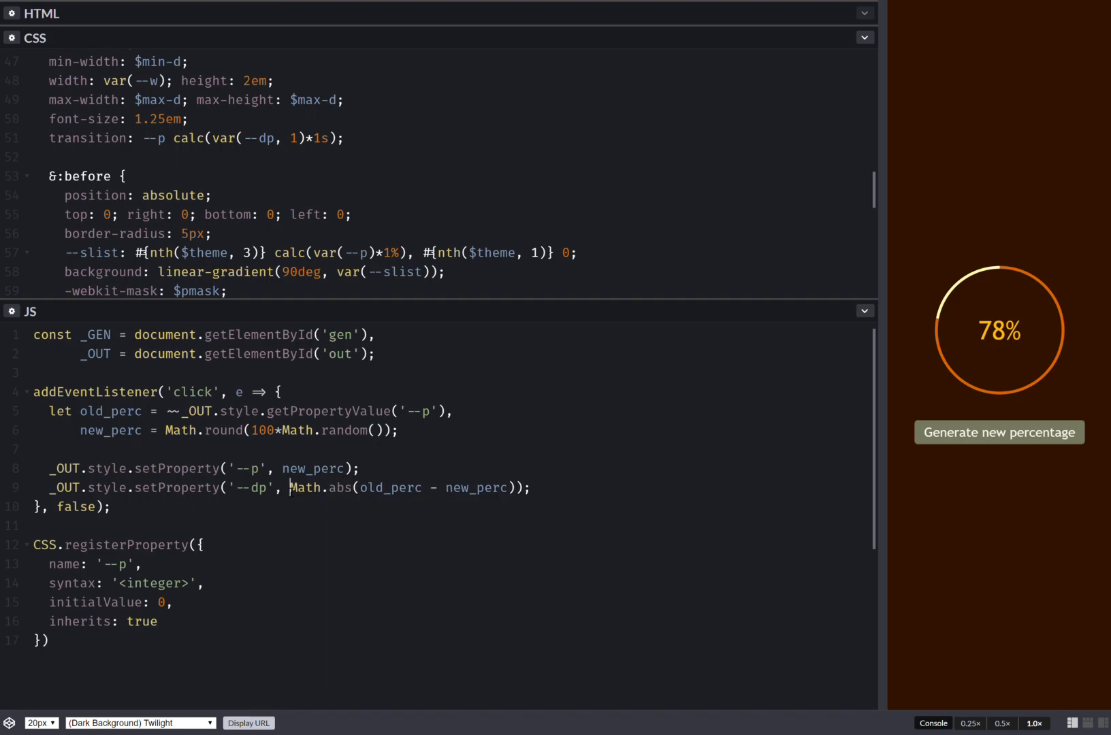
type(".01*")
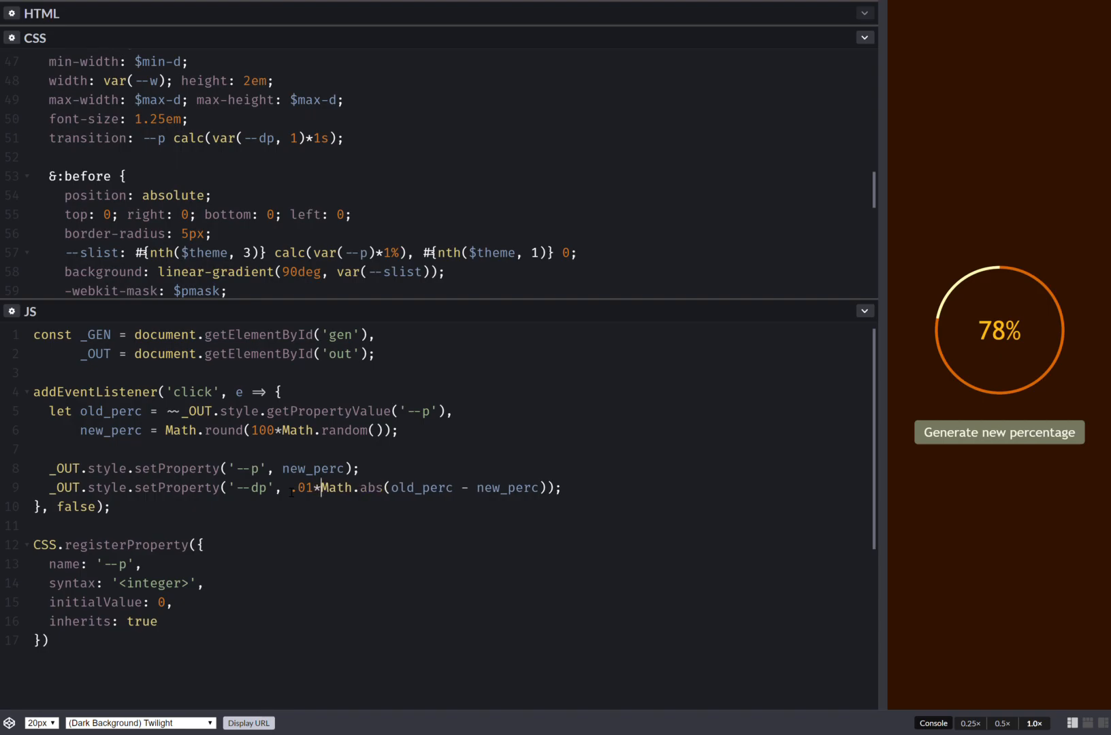
left_click(999, 432)
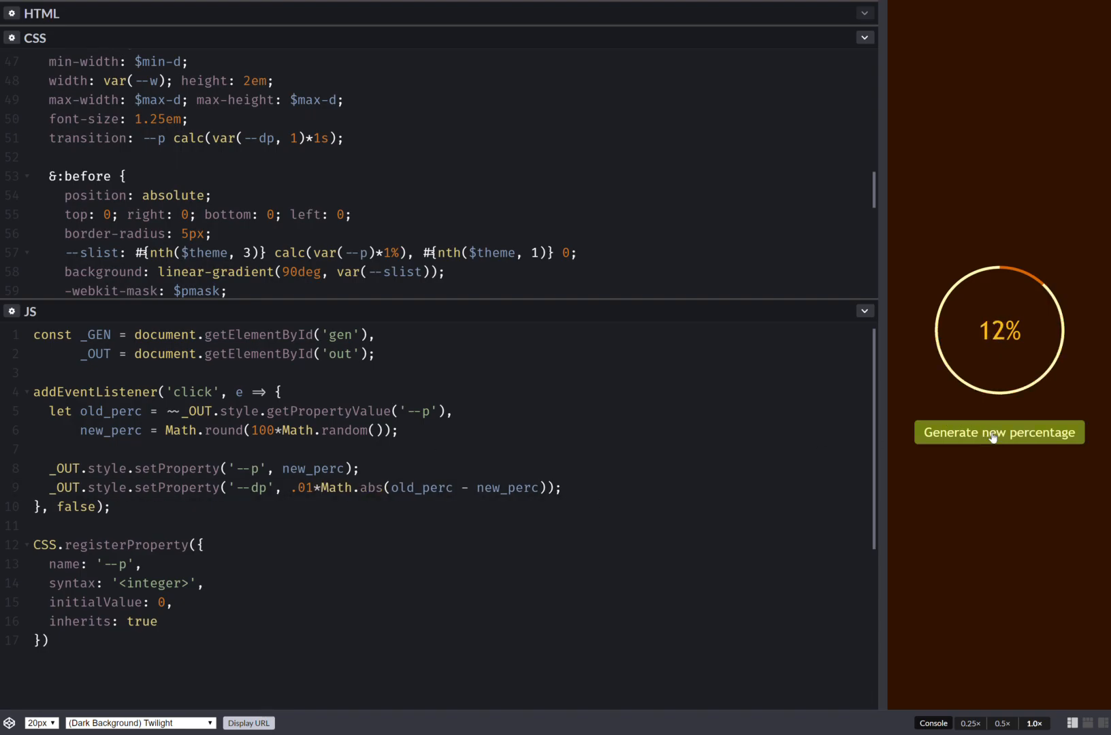
- Generate a series of random percentages in the preview and watch the ring animate up to 96%
left_click(1000, 432)
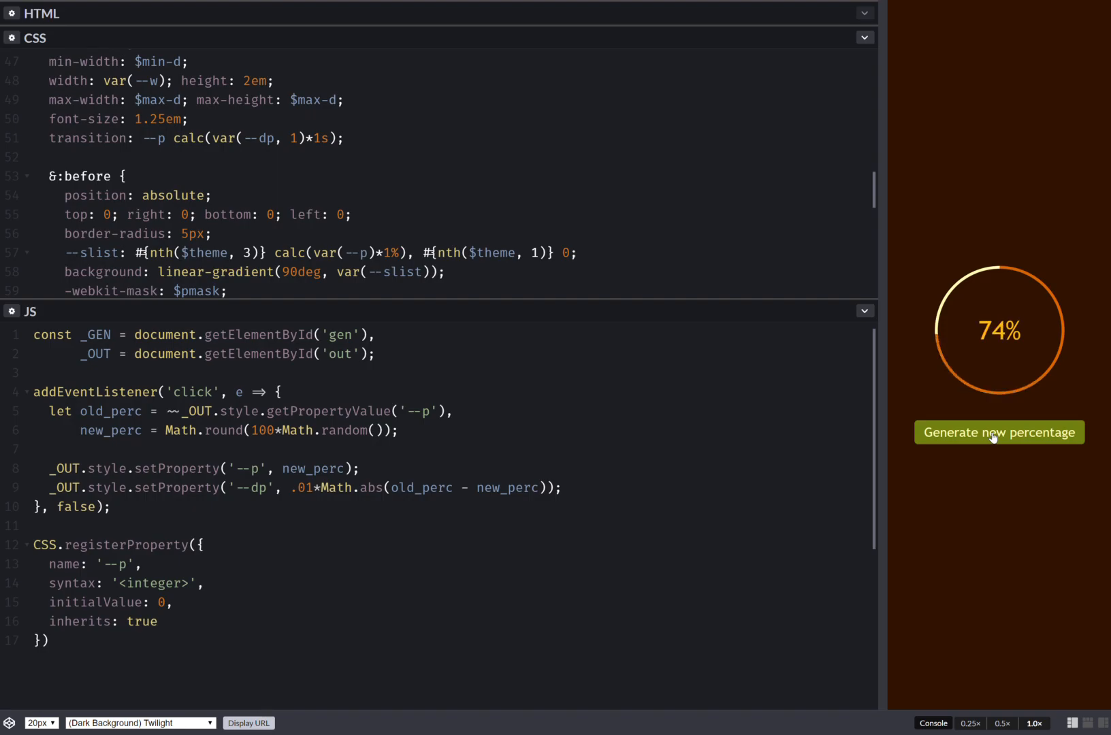
left_click(1000, 432)
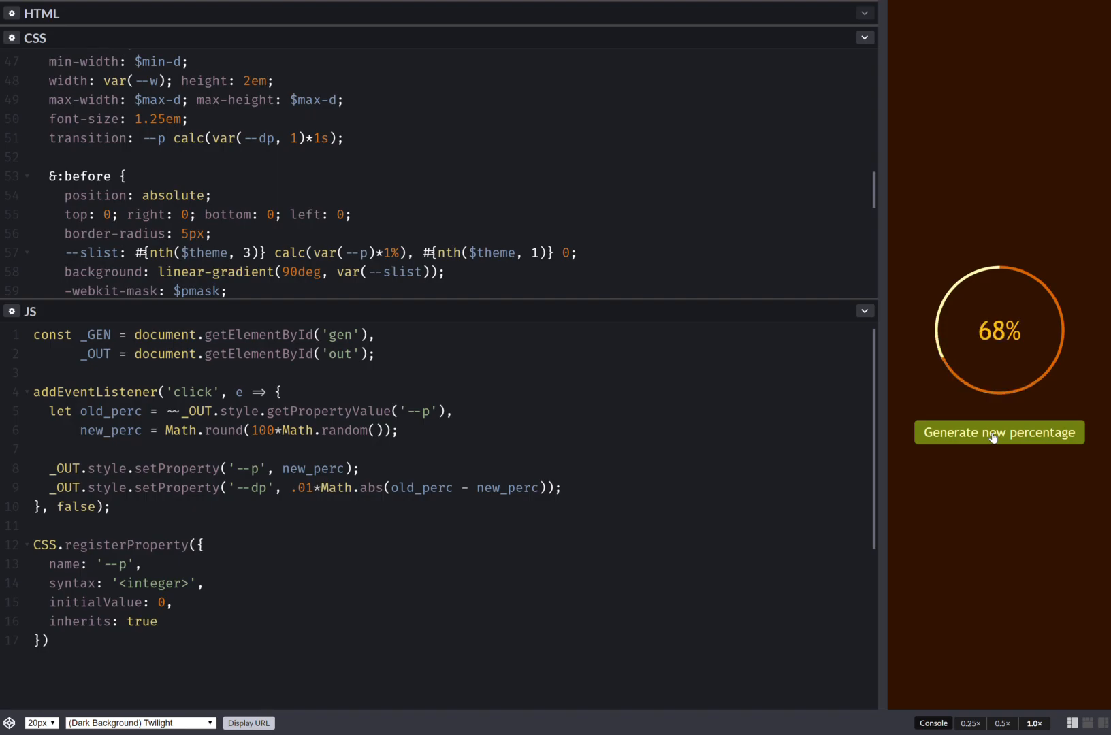
left_click(999, 433)
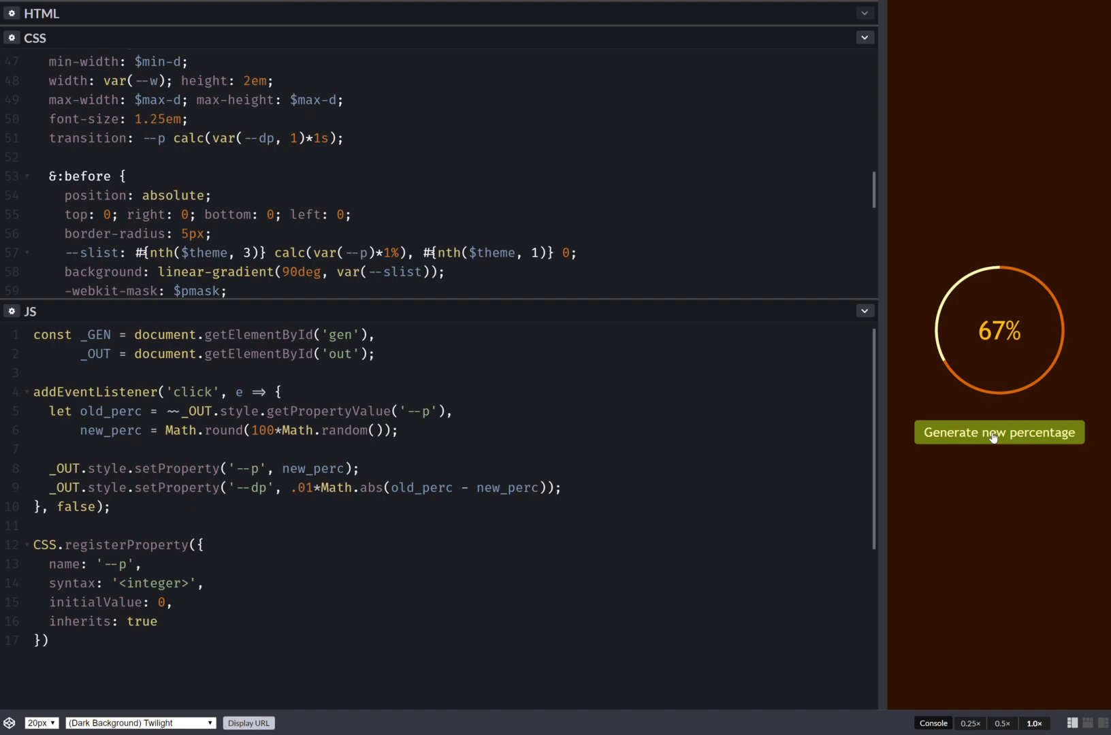
left_click(1000, 432)
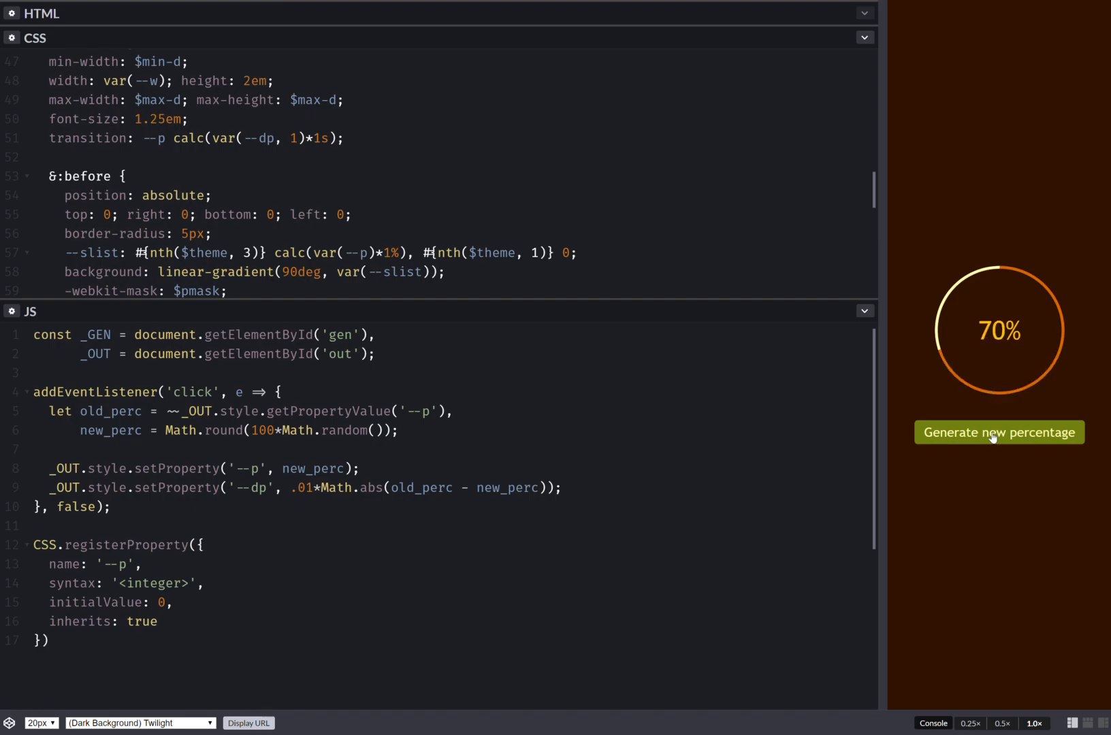
left_click(999, 433)
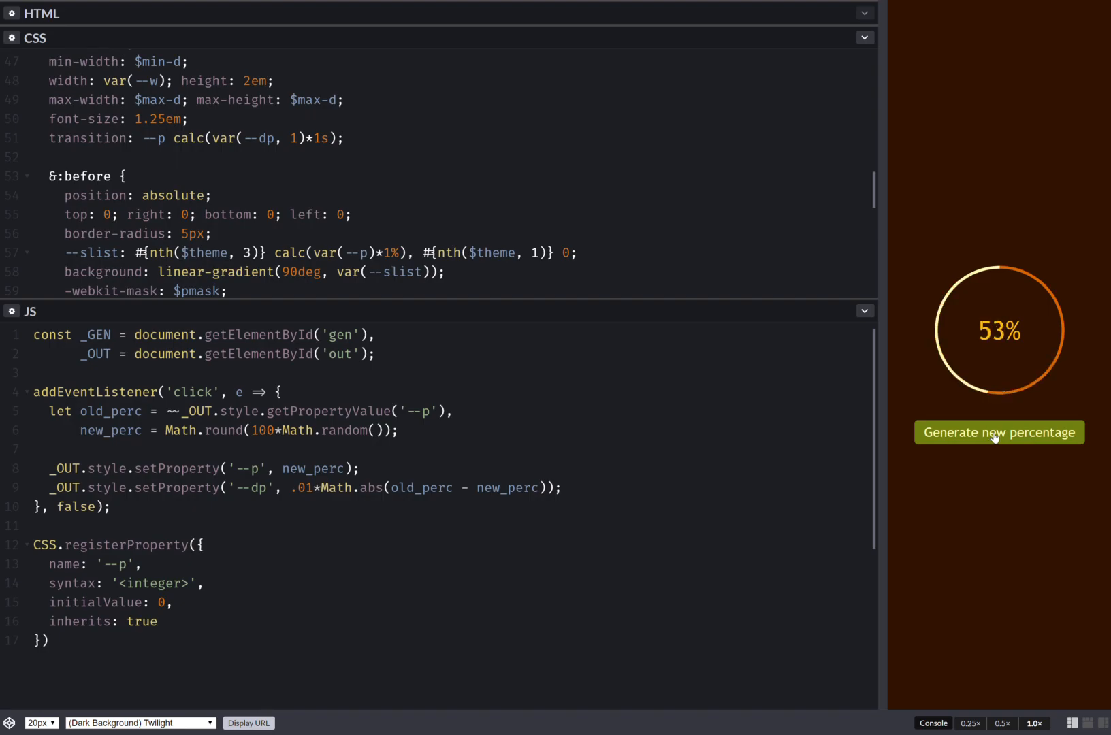
left_click(999, 432)
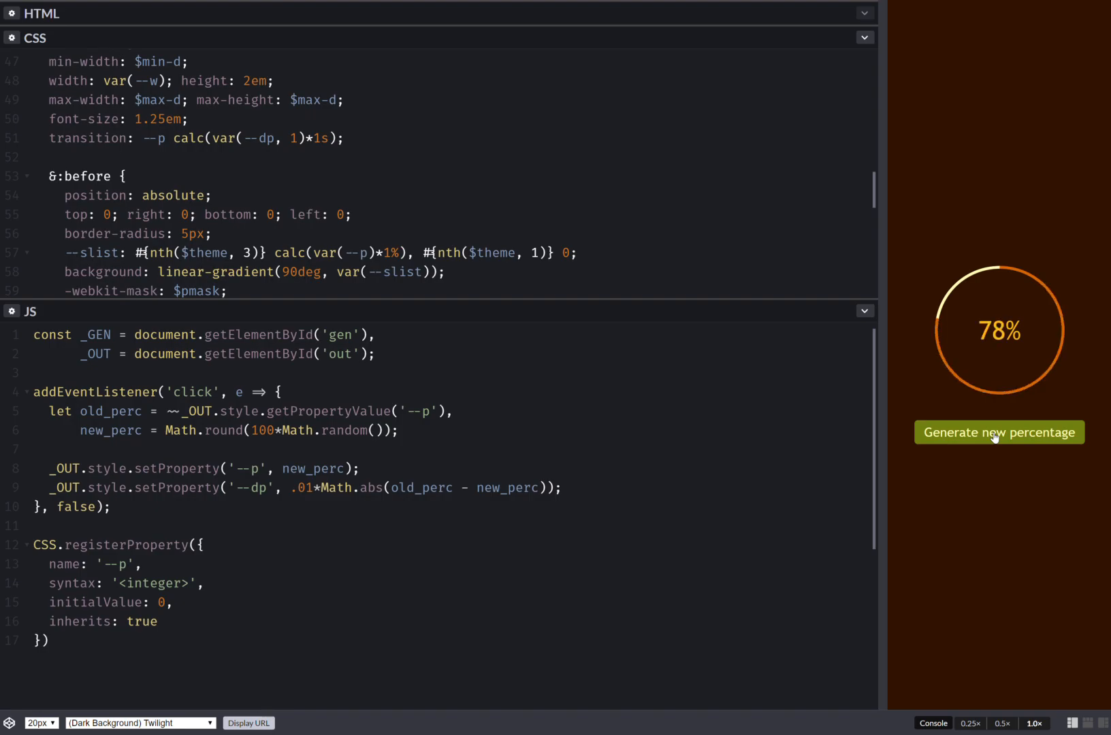
left_click(999, 433)
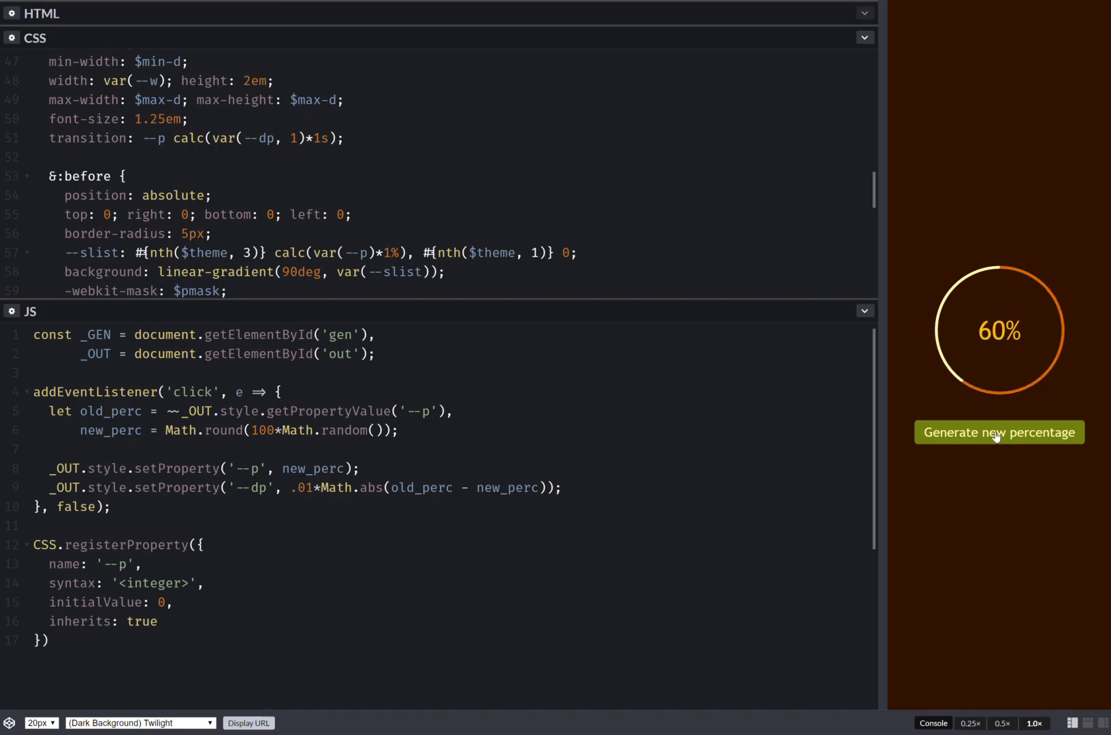
left_click(999, 433)
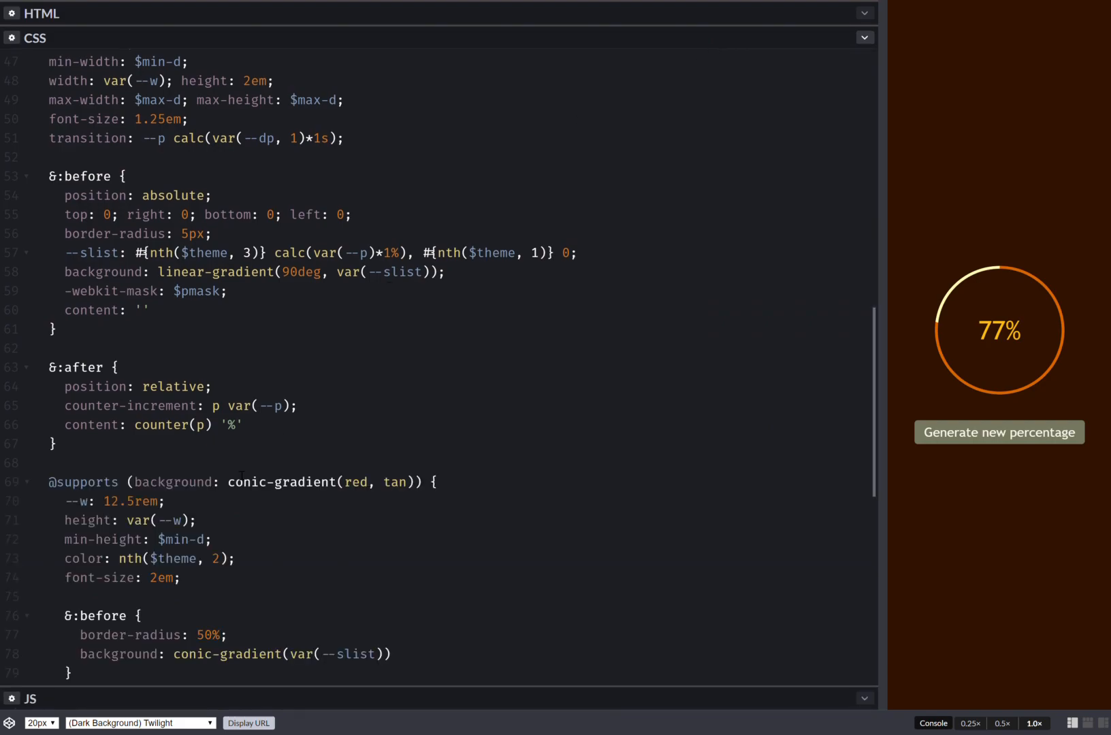
left_click(1000, 432)
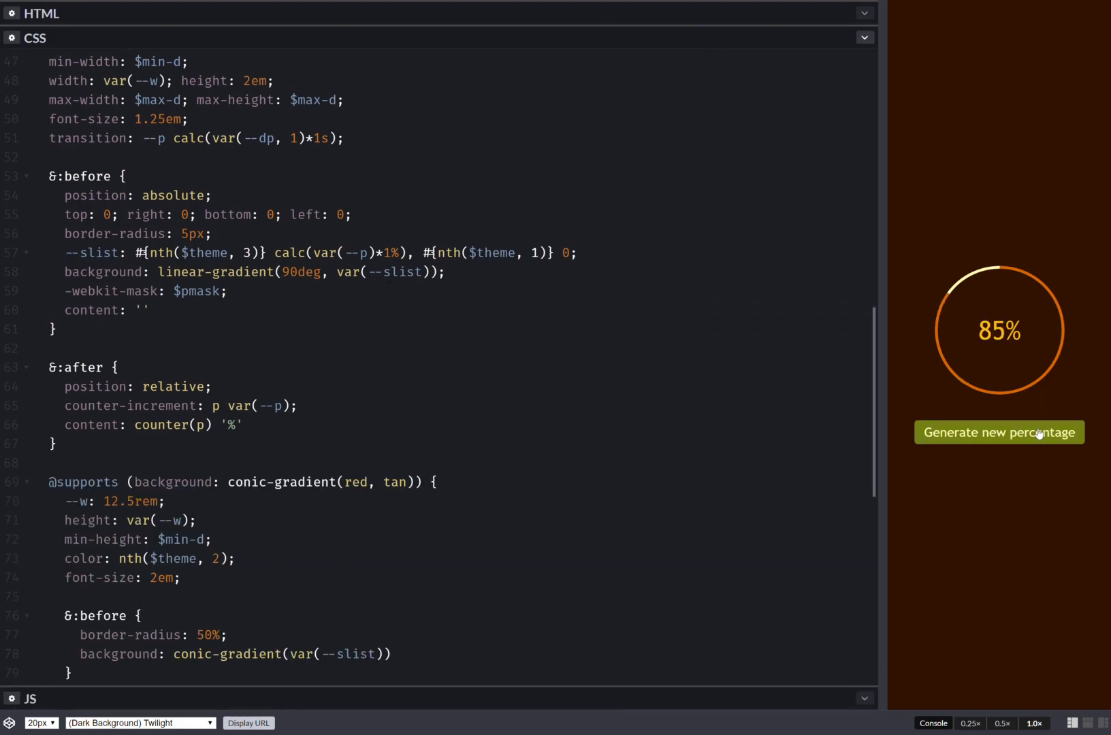
left_click(999, 432)
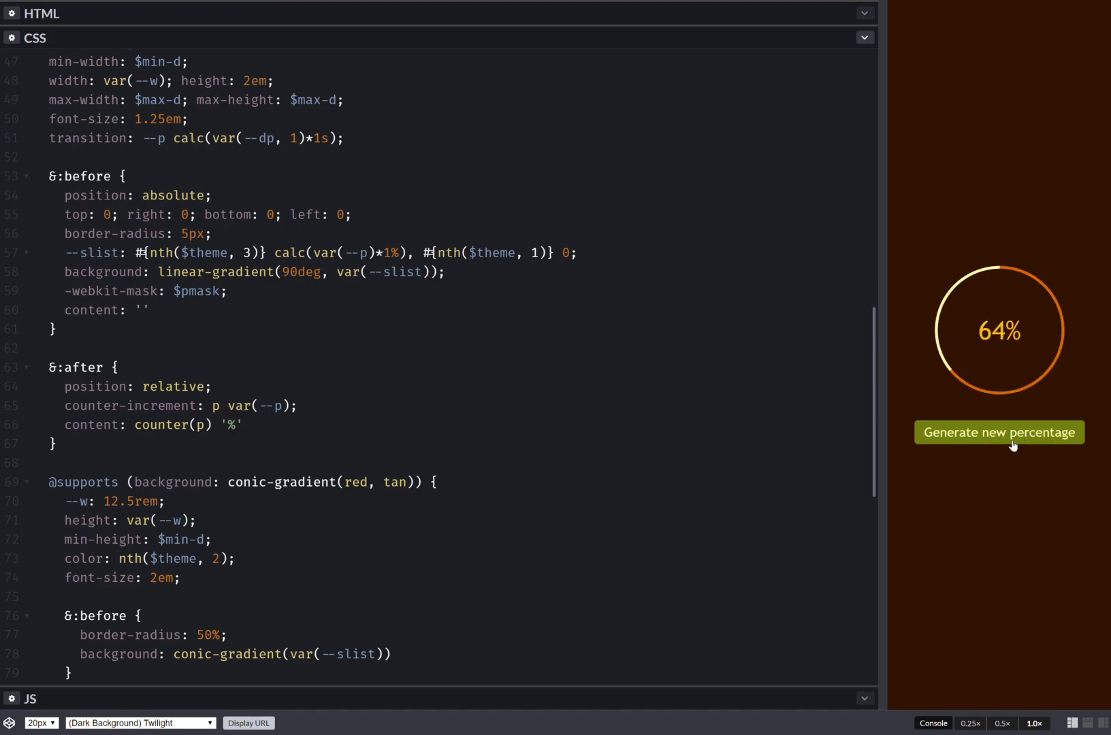
left_click(1000, 432)
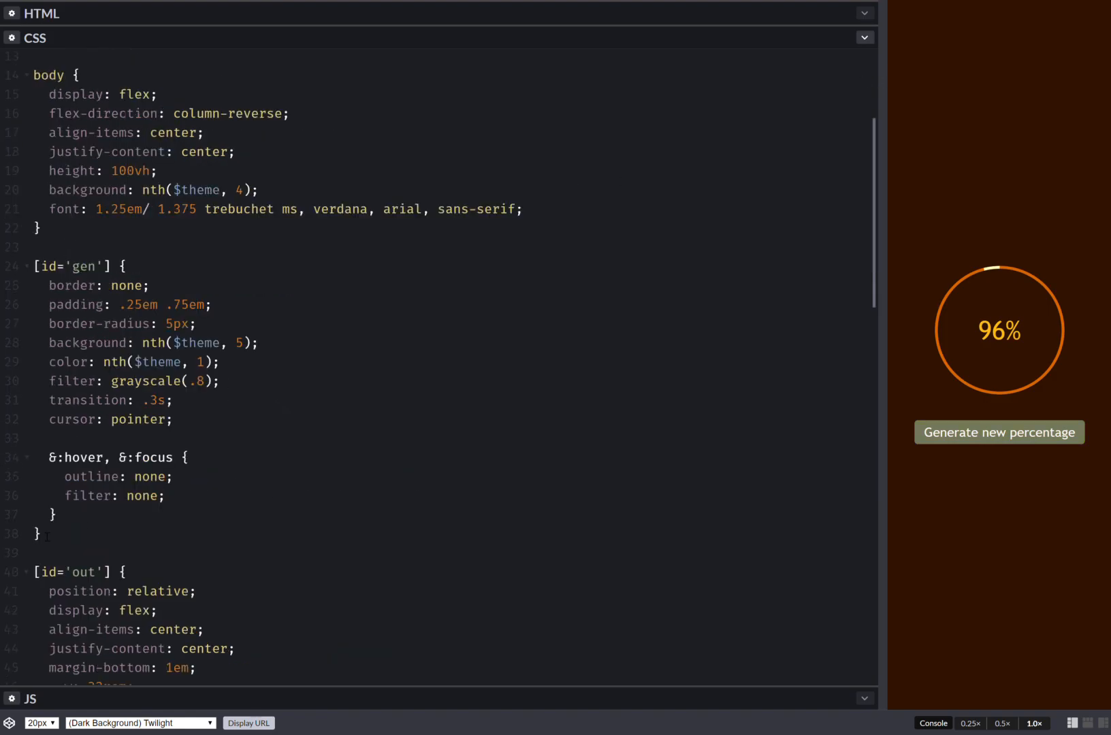
- Add --f: 0 to the #gen rule and an &:active state that sets --f: 1
type("&")
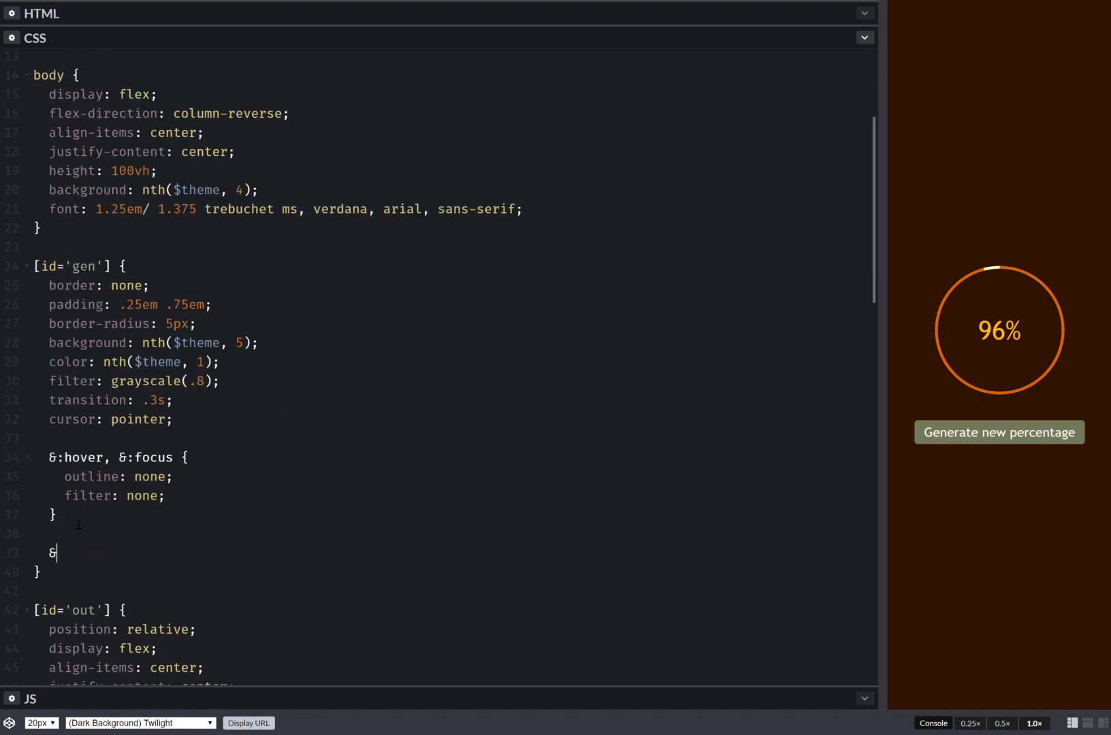
type(":active {")
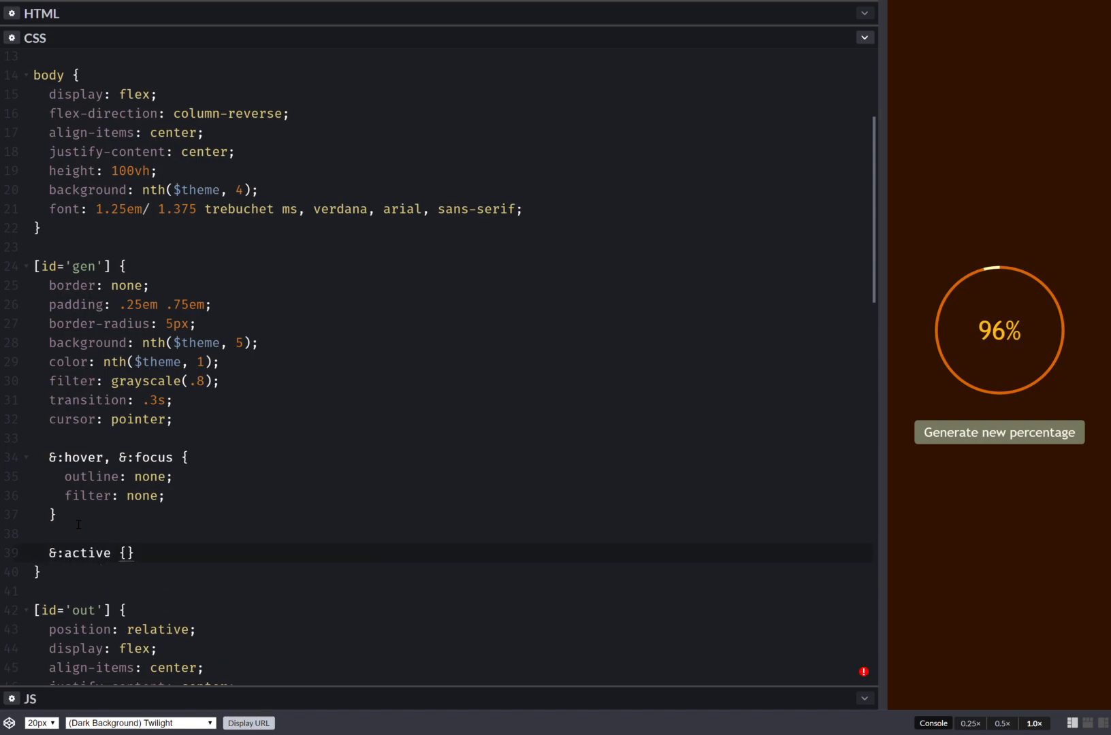
left_click(126, 553)
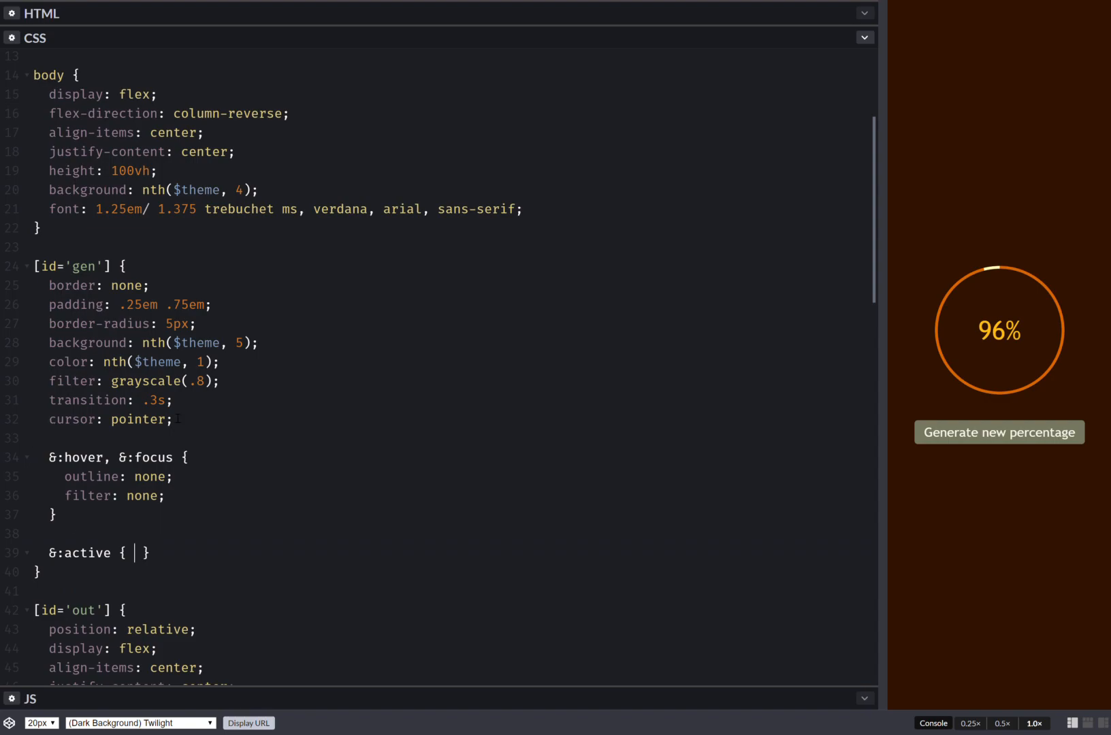
left_click(1000, 433)
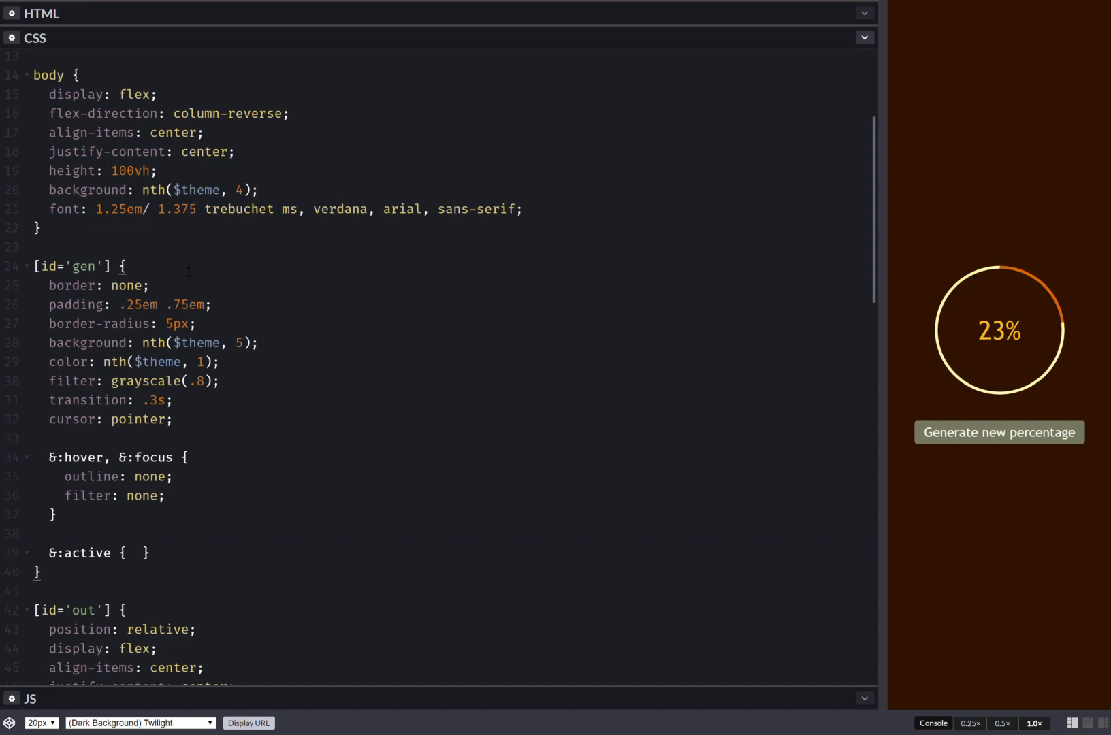
type("--f:")
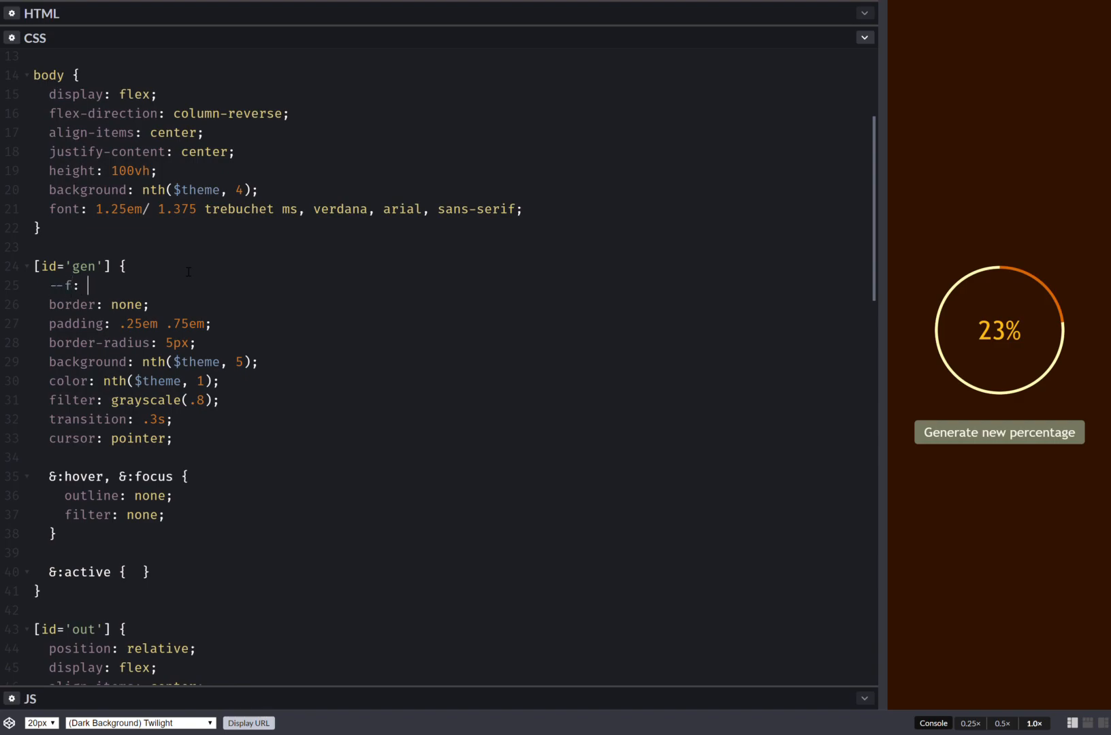
type("0;")
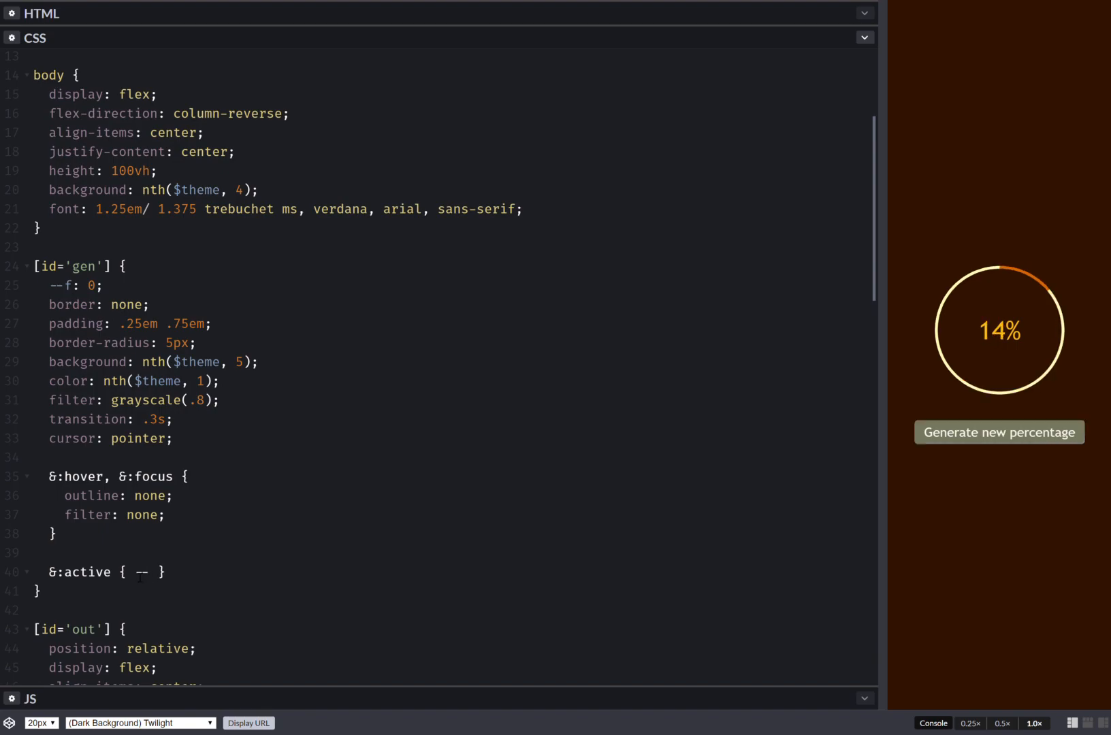
type("--f: 1")
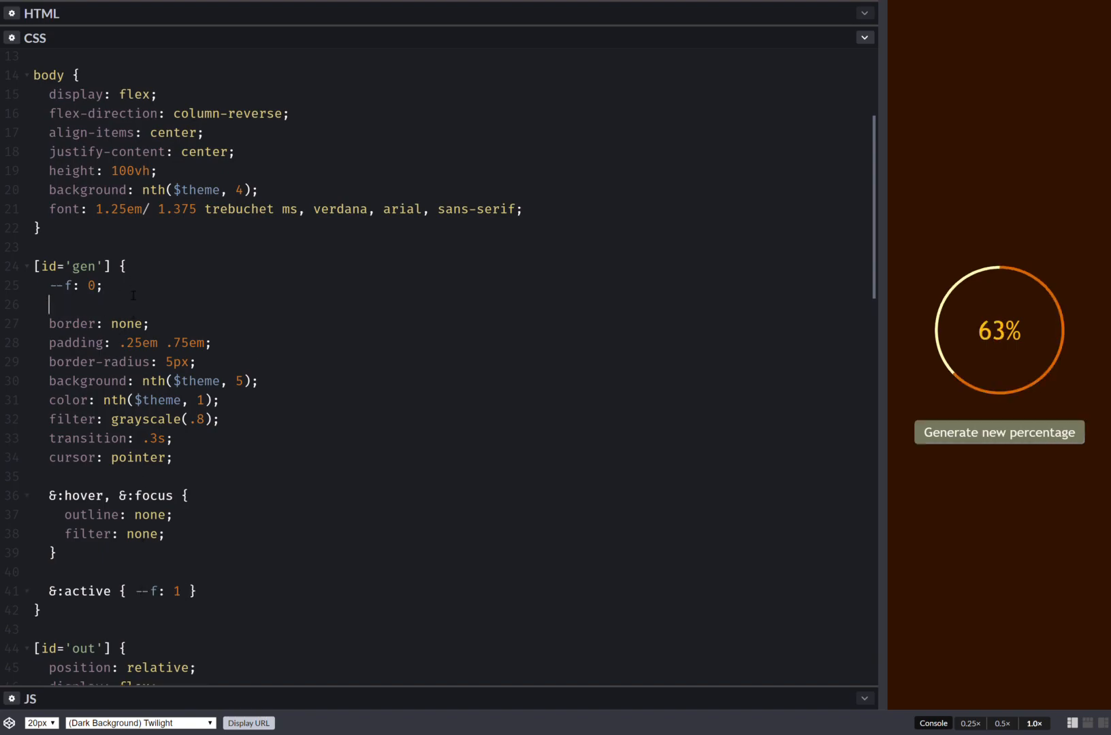
- Define --s: calc(1 - 2*var(--f)) so the sign flips while pressed
type("--s:")
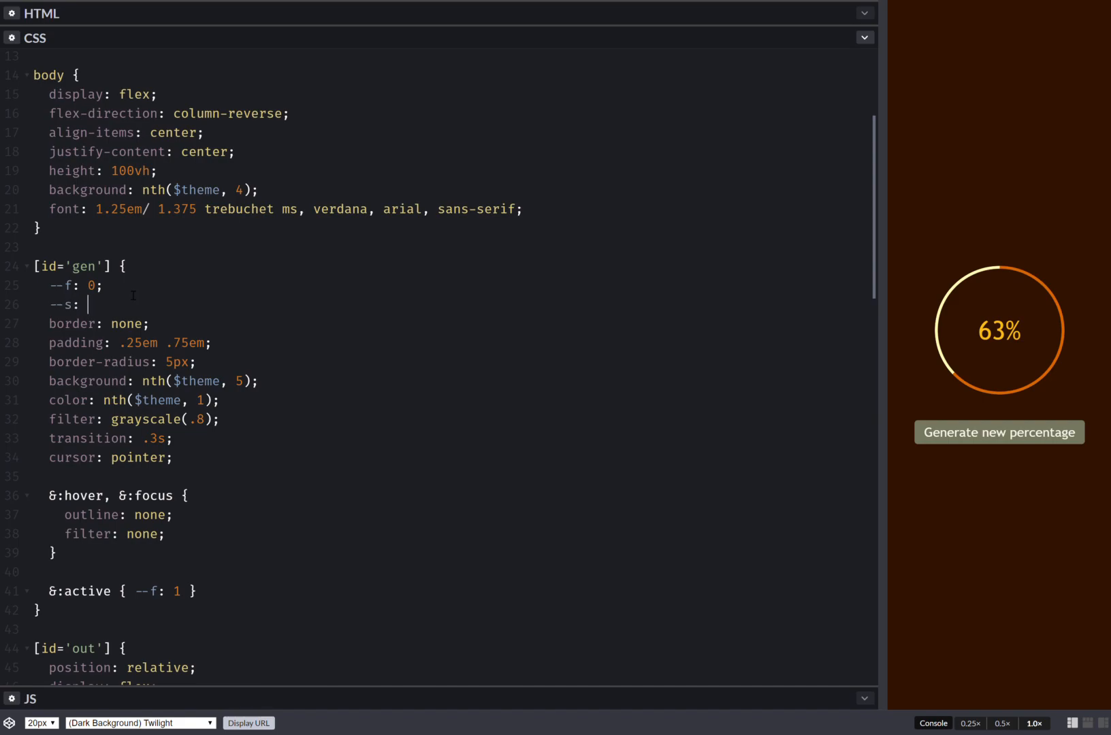
type("calc")
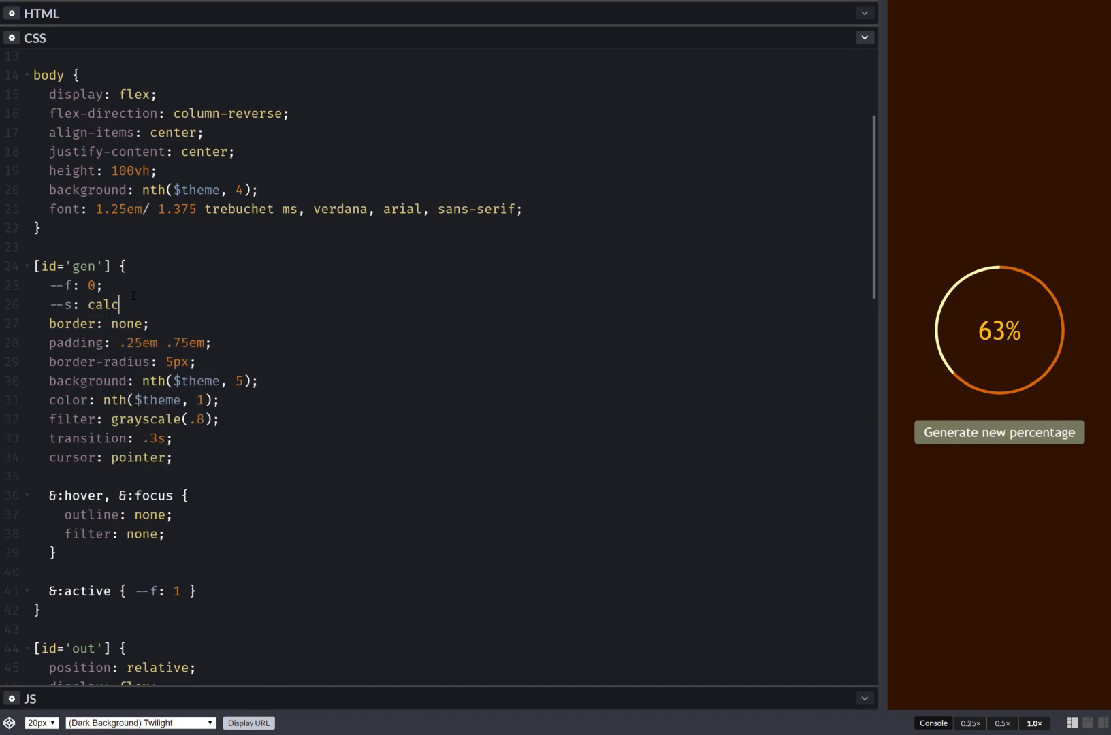
type("(1 - v")
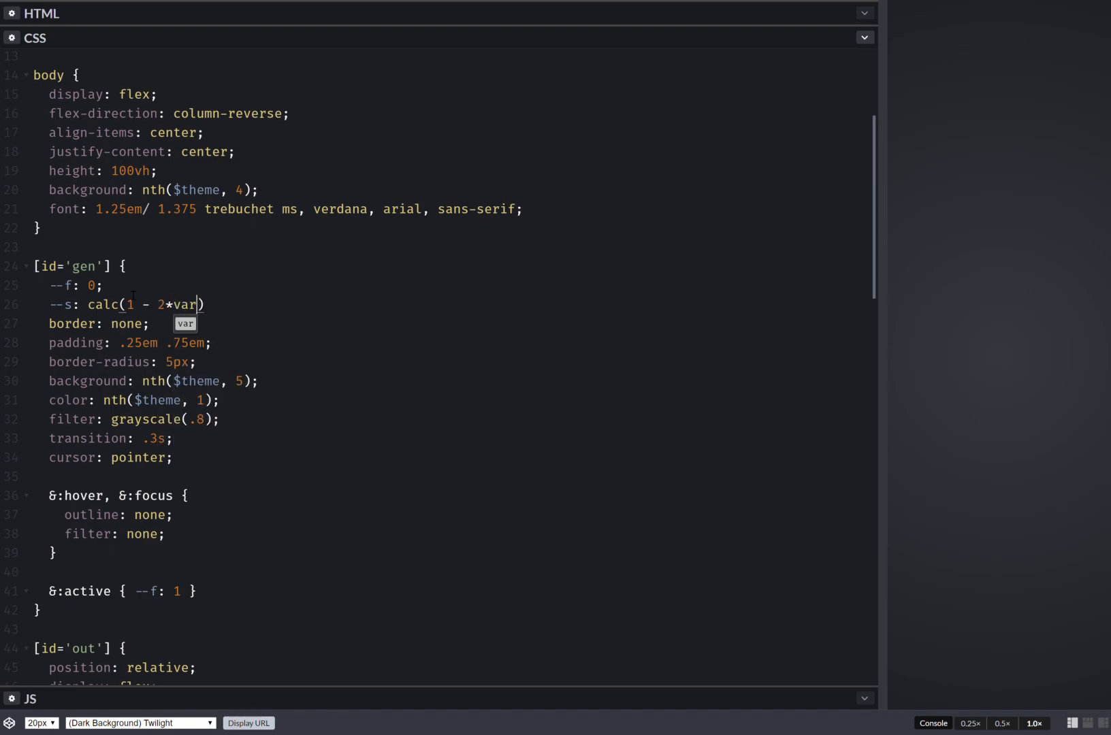
type("(--f)")
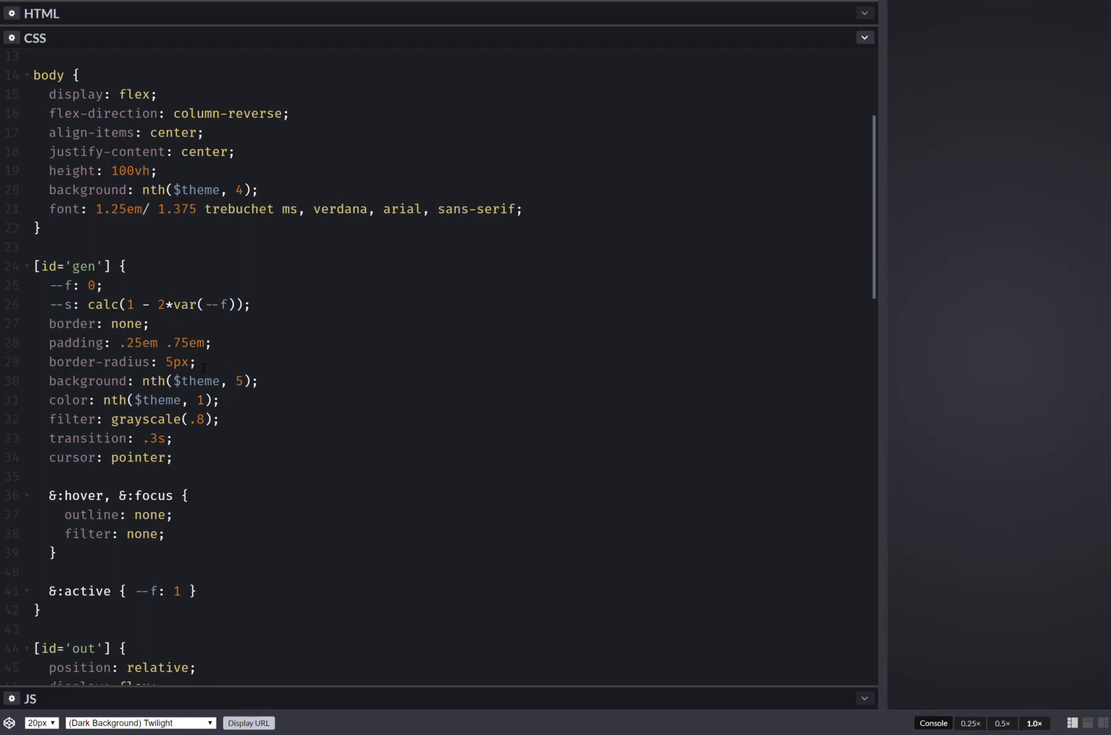
- Give the button a currentcolor box-shadow offset by calc(var(--s)*1px) with 2px blur
type("box-shadow:")
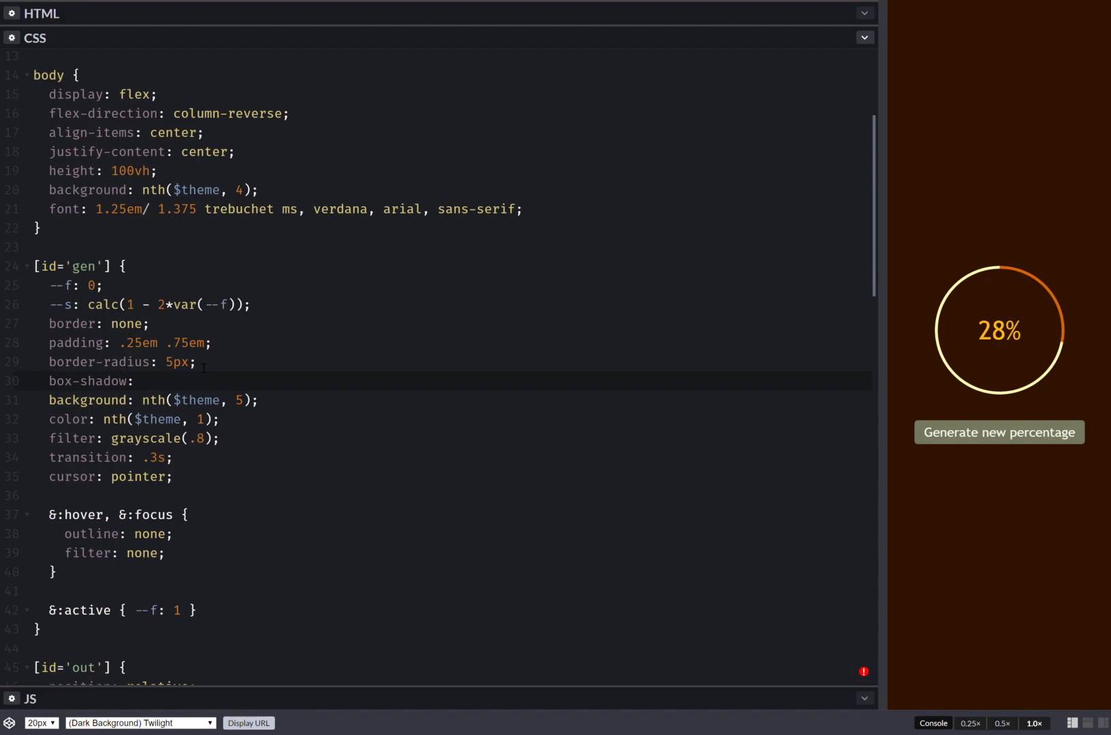
type("calc(var(")
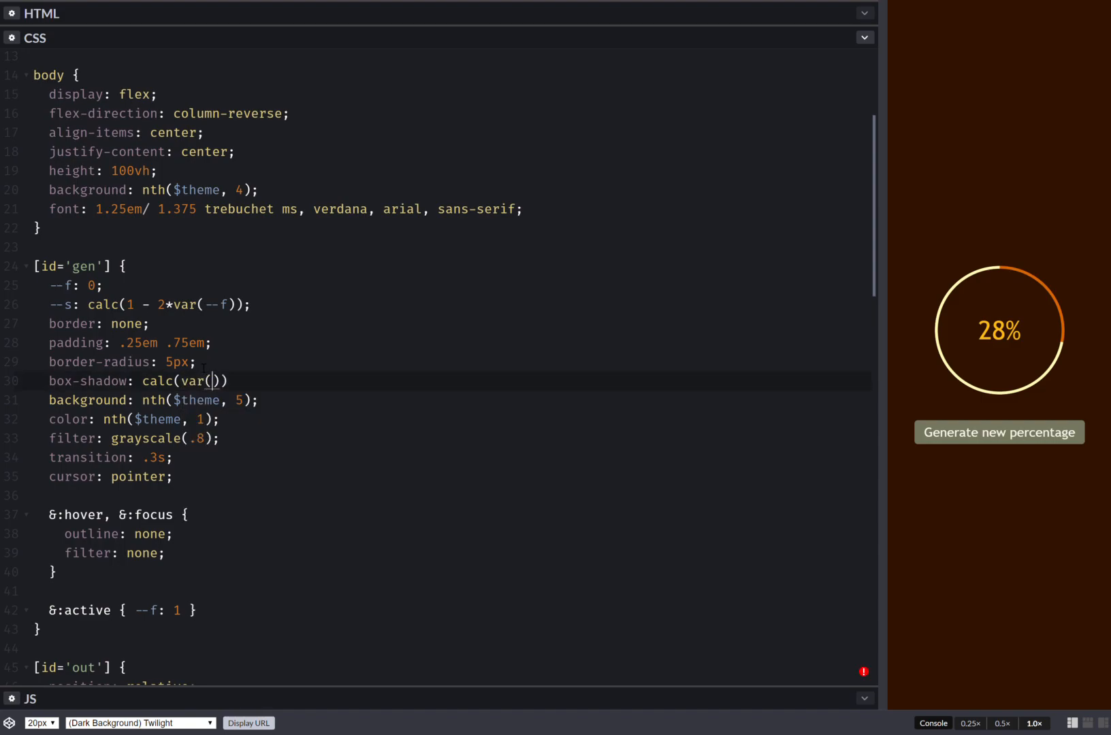
type("--s)*1p")
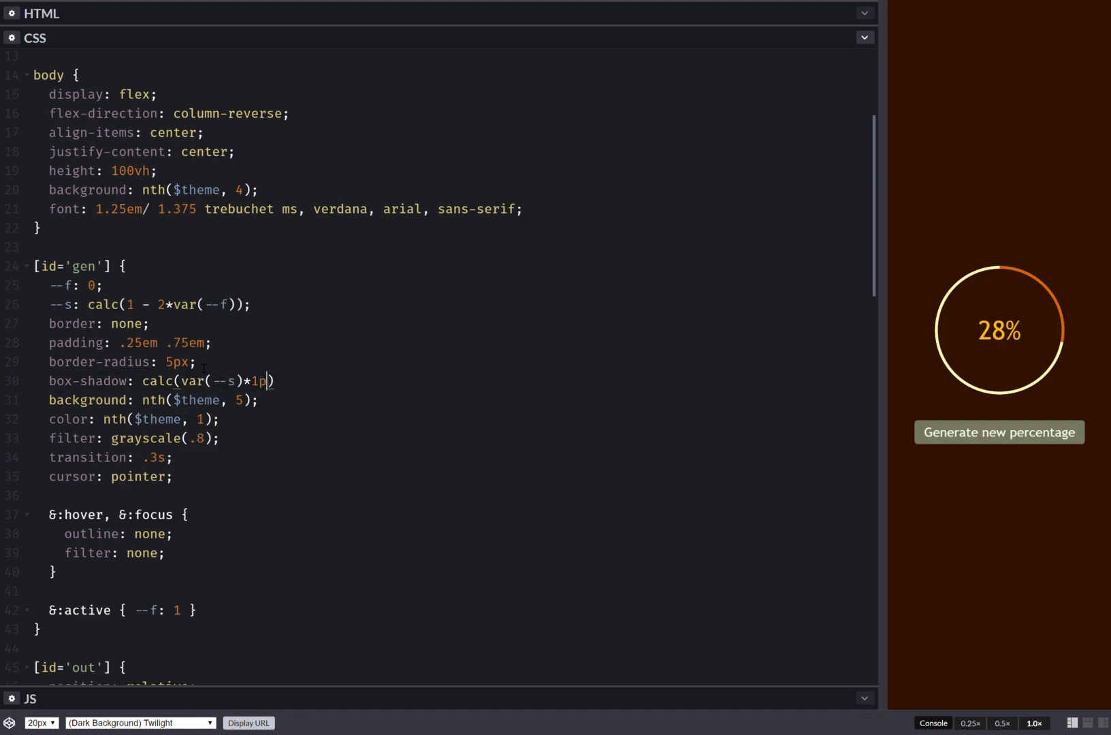
type("x")
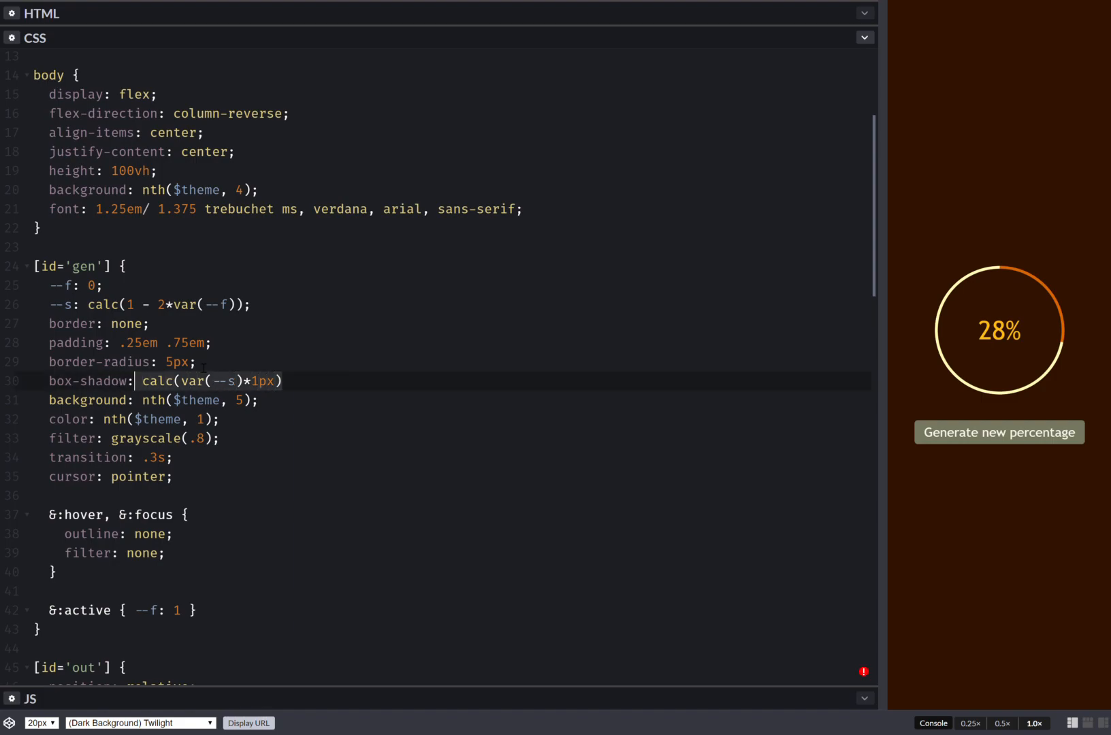
type("calc(var(--s)*1px)")
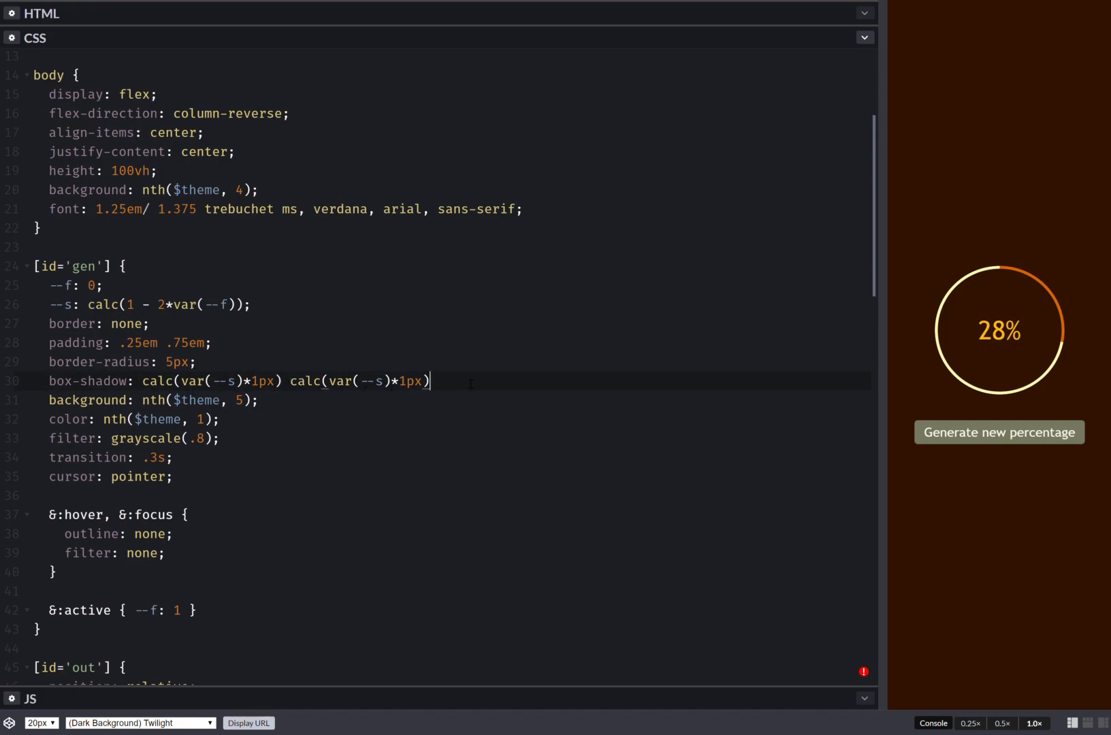
type("2px")
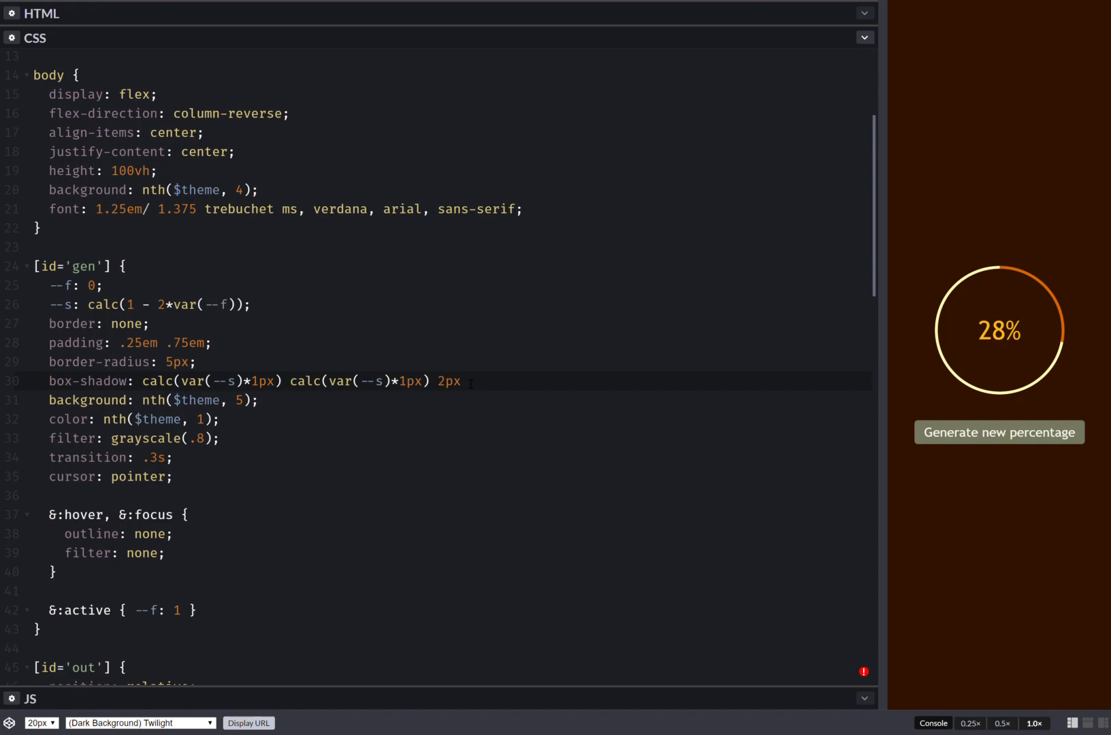
type("currentcolor")
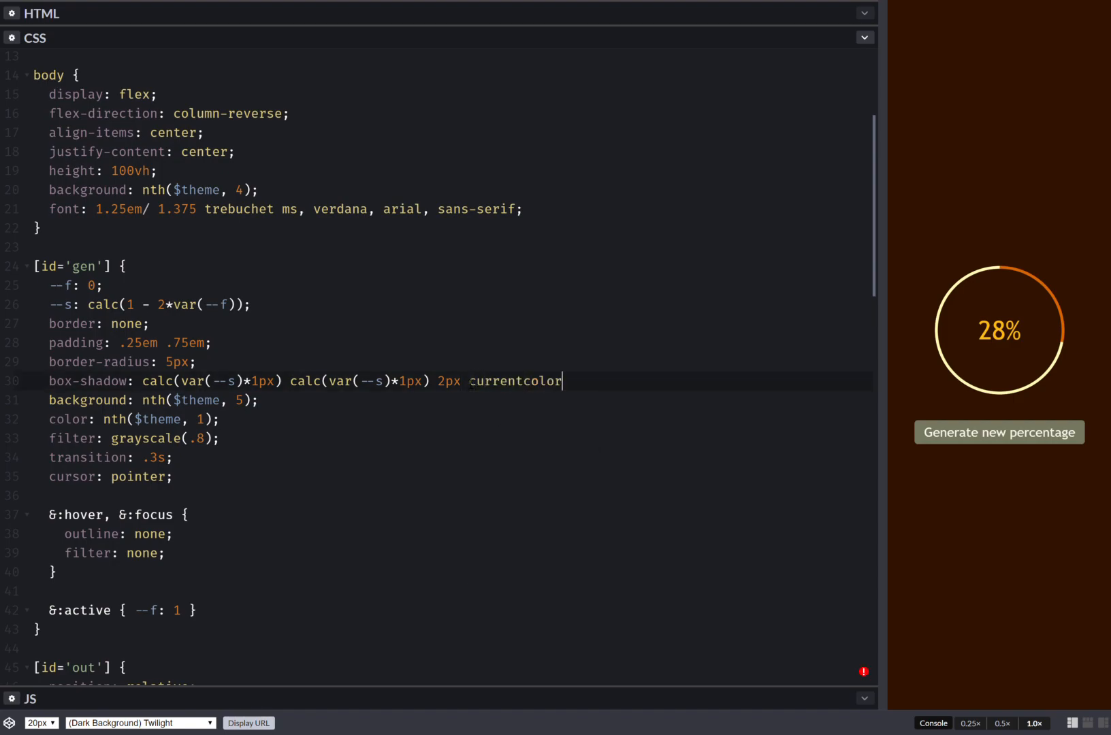
type(";")
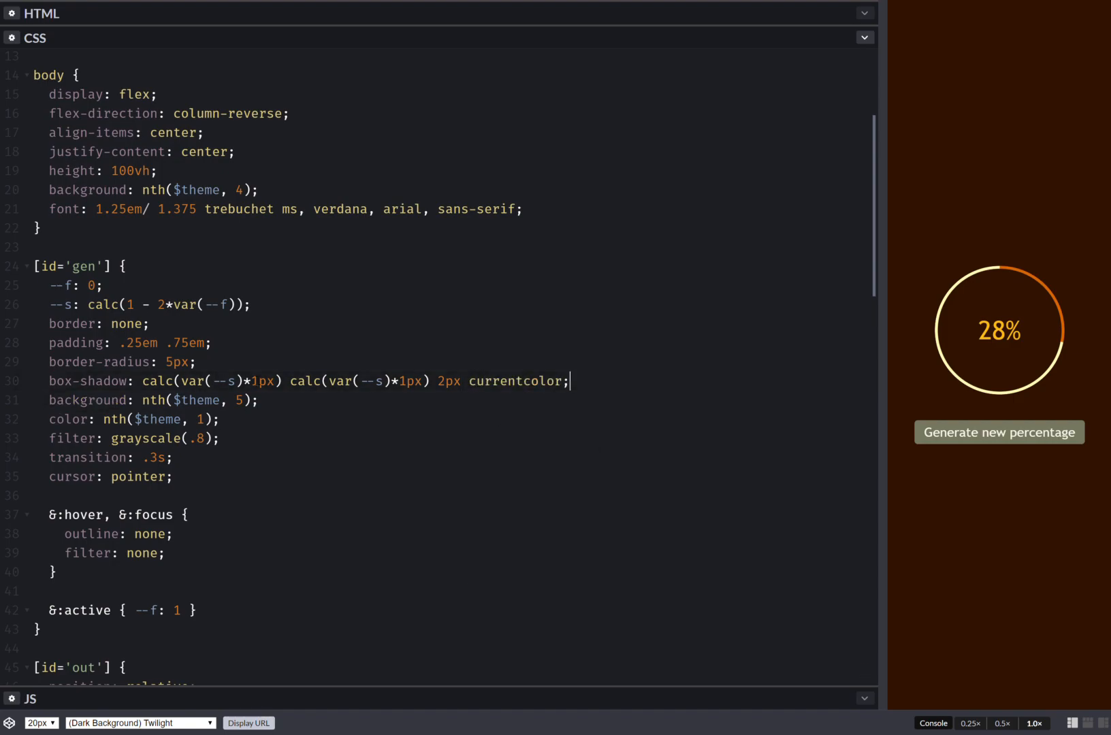
- Add a translatey transform driven by var(--f) so the button sinks when pressed
type("trf")
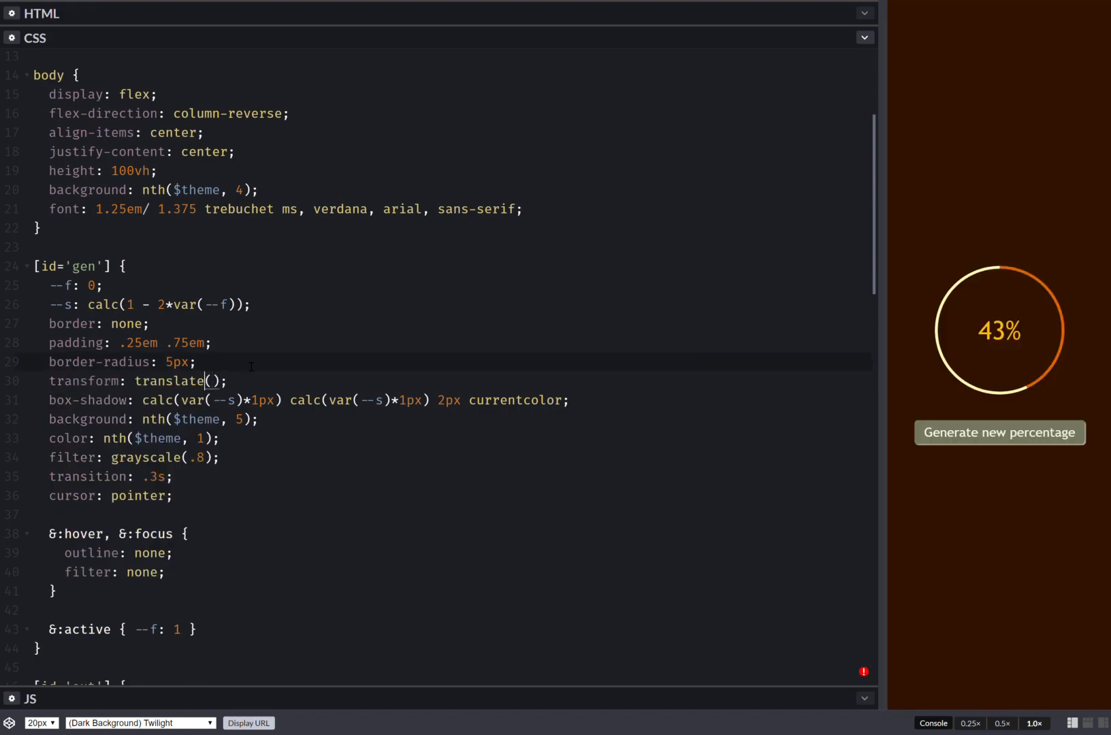
type("y(calc")
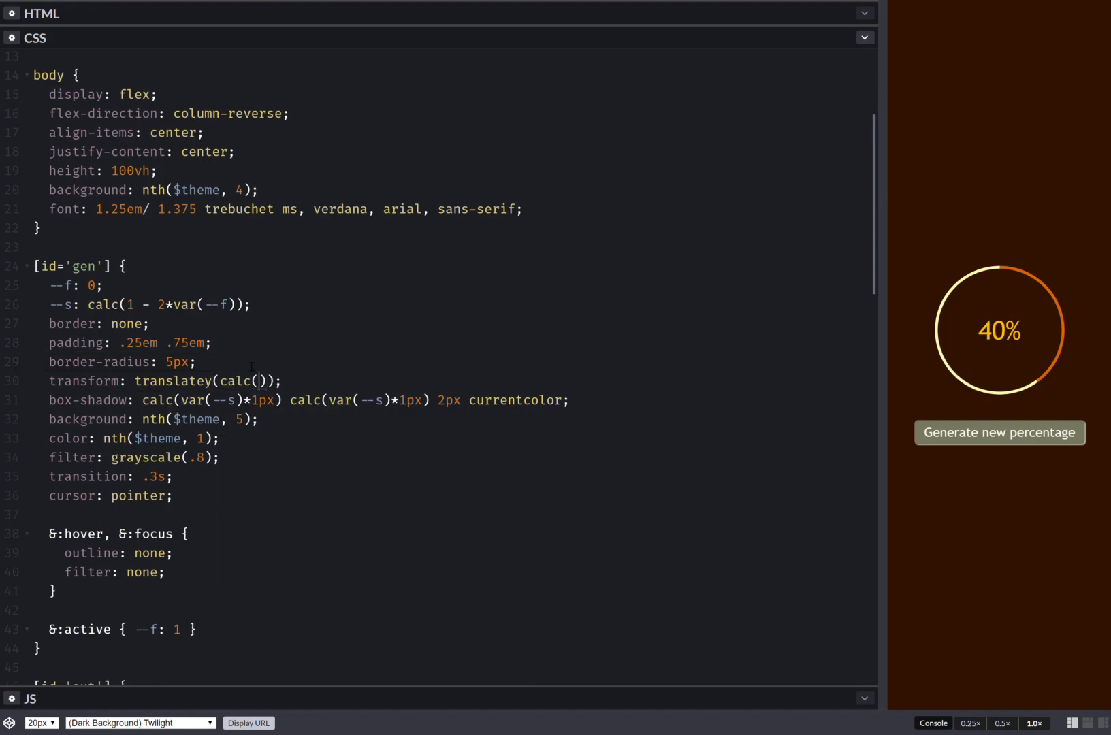
type("var(--f)*2")
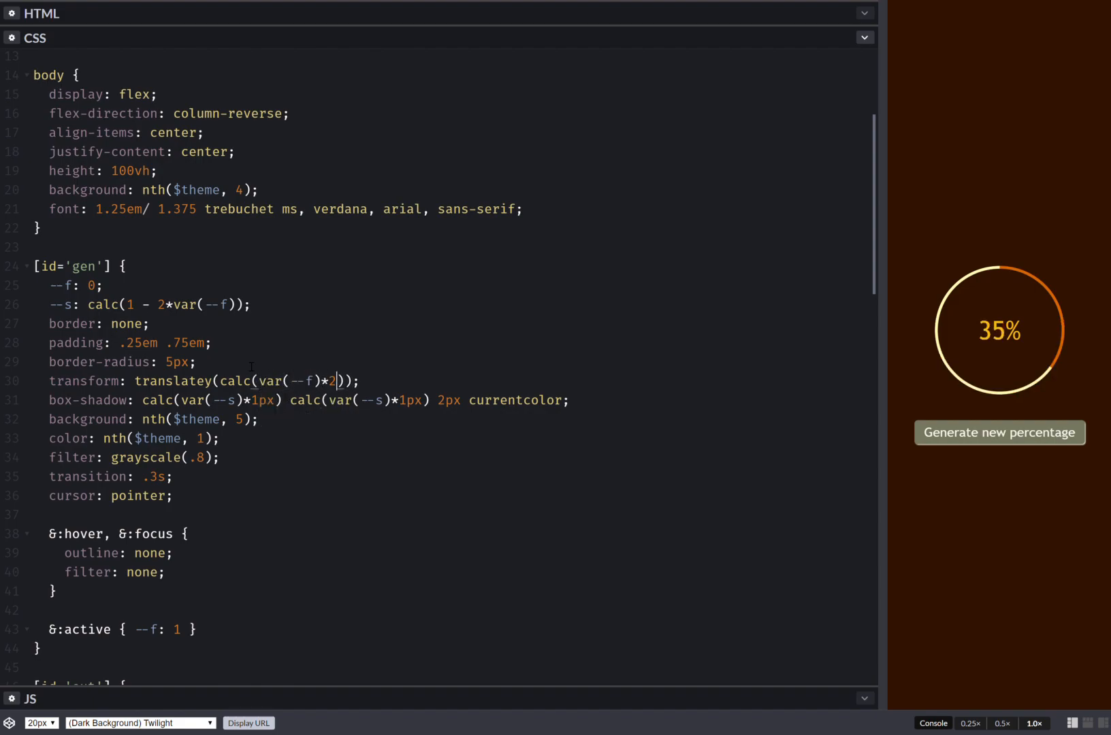
type("px")
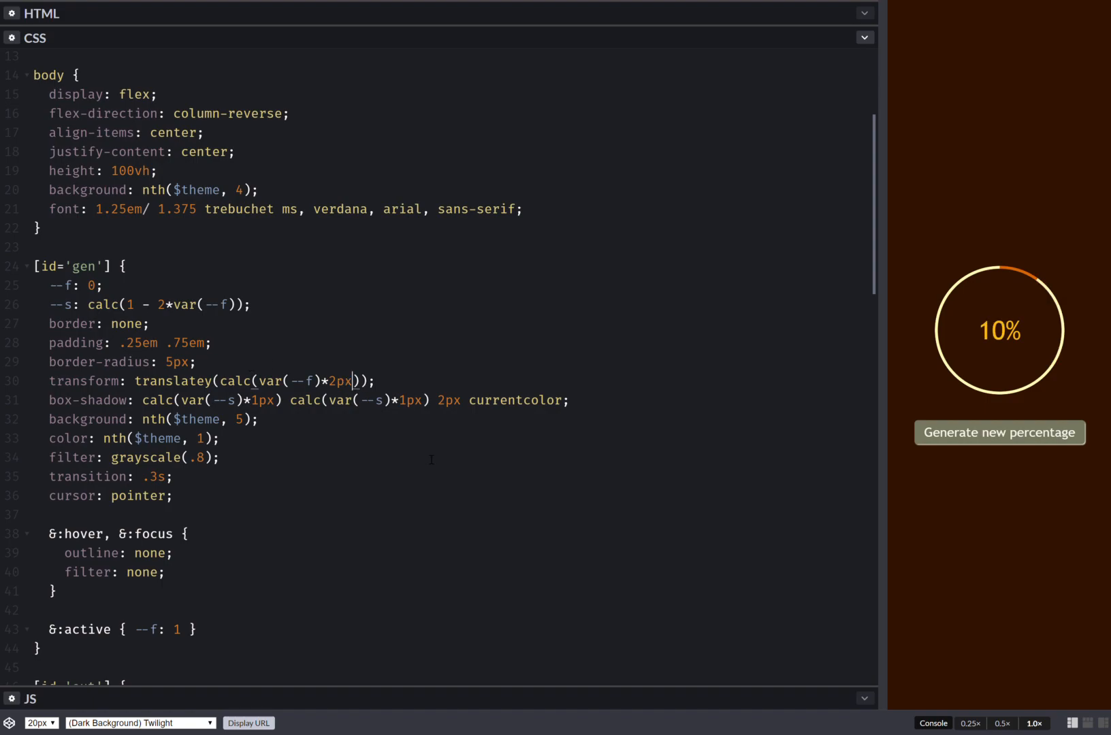
- Press the button repeatedly to check its sinking shadow while the ring shows values like 84%, 98% and 15%
left_click(1000, 432)
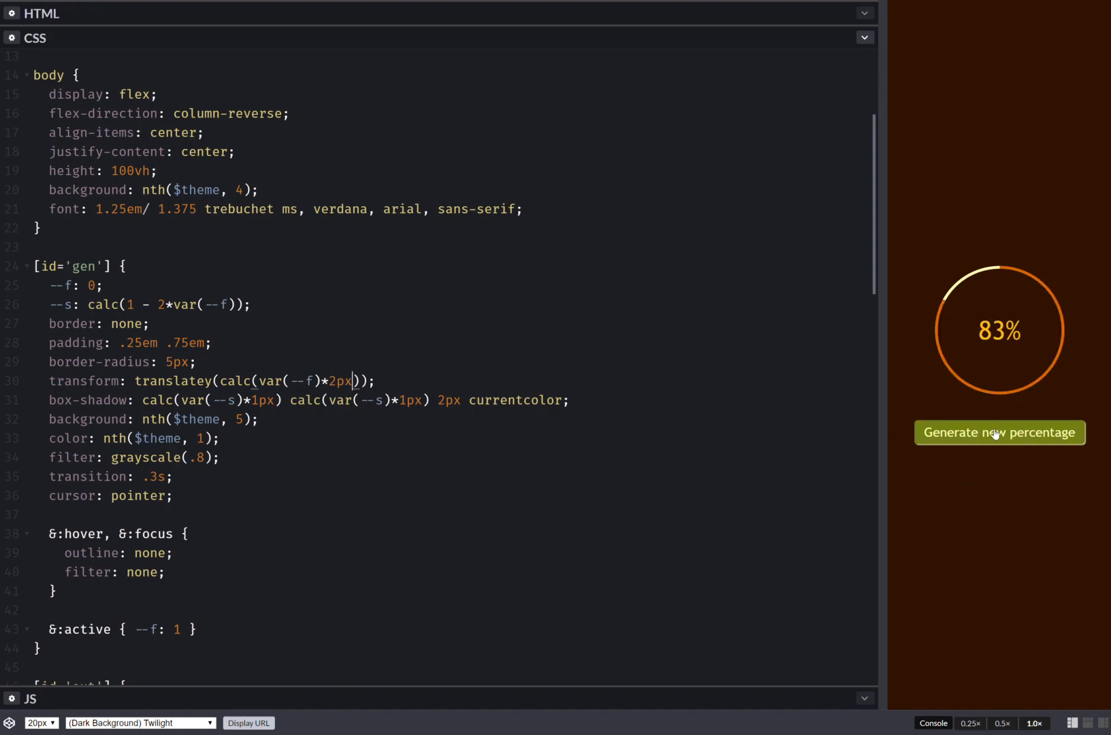
left_click(1000, 432)
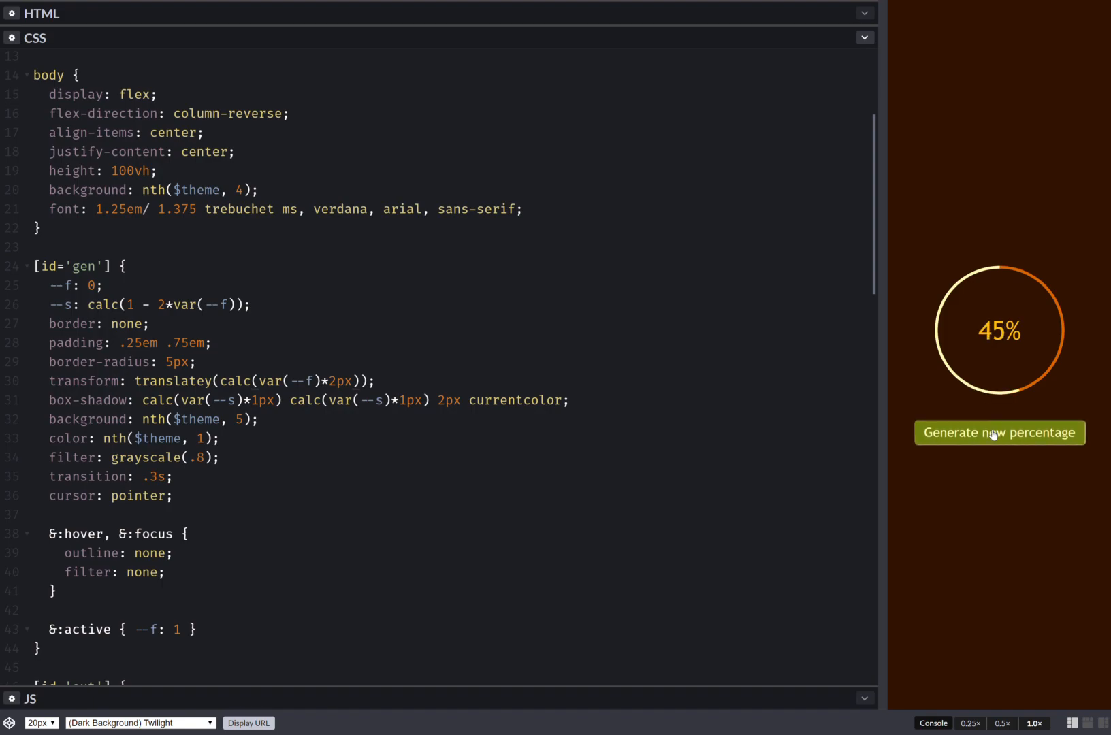
left_click(1000, 432)
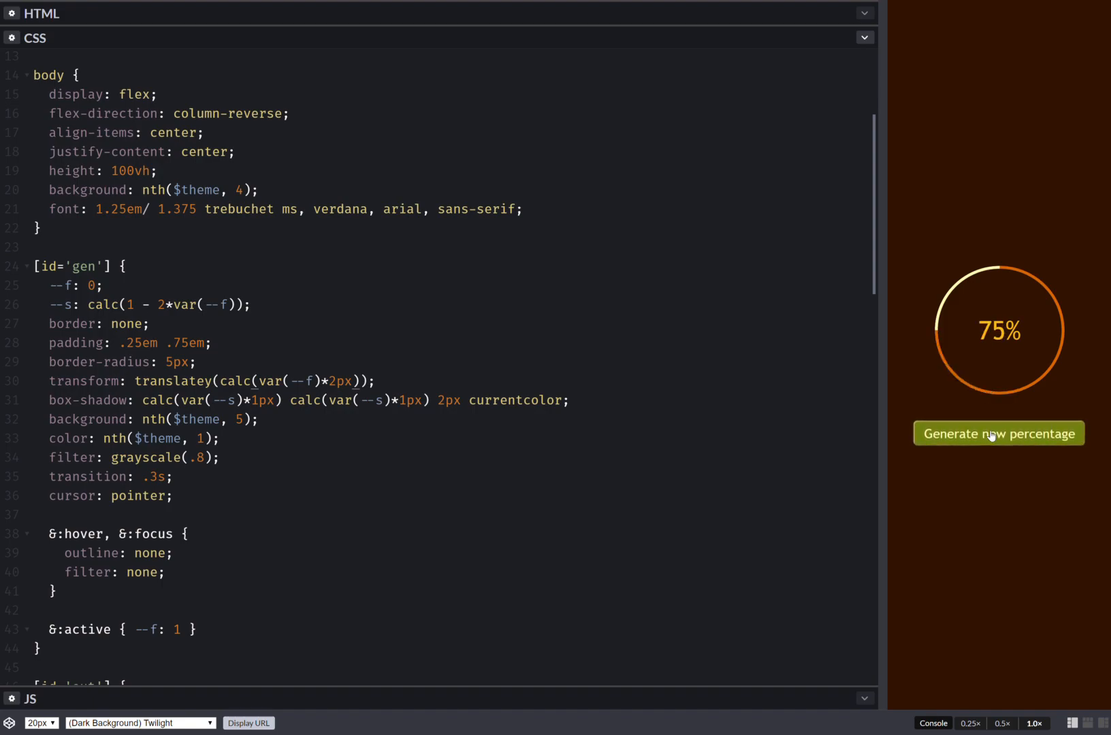
left_click(998, 434)
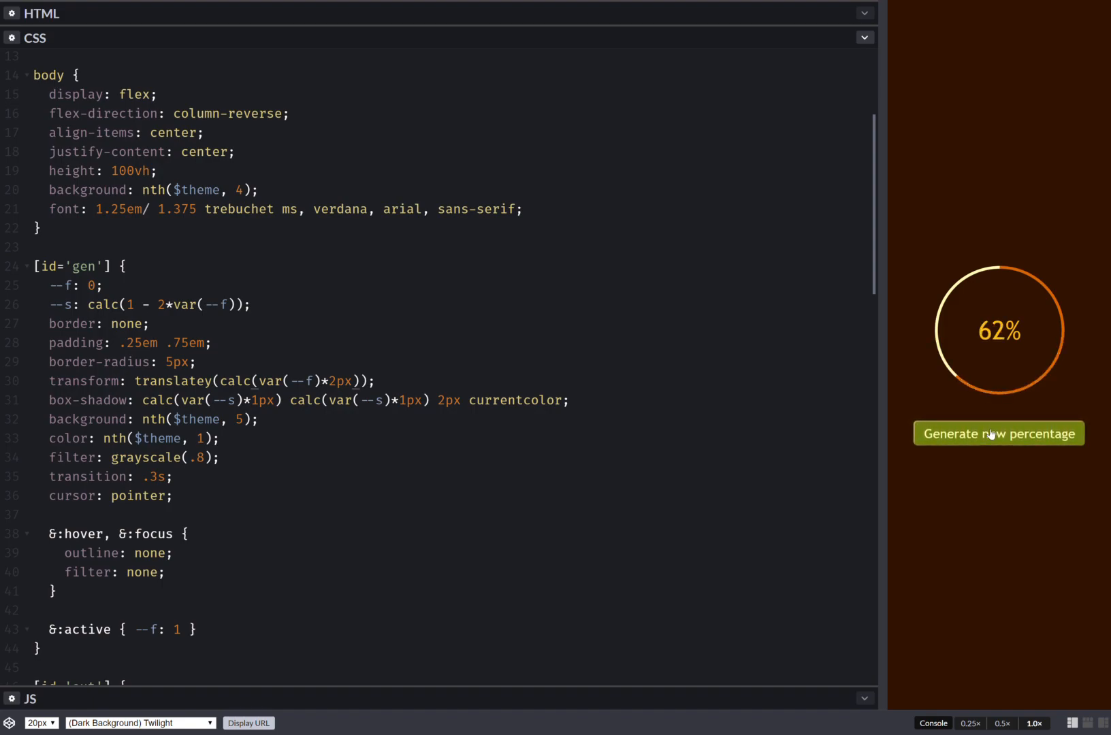
left_click(999, 433)
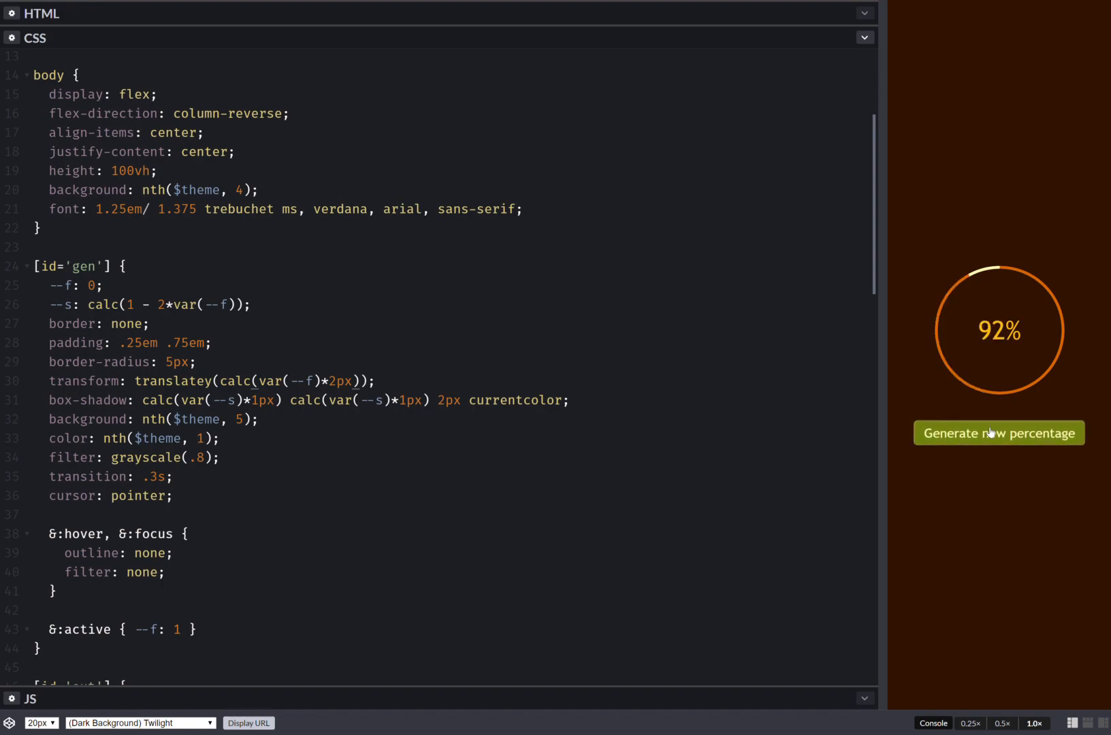
left_click(999, 433)
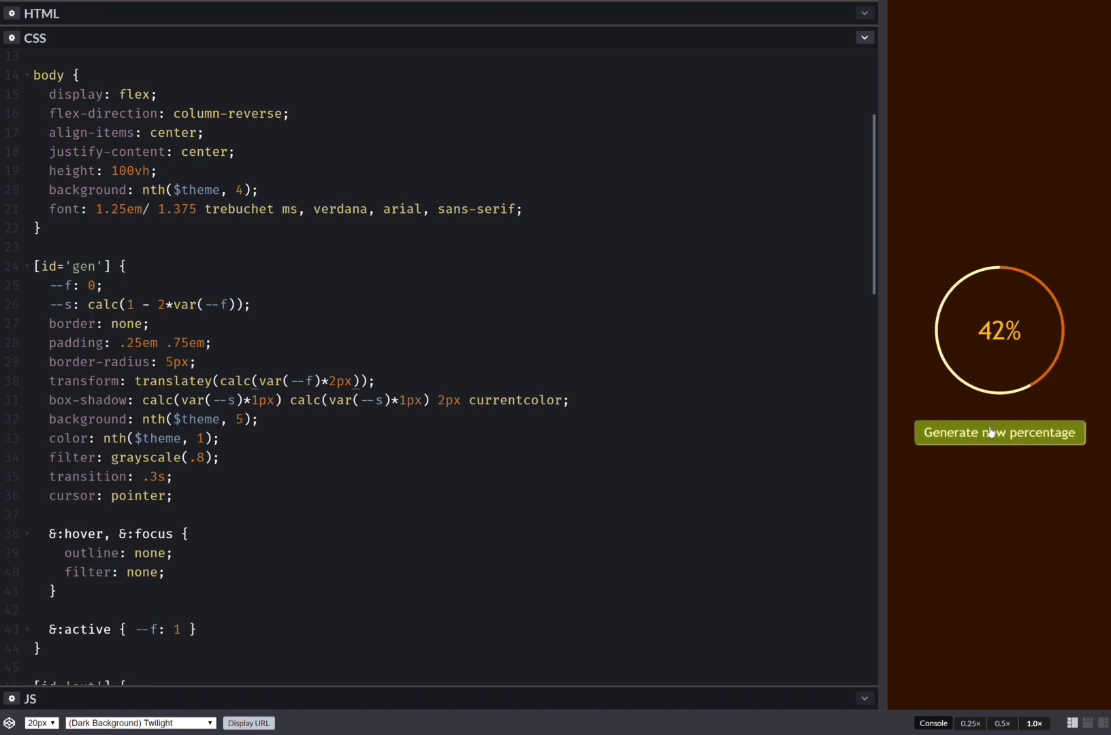
left_click(999, 432)
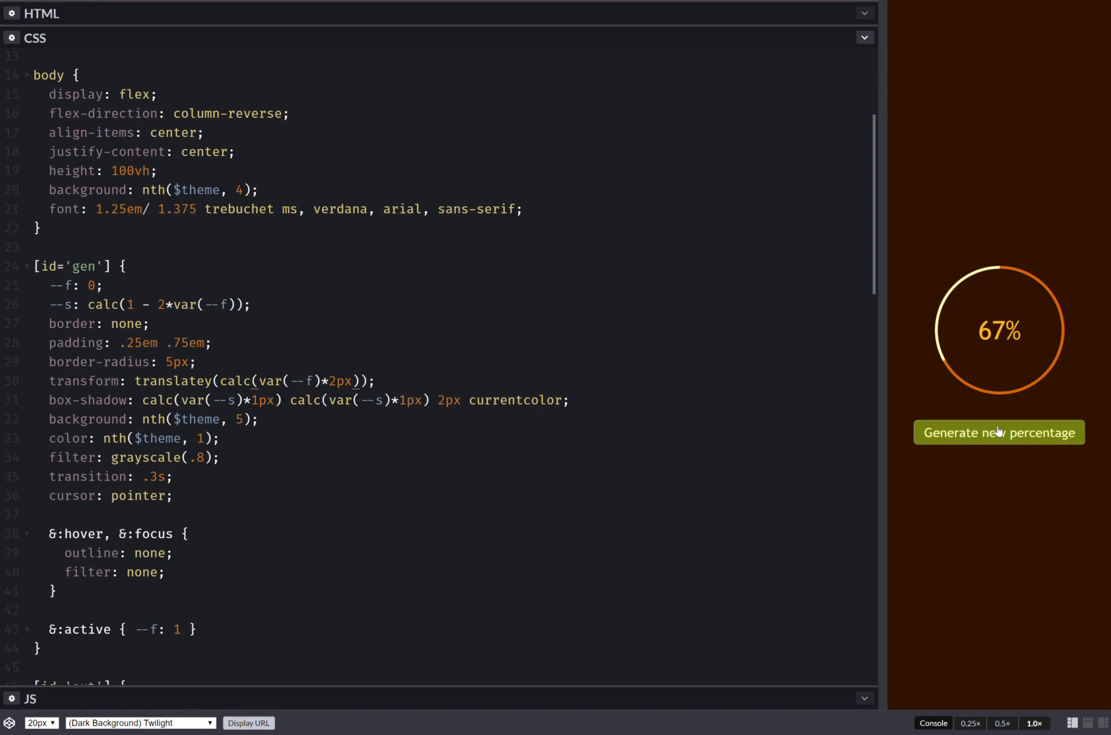
left_click(999, 433)
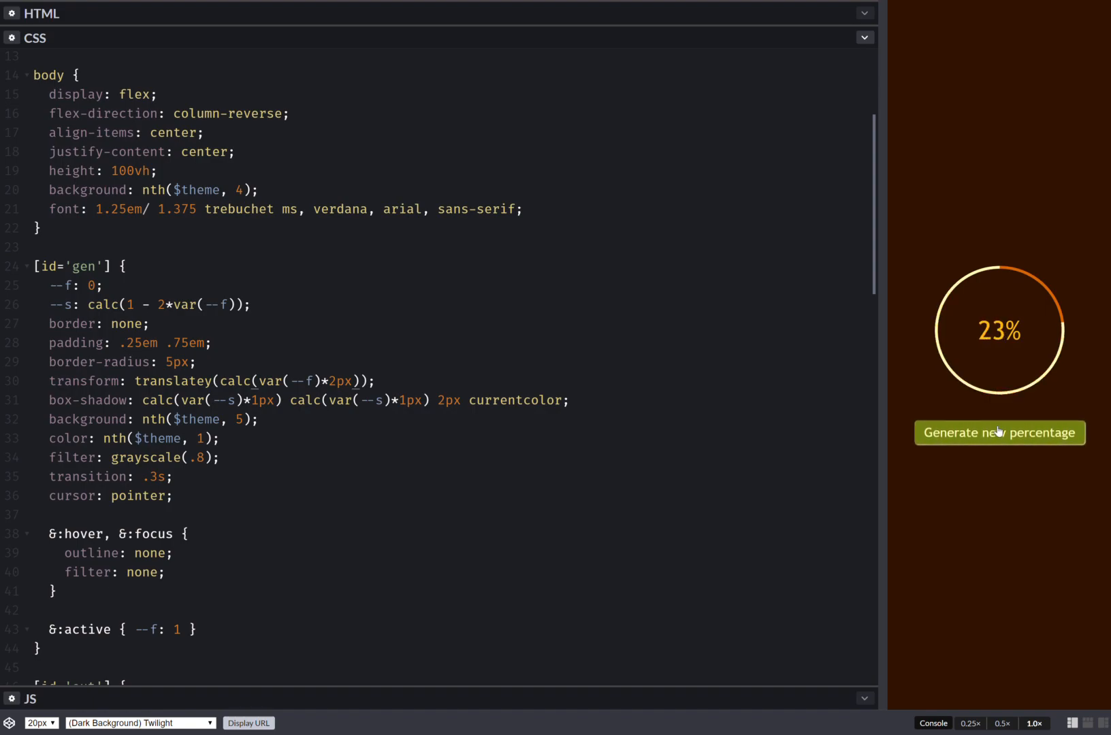
left_click(1000, 433)
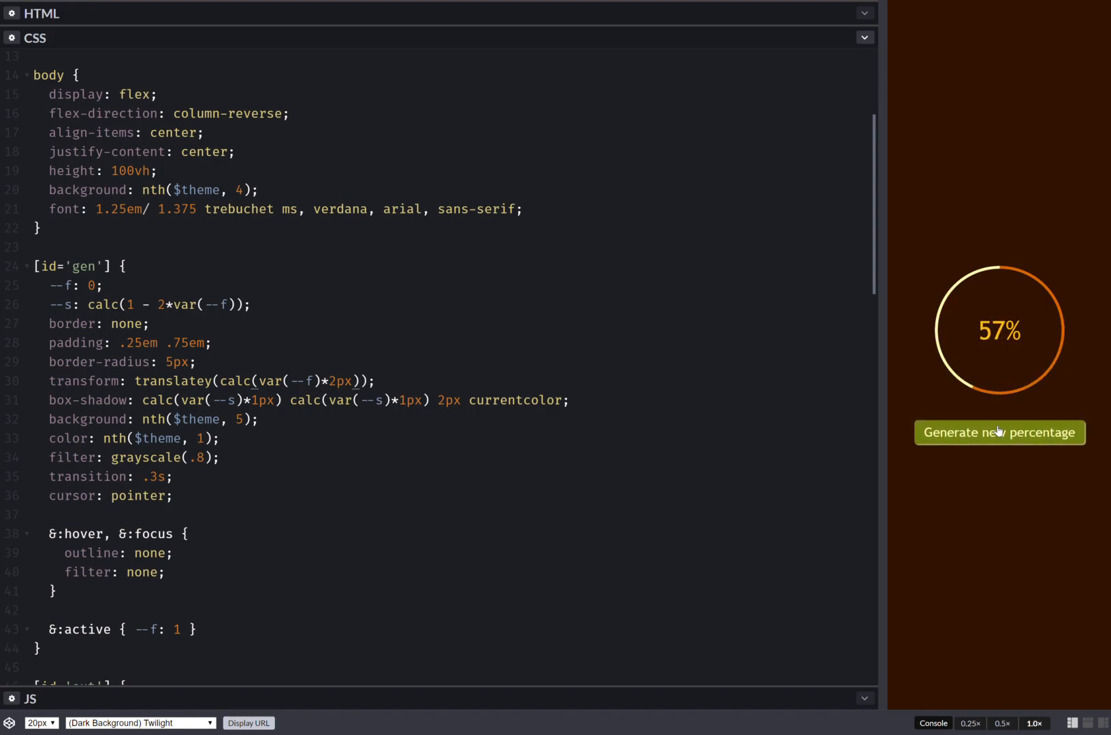
left_click(1000, 433)
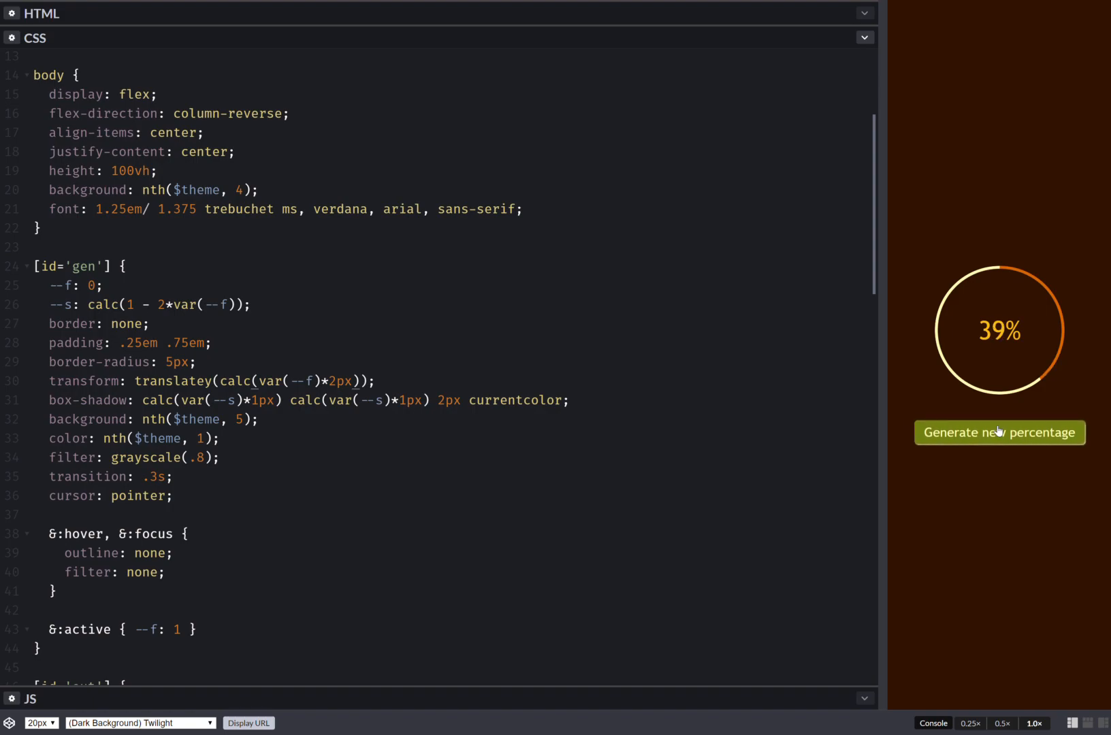
left_click(1000, 432)
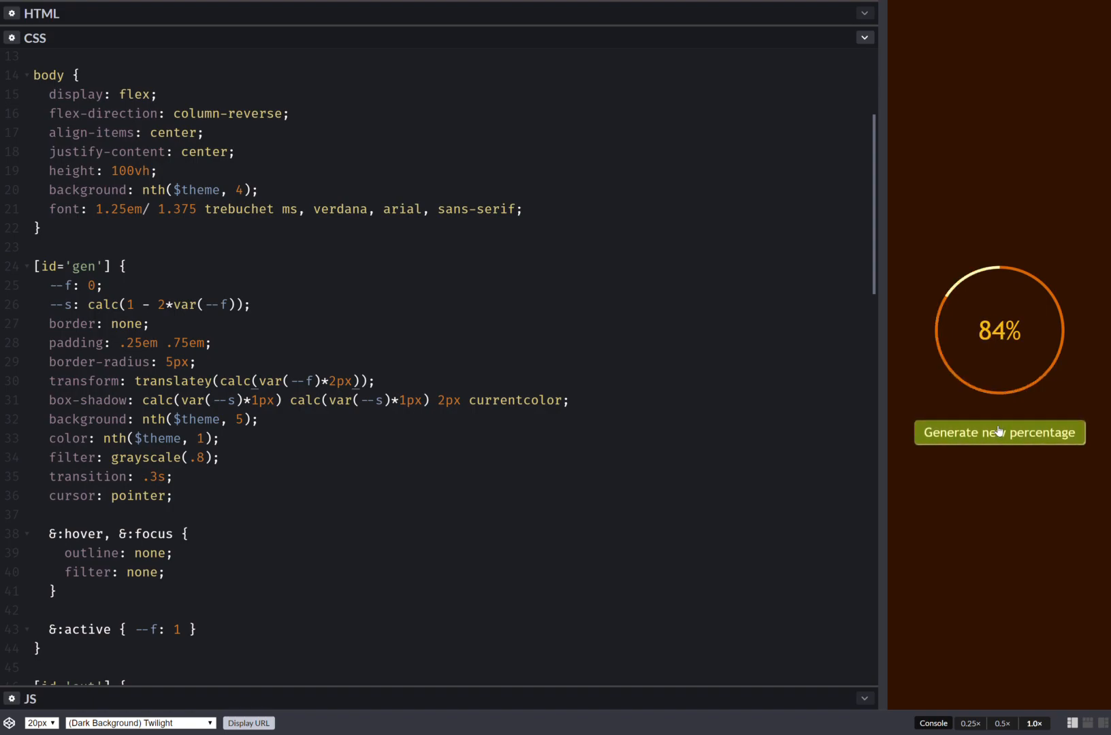
left_click(1000, 433)
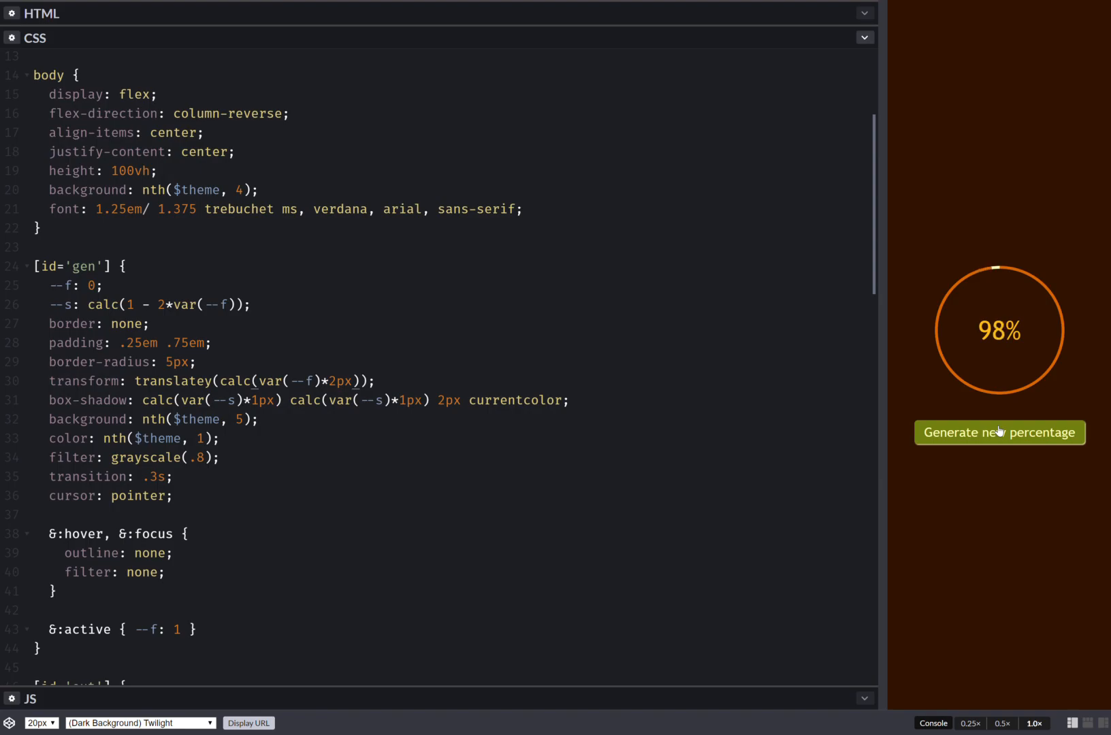
left_click(999, 433)
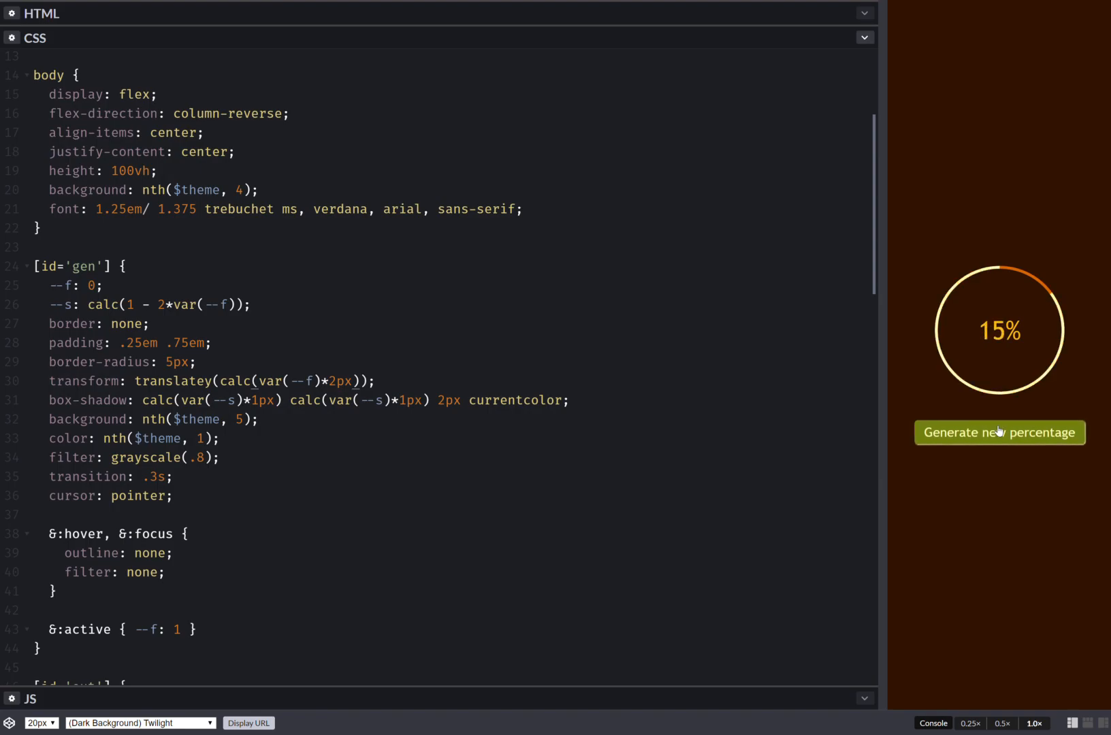
scroll("down", 3)
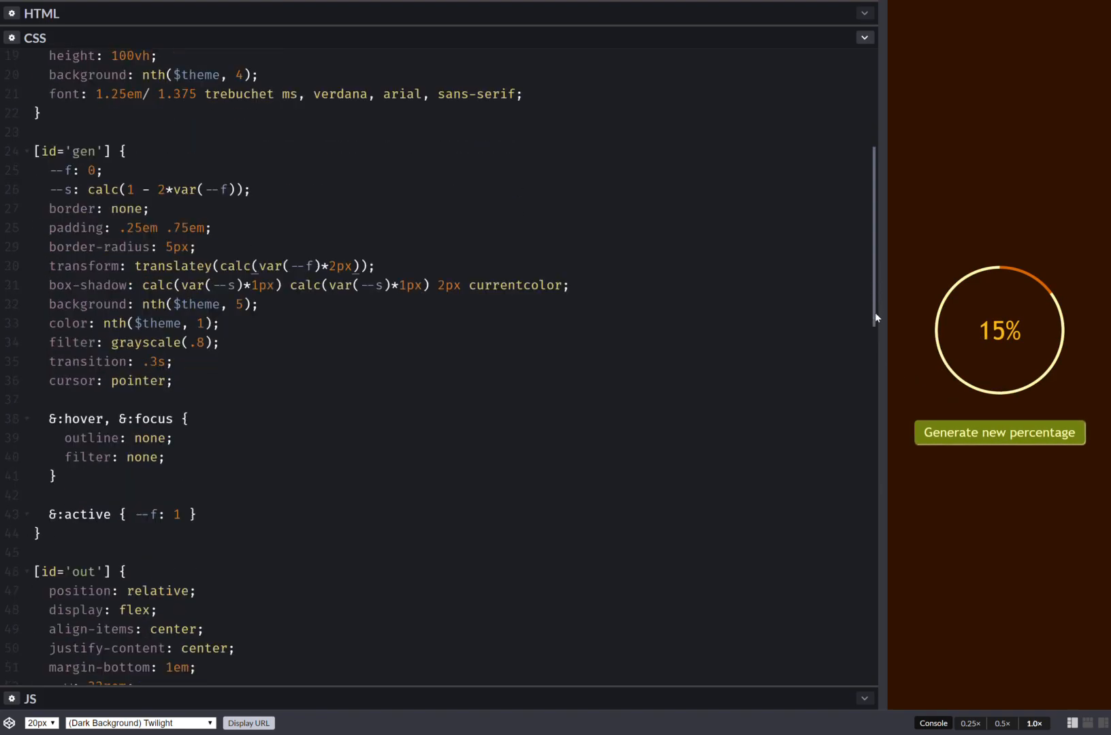
scroll("down", 3)
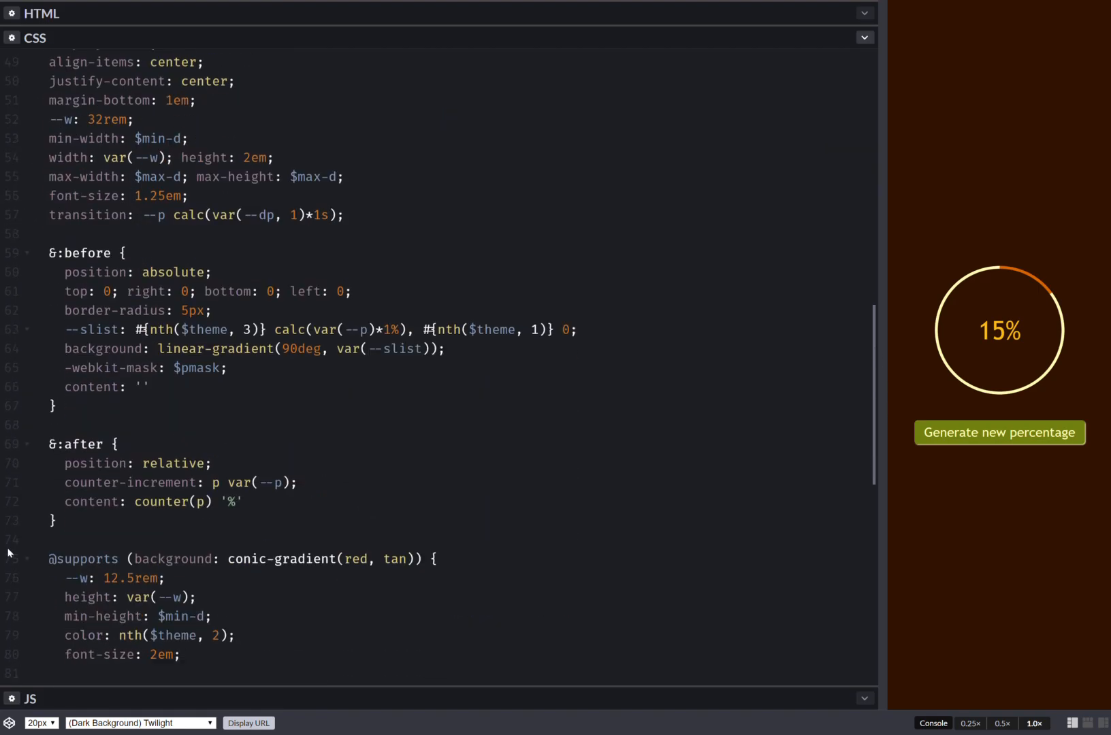
type("n")
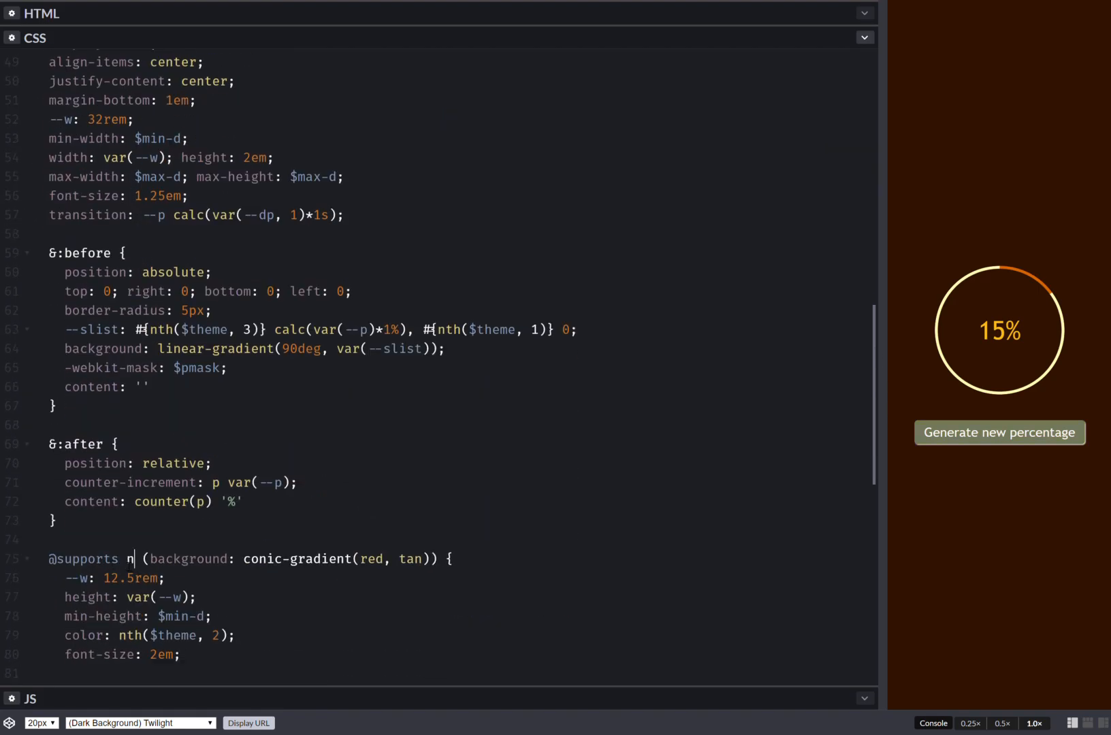
type("ot")
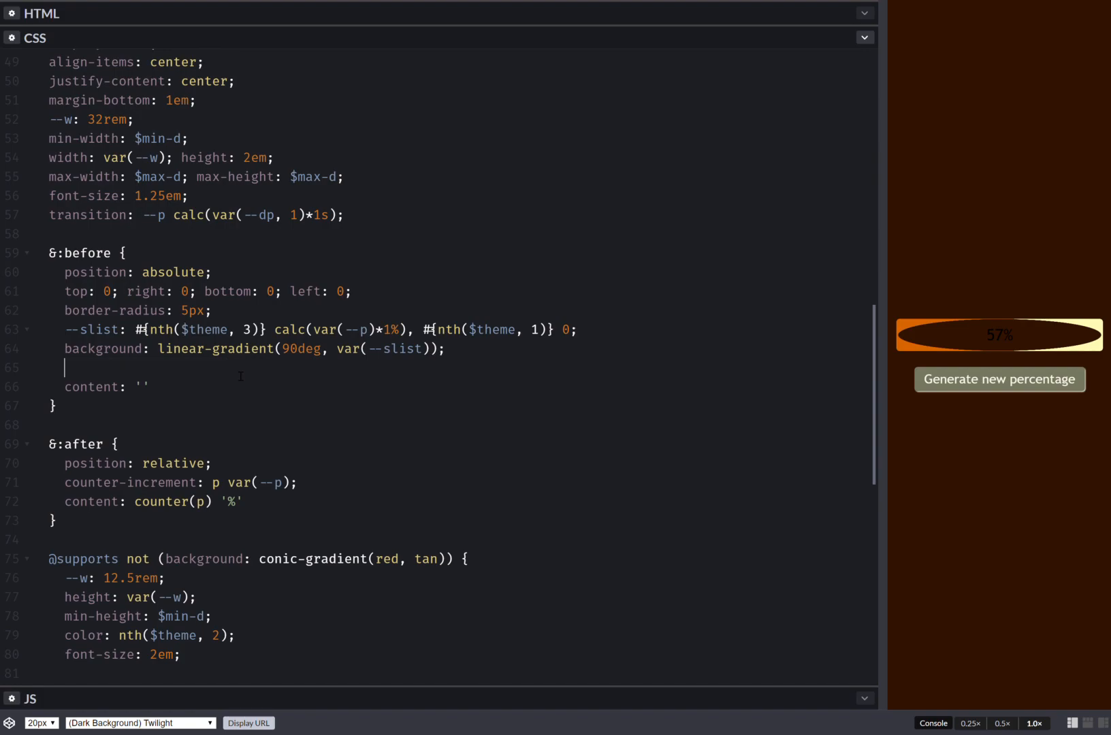
key("Backspace")
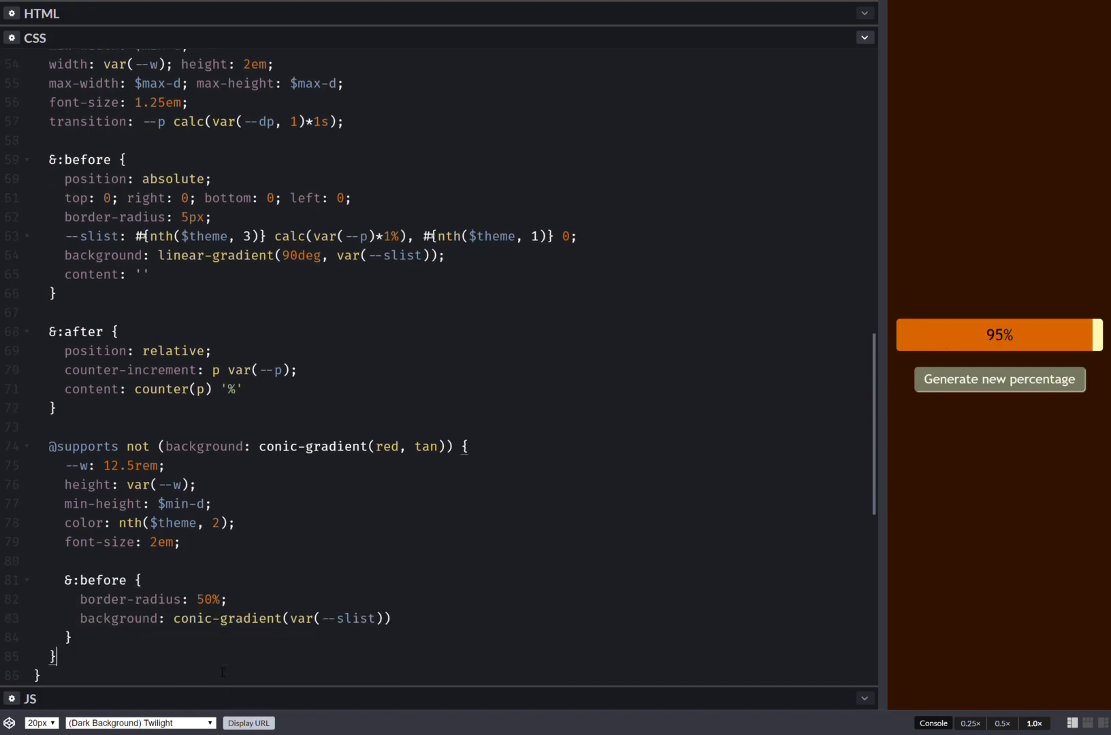
type(";")
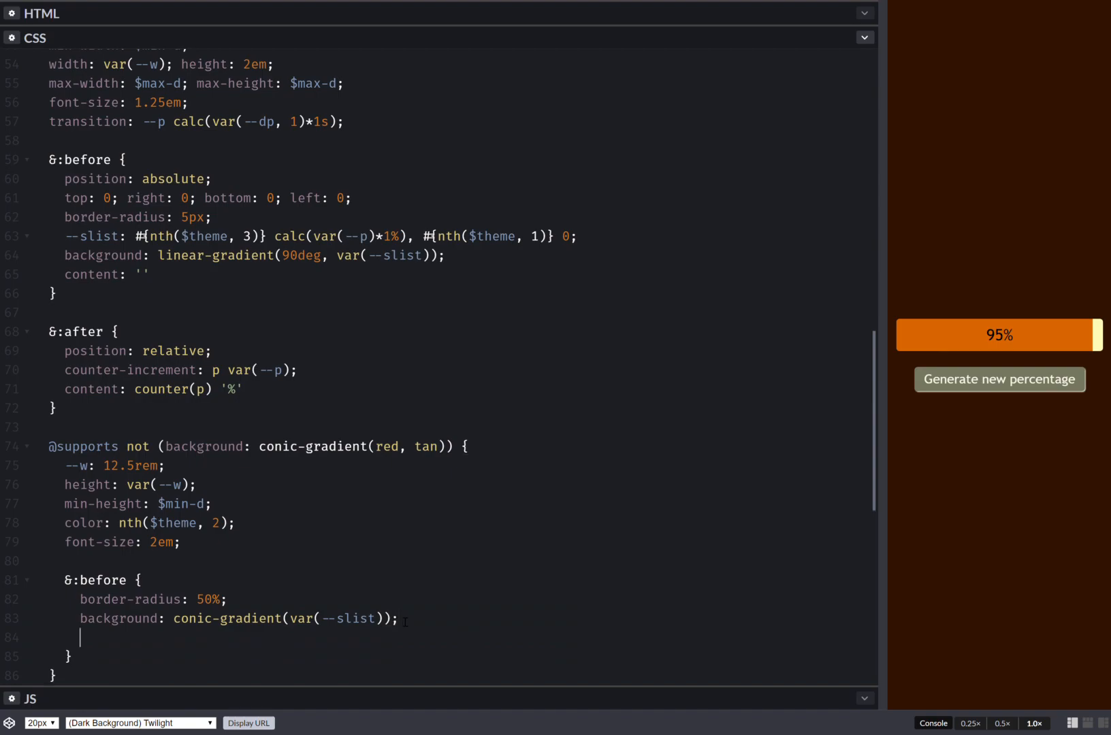
type("-webkit-mask: $pmask;")
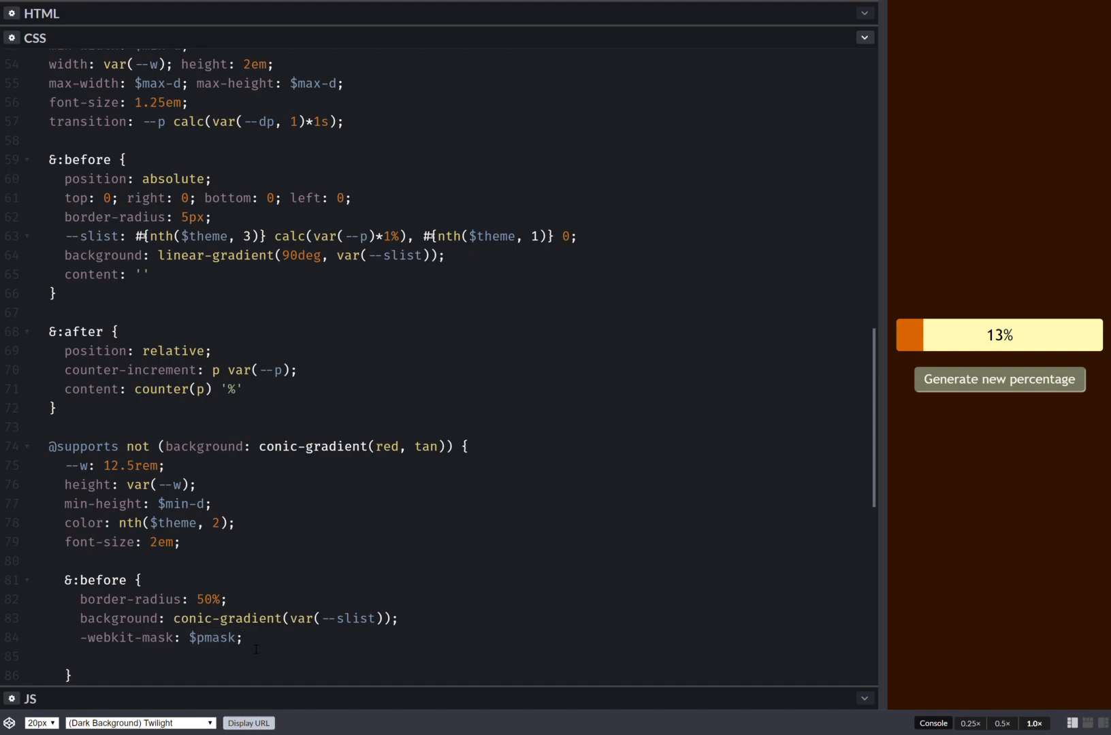
- Add the standard mask: $pmask line after the -webkit-mask one
left_click(1000, 379)
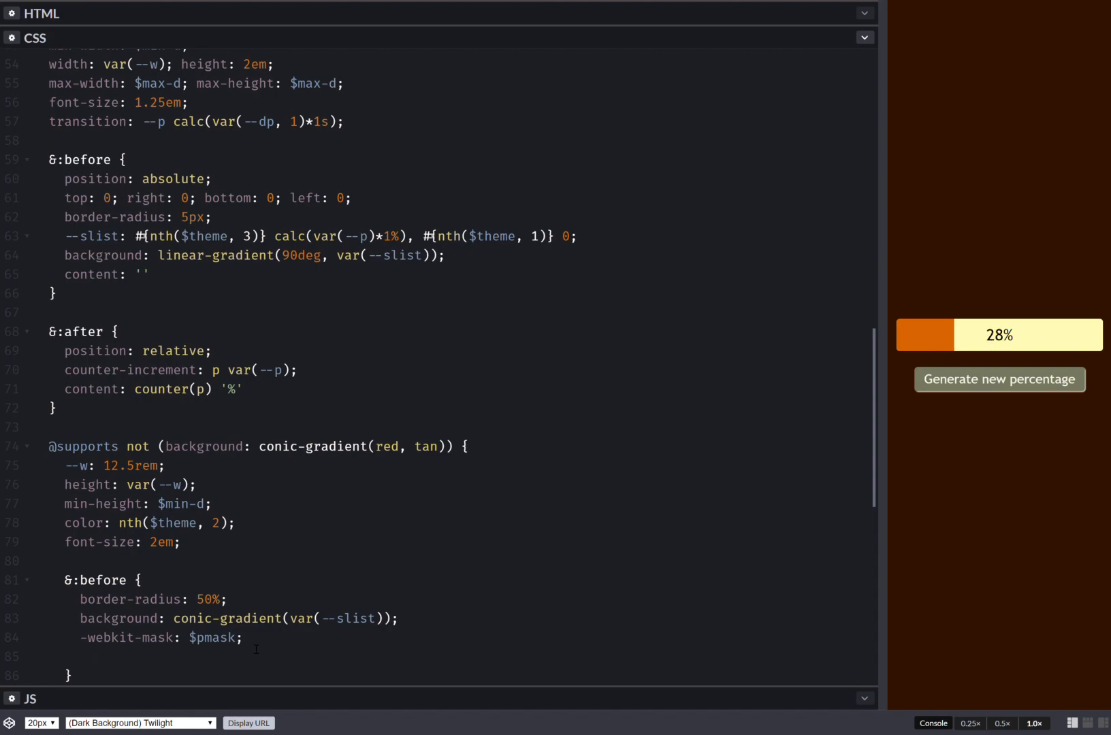
type("mask: $pmask")
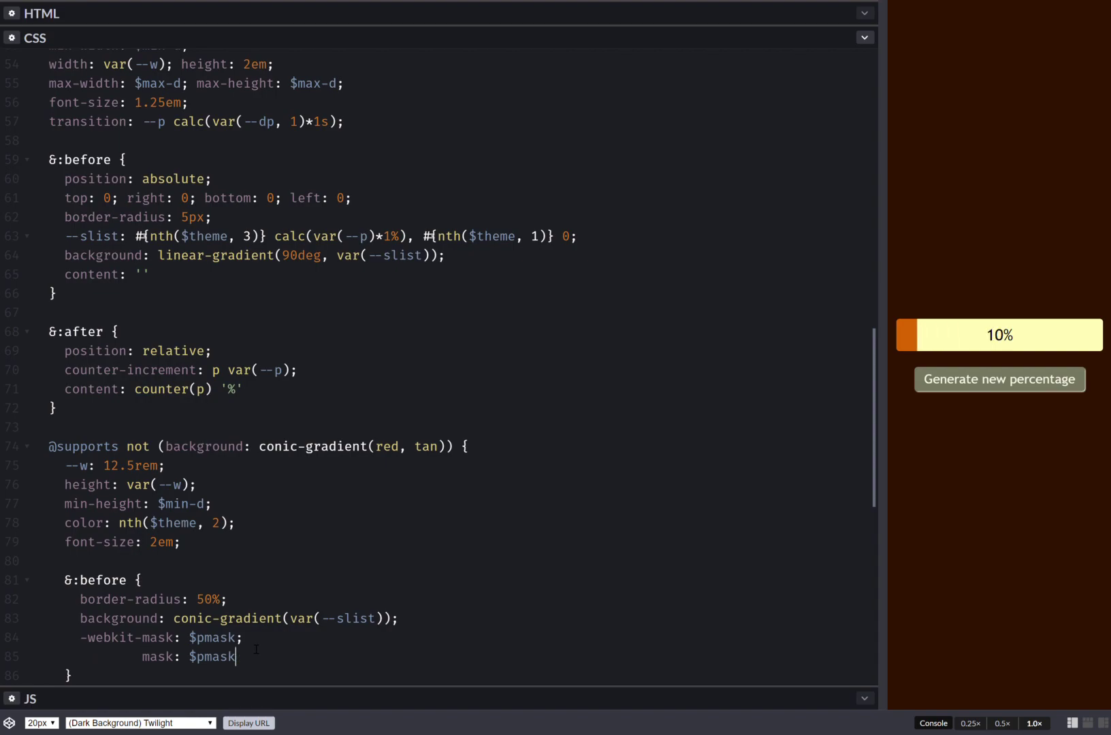
- Generate new percentages to confirm the bar fallback updates to values like 20%
left_click(1000, 380)
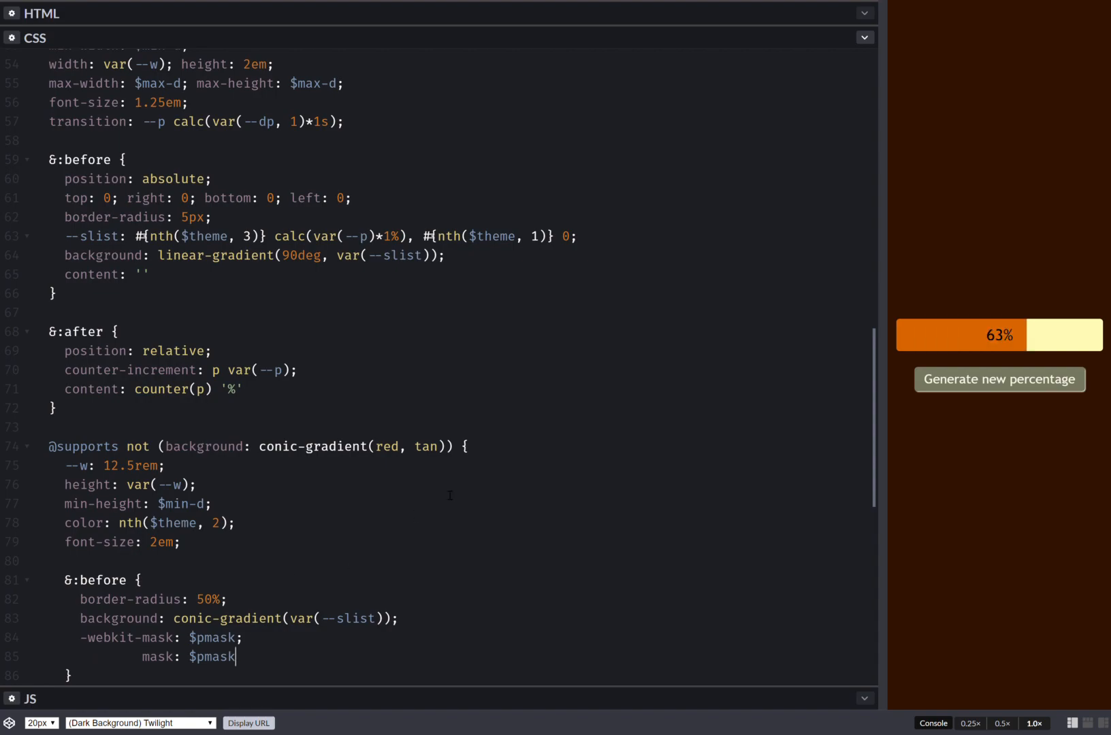
left_click(1000, 380)
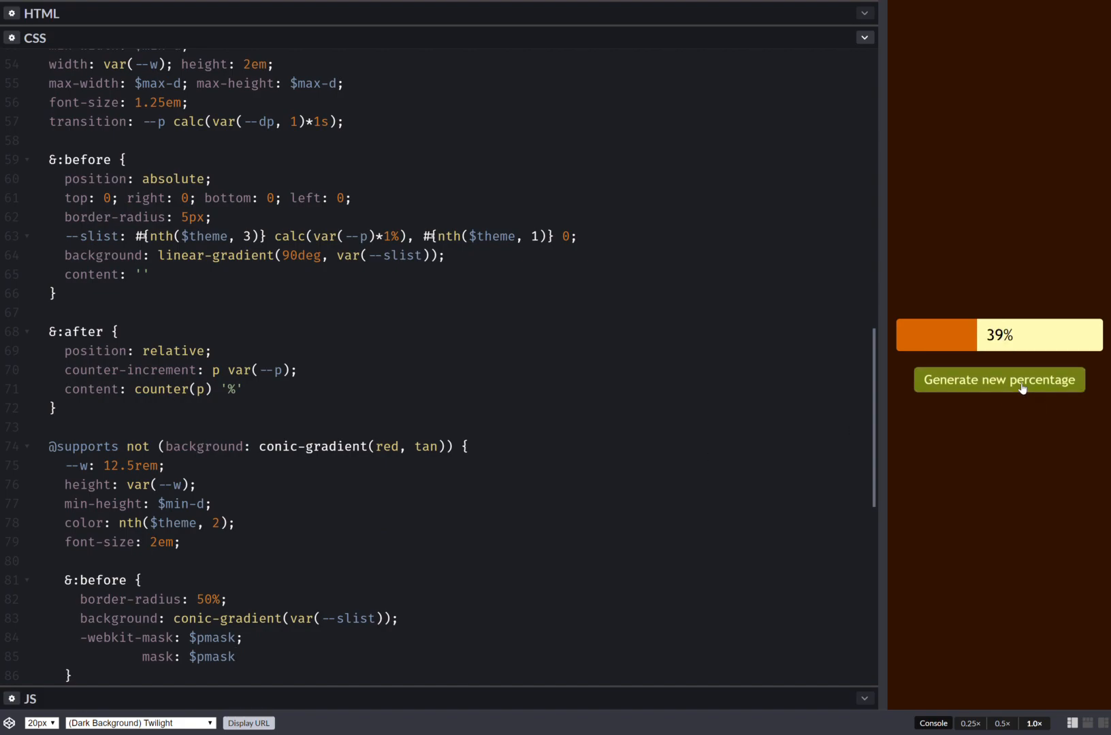
left_click(1000, 380)
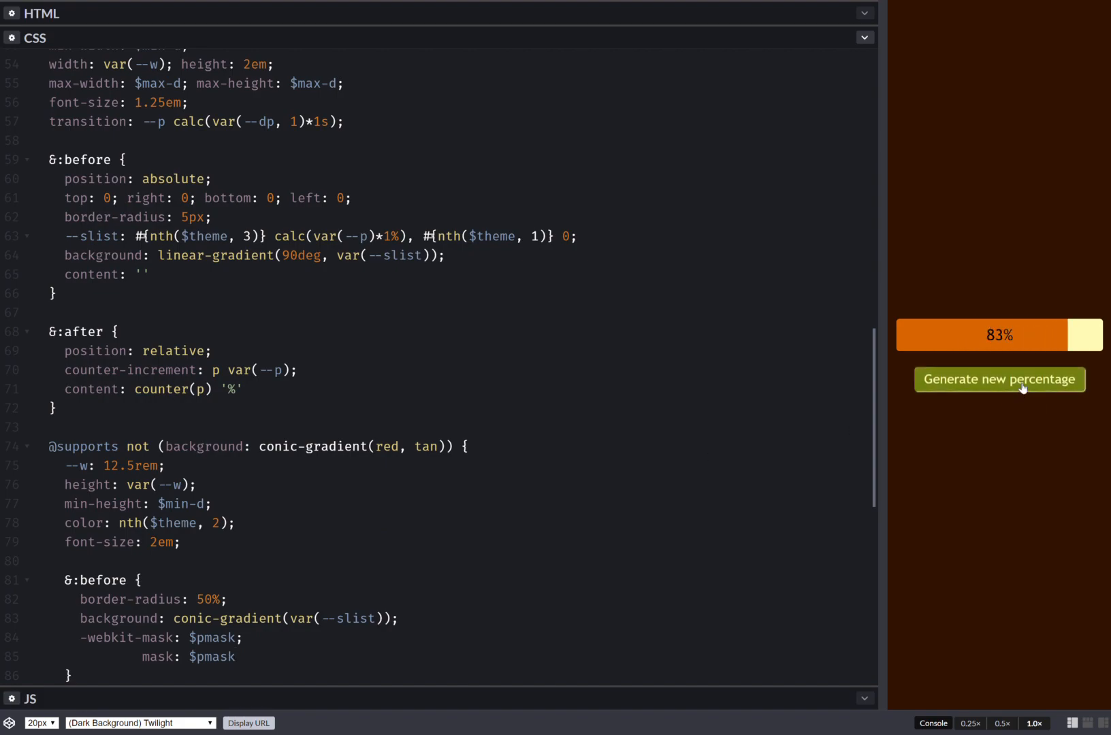
left_click(999, 379)
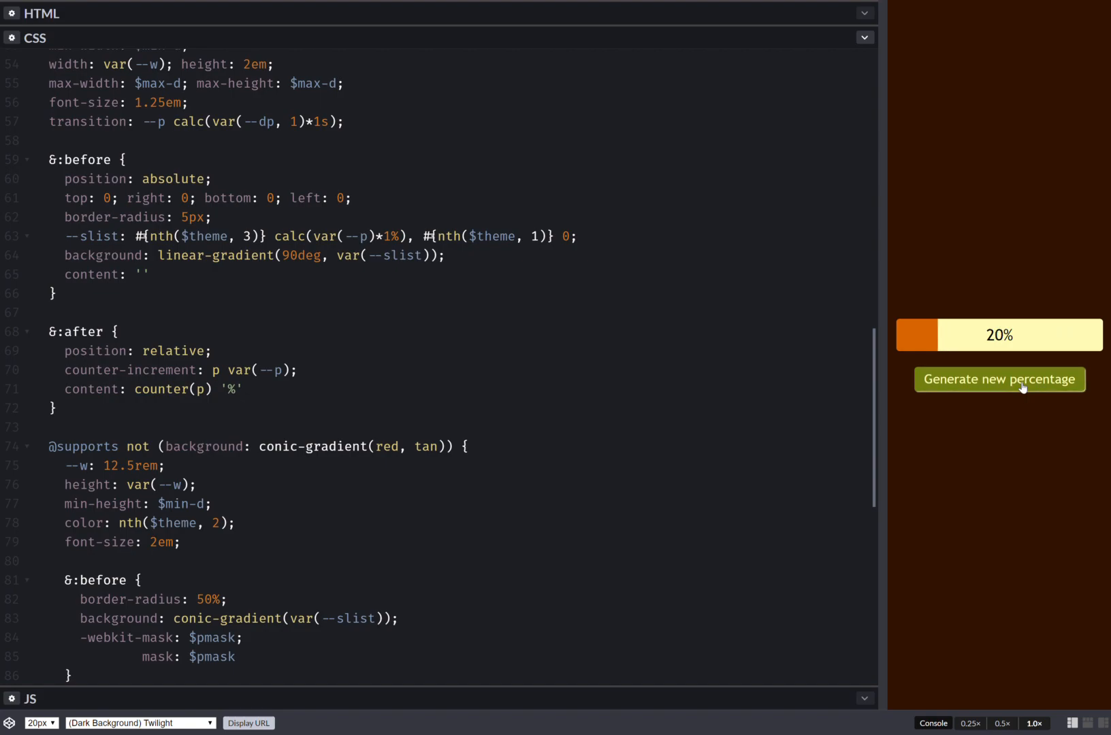
mouse_move(1021, 386)
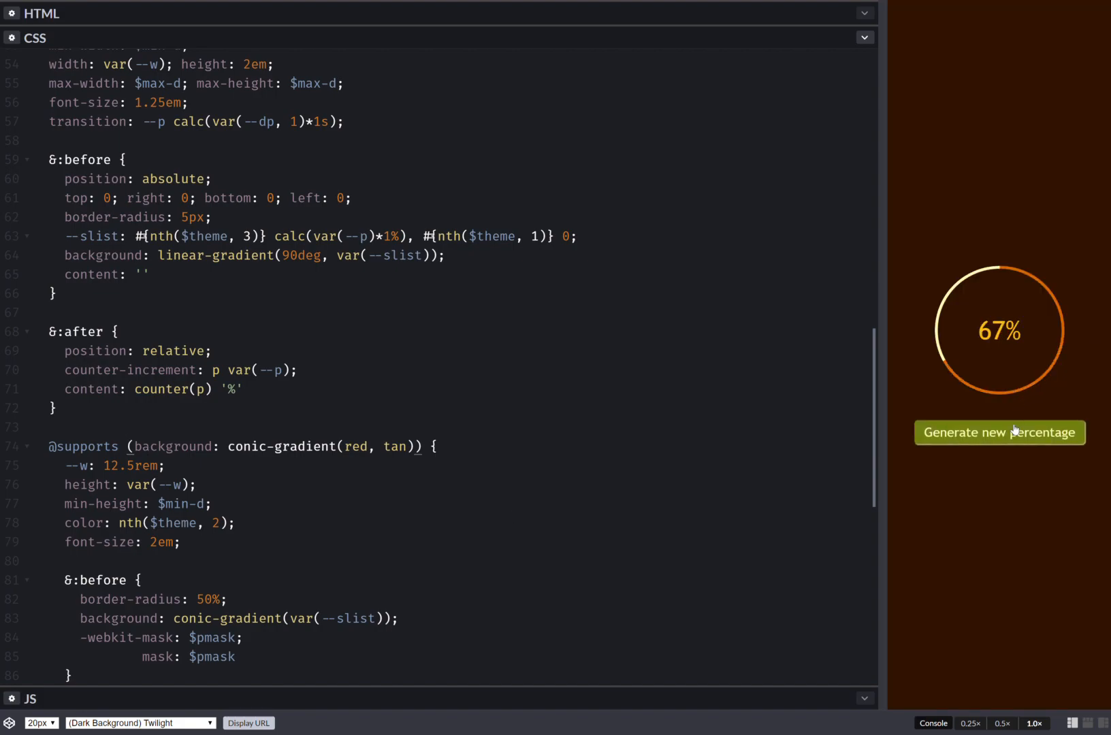
left_click(1000, 433)
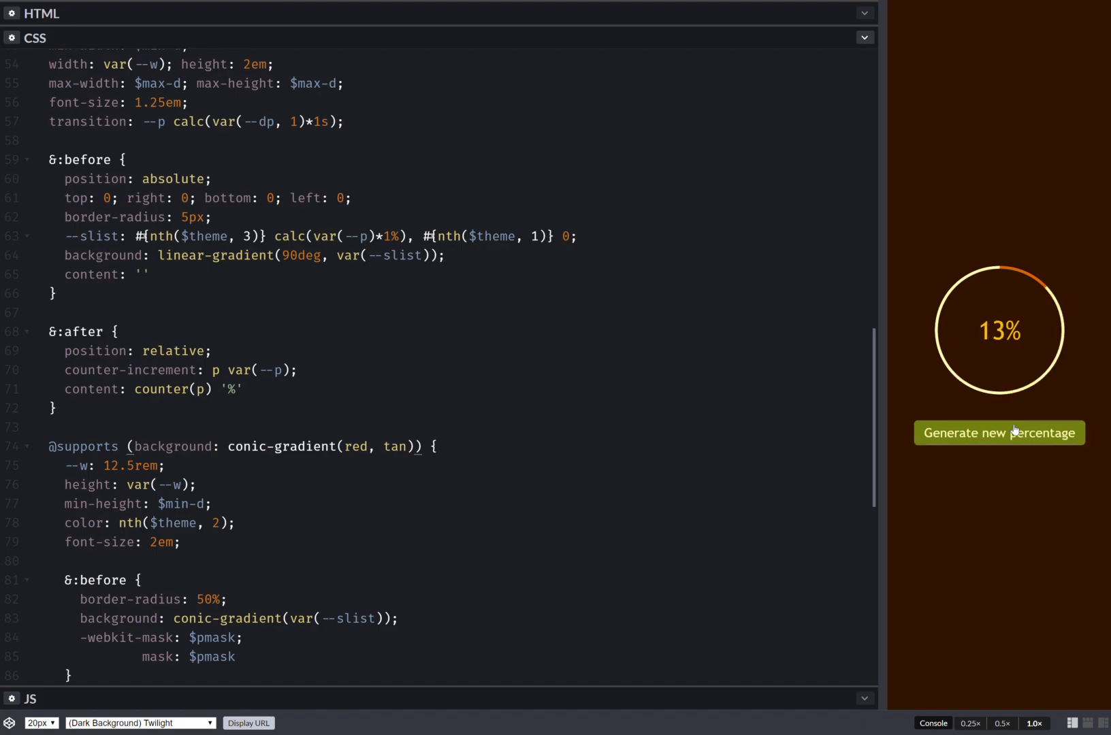
left_click(999, 432)
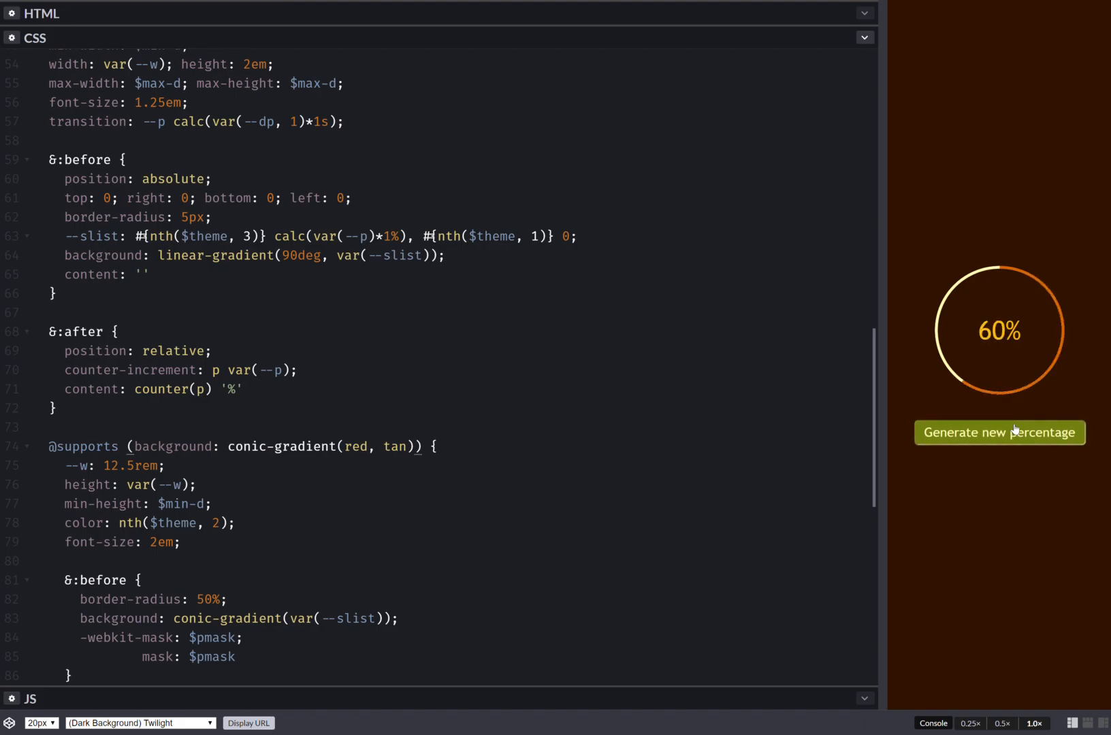